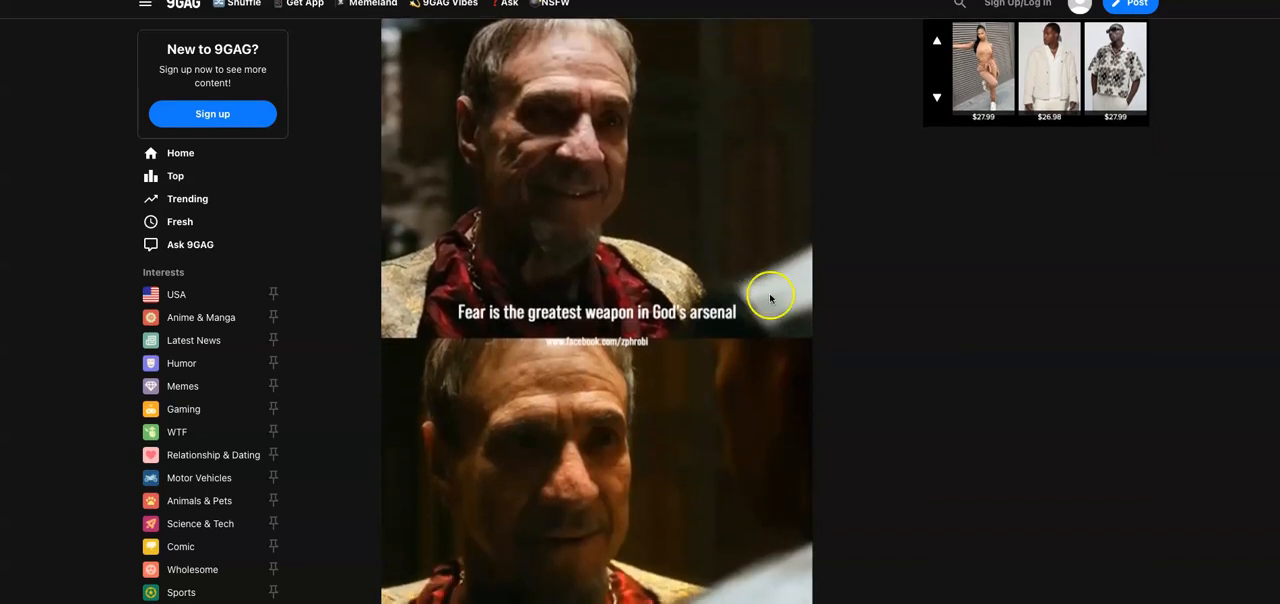
# - Leave the hell doctrine results for a fresh Google new-tab page with shortcut tiles
pyautogui.scroll(3)
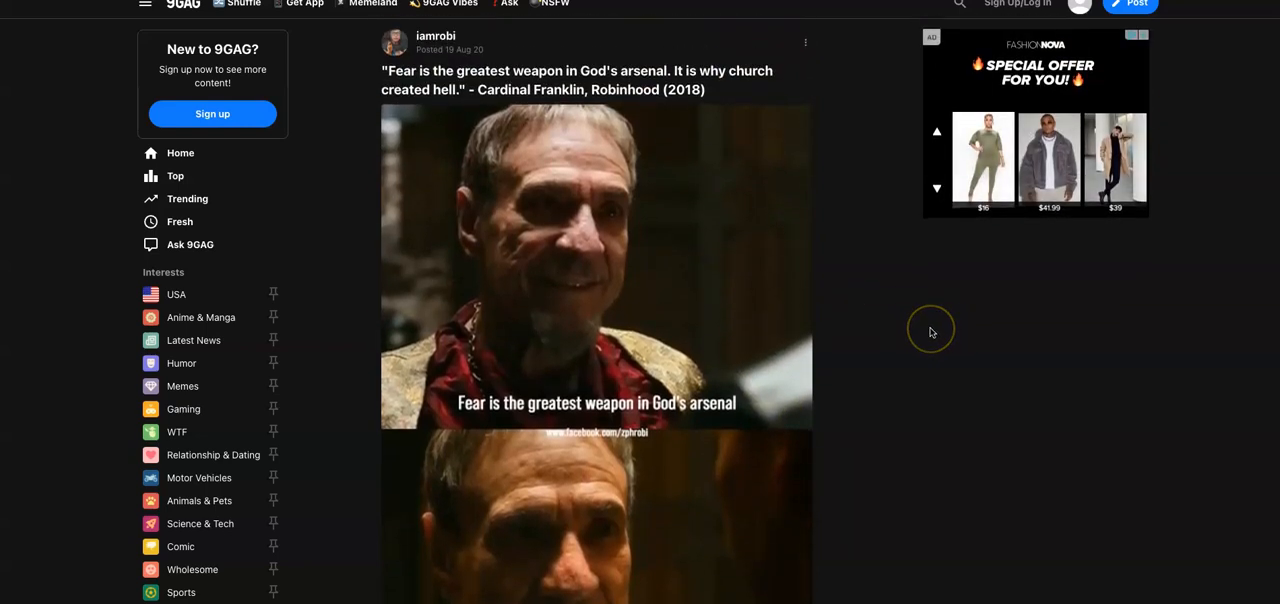
pyautogui.moveTo(930, 332)
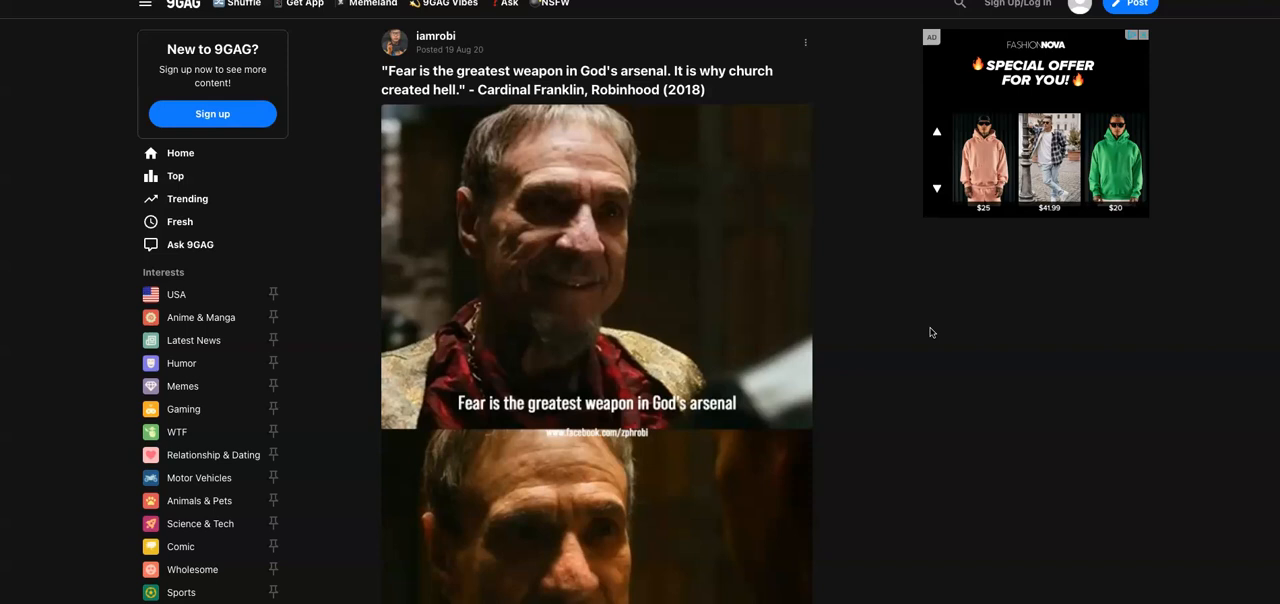
pyautogui.moveTo(868, 314)
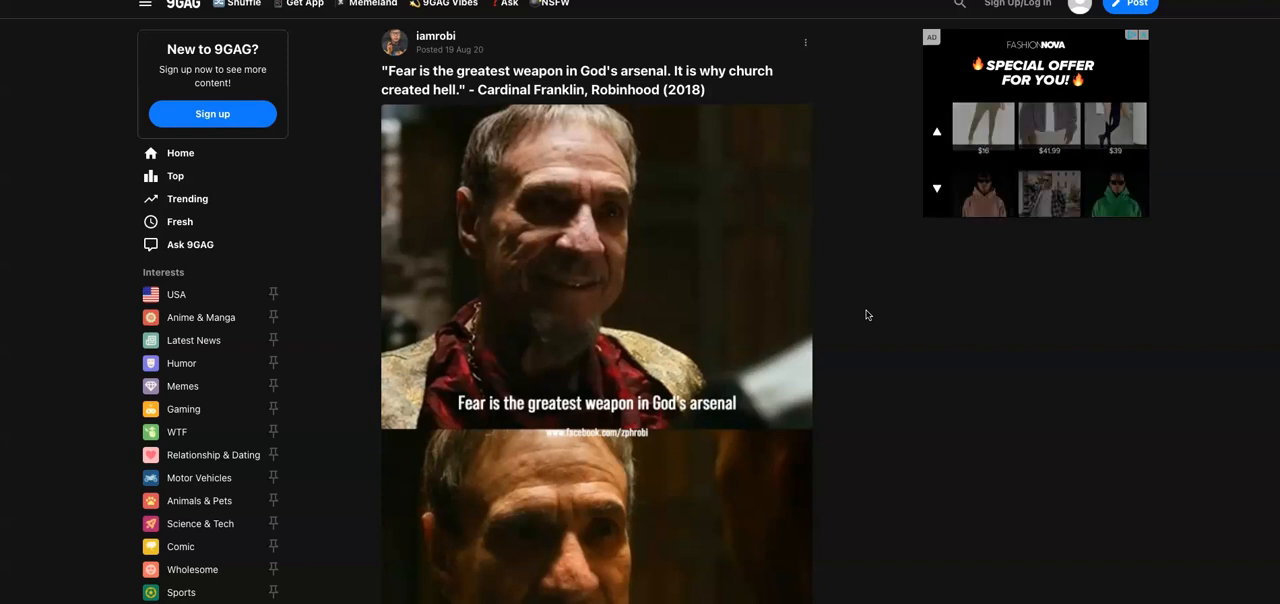
pyautogui.click(936, 188)
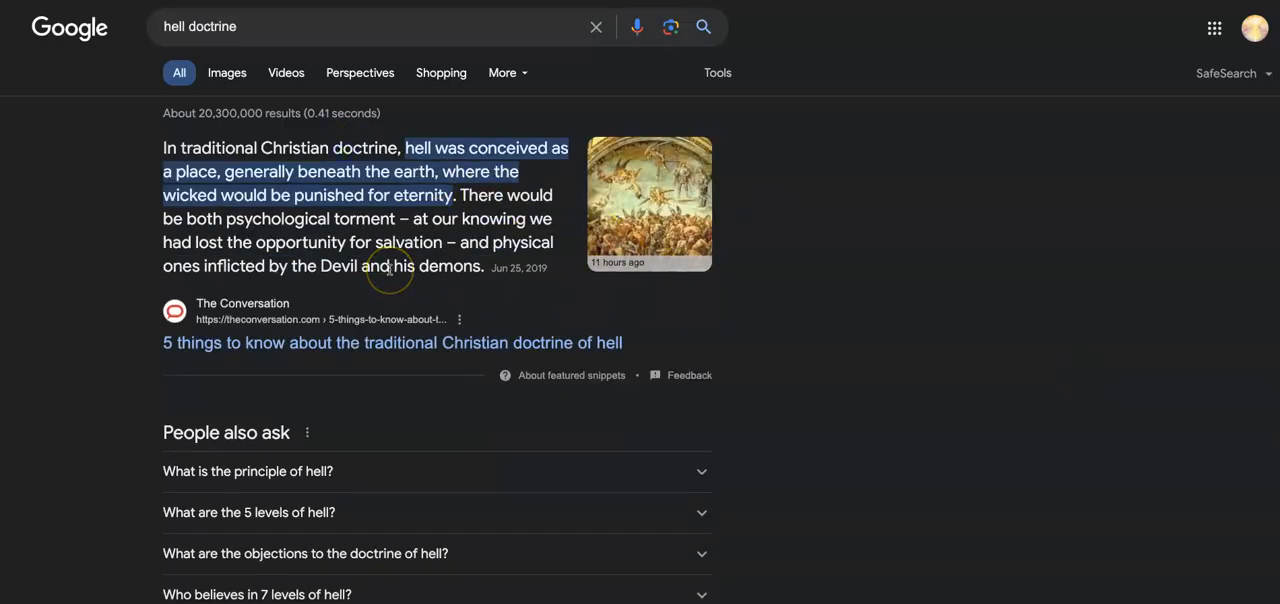
pyautogui.moveTo(388, 264)
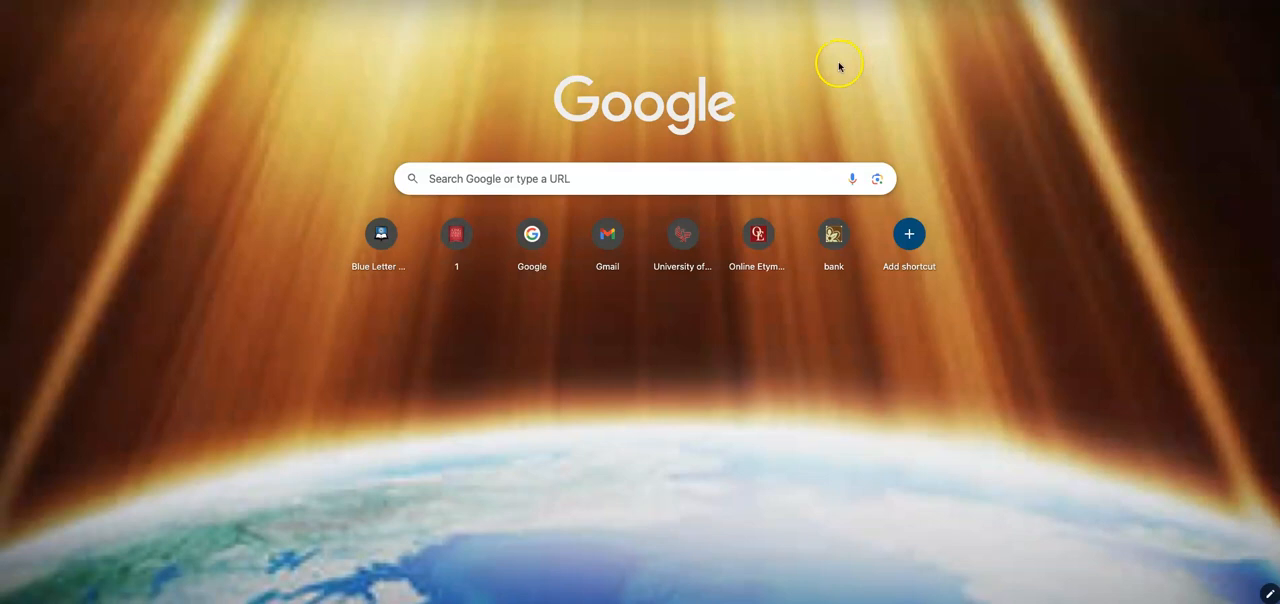
pyautogui.moveTo(1000, 100)
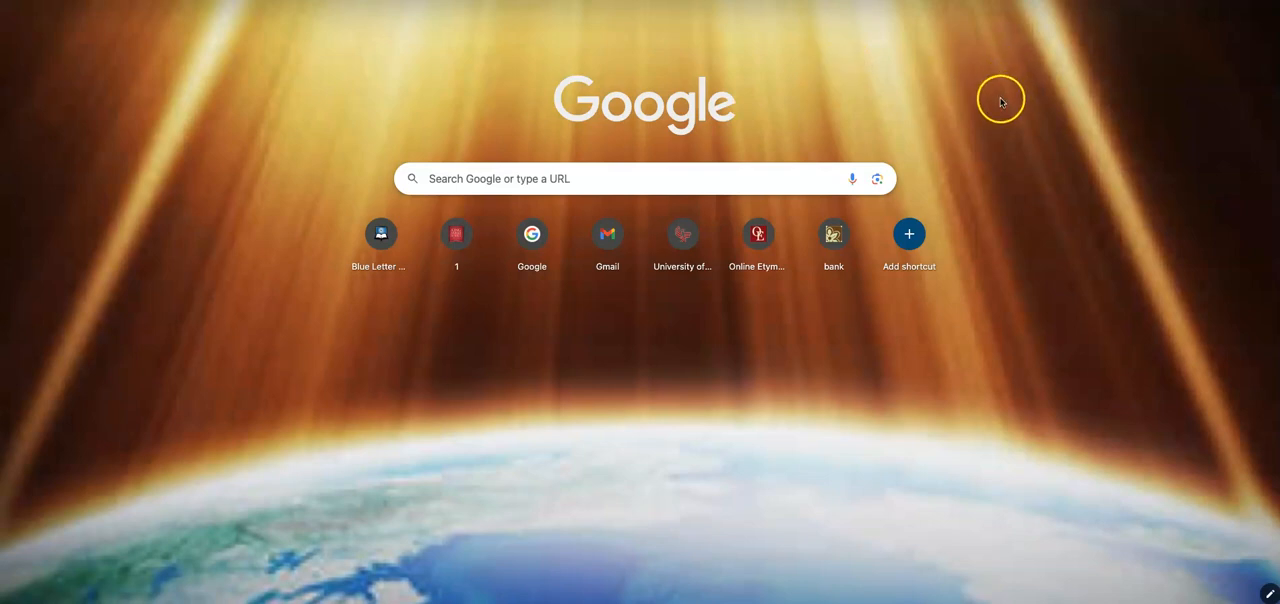
# - Run a KJV word search for 'fables' on Blue Letter Bible, listing its five verse occurrences
pyautogui.click(380, 240)
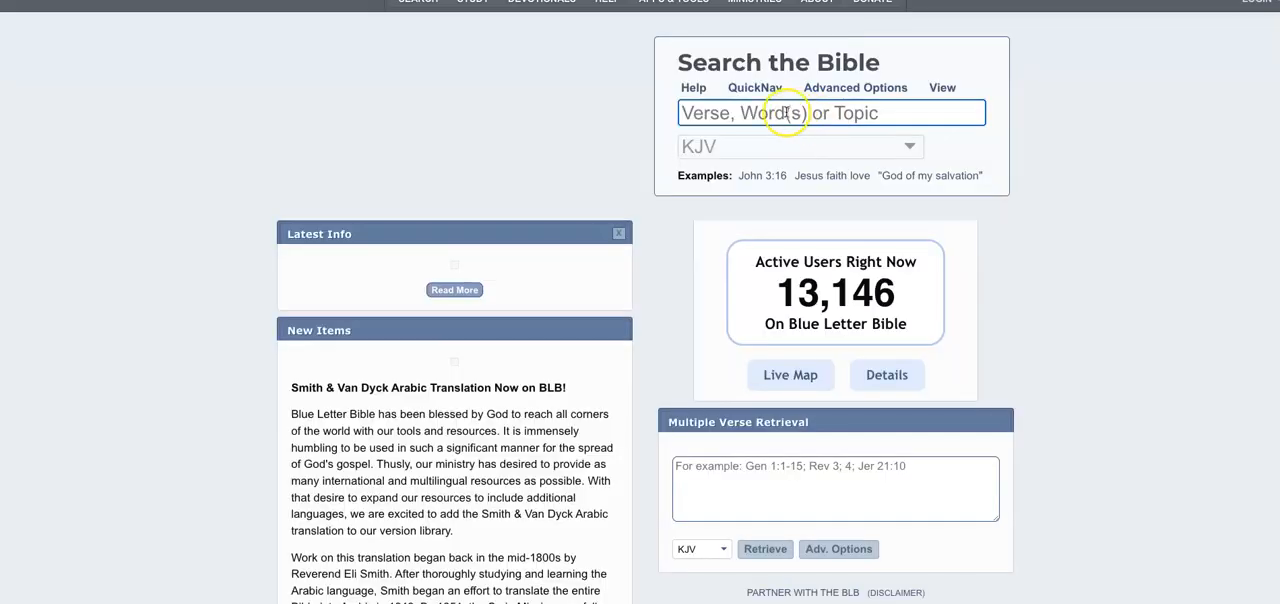
pyautogui.write('f')
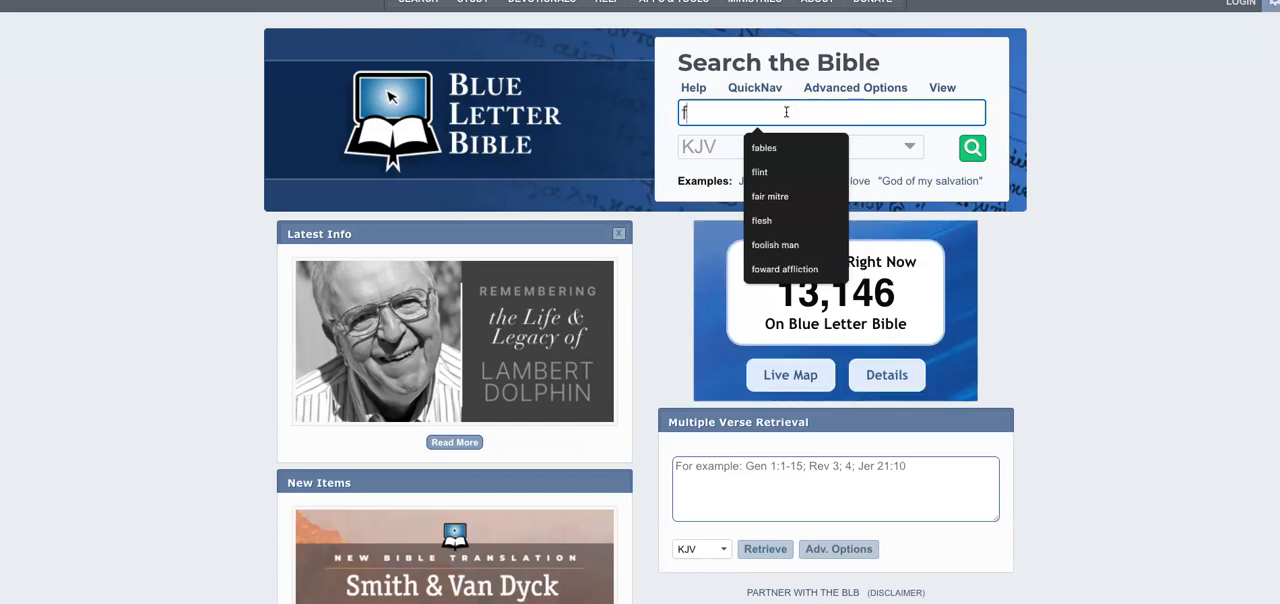
pyautogui.click(764, 148)
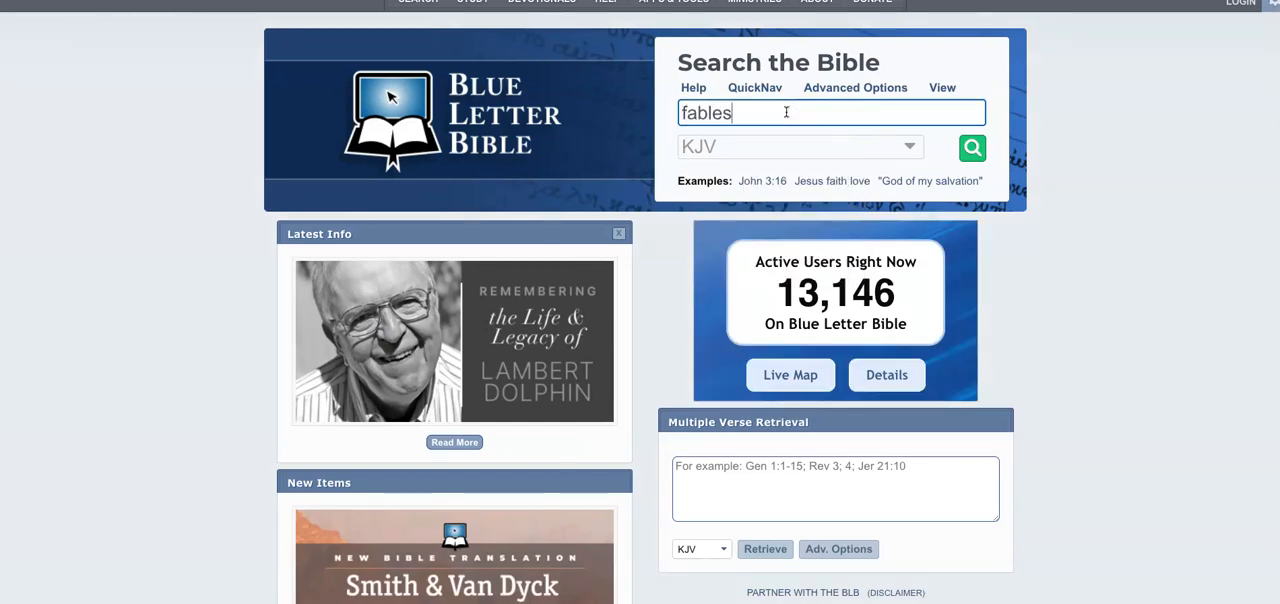
pyautogui.moveTo(804, 108)
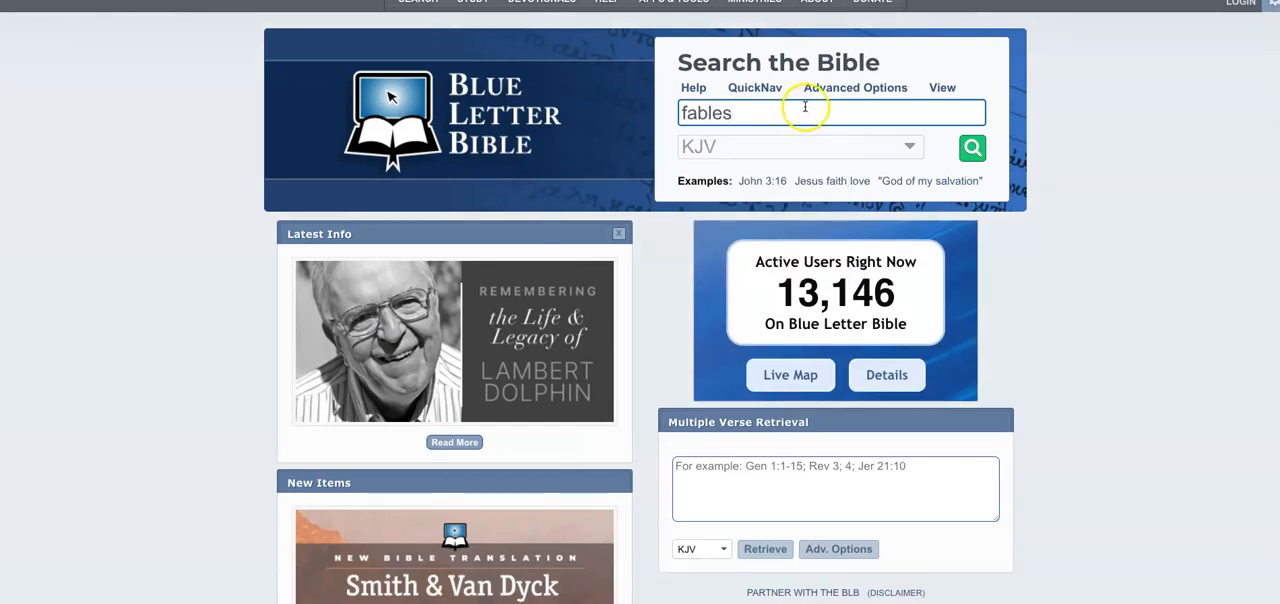
pyautogui.moveTo(852, 136)
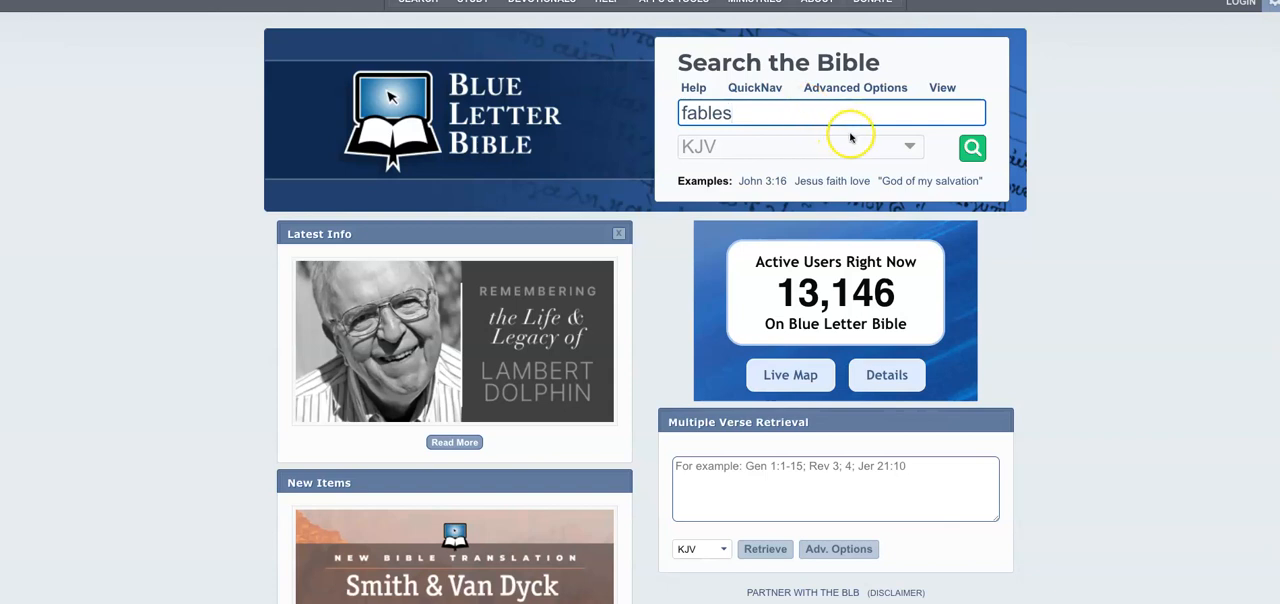
pyautogui.moveTo(886, 158)
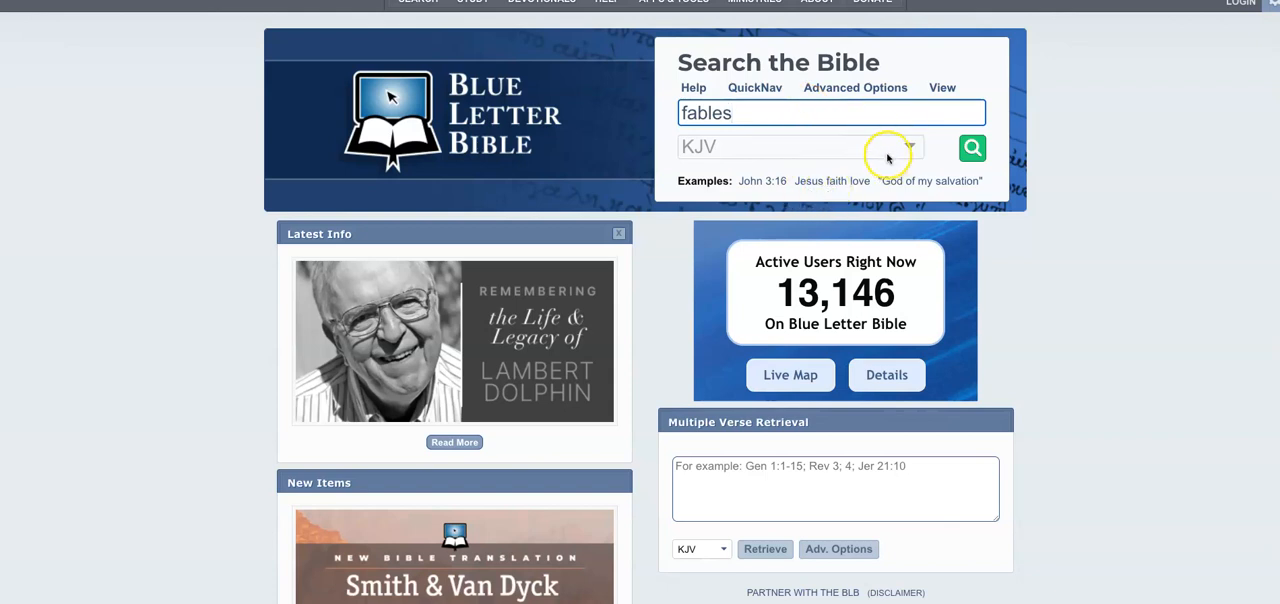
pyautogui.click(972, 148)
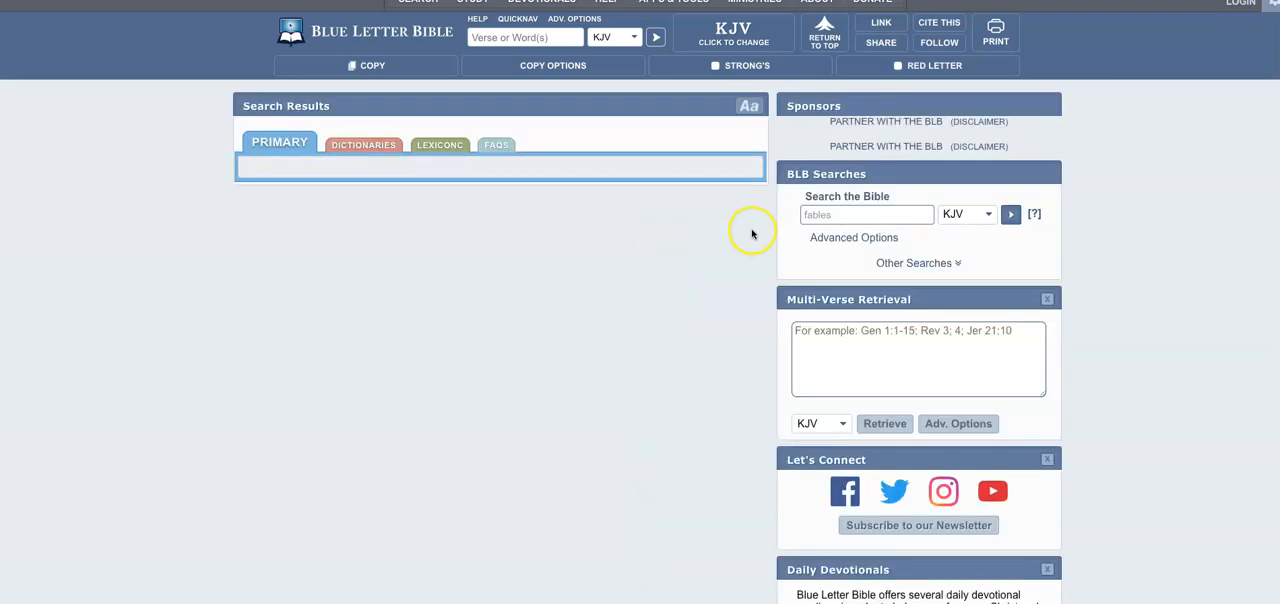
pyautogui.click(1010, 214)
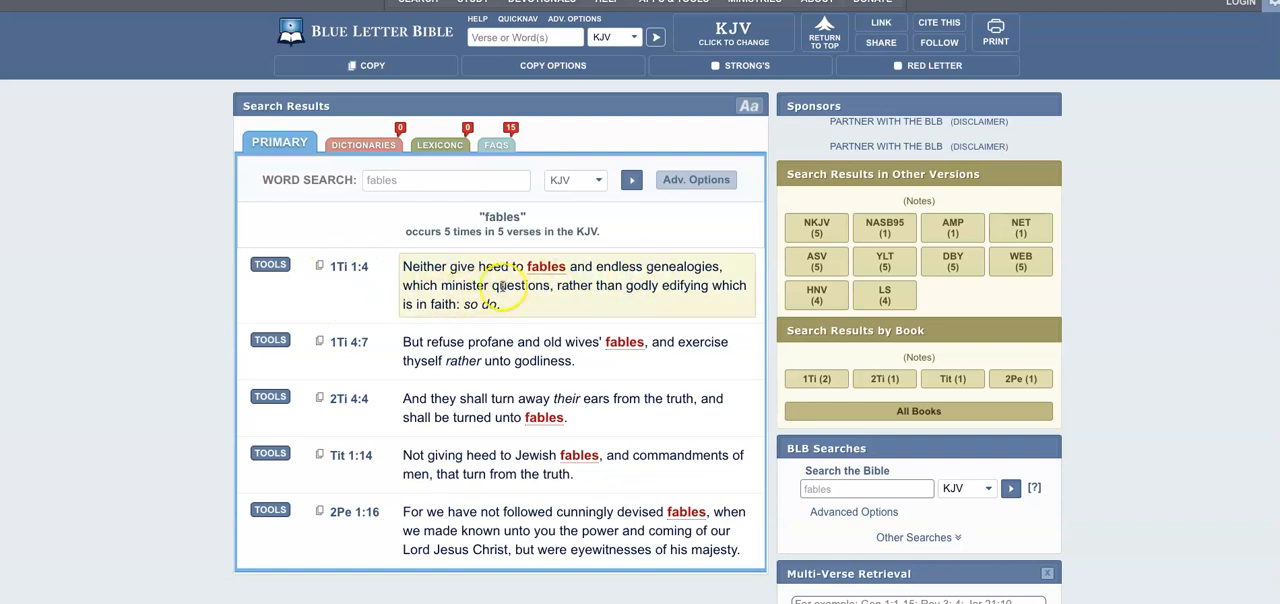
pyautogui.moveTo(676, 300)
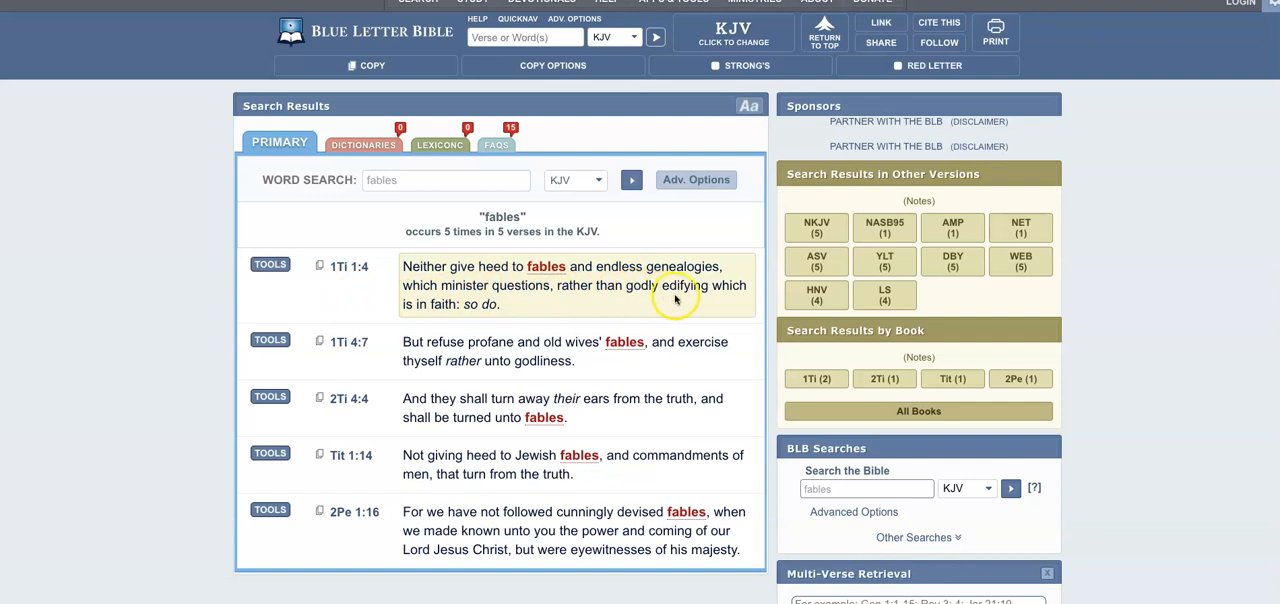
pyautogui.moveTo(712, 304)
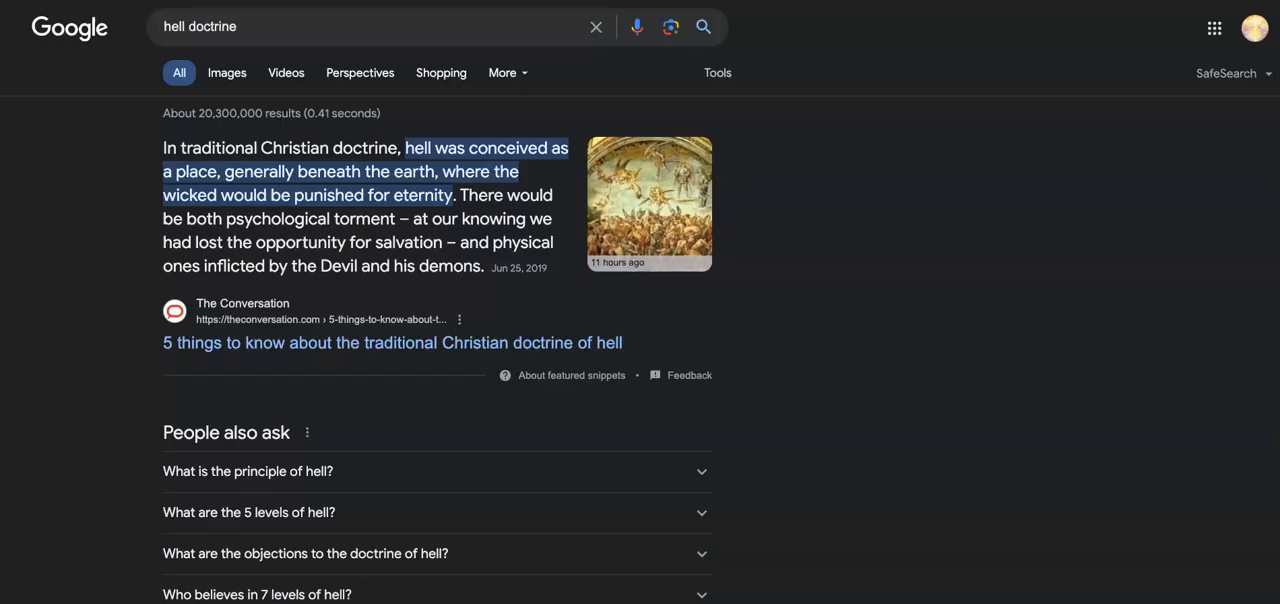
pyautogui.moveTo(824, 186)
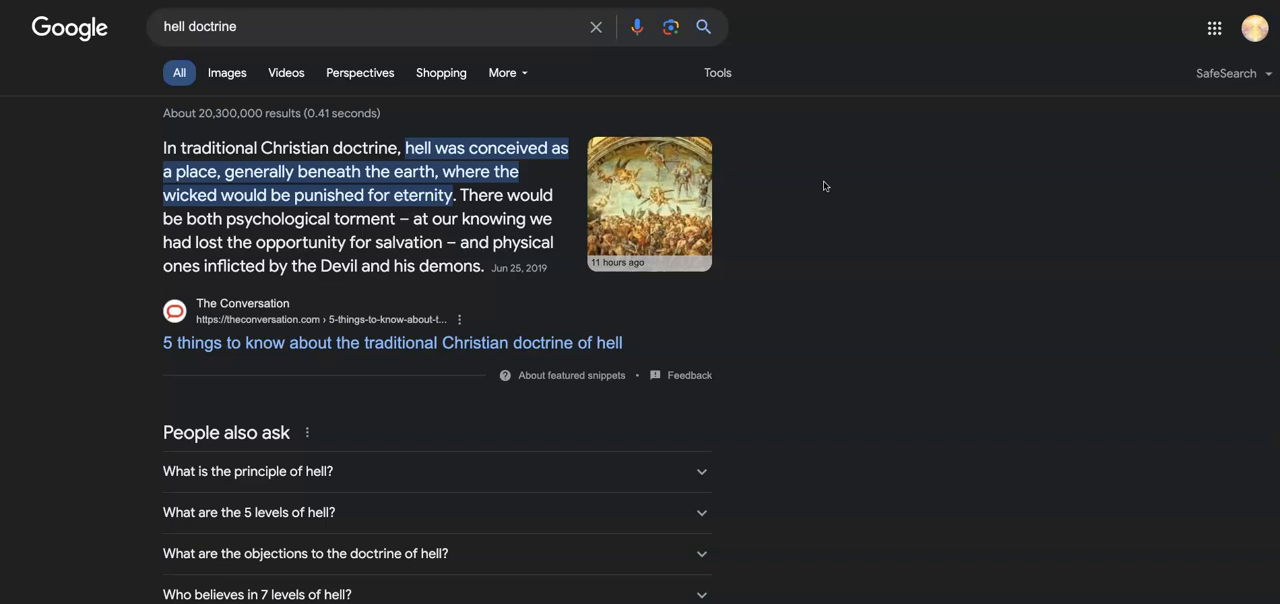
pyautogui.moveTo(824, 184)
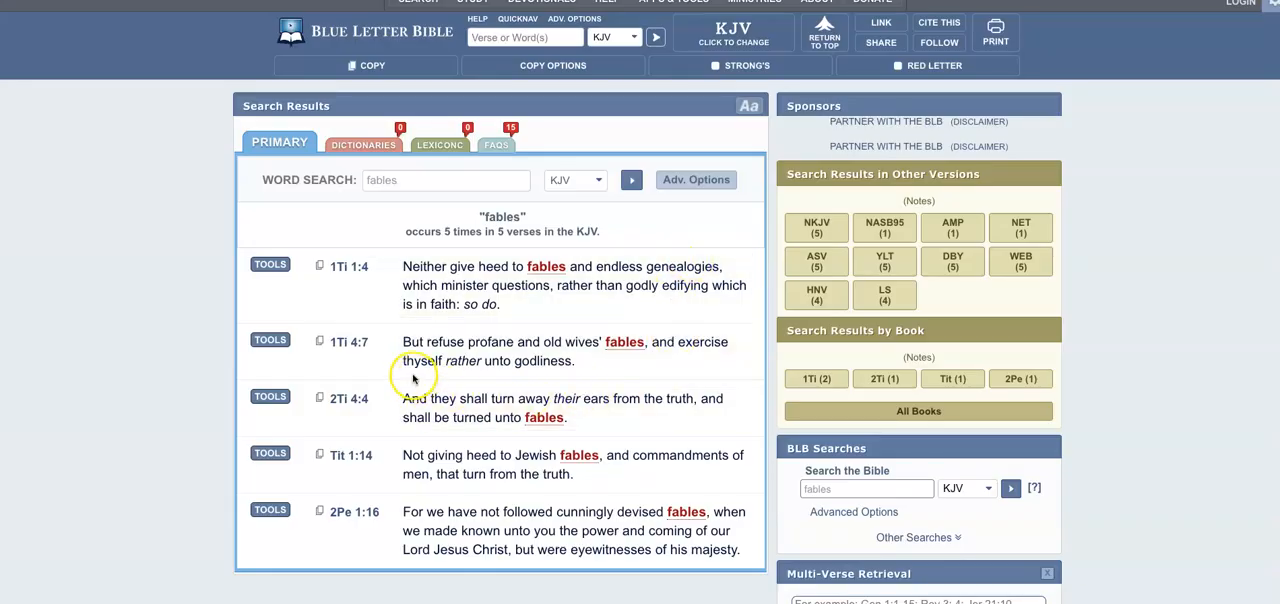
pyautogui.moveTo(372, 350)
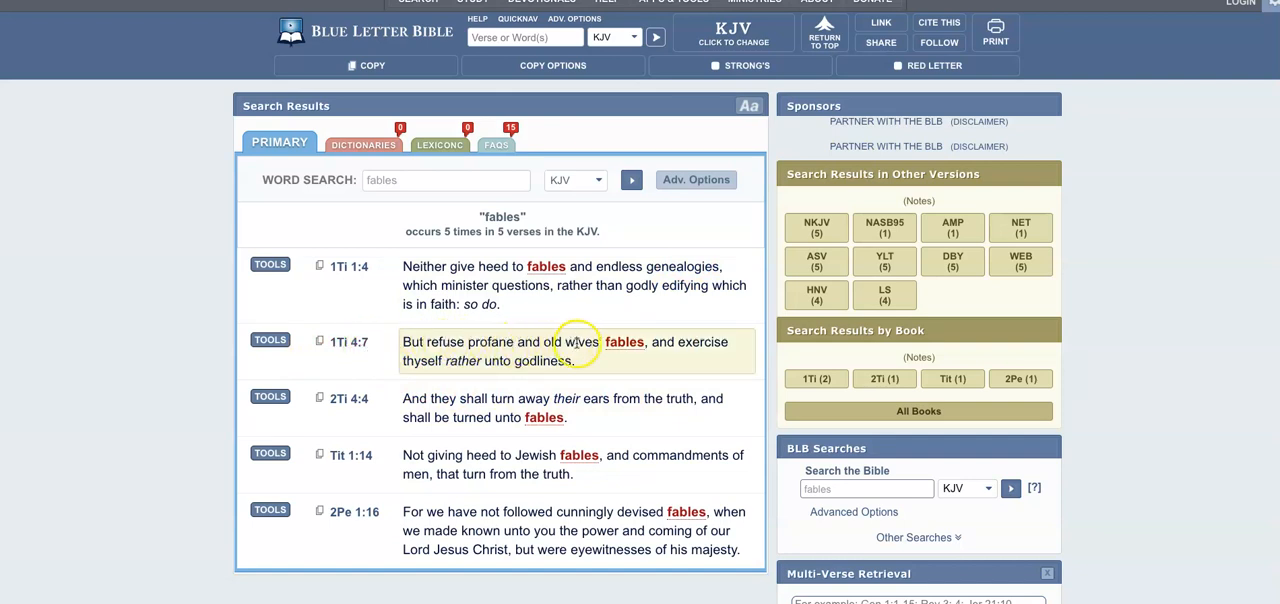
pyautogui.moveTo(660, 356)
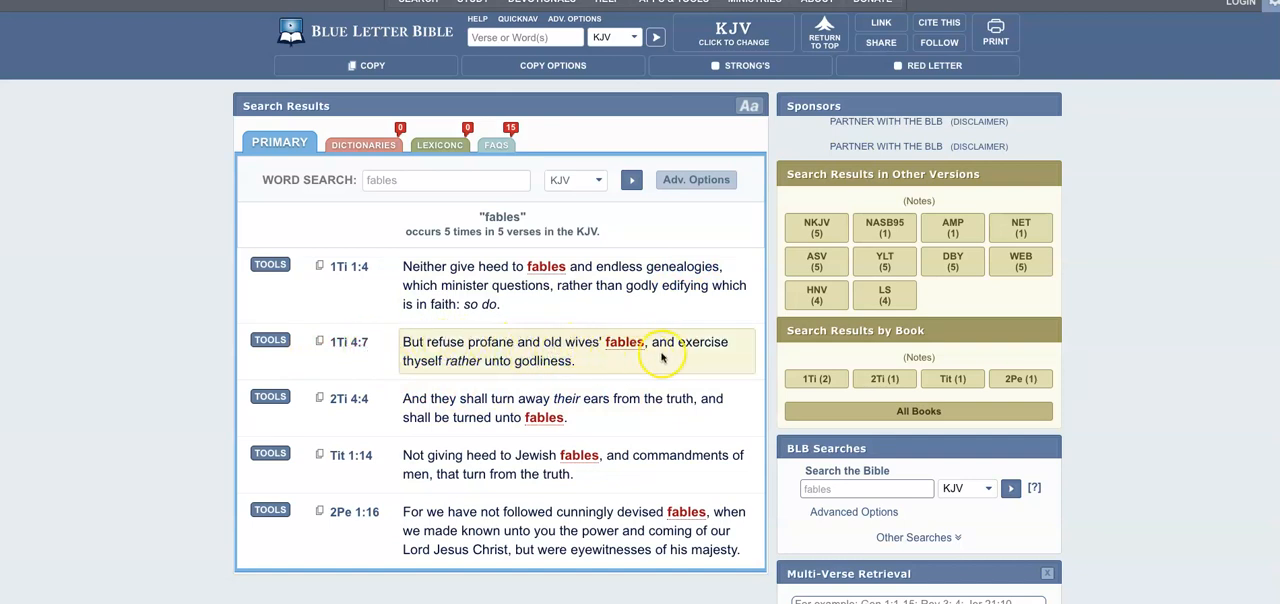
pyautogui.moveTo(268, 340)
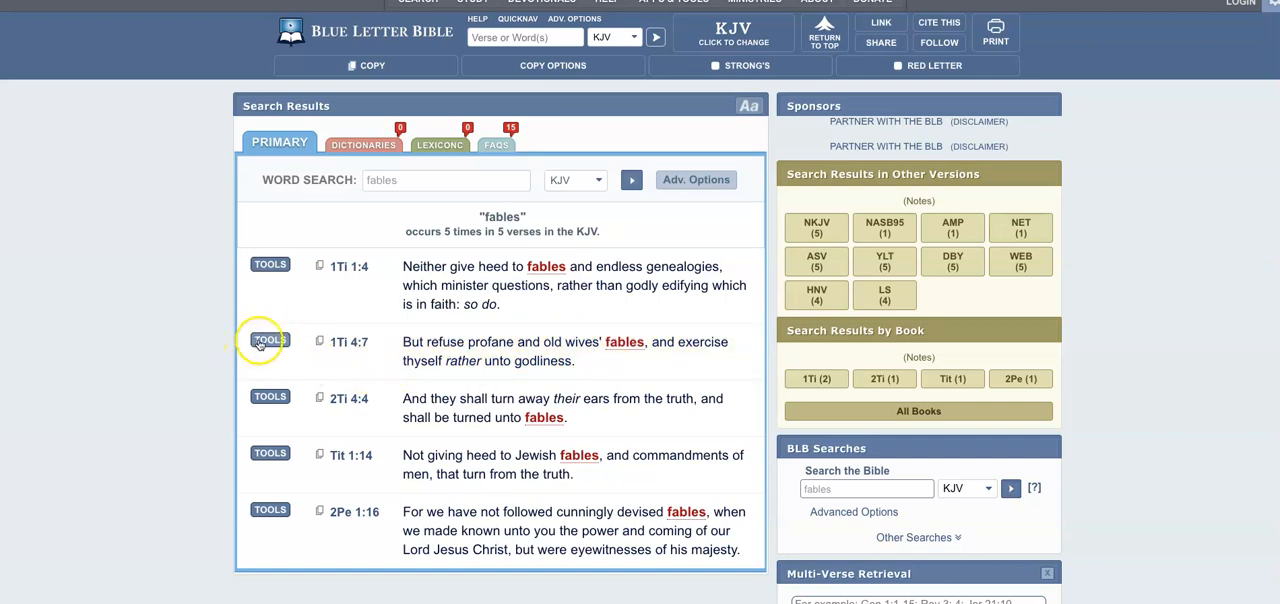
# - Show the parallel Bible translations of 1 Timothy 4:7 via the verse's Tools menu
pyautogui.click(268, 340)
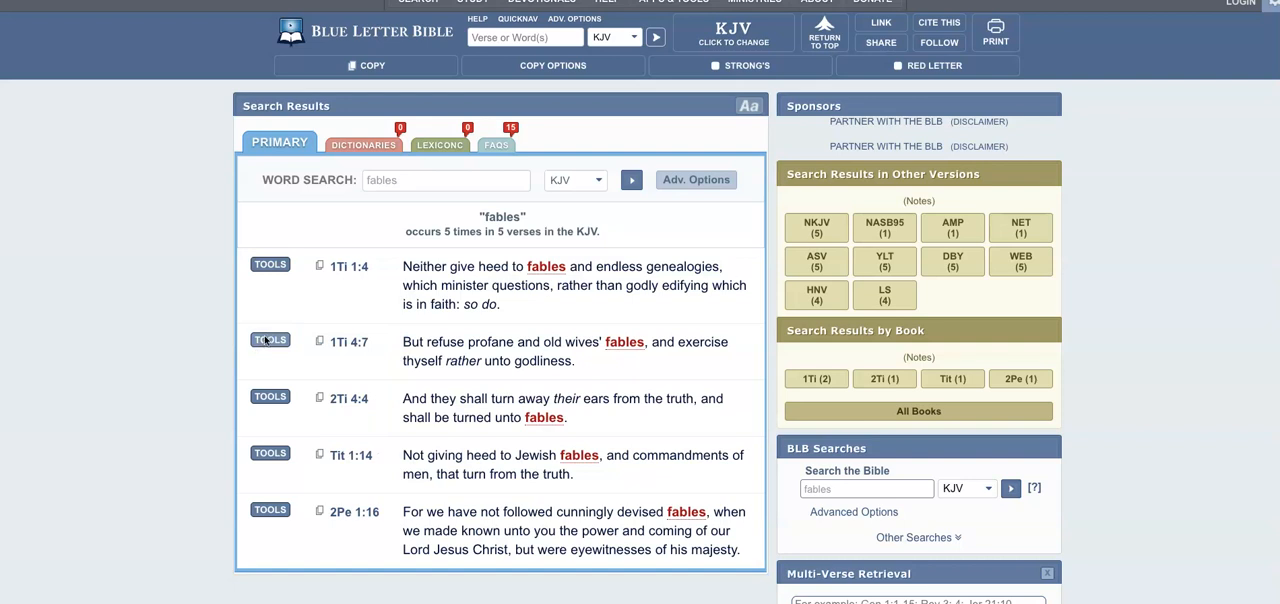
pyautogui.click(268, 340)
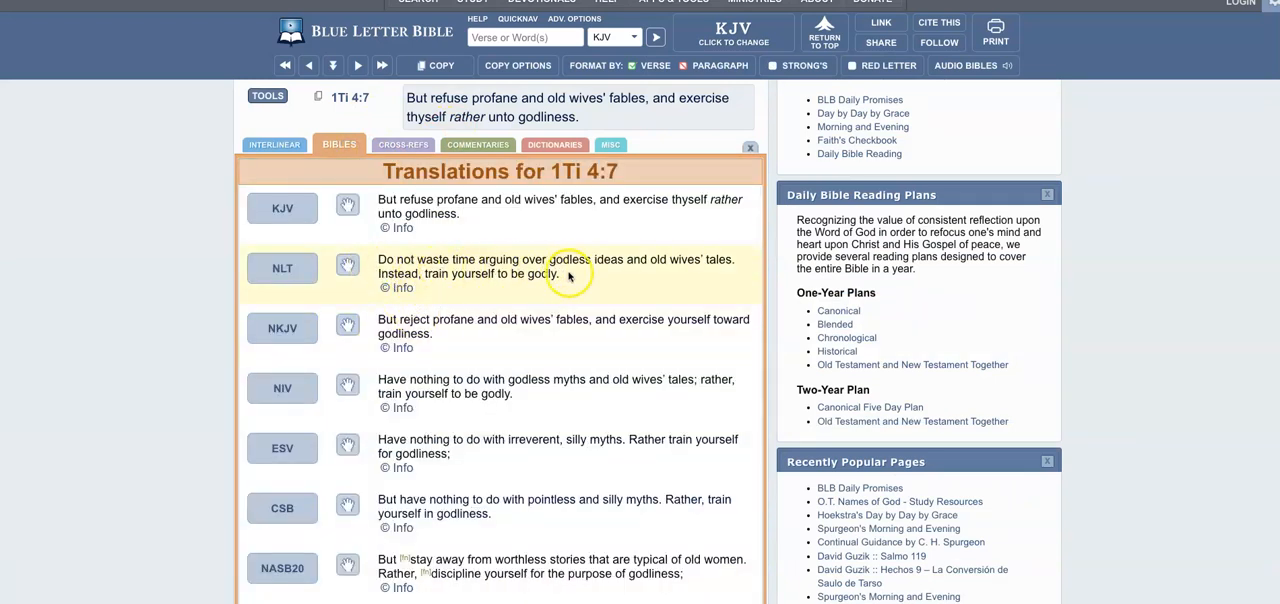
pyautogui.moveTo(660, 276)
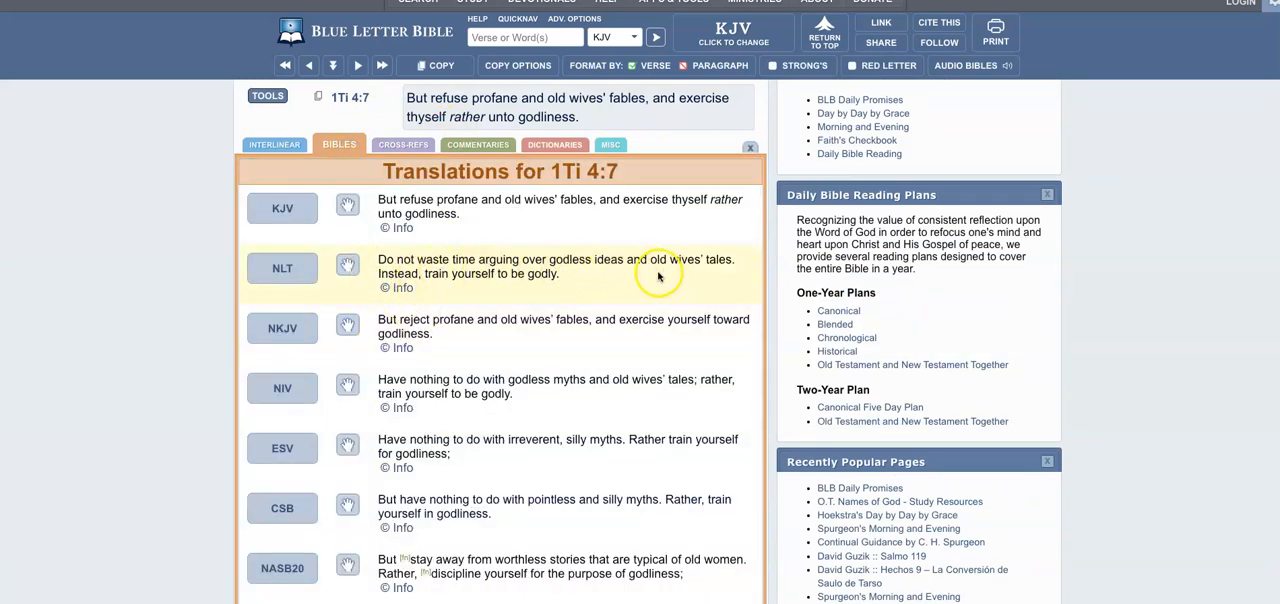
pyautogui.moveTo(436, 300)
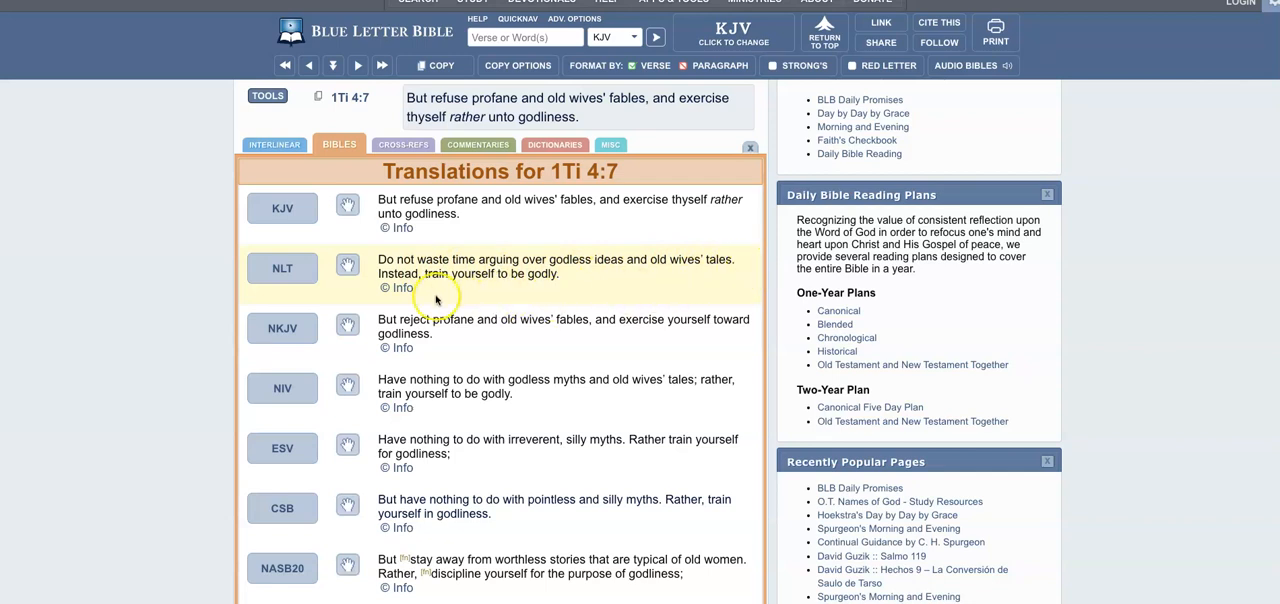
pyautogui.moveTo(760, 140)
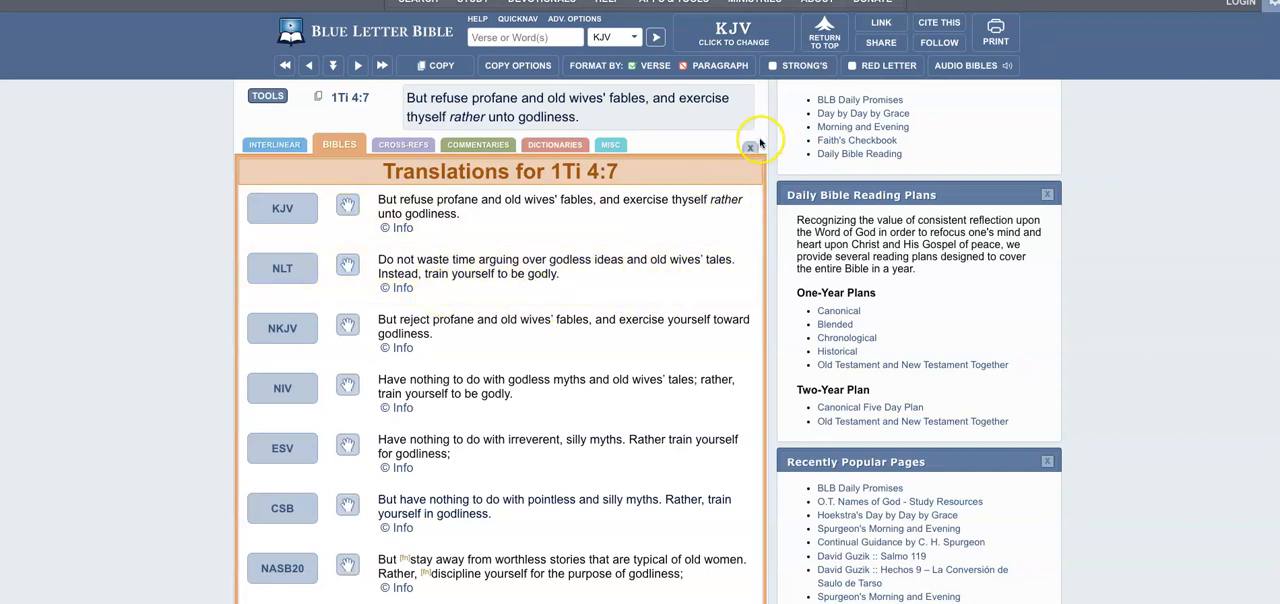
pyautogui.moveTo(756, 140)
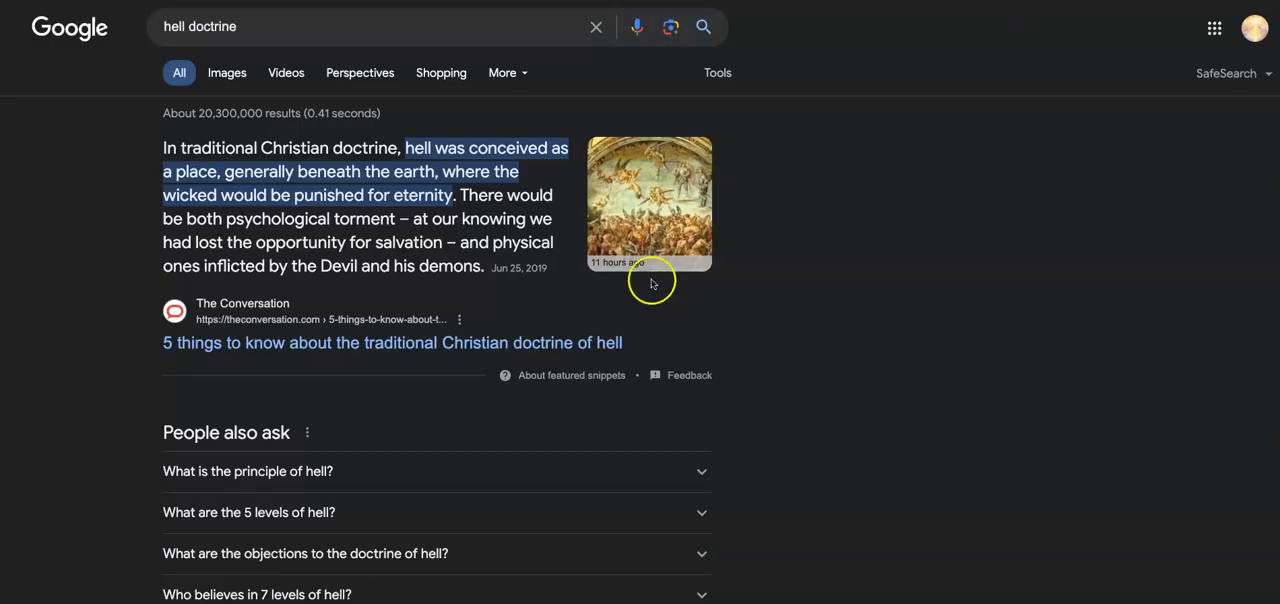
pyautogui.moveTo(328, 244)
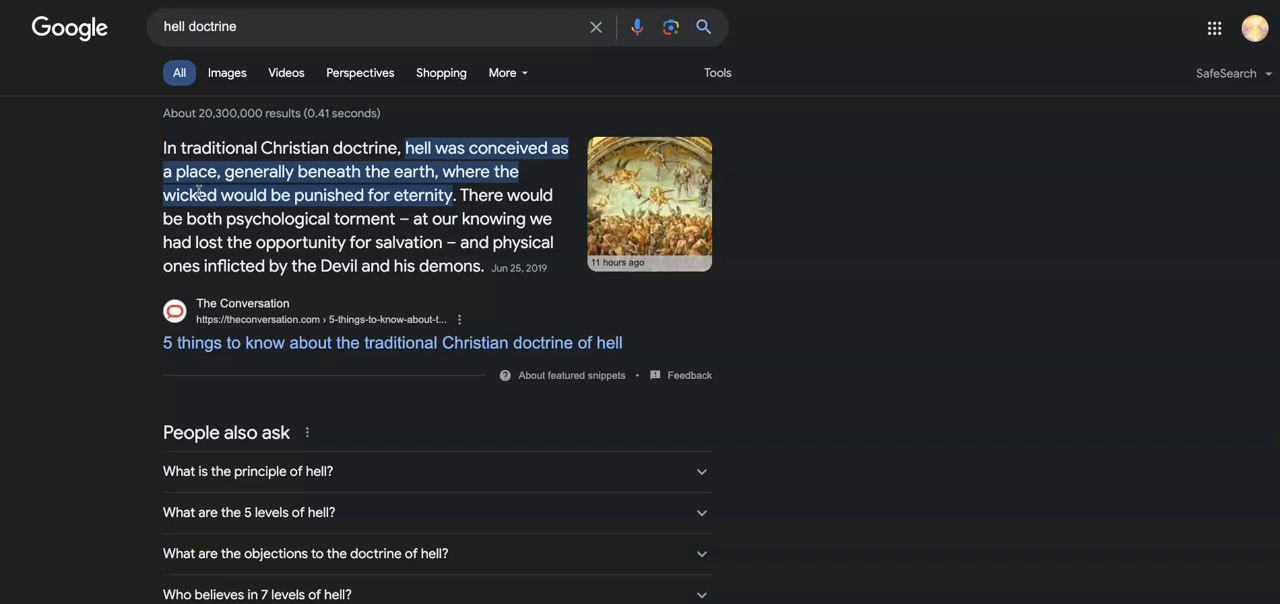
pyautogui.moveTo(400, 252)
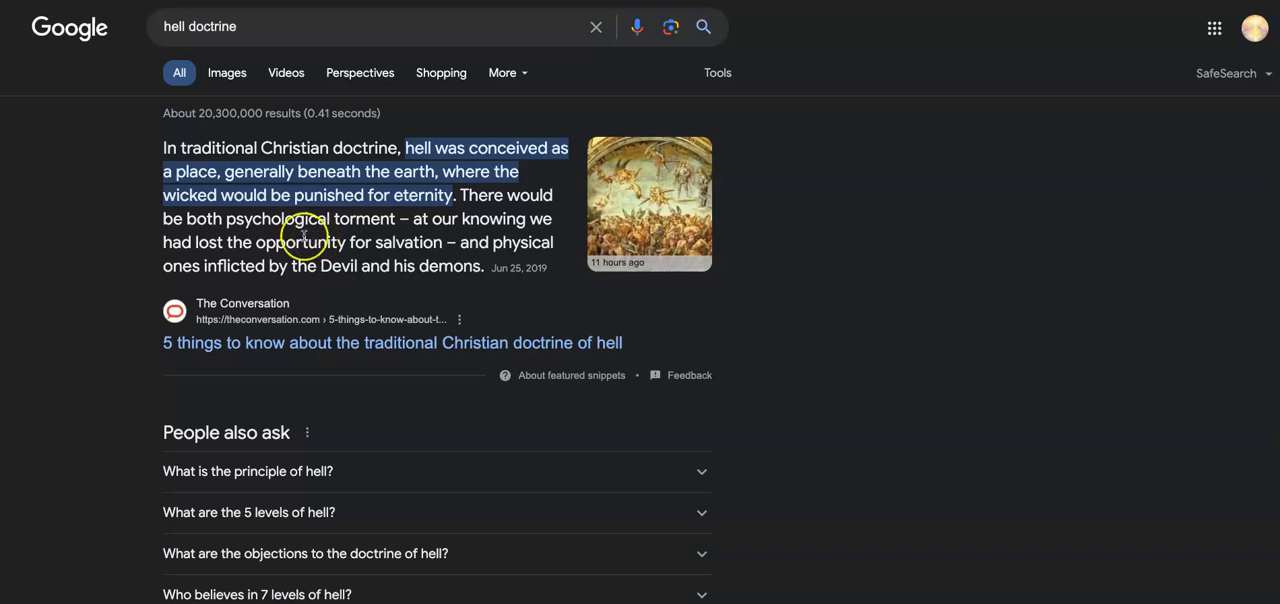
pyautogui.moveTo(512, 218)
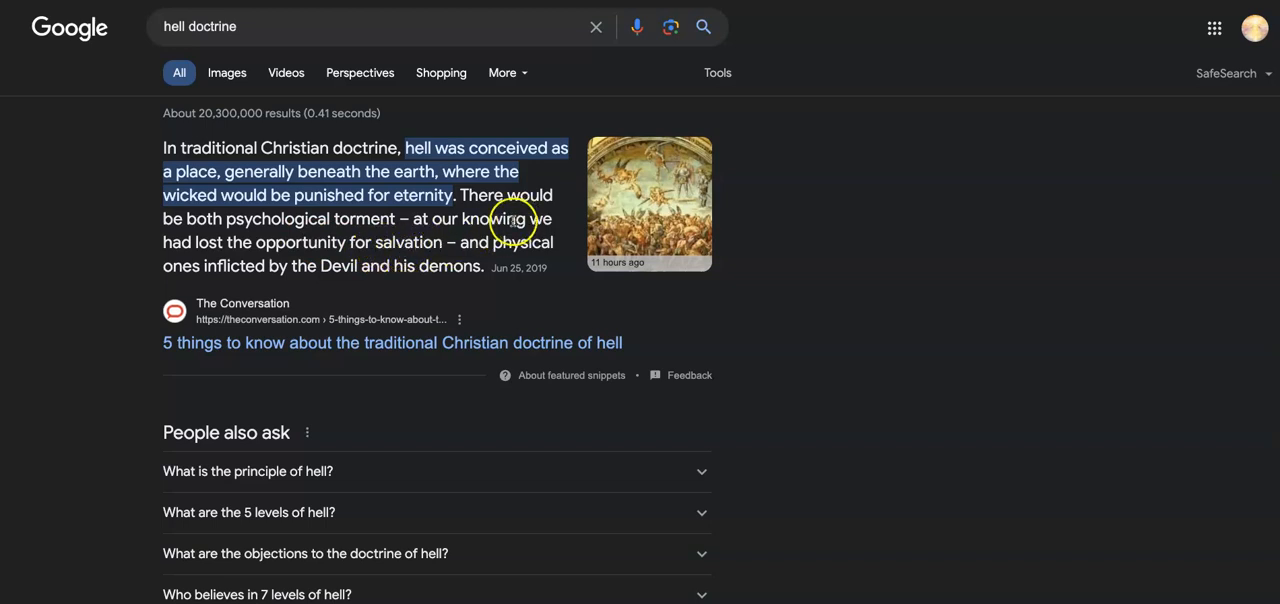
pyautogui.moveTo(360, 214)
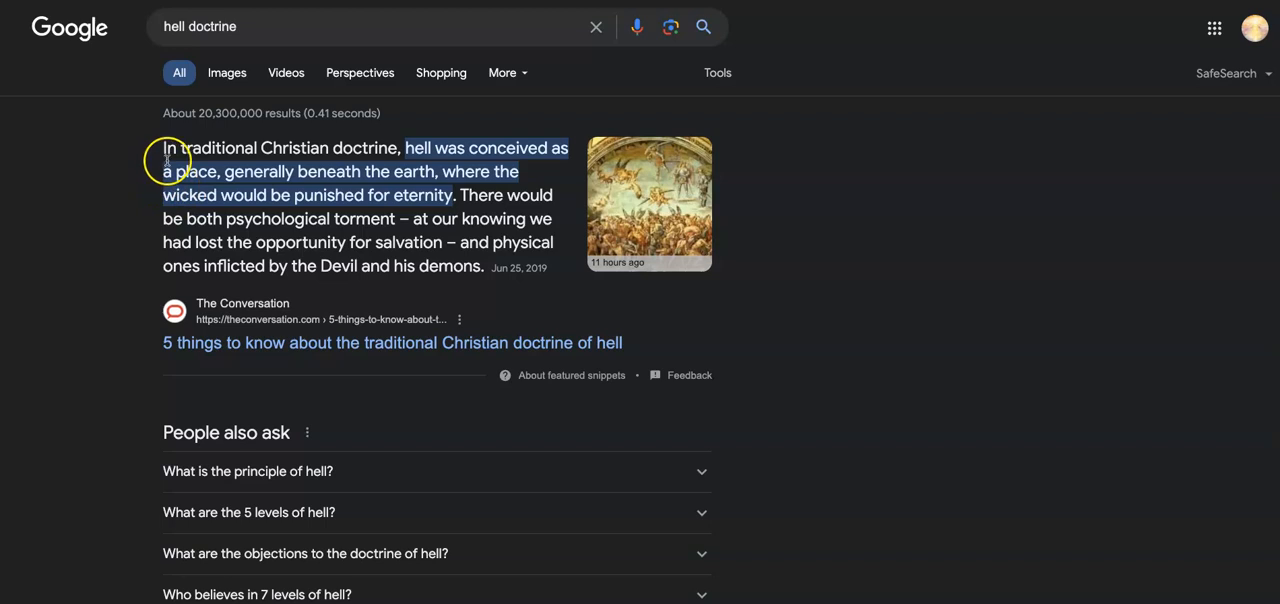
pyautogui.moveTo(418, 162)
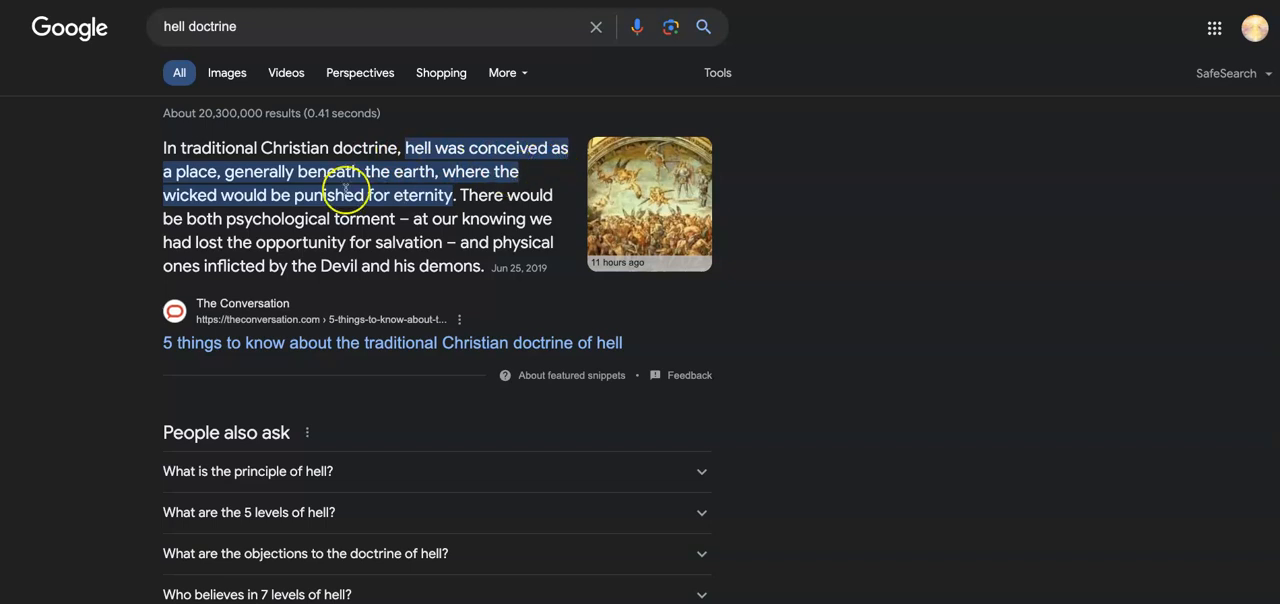
pyautogui.moveTo(476, 148)
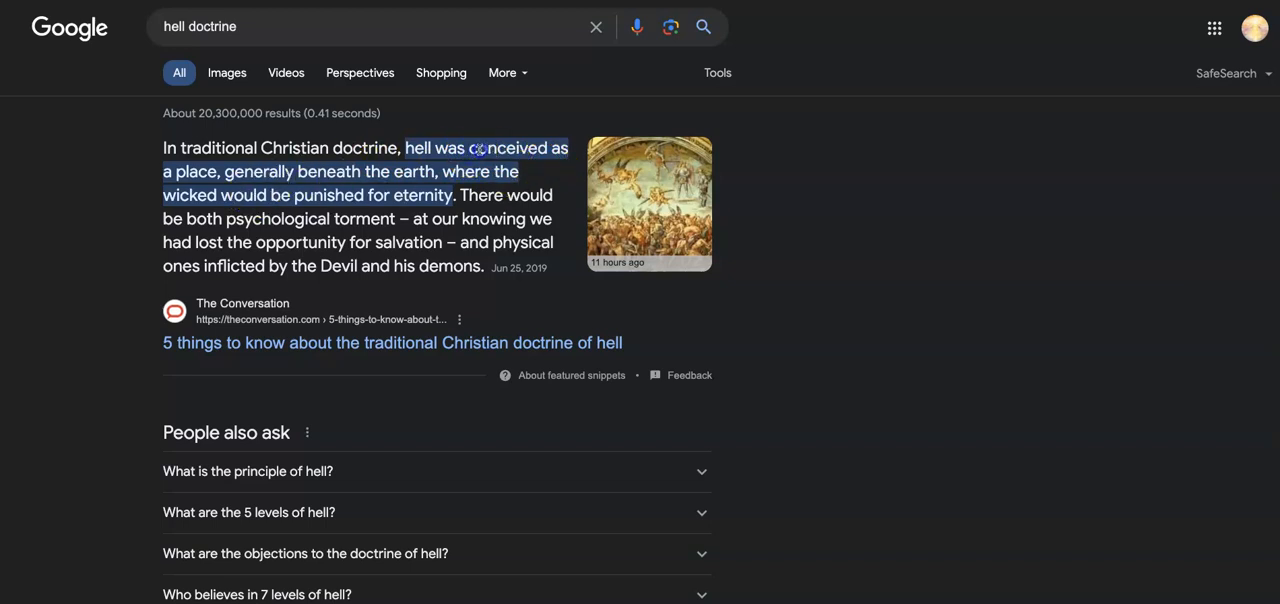
pyautogui.moveTo(284, 188)
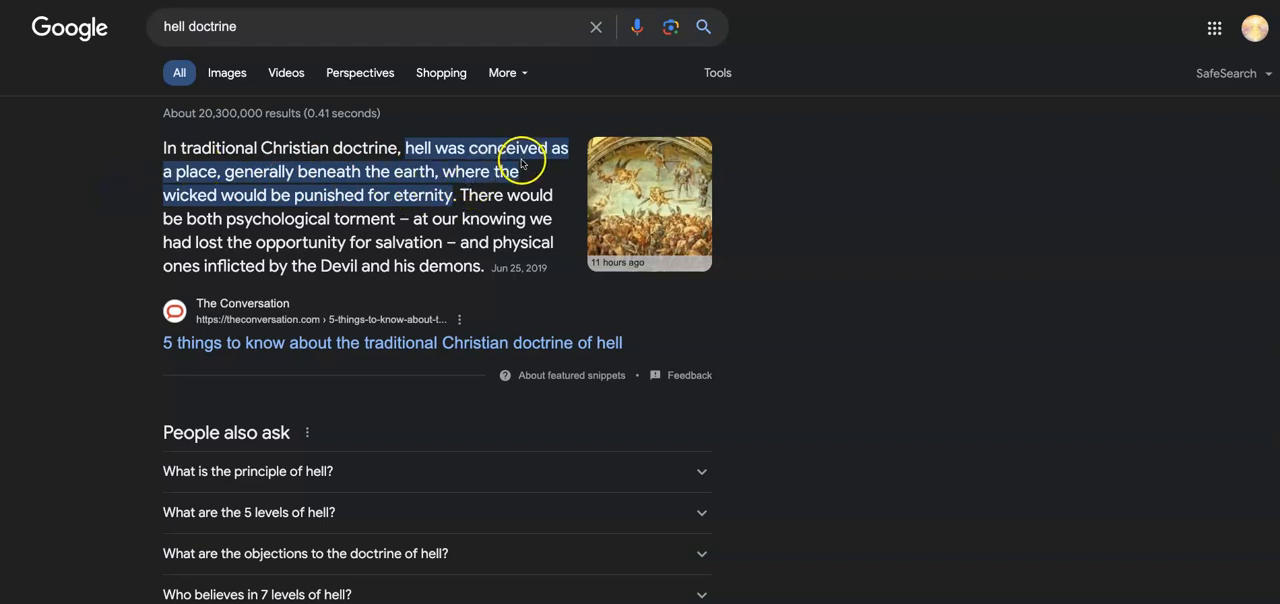
pyautogui.moveTo(504, 170)
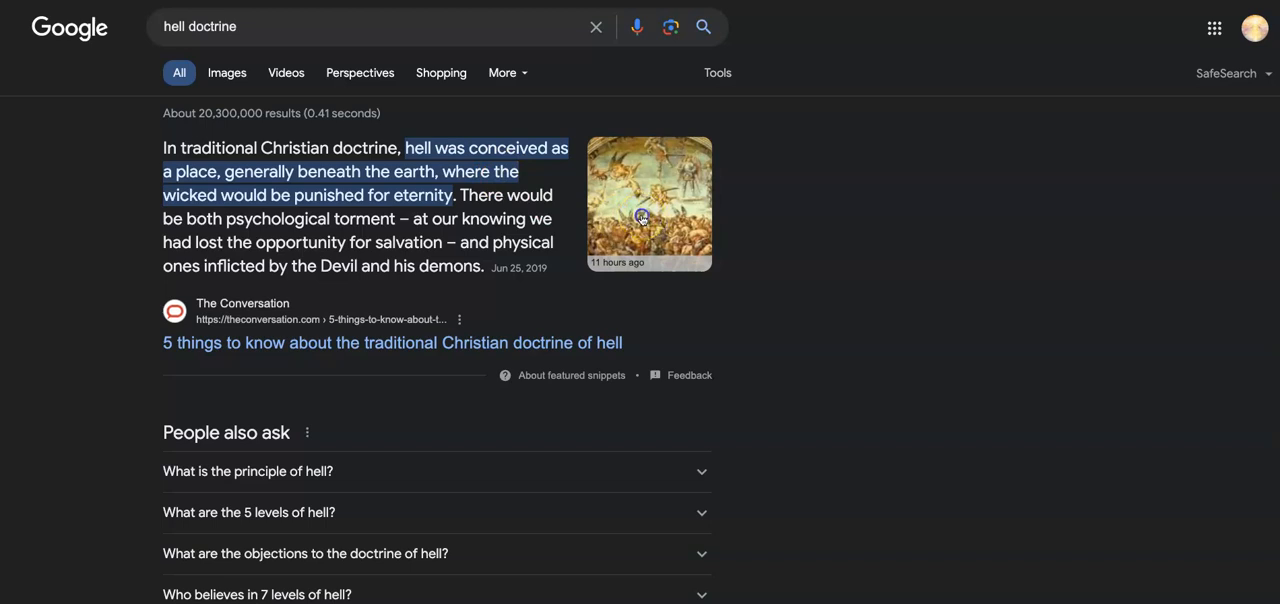
pyautogui.moveTo(660, 156)
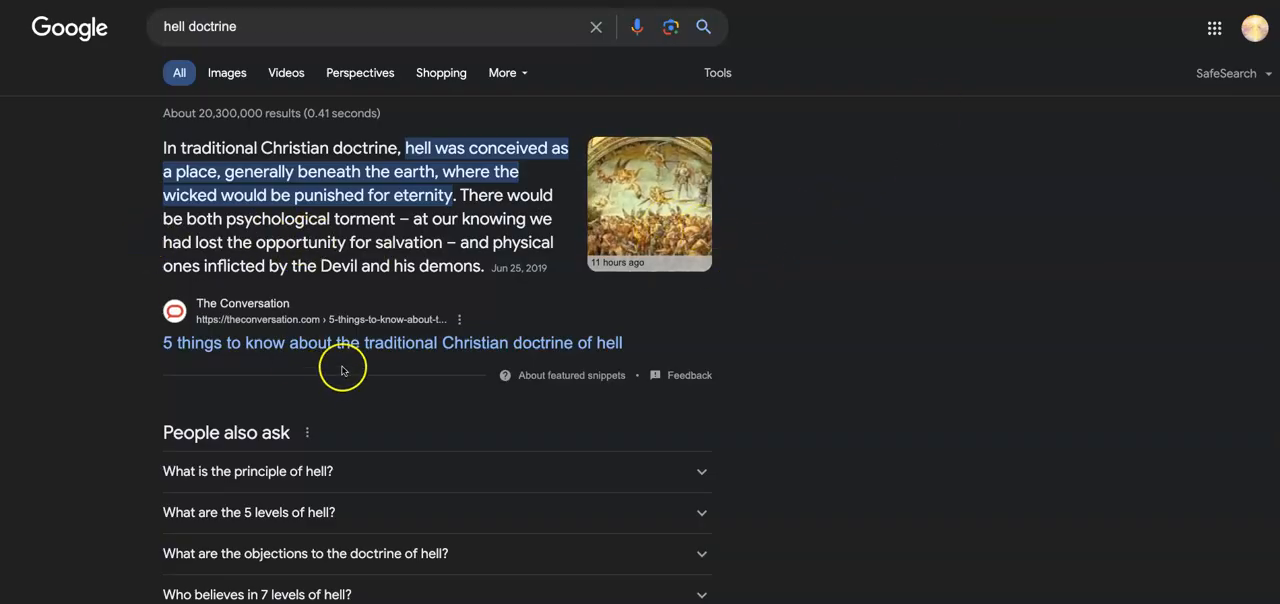
pyautogui.moveTo(218, 150)
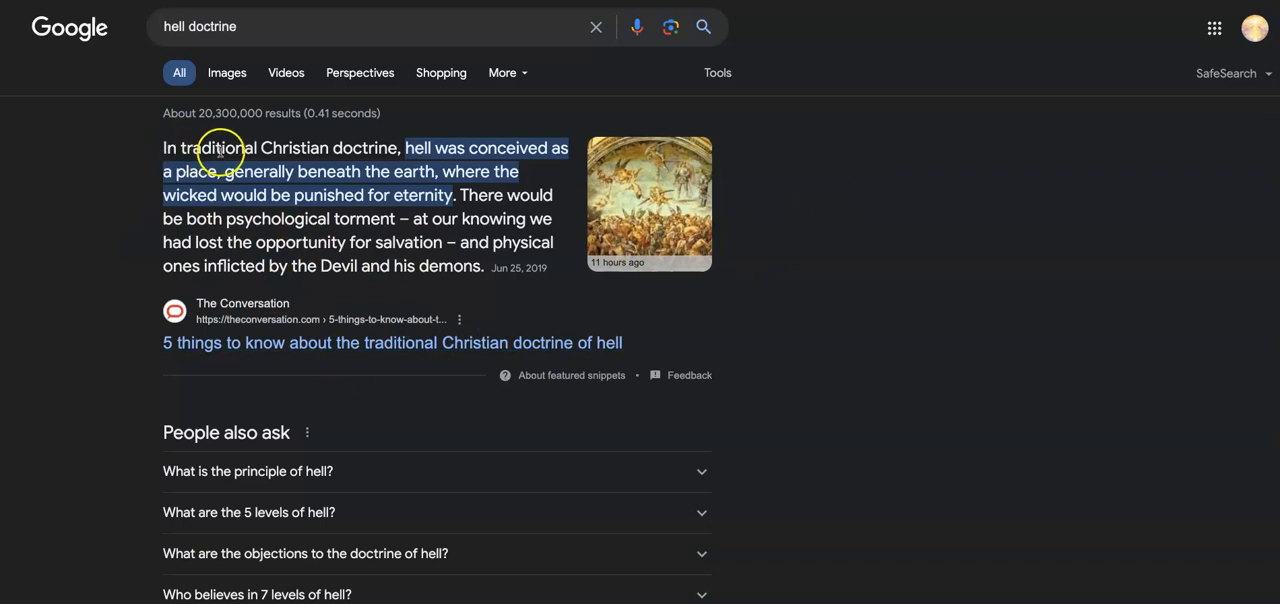
pyautogui.moveTo(520, 158)
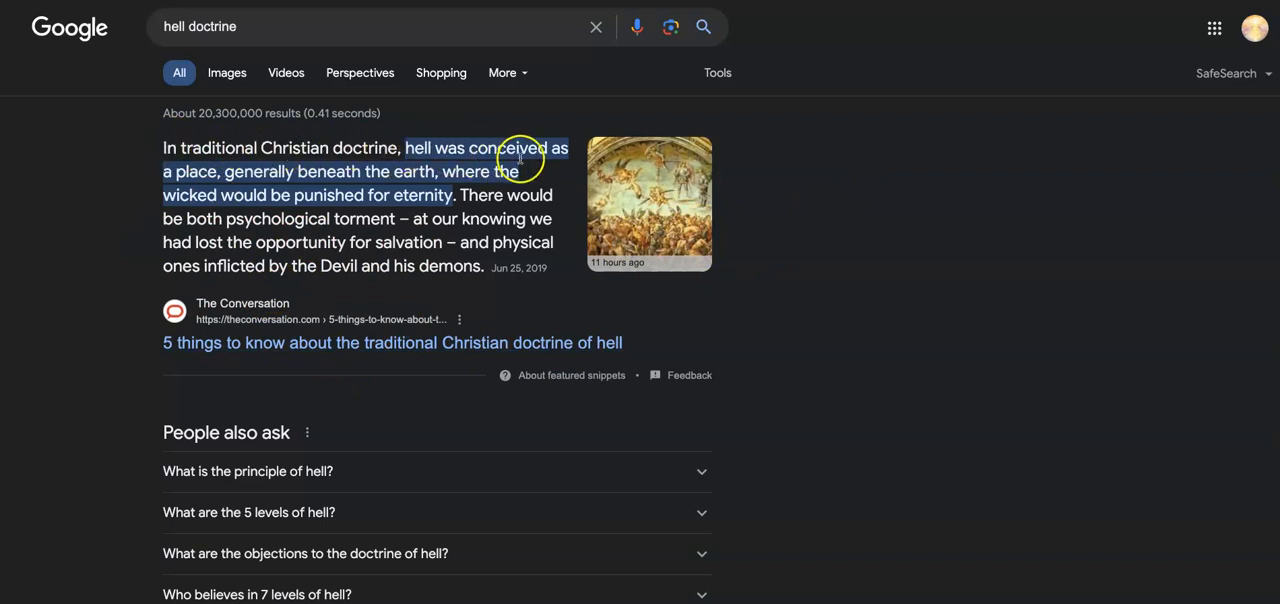
pyautogui.moveTo(290, 176)
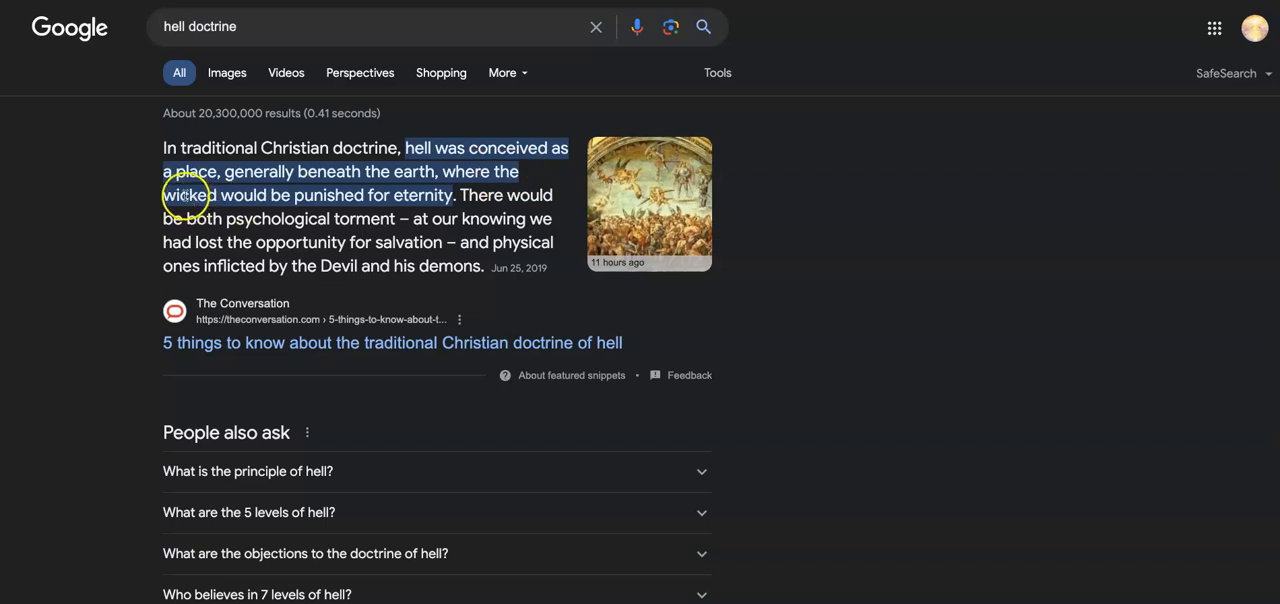
pyautogui.moveTo(488, 188)
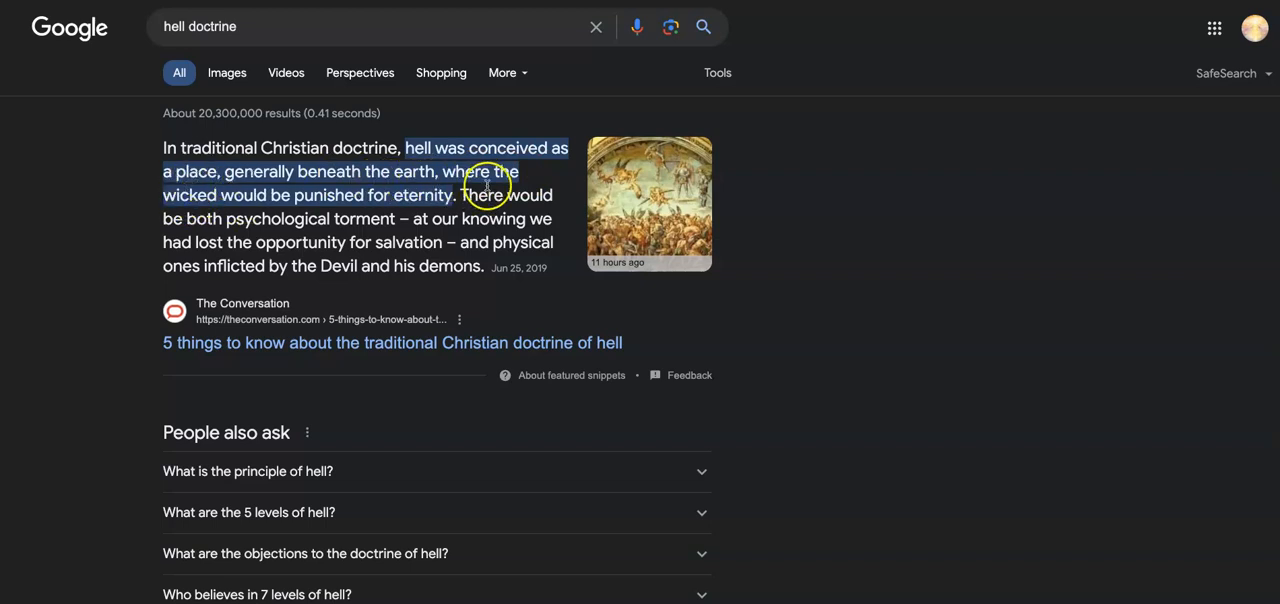
pyautogui.moveTo(484, 188)
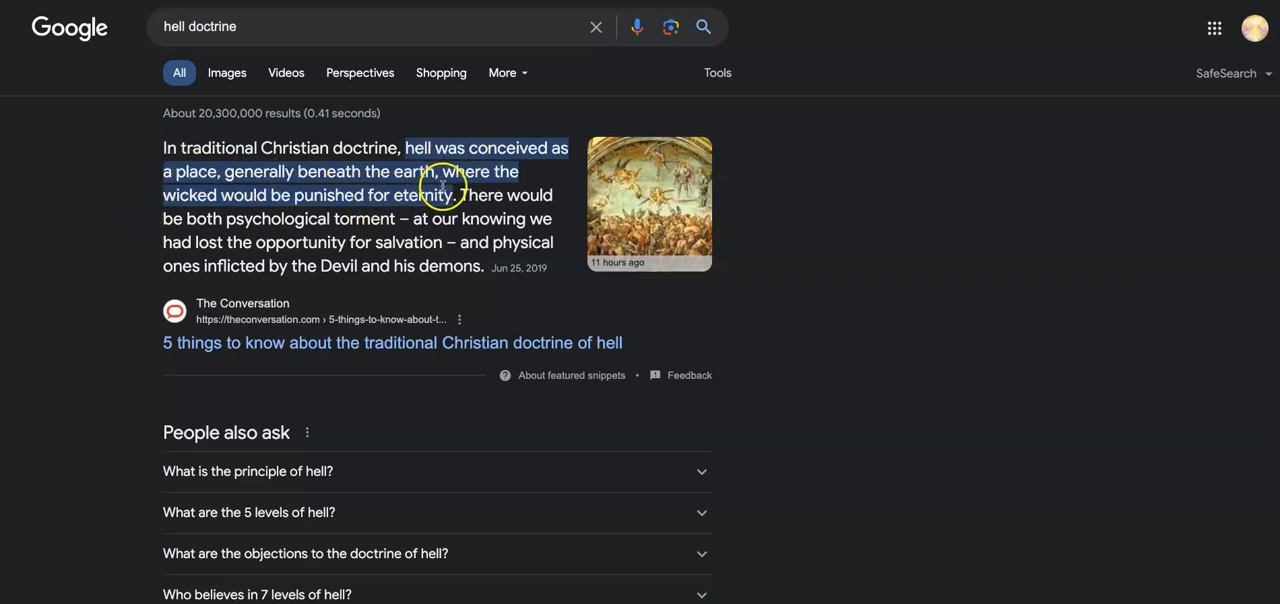
pyautogui.moveTo(352, 210)
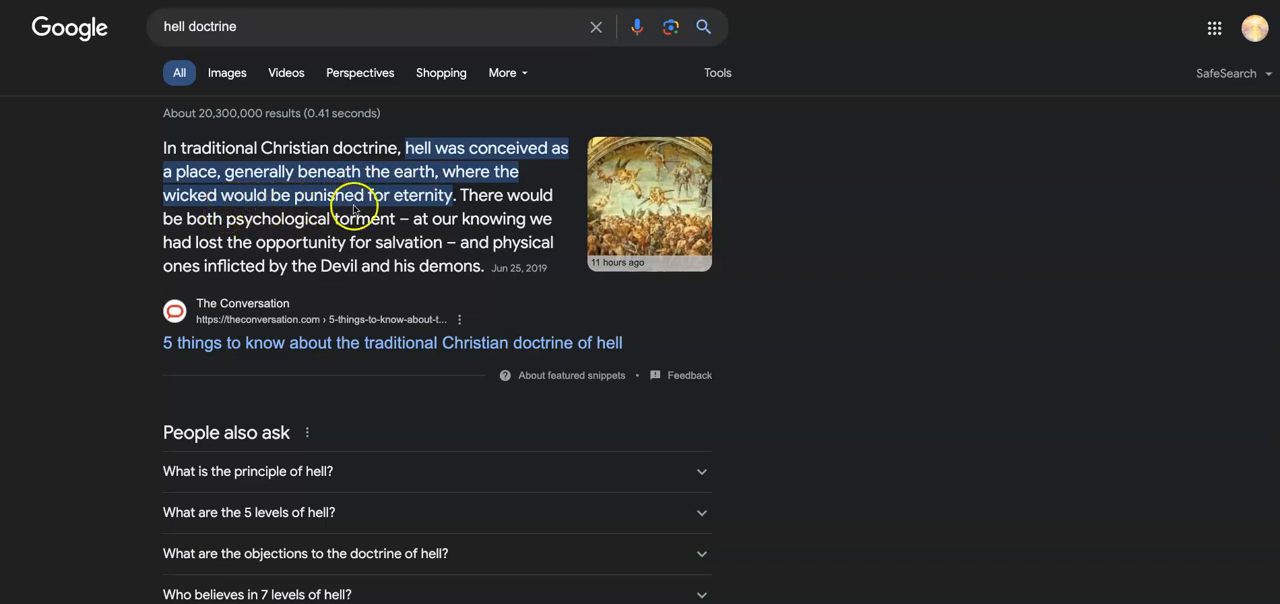
pyautogui.moveTo(484, 210)
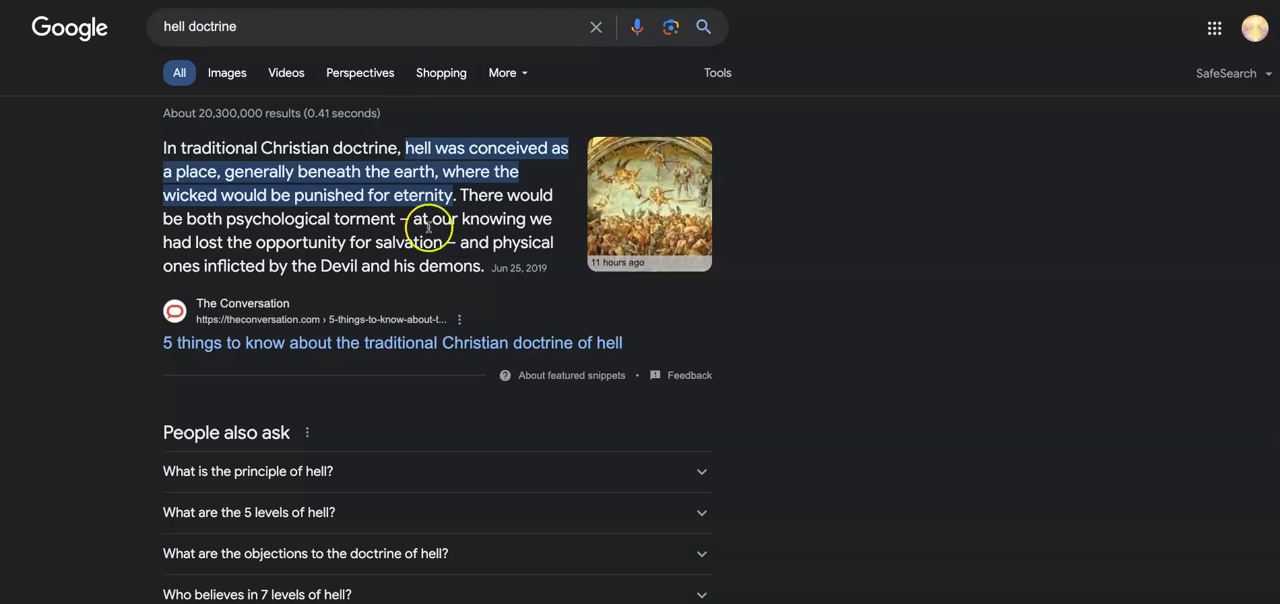
pyautogui.moveTo(470, 212)
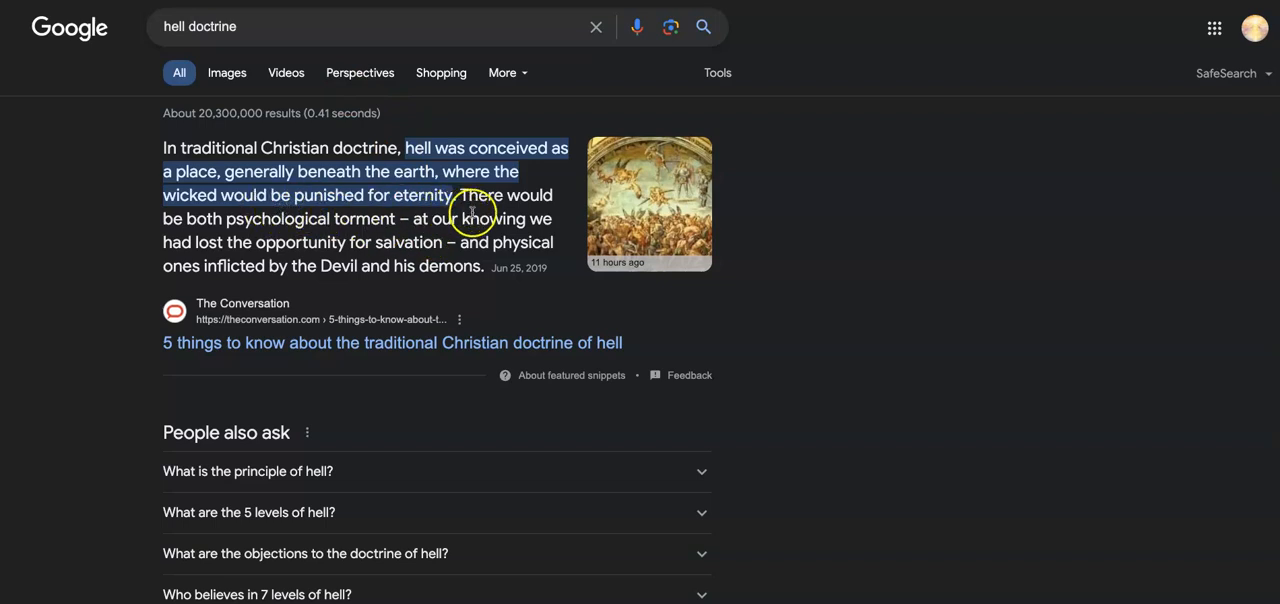
pyautogui.moveTo(262, 232)
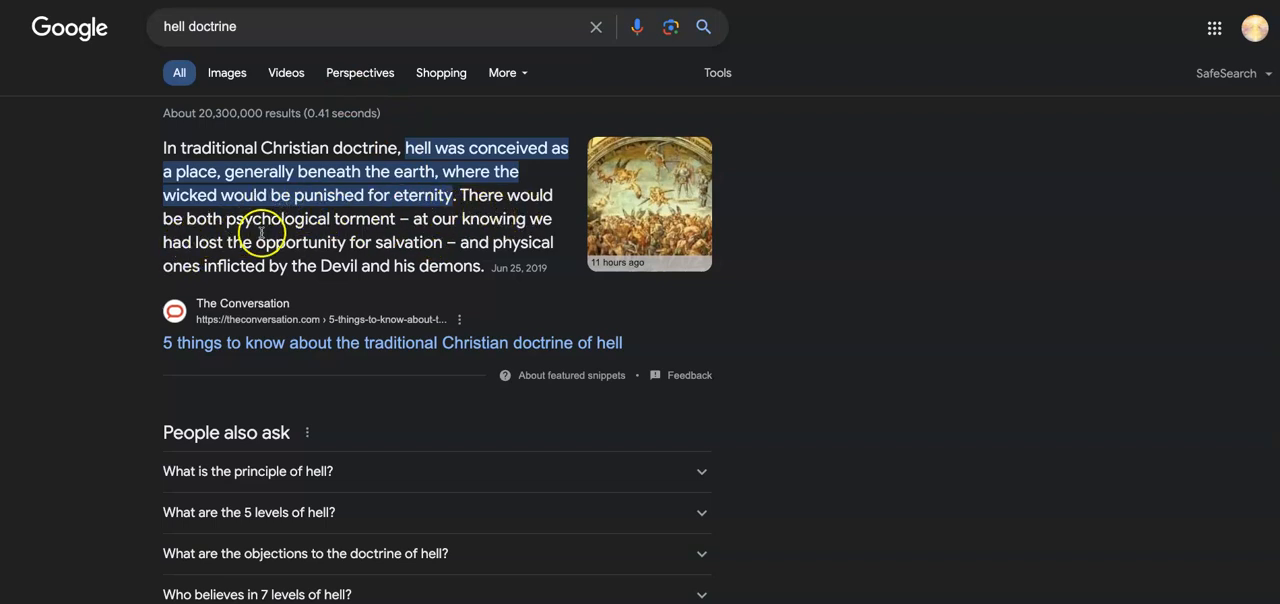
pyautogui.moveTo(452, 230)
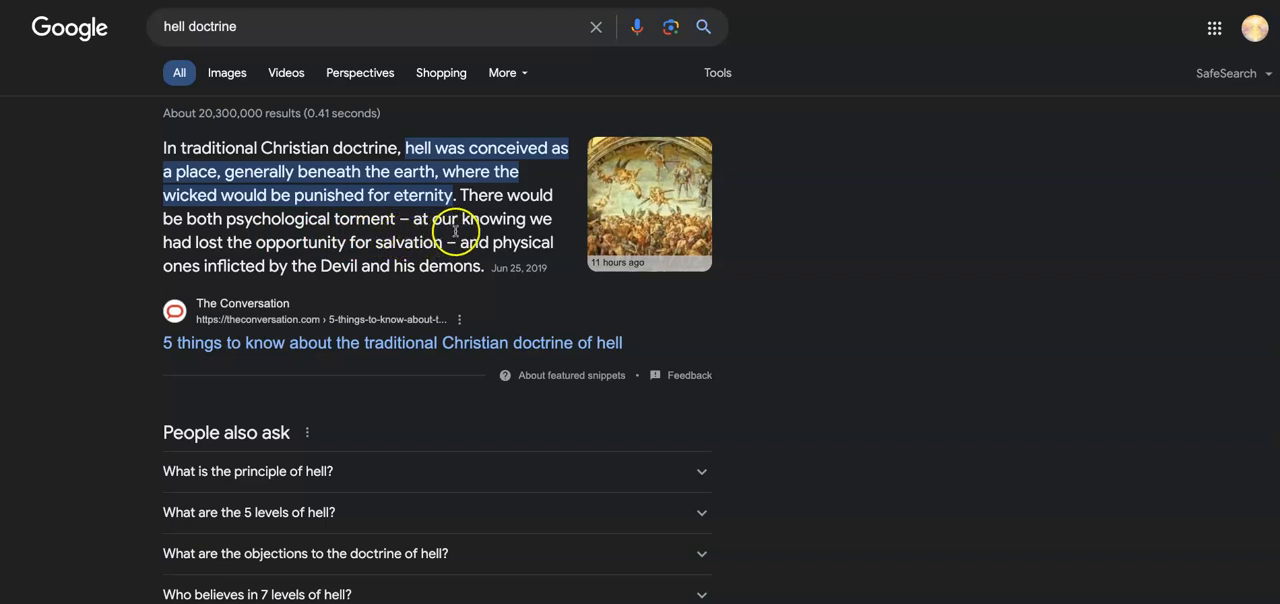
pyautogui.moveTo(300, 246)
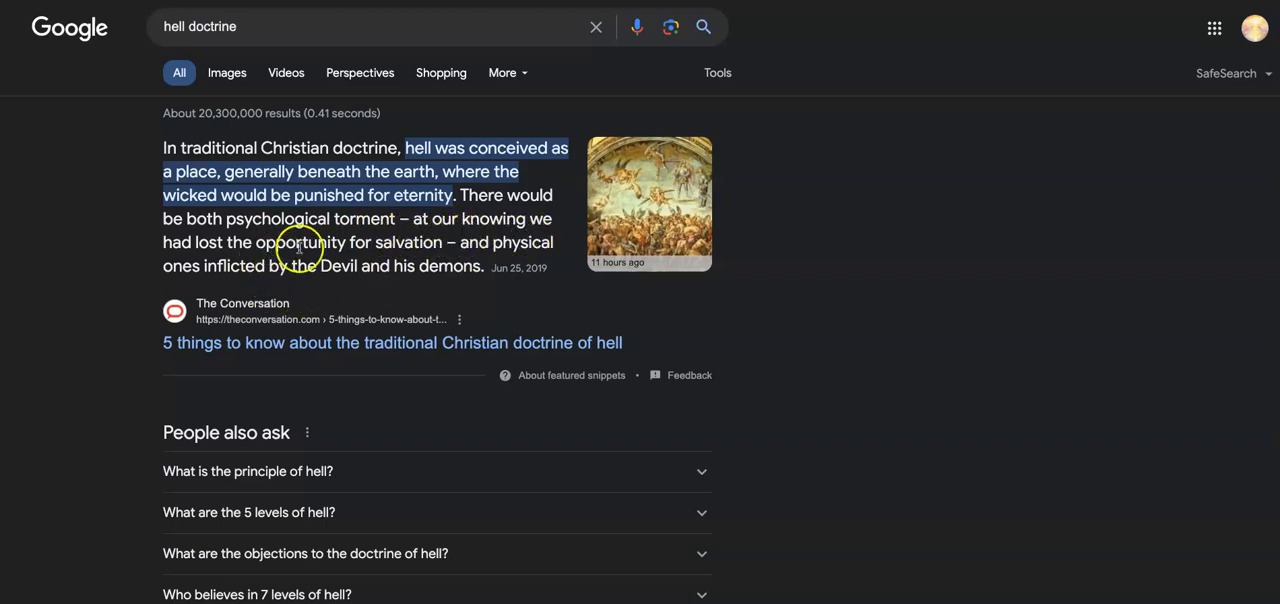
pyautogui.moveTo(438, 248)
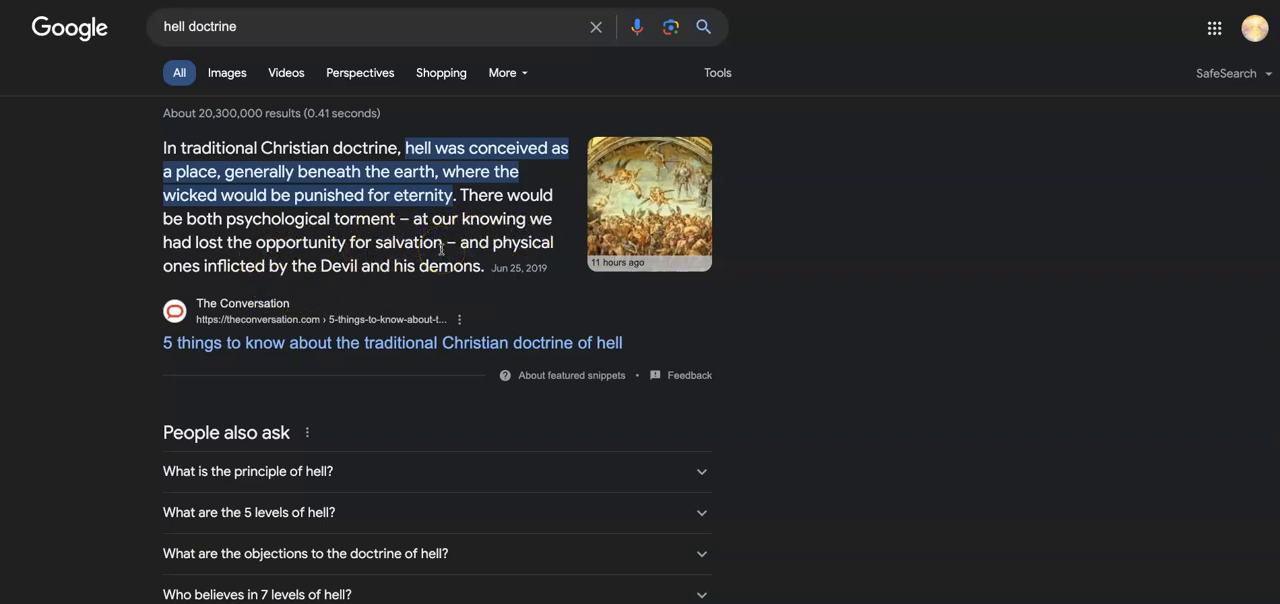
pyautogui.moveTo(196, 284)
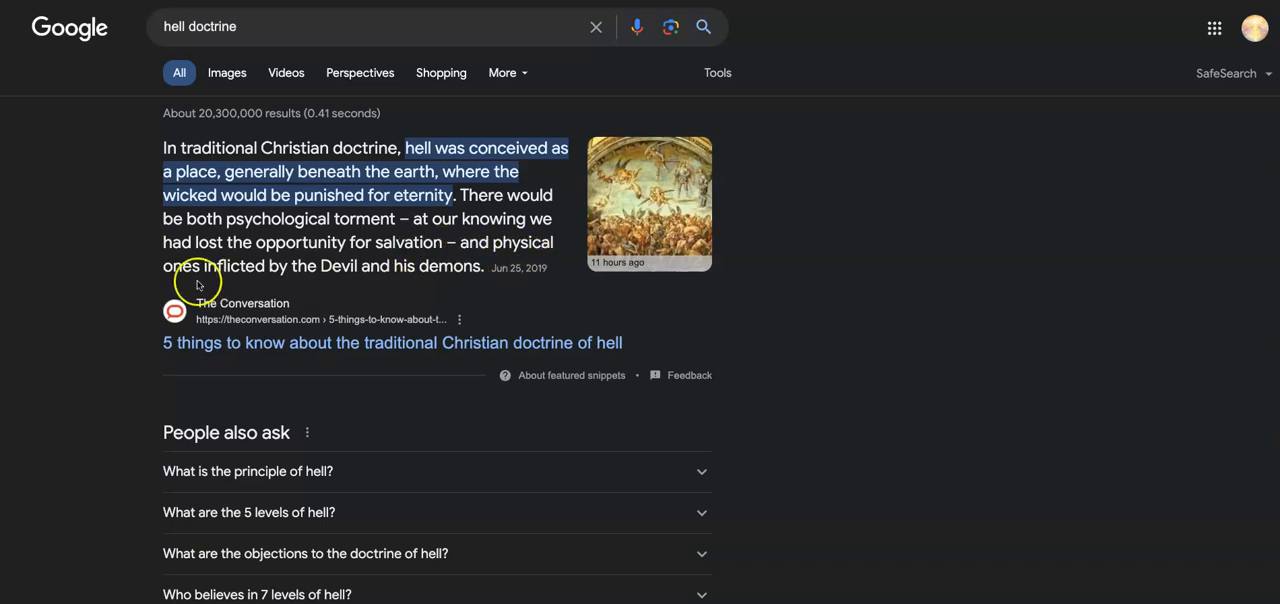
pyautogui.moveTo(378, 284)
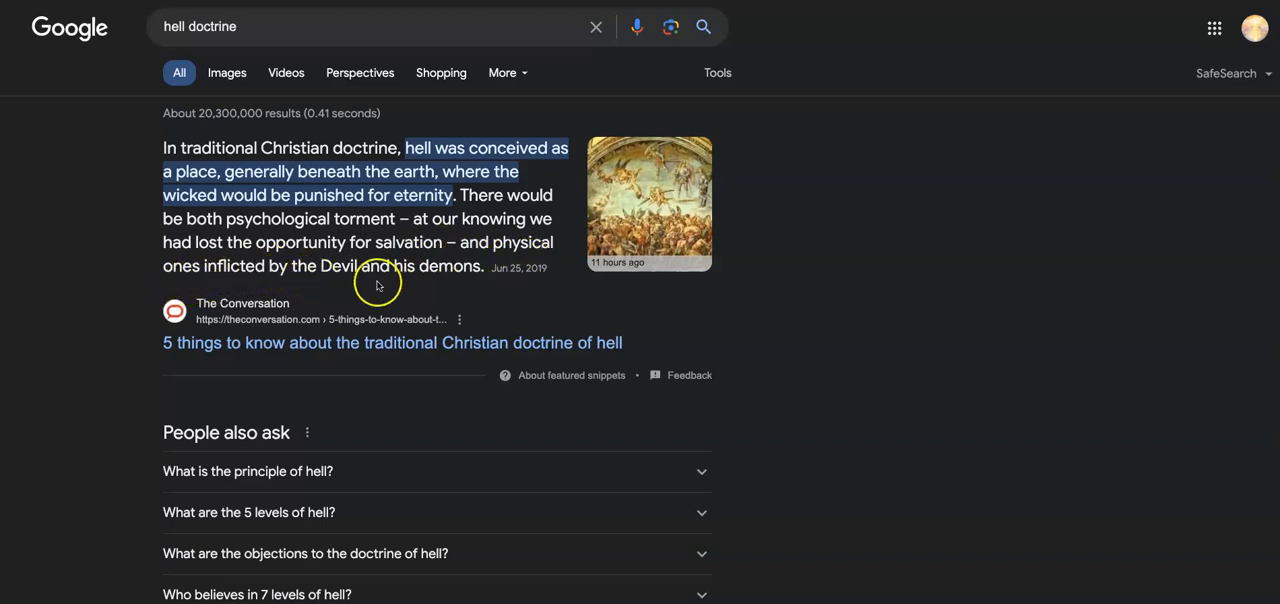
pyautogui.moveTo(428, 312)
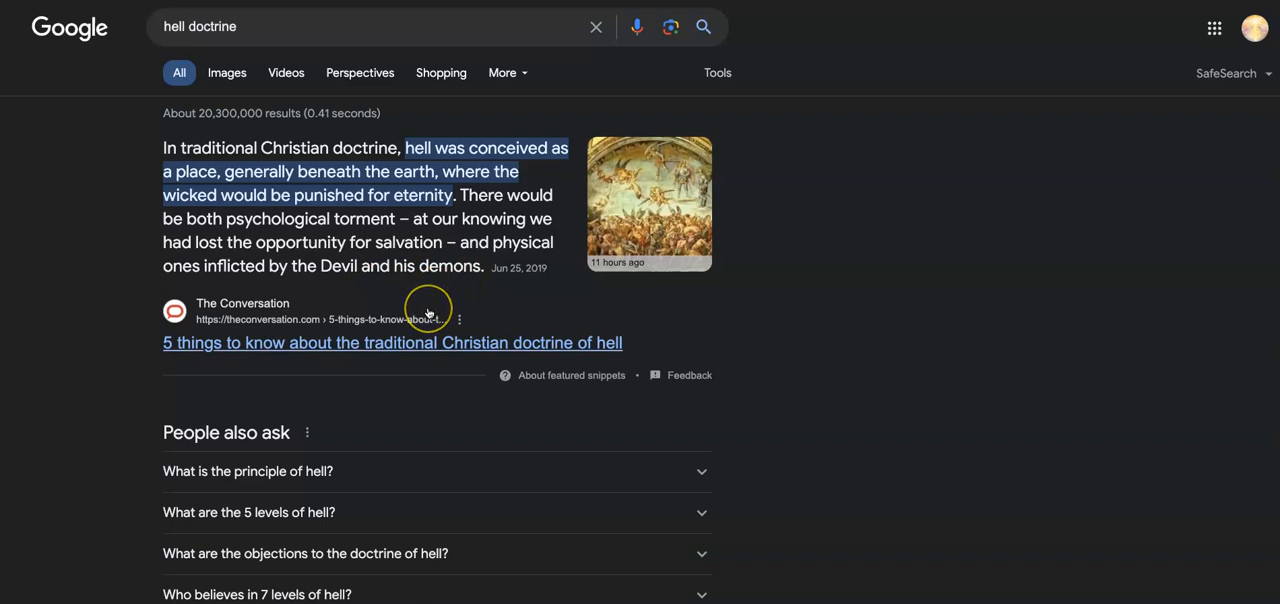
pyautogui.moveTo(428, 338)
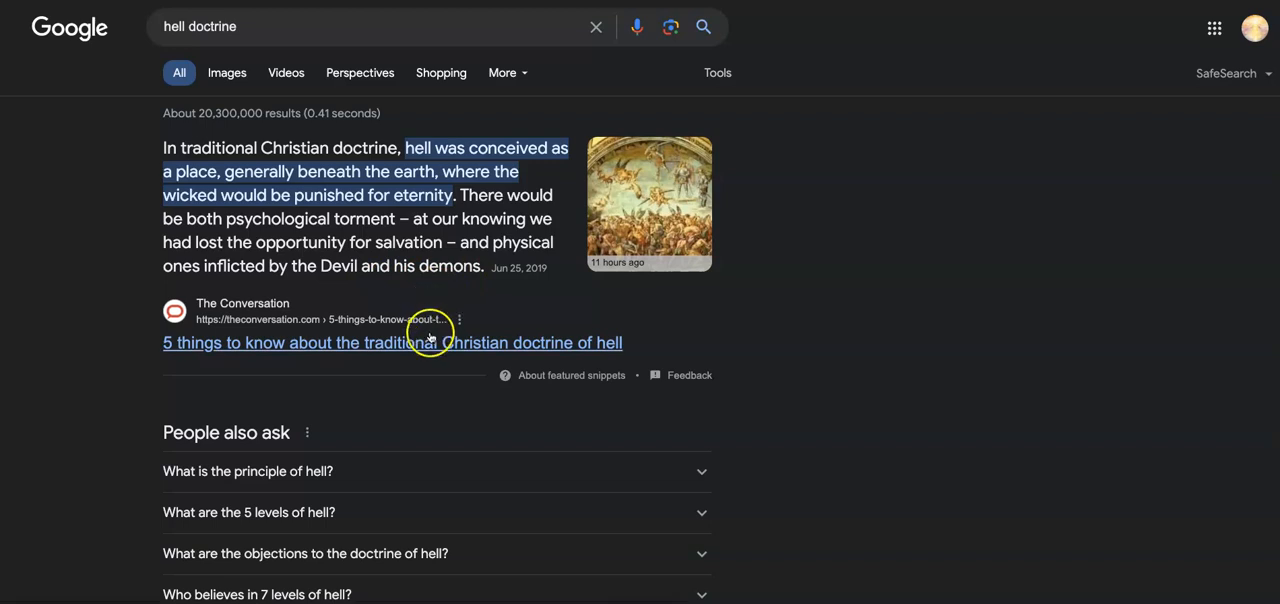
pyautogui.moveTo(170, 342)
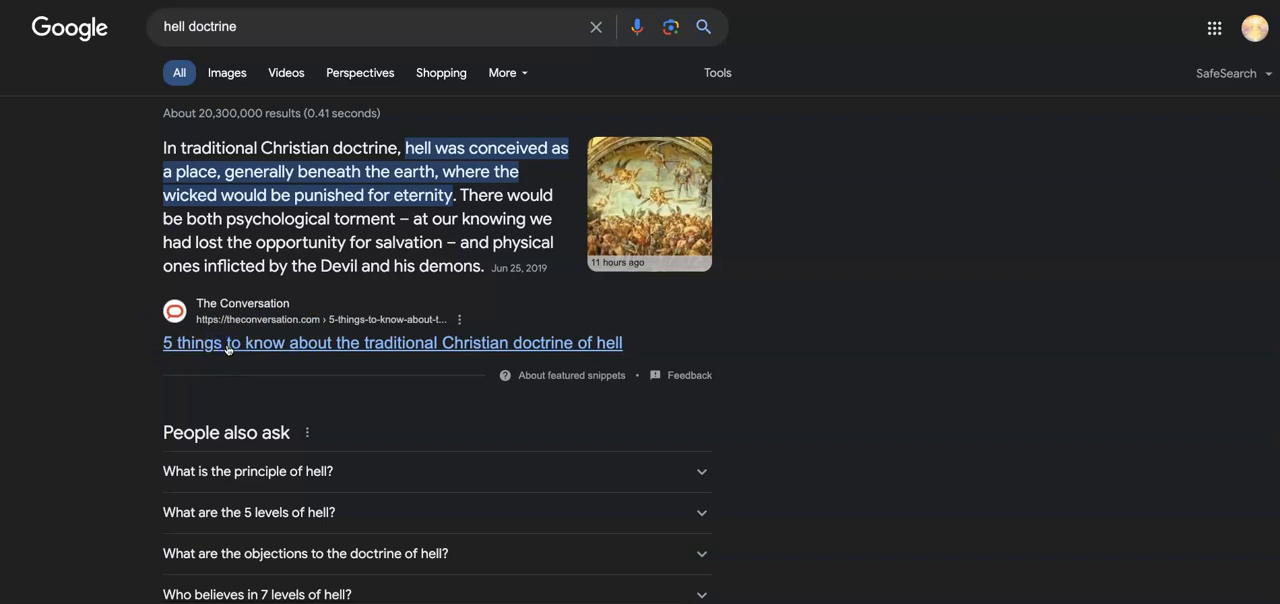
# - Open The Conversation's '5 things to know' hell article and read its opening section
pyautogui.click(392, 342)
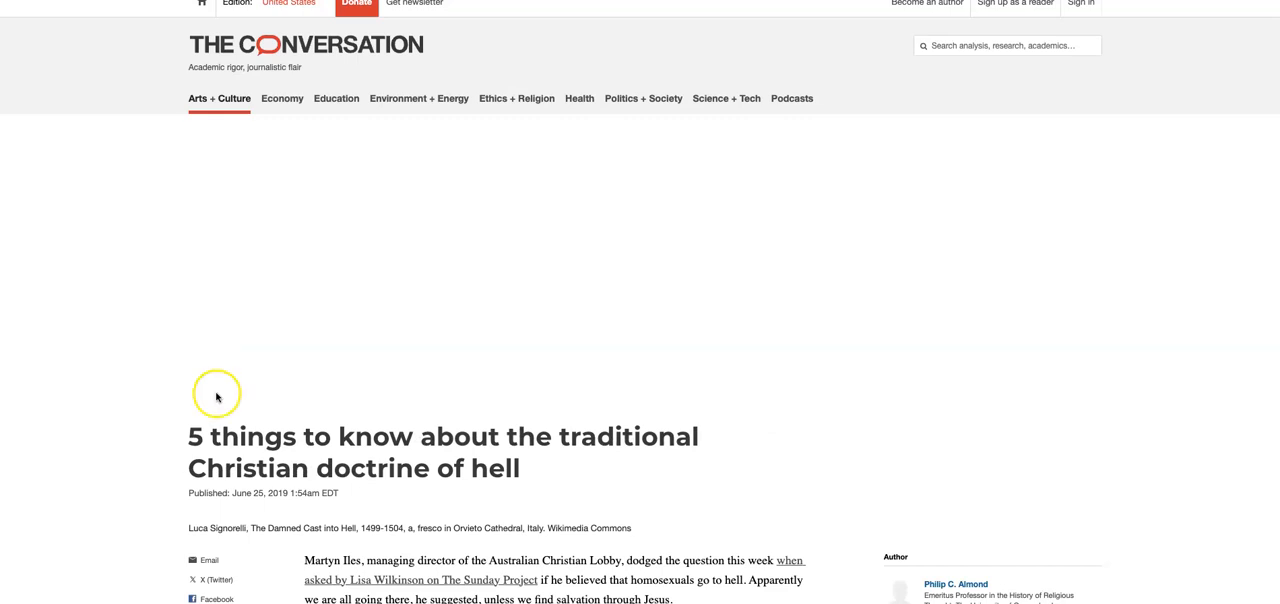
pyautogui.scroll(-3)
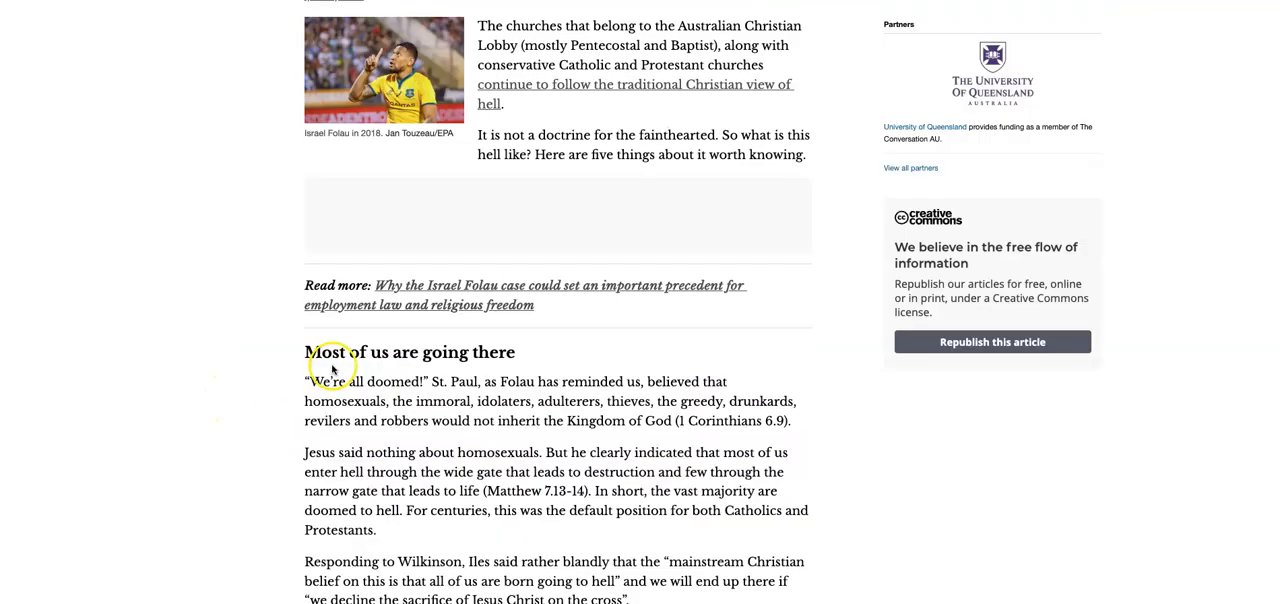
pyautogui.scroll(3)
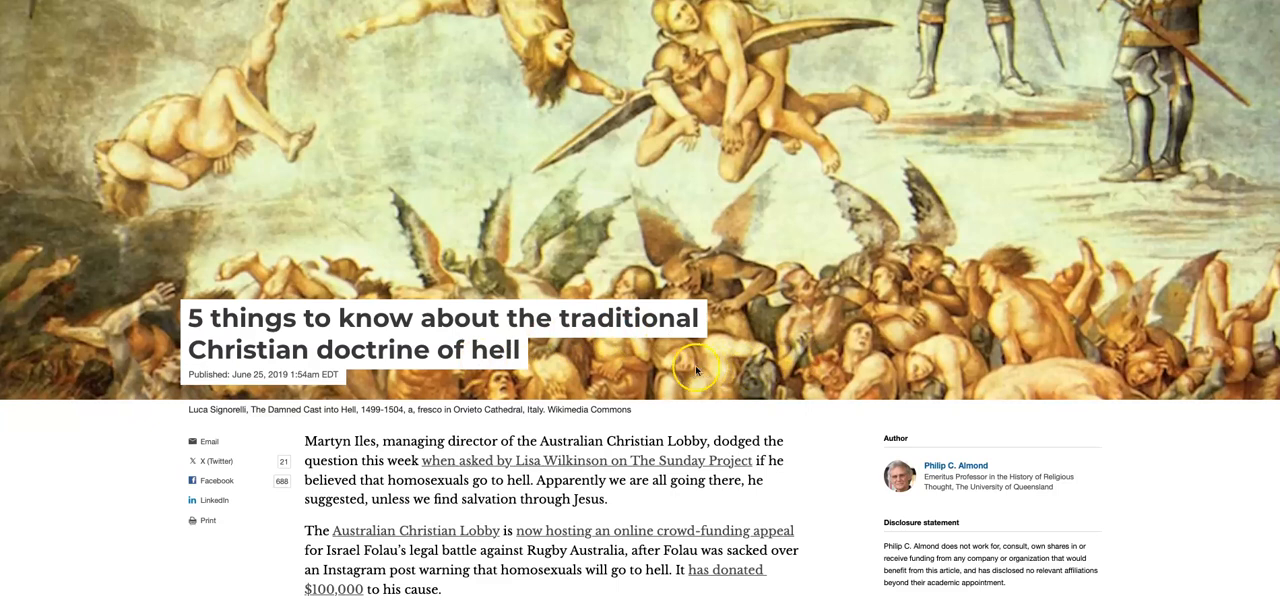
pyautogui.moveTo(790, 396)
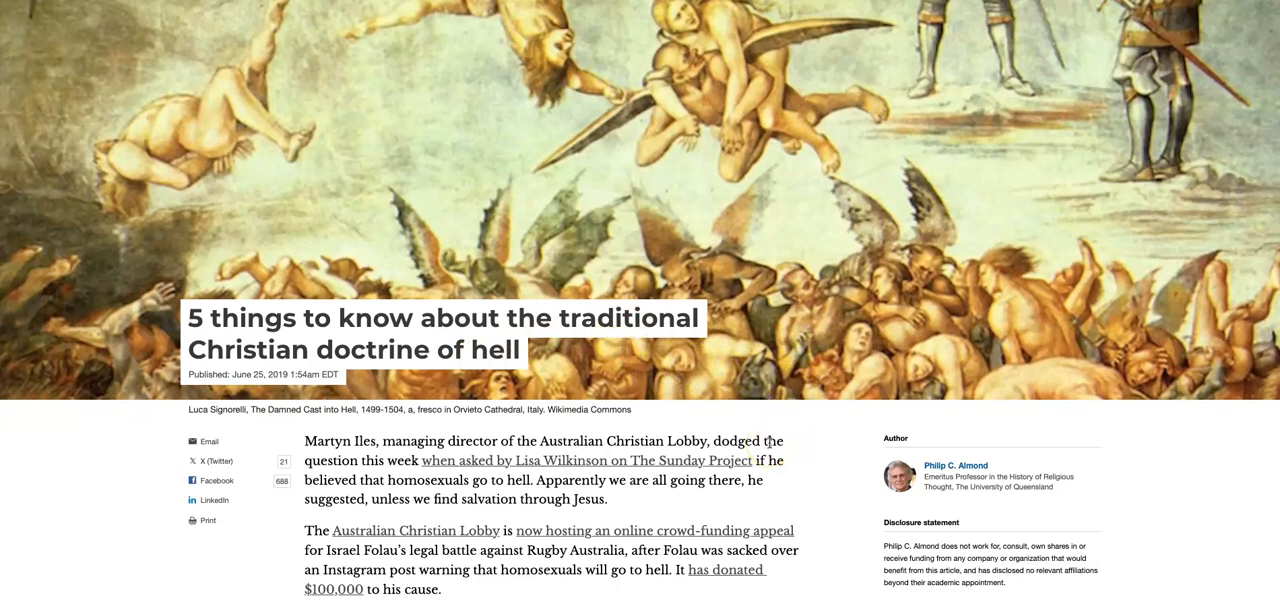
pyautogui.moveTo(792, 452)
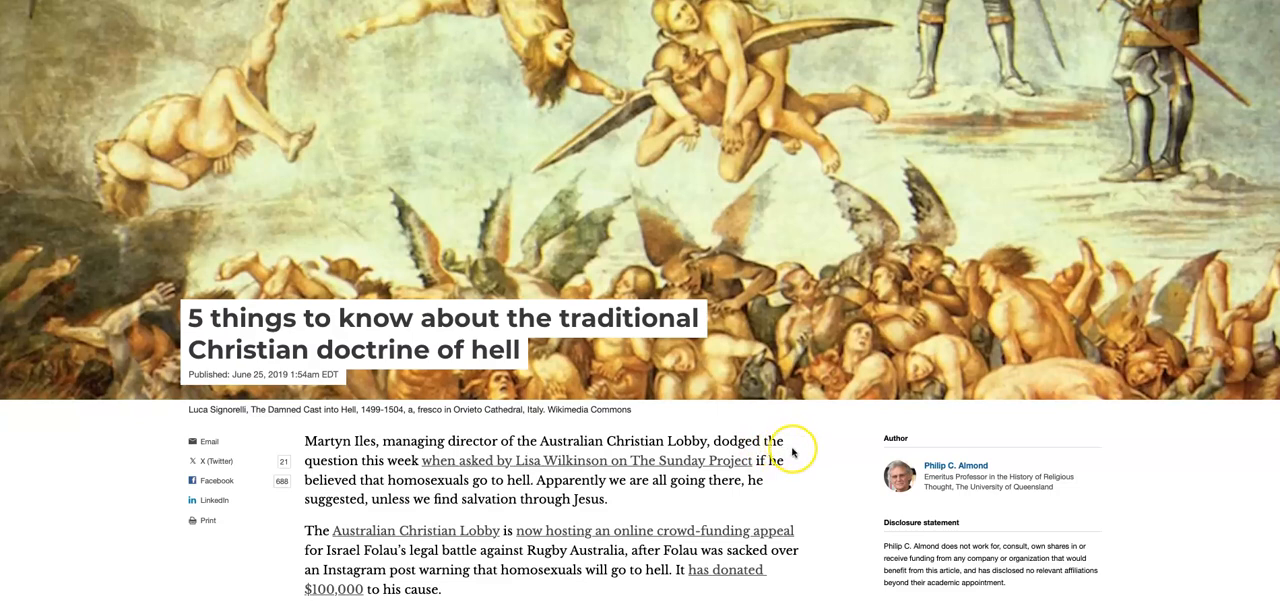
pyautogui.scroll(-3)
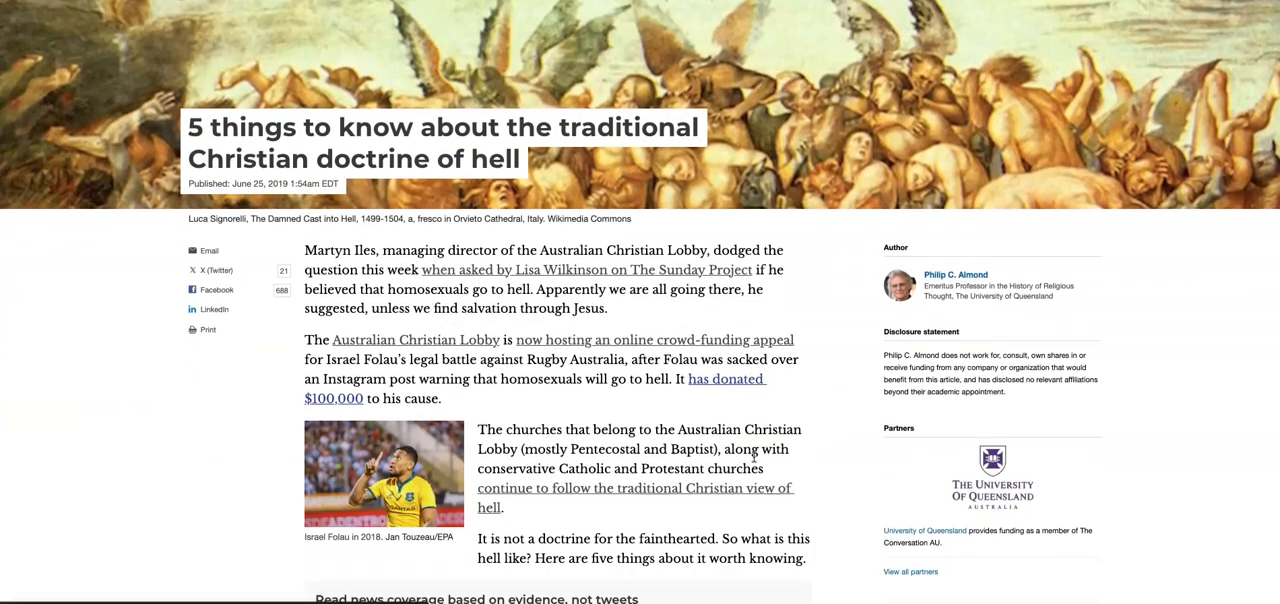
pyautogui.scroll(-3)
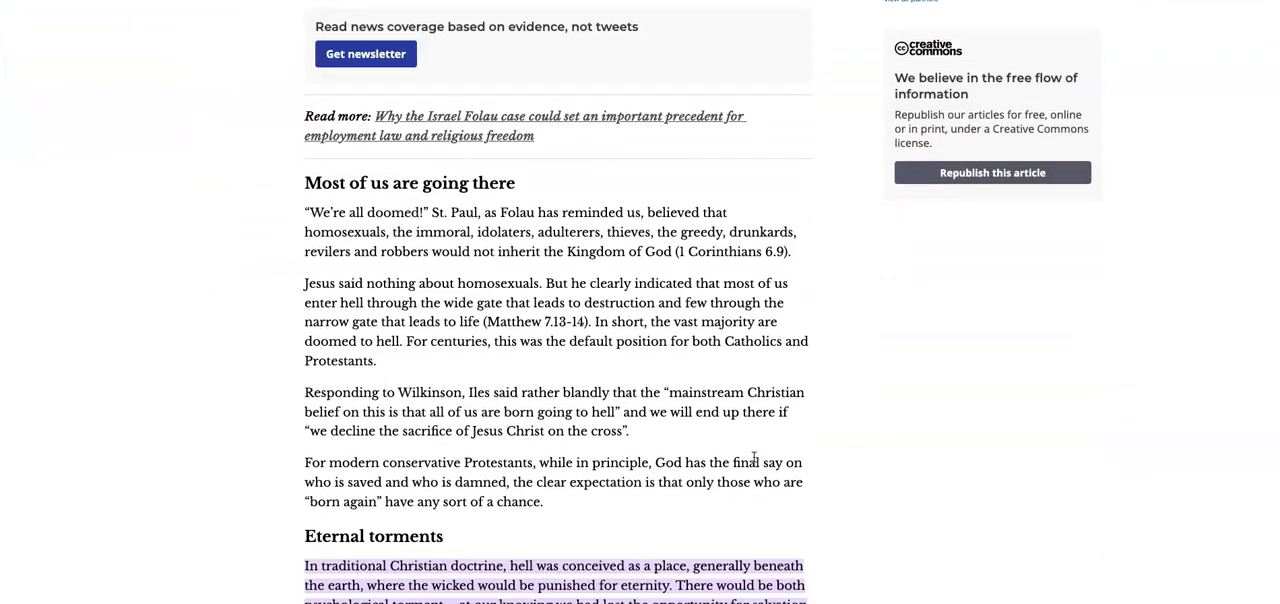
pyautogui.moveTo(384, 196)
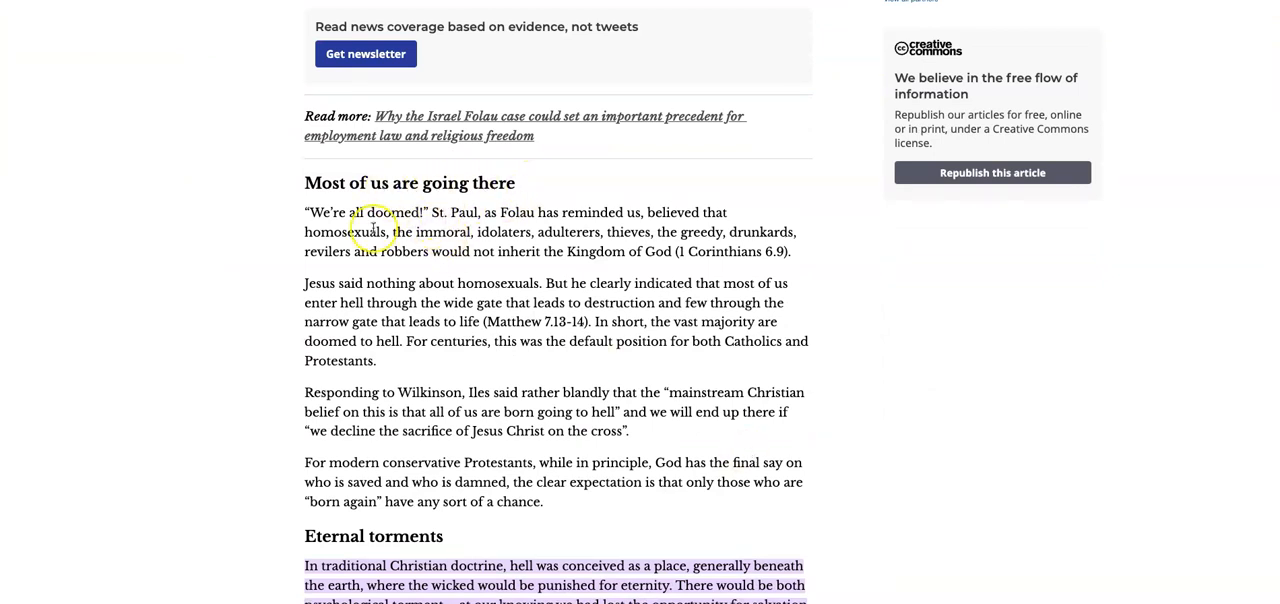
pyautogui.moveTo(500, 220)
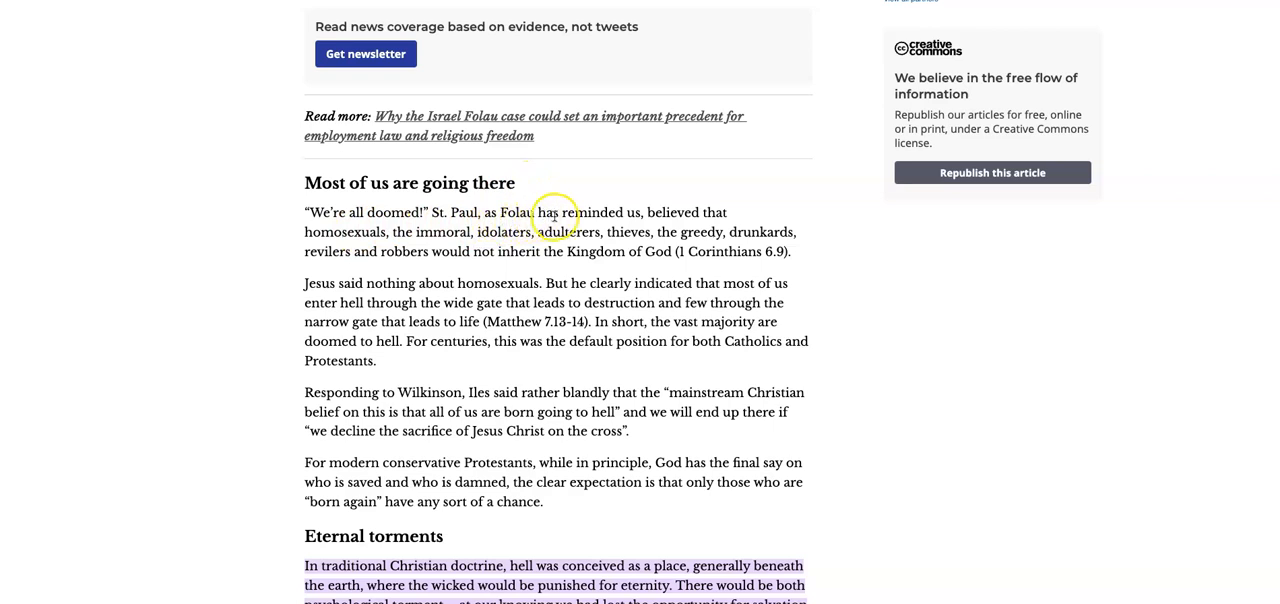
pyautogui.moveTo(604, 216)
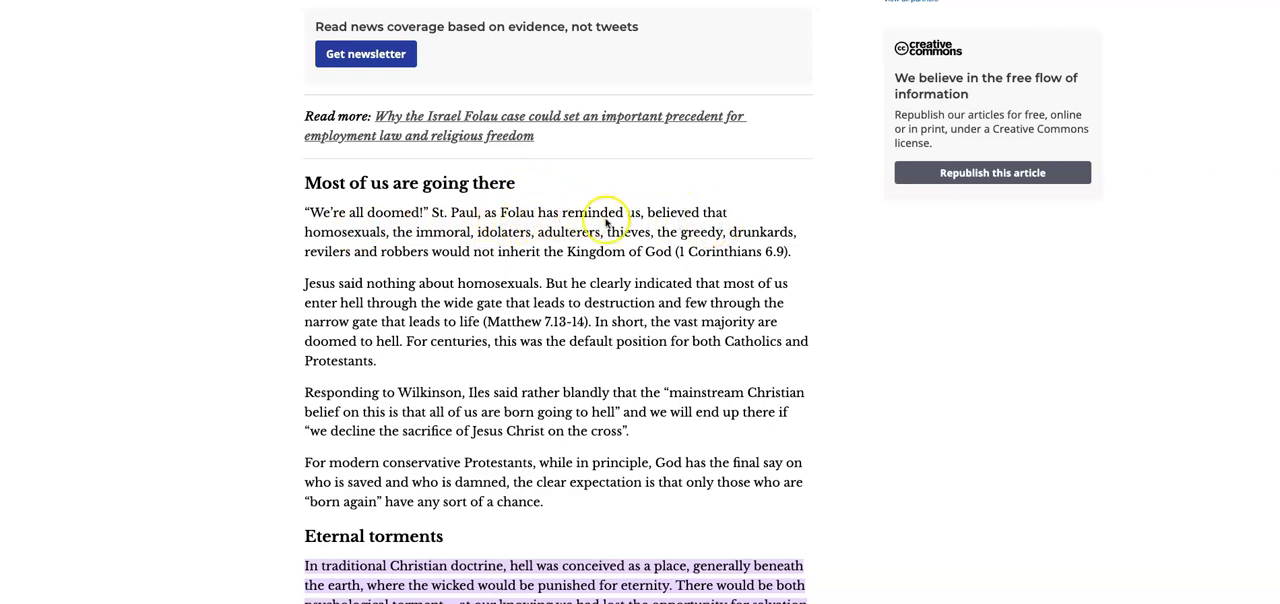
pyautogui.moveTo(496, 244)
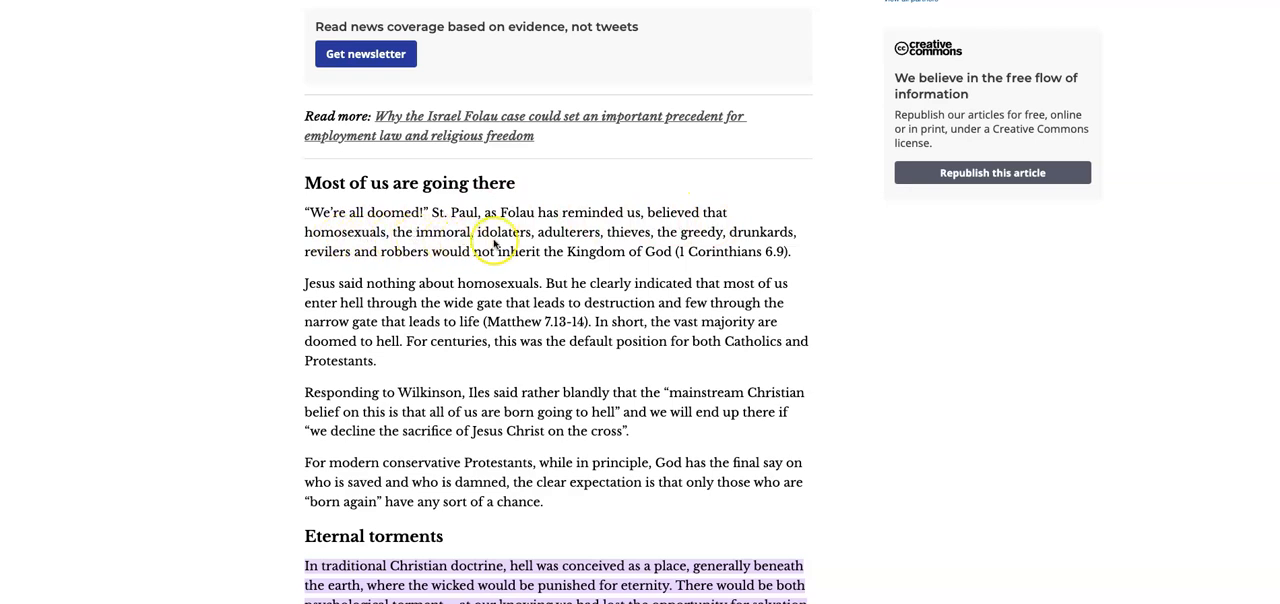
pyautogui.moveTo(660, 240)
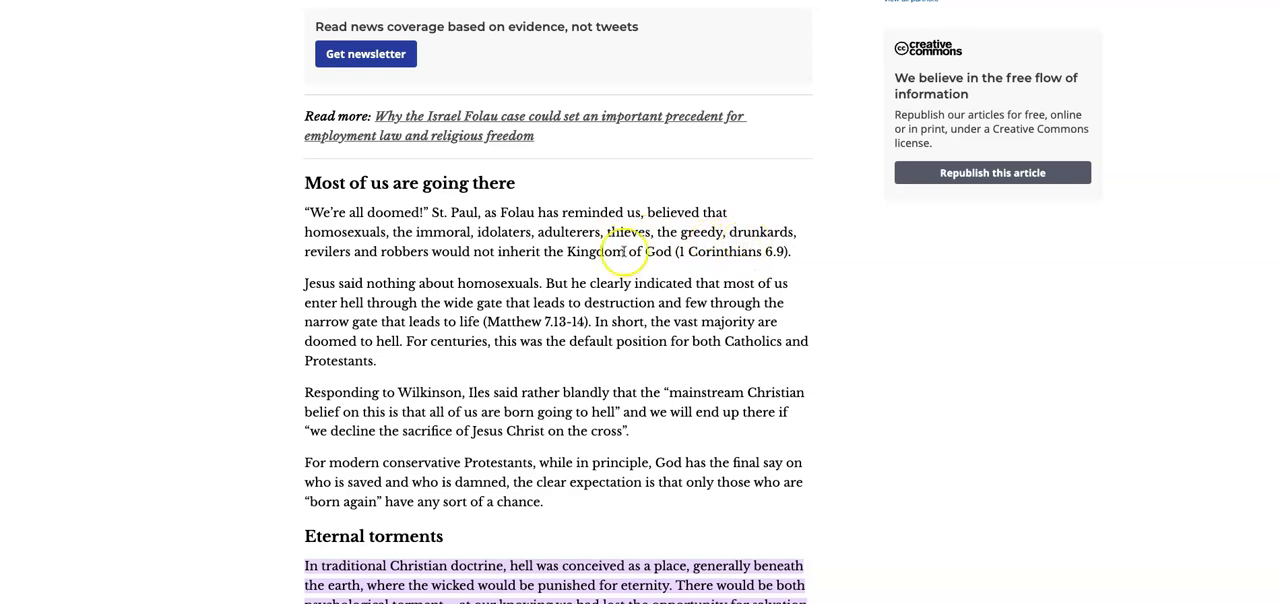
pyautogui.moveTo(508, 262)
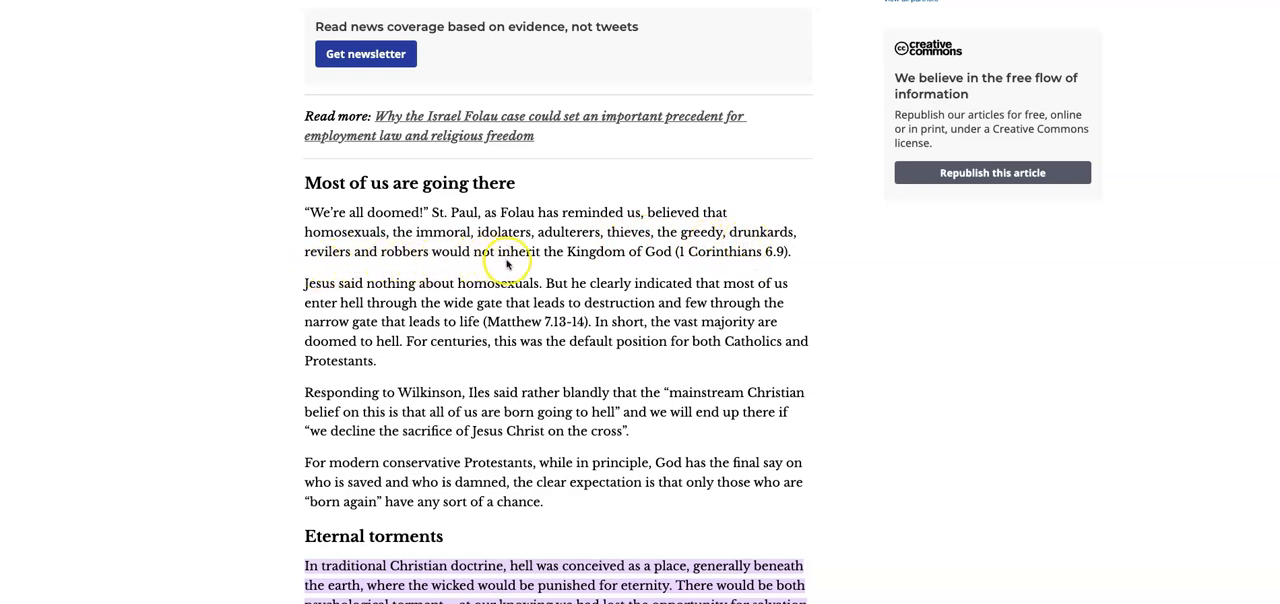
pyautogui.moveTo(732, 260)
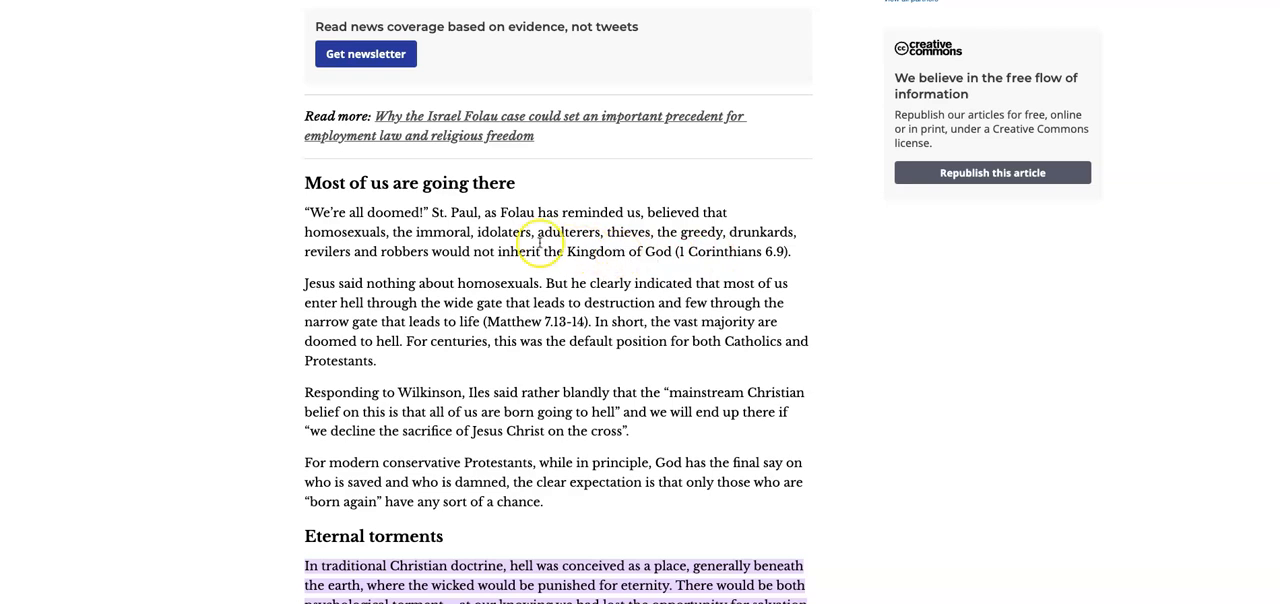
pyautogui.moveTo(650, 236)
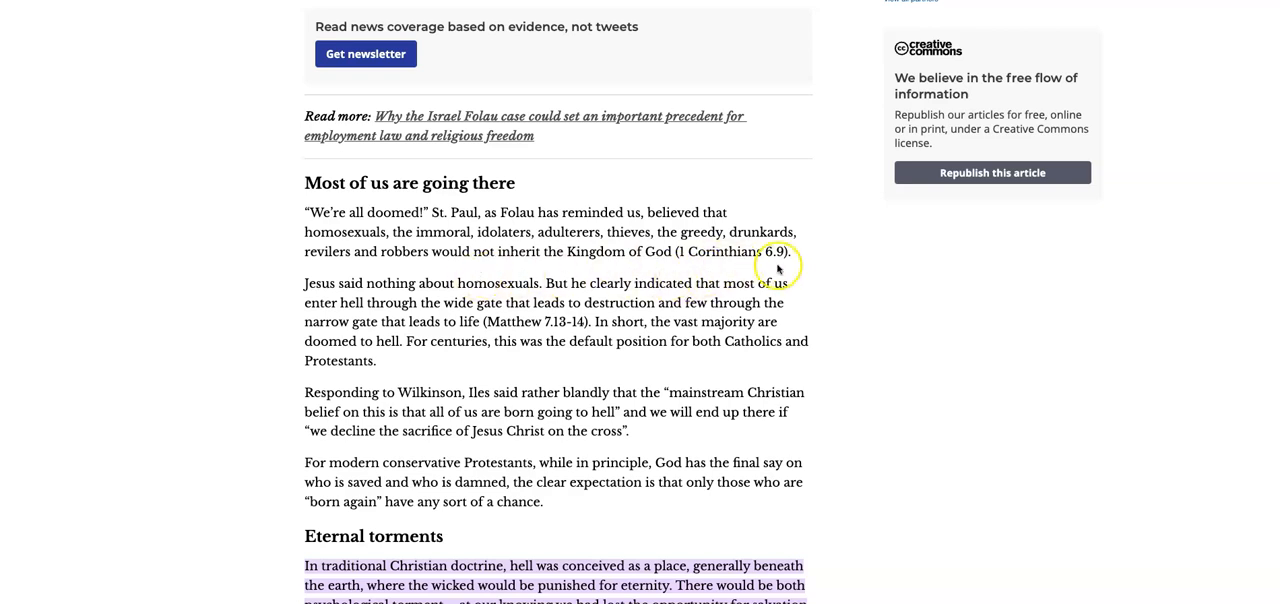
pyautogui.moveTo(358, 298)
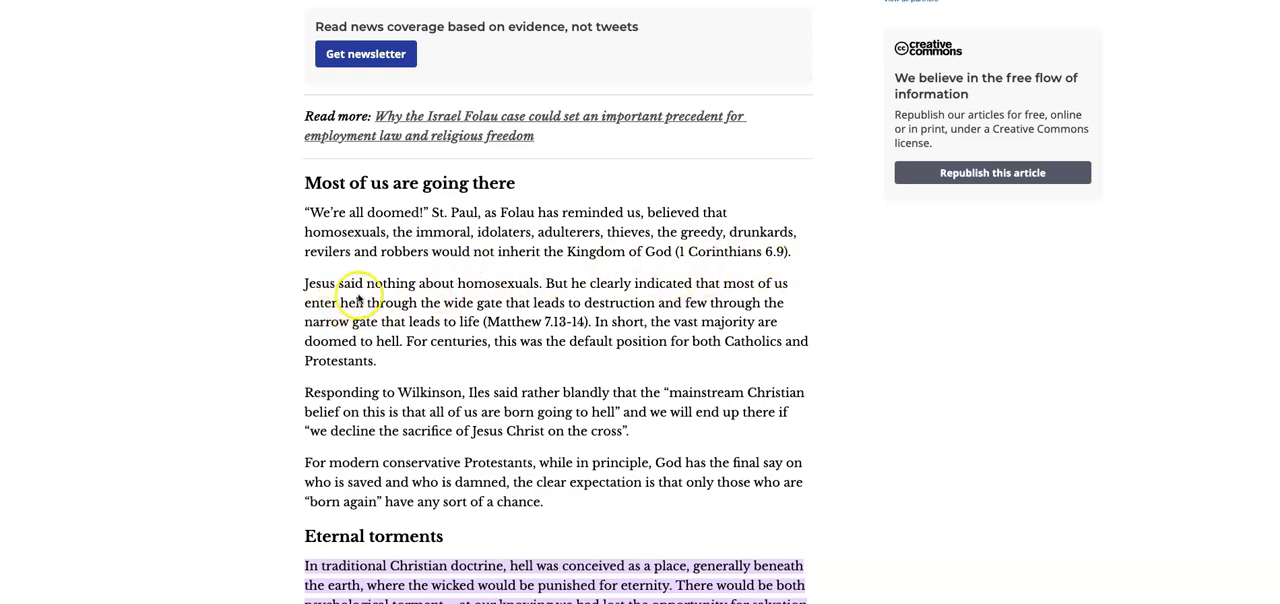
pyautogui.moveTo(570, 296)
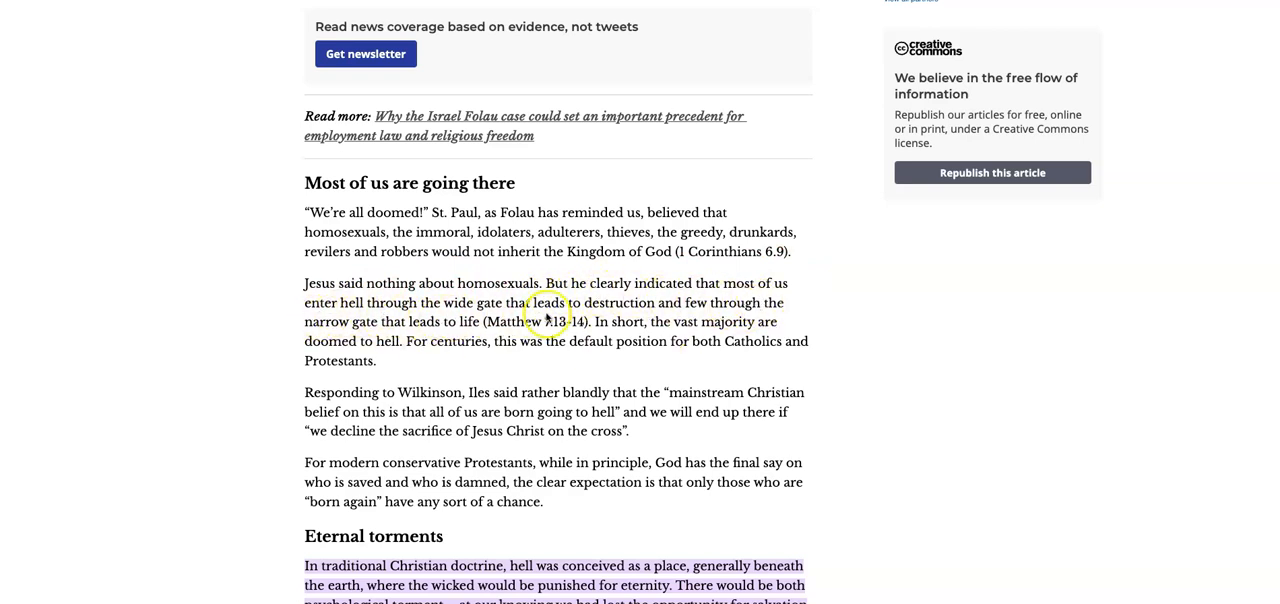
pyautogui.moveTo(690, 320)
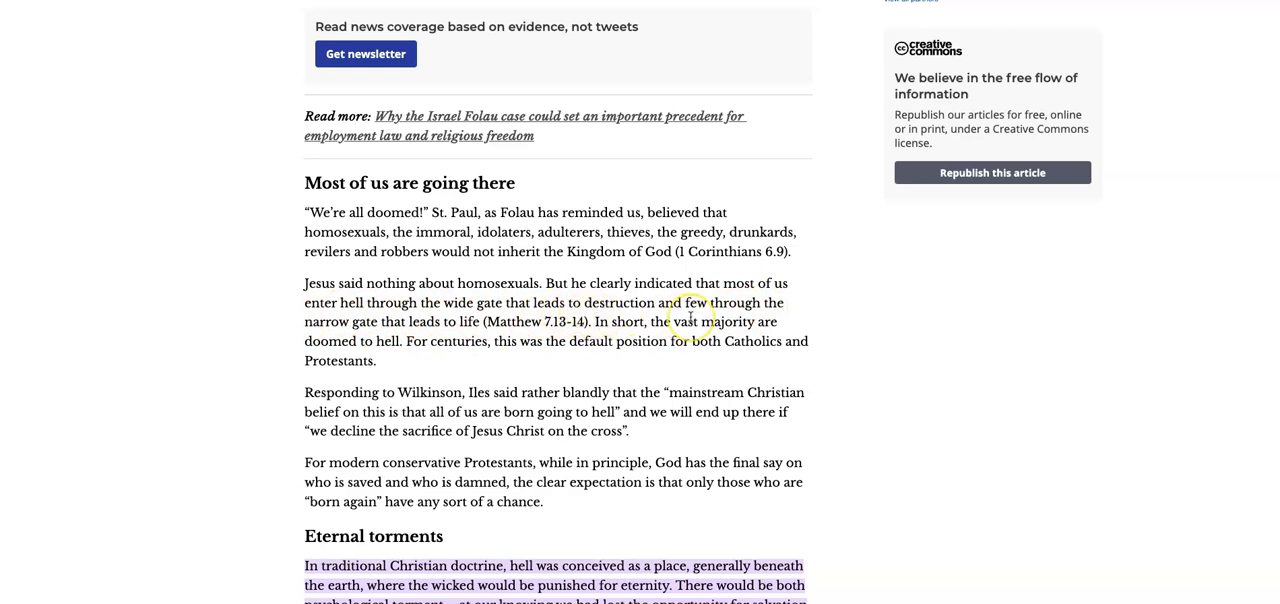
pyautogui.moveTo(730, 320)
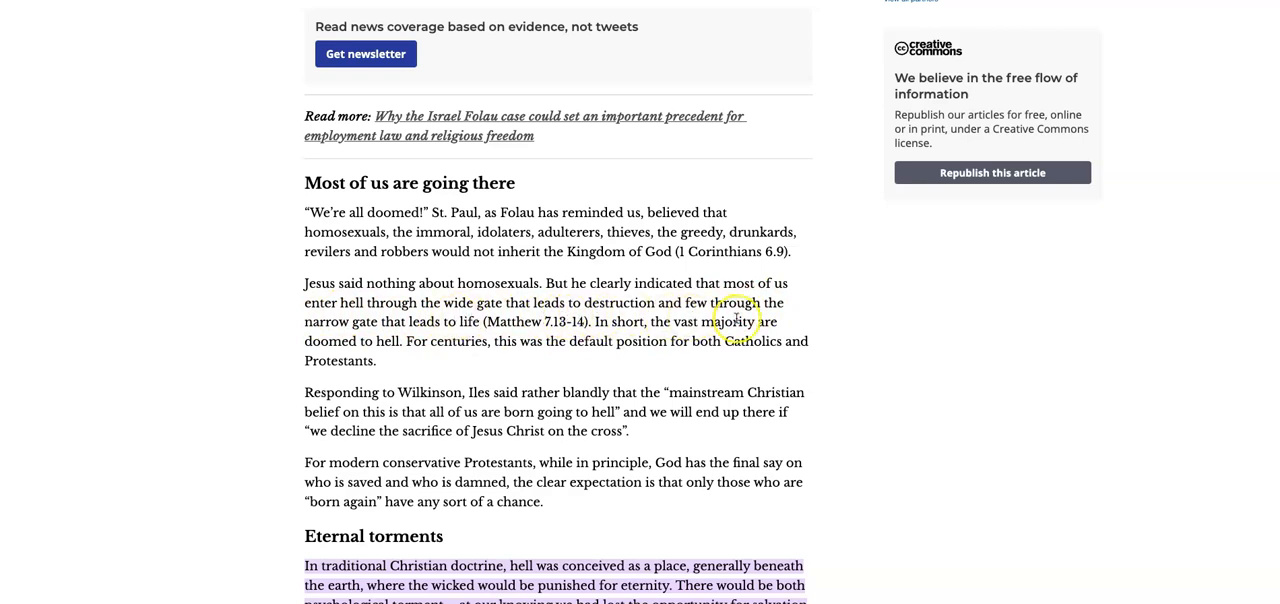
pyautogui.moveTo(630, 310)
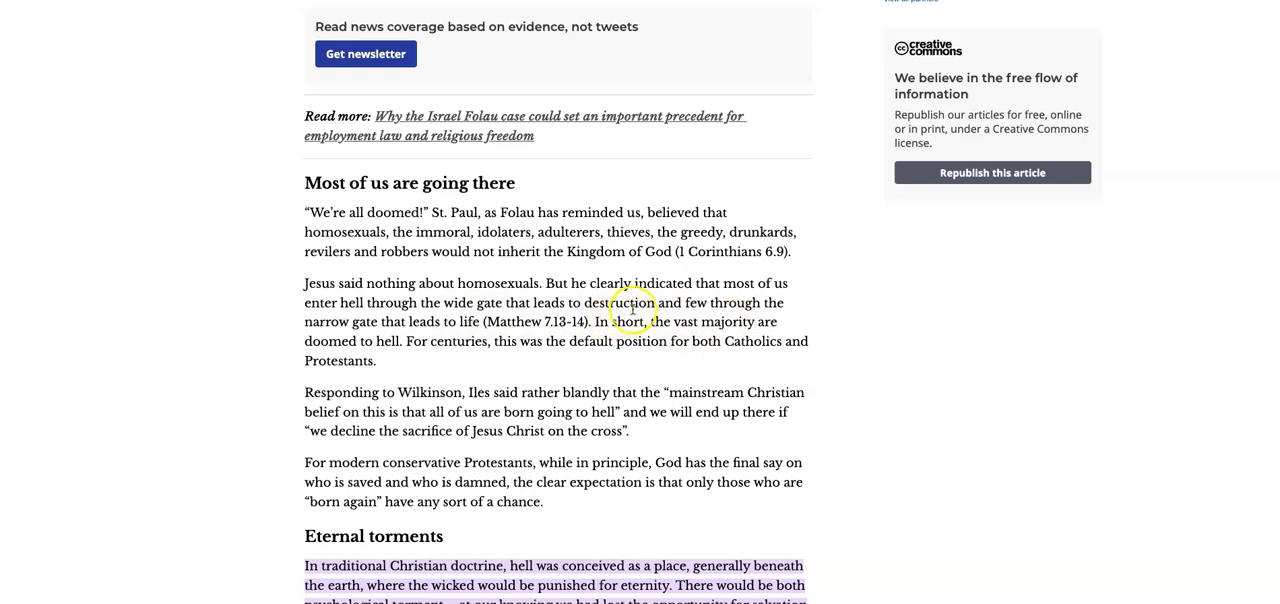
pyautogui.moveTo(712, 308)
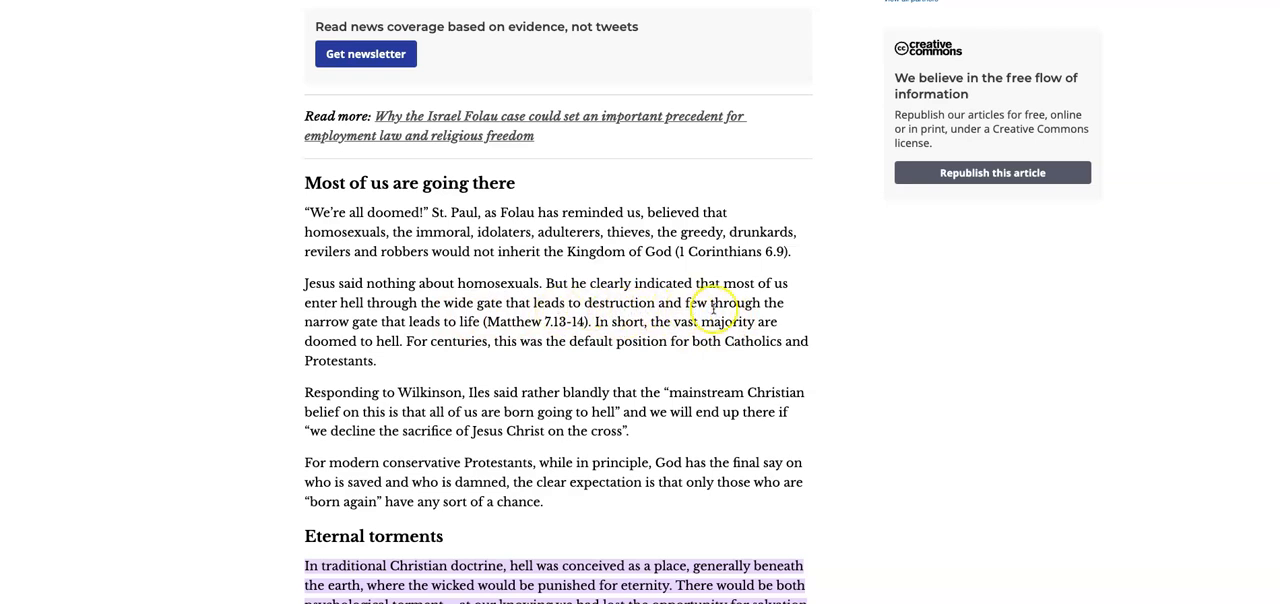
pyautogui.moveTo(412, 334)
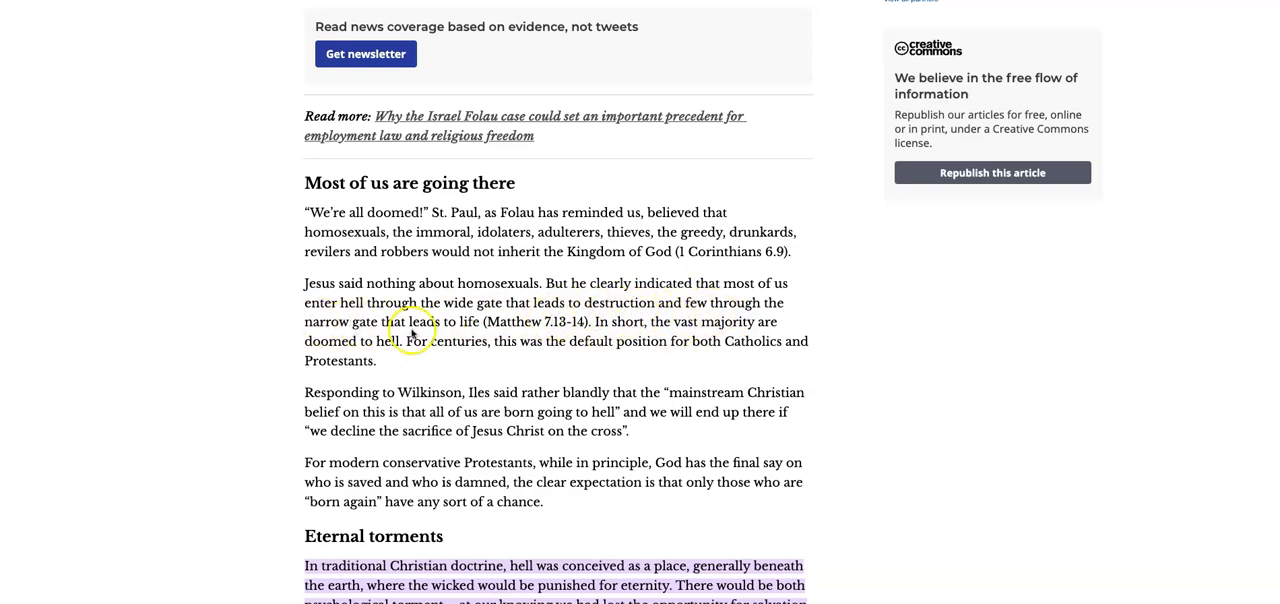
pyautogui.moveTo(528, 336)
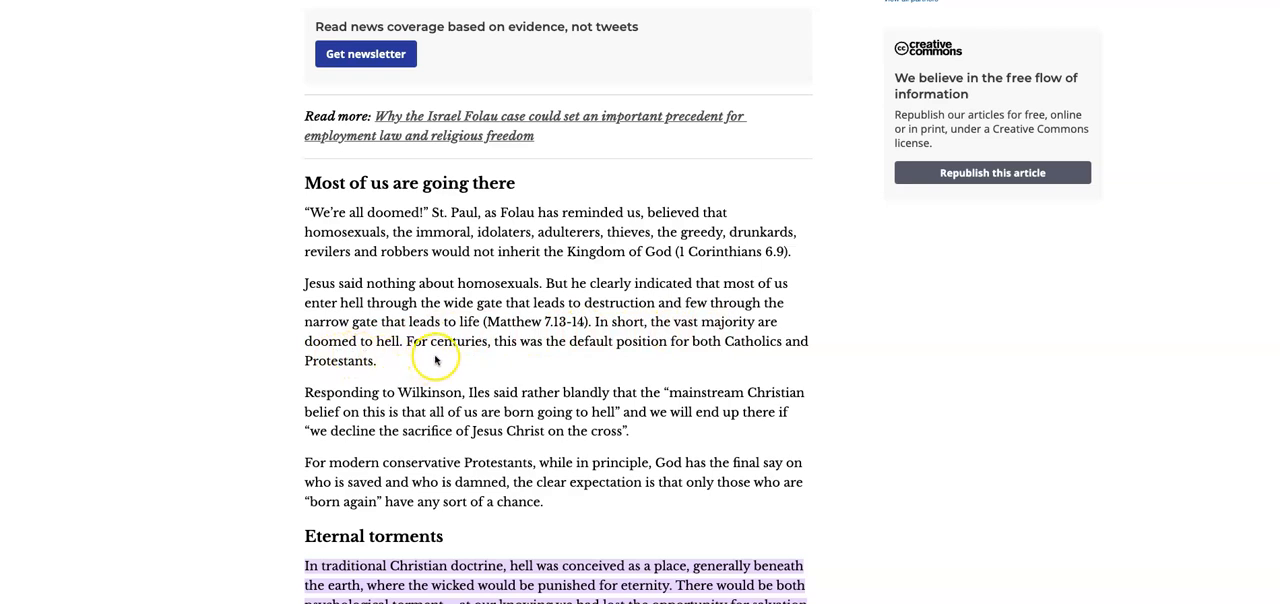
pyautogui.moveTo(700, 356)
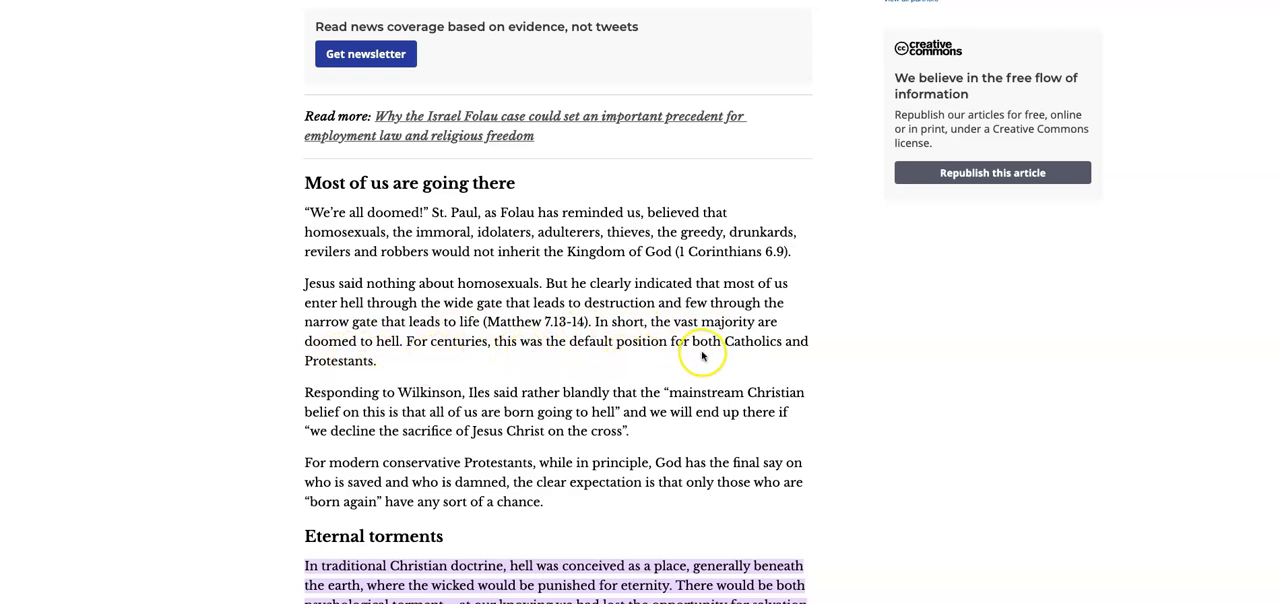
pyautogui.moveTo(728, 348)
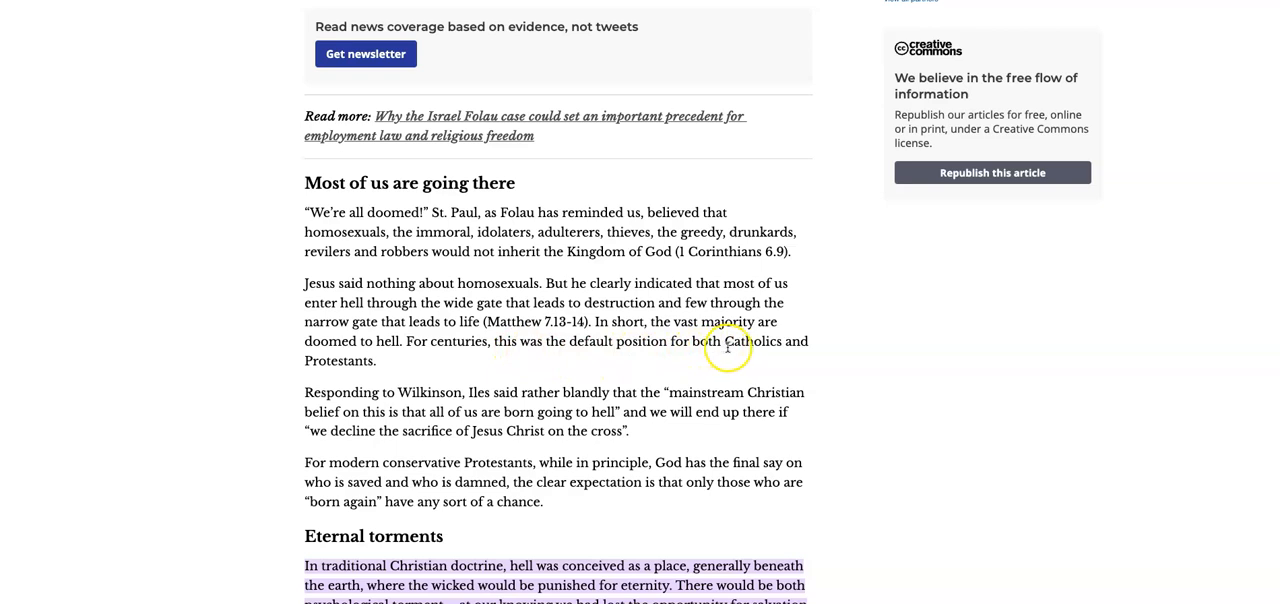
pyautogui.moveTo(600, 348)
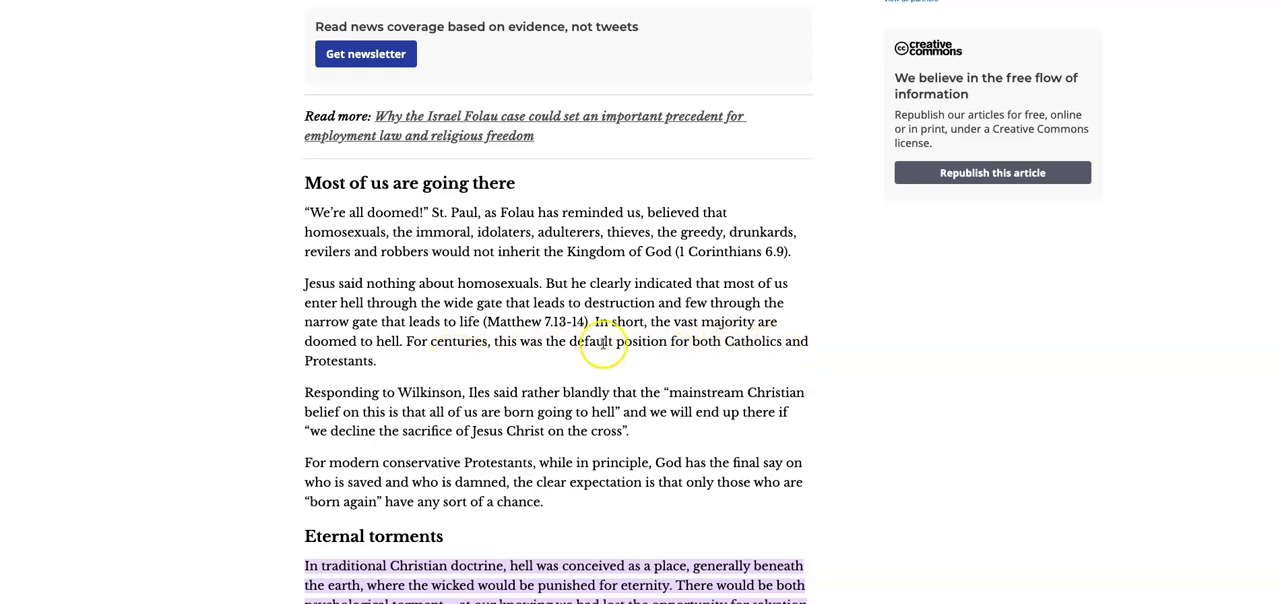
pyautogui.moveTo(628, 344)
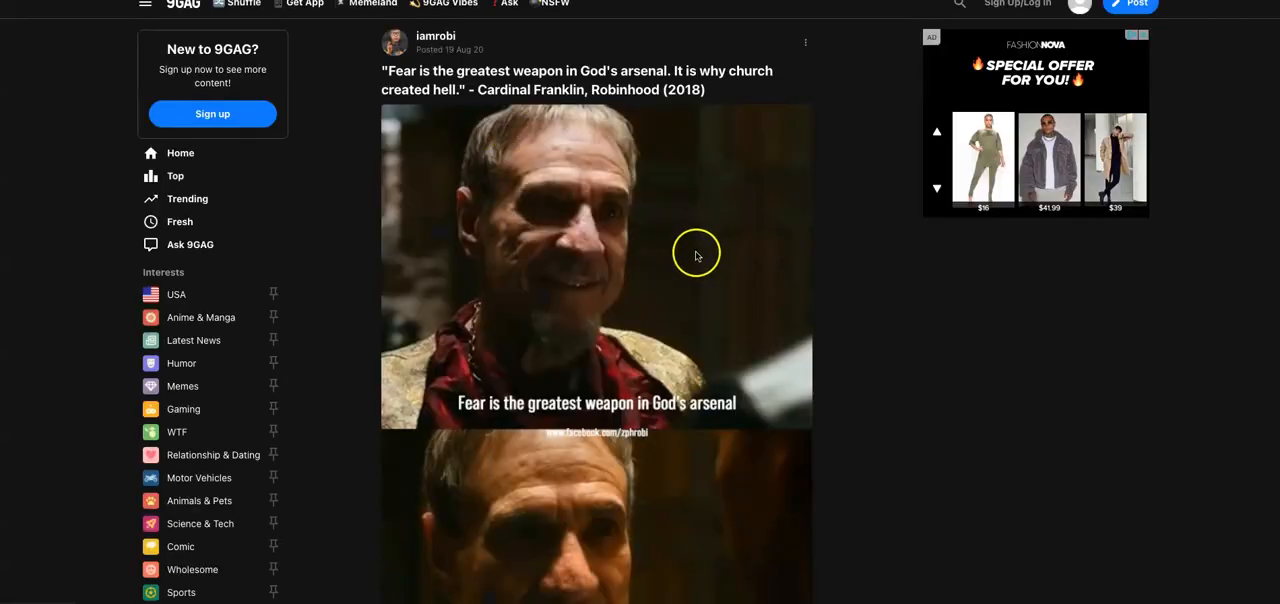
pyautogui.moveTo(592, 124)
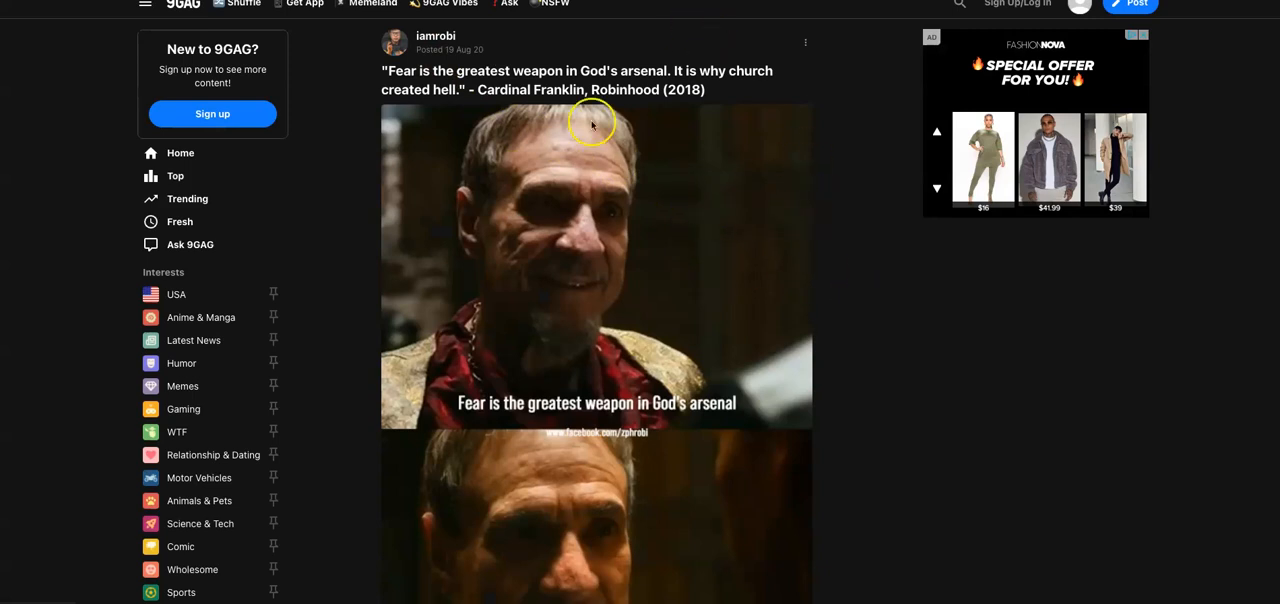
pyautogui.moveTo(804, 238)
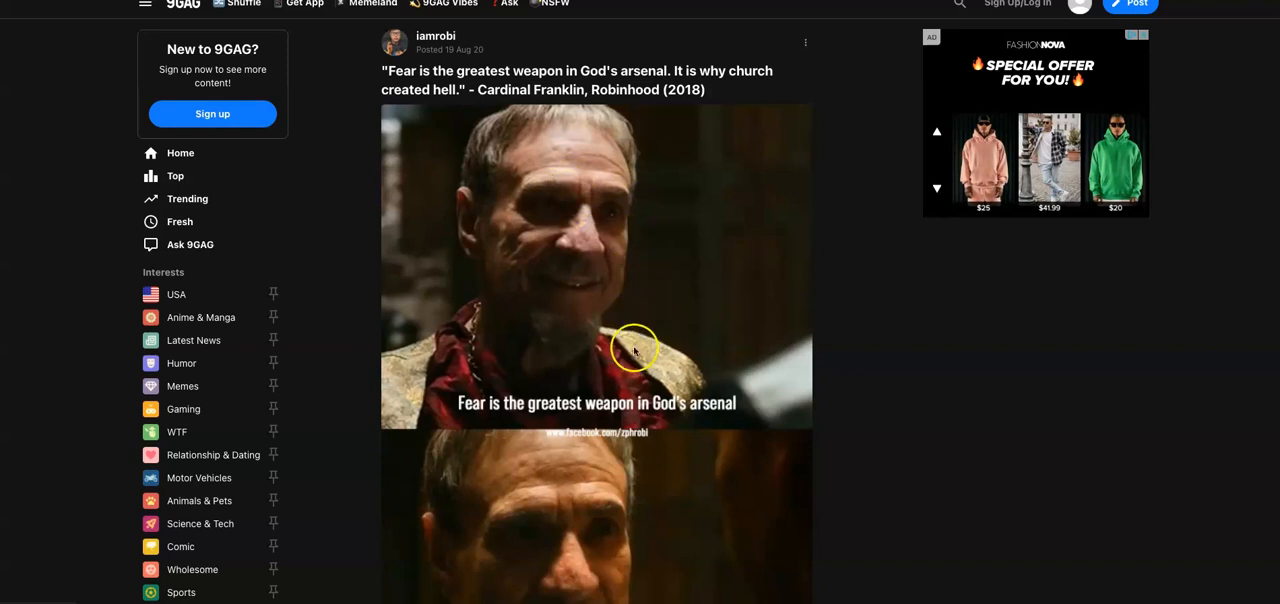
pyautogui.moveTo(548, 126)
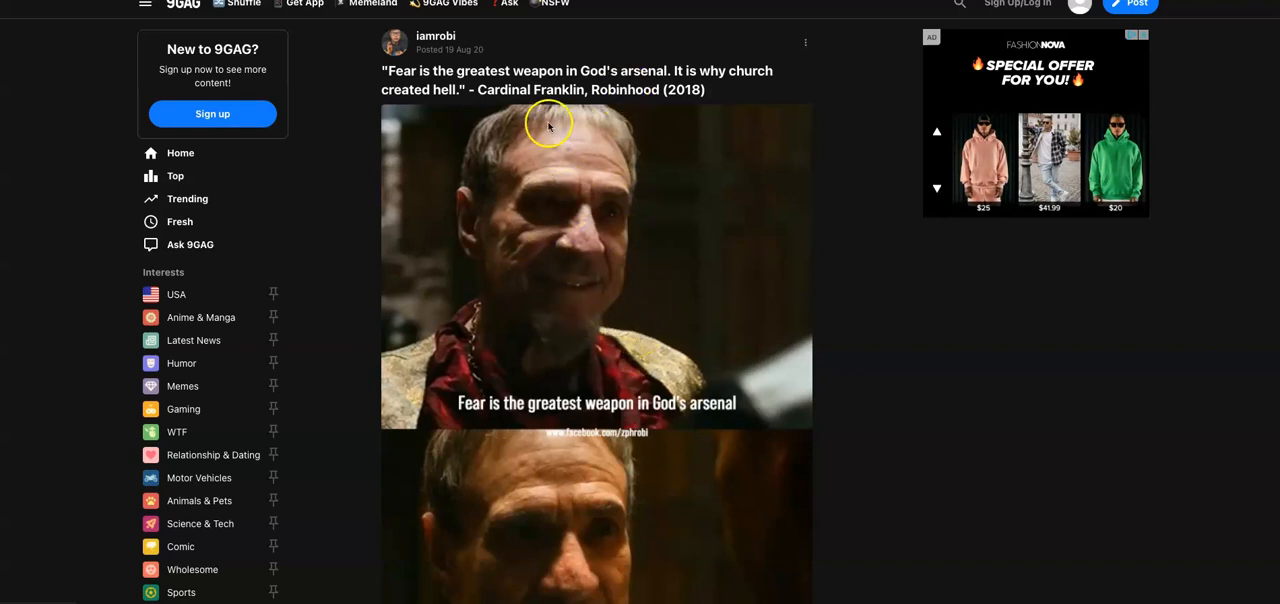
pyautogui.moveTo(508, 156)
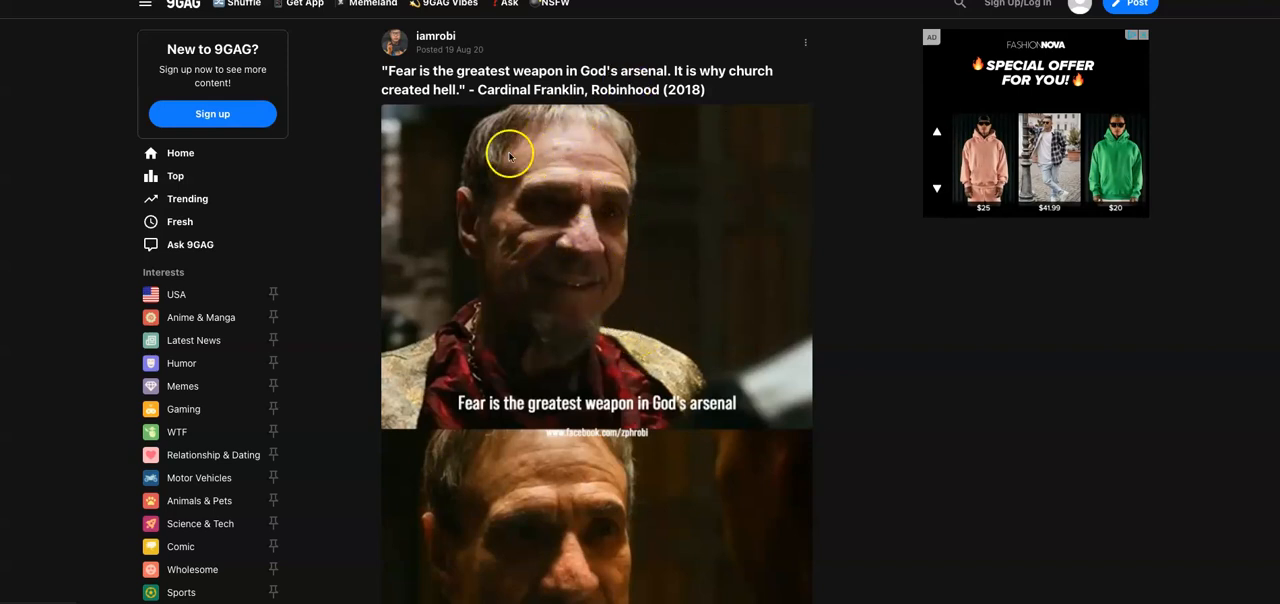
pyautogui.moveTo(590, 90)
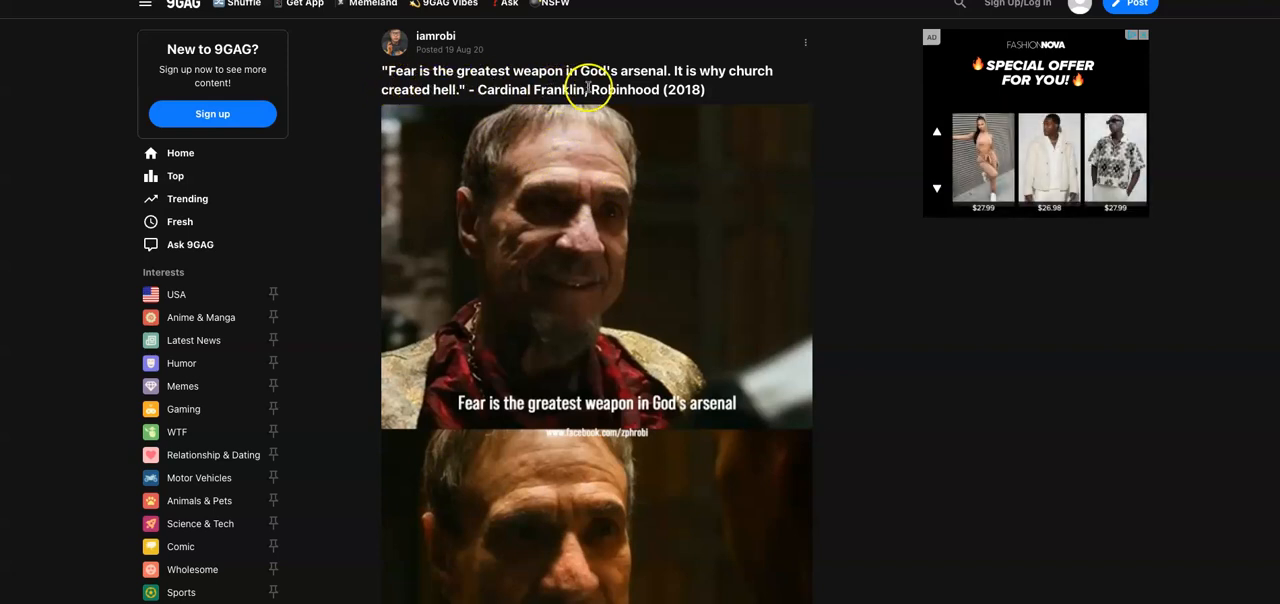
pyautogui.moveTo(756, 84)
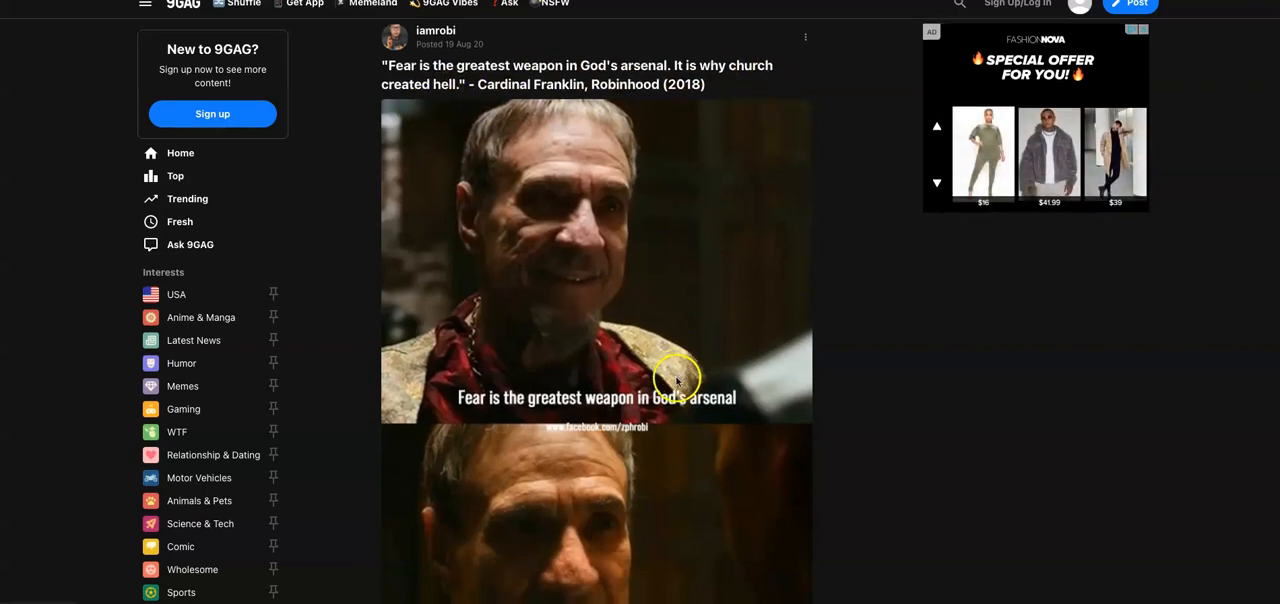
# - Scroll the Cardinal Franklin post to its second panel, 'it is why church created hell', and tags
pyautogui.scroll(-3)
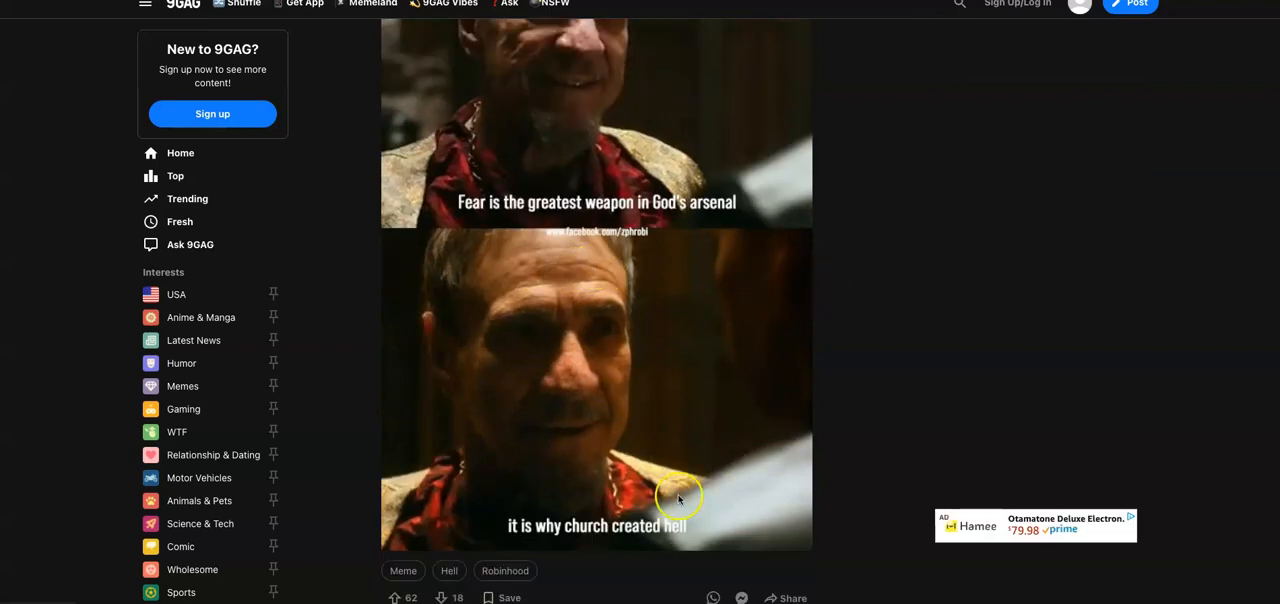
pyautogui.moveTo(658, 536)
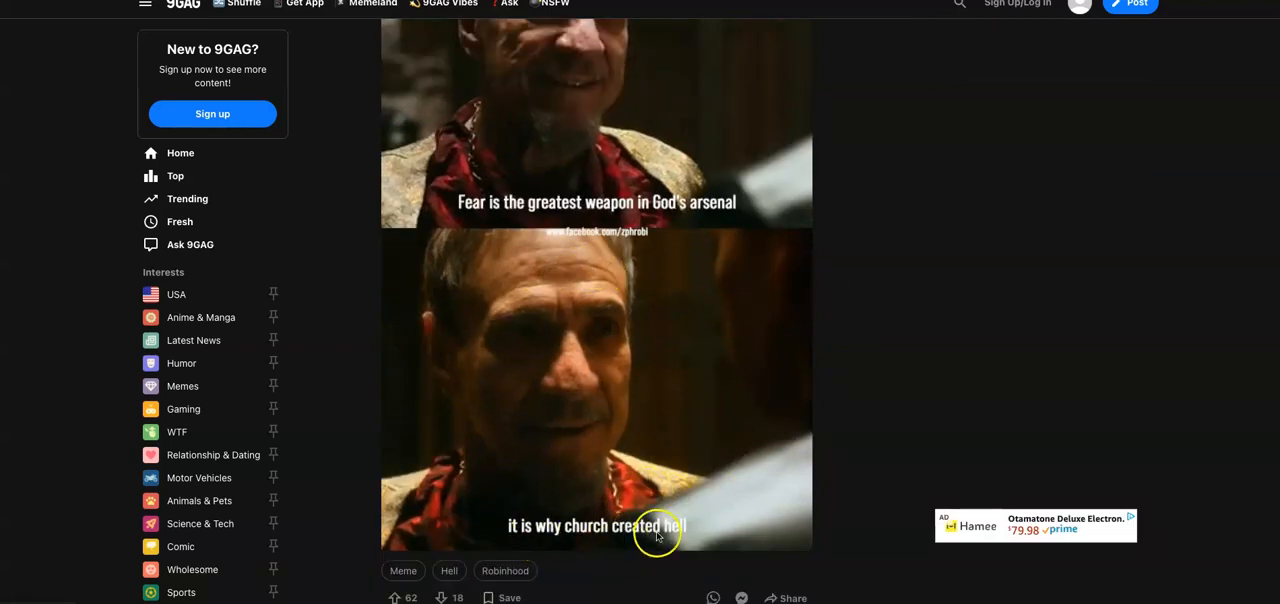
pyautogui.moveTo(680, 424)
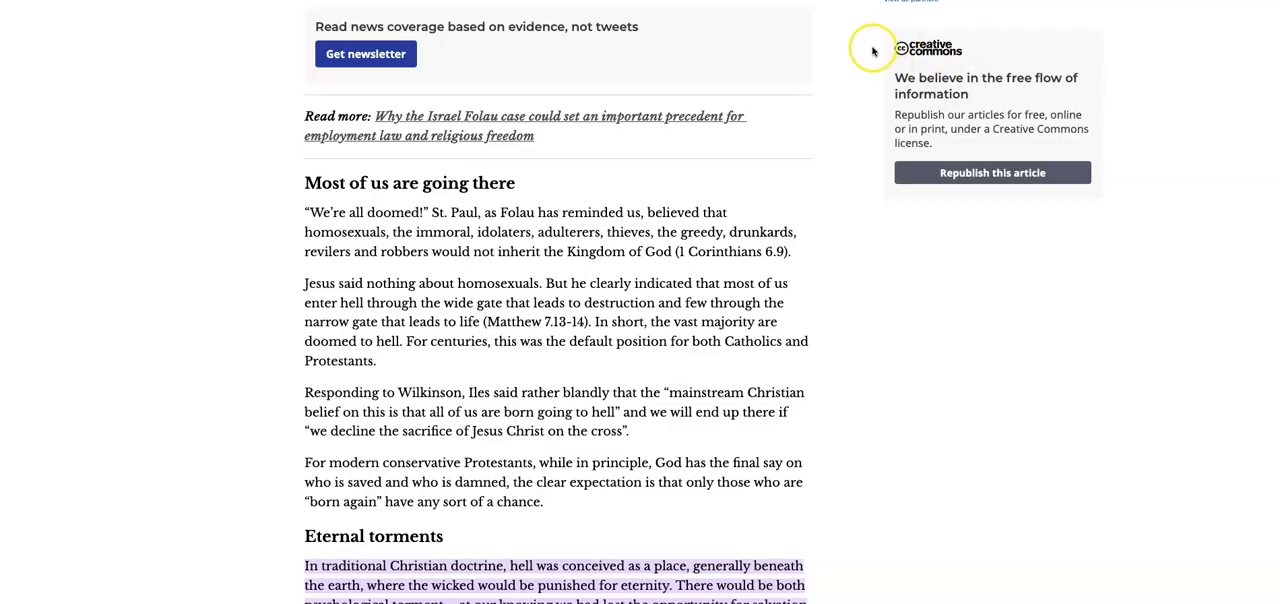
pyautogui.moveTo(864, 228)
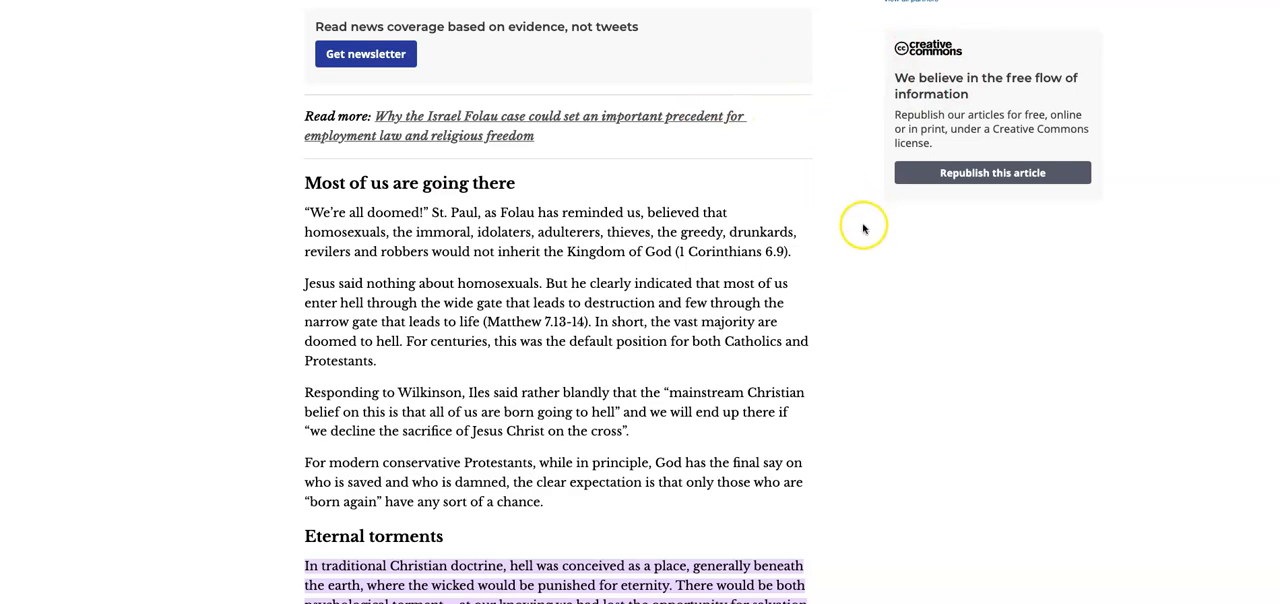
pyautogui.moveTo(824, 370)
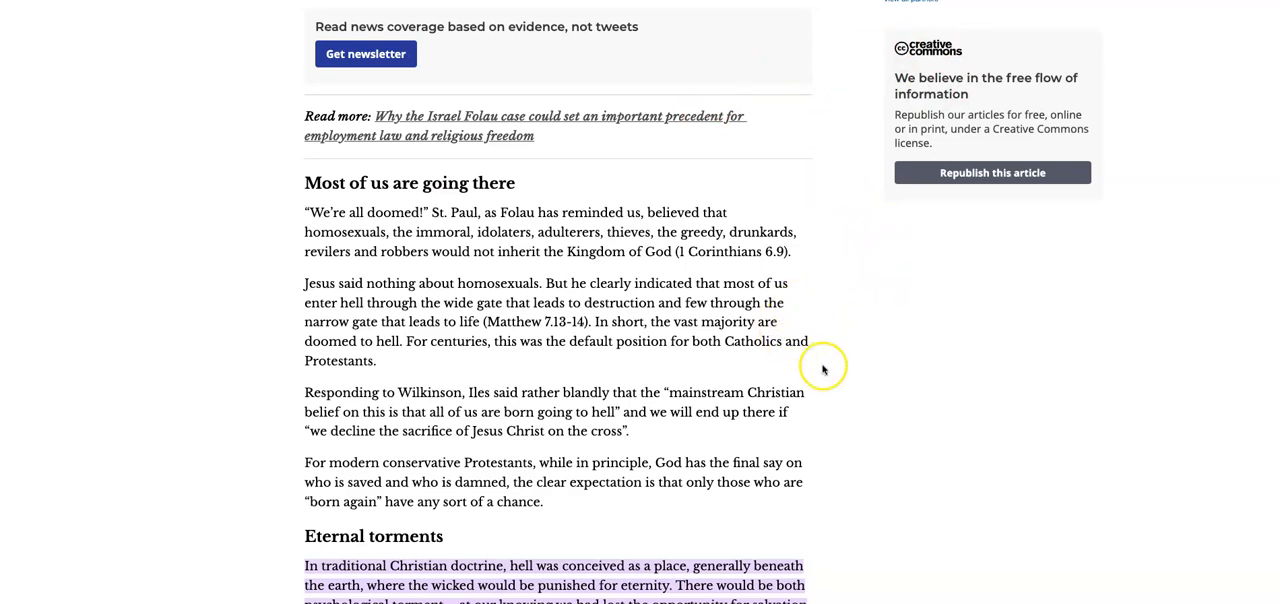
# - Scroll up to the article title, then down to 'Most of us are going there' and 'Eternal torments'
pyautogui.scroll(3)
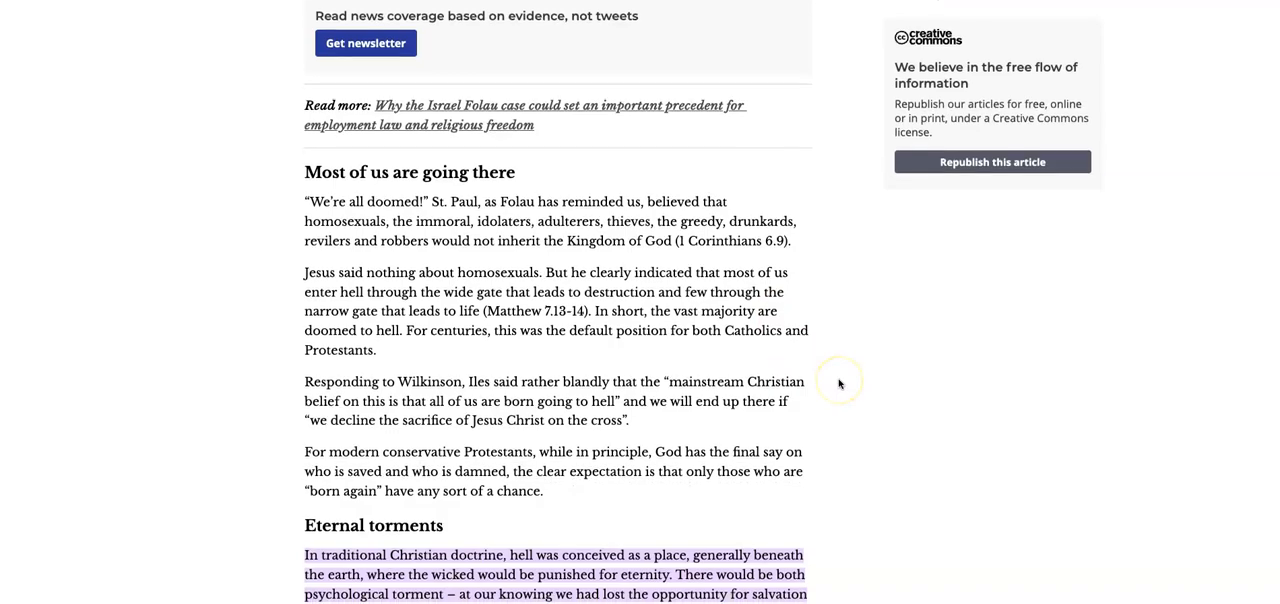
pyautogui.scroll(3)
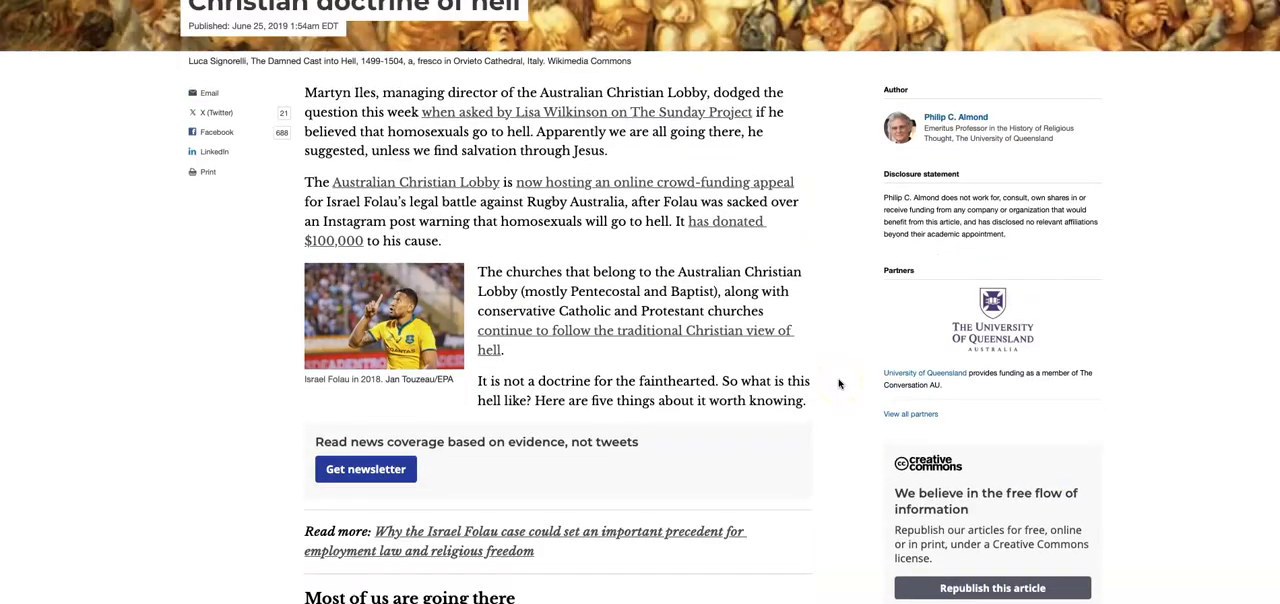
pyautogui.scroll(3)
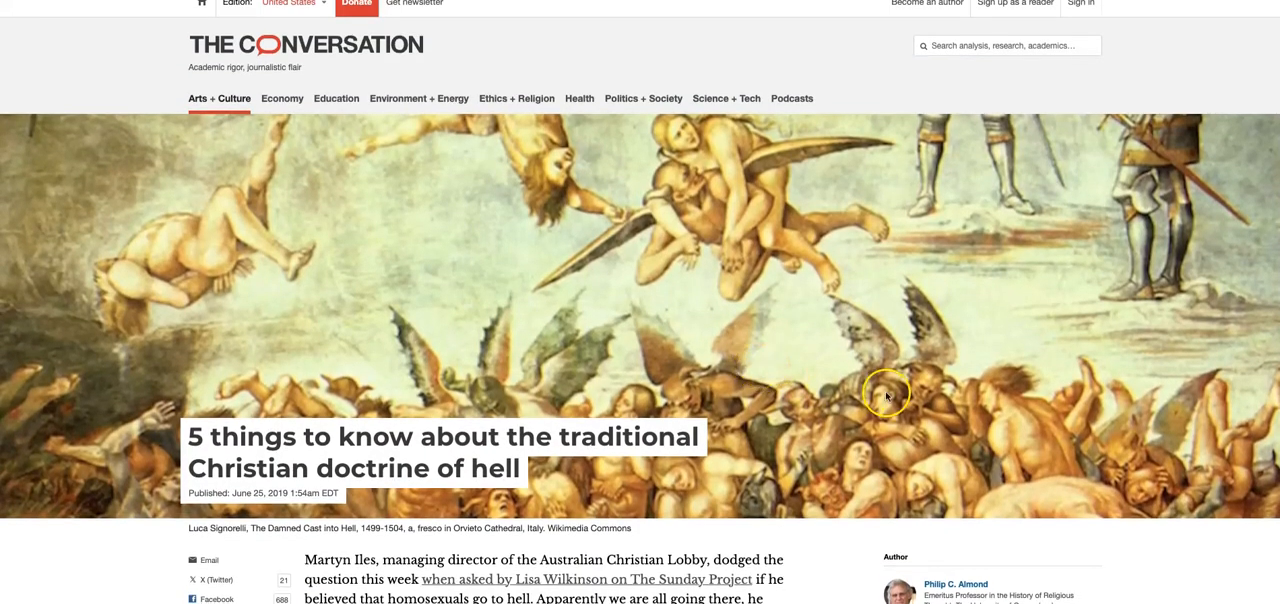
pyautogui.moveTo(790, 532)
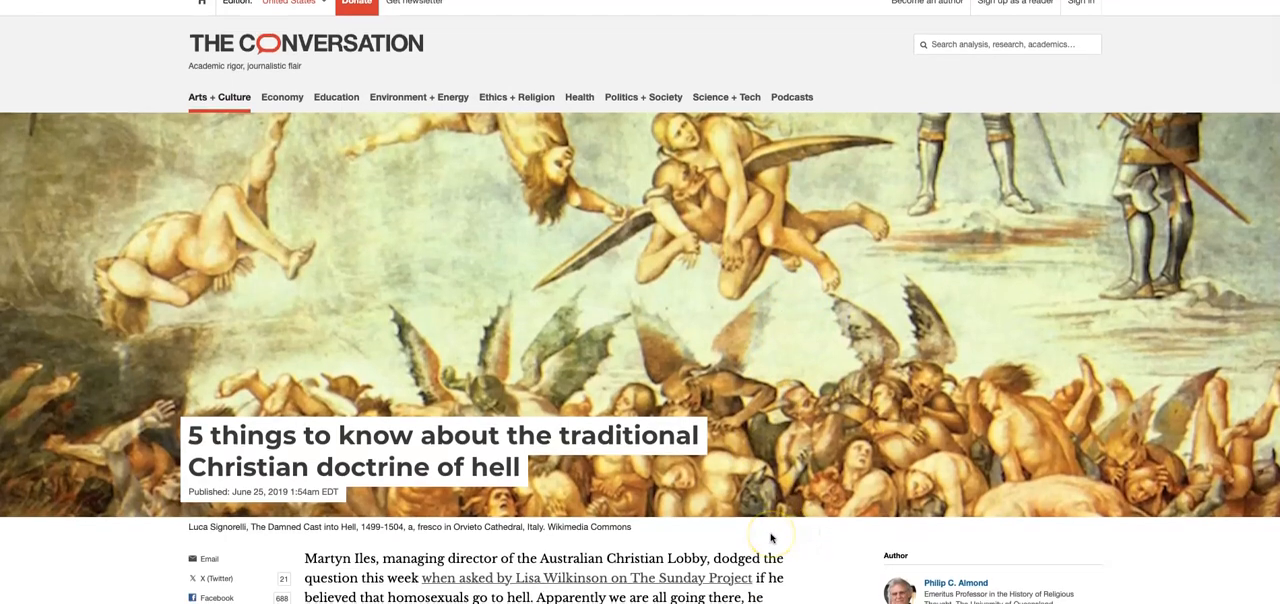
pyautogui.scroll(-3)
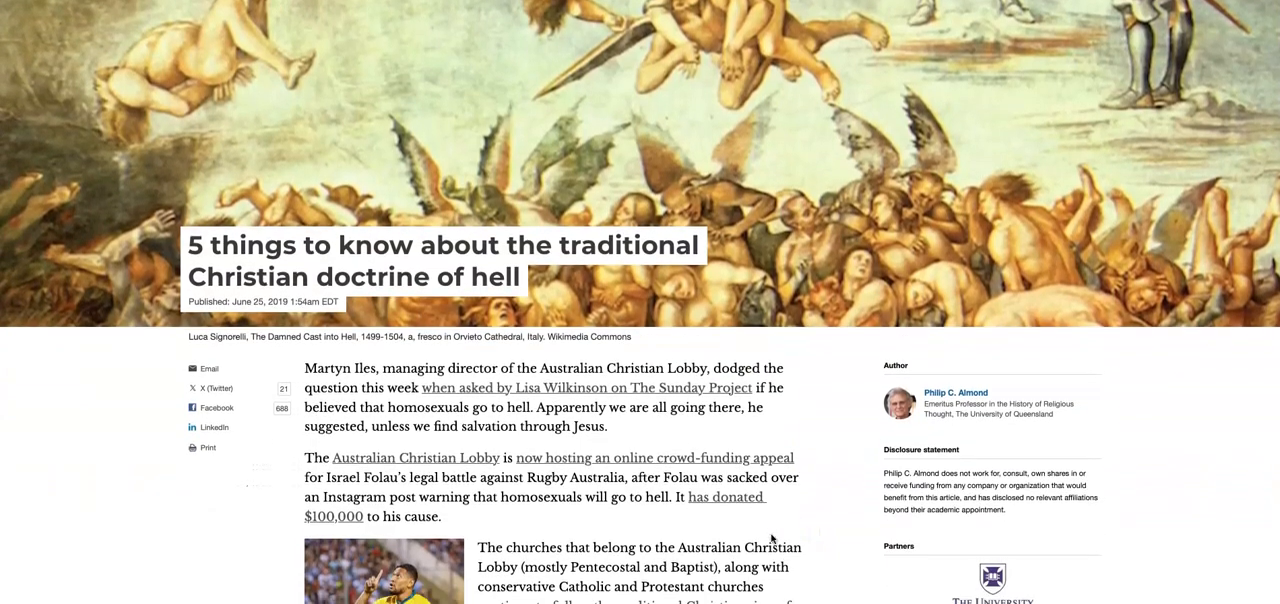
pyautogui.scroll(-3)
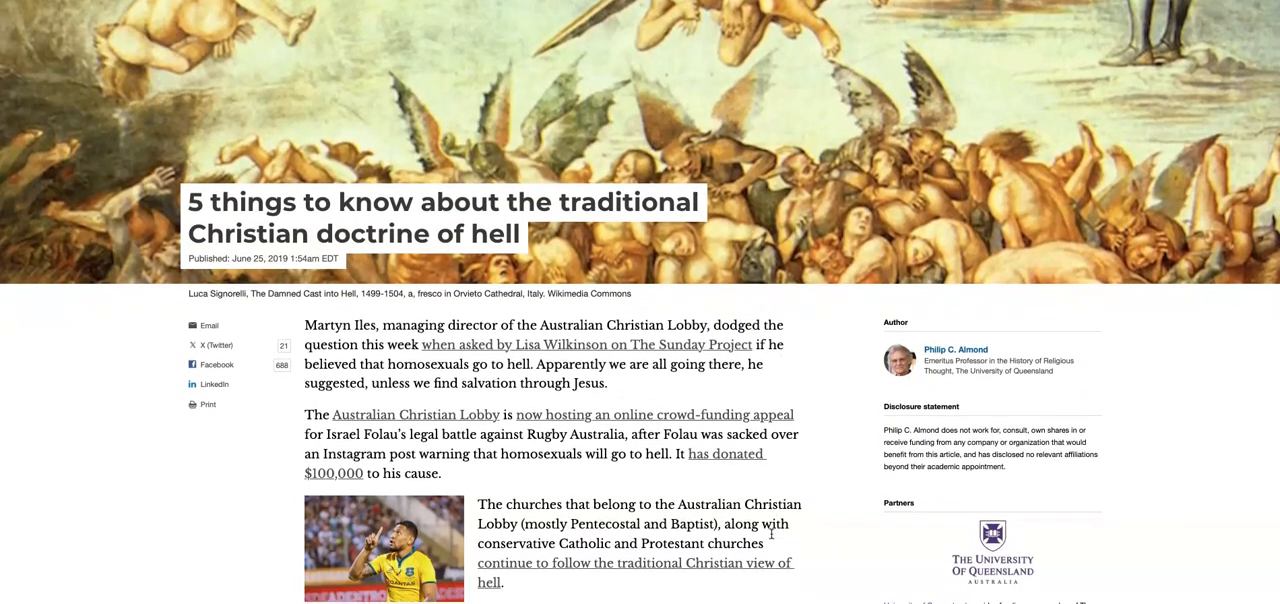
pyautogui.scroll(-3)
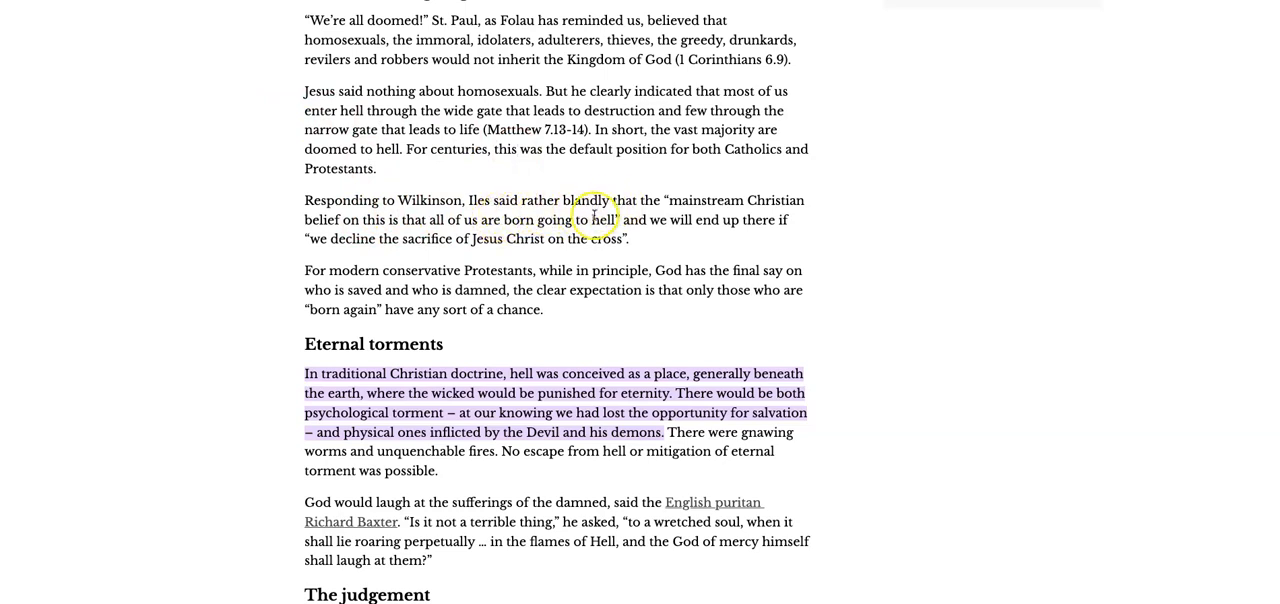
pyautogui.moveTo(392, 200)
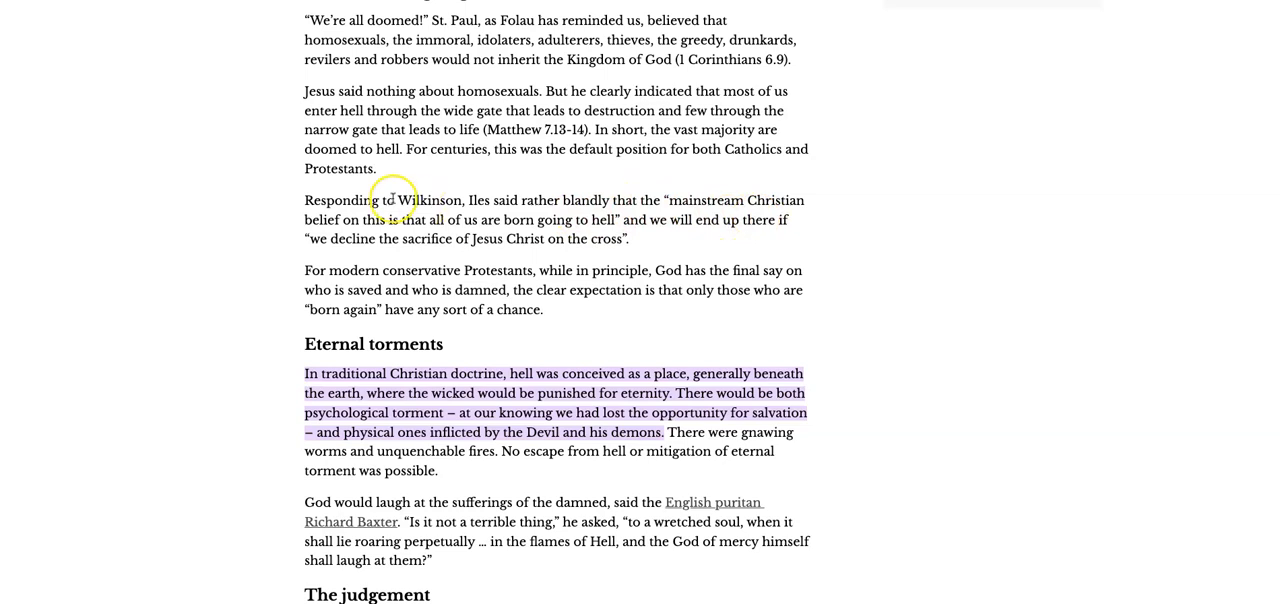
pyautogui.moveTo(424, 234)
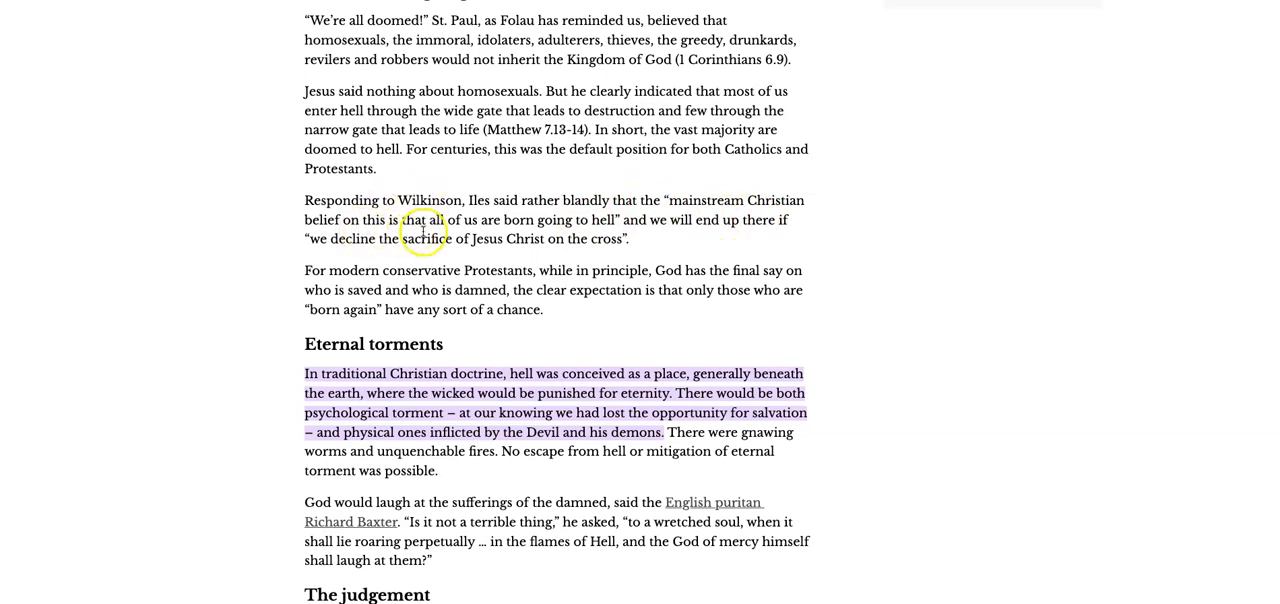
pyautogui.moveTo(568, 236)
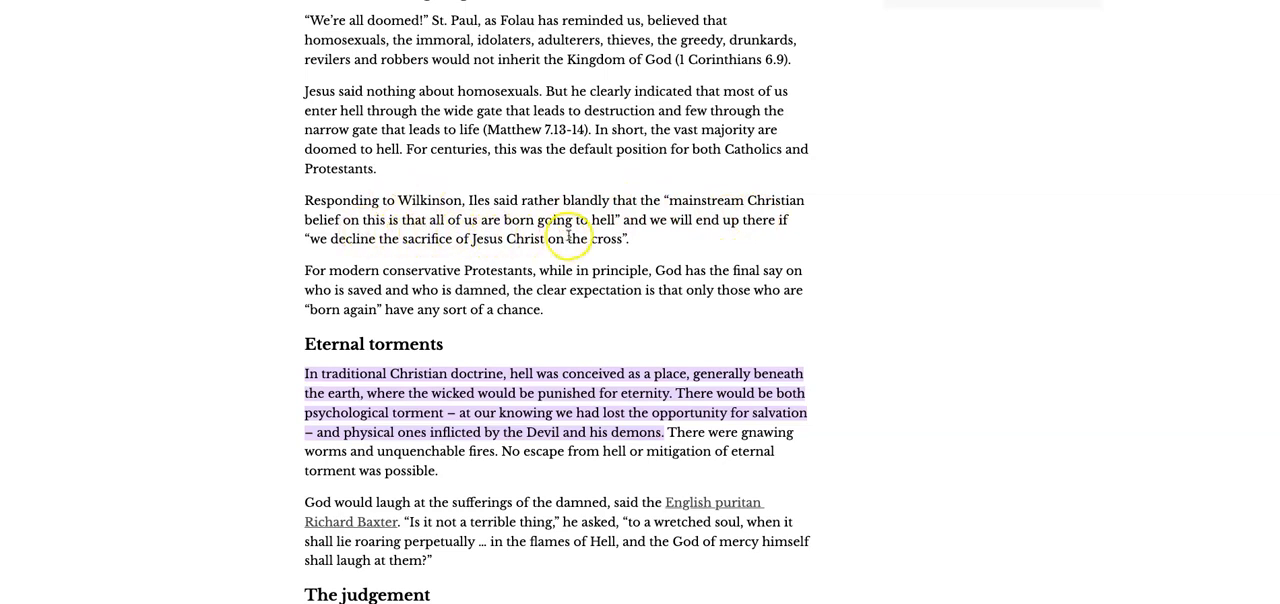
pyautogui.moveTo(740, 242)
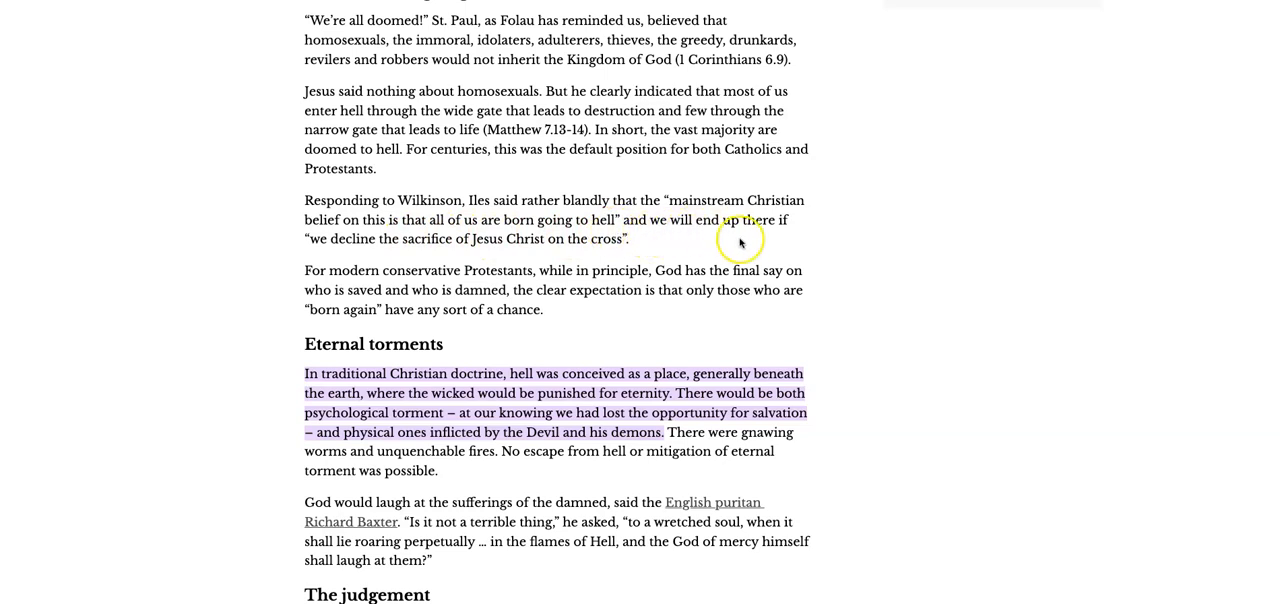
pyautogui.moveTo(486, 252)
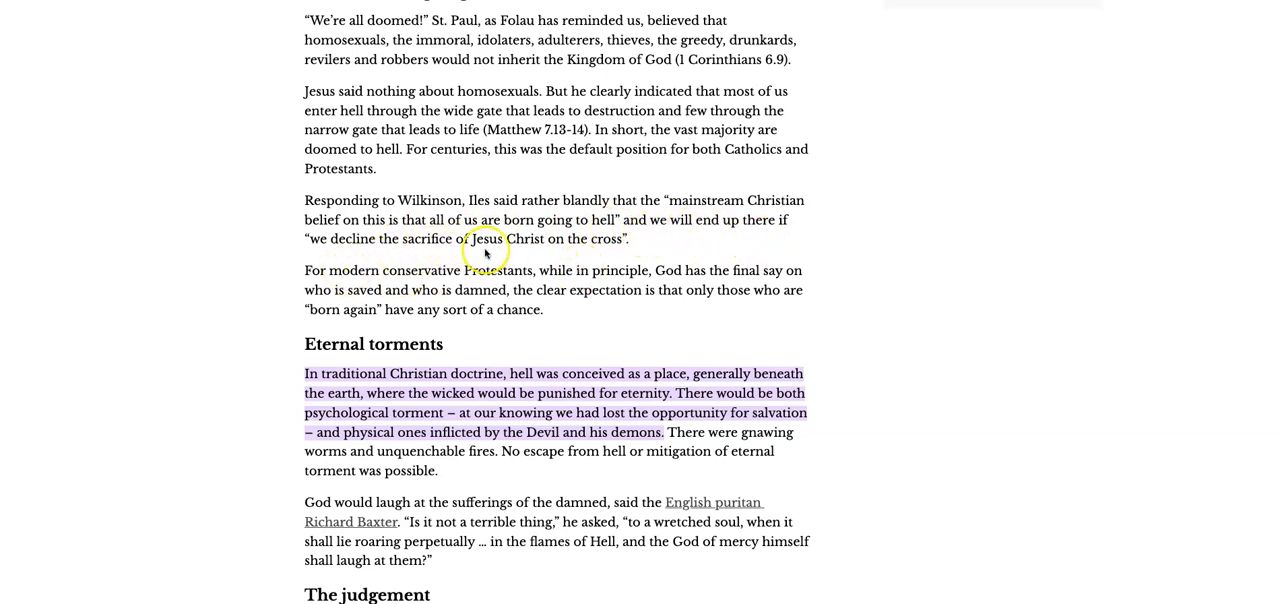
pyautogui.moveTo(536, 252)
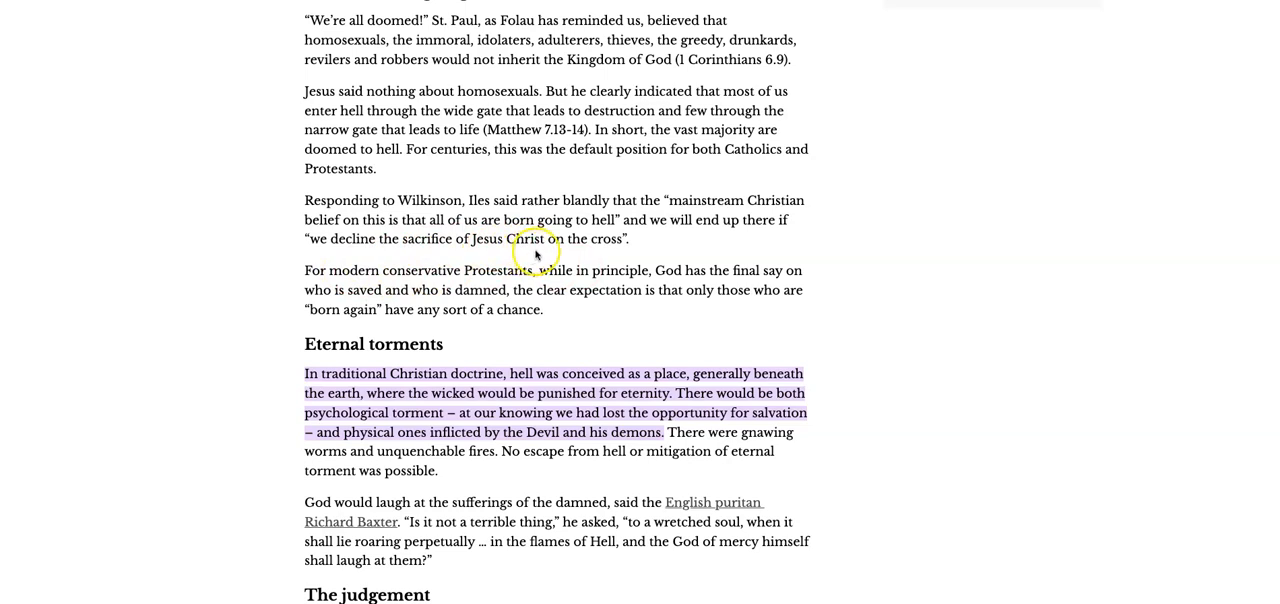
pyautogui.moveTo(508, 252)
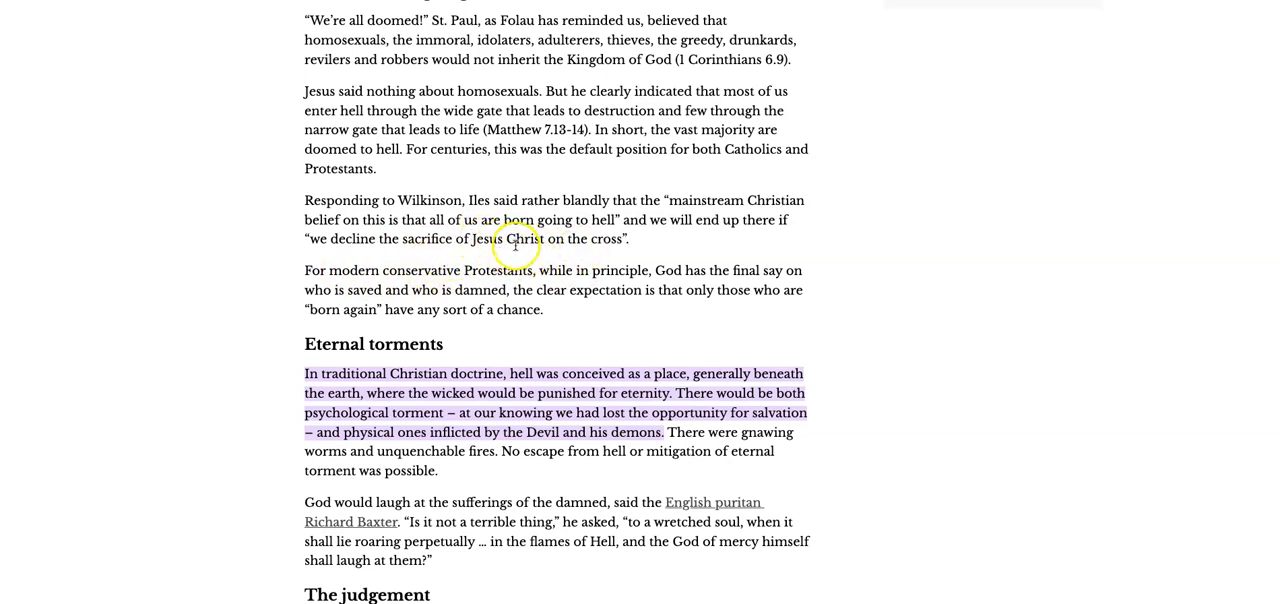
pyautogui.moveTo(596, 252)
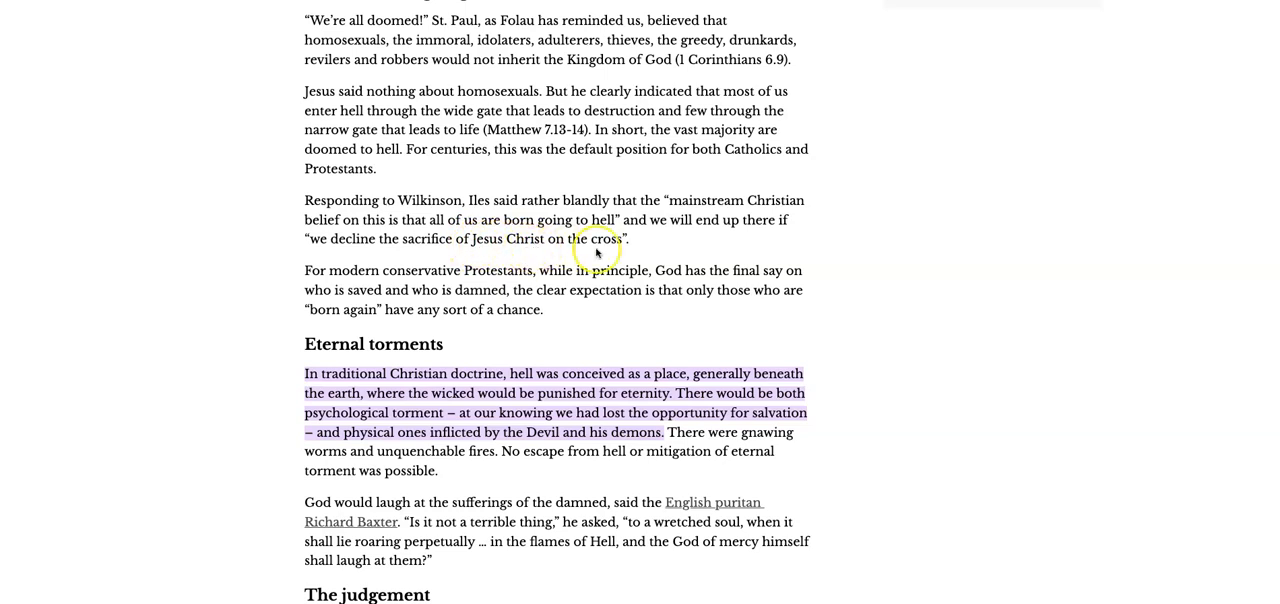
pyautogui.moveTo(644, 262)
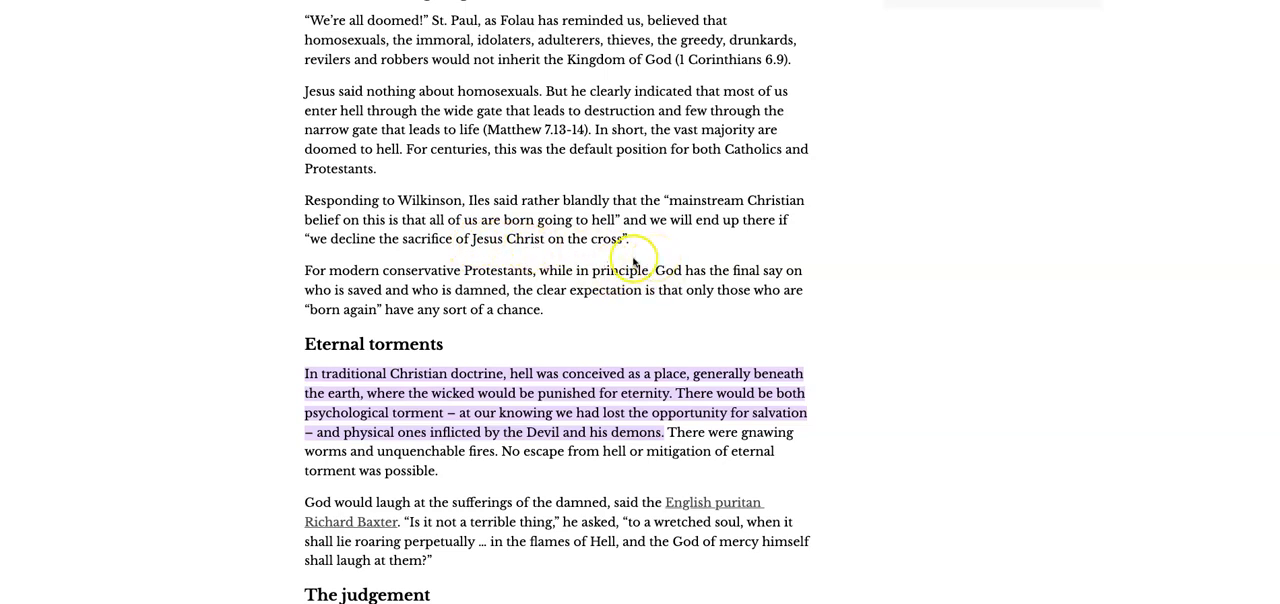
pyautogui.moveTo(356, 272)
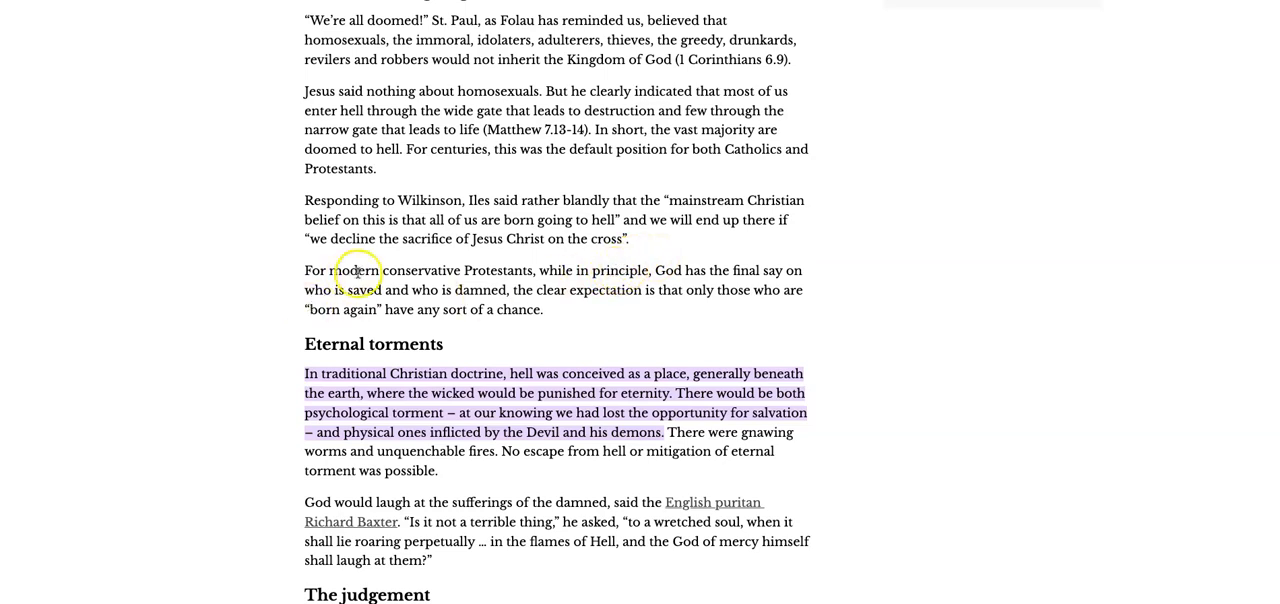
pyautogui.moveTo(696, 280)
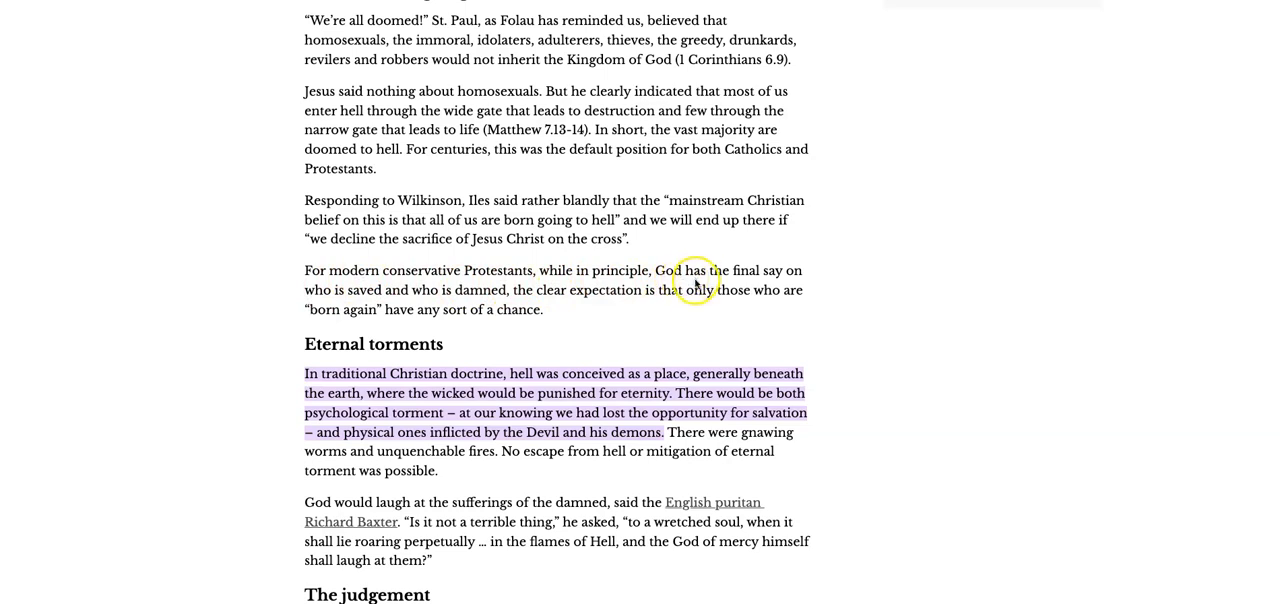
pyautogui.moveTo(356, 304)
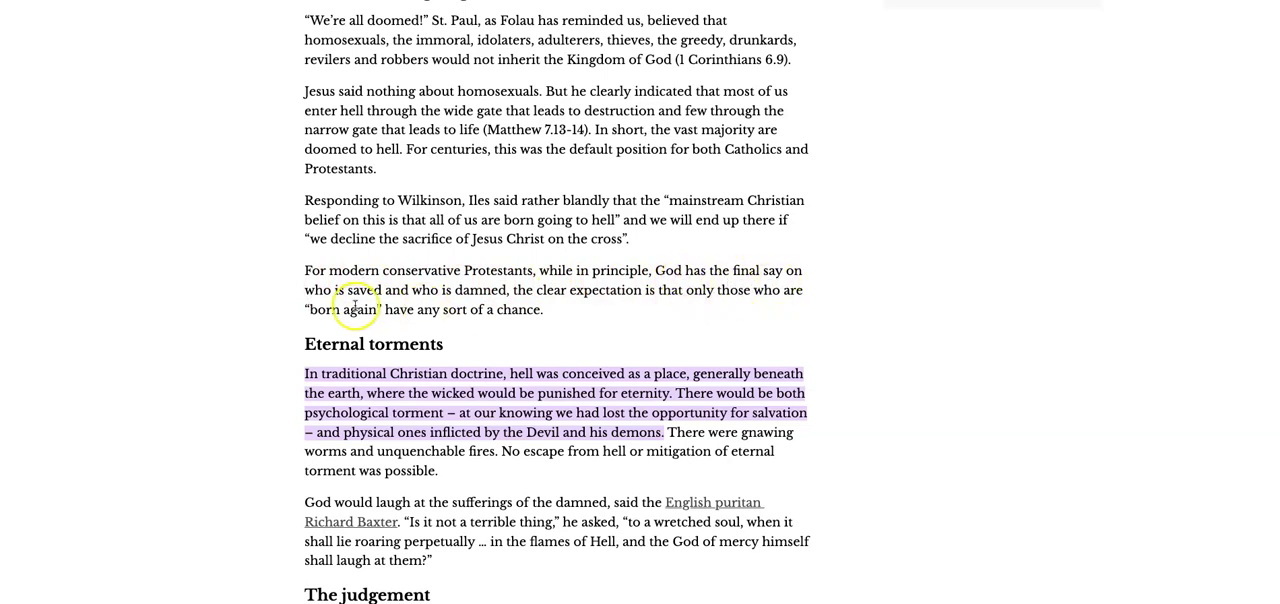
pyautogui.moveTo(560, 308)
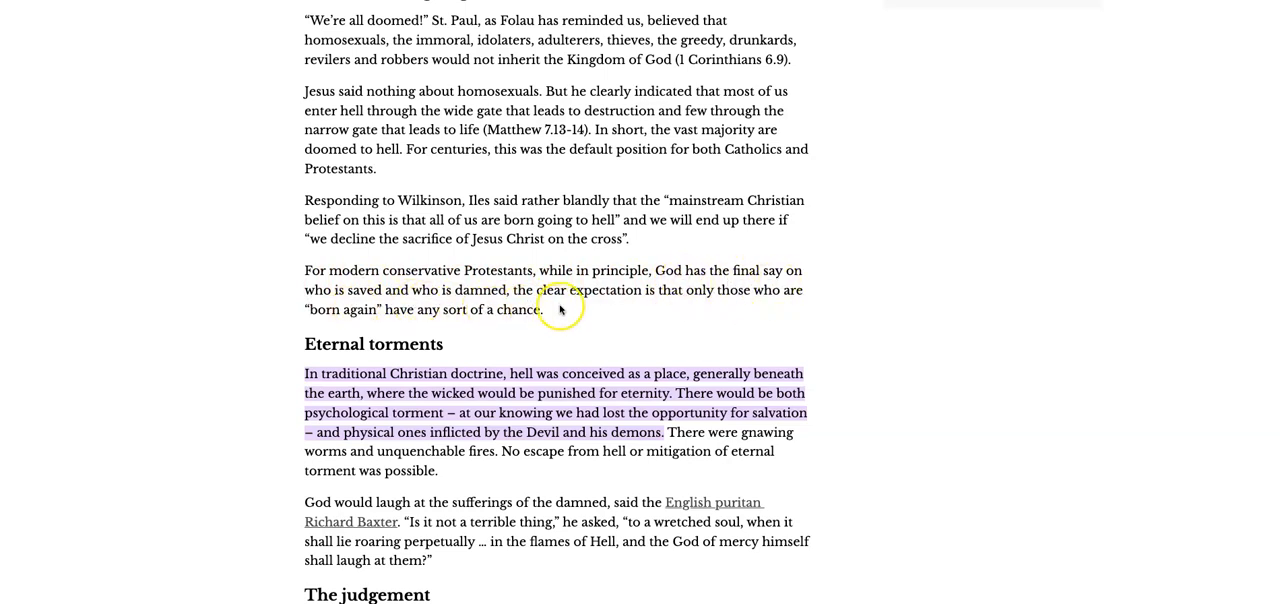
pyautogui.moveTo(650, 304)
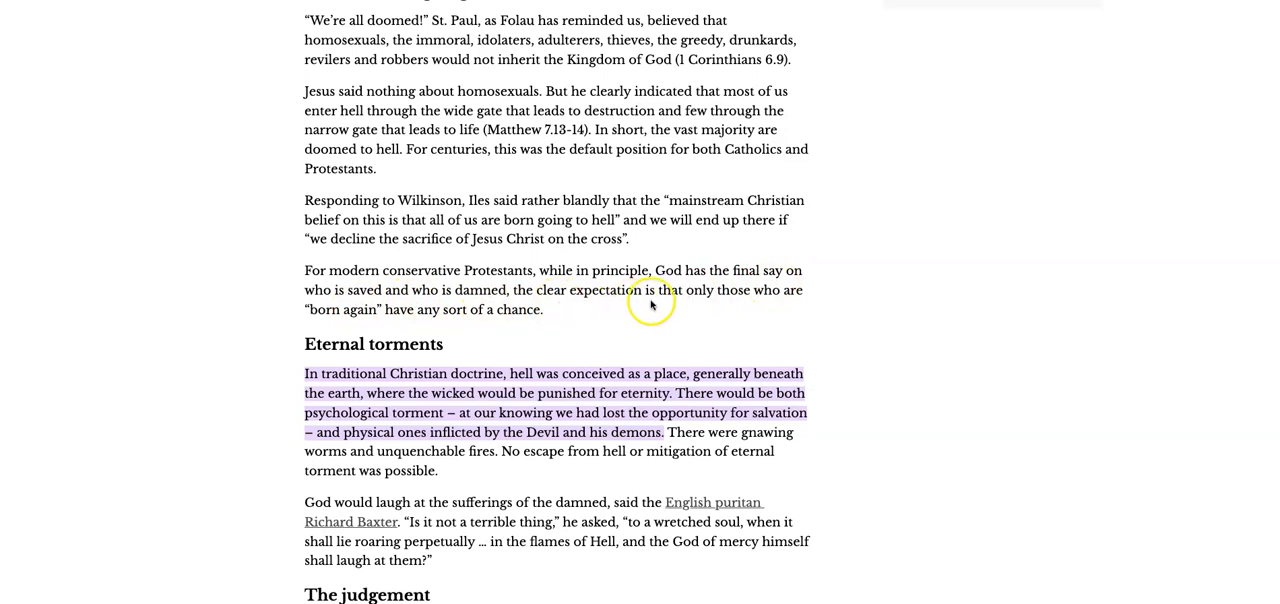
pyautogui.moveTo(764, 308)
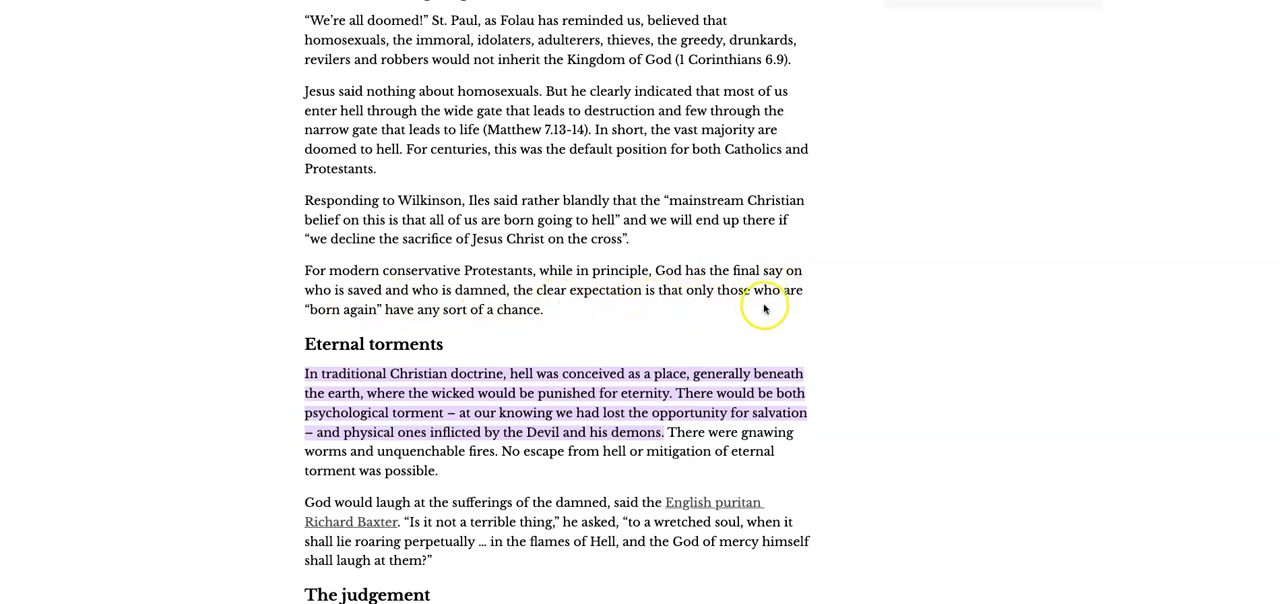
pyautogui.moveTo(456, 320)
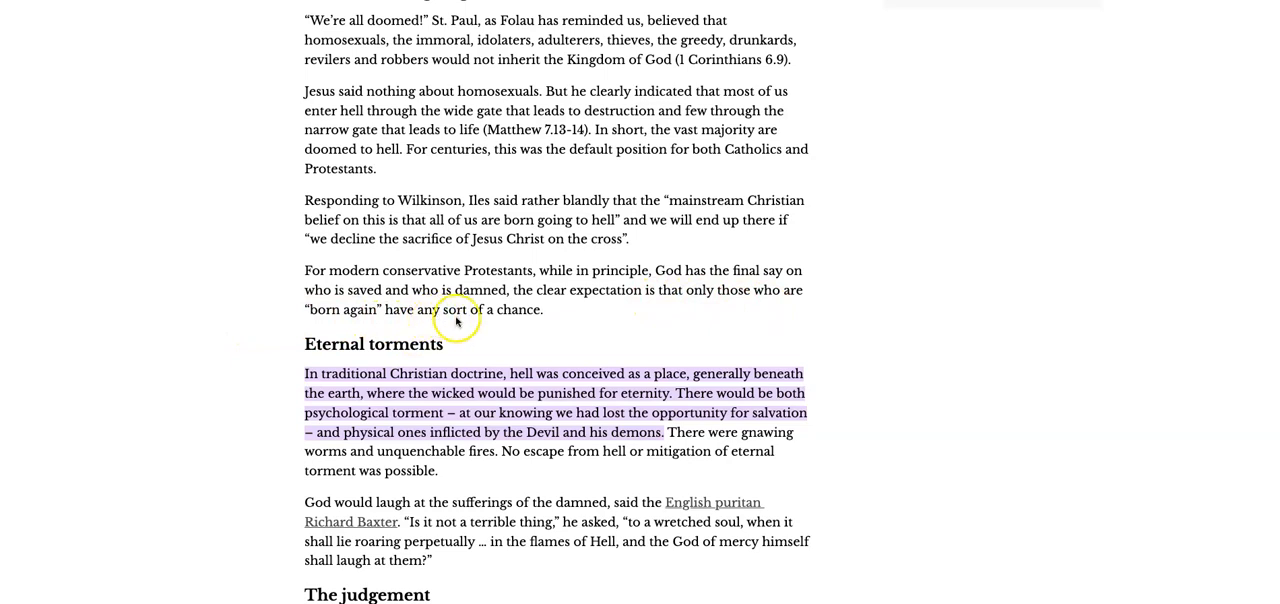
pyautogui.moveTo(488, 318)
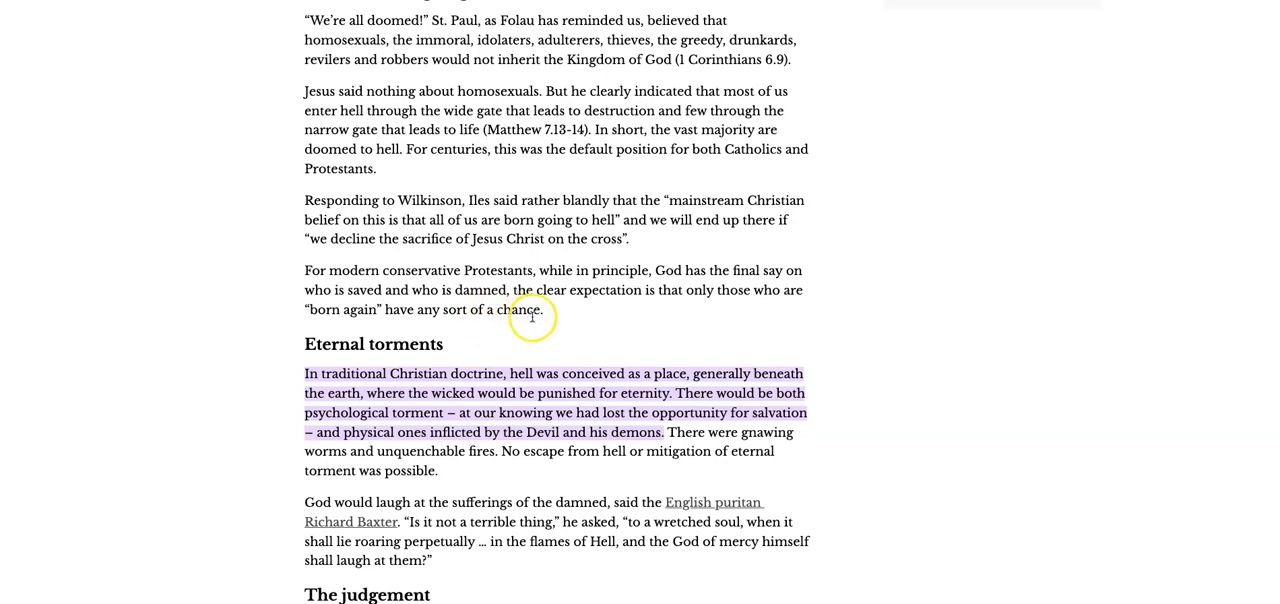
pyautogui.moveTo(546, 318)
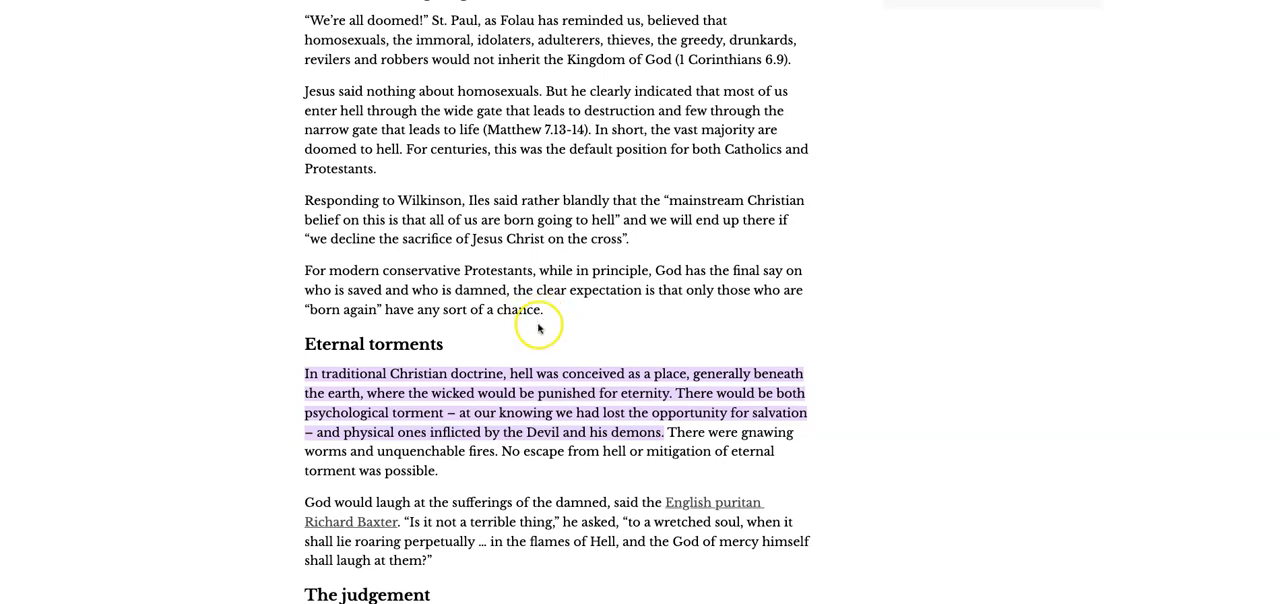
pyautogui.moveTo(372, 380)
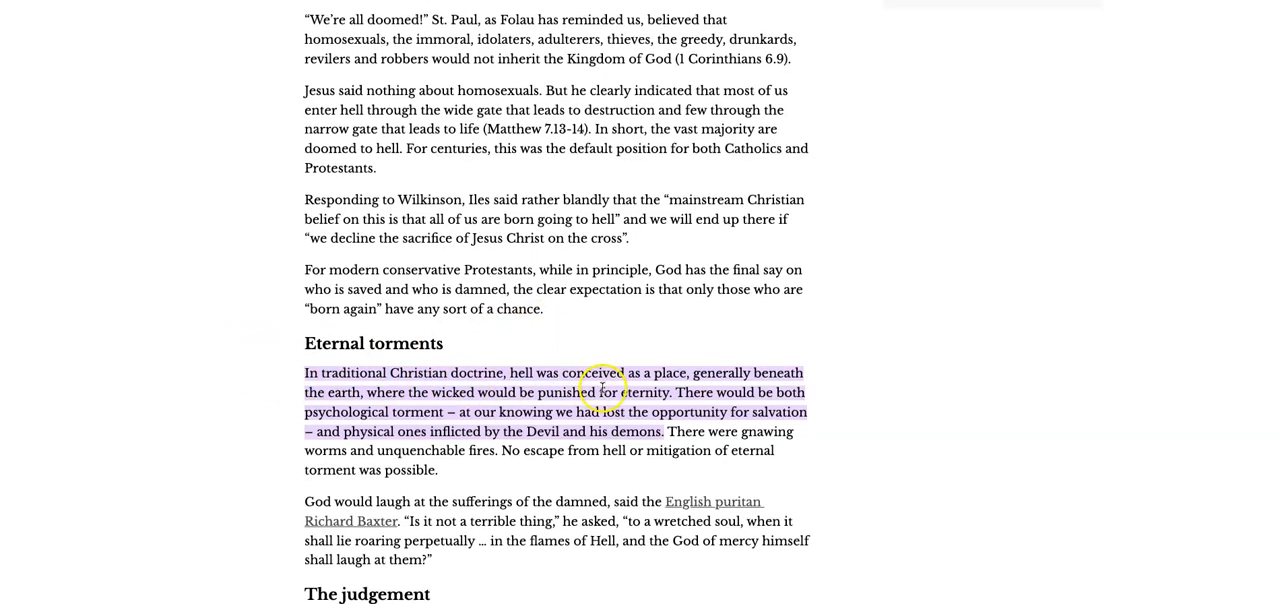
# - Scroll to the Eternal torments section and the opening of 'The judgement' on Thomas Aquinas
pyautogui.scroll(-3)
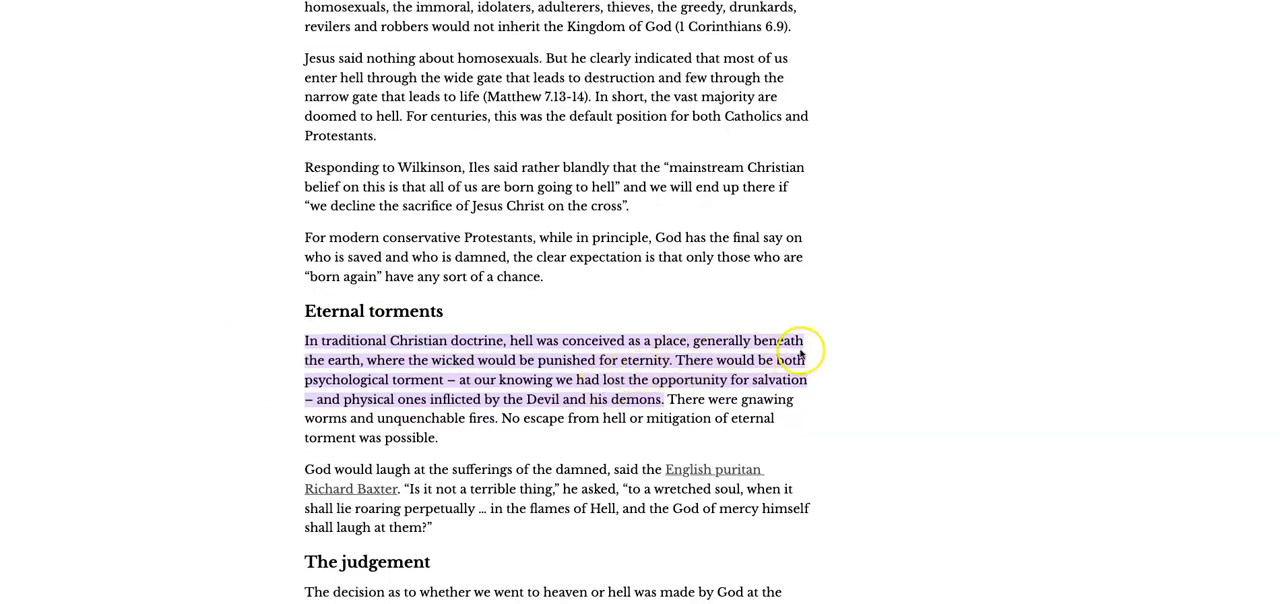
pyautogui.moveTo(520, 376)
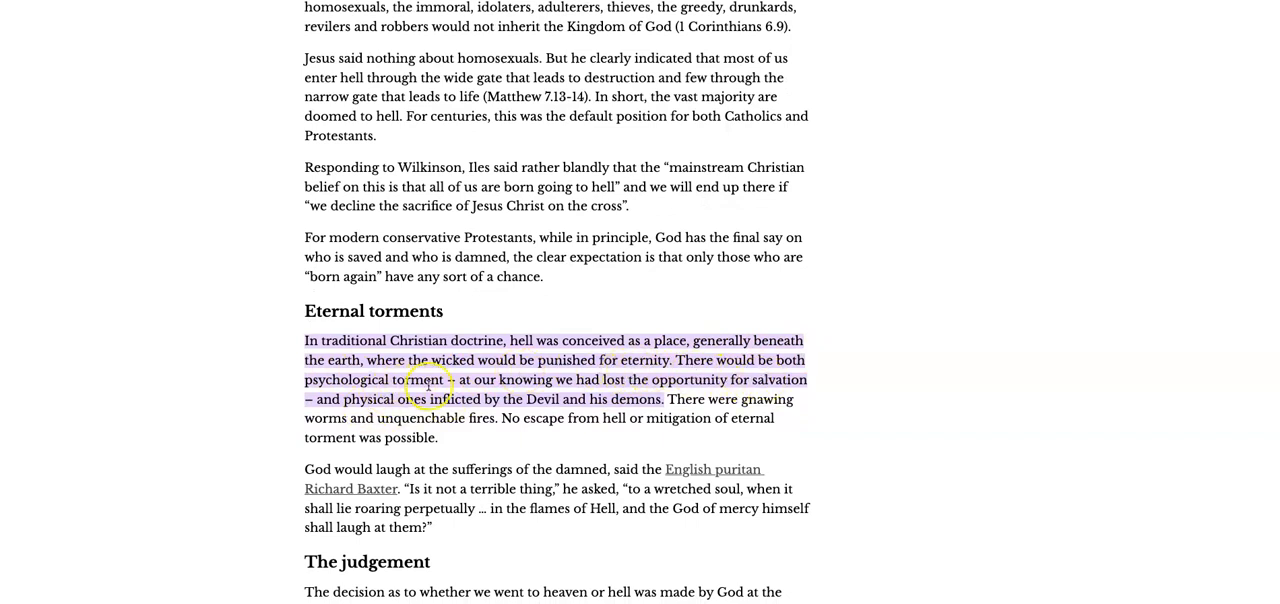
pyautogui.moveTo(580, 390)
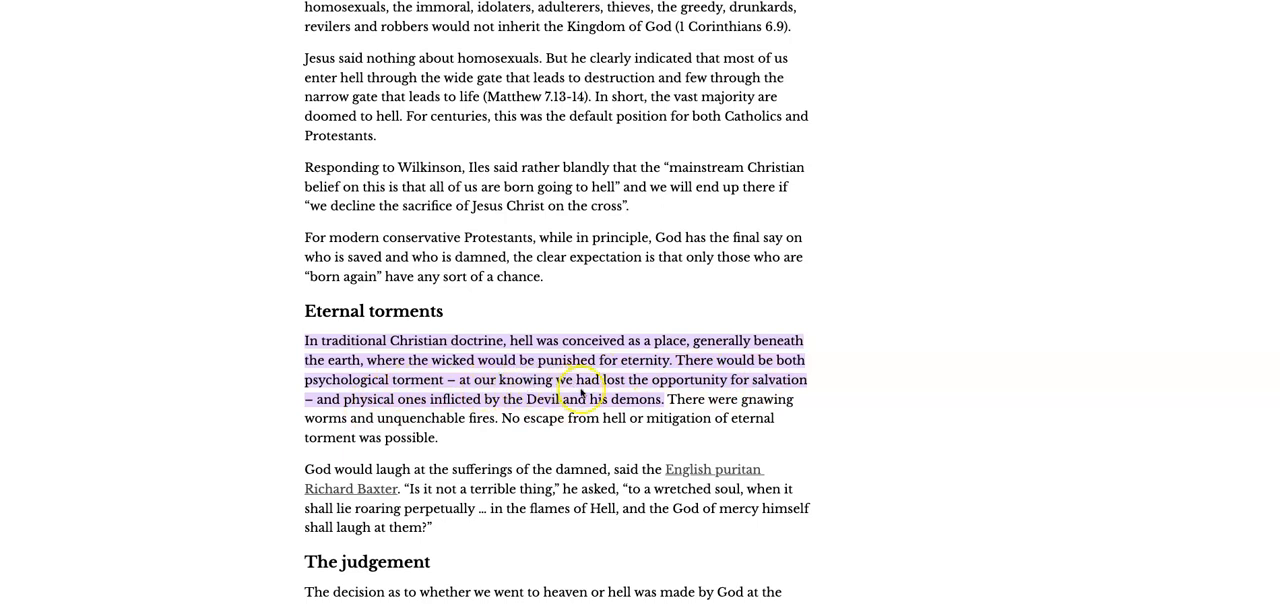
pyautogui.moveTo(778, 396)
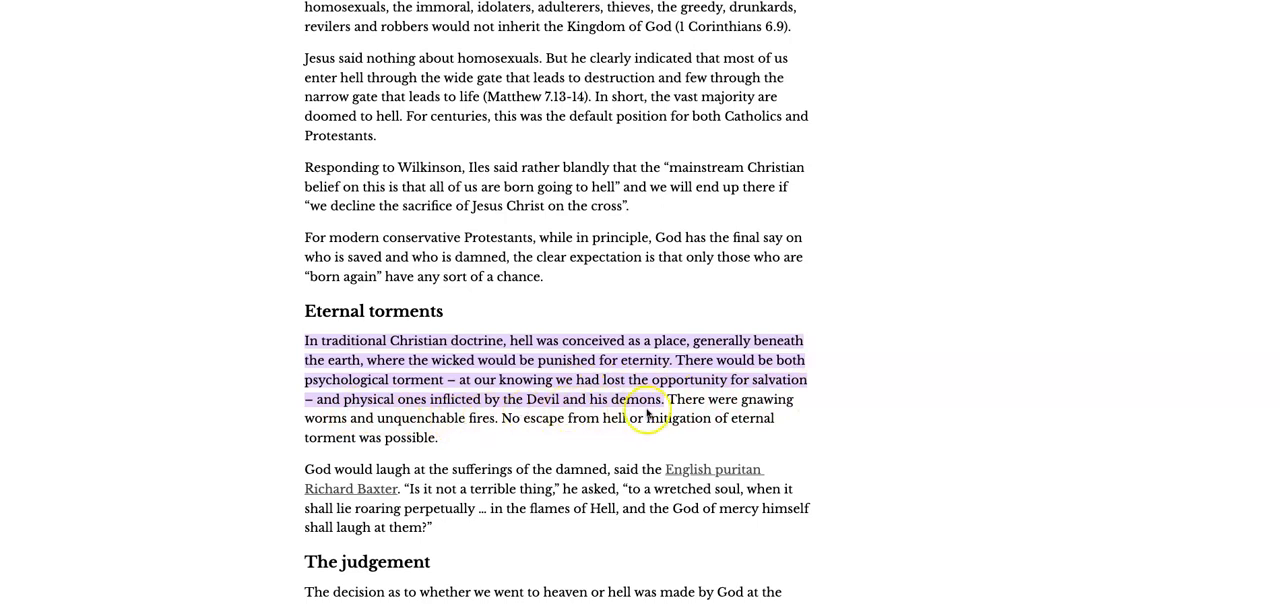
pyautogui.moveTo(712, 418)
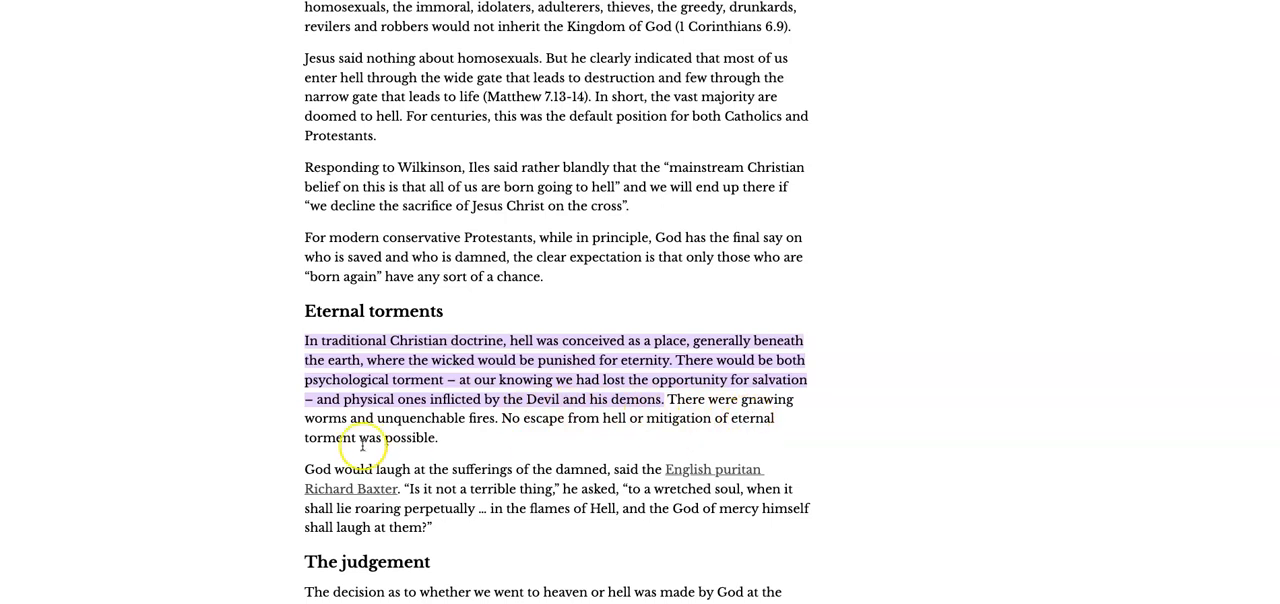
pyautogui.moveTo(516, 434)
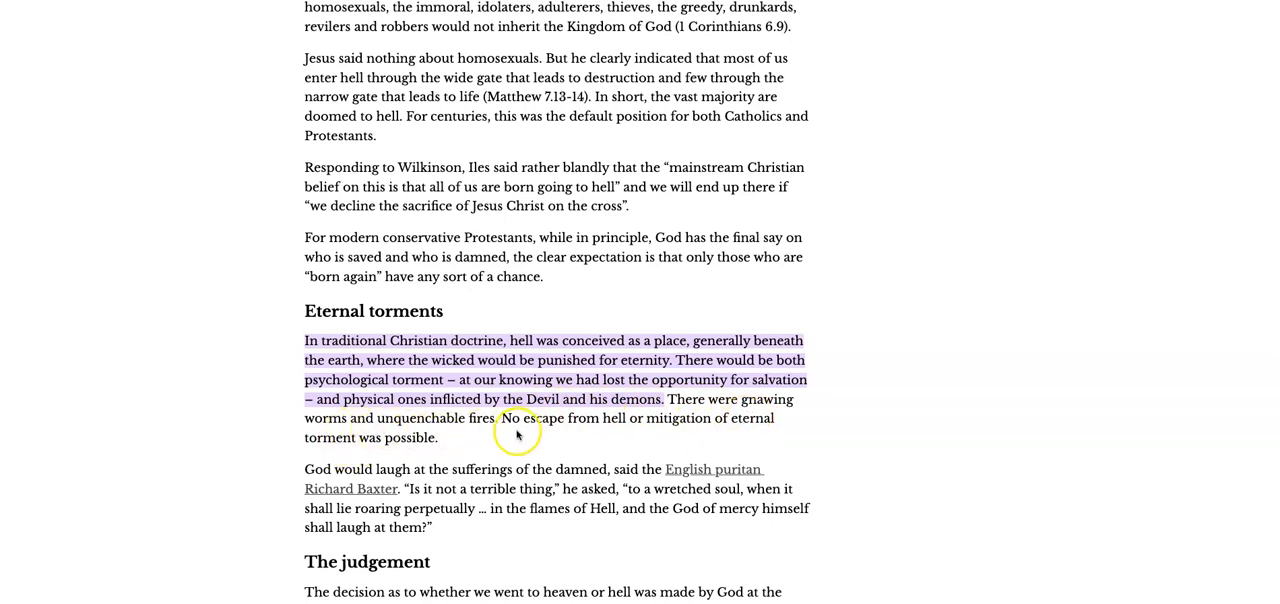
pyautogui.moveTo(684, 436)
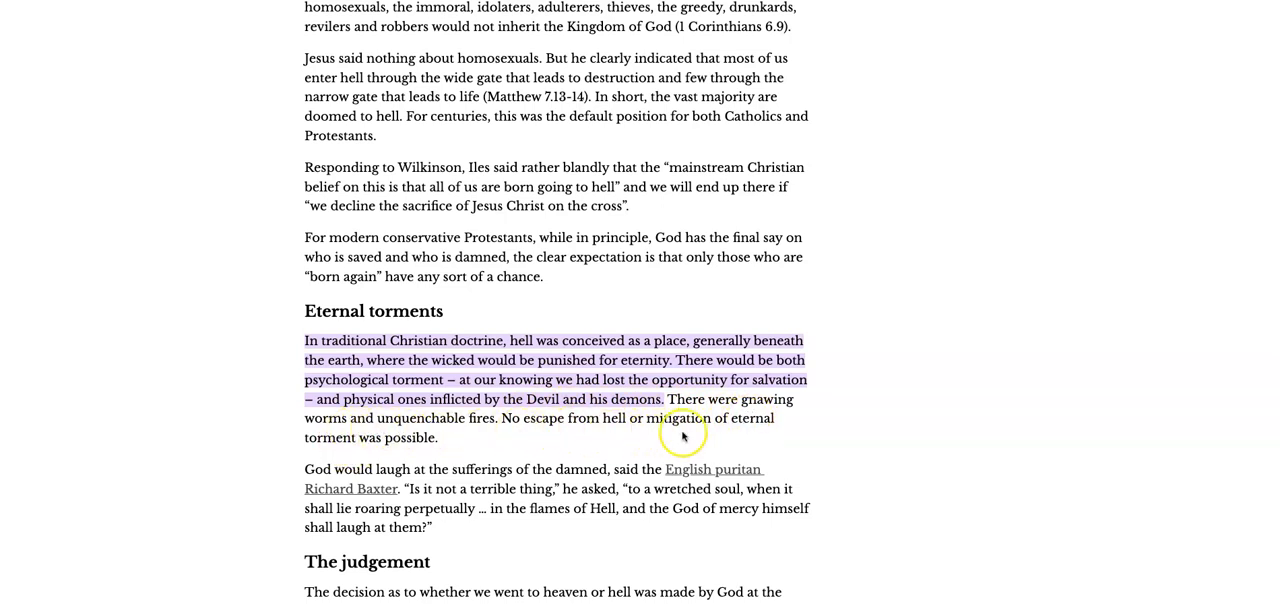
pyautogui.moveTo(362, 452)
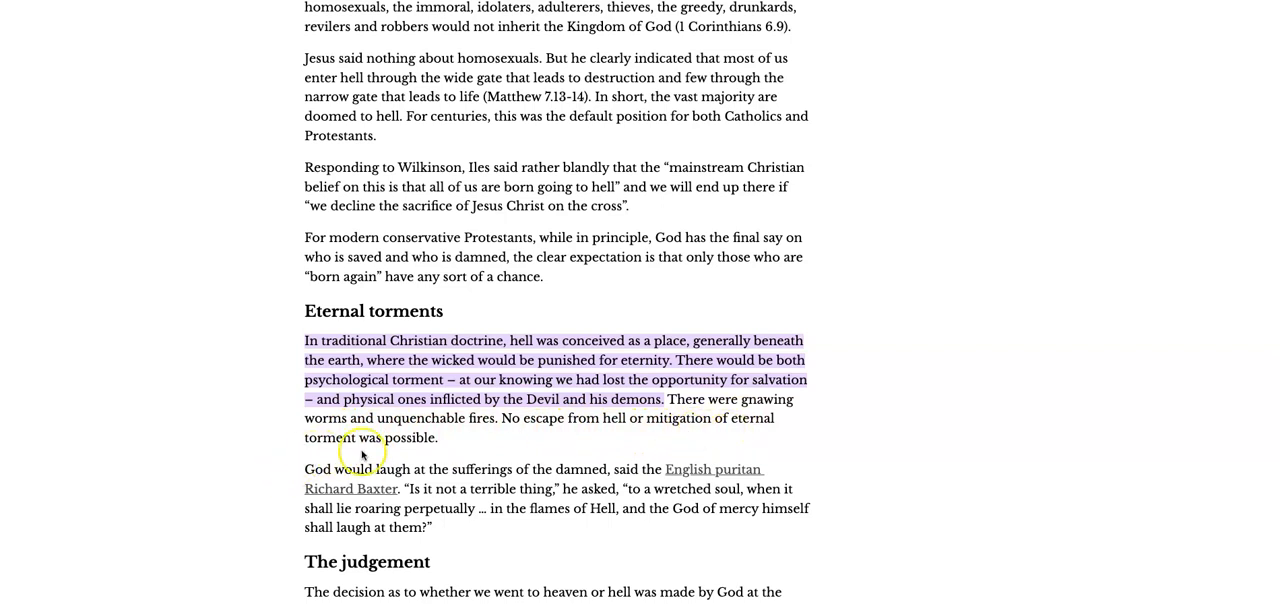
pyautogui.scroll(-3)
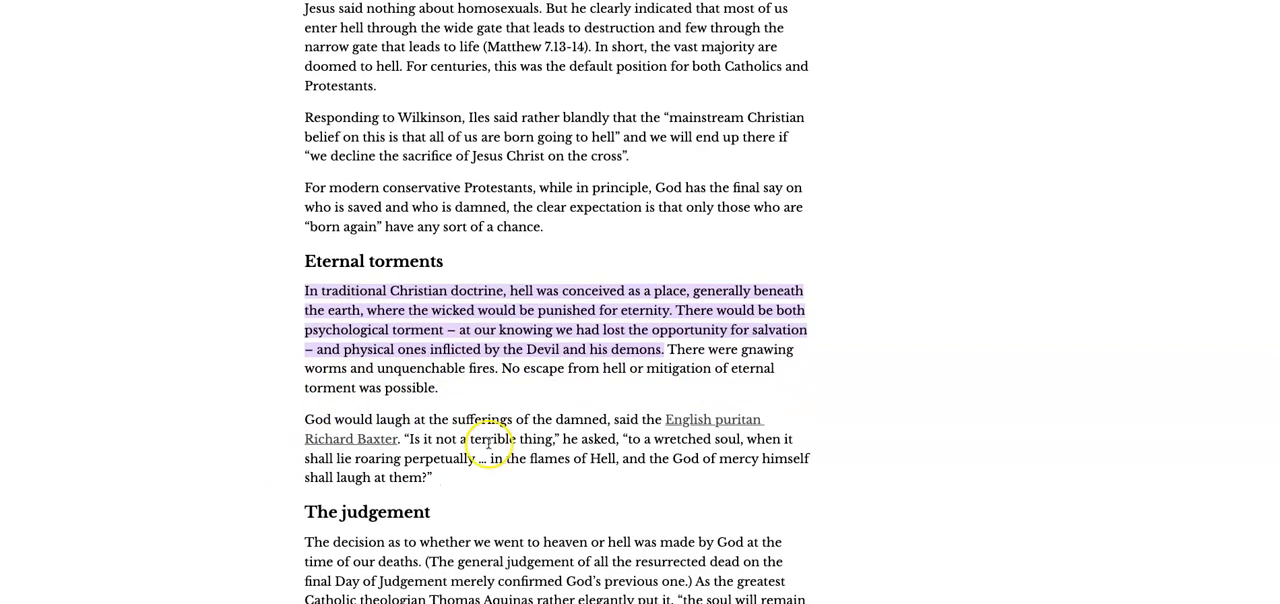
pyautogui.scroll(-3)
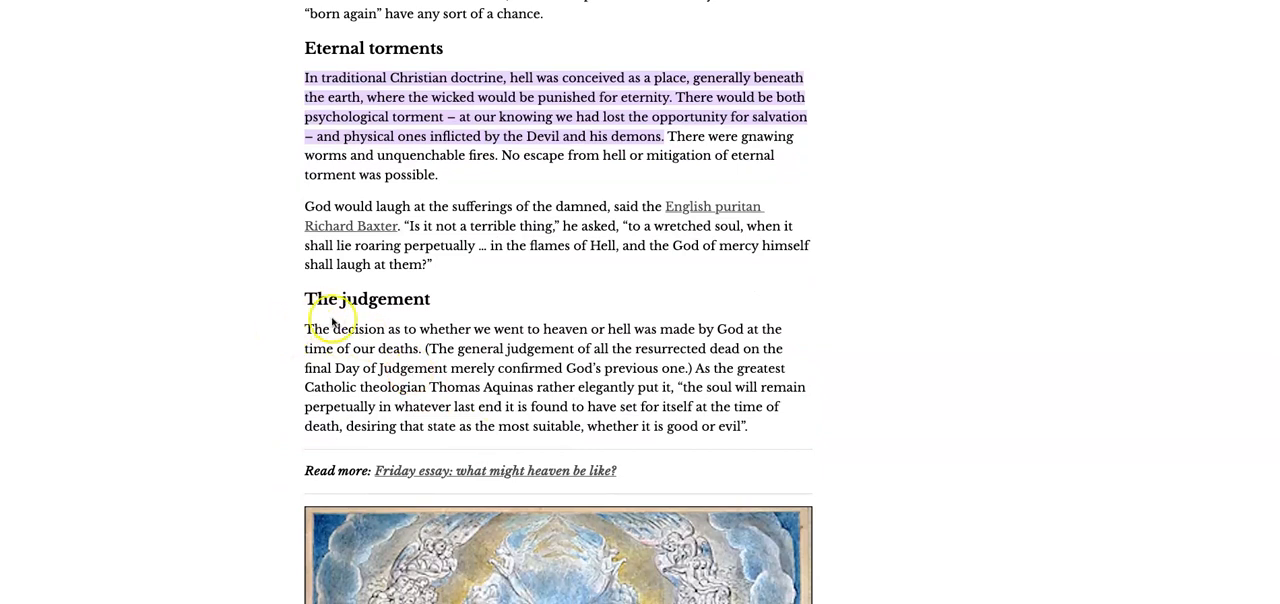
pyautogui.moveTo(500, 332)
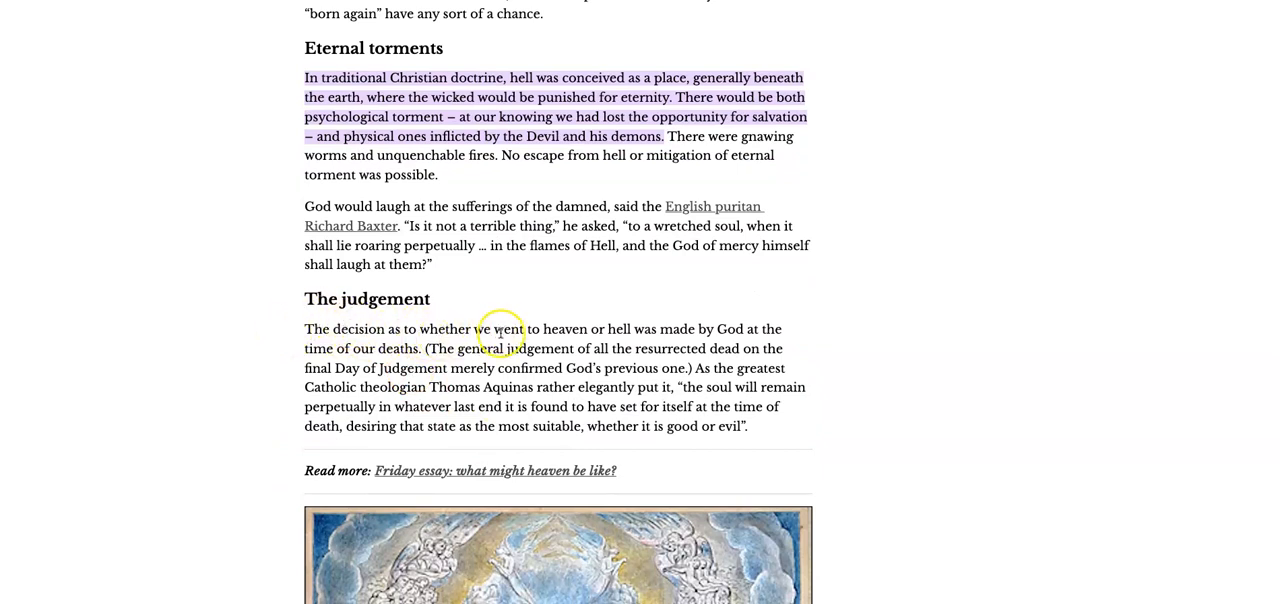
pyautogui.moveTo(736, 338)
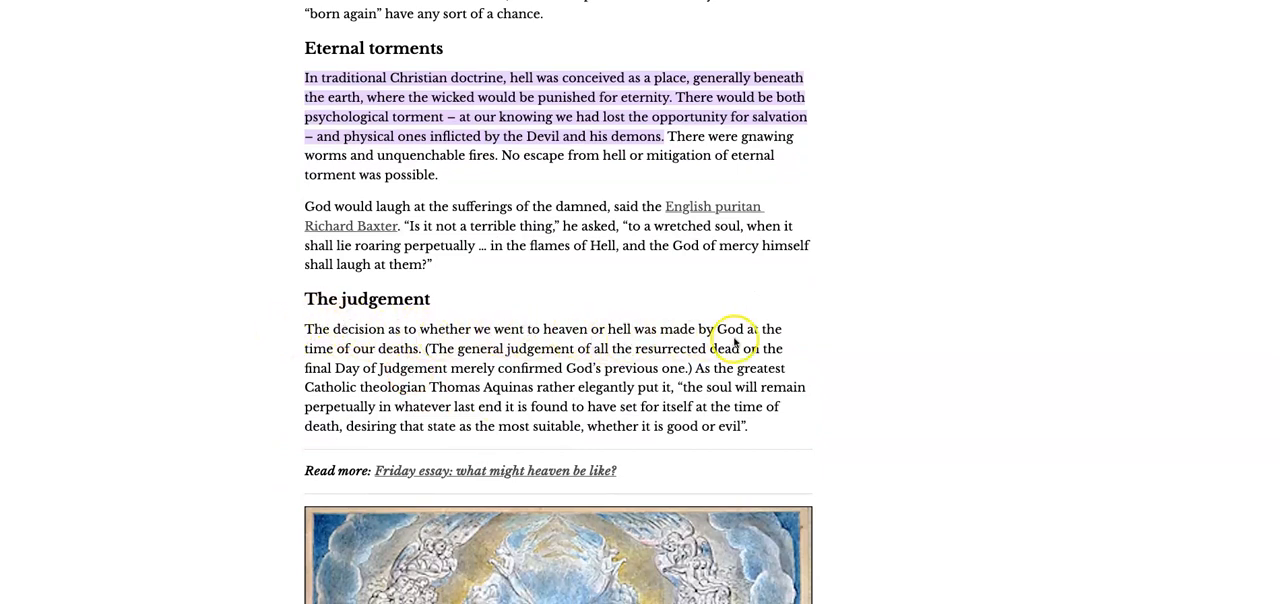
pyautogui.moveTo(436, 362)
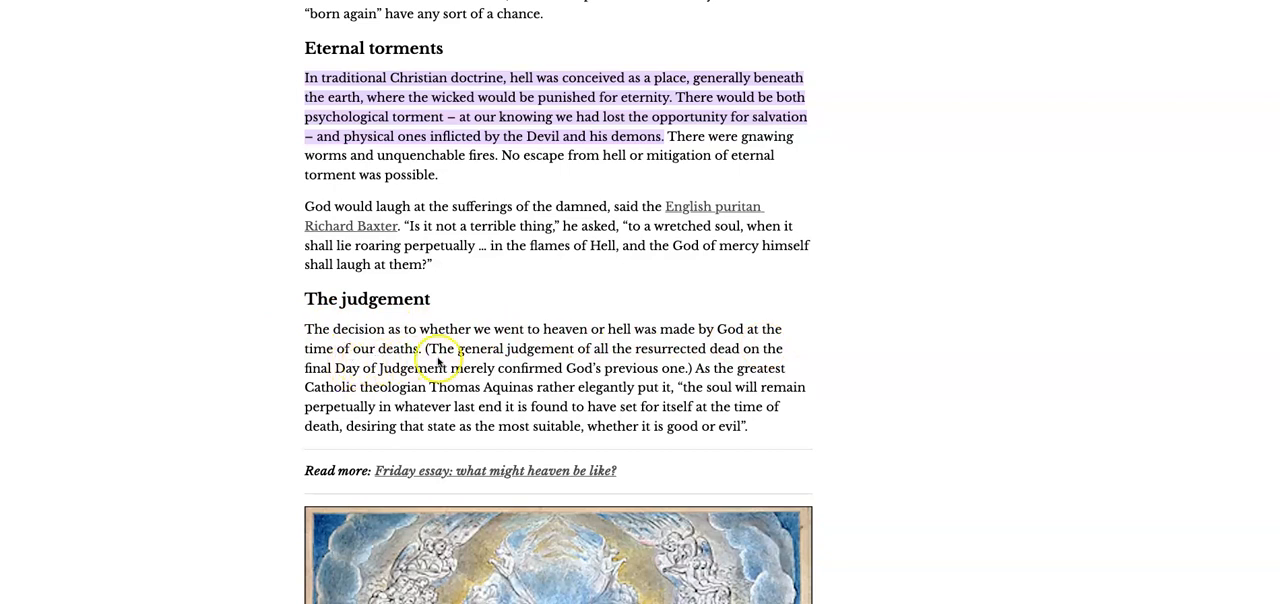
pyautogui.moveTo(548, 360)
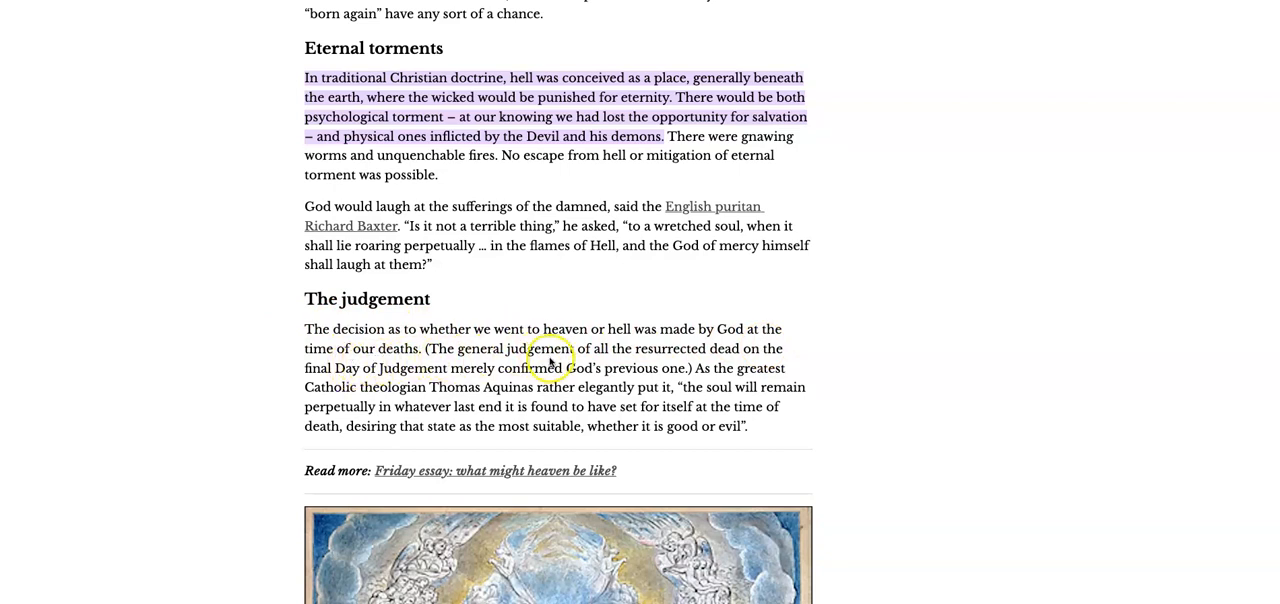
pyautogui.moveTo(764, 368)
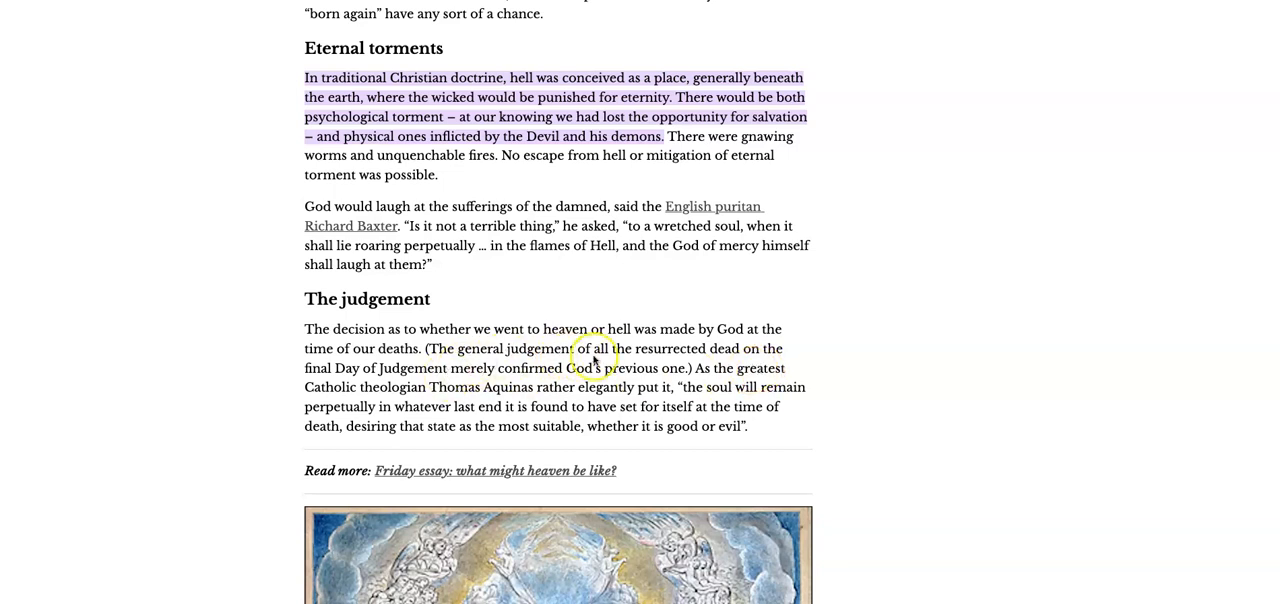
pyautogui.moveTo(678, 362)
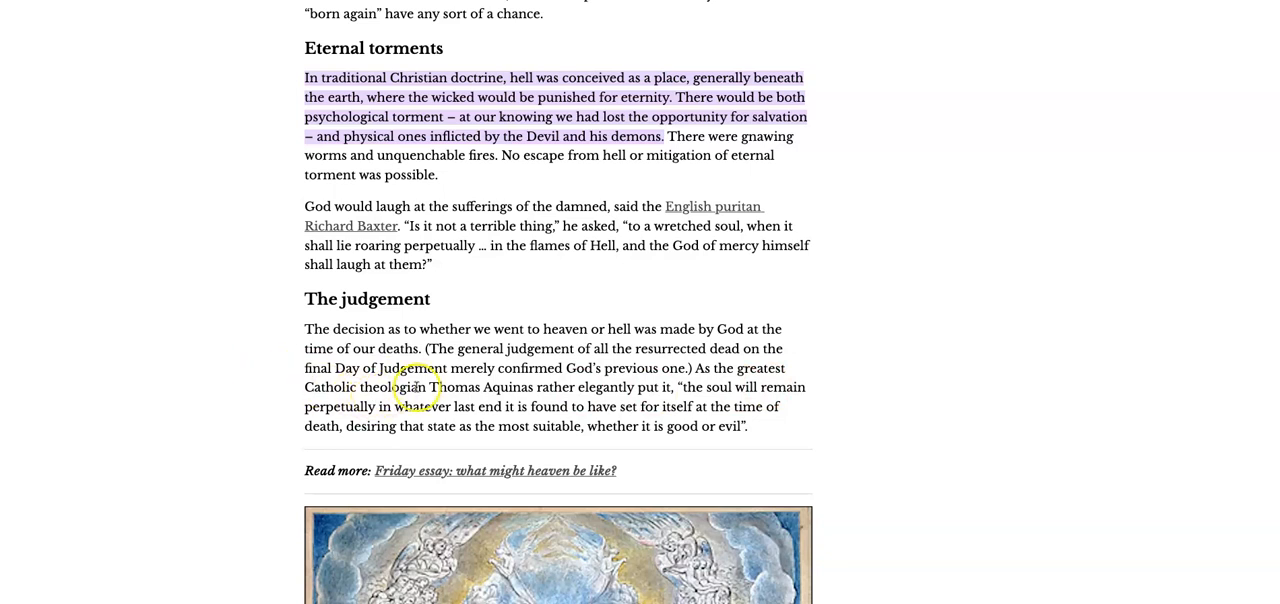
pyautogui.moveTo(560, 394)
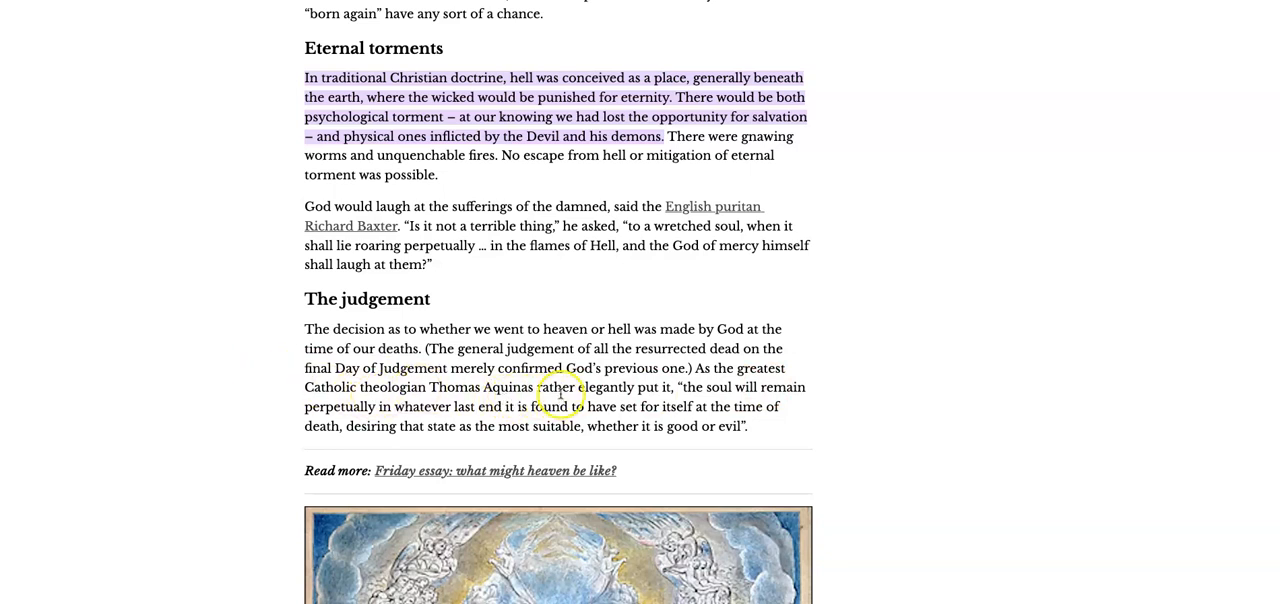
pyautogui.moveTo(772, 400)
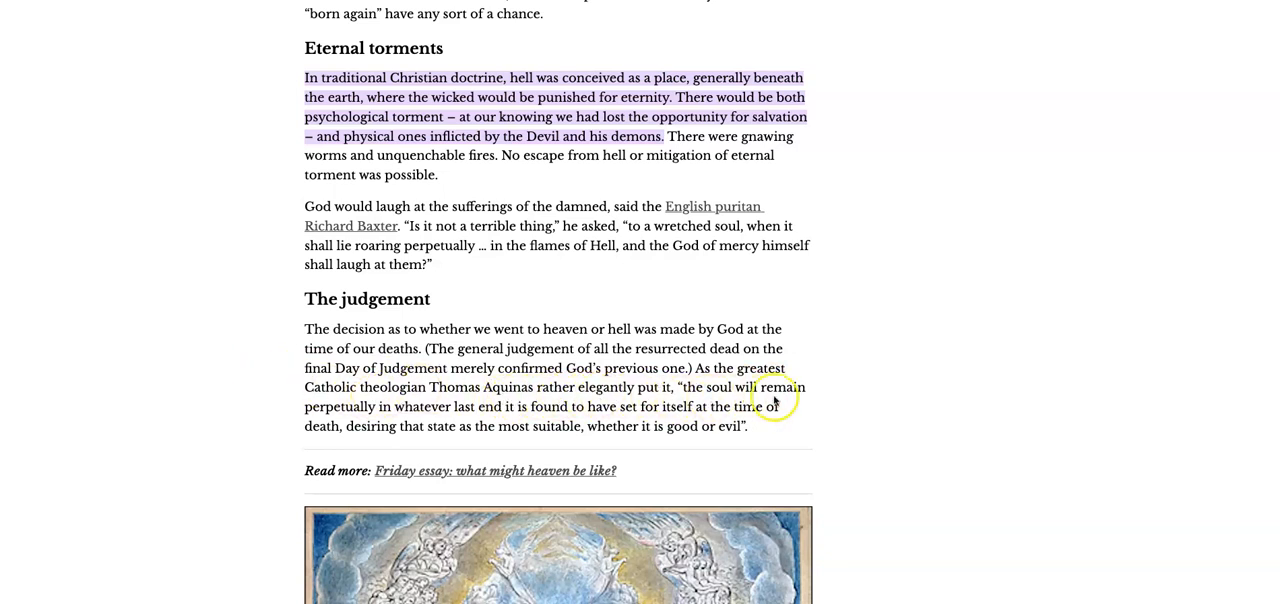
pyautogui.moveTo(404, 420)
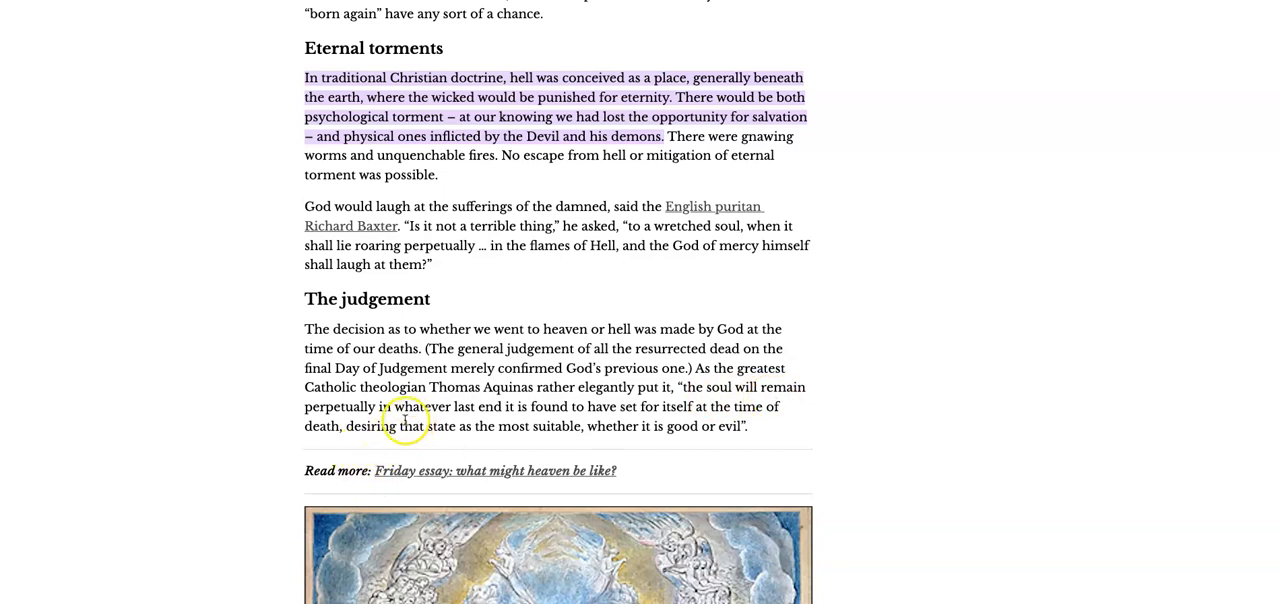
pyautogui.moveTo(530, 412)
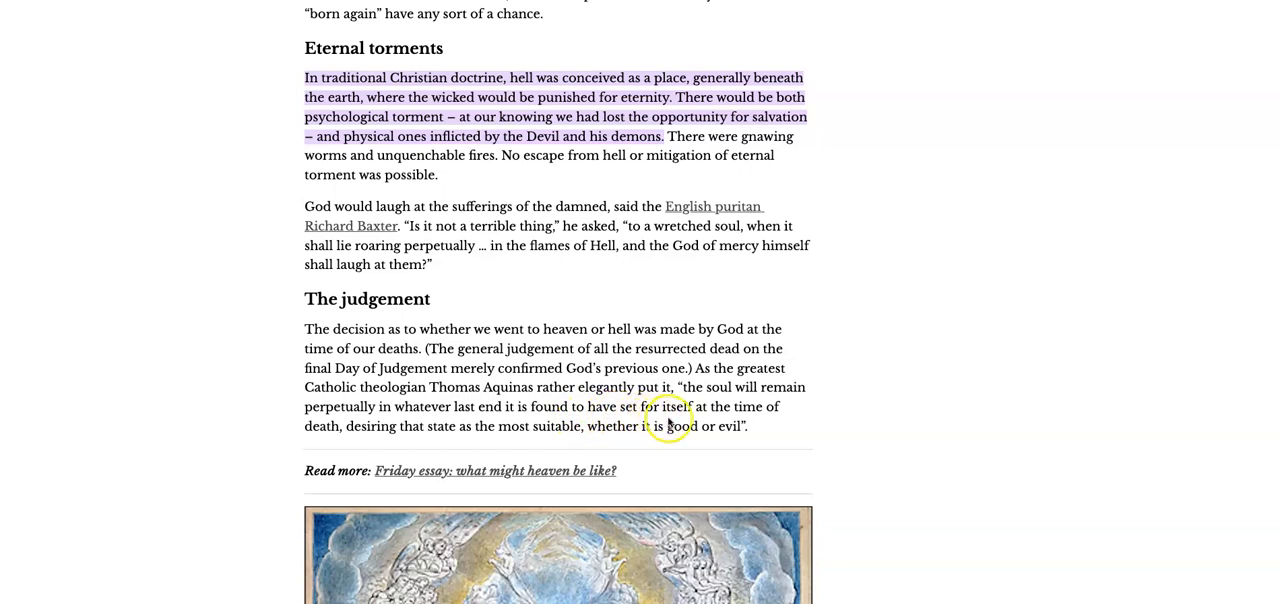
pyautogui.moveTo(352, 440)
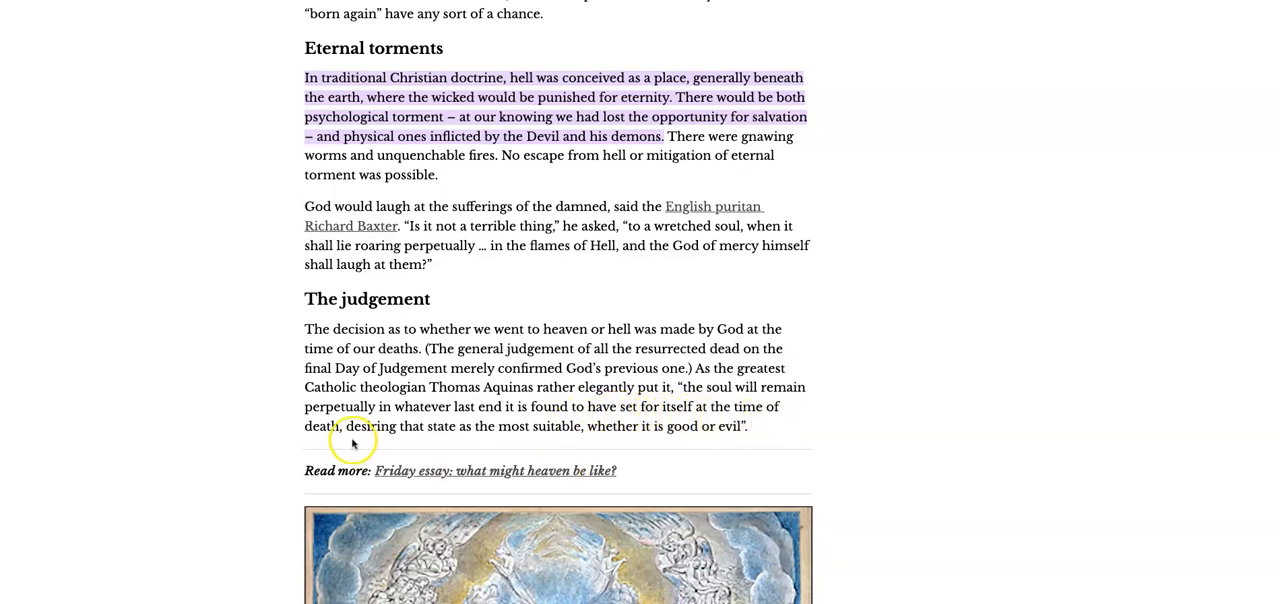
pyautogui.moveTo(488, 444)
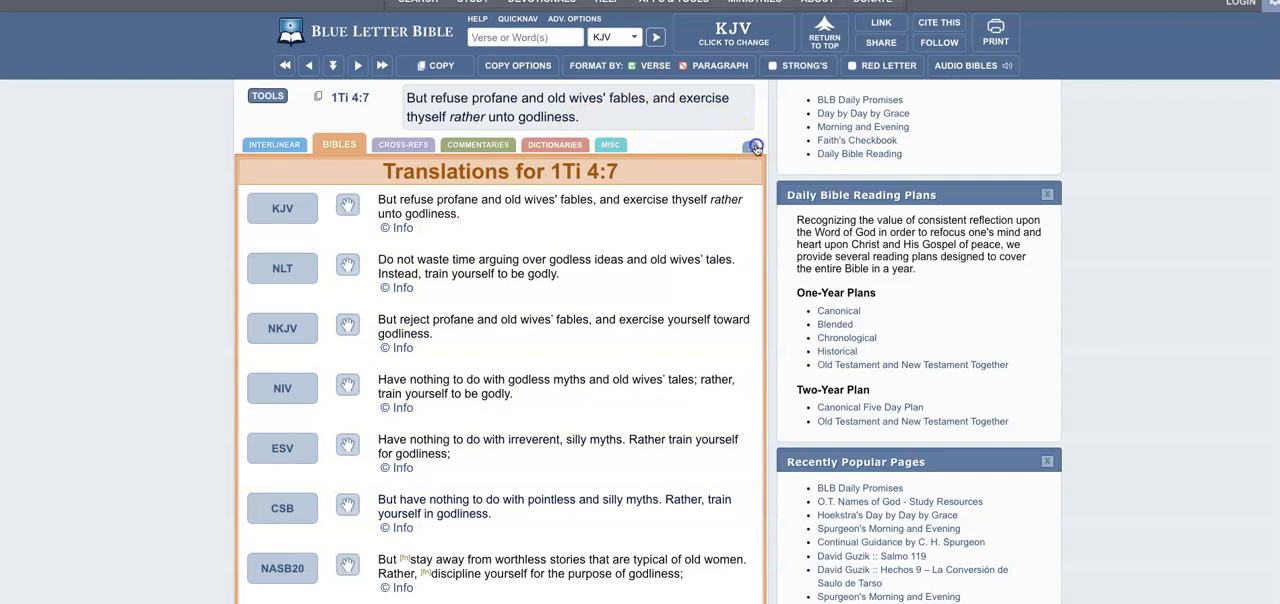
# - Switch 1 Timothy 4:7 from translations to the interlinear and open the Strong's G3454 entry for 'fables'
pyautogui.click(752, 146)
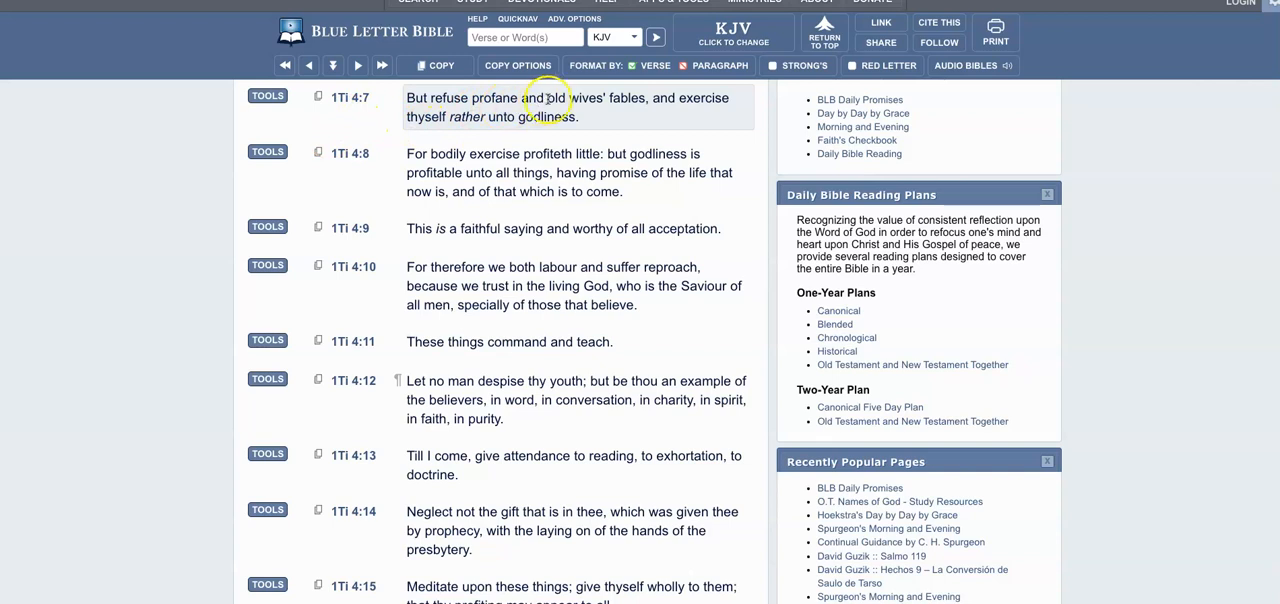
pyautogui.moveTo(684, 116)
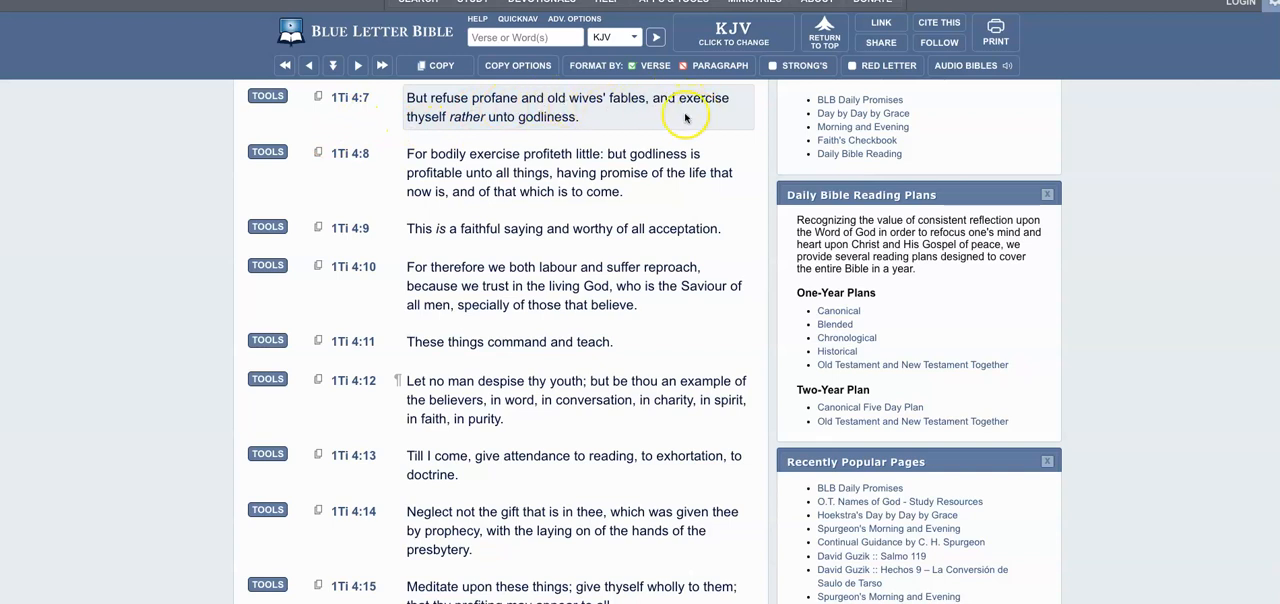
pyautogui.moveTo(622, 136)
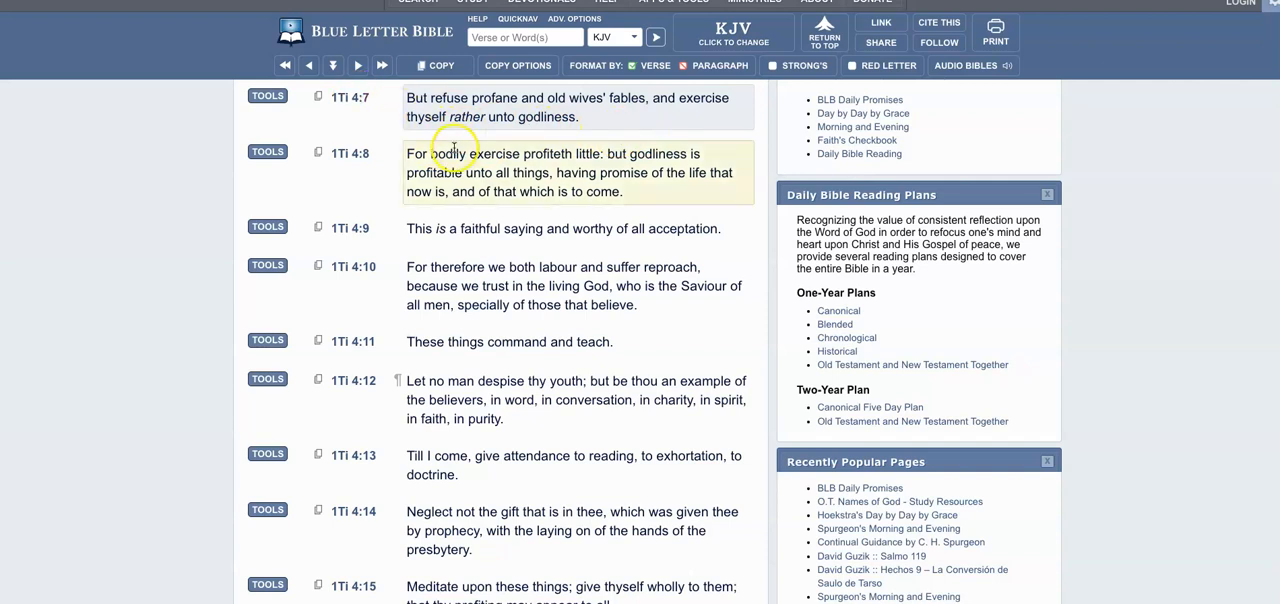
pyautogui.click(268, 96)
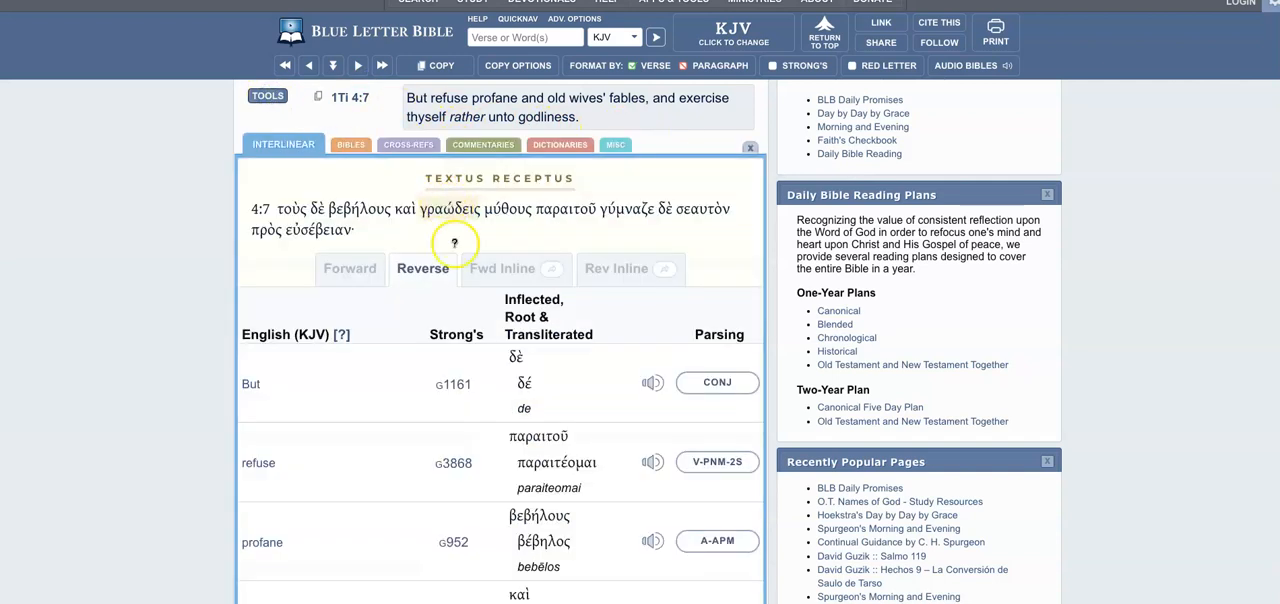
pyautogui.scroll(-3)
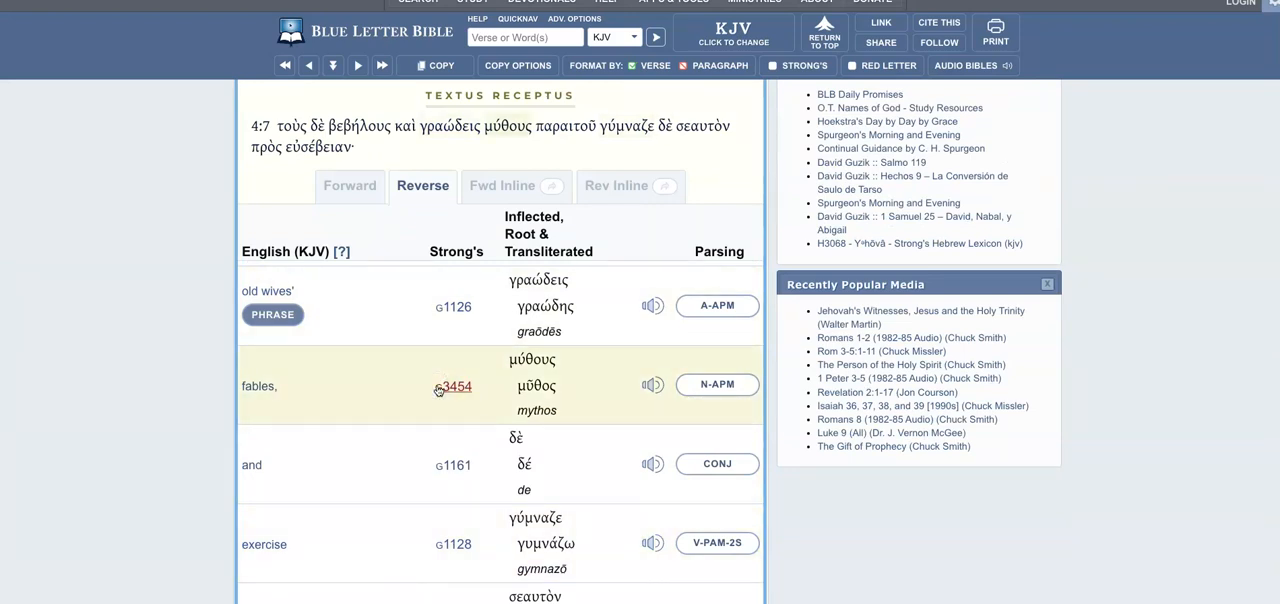
pyautogui.click(452, 386)
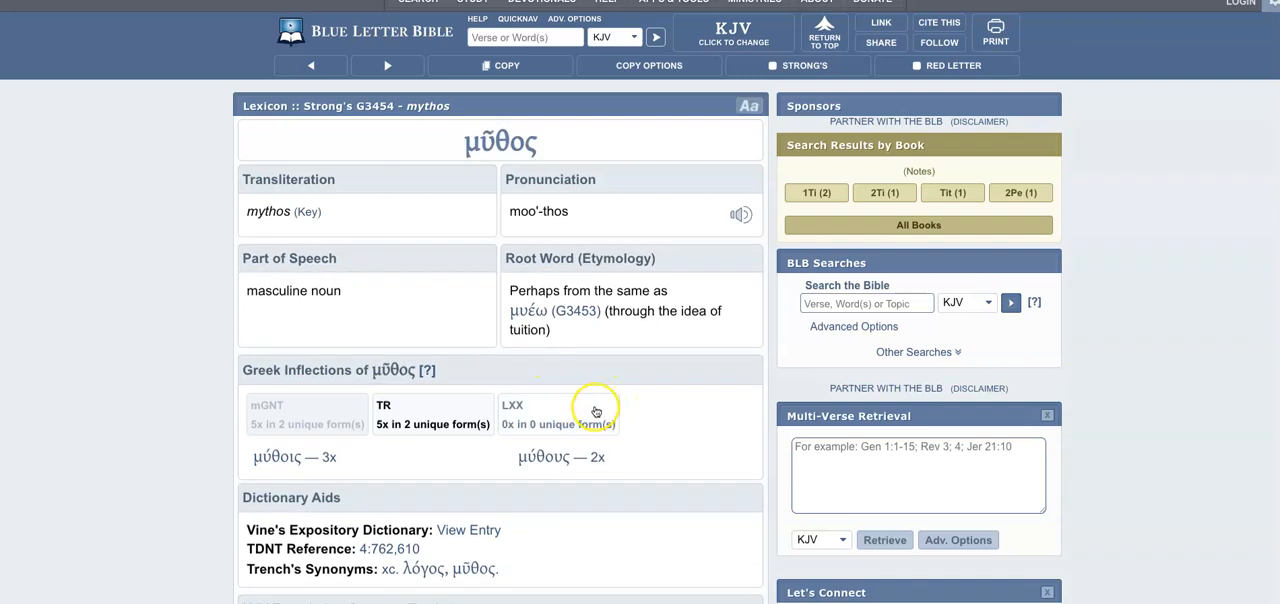
pyautogui.moveTo(656, 412)
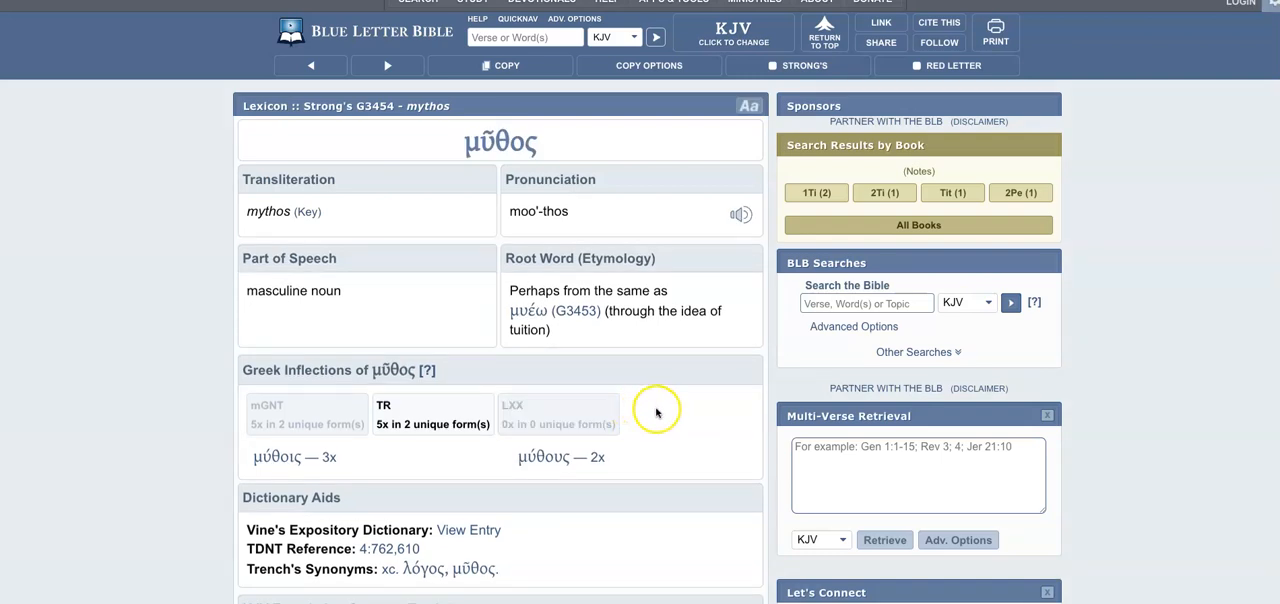
pyautogui.moveTo(652, 404)
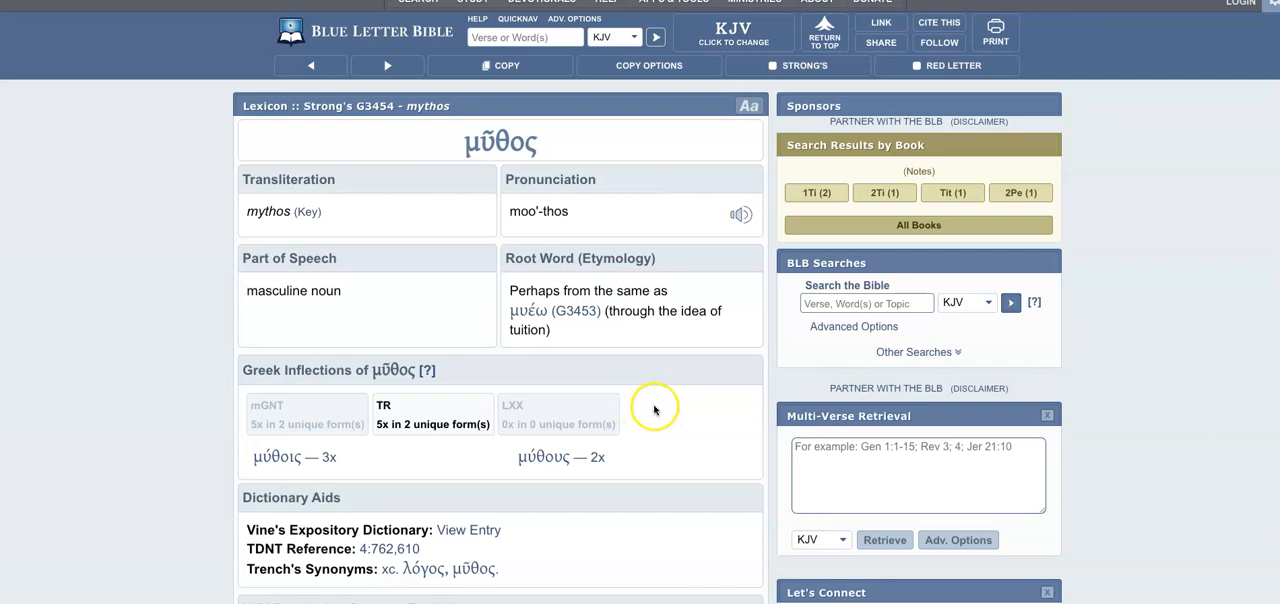
pyautogui.moveTo(710, 442)
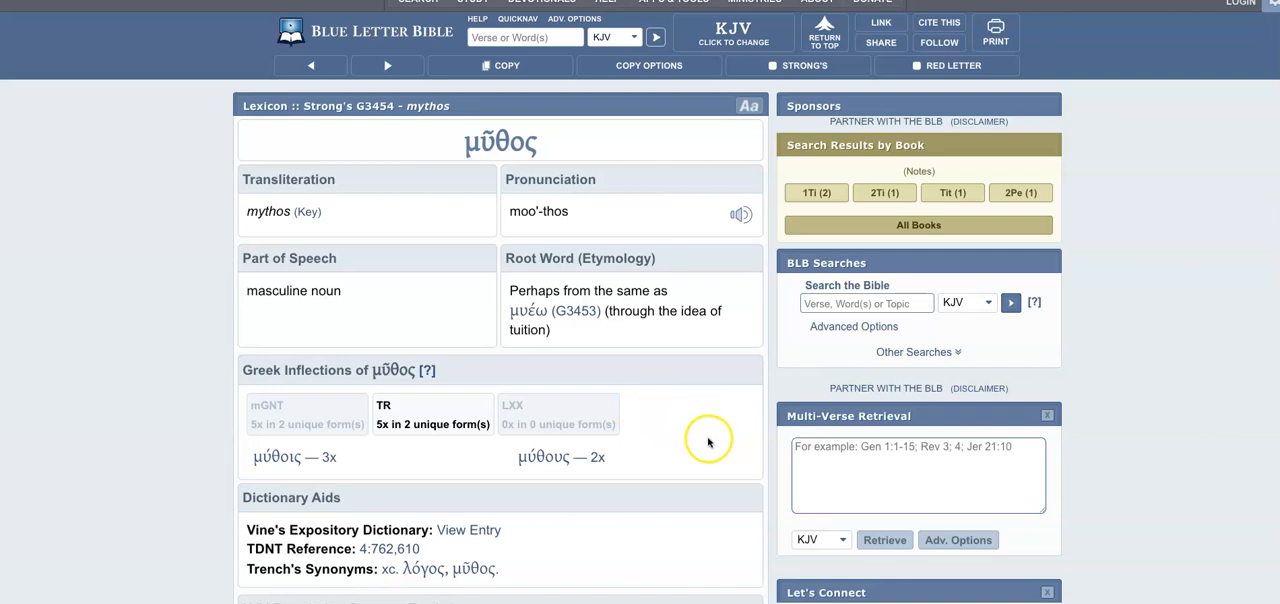
# - Scroll the mythos lexicon entry down to its KJV count and Outline of Biblical Usage
pyautogui.scroll(-3)
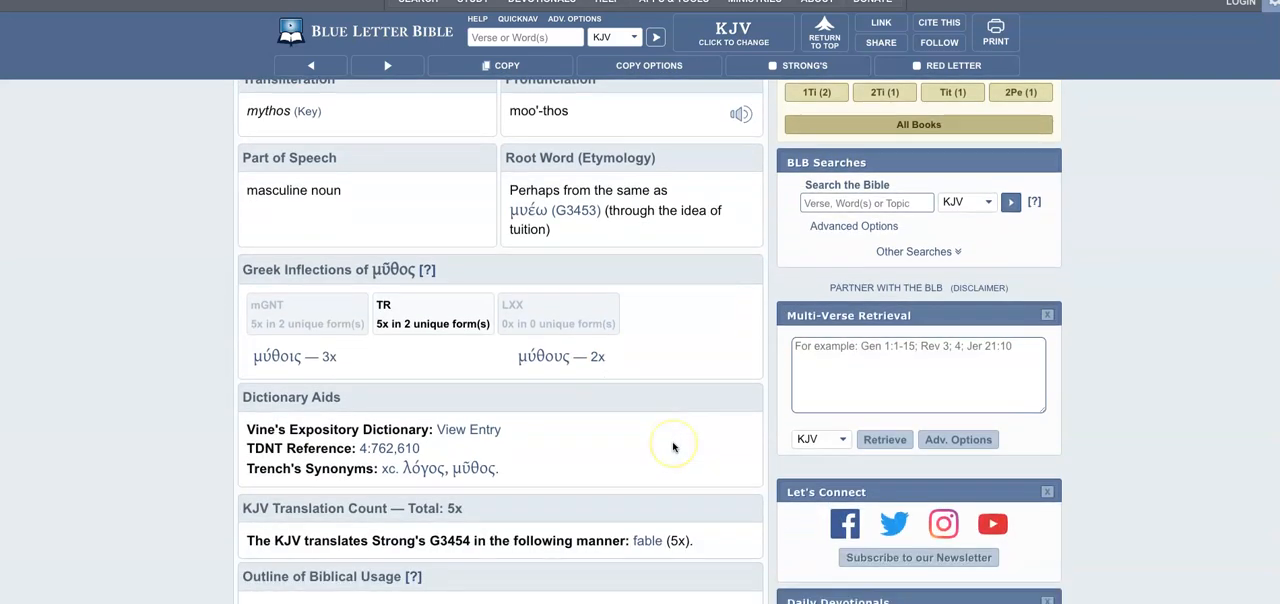
pyautogui.scroll(-3)
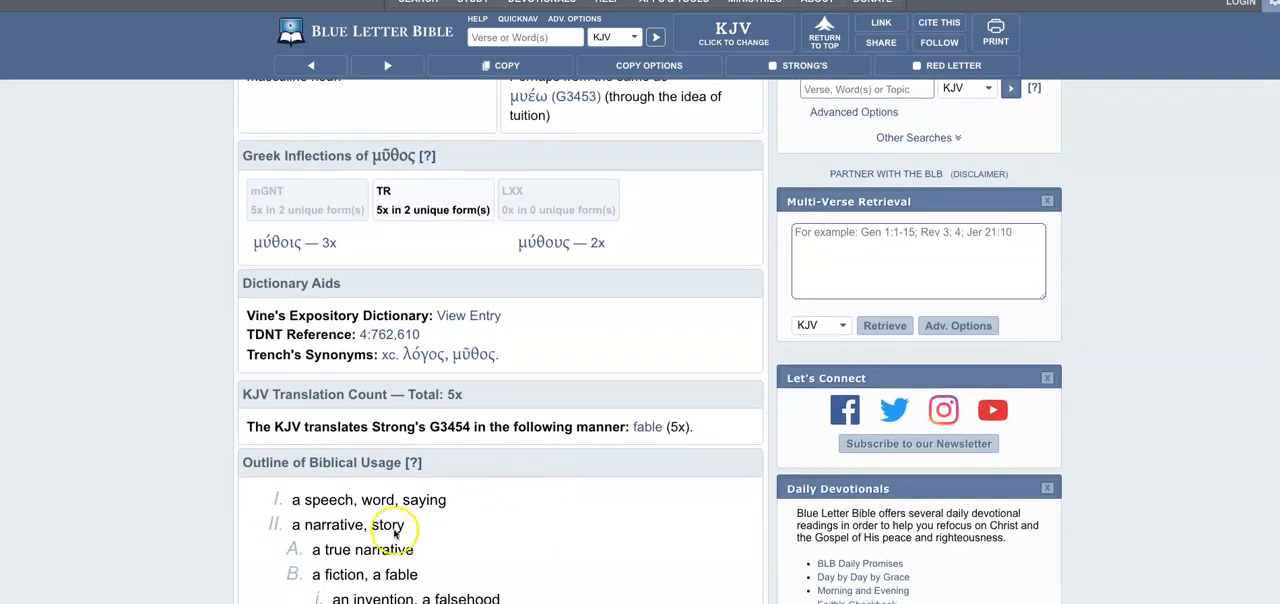
pyautogui.scroll(-3)
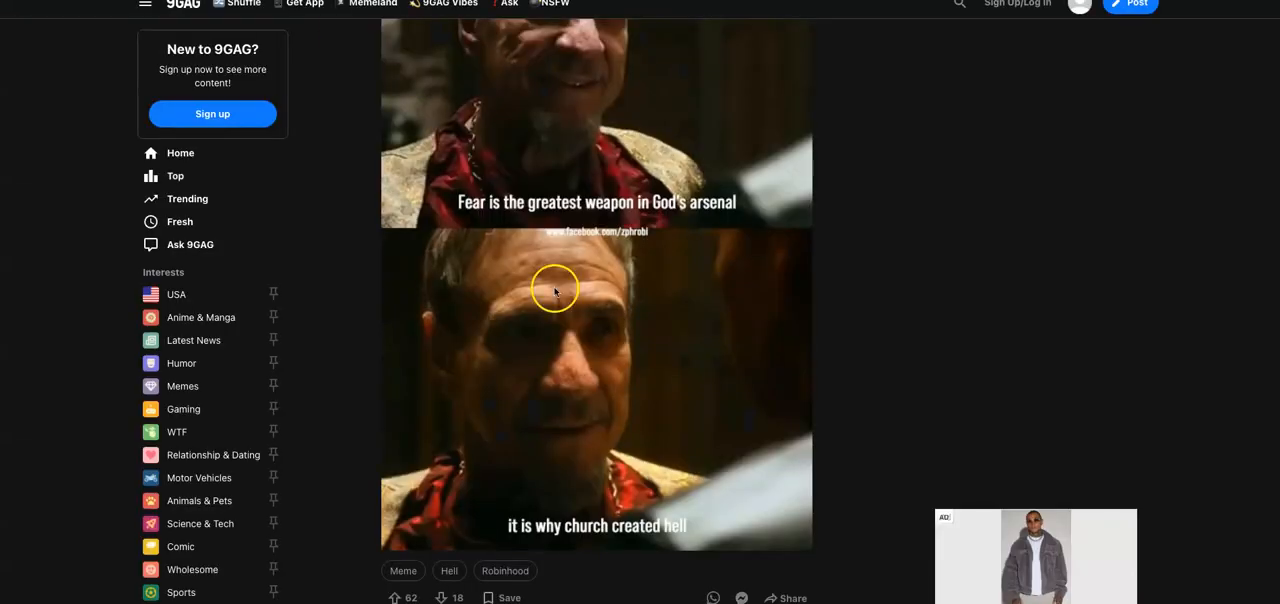
pyautogui.moveTo(434, 340)
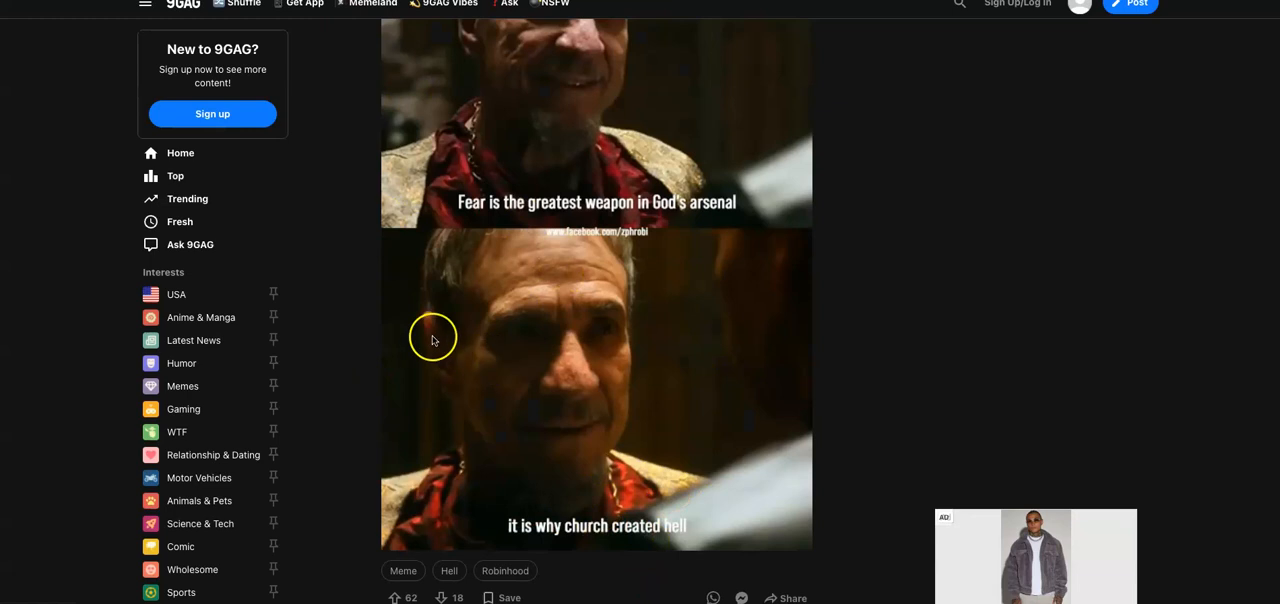
pyautogui.moveTo(906, 344)
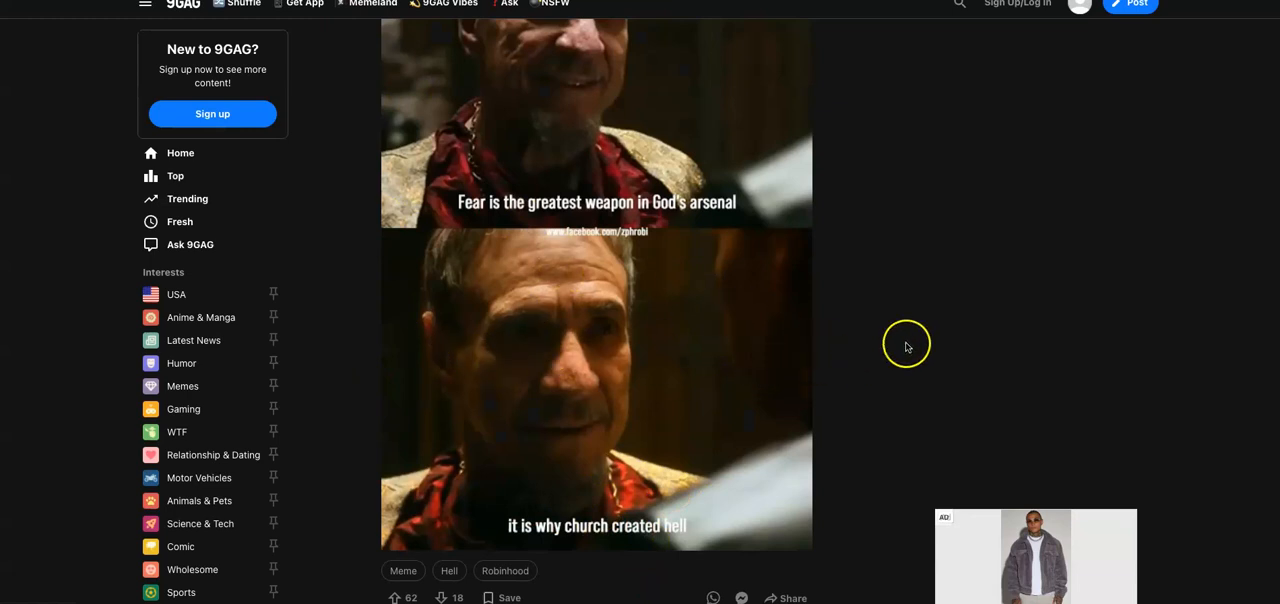
pyautogui.moveTo(788, 294)
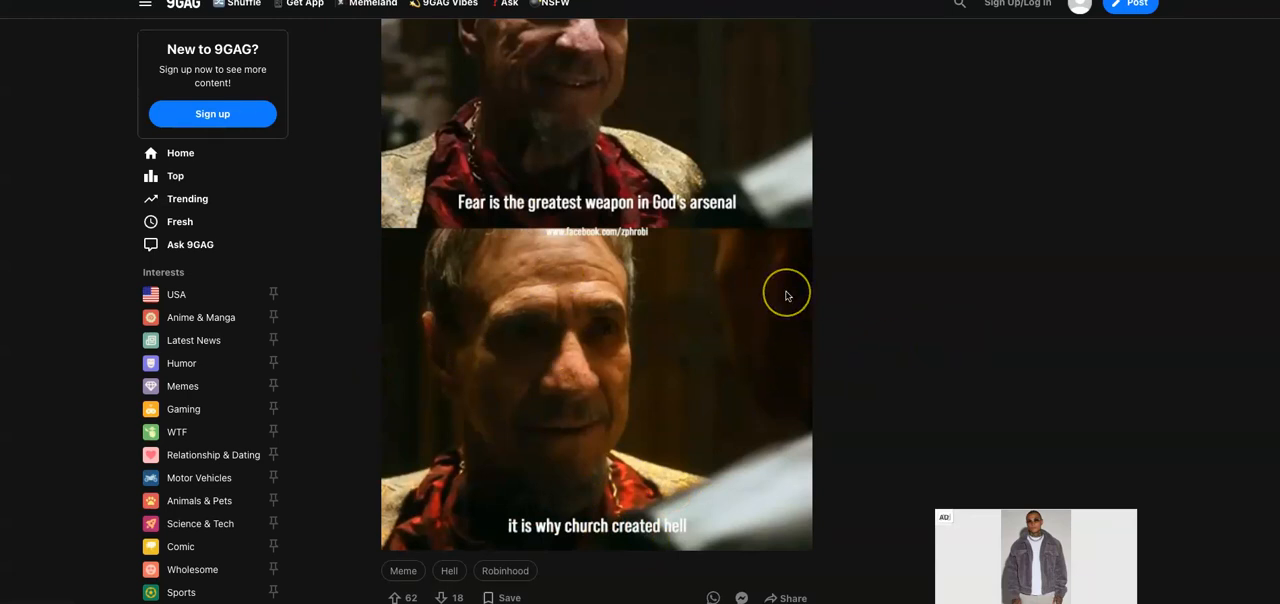
pyautogui.moveTo(680, 376)
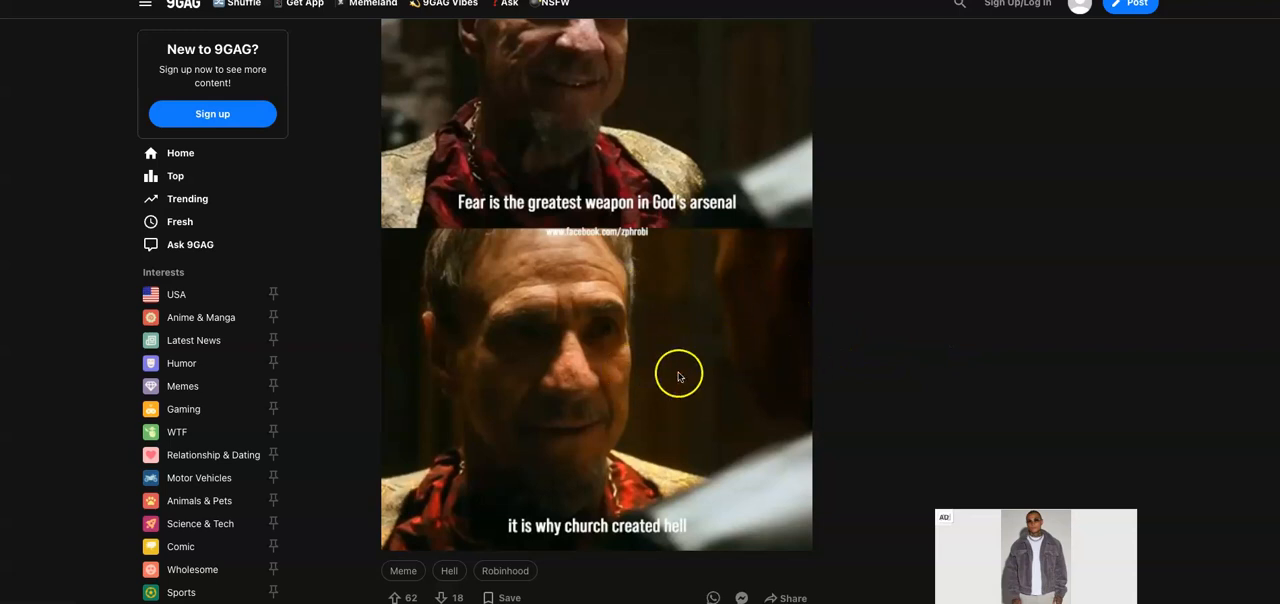
pyautogui.moveTo(668, 388)
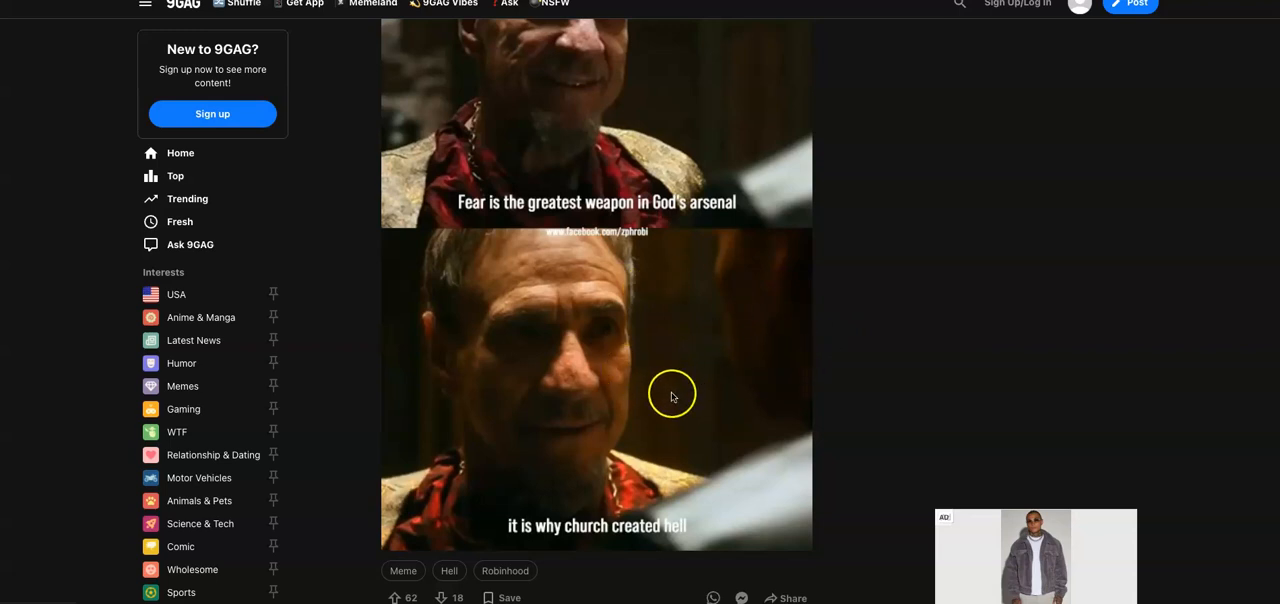
pyautogui.moveTo(588, 412)
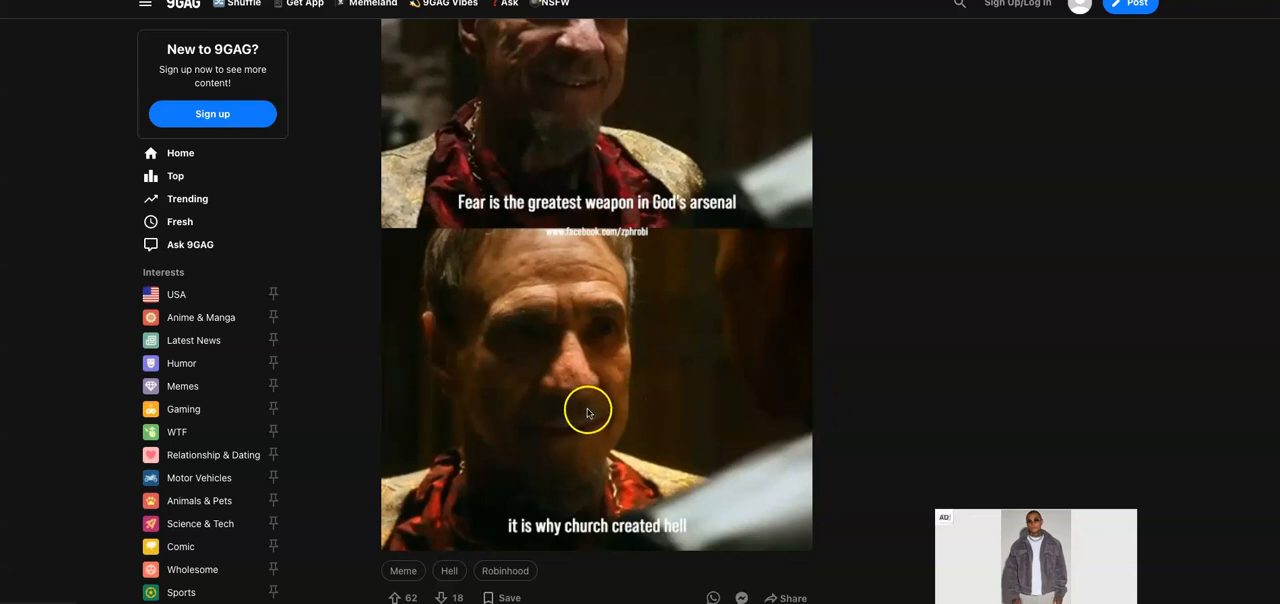
pyautogui.moveTo(572, 388)
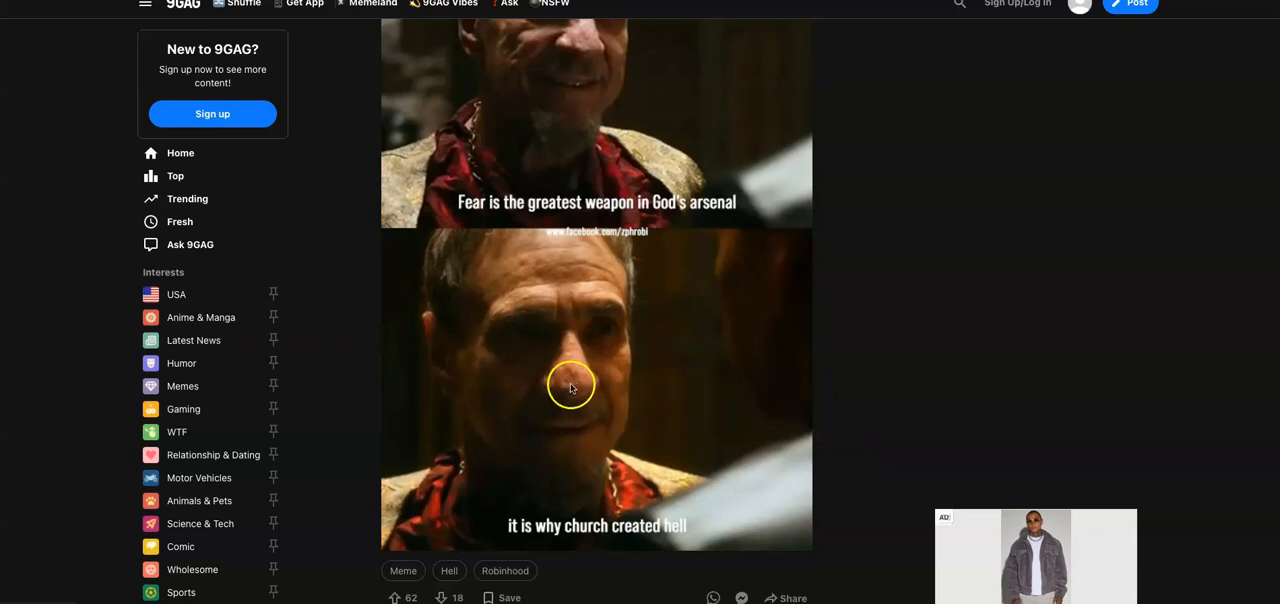
pyautogui.moveTo(566, 384)
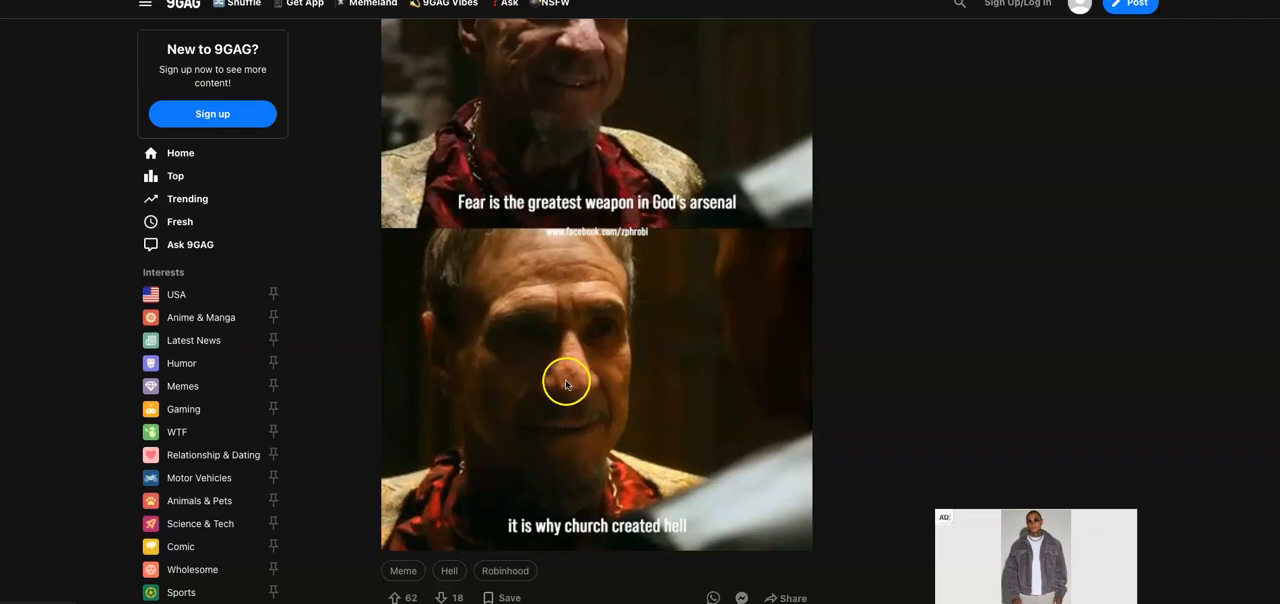
pyautogui.moveTo(568, 384)
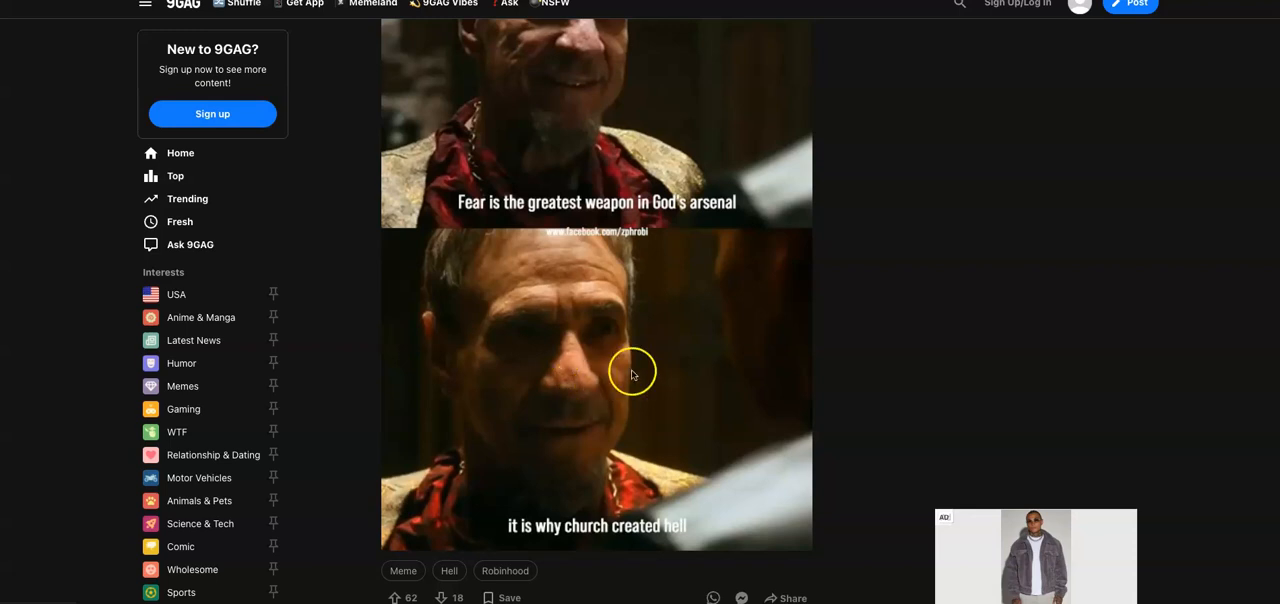
pyautogui.moveTo(818, 342)
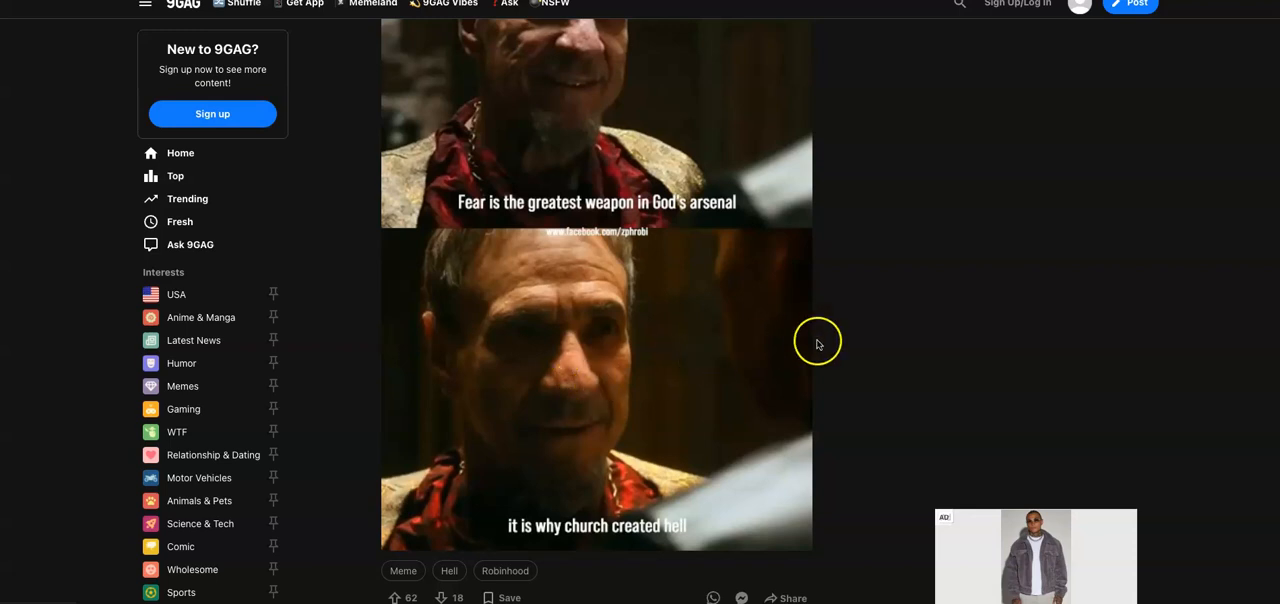
pyautogui.moveTo(818, 344)
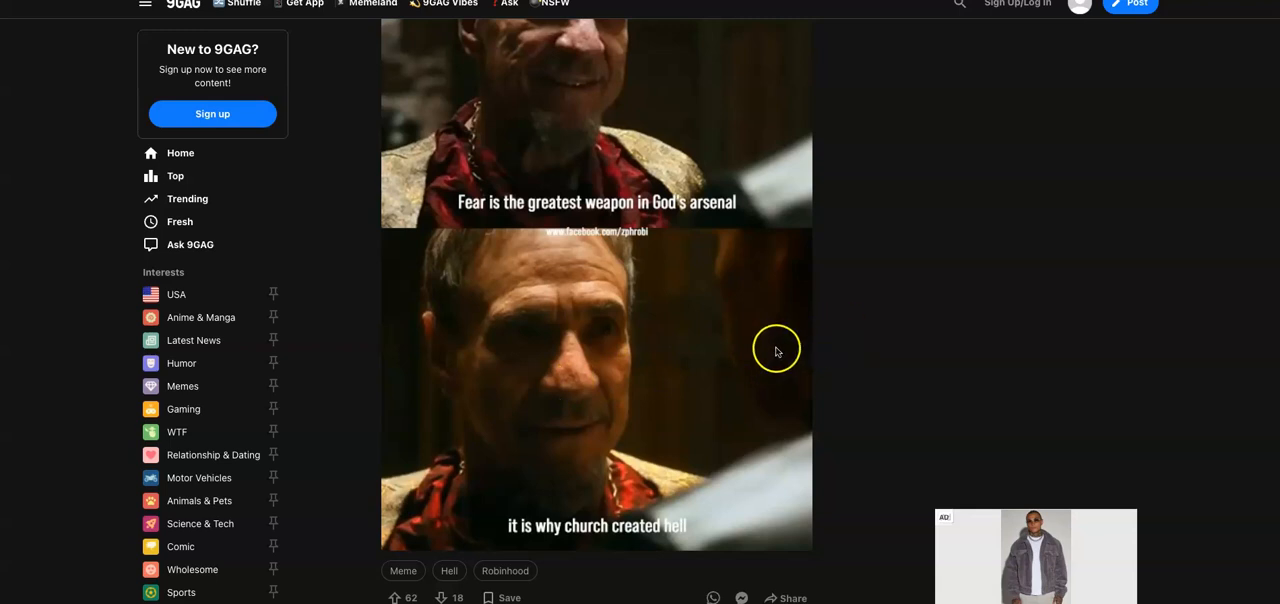
pyautogui.moveTo(870, 344)
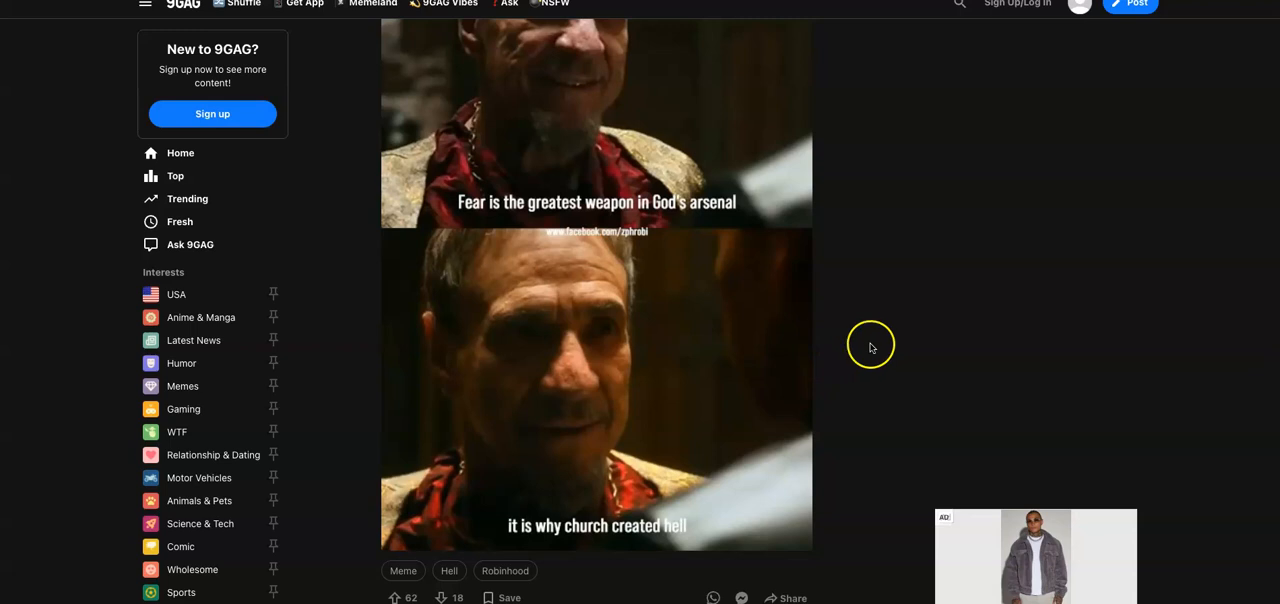
pyautogui.moveTo(878, 332)
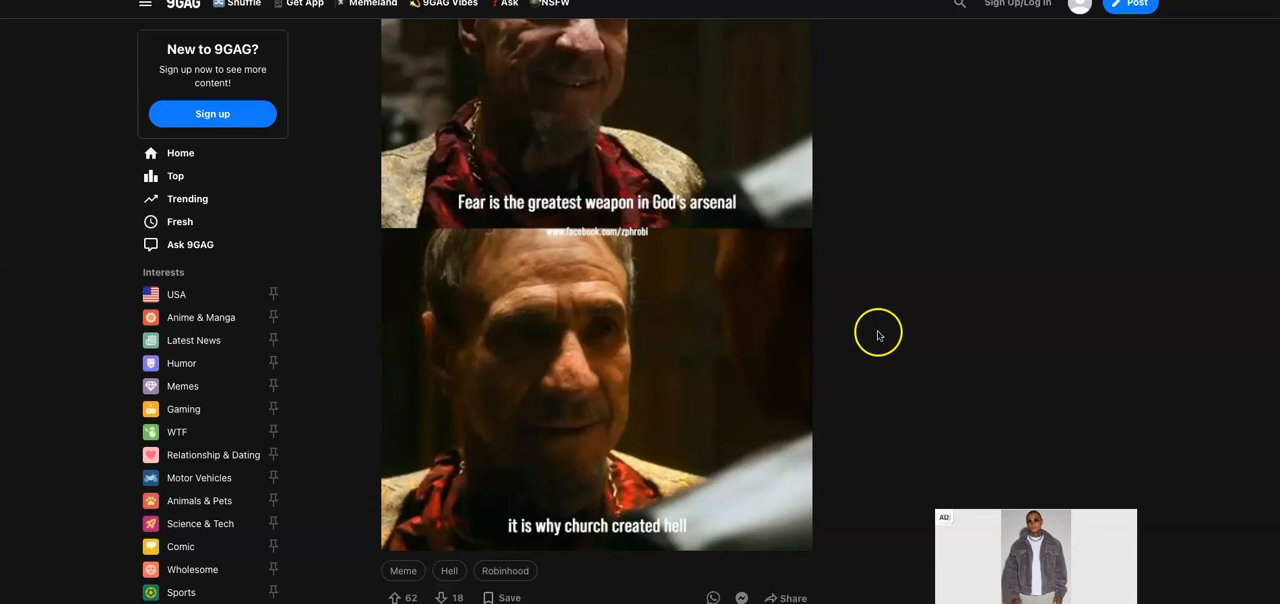
pyautogui.moveTo(910, 372)
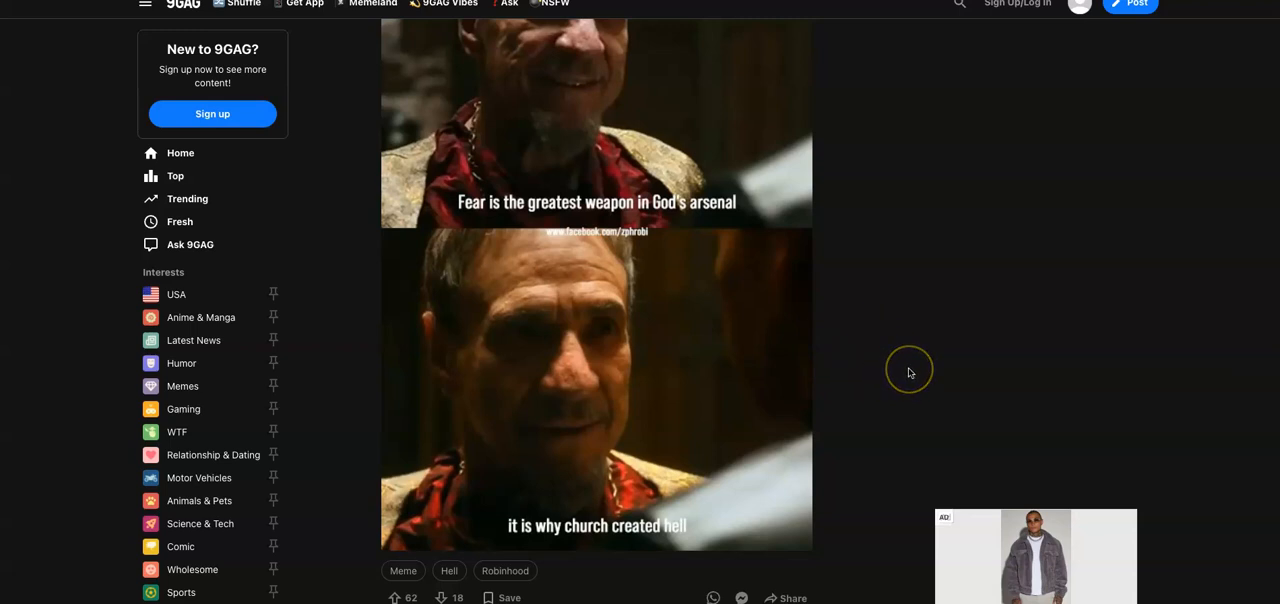
pyautogui.moveTo(920, 384)
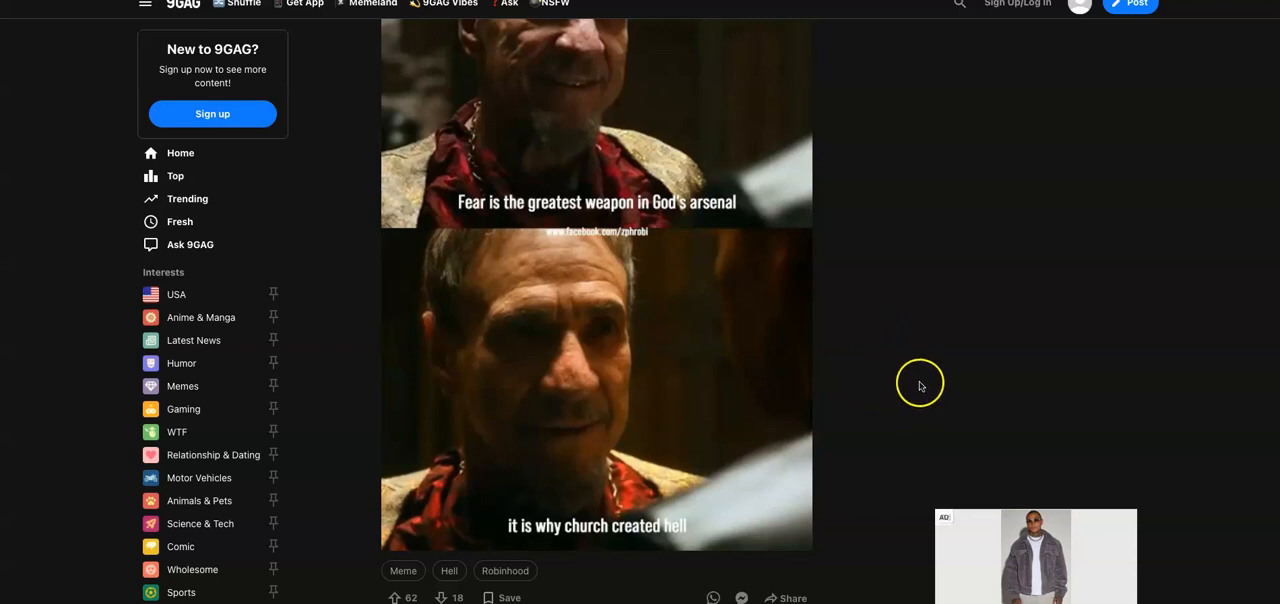
pyautogui.moveTo(976, 358)
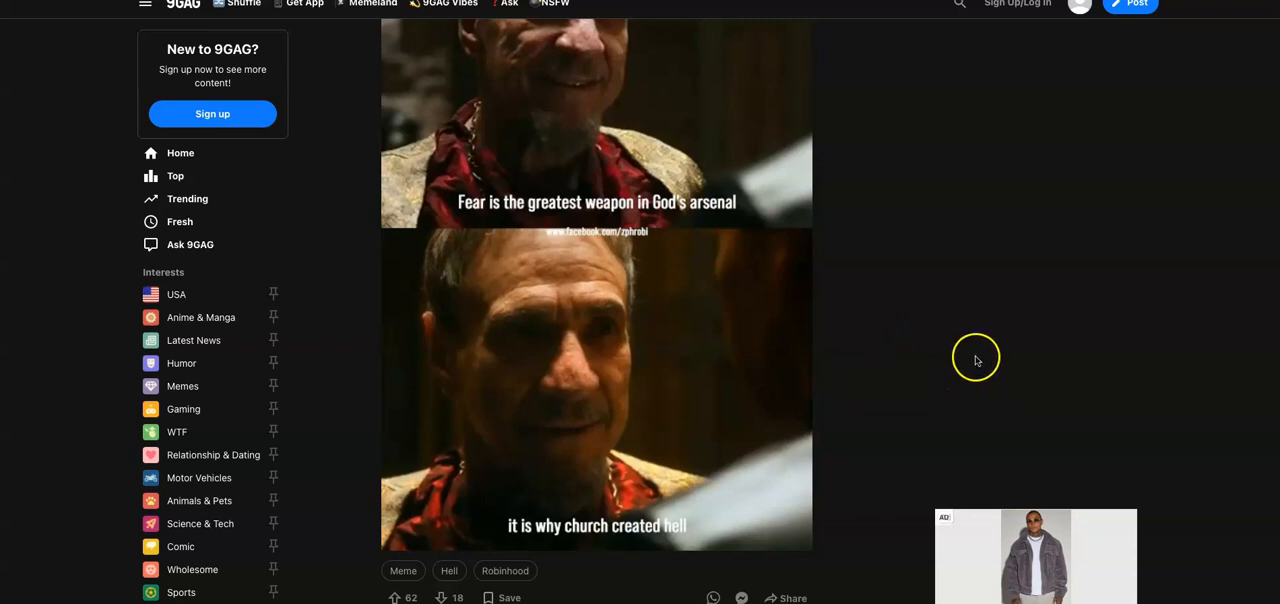
pyautogui.moveTo(962, 356)
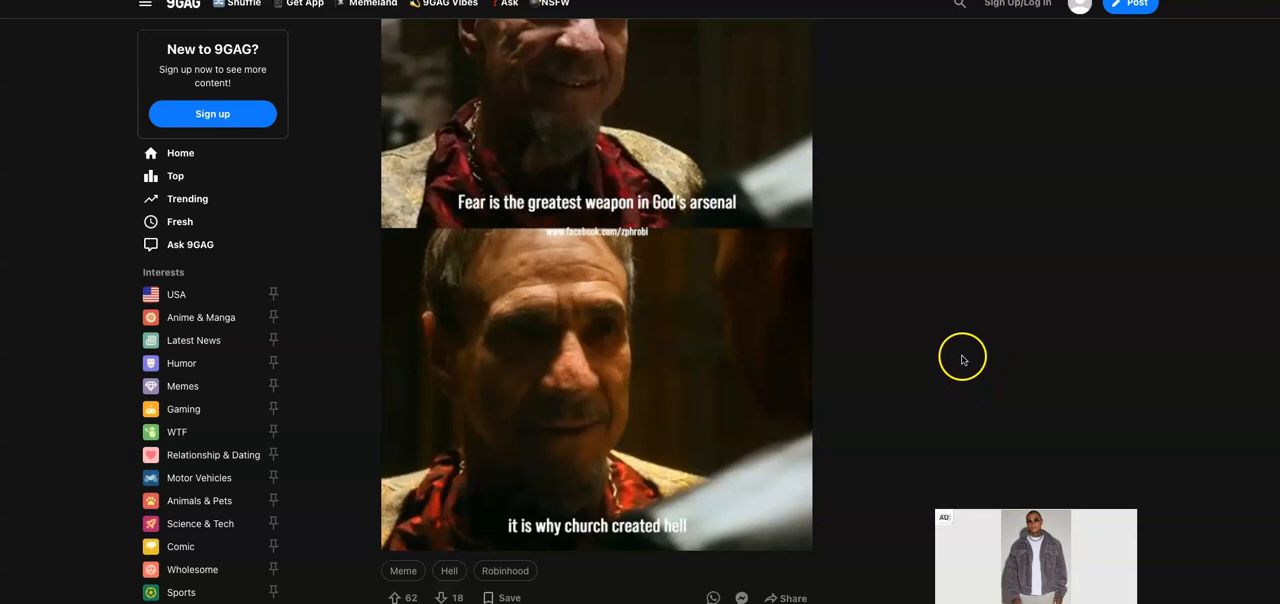
pyautogui.moveTo(964, 358)
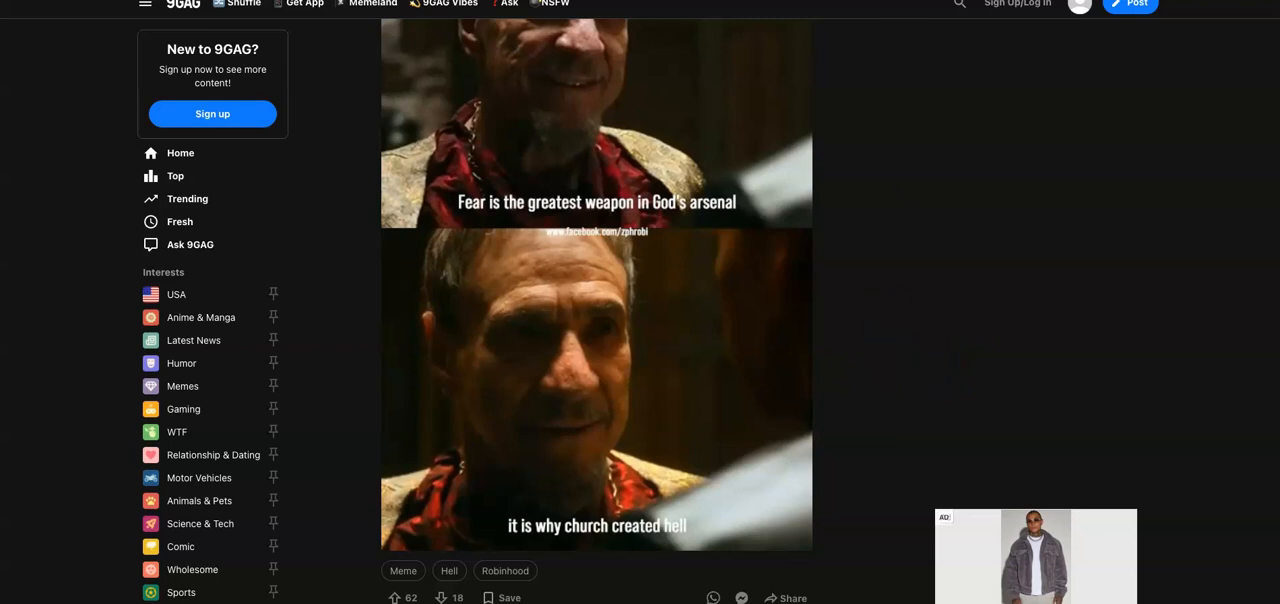
pyautogui.moveTo(740, 176)
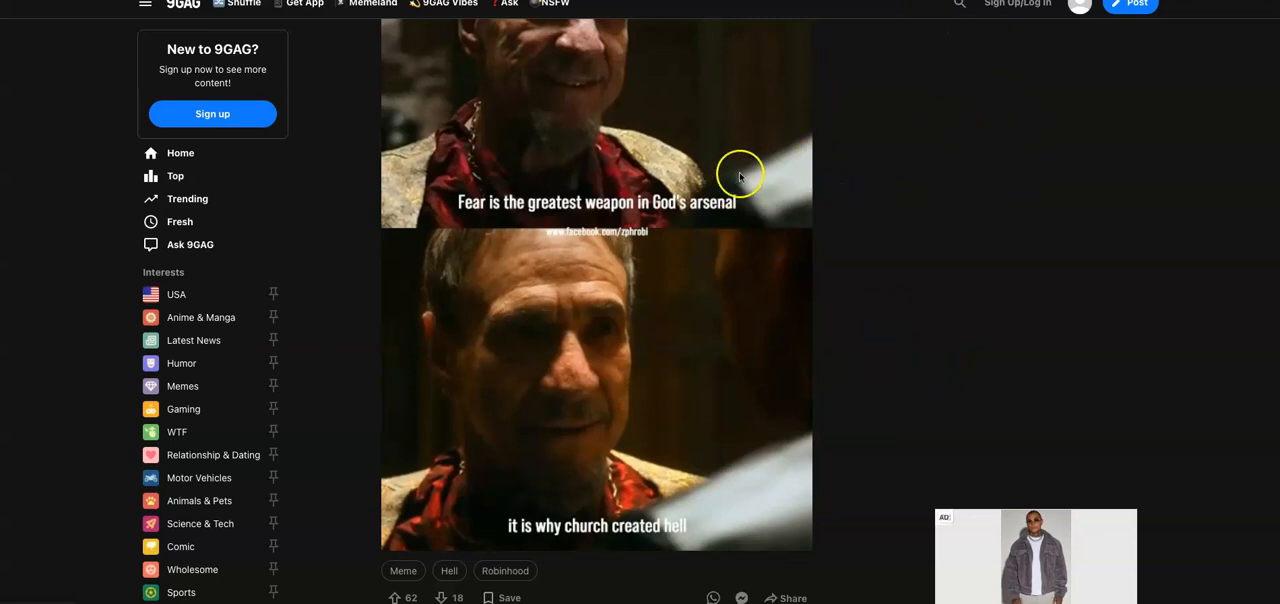
pyautogui.moveTo(836, 216)
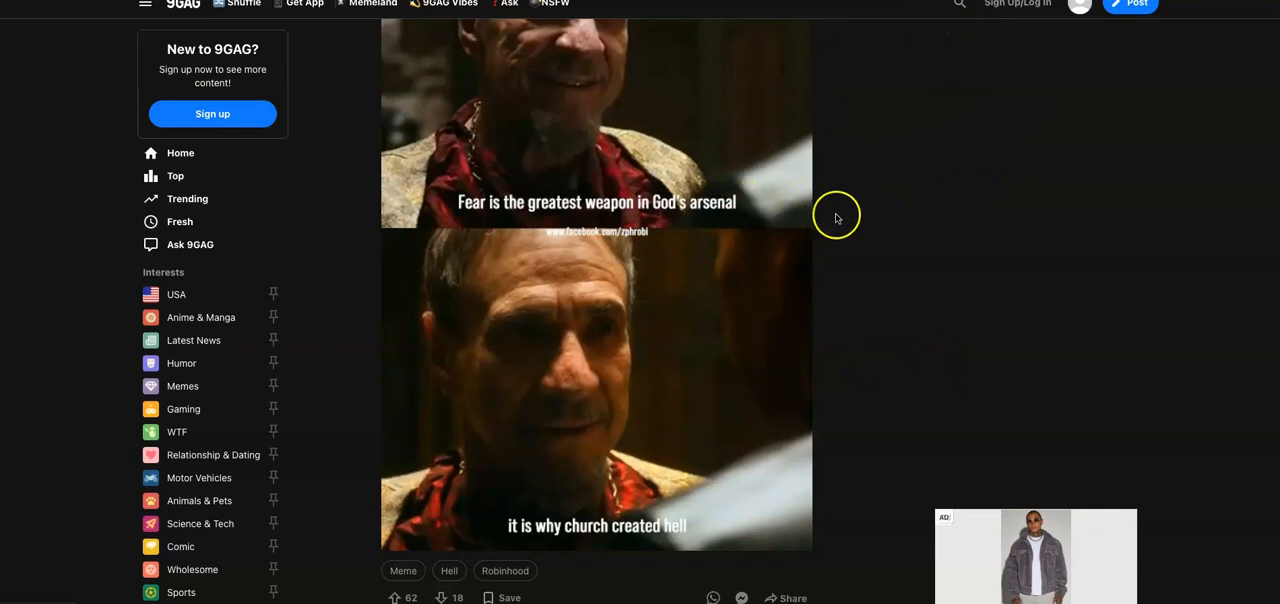
pyautogui.moveTo(912, 236)
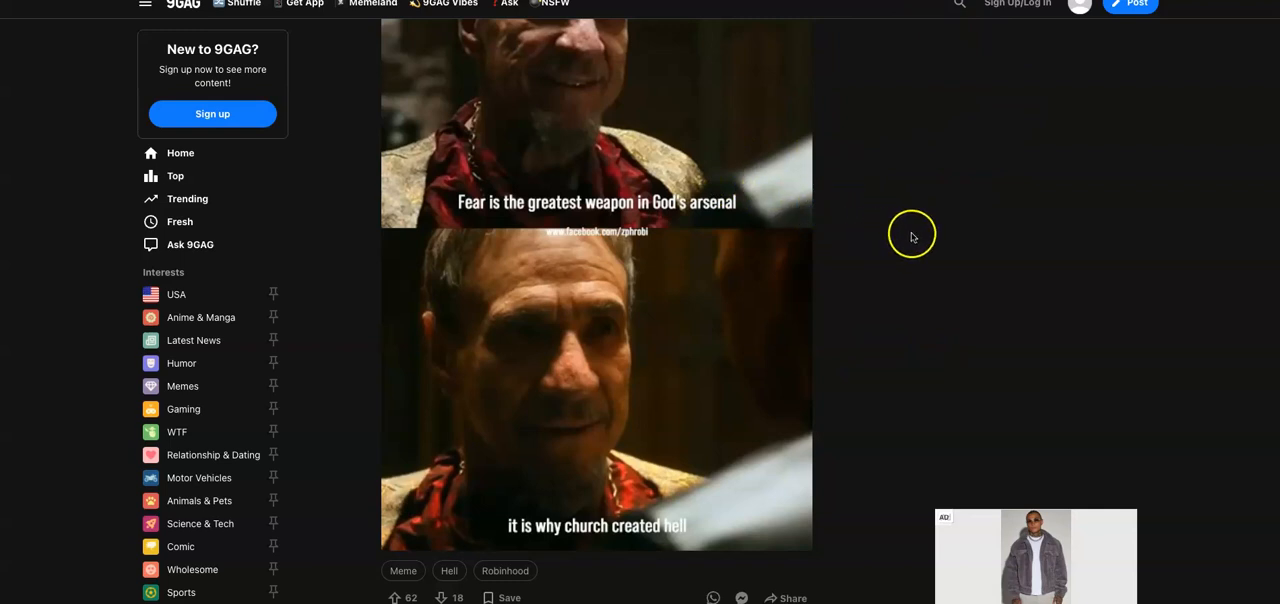
pyautogui.moveTo(978, 248)
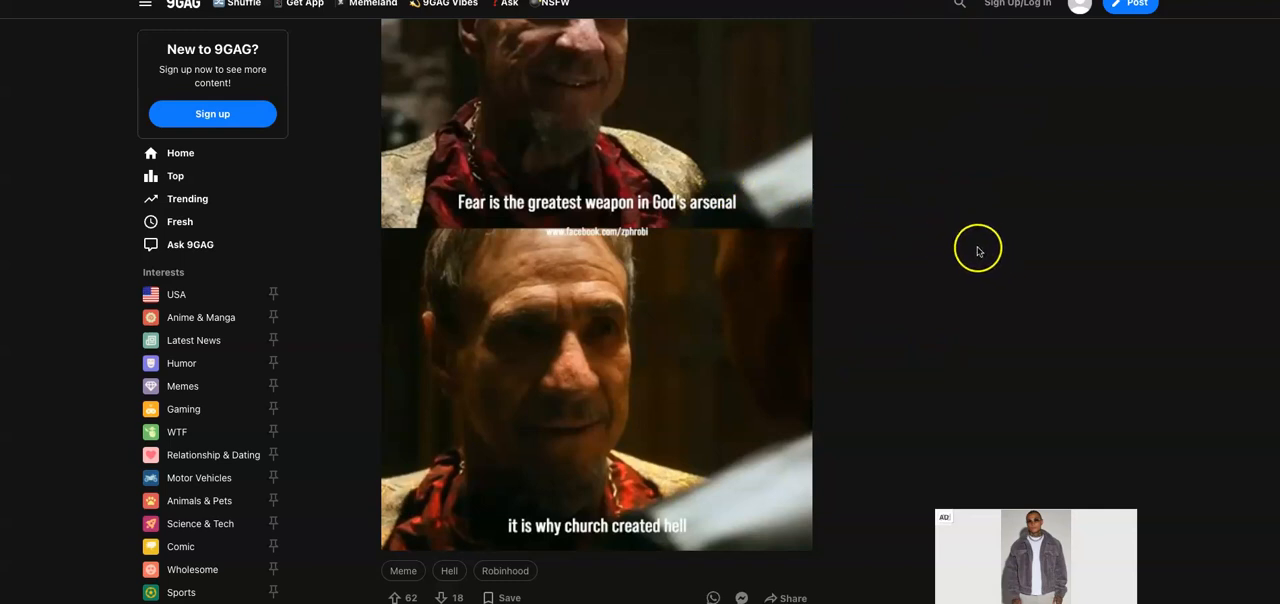
pyautogui.moveTo(830, 248)
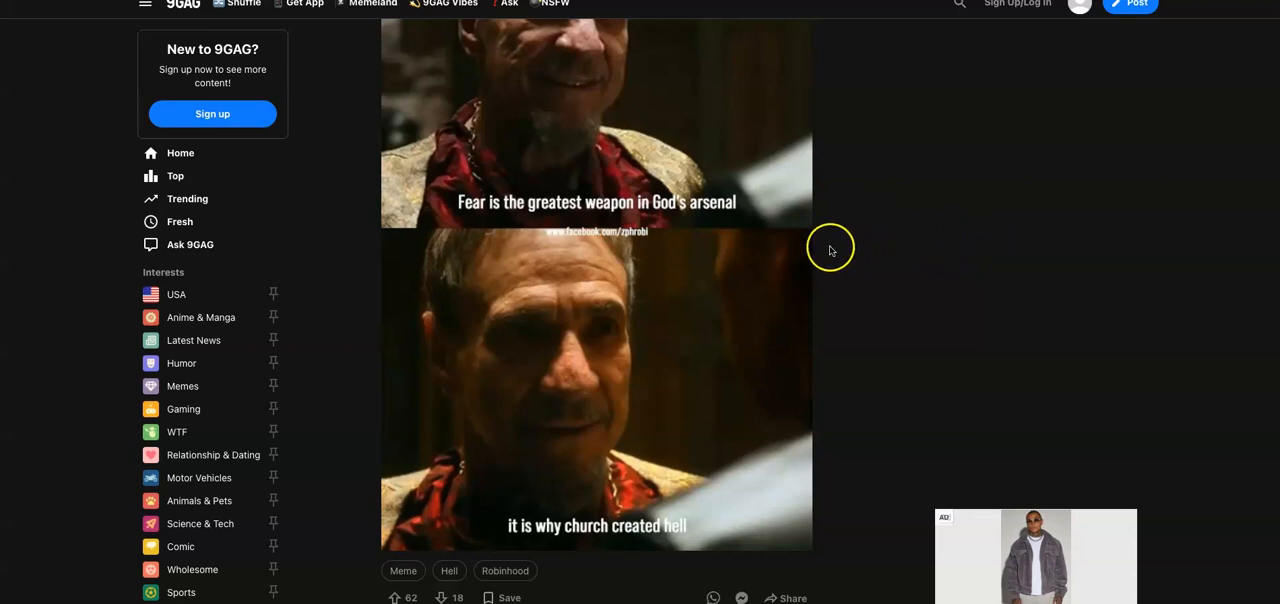
pyautogui.moveTo(830, 248)
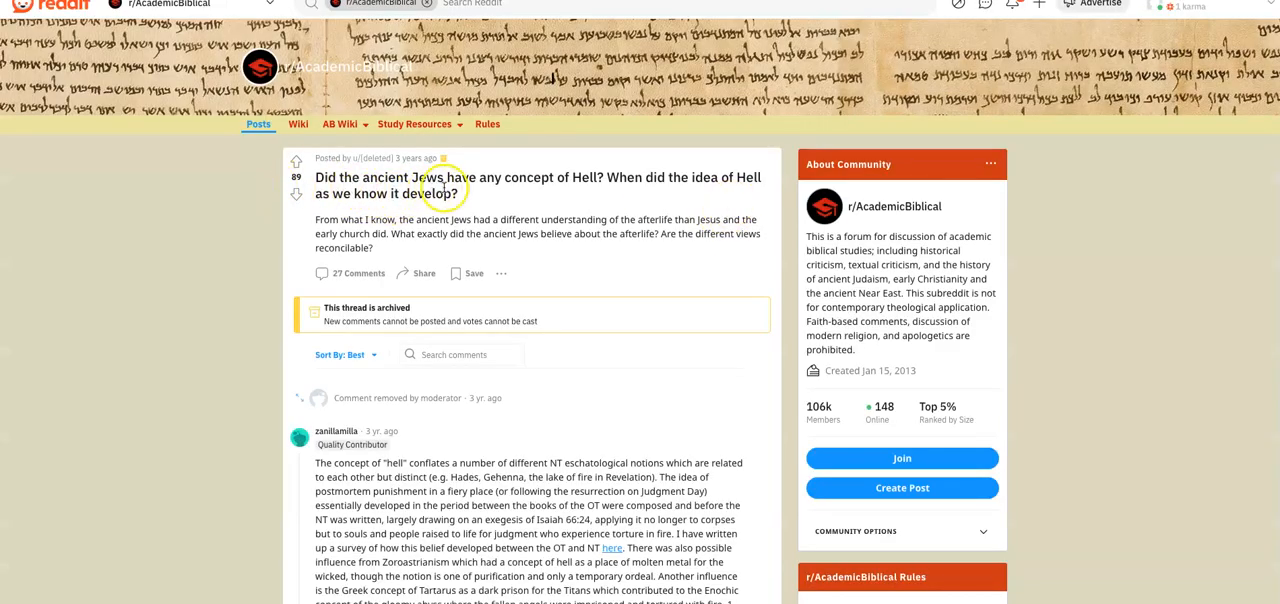
pyautogui.moveTo(630, 190)
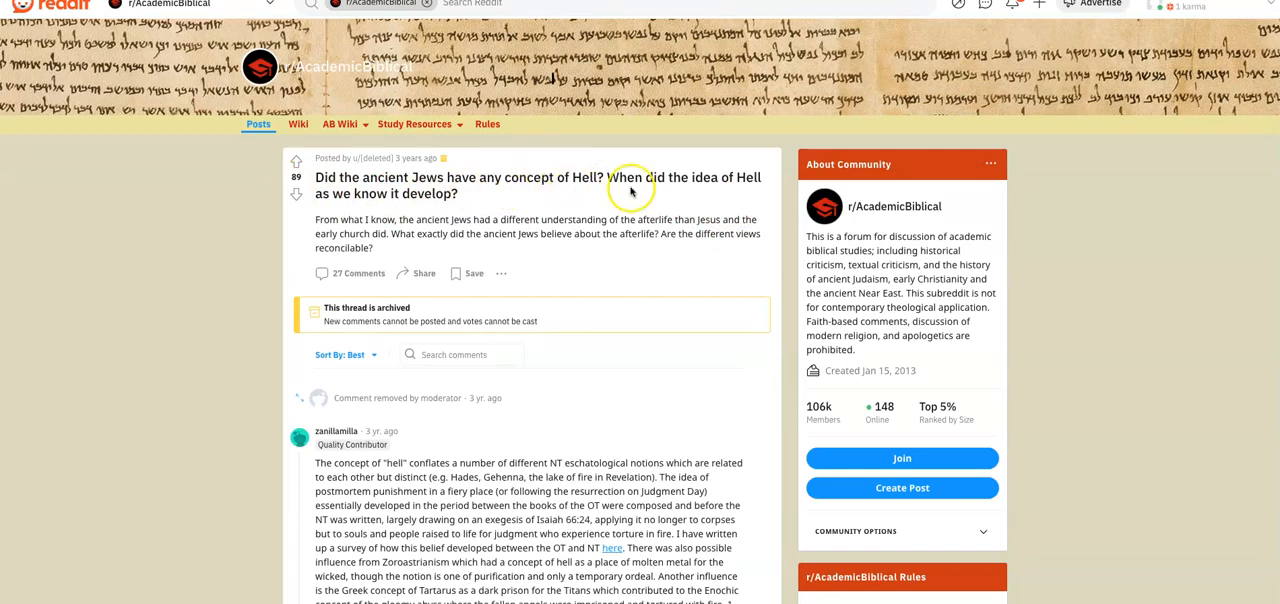
pyautogui.moveTo(292, 236)
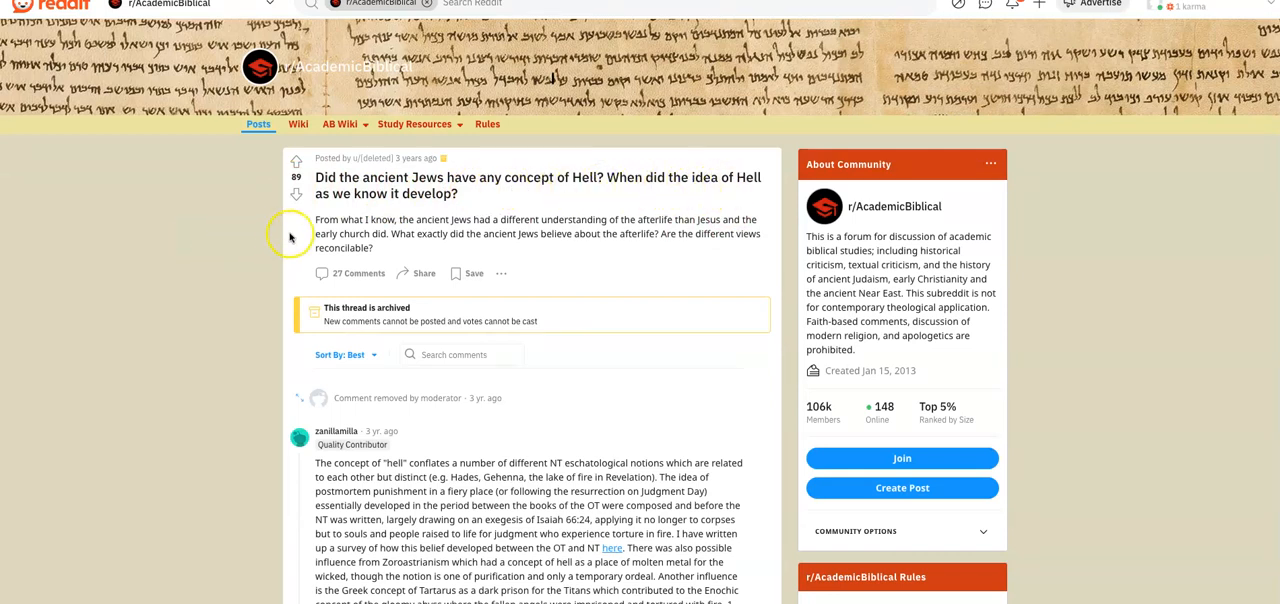
pyautogui.moveTo(386, 272)
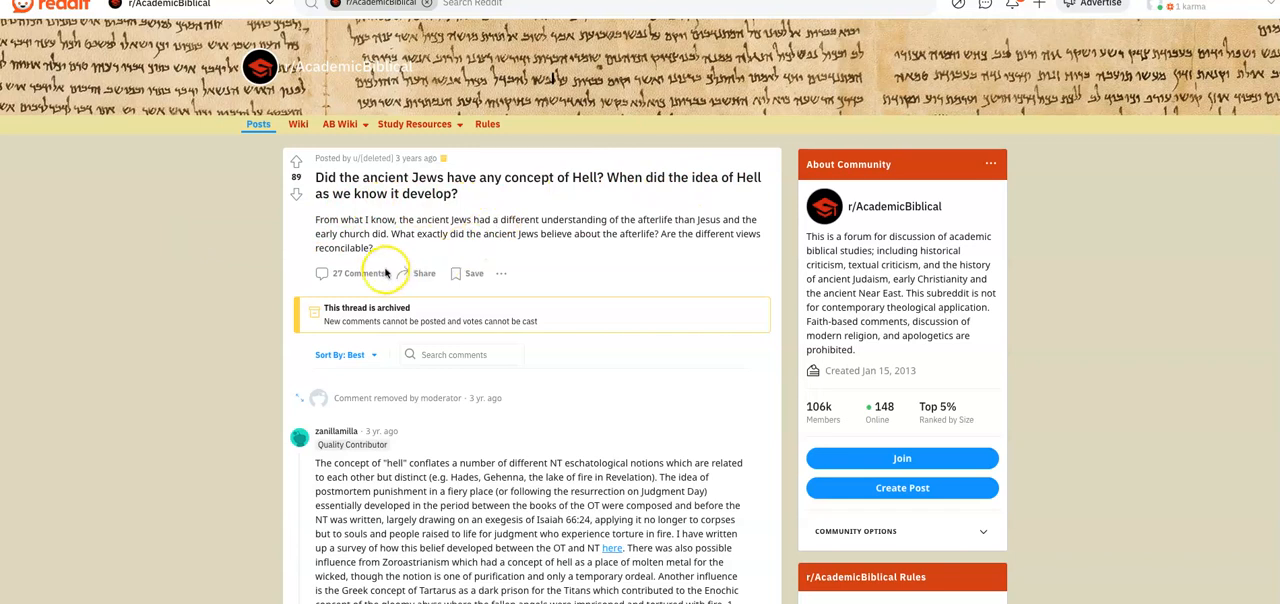
pyautogui.moveTo(492, 210)
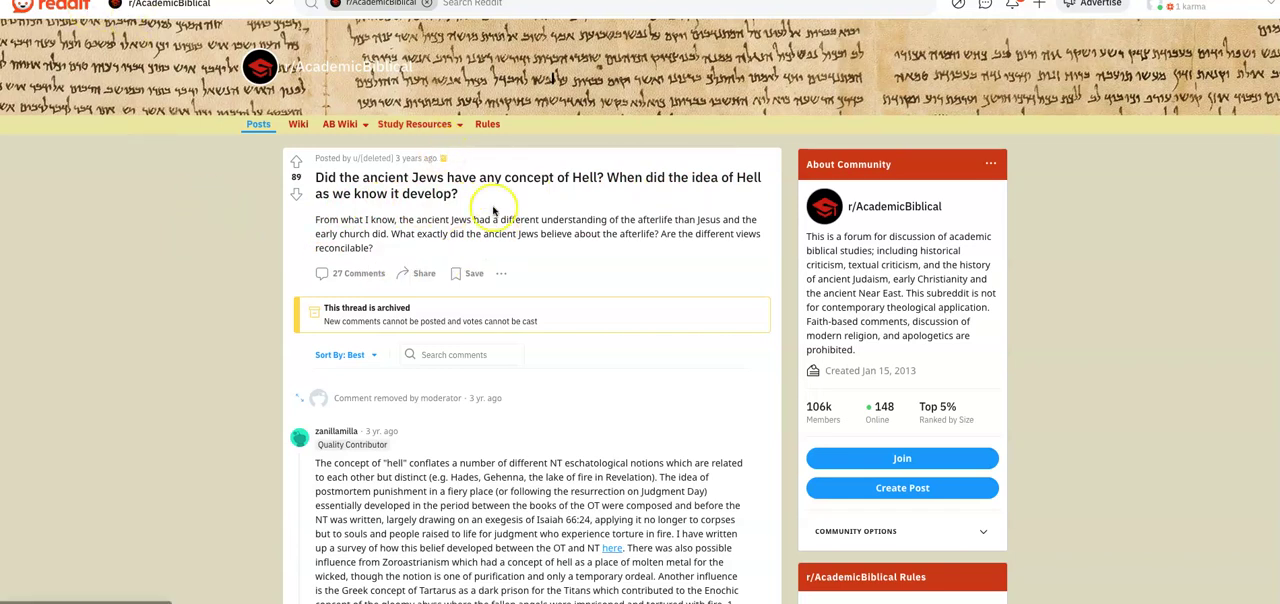
pyautogui.moveTo(524, 228)
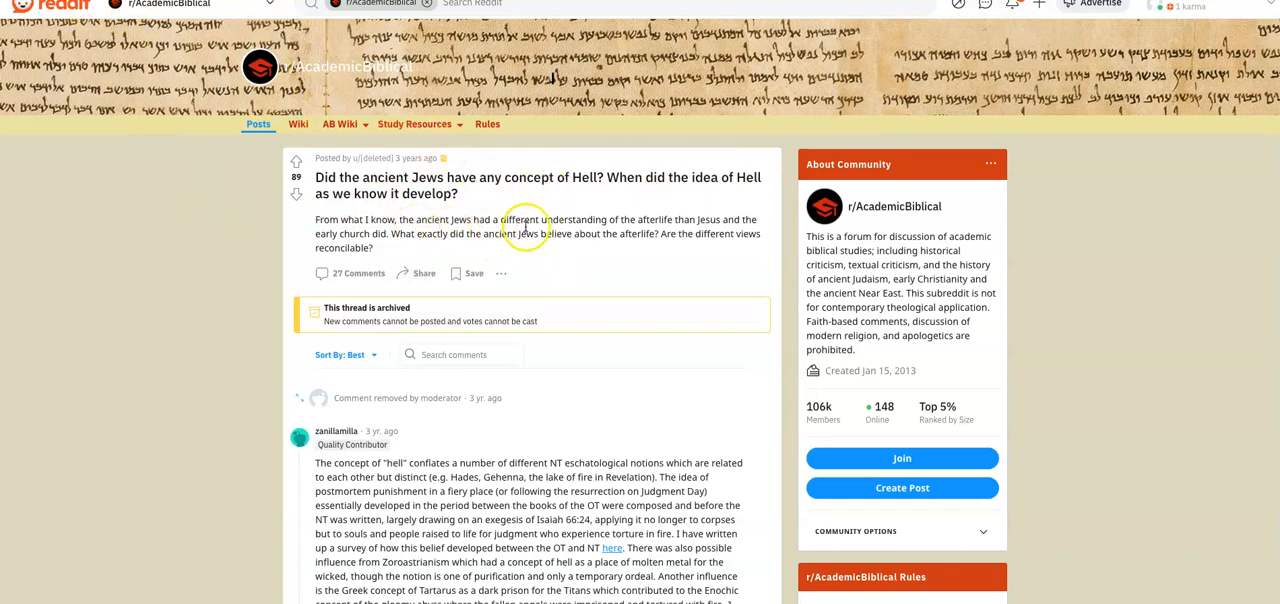
# - Select 'conflates' in the top Reddit answer and look it up on the web from the context menu
pyautogui.scroll(-3)
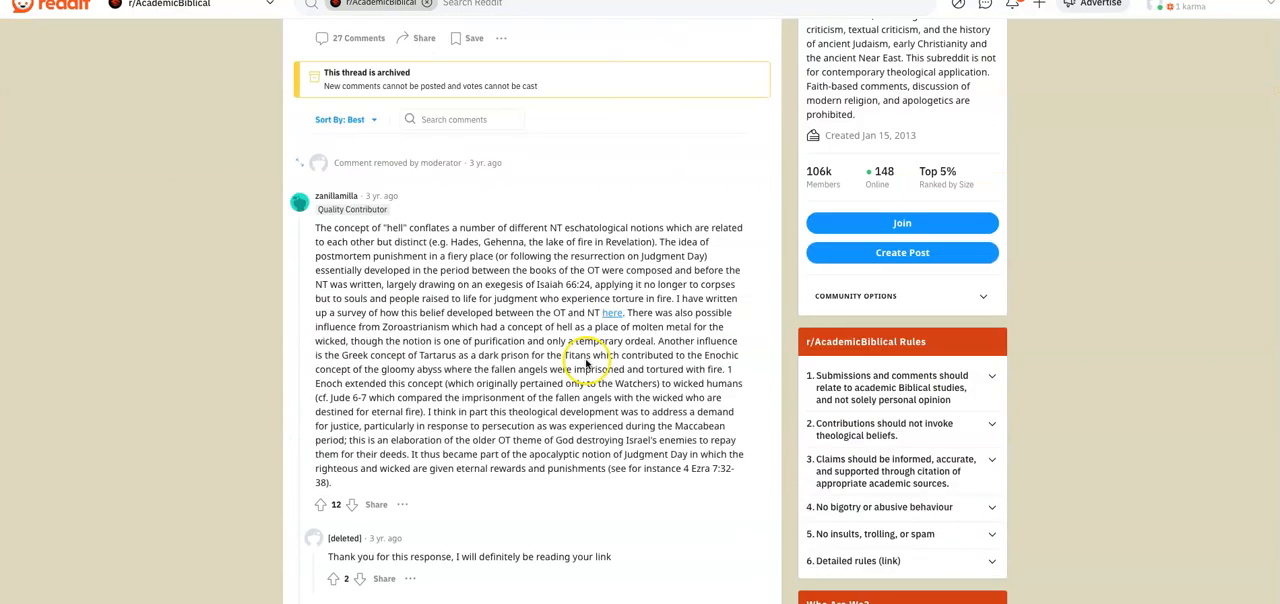
pyautogui.moveTo(484, 240)
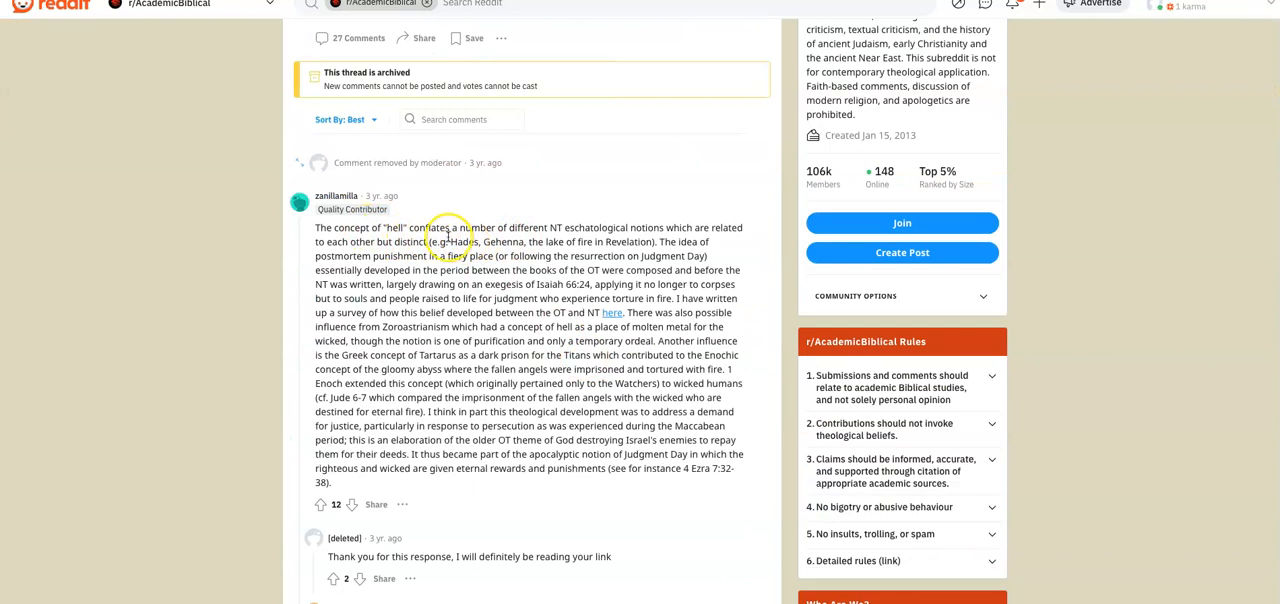
pyautogui.doubleClick(424, 228)
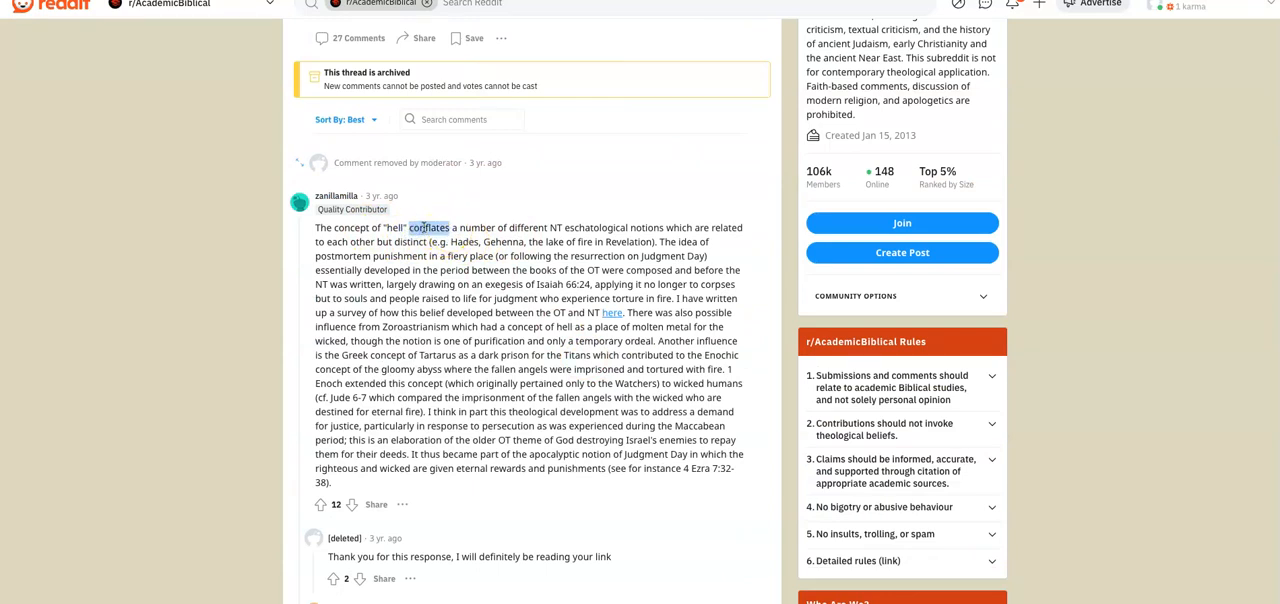
pyautogui.rightClick(430, 228)
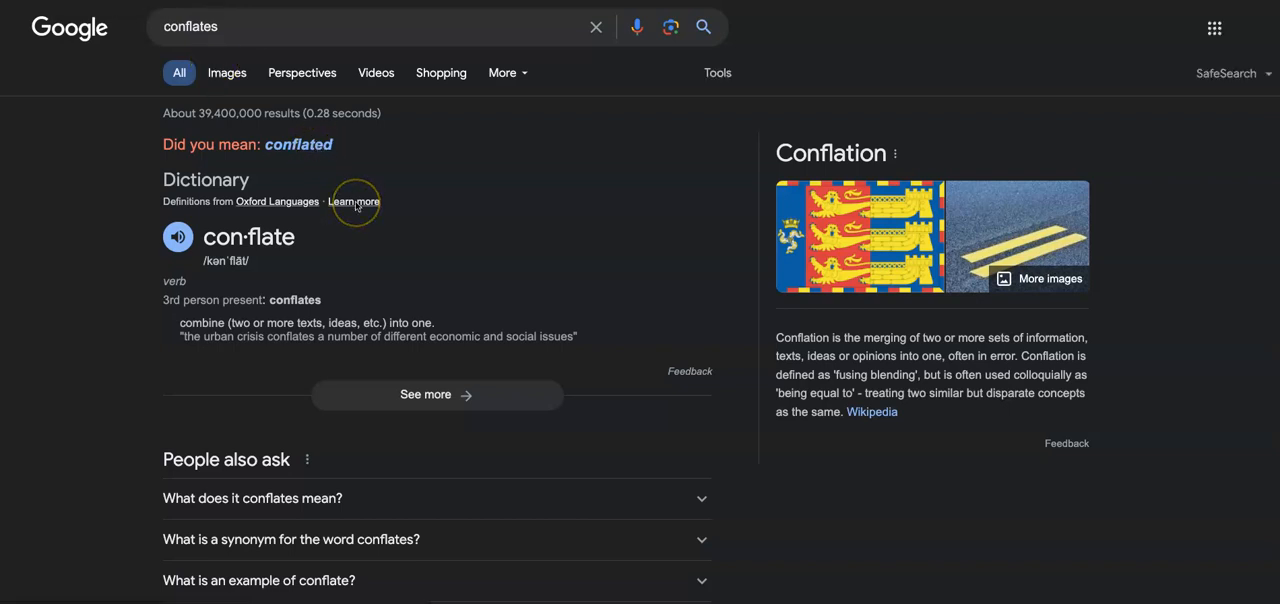
pyautogui.moveTo(308, 338)
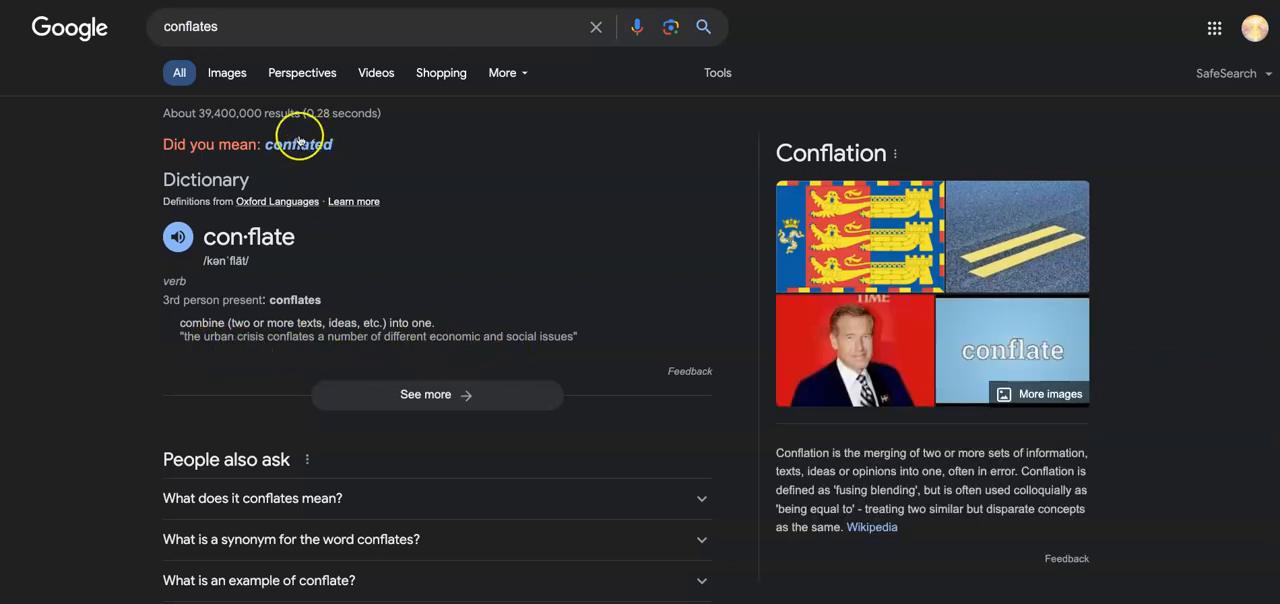
# - Return from the 'conflates' results to the Reddit ancient-Jews-and-Hell thread
pyautogui.click(300, 144)
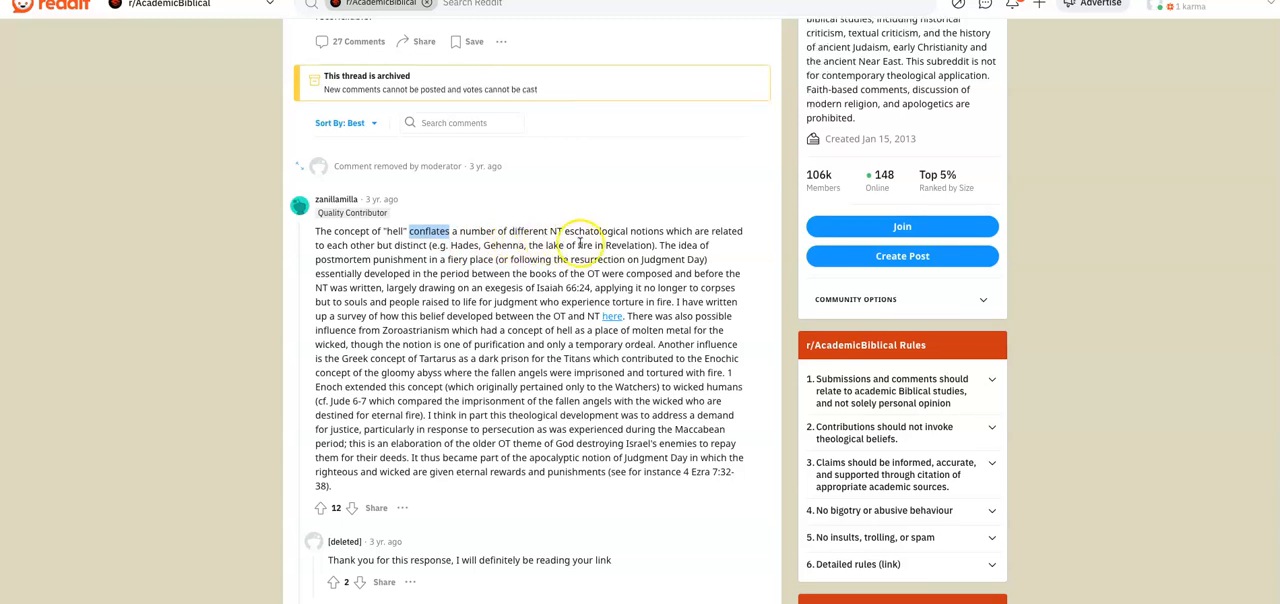
pyautogui.moveTo(670, 240)
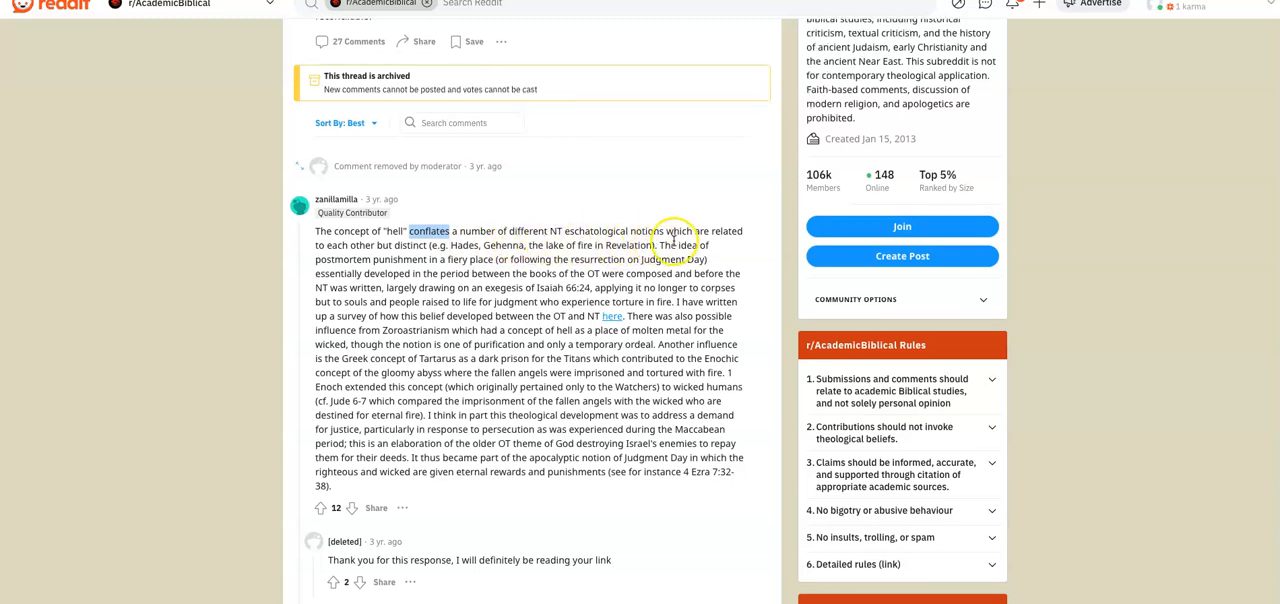
pyautogui.moveTo(716, 252)
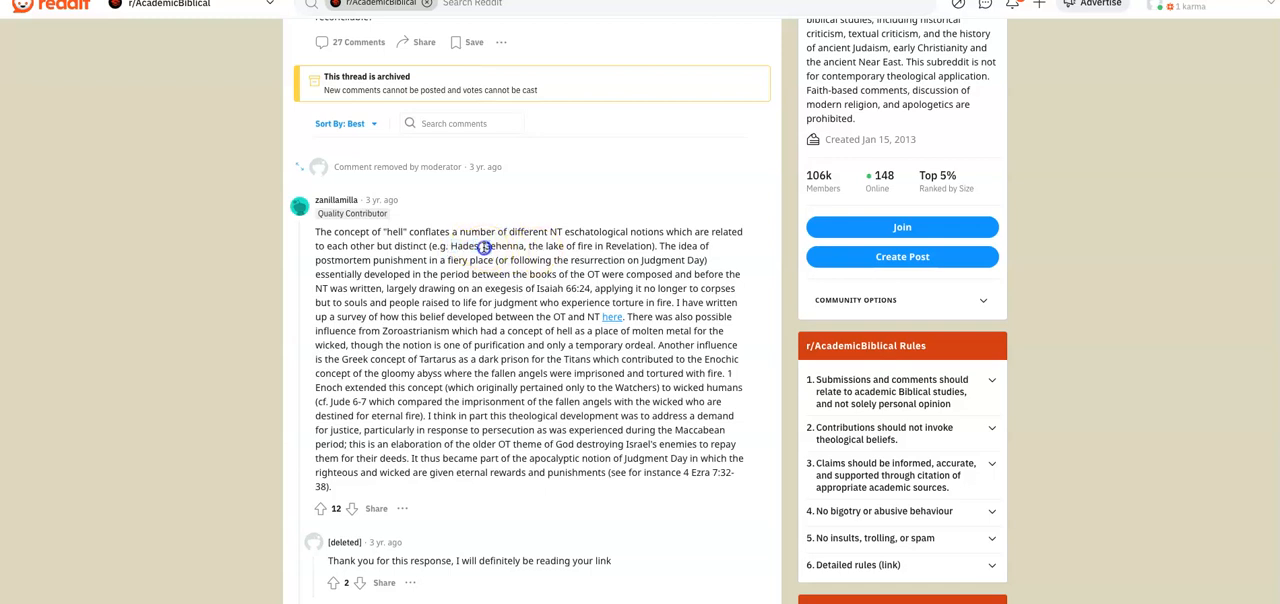
# - Highlight the passage naming Hades, Gehenna and the lake of fire in the top comment
pyautogui.doubleClick(504, 246)
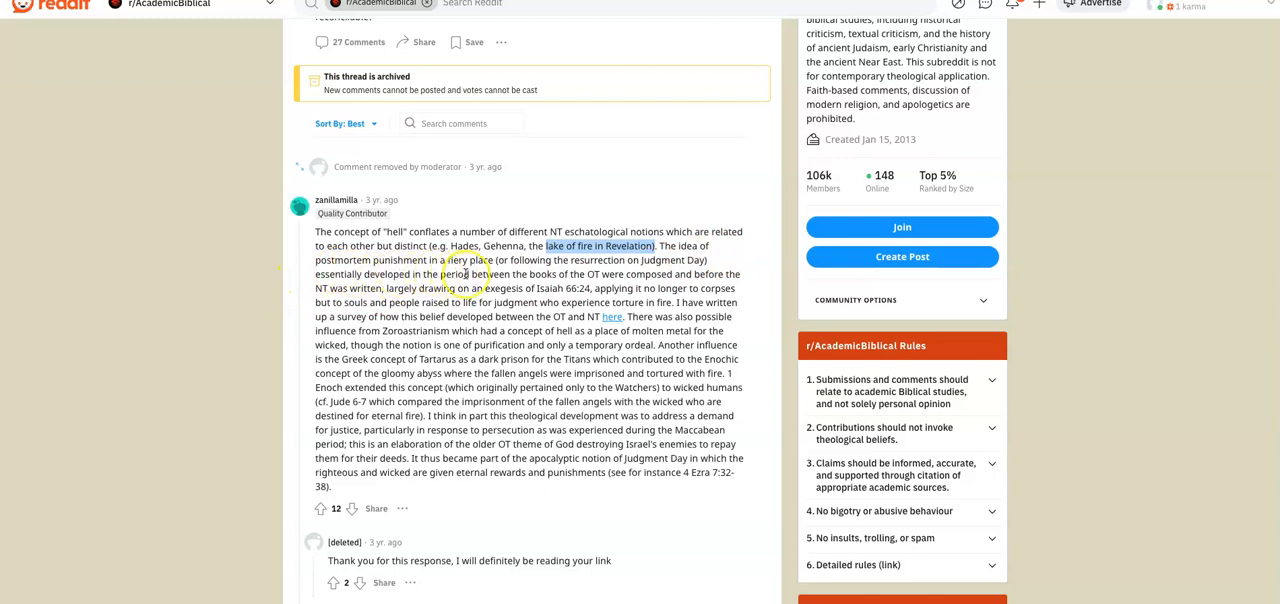
pyautogui.moveTo(516, 274)
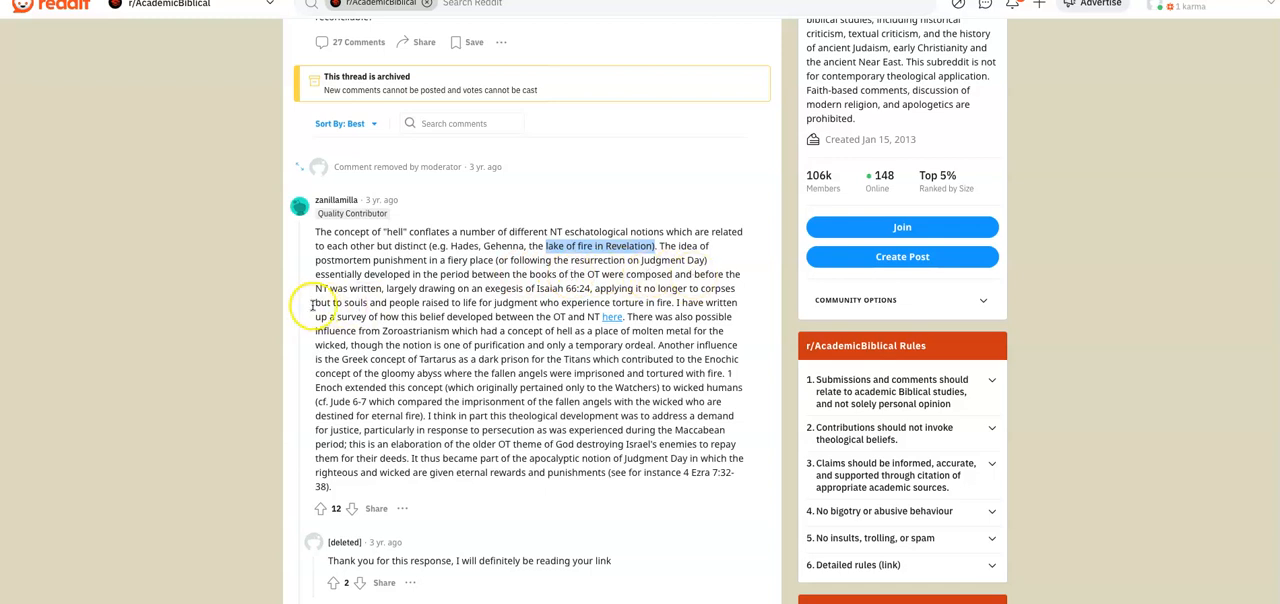
pyautogui.moveTo(448, 292)
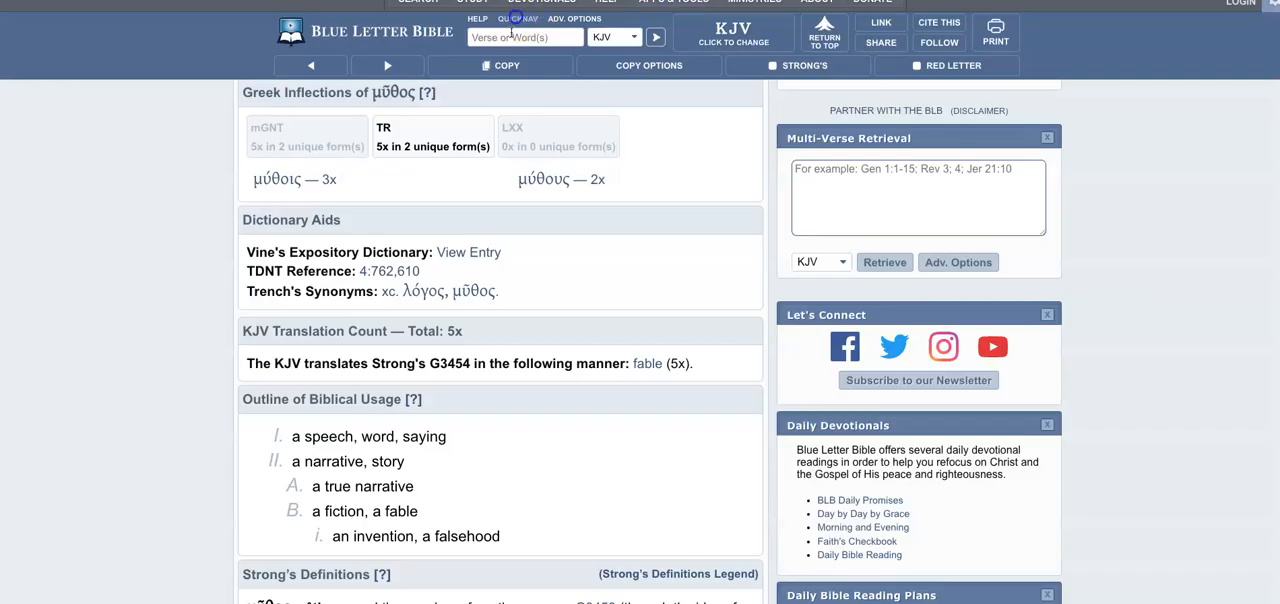
# - Open Isaiah 66 in the KJV via Quick Nav and scroll to its closing verses around 66:24
pyautogui.click(518, 18)
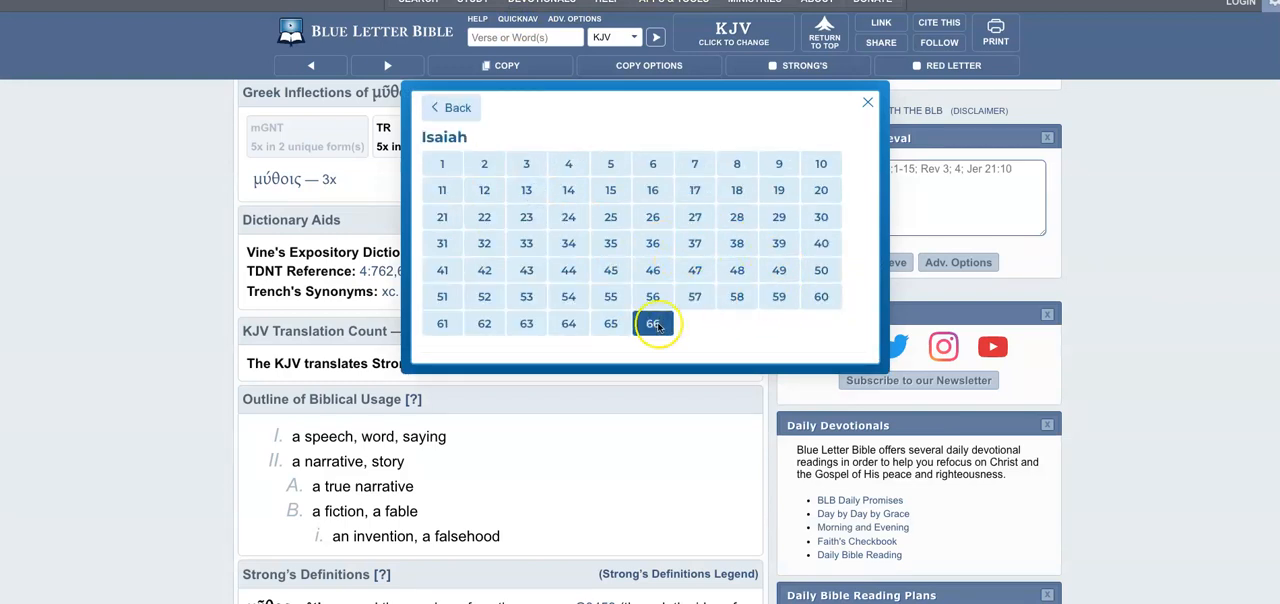
pyautogui.click(652, 324)
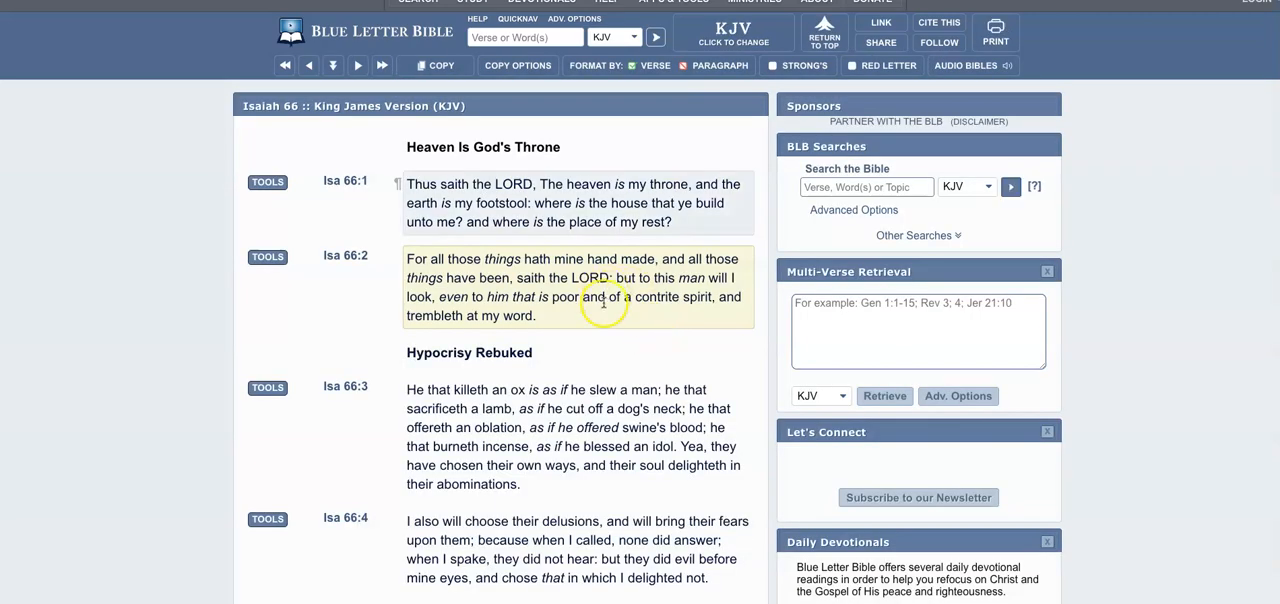
pyautogui.scroll(-3)
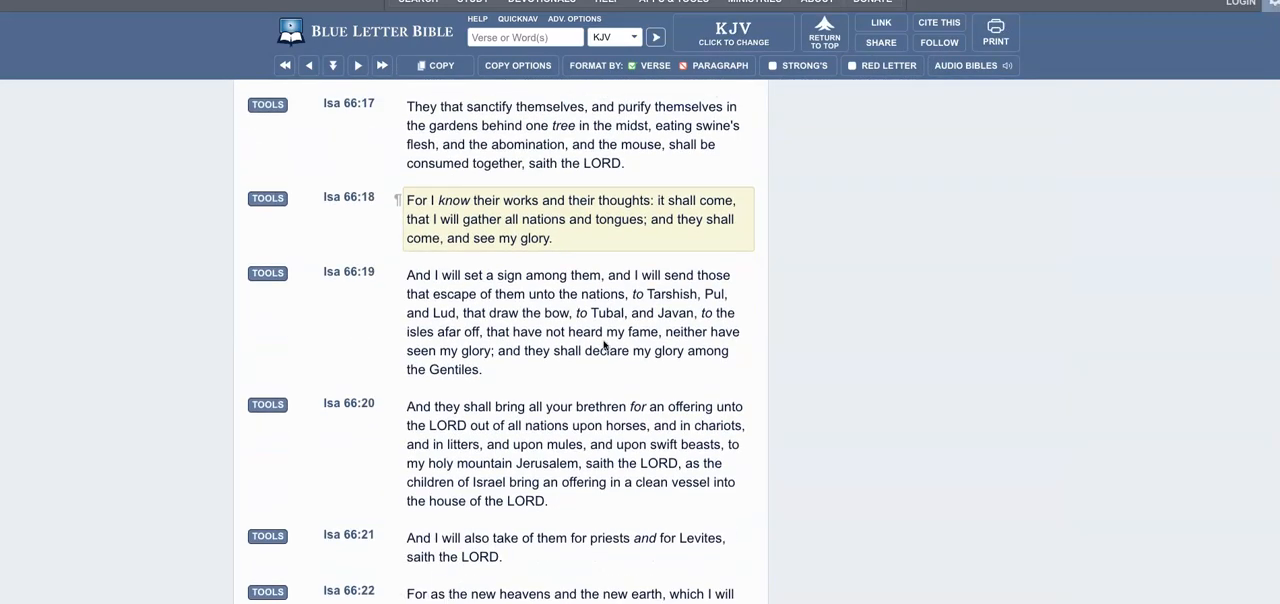
pyautogui.scroll(-3)
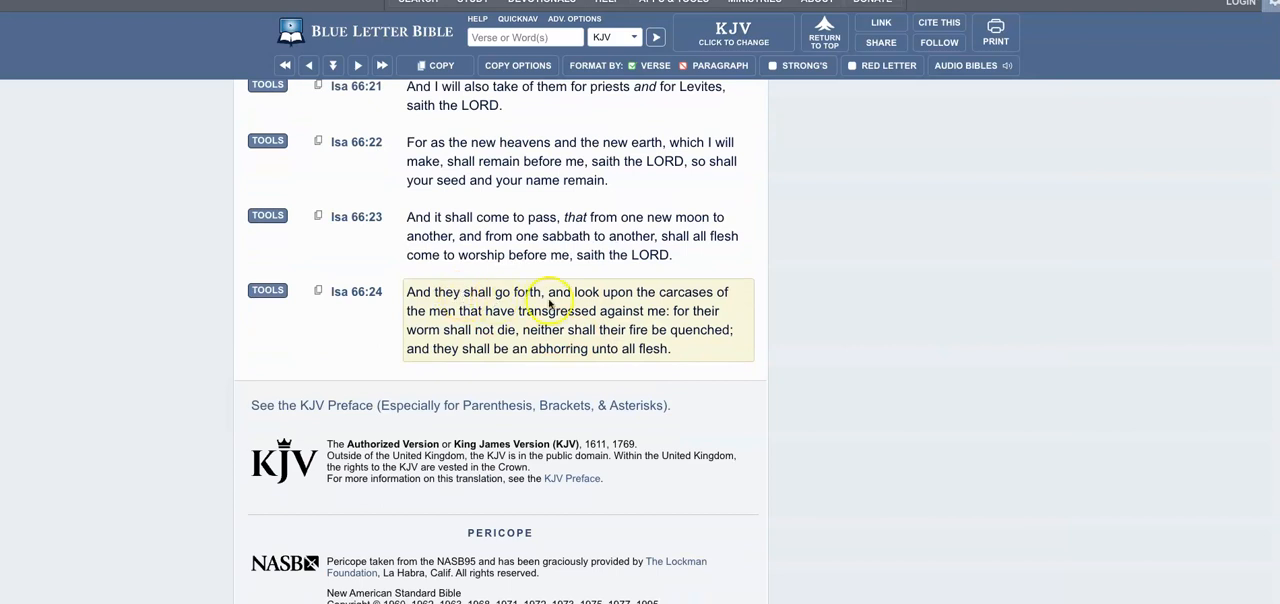
pyautogui.moveTo(704, 304)
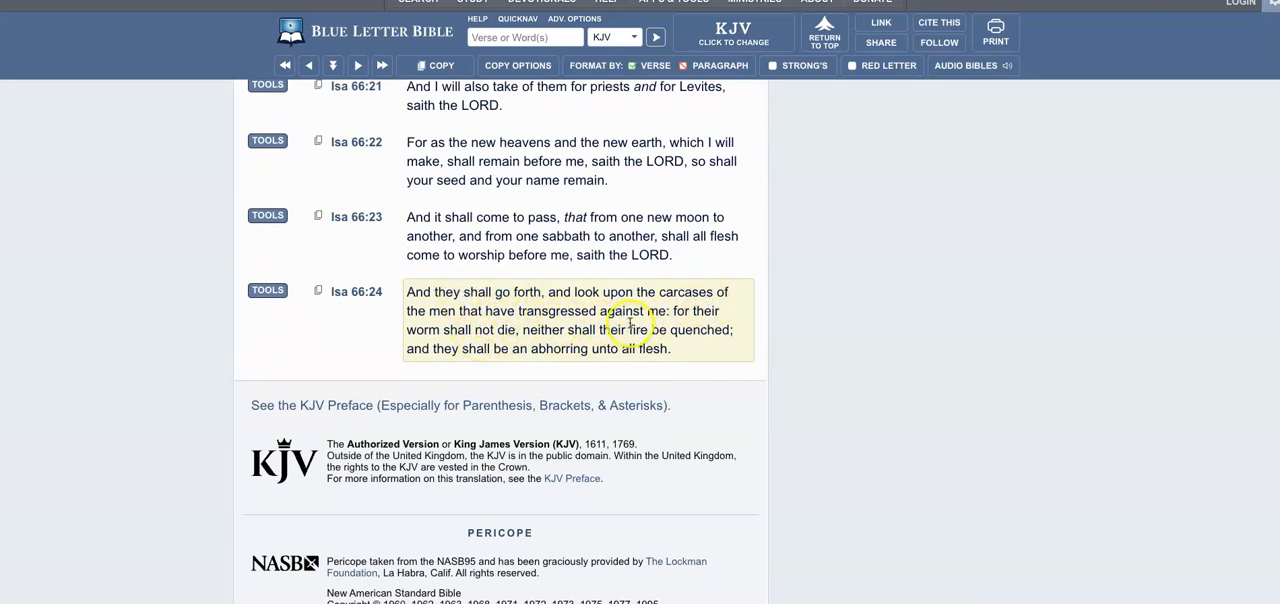
pyautogui.scroll(3)
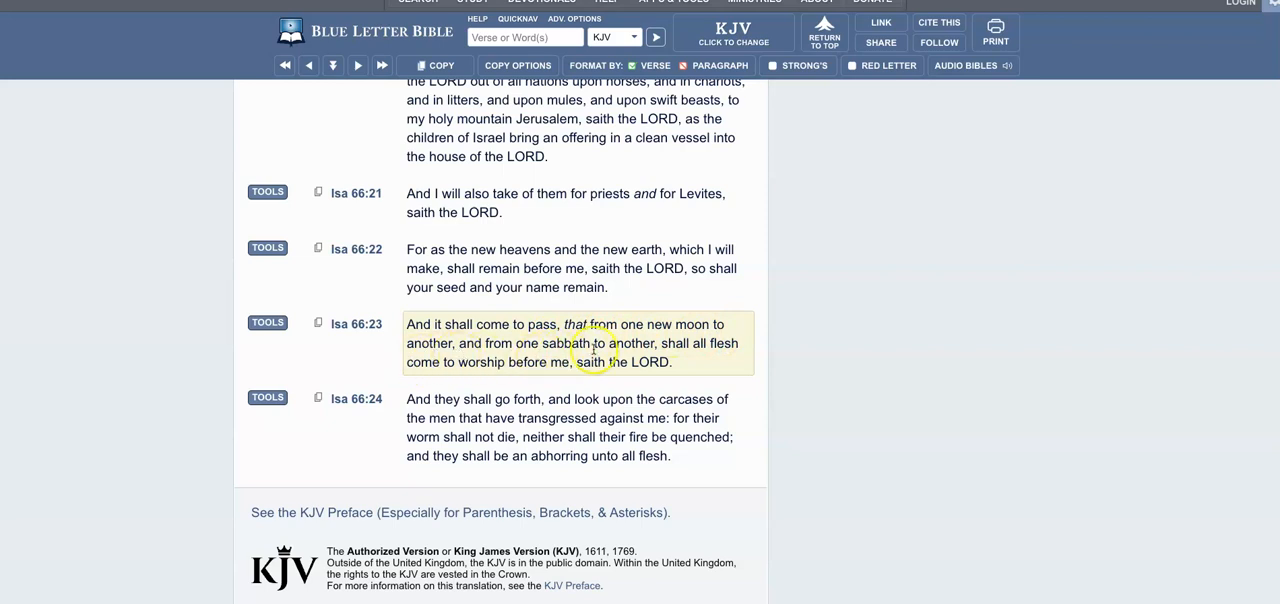
pyautogui.moveTo(496, 372)
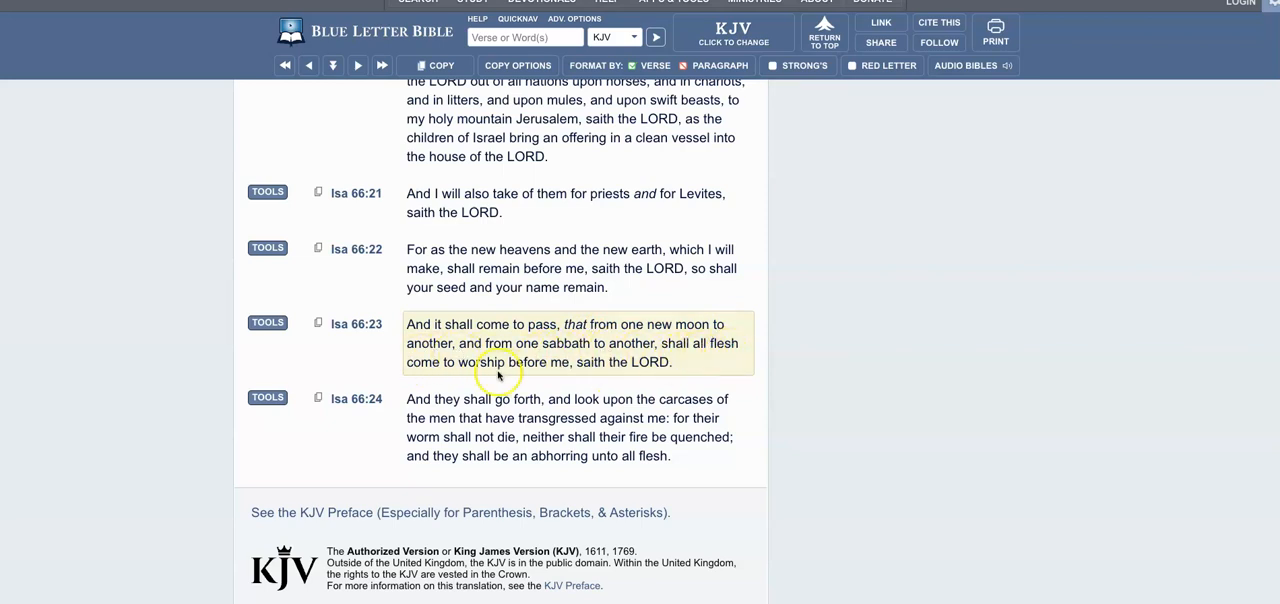
pyautogui.moveTo(610, 376)
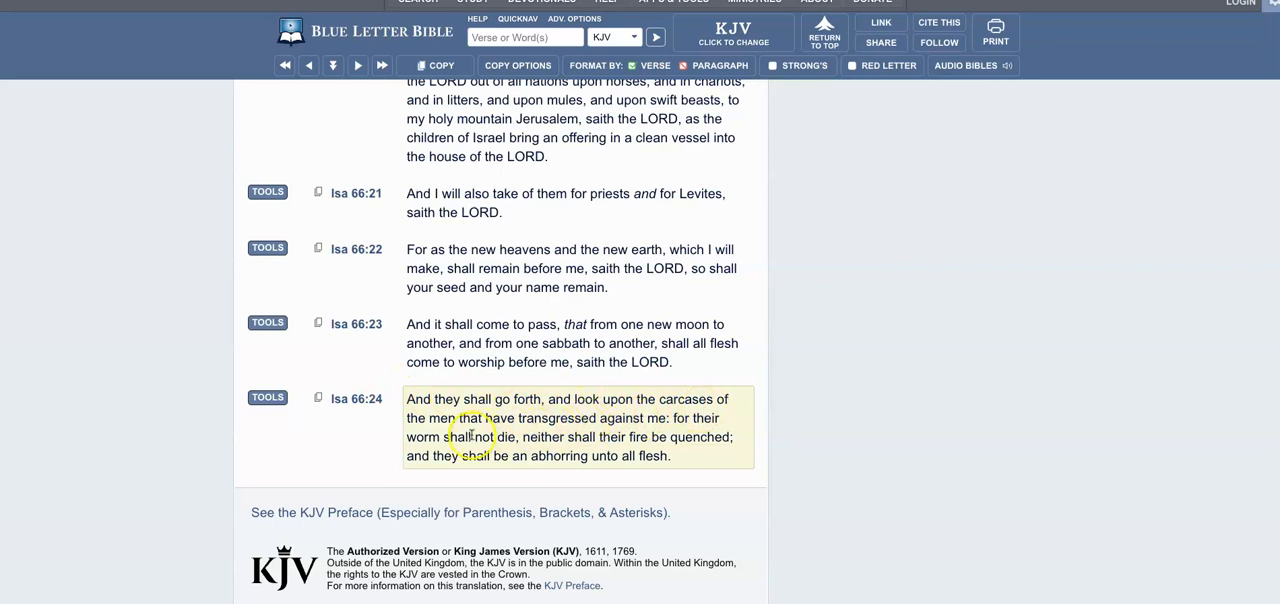
pyautogui.moveTo(684, 436)
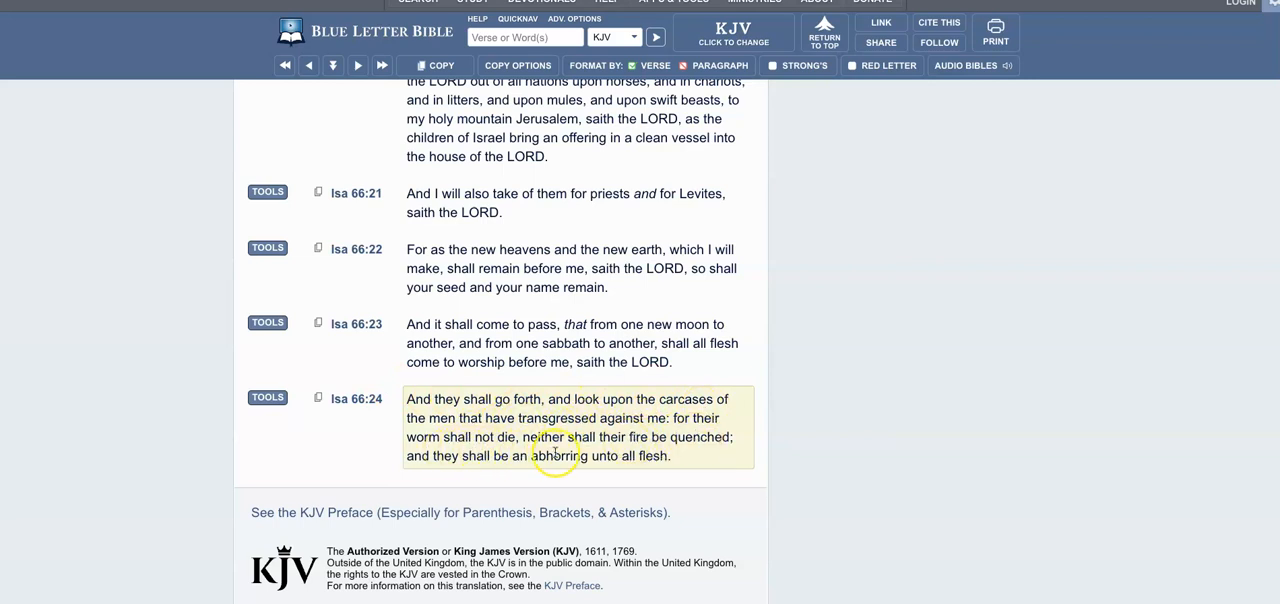
pyautogui.moveTo(708, 460)
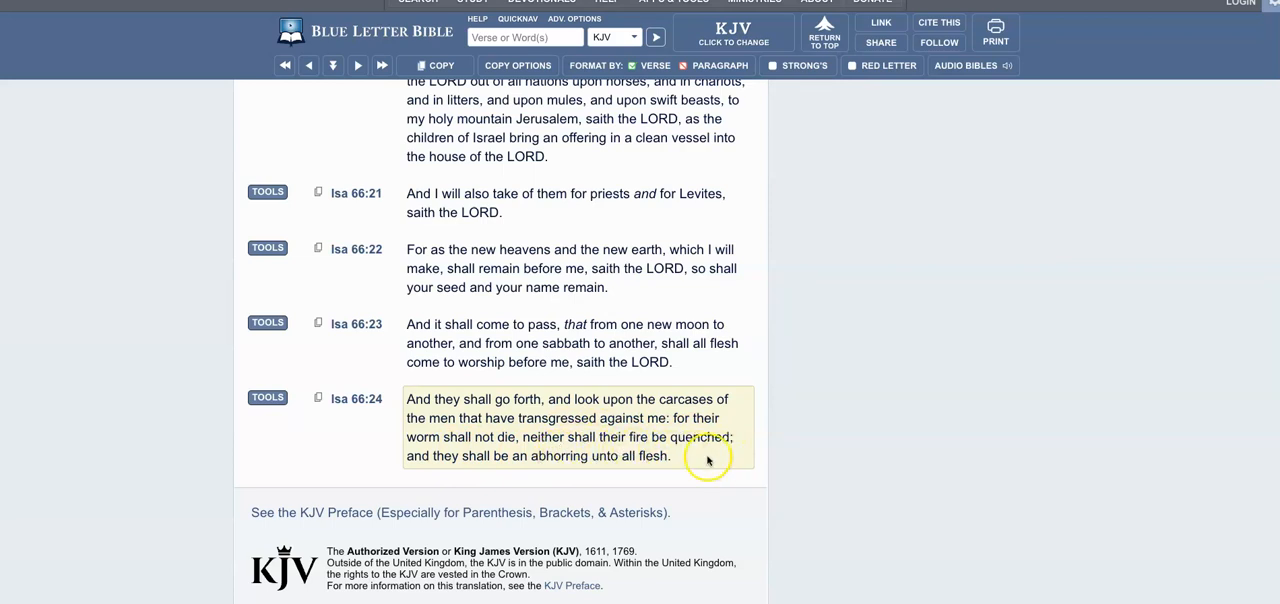
pyautogui.moveTo(536, 472)
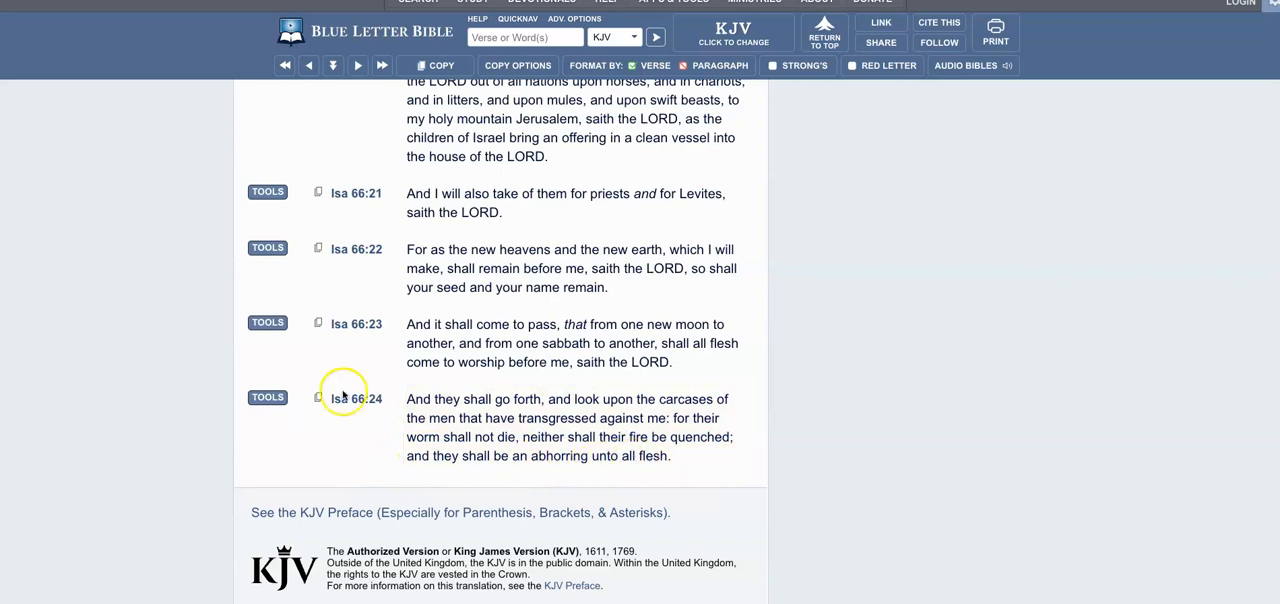
# - Show Isaiah 66:24 in other translations (KJV, NLT, NKJV, NIV) via the verse's study tools
pyautogui.click(268, 396)
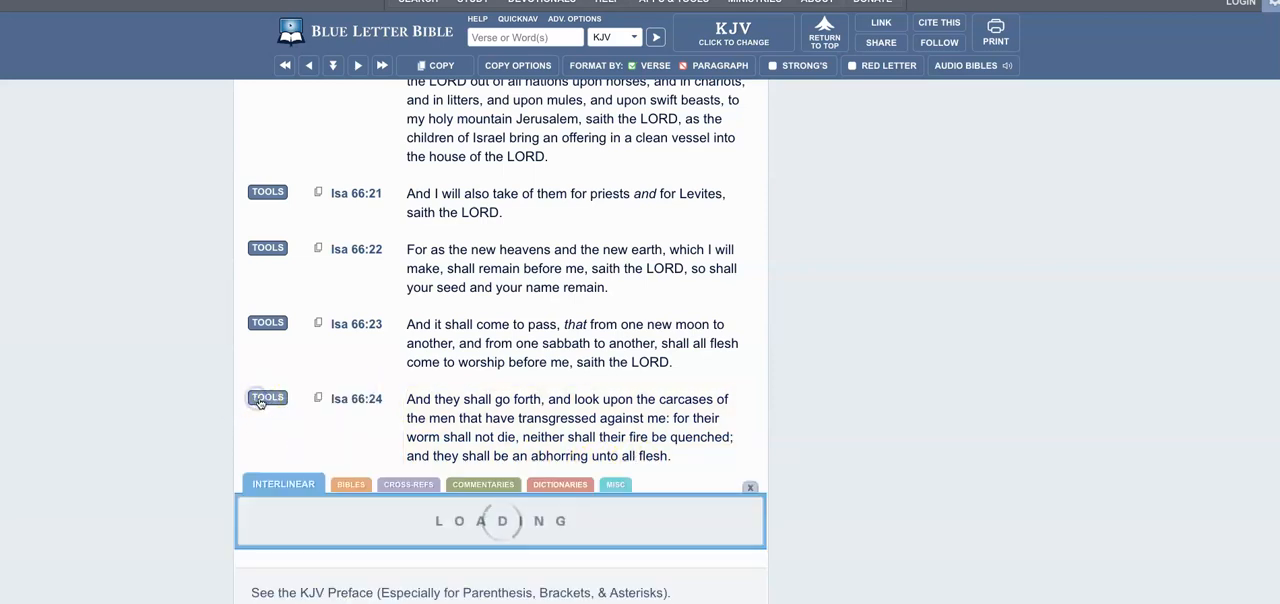
pyautogui.click(268, 396)
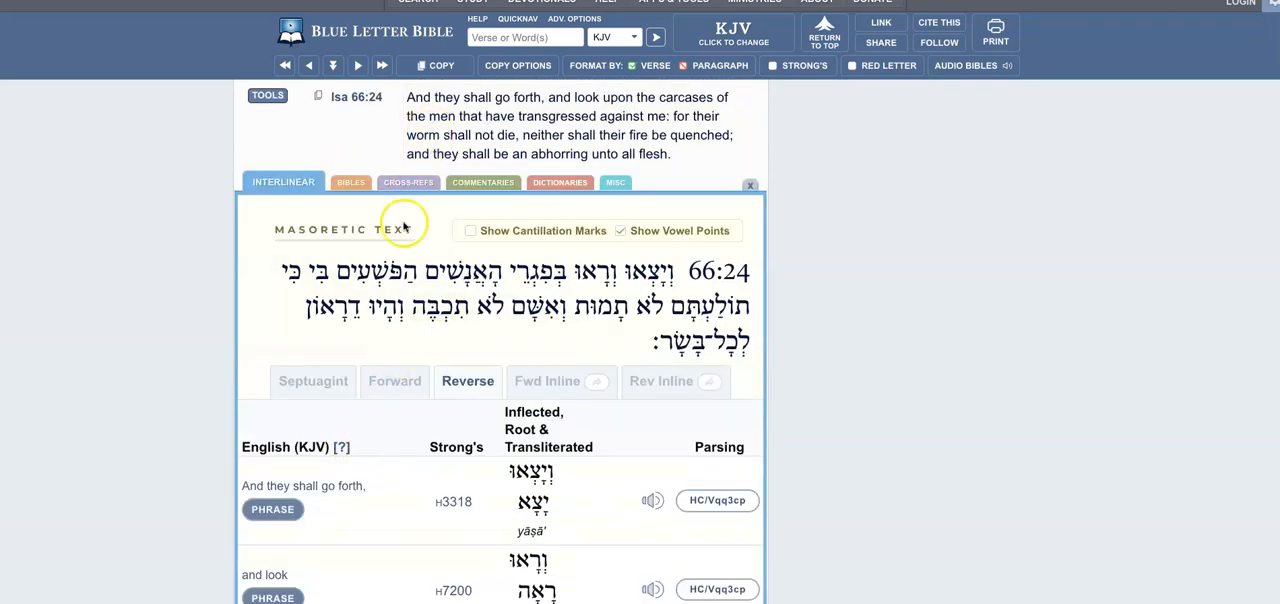
pyautogui.moveTo(382, 194)
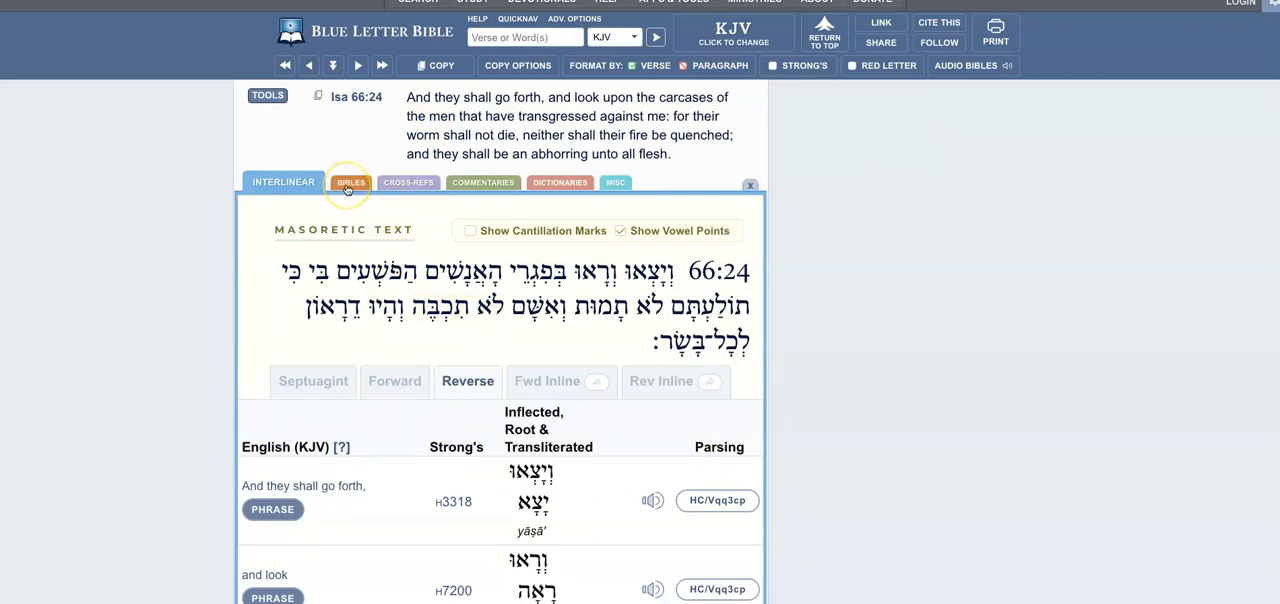
pyautogui.click(352, 182)
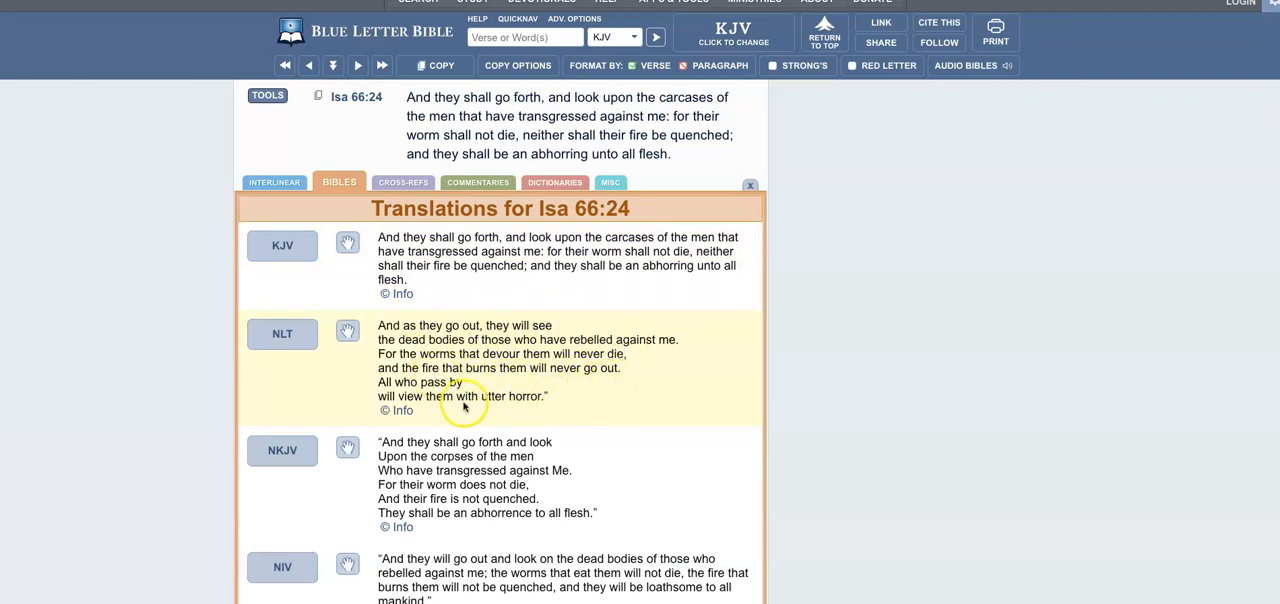
pyautogui.moveTo(398, 410)
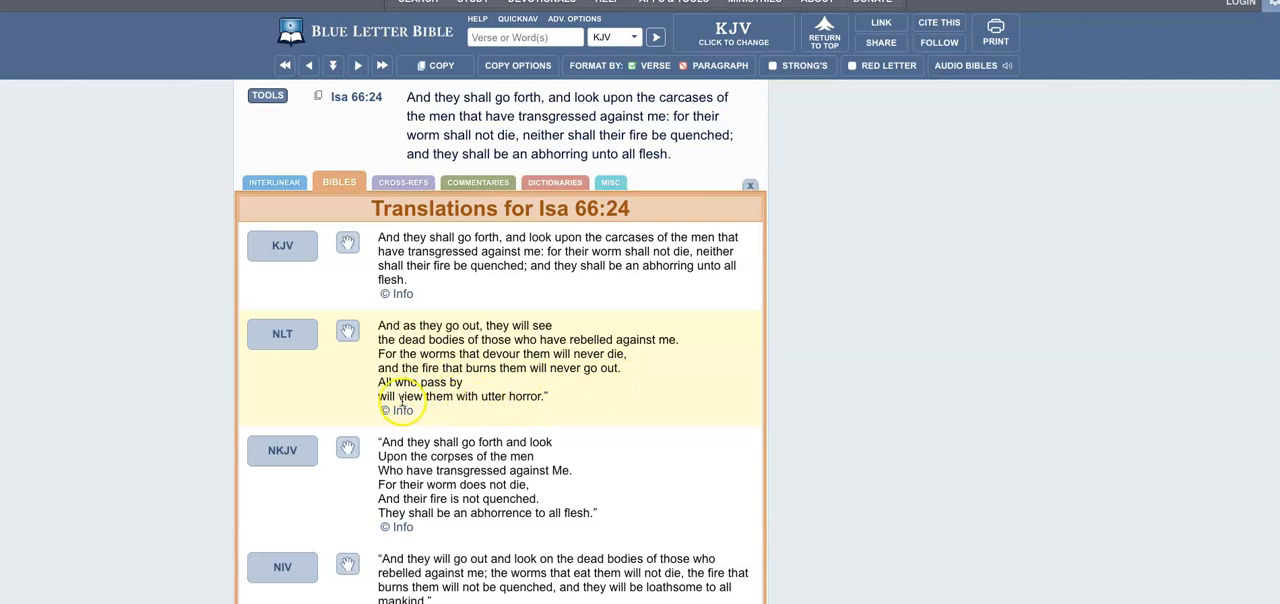
pyautogui.moveTo(590, 378)
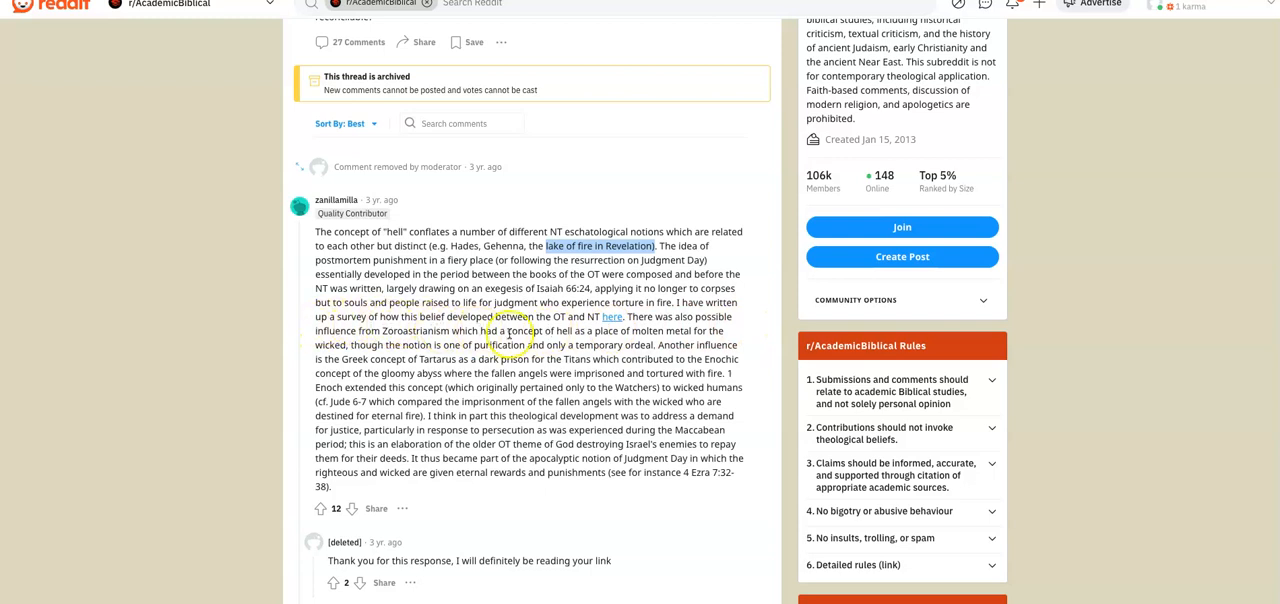
pyautogui.moveTo(612, 316)
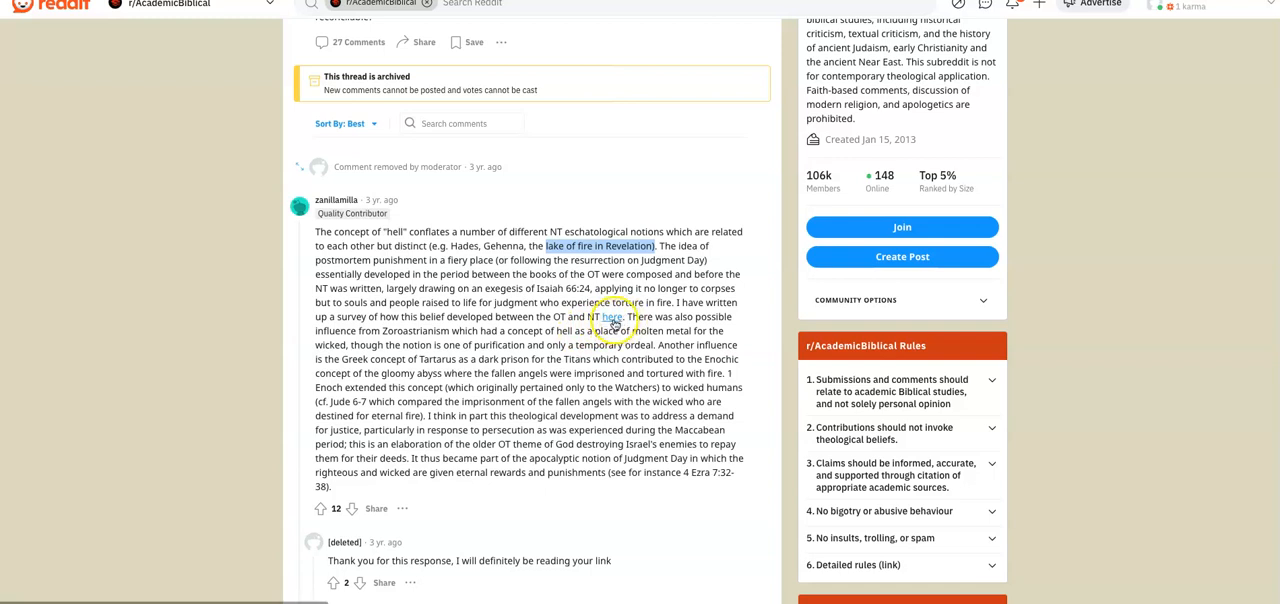
# - Select the word Tartarus in the Reddit comment and bring up the browser's search options for it
pyautogui.rightClick(612, 316)
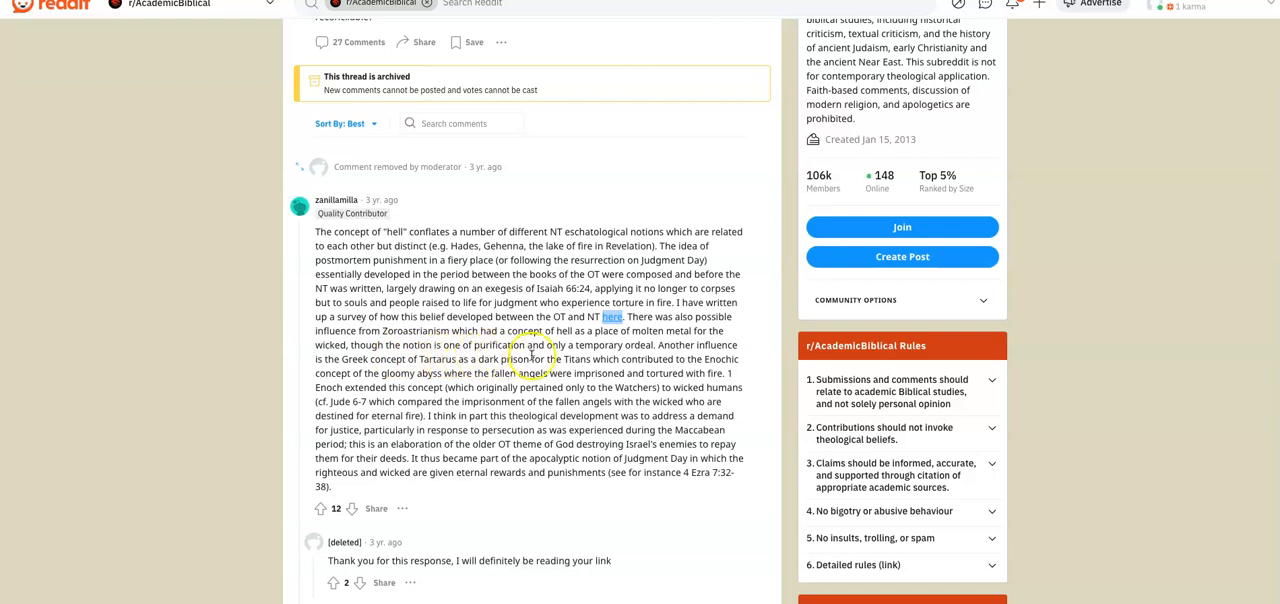
pyautogui.moveTo(620, 358)
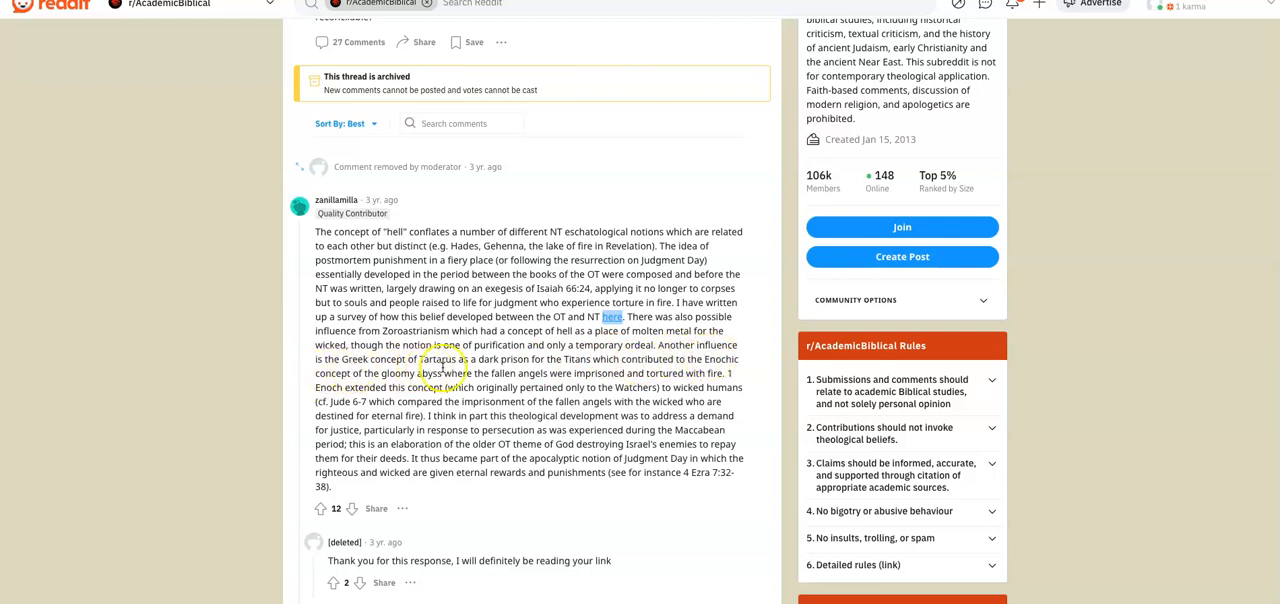
pyautogui.doubleClick(436, 360)
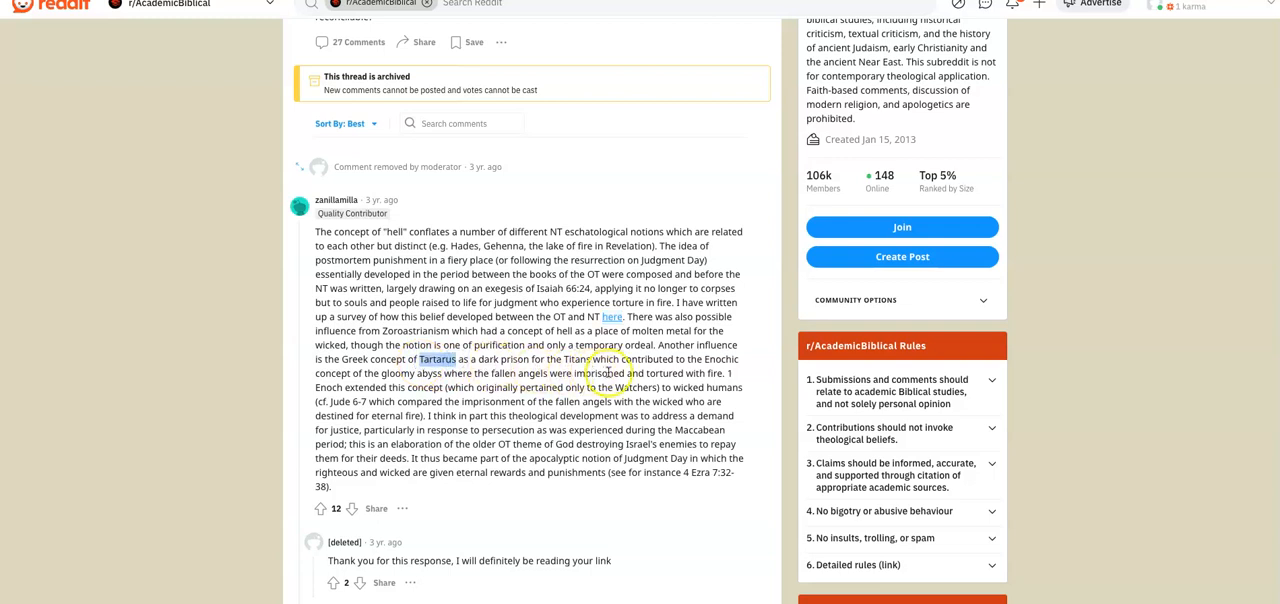
pyautogui.moveTo(710, 370)
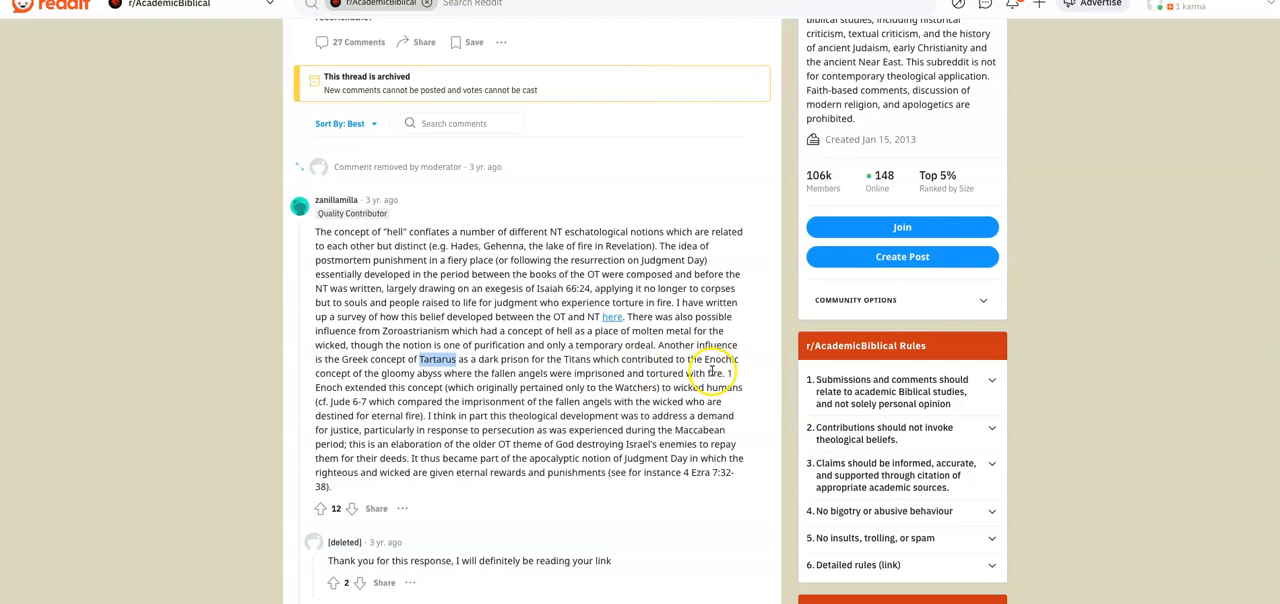
pyautogui.moveTo(352, 372)
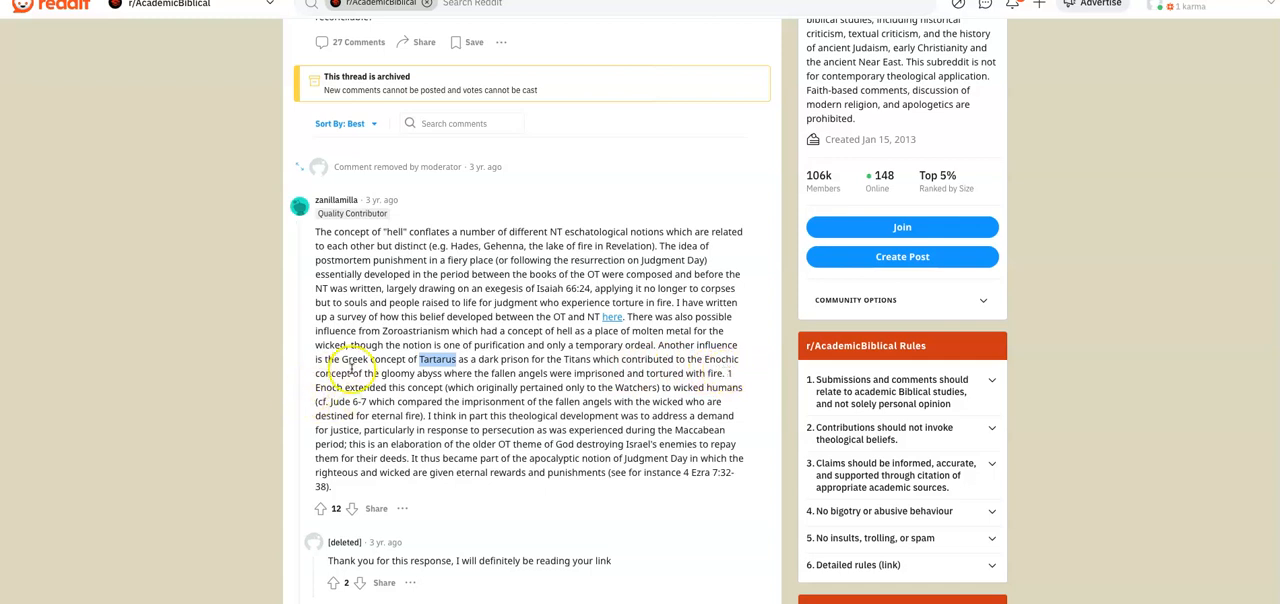
pyautogui.moveTo(484, 384)
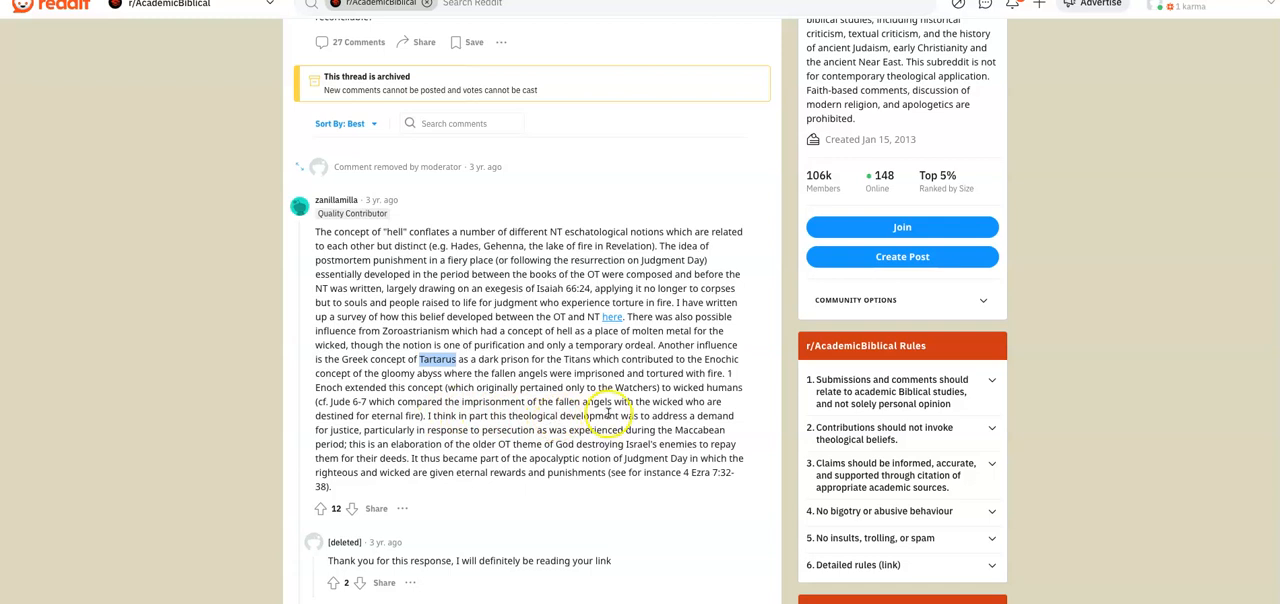
pyautogui.moveTo(472, 360)
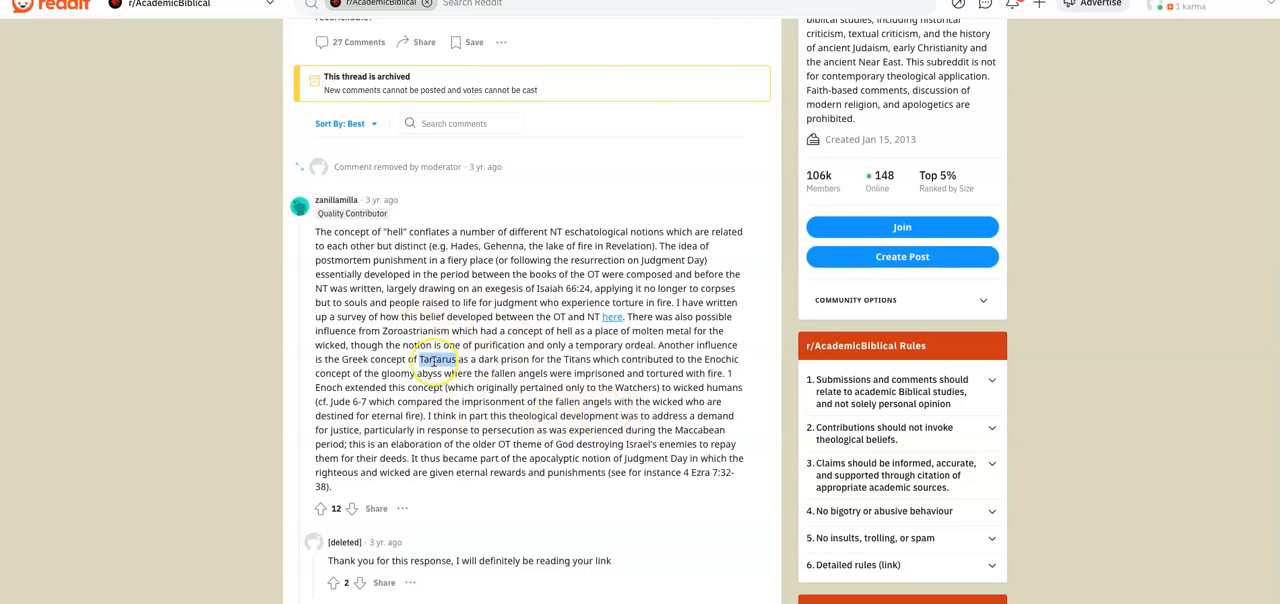
pyautogui.rightClick(436, 358)
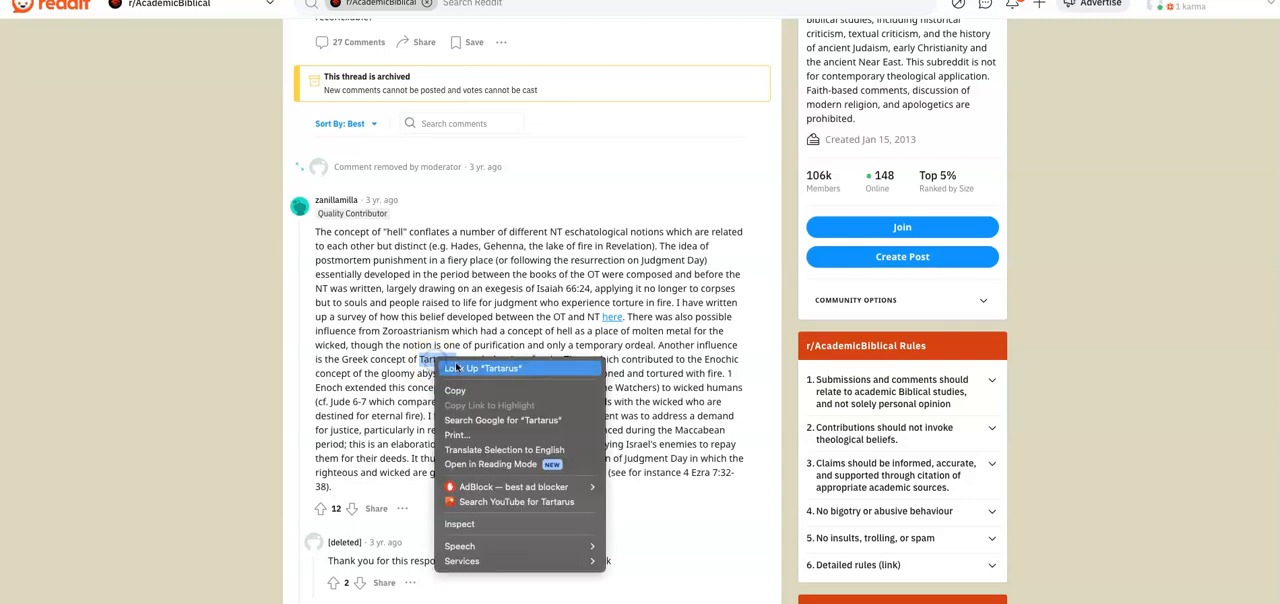
# - Search Google for "Tartarus" and view Wikipedia's deep-abyss definition
pyautogui.click(504, 420)
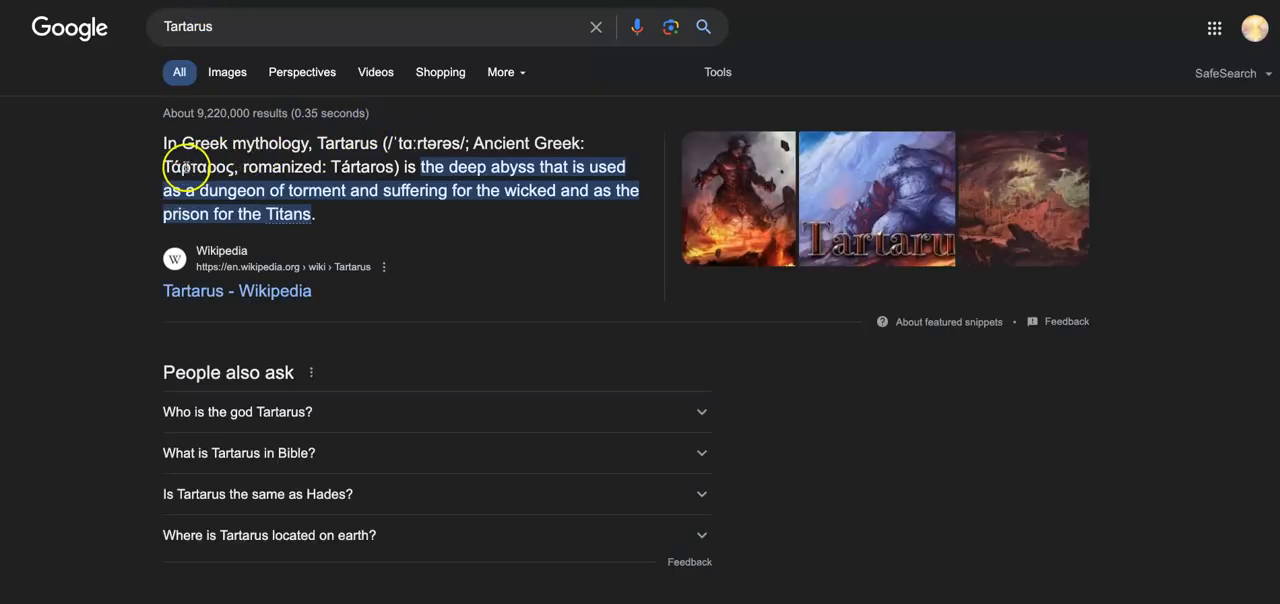
pyautogui.moveTo(528, 164)
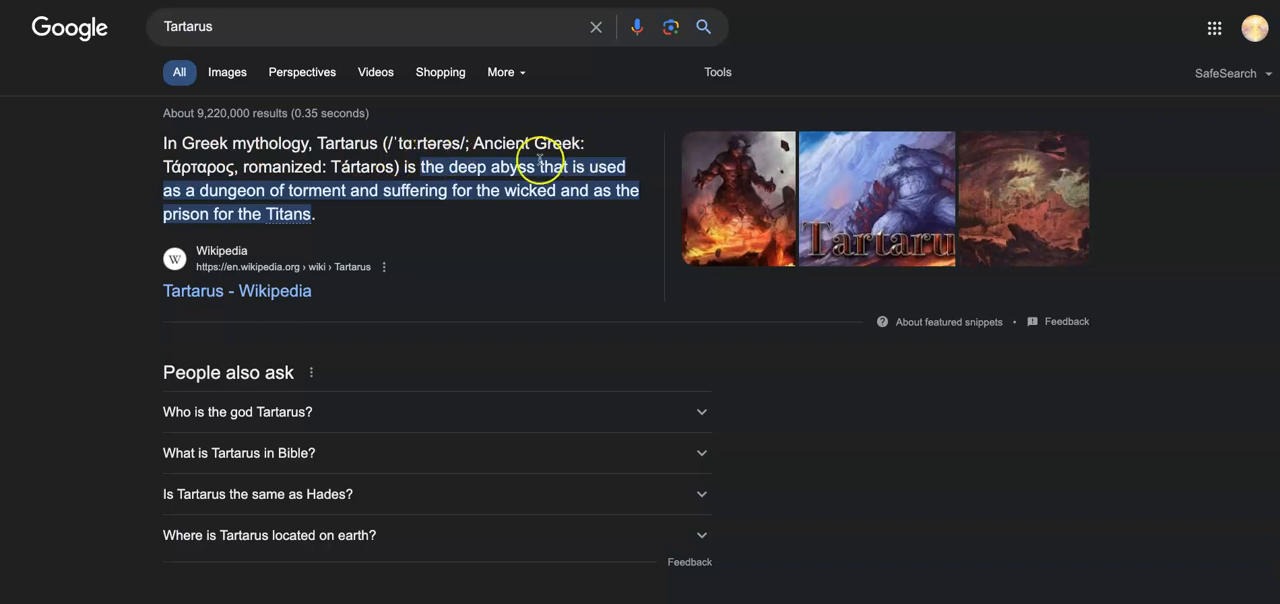
pyautogui.moveTo(456, 184)
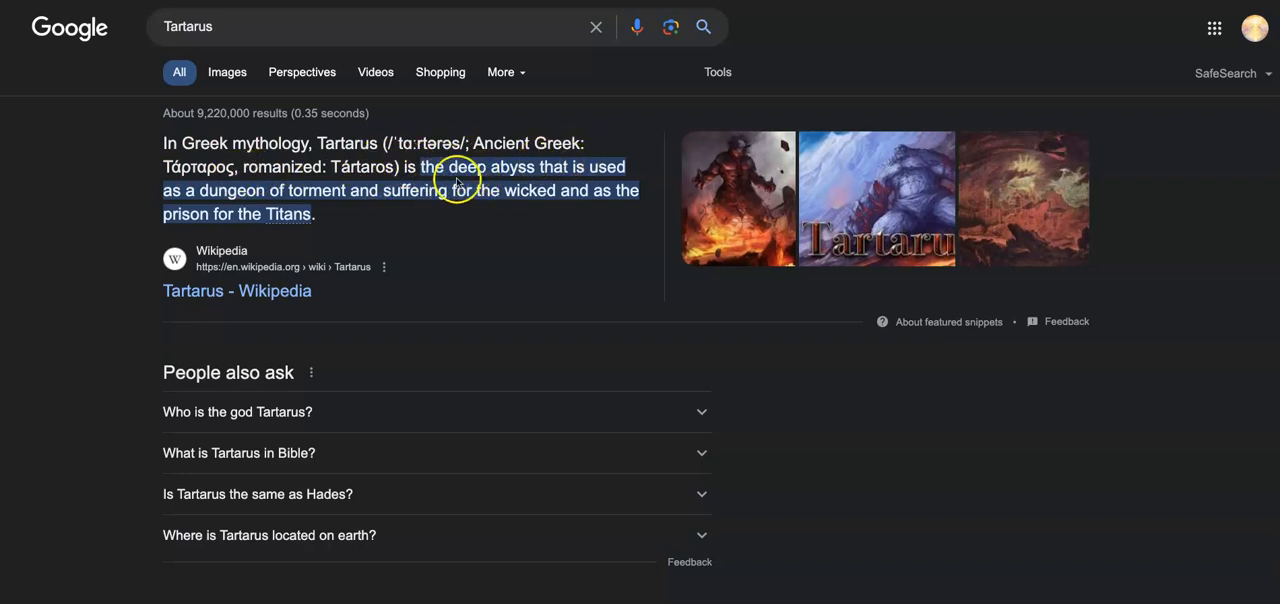
pyautogui.moveTo(164, 198)
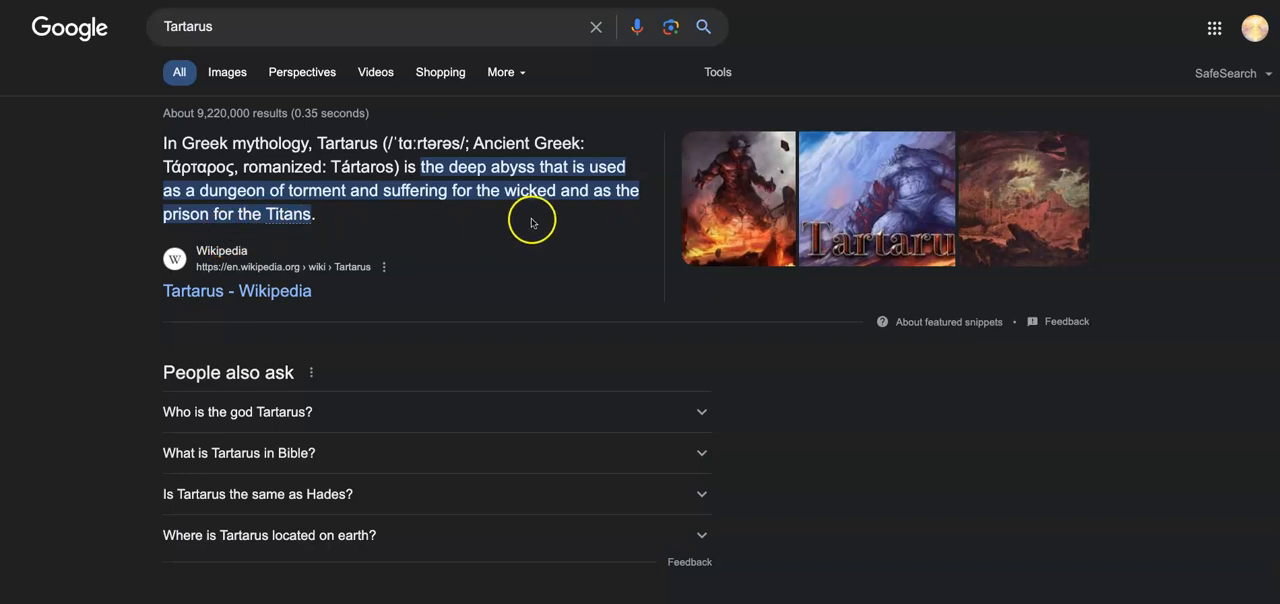
pyautogui.moveTo(170, 26)
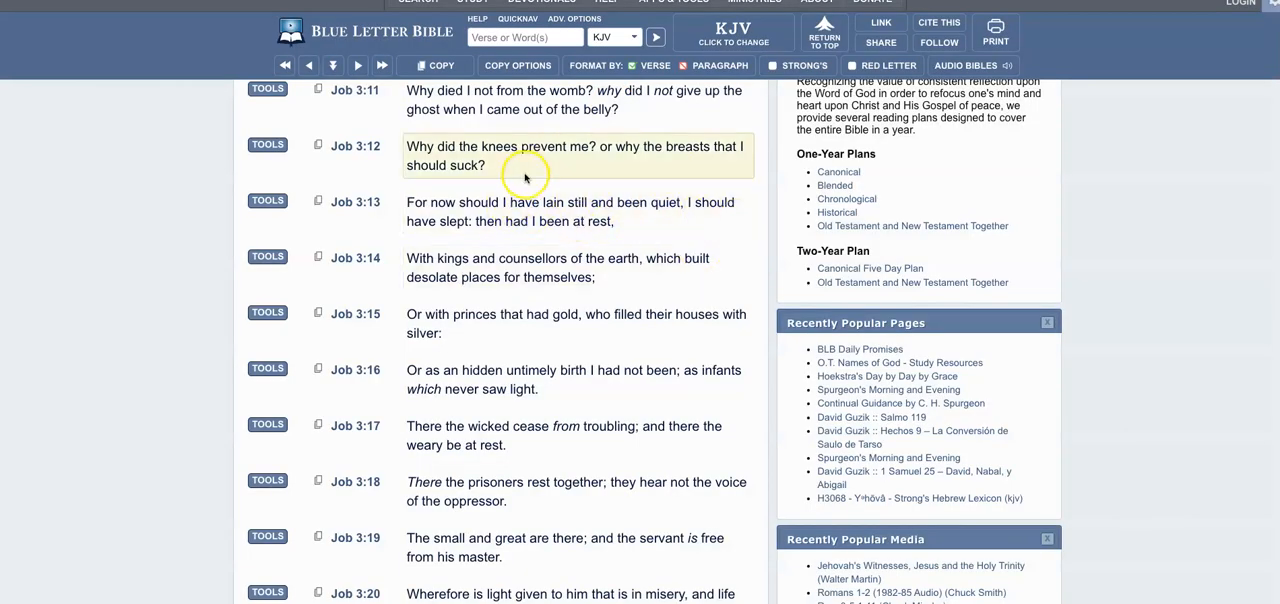
pyautogui.moveTo(536, 180)
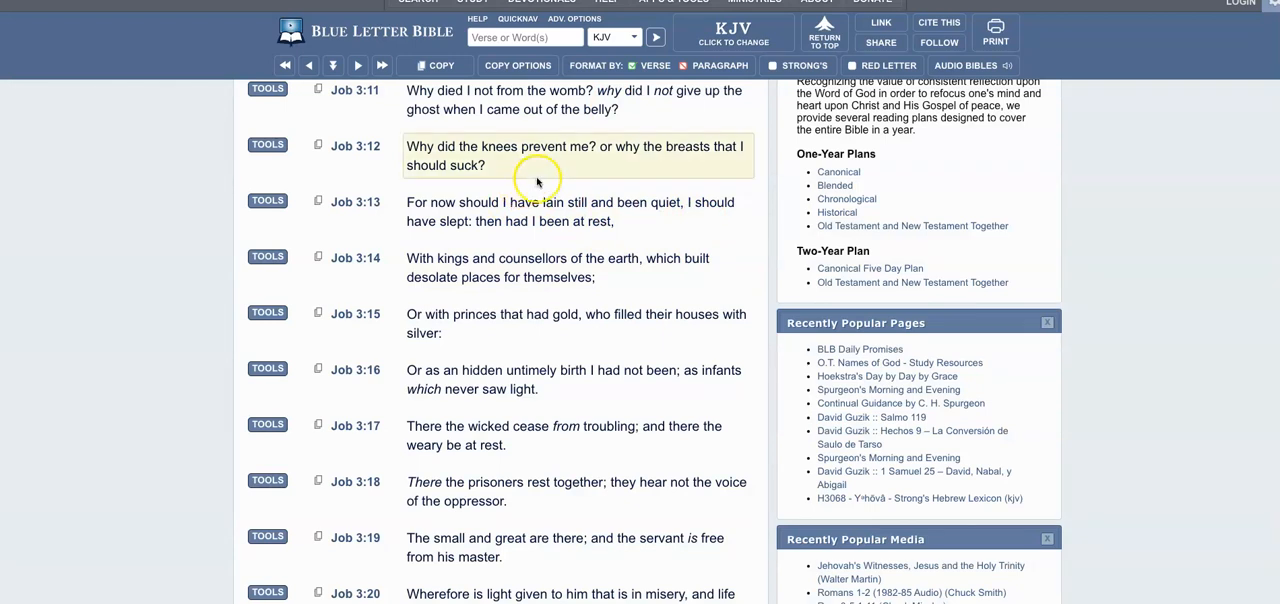
pyautogui.moveTo(516, 158)
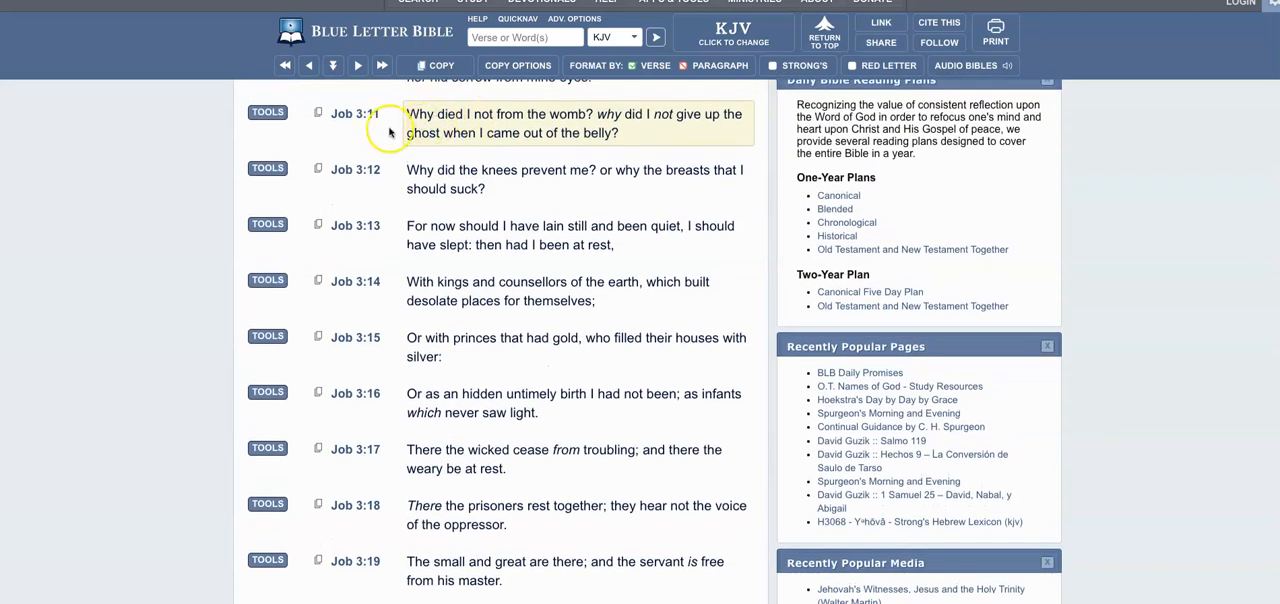
pyautogui.moveTo(464, 120)
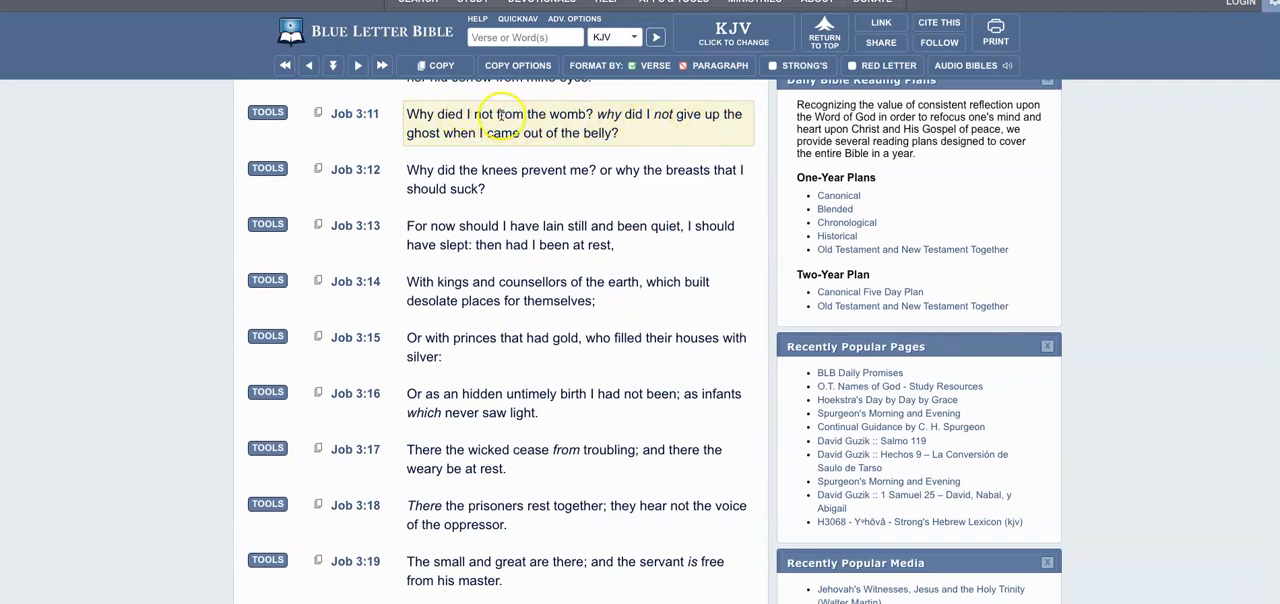
pyautogui.moveTo(552, 142)
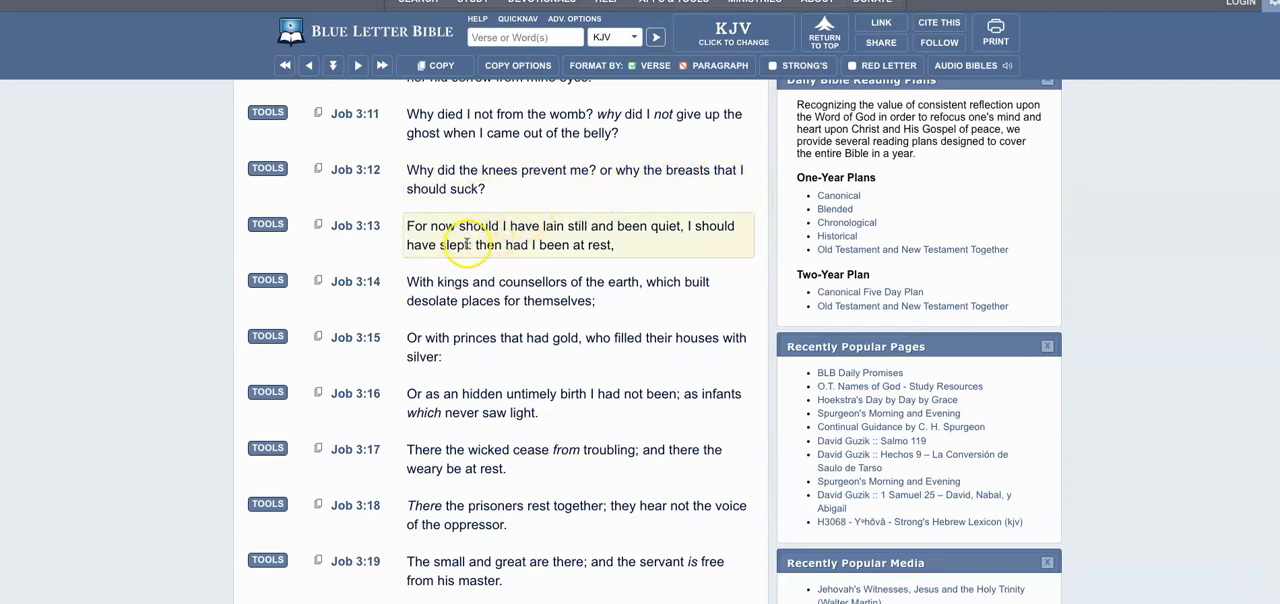
pyautogui.moveTo(612, 238)
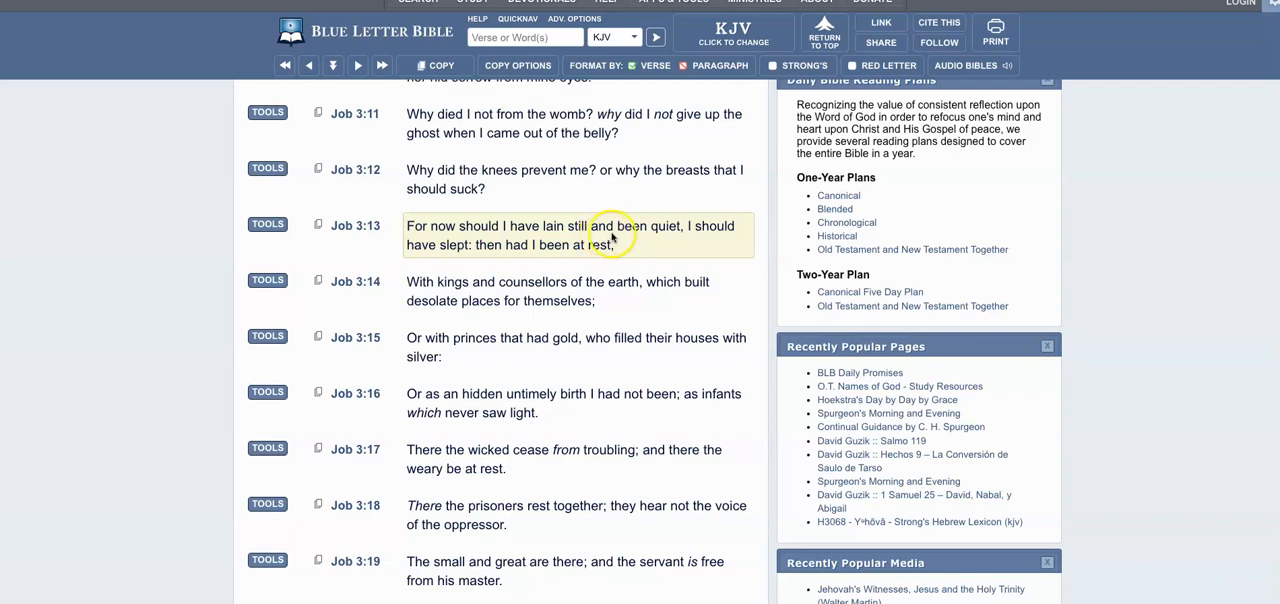
pyautogui.moveTo(696, 236)
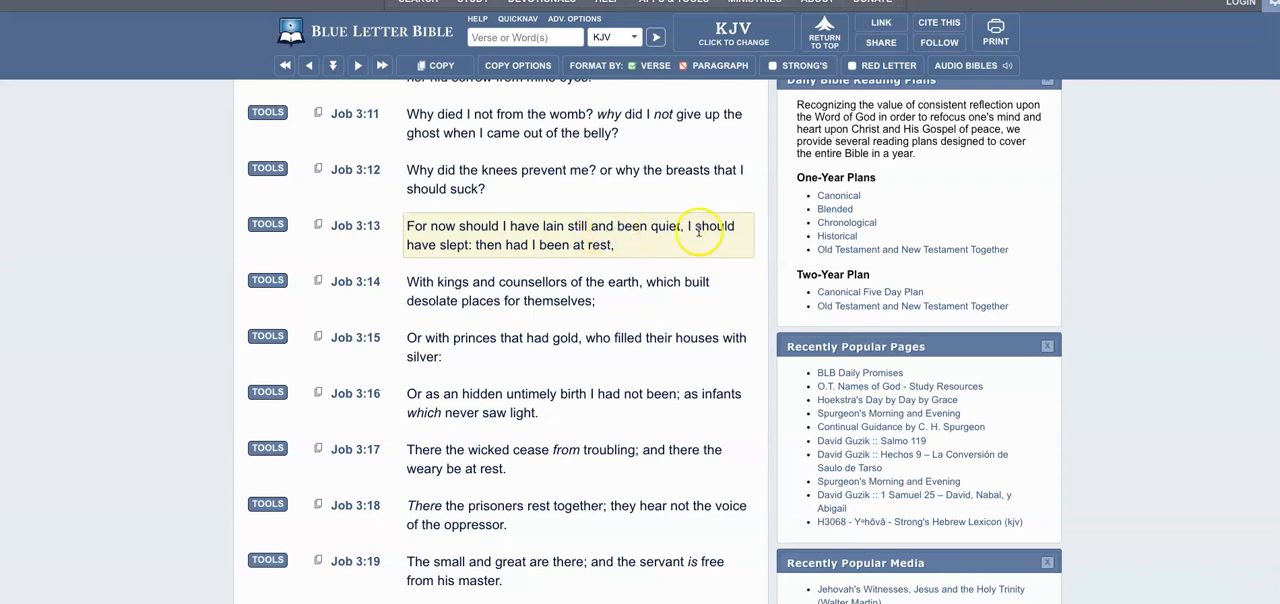
pyautogui.moveTo(688, 240)
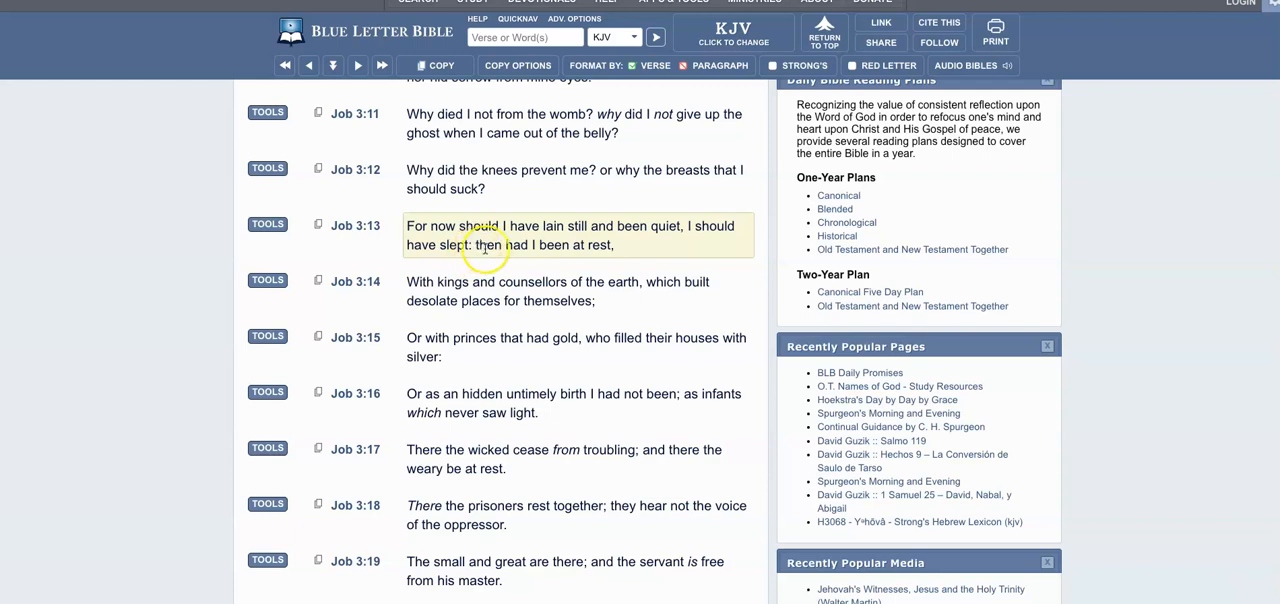
pyautogui.moveTo(624, 264)
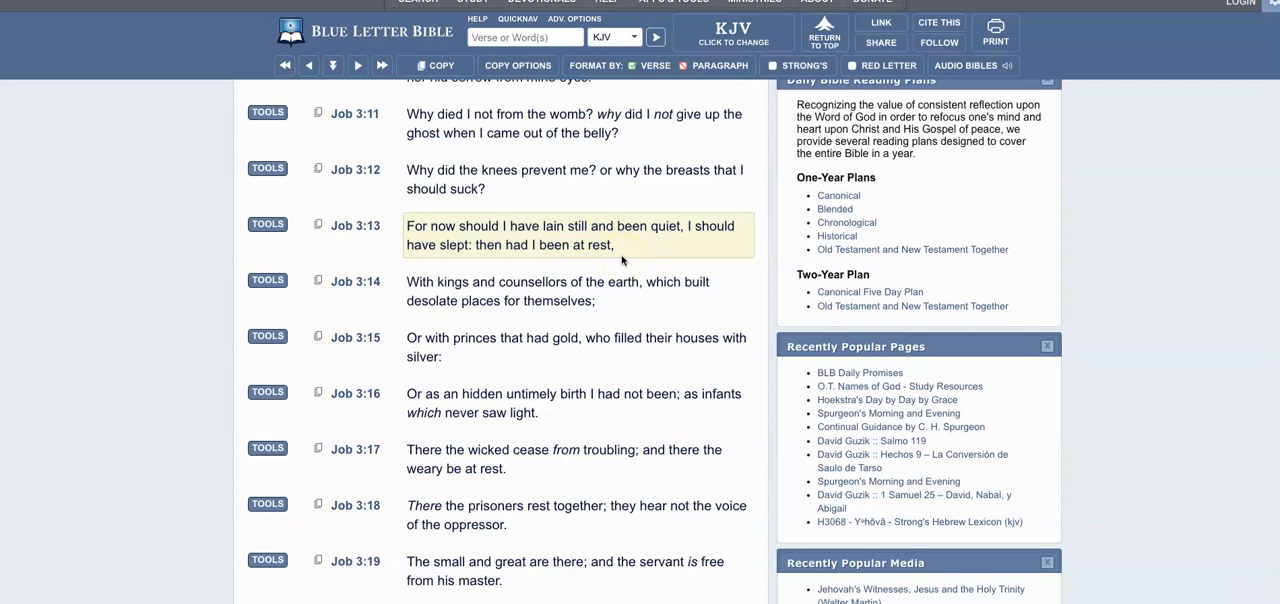
pyautogui.moveTo(614, 256)
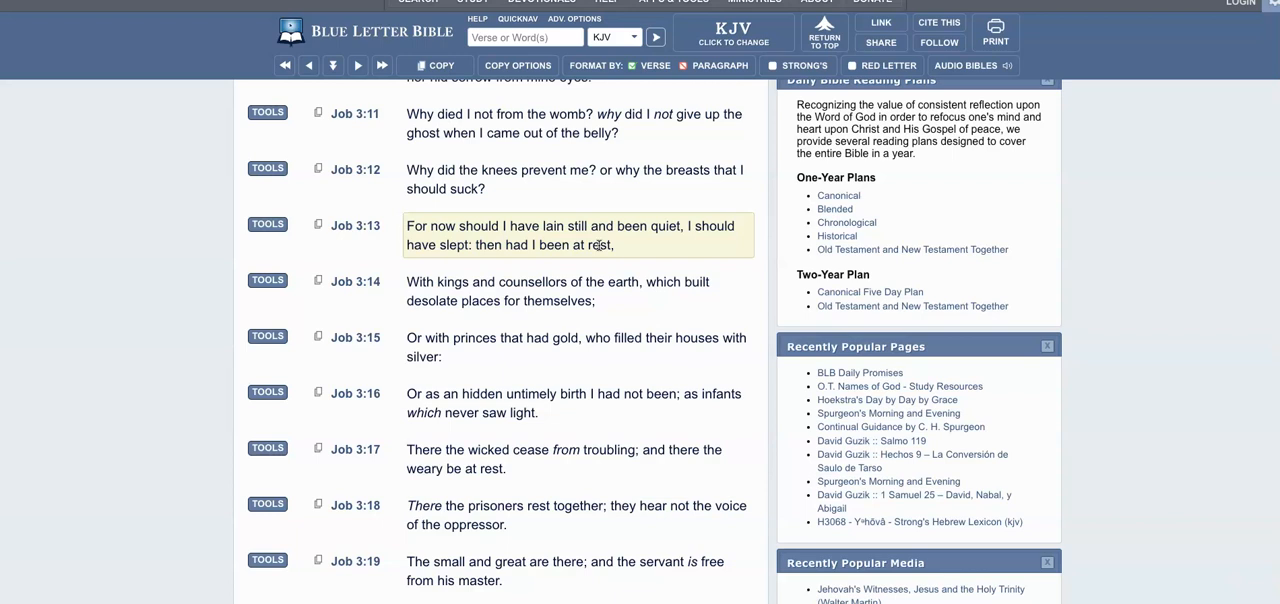
# - Search Blue Letter Bible for the phrase 'who sinned', landing on John 9 in the KJV
pyautogui.scroll(-3)
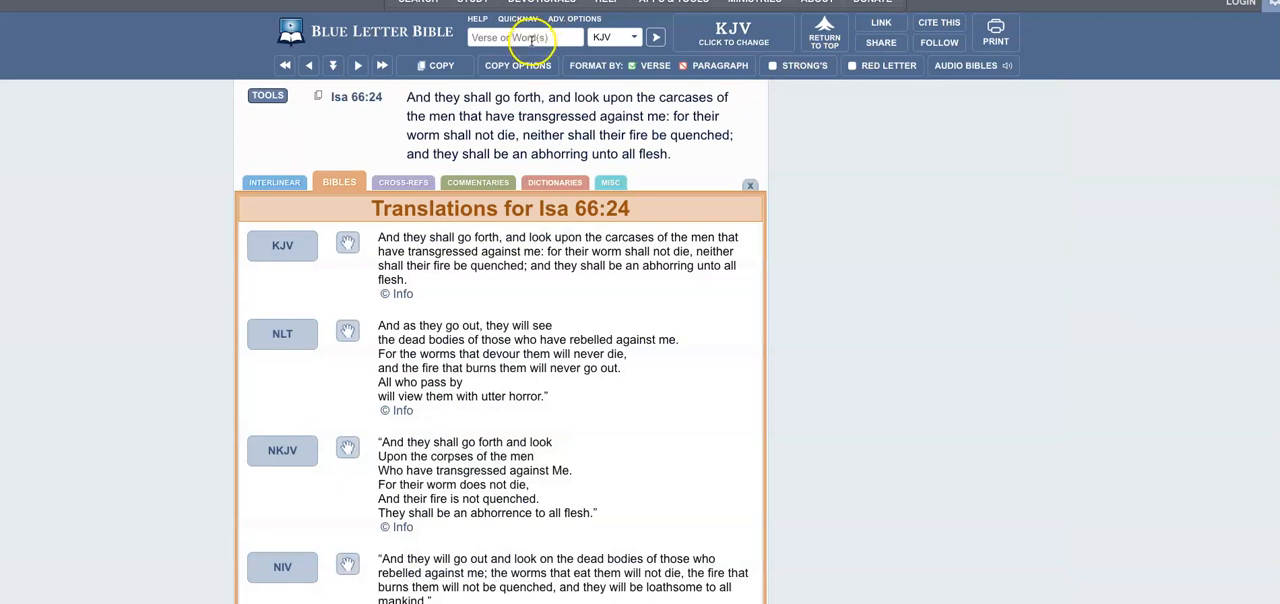
pyautogui.write('who')
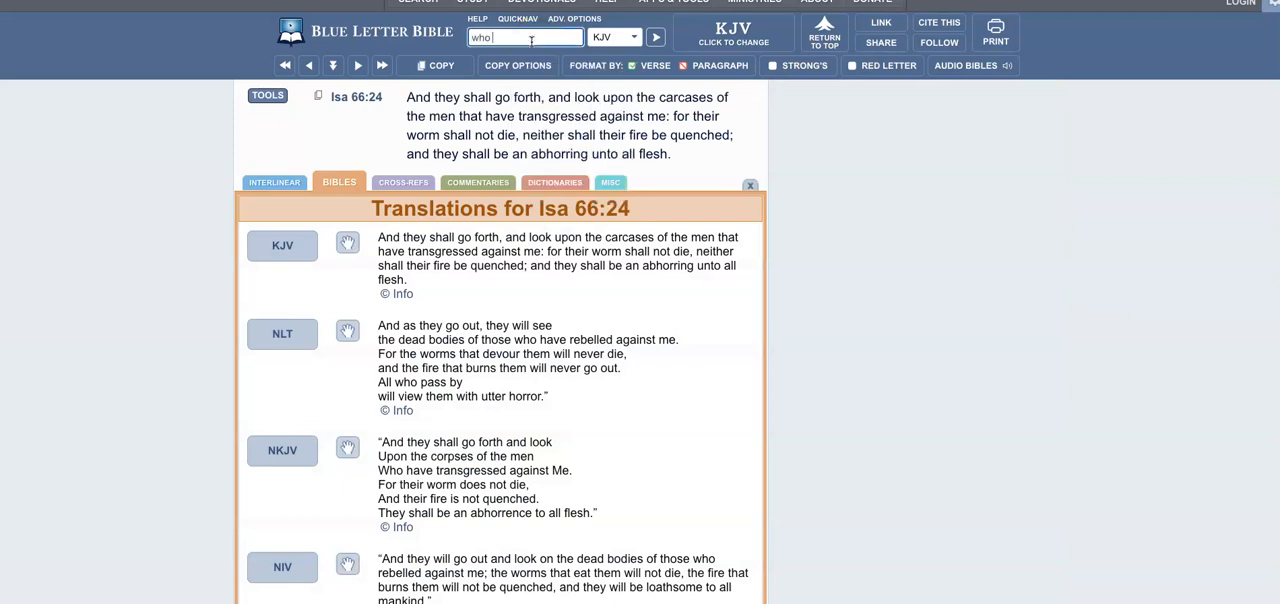
pyautogui.write('sinned')
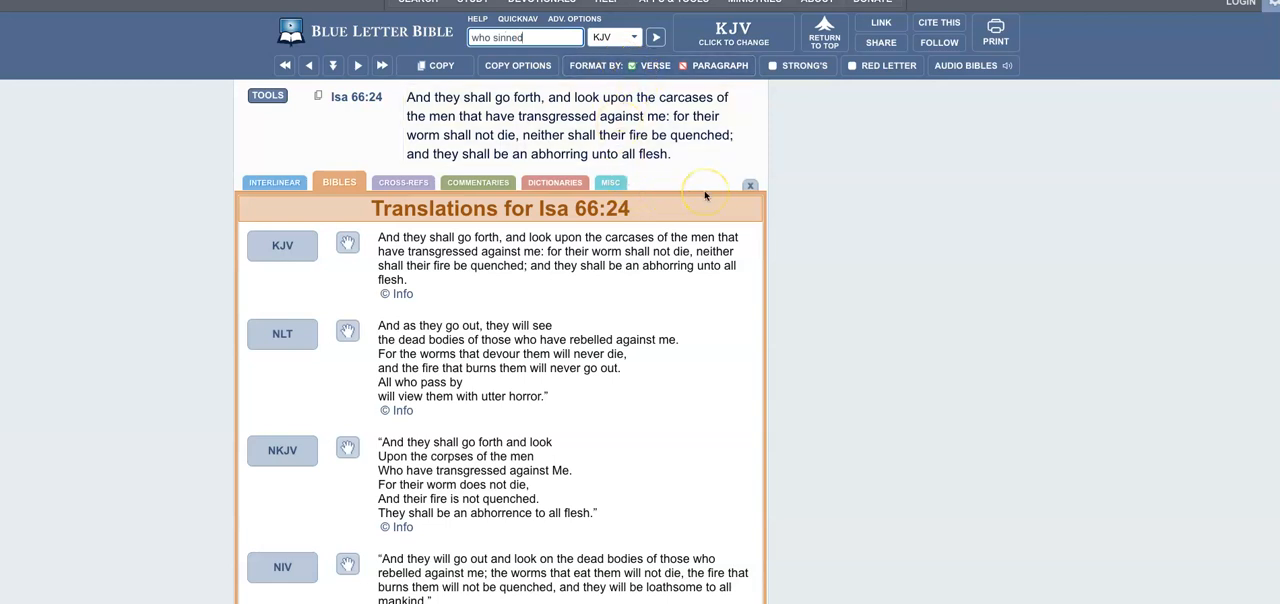
pyautogui.click(748, 186)
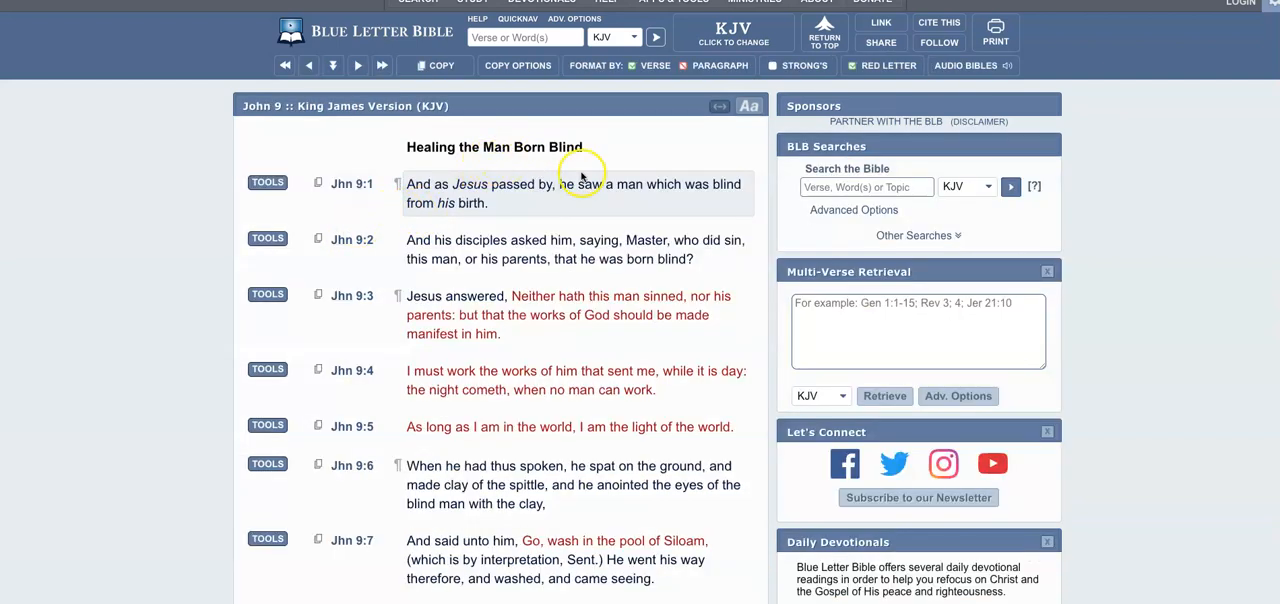
pyautogui.moveTo(548, 194)
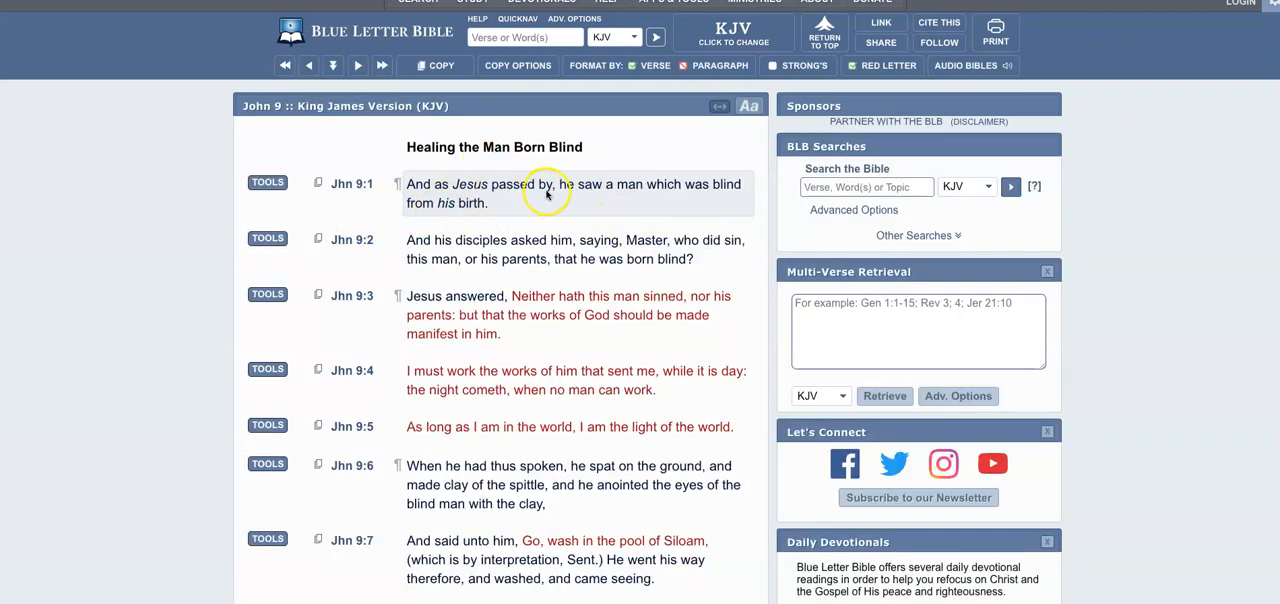
pyautogui.moveTo(696, 196)
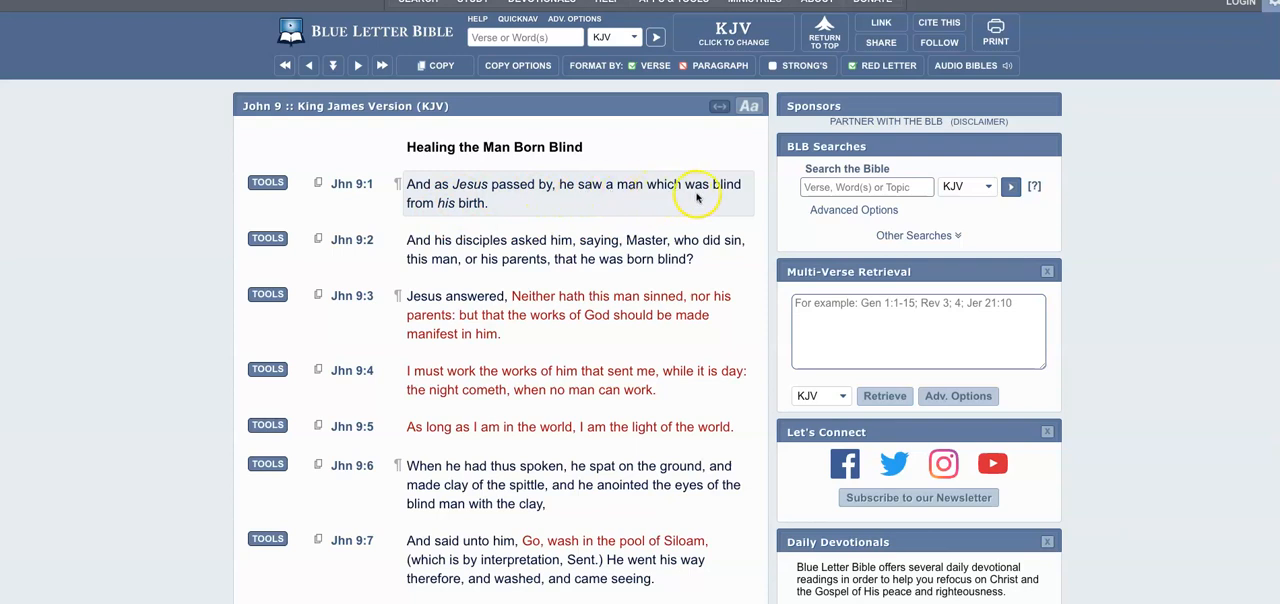
pyautogui.moveTo(510, 214)
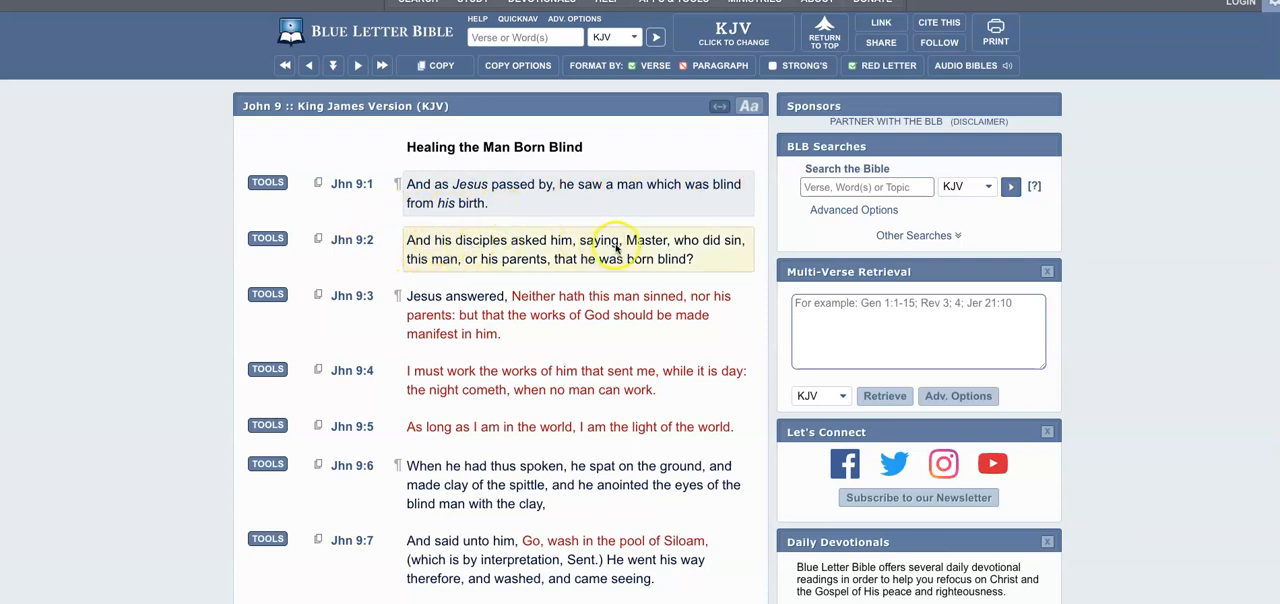
pyautogui.moveTo(738, 248)
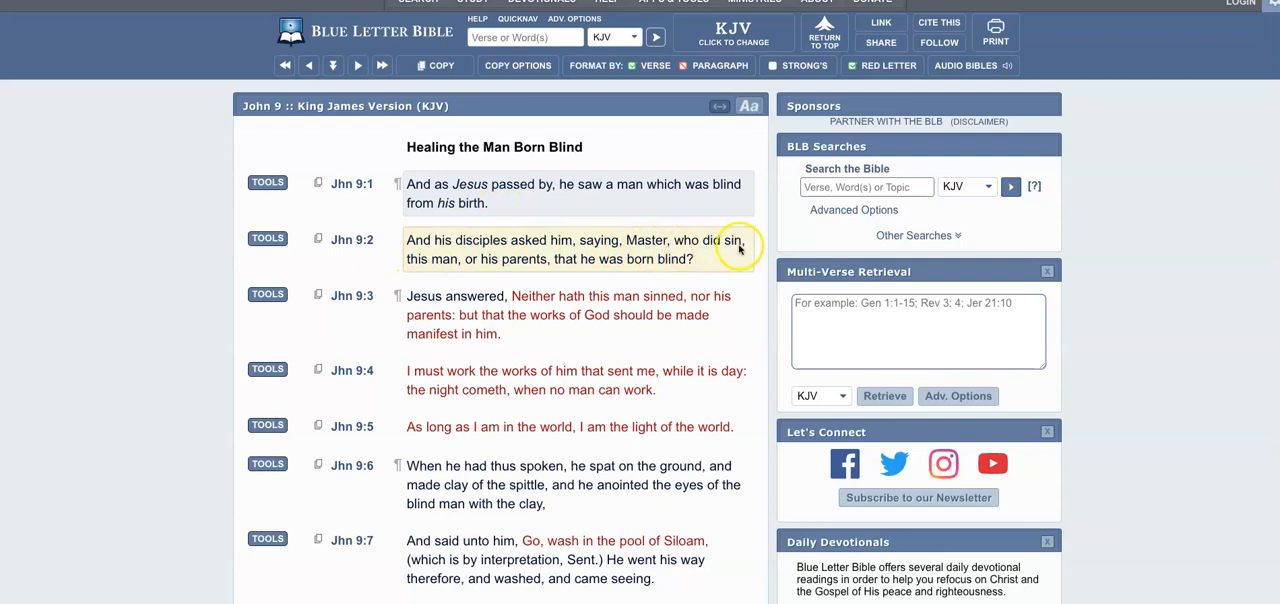
pyautogui.moveTo(482, 268)
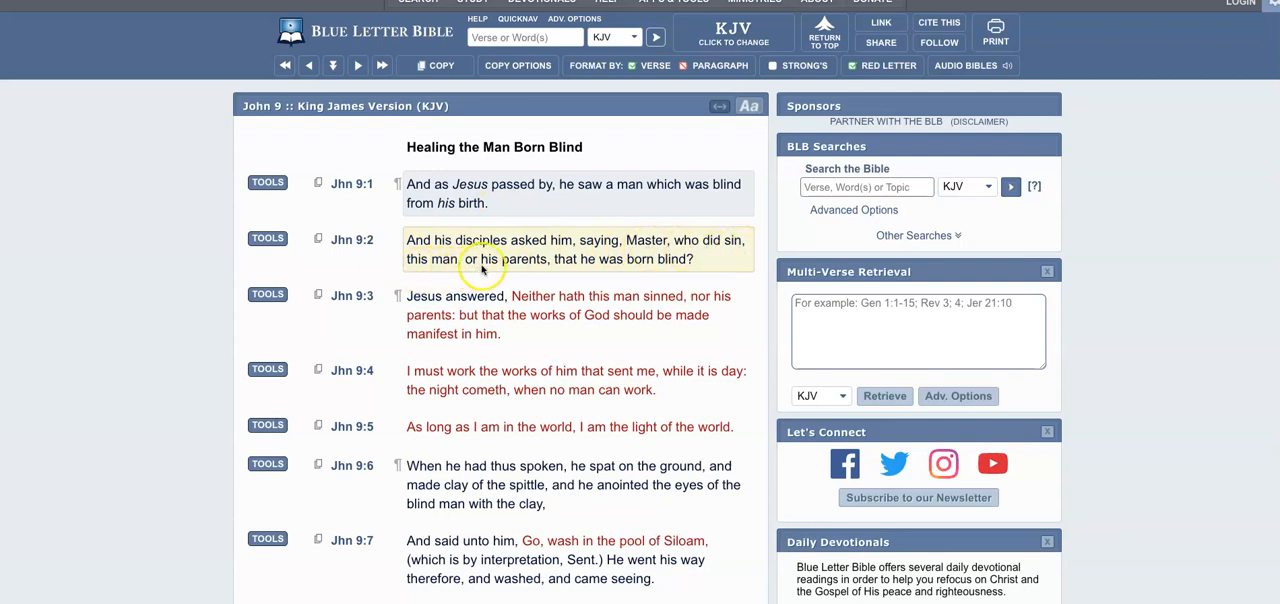
pyautogui.moveTo(692, 272)
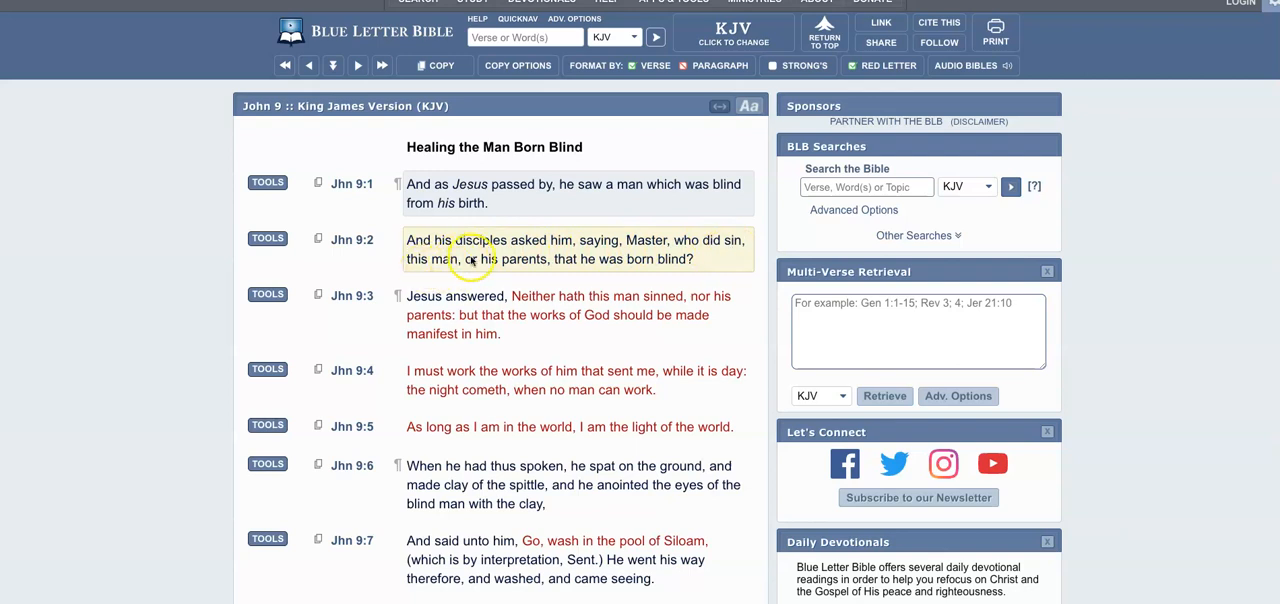
pyautogui.moveTo(636, 272)
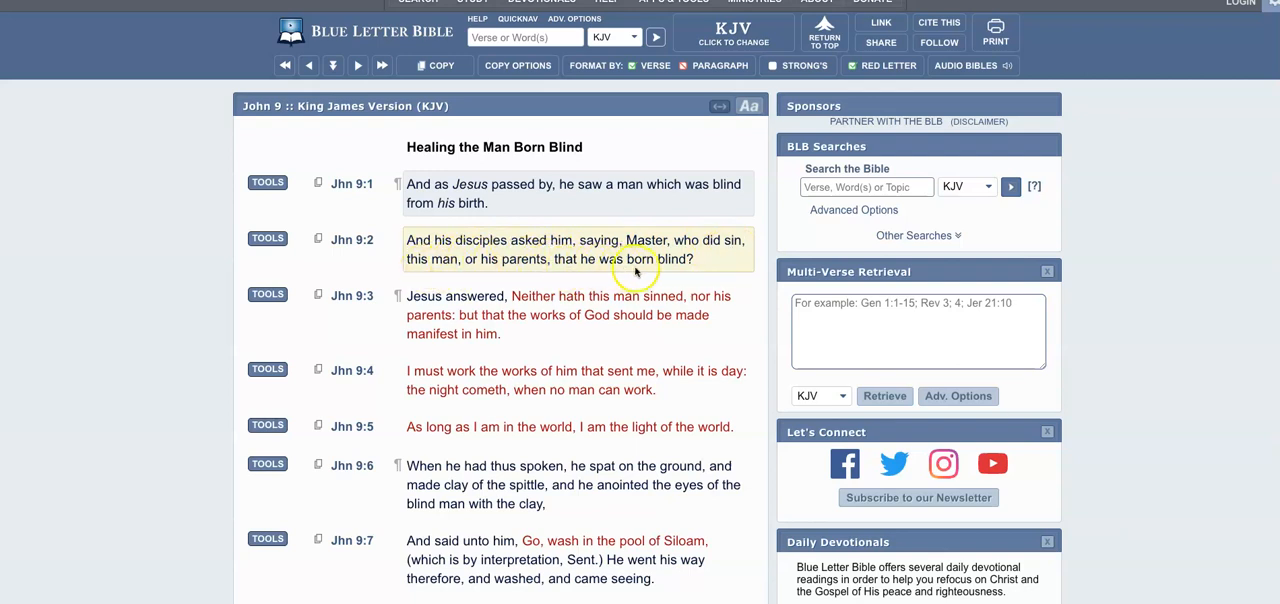
pyautogui.moveTo(696, 272)
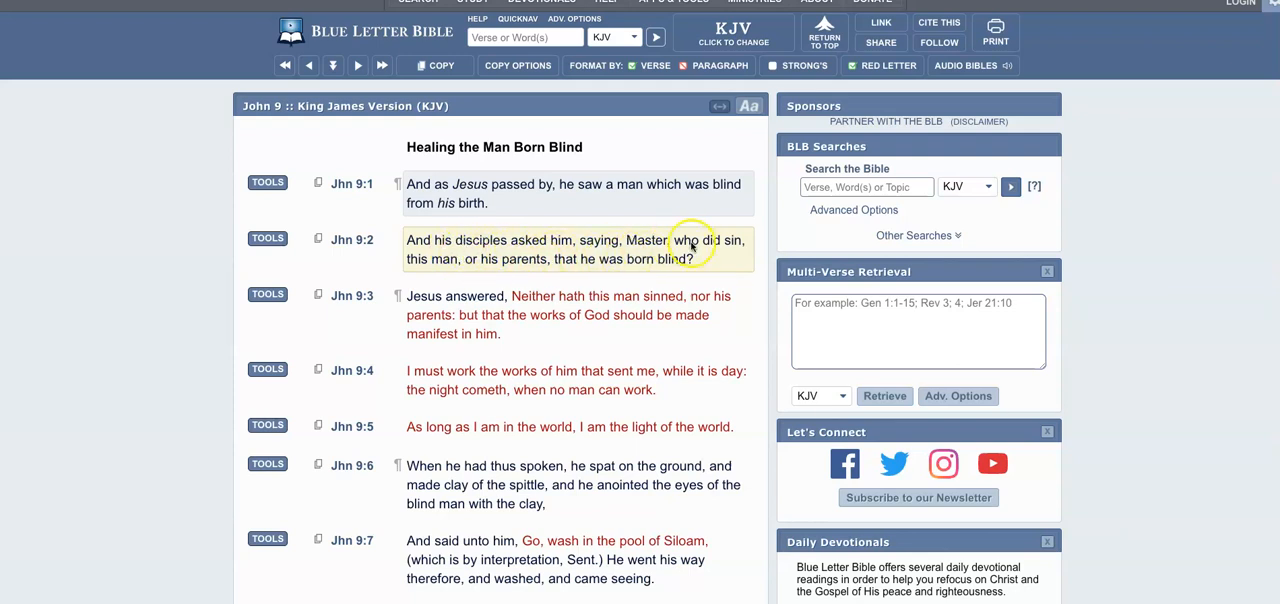
pyautogui.moveTo(496, 262)
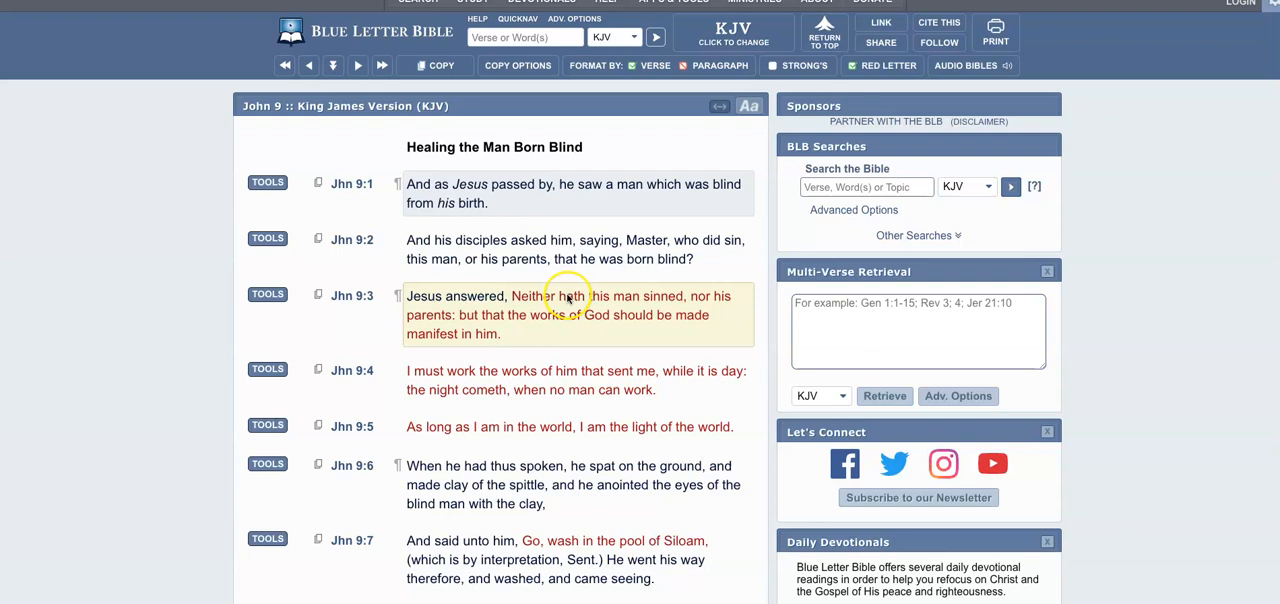
pyautogui.moveTo(548, 304)
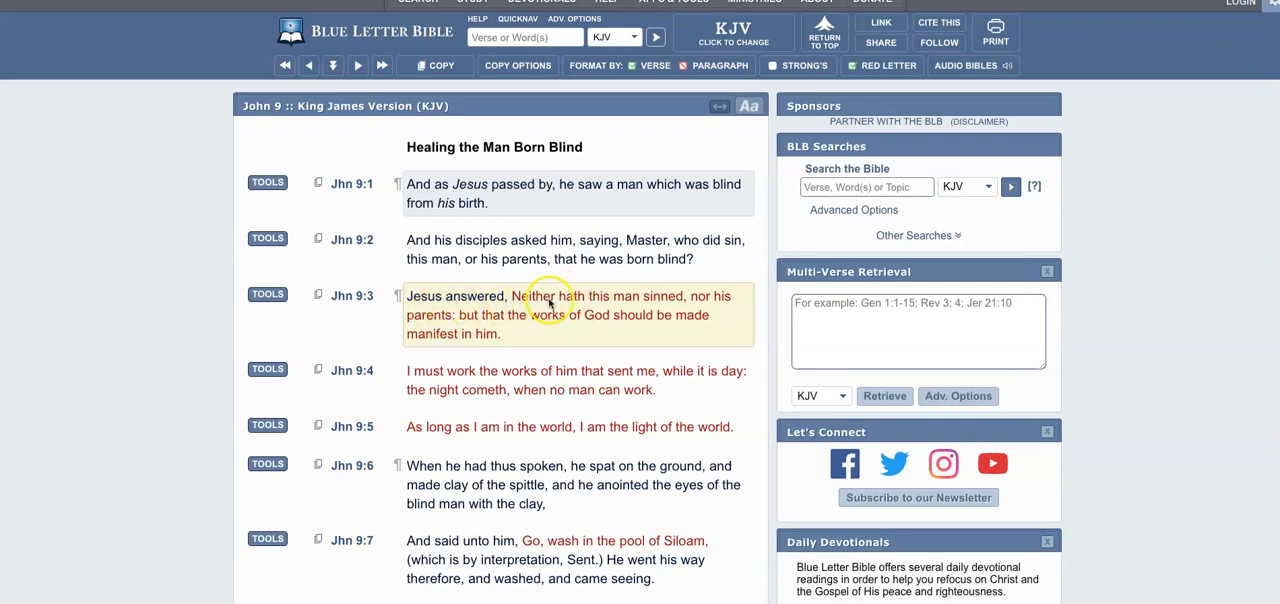
pyautogui.moveTo(716, 304)
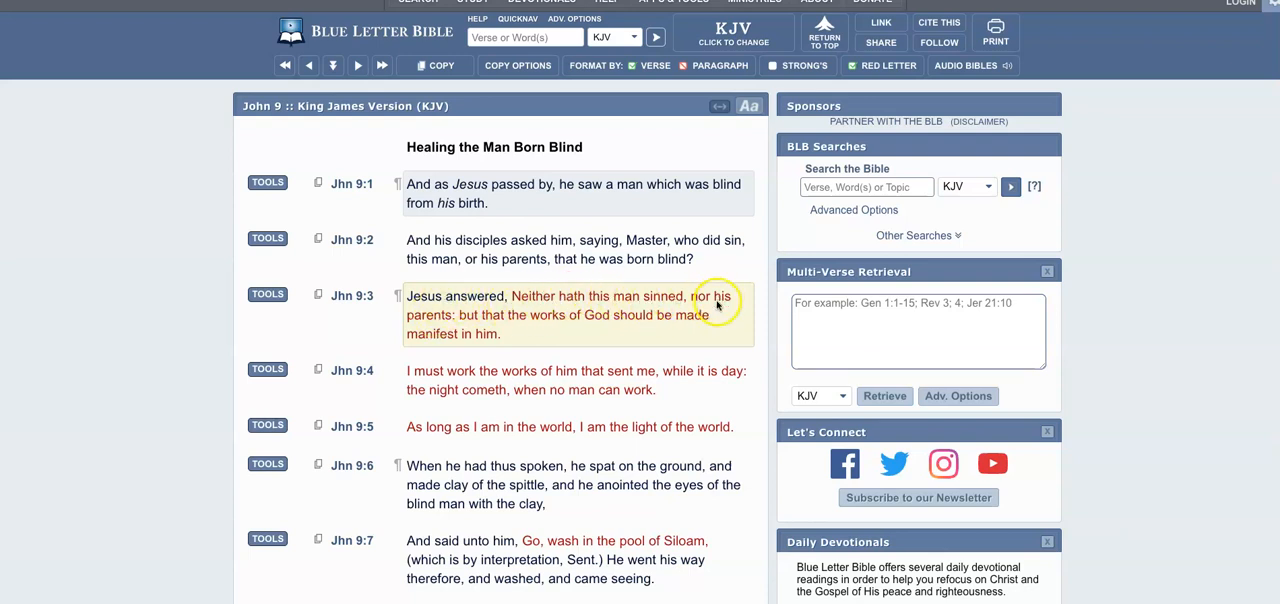
pyautogui.moveTo(516, 324)
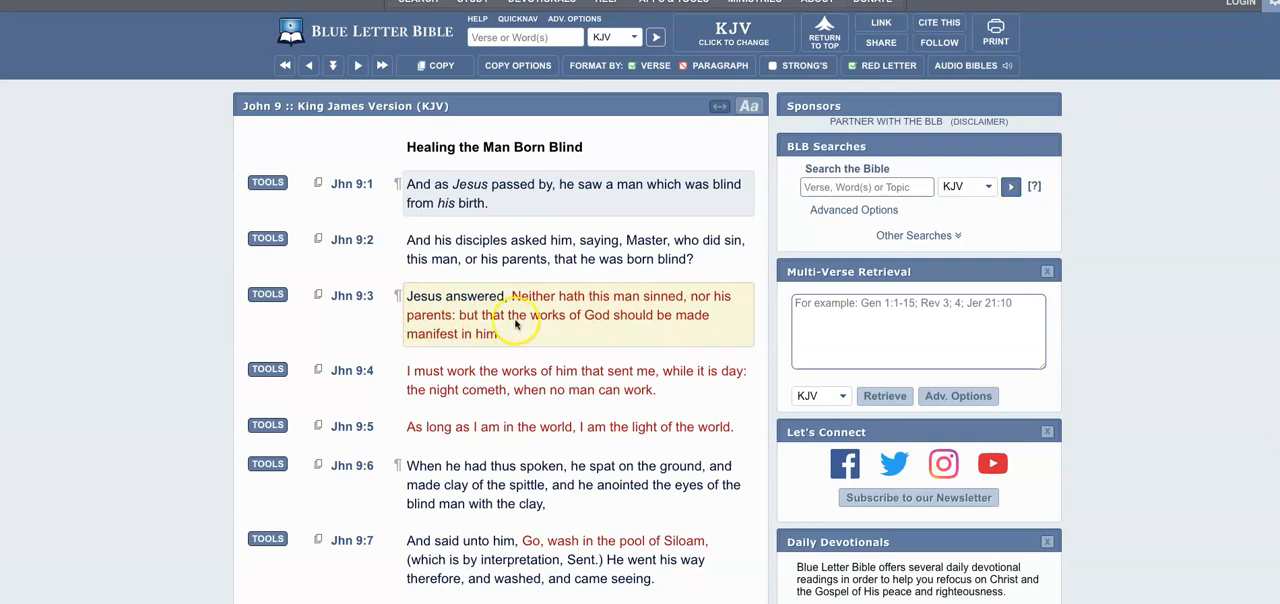
pyautogui.moveTo(700, 322)
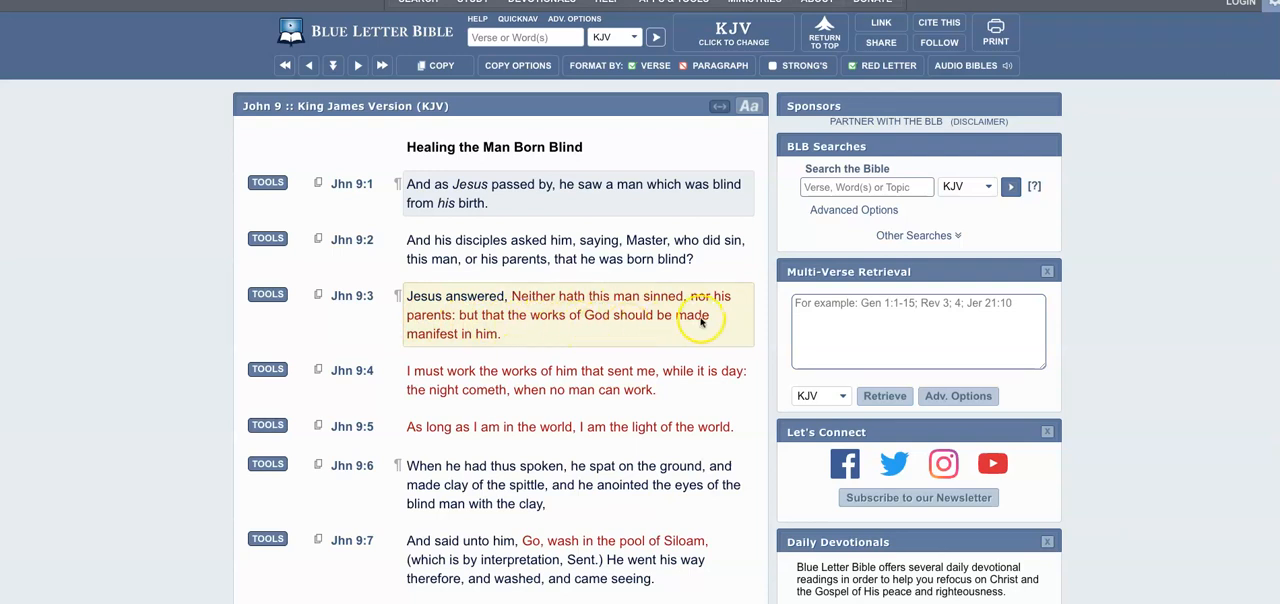
# - Scroll down John 9 in the KJV toward verse 3 about the man born blind
pyautogui.scroll(-3)
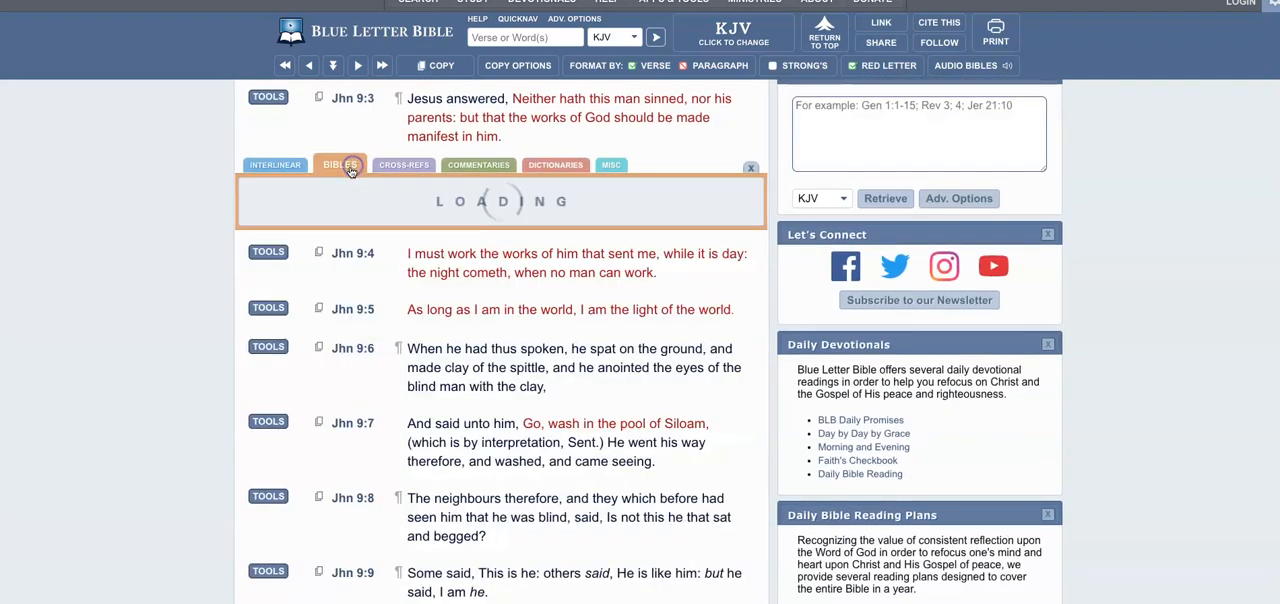
pyautogui.click(340, 164)
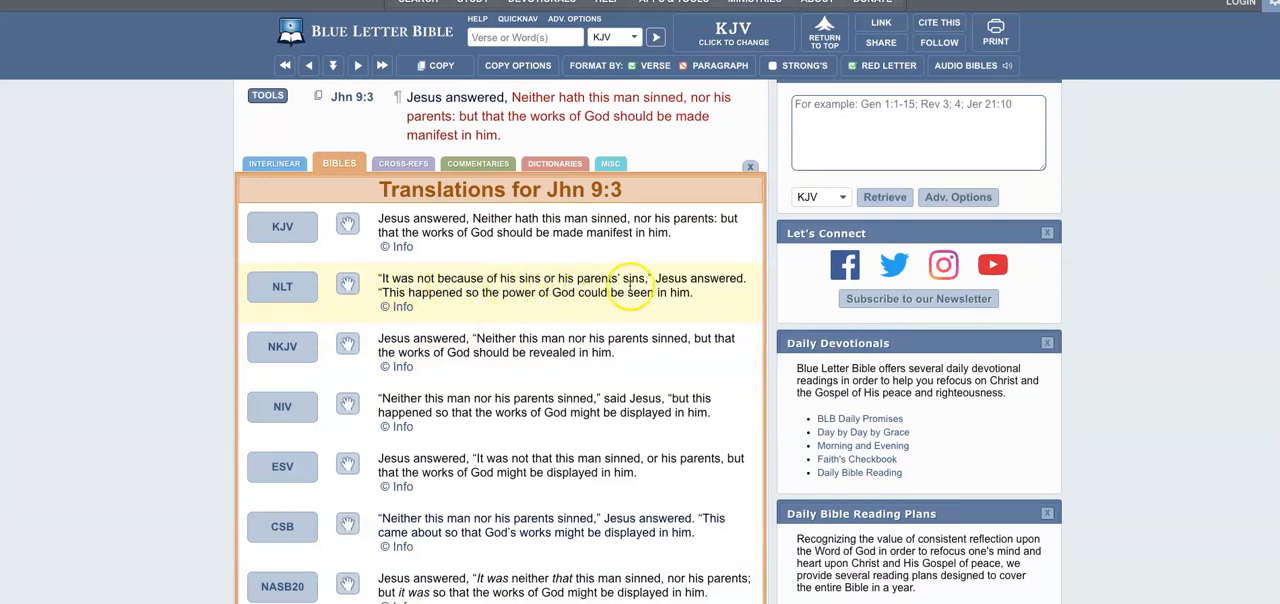
pyautogui.moveTo(458, 308)
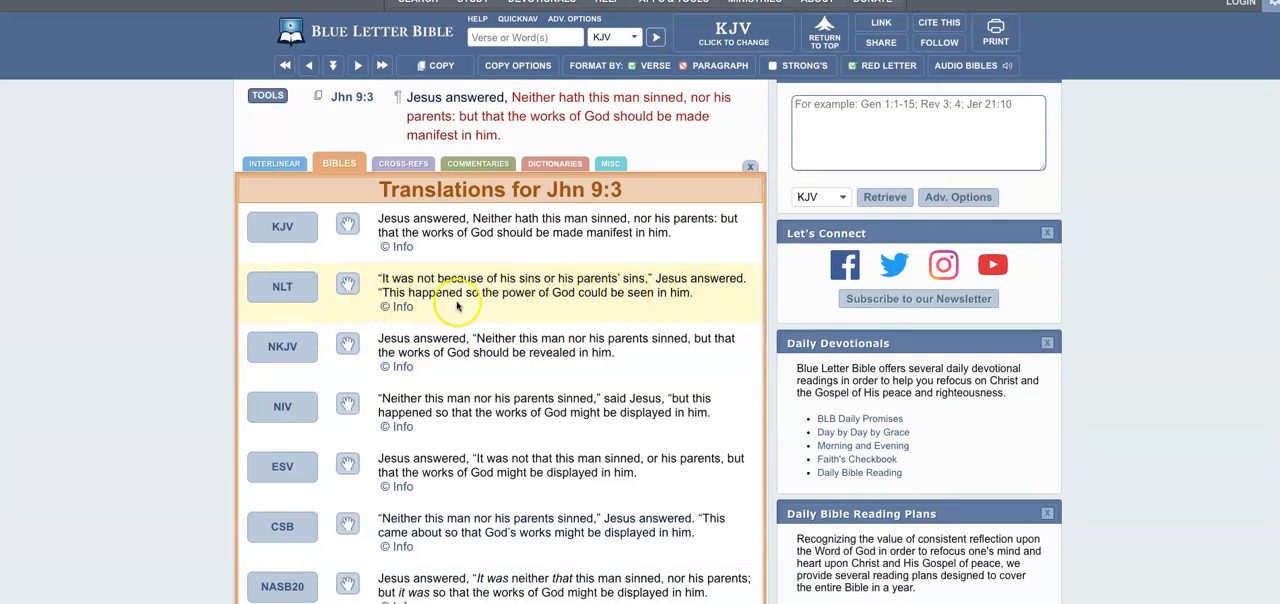
pyautogui.moveTo(576, 308)
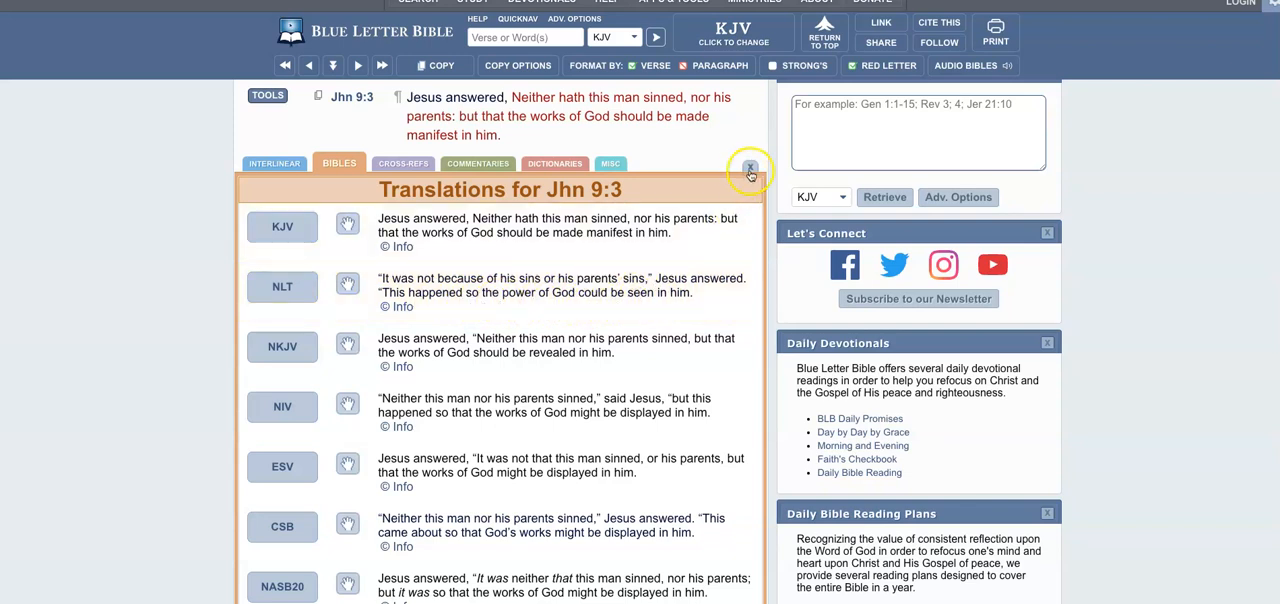
pyautogui.click(750, 168)
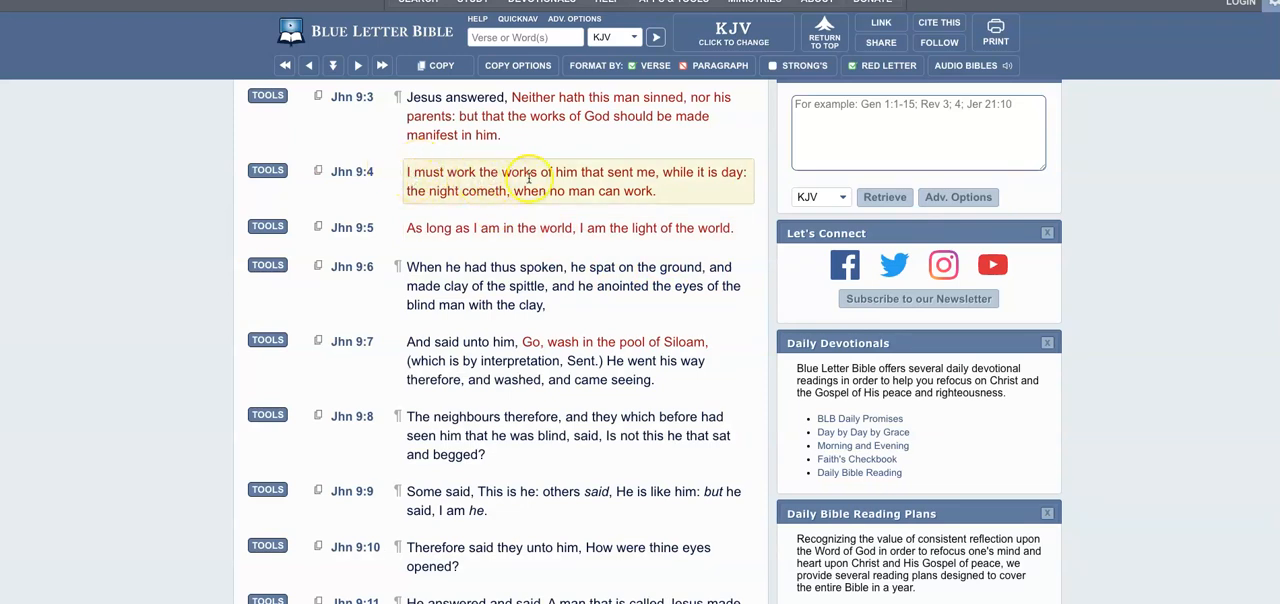
pyautogui.moveTo(684, 188)
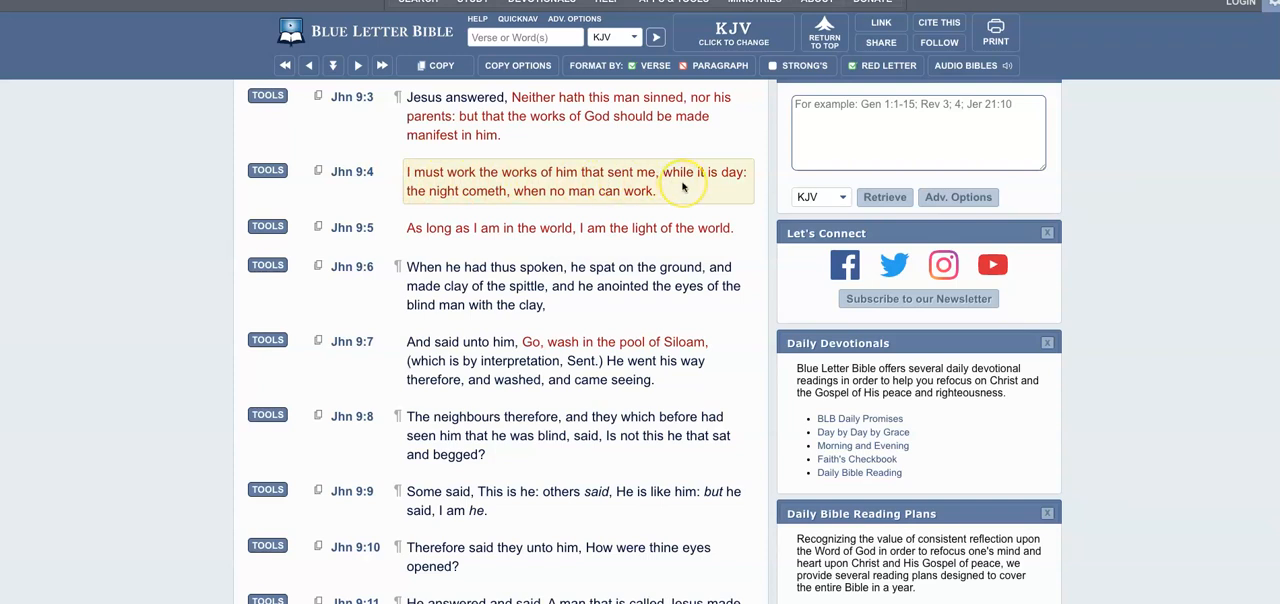
pyautogui.moveTo(684, 186)
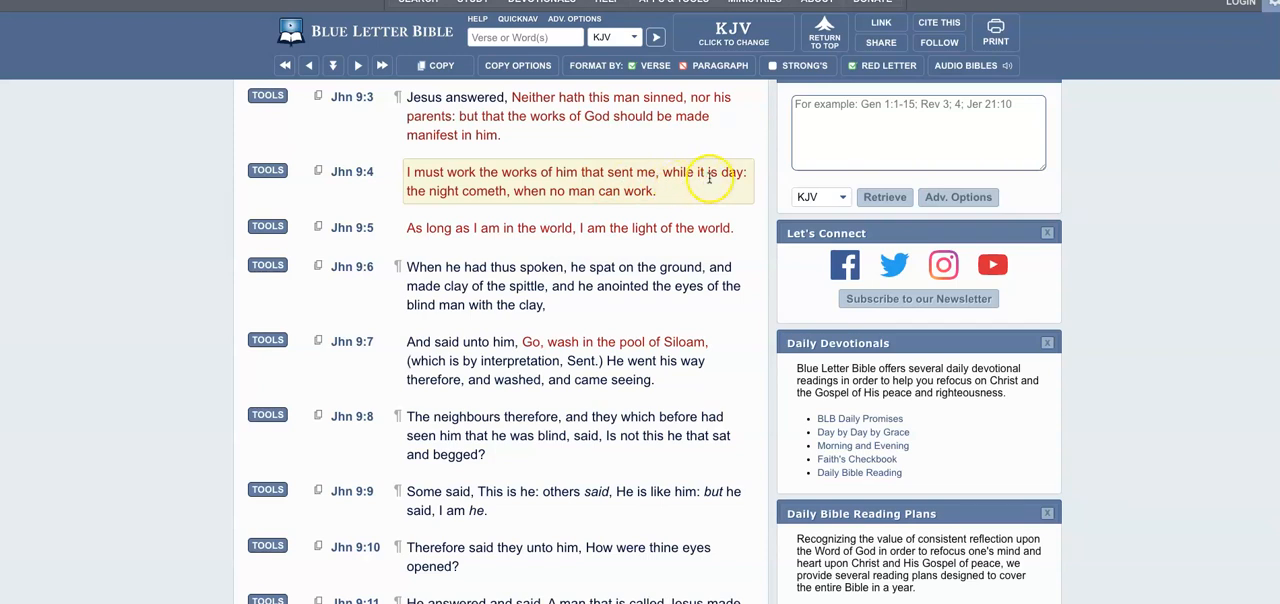
pyautogui.moveTo(538, 206)
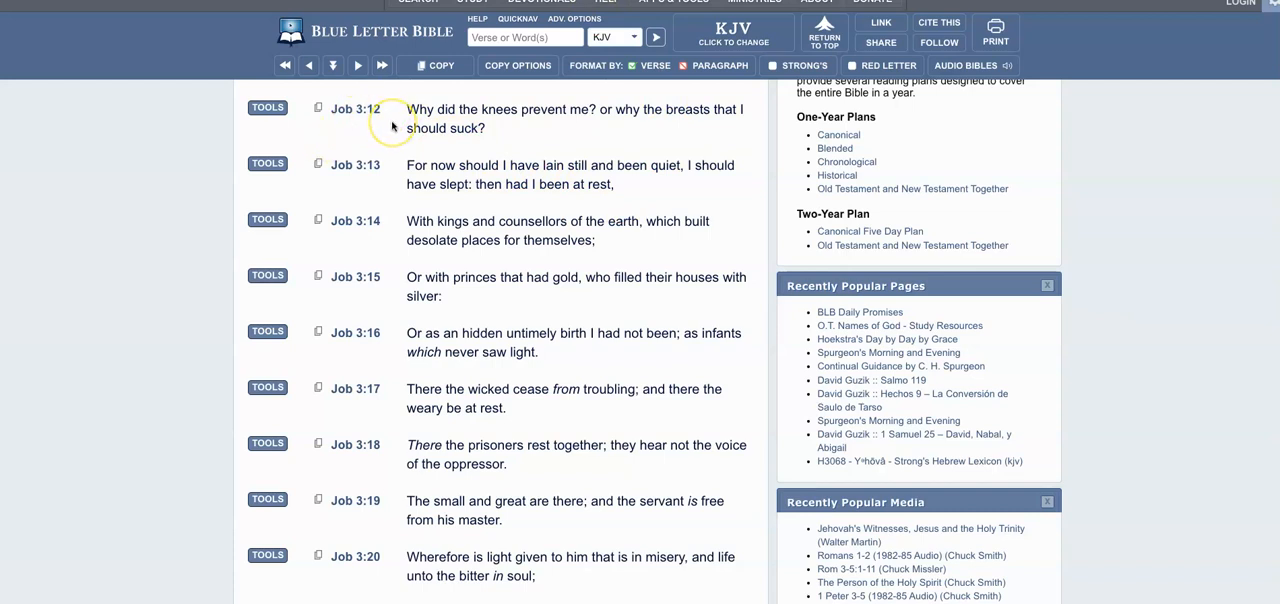
pyautogui.moveTo(392, 122)
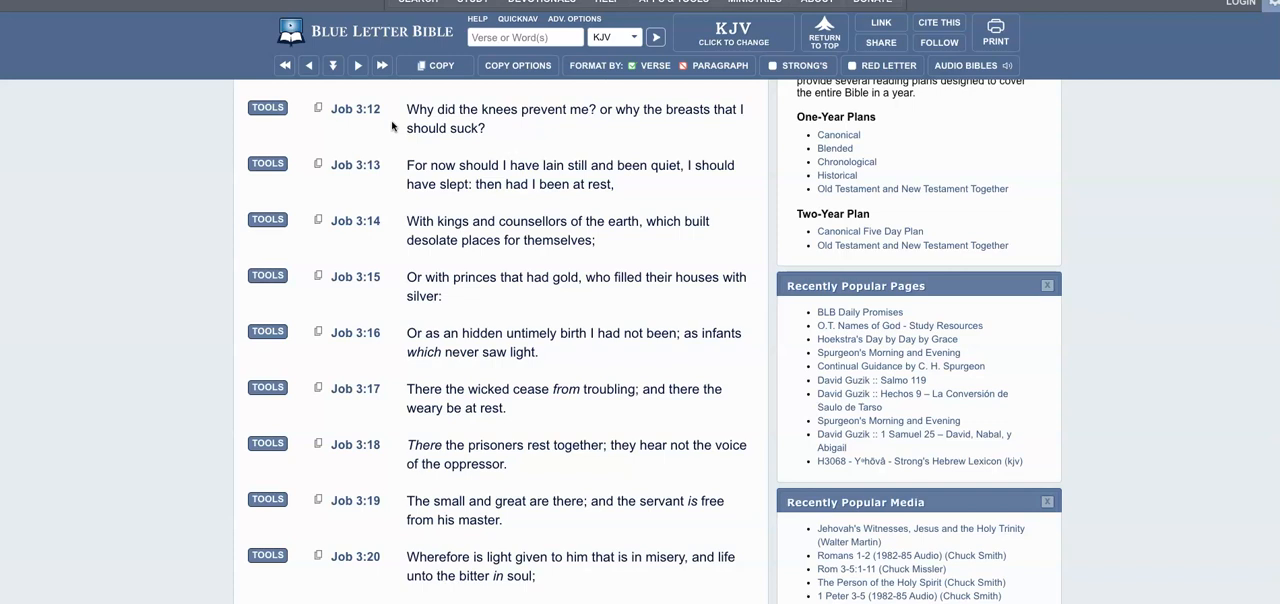
pyautogui.moveTo(524, 144)
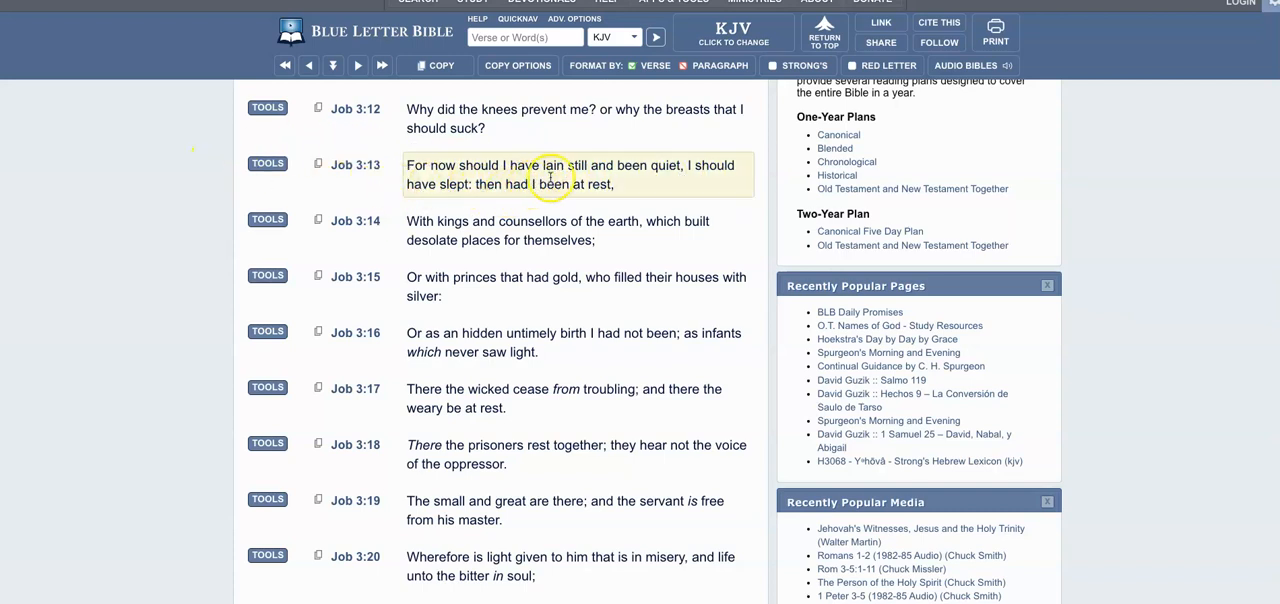
pyautogui.moveTo(712, 184)
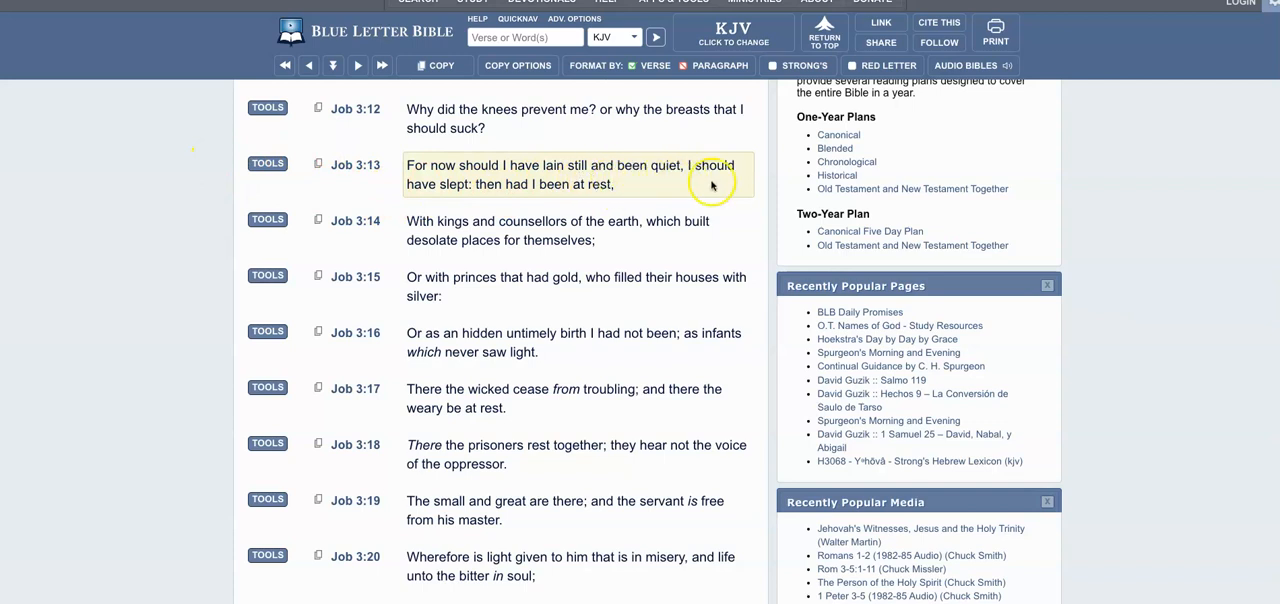
pyautogui.moveTo(510, 198)
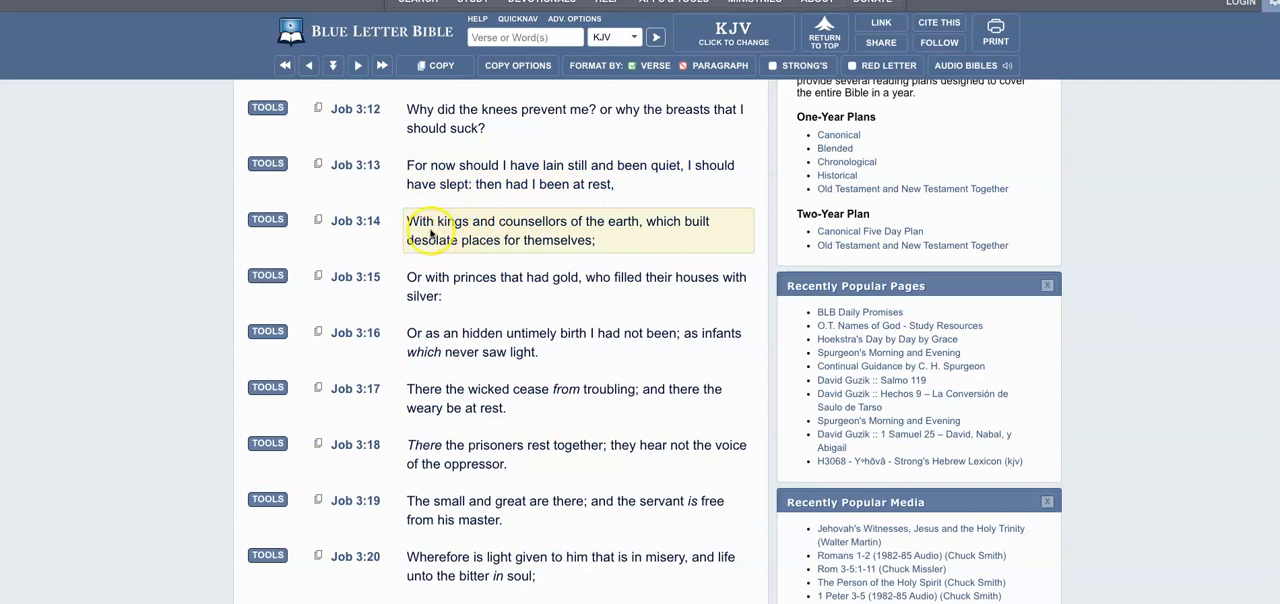
pyautogui.moveTo(652, 234)
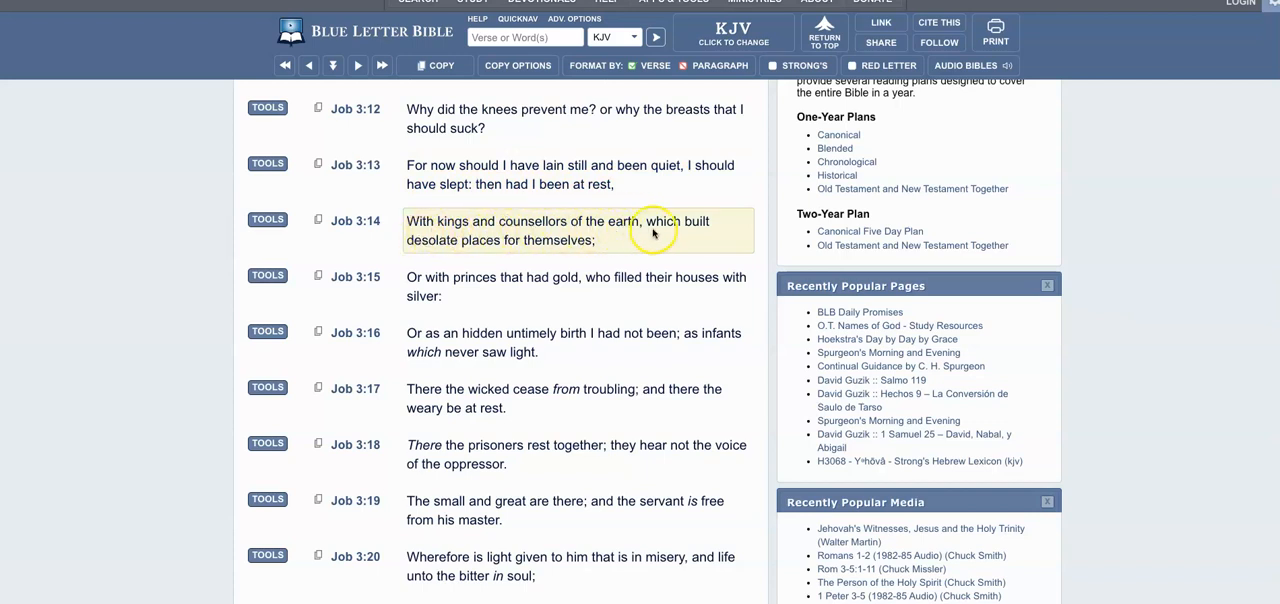
pyautogui.moveTo(548, 252)
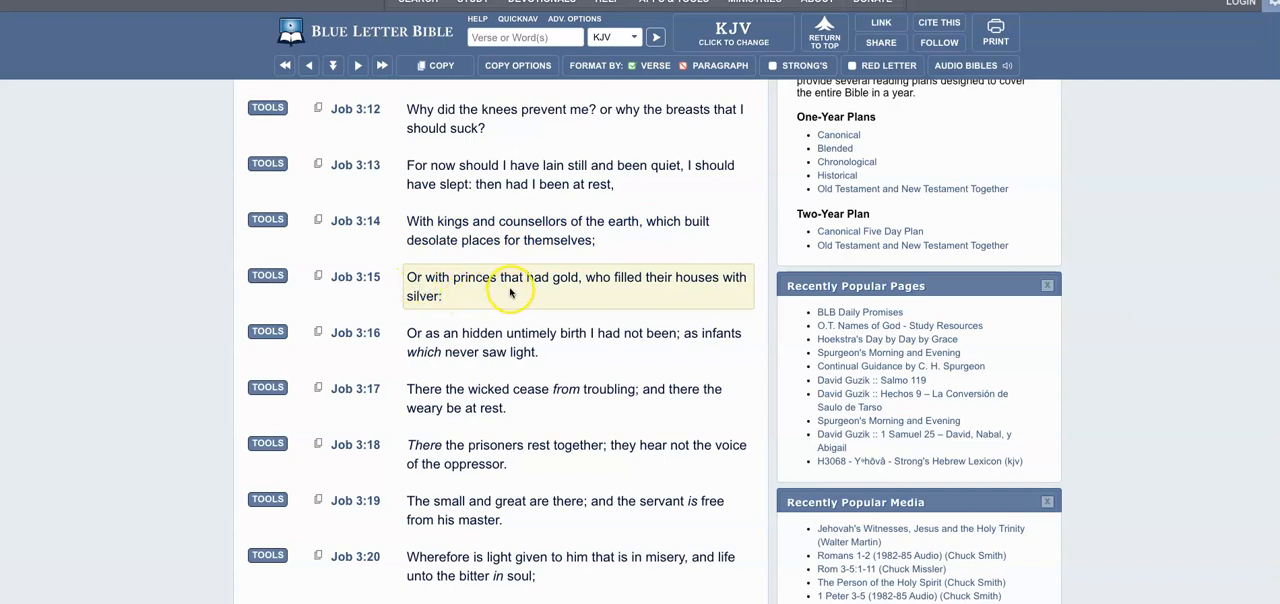
pyautogui.moveTo(672, 292)
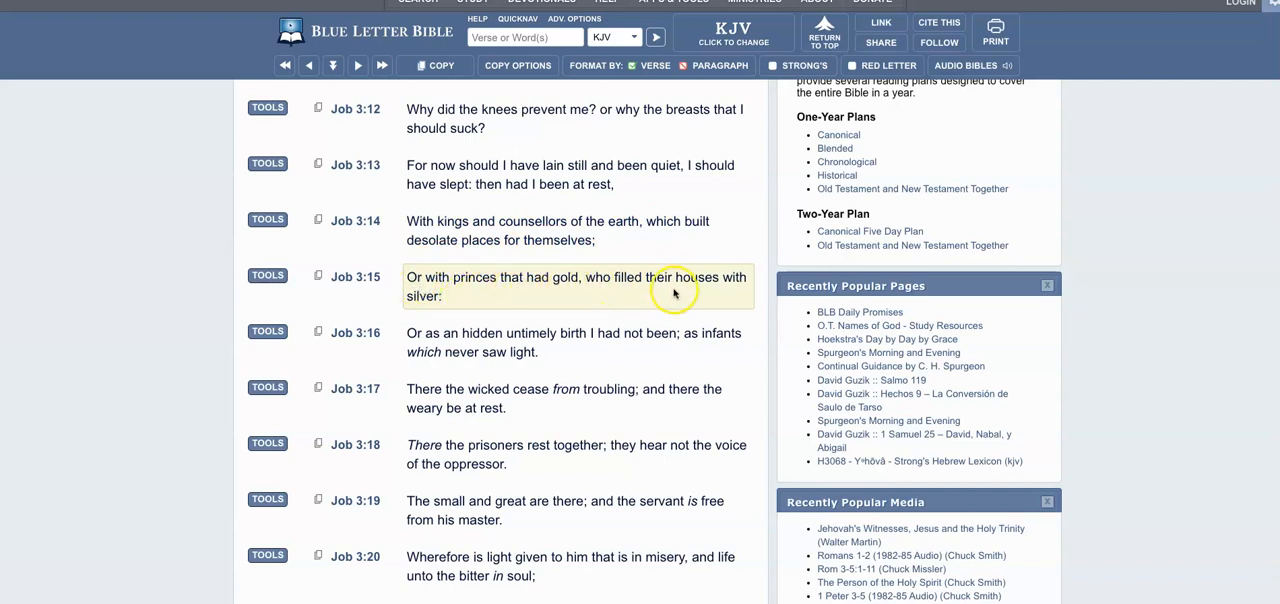
# - Scroll down Job 3 in the KJV through verses 14–23
pyautogui.scroll(-3)
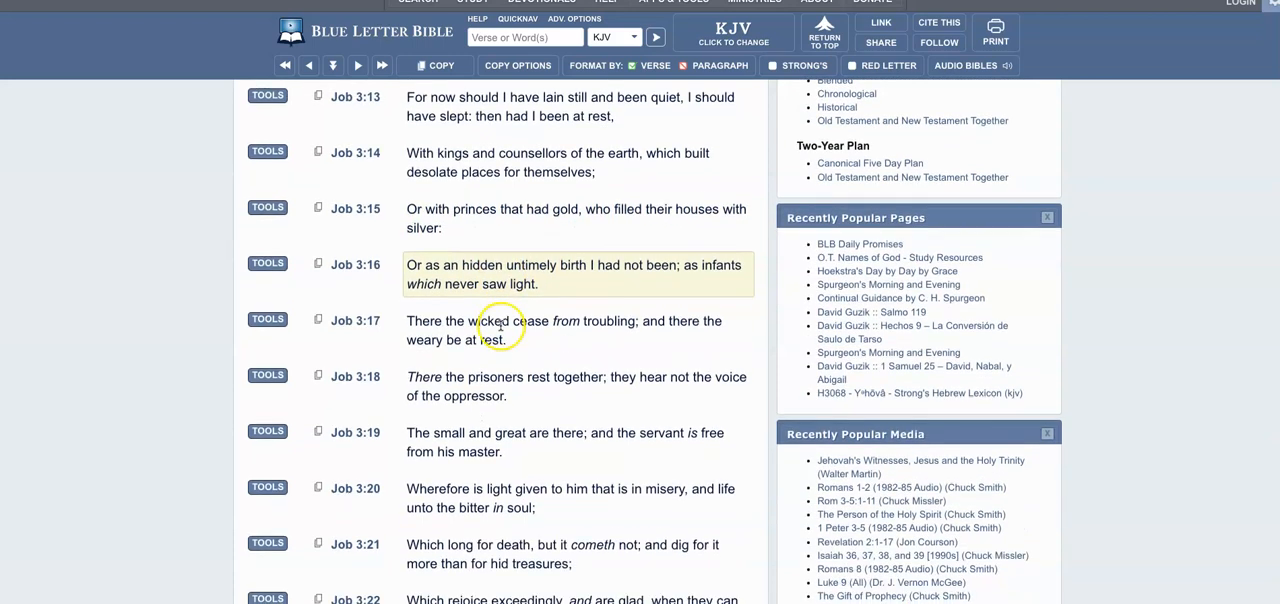
pyautogui.moveTo(608, 276)
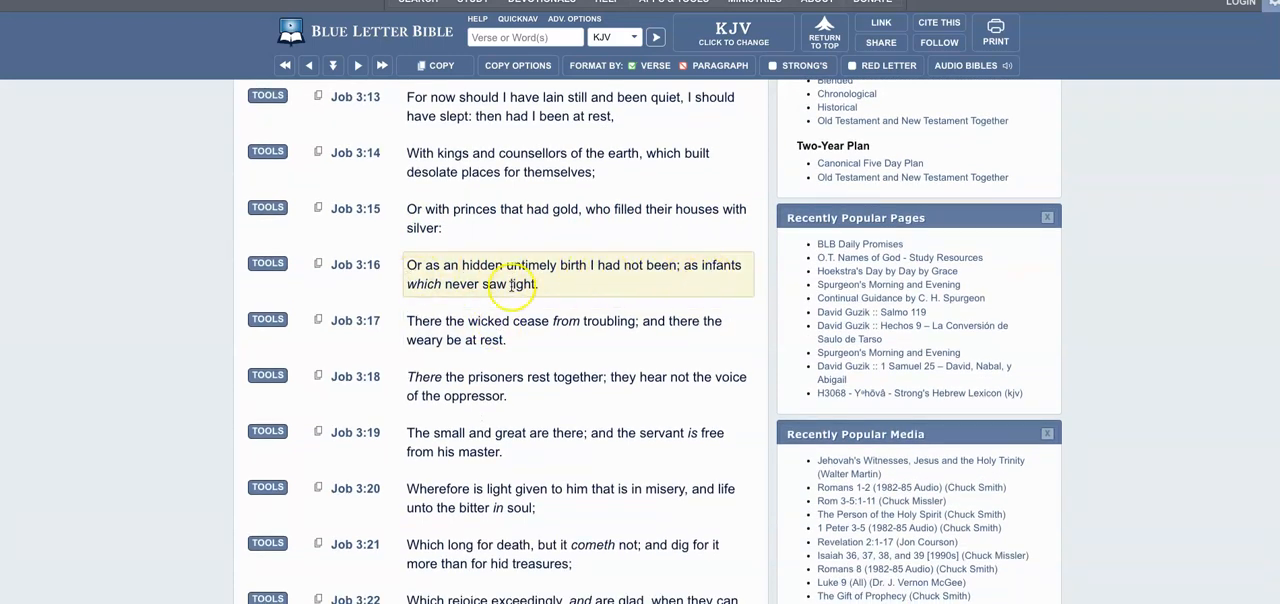
pyautogui.scroll(-3)
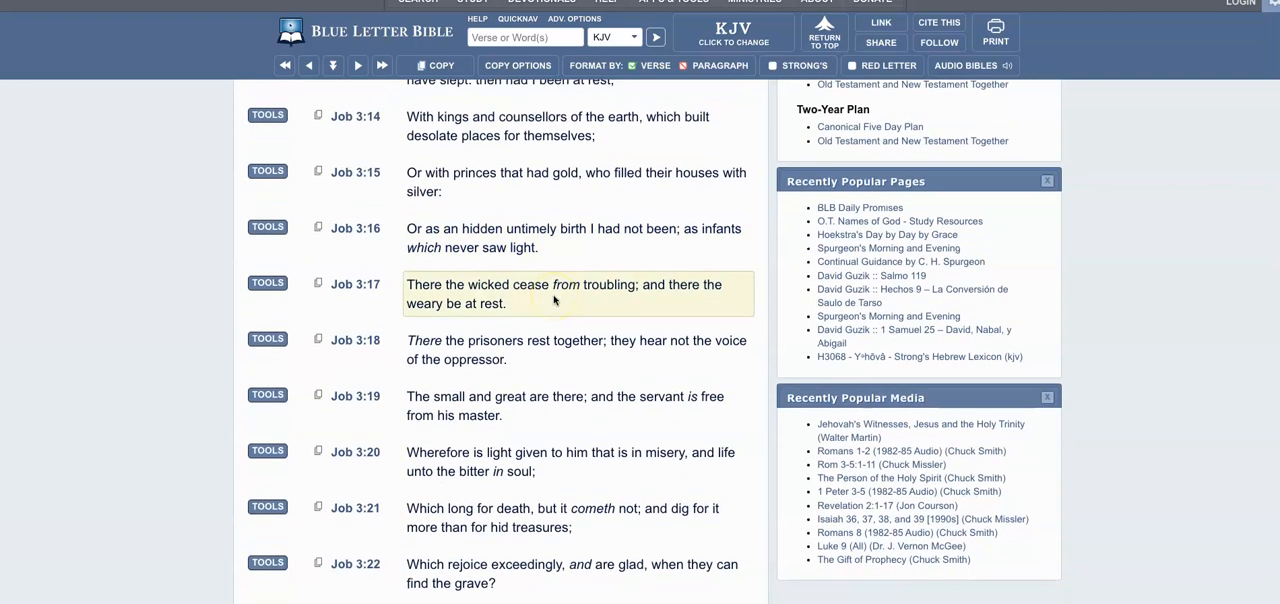
pyautogui.scroll(-3)
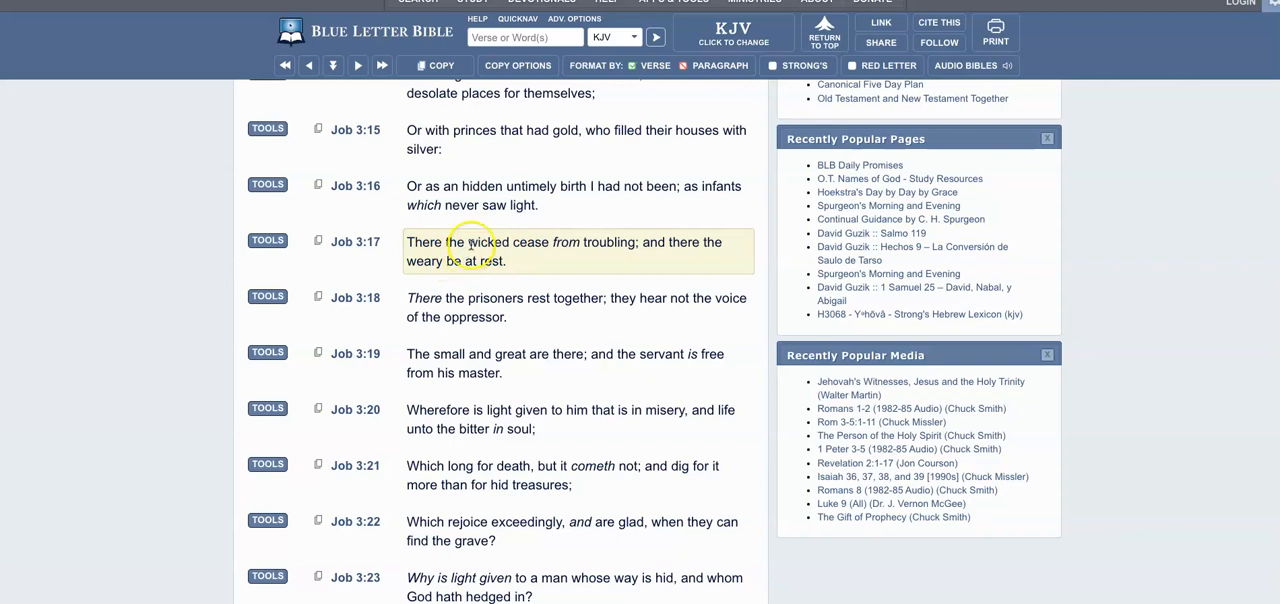
pyautogui.moveTo(650, 244)
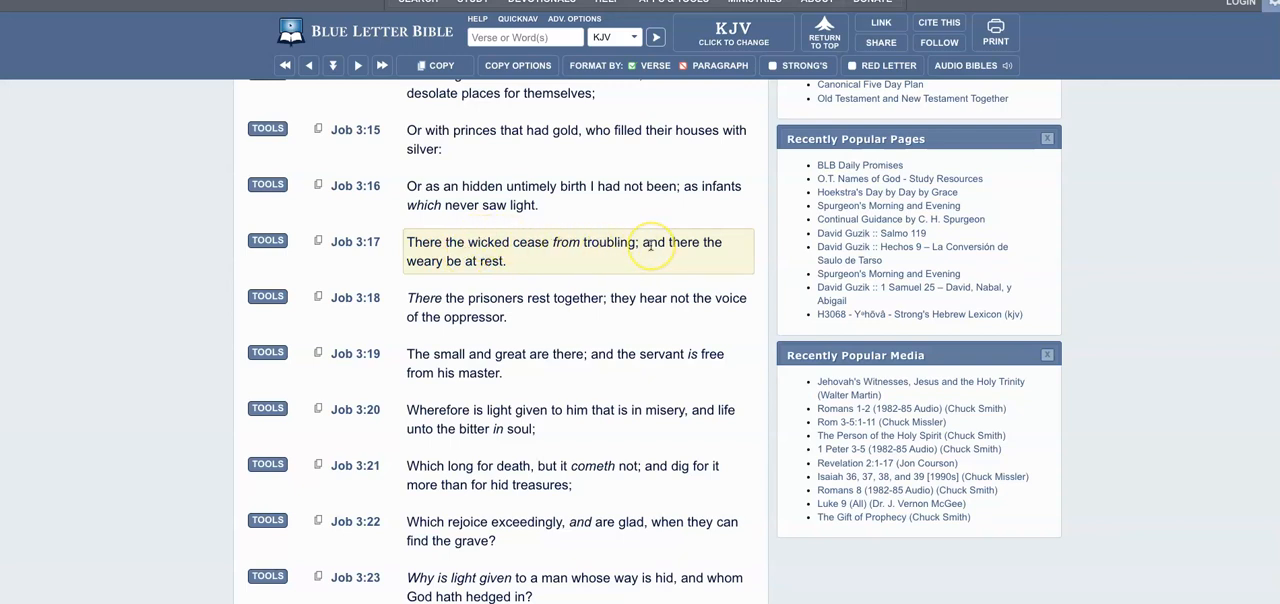
pyautogui.moveTo(650, 244)
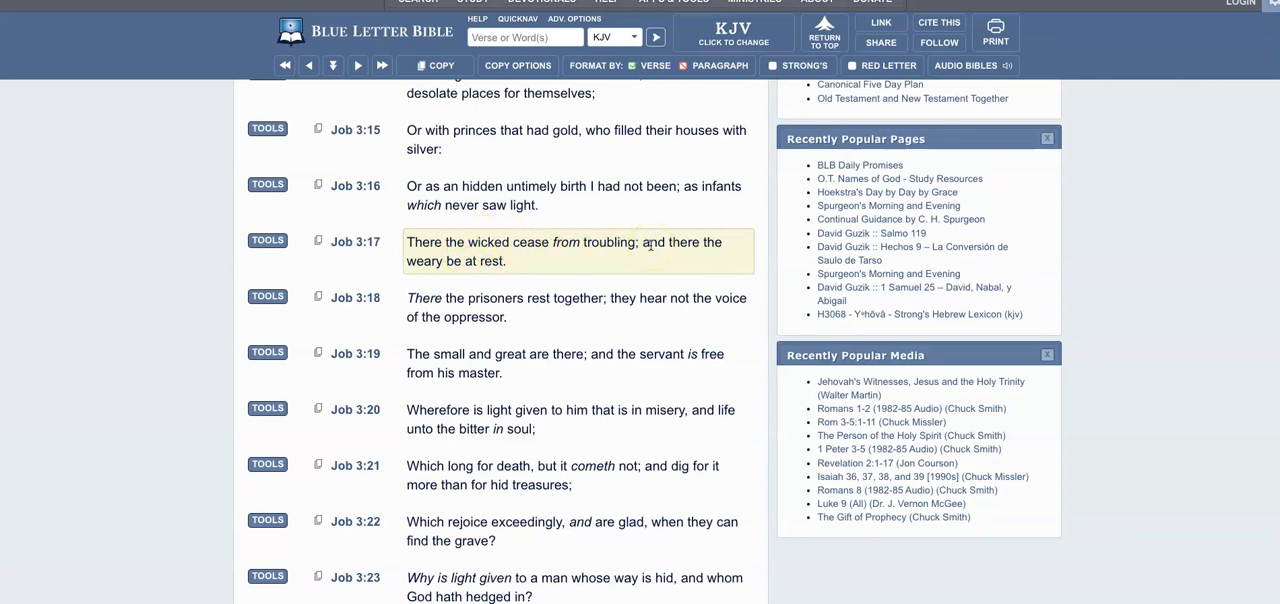
pyautogui.moveTo(610, 252)
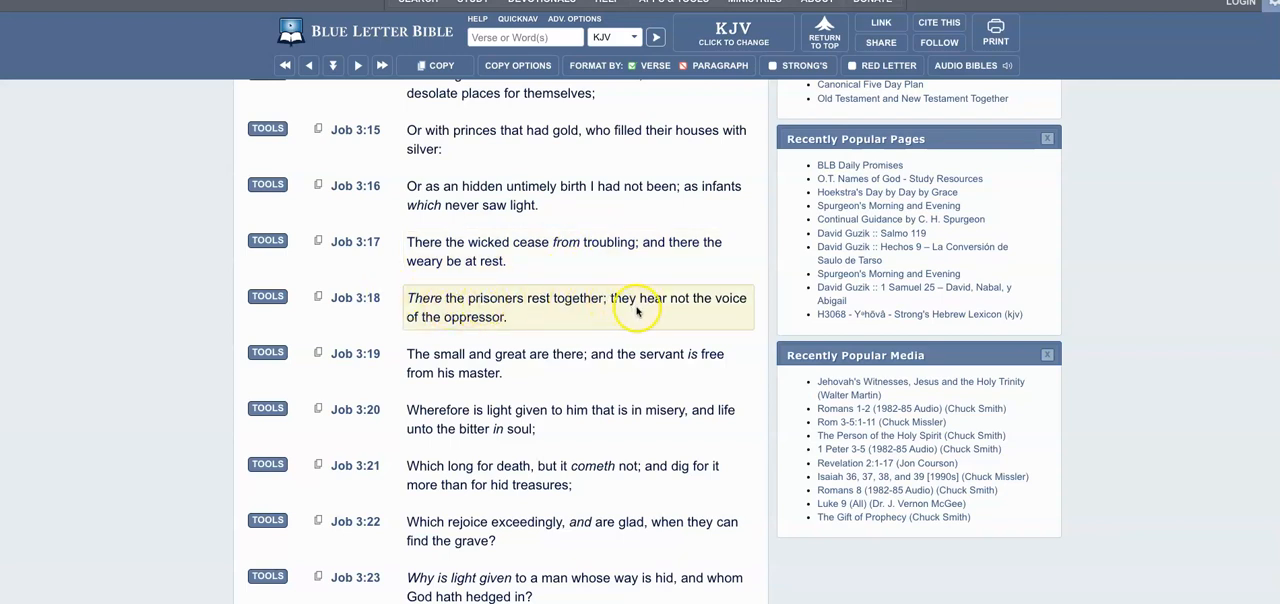
pyautogui.moveTo(716, 314)
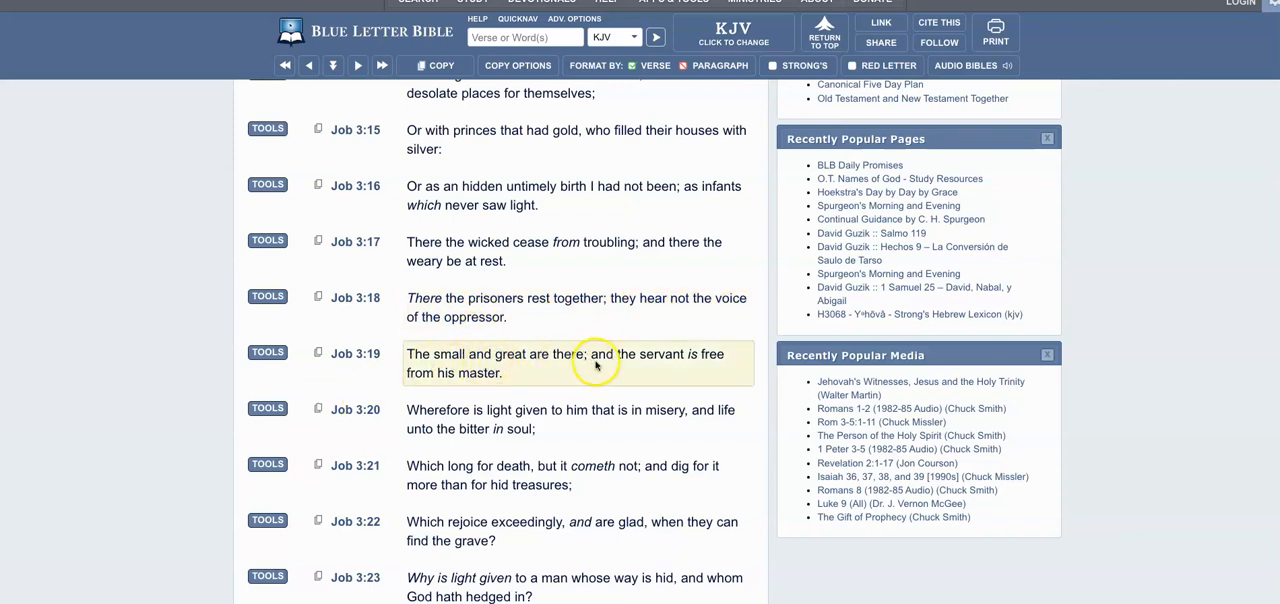
pyautogui.moveTo(458, 388)
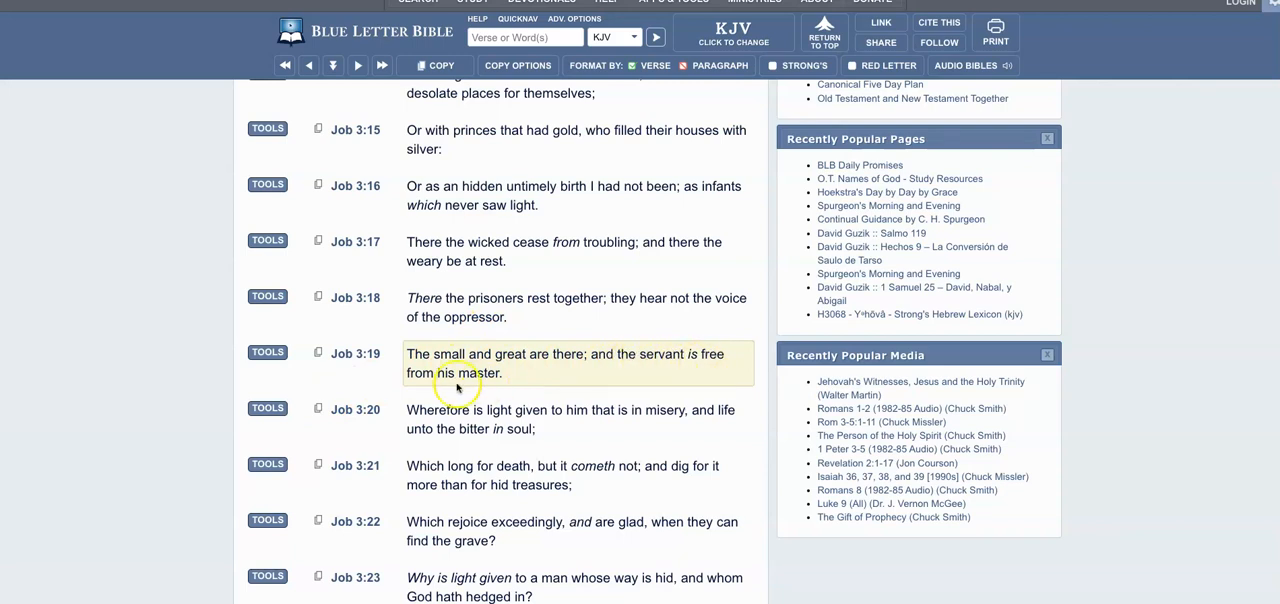
pyautogui.moveTo(622, 376)
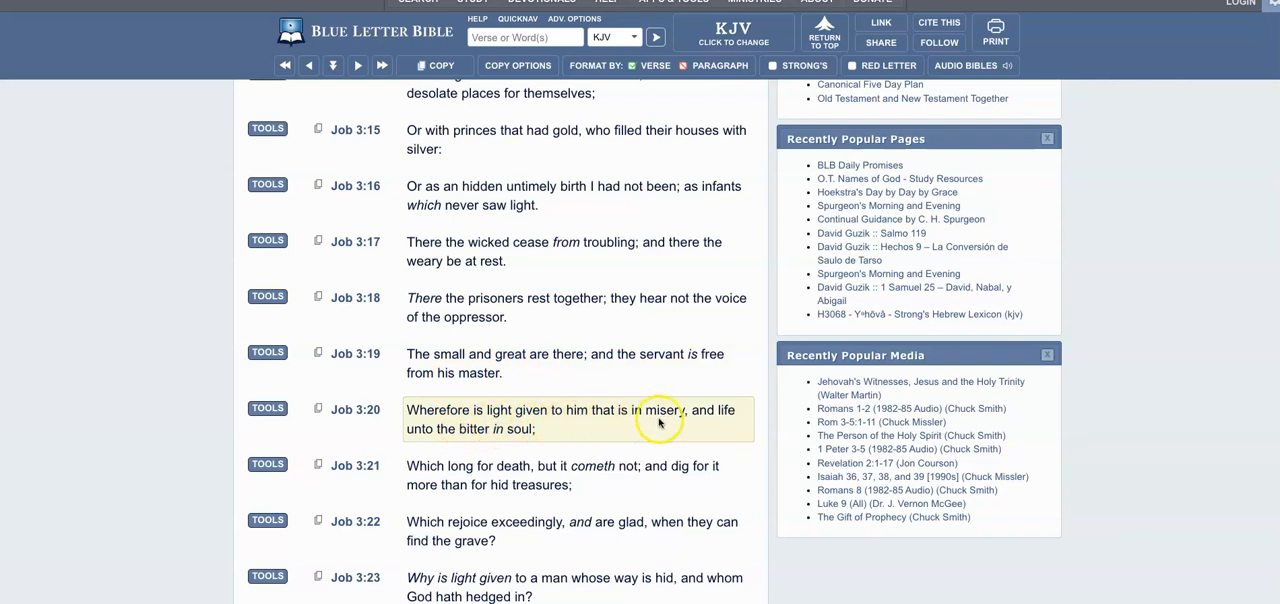
pyautogui.moveTo(460, 428)
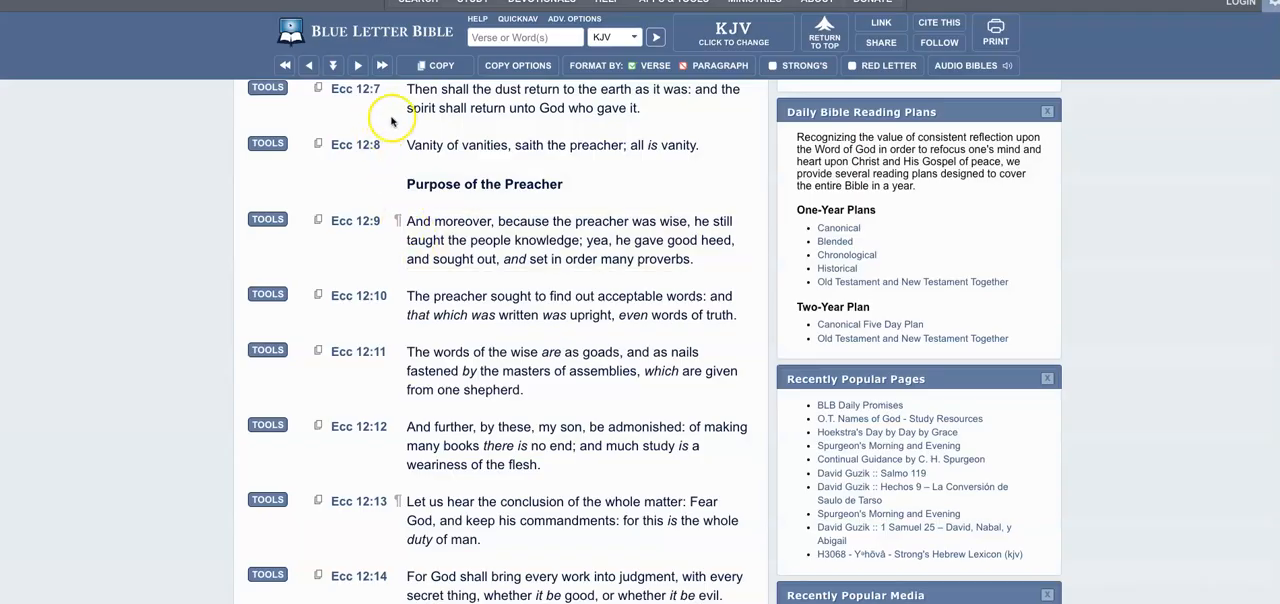
pyautogui.moveTo(404, 98)
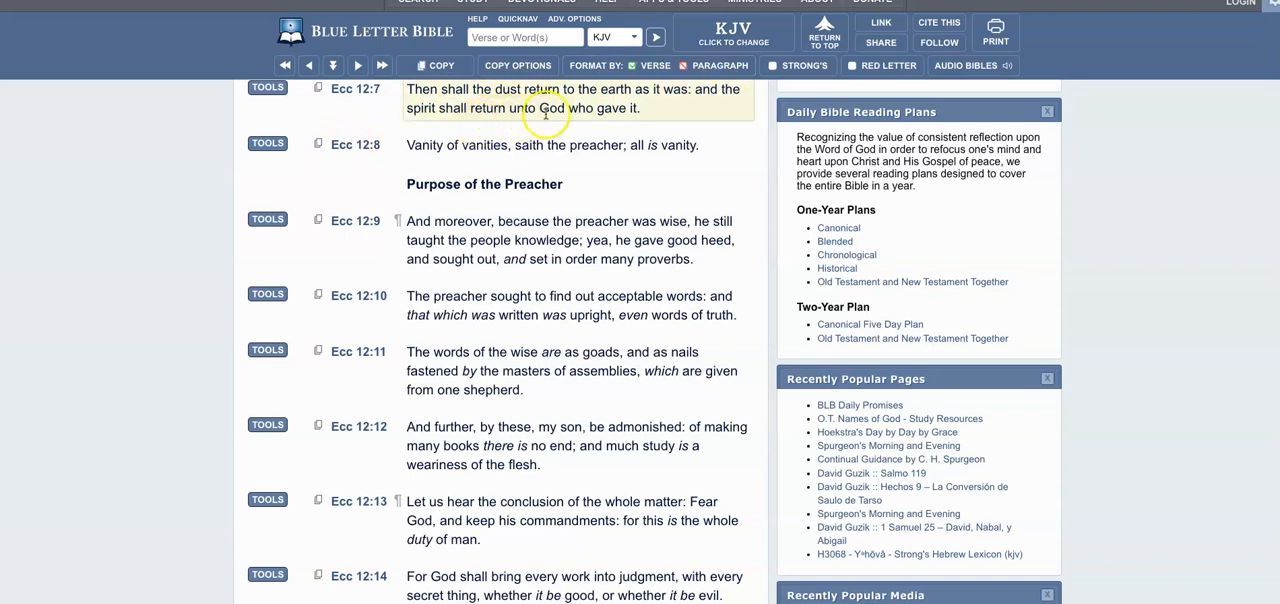
pyautogui.moveTo(686, 112)
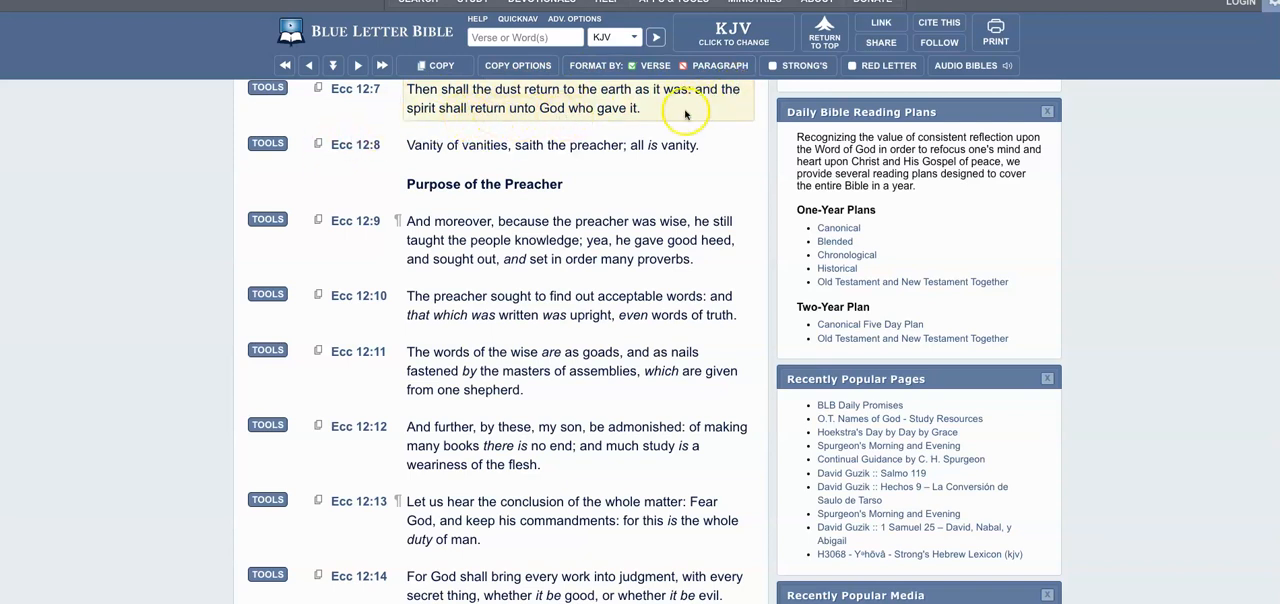
pyautogui.moveTo(582, 92)
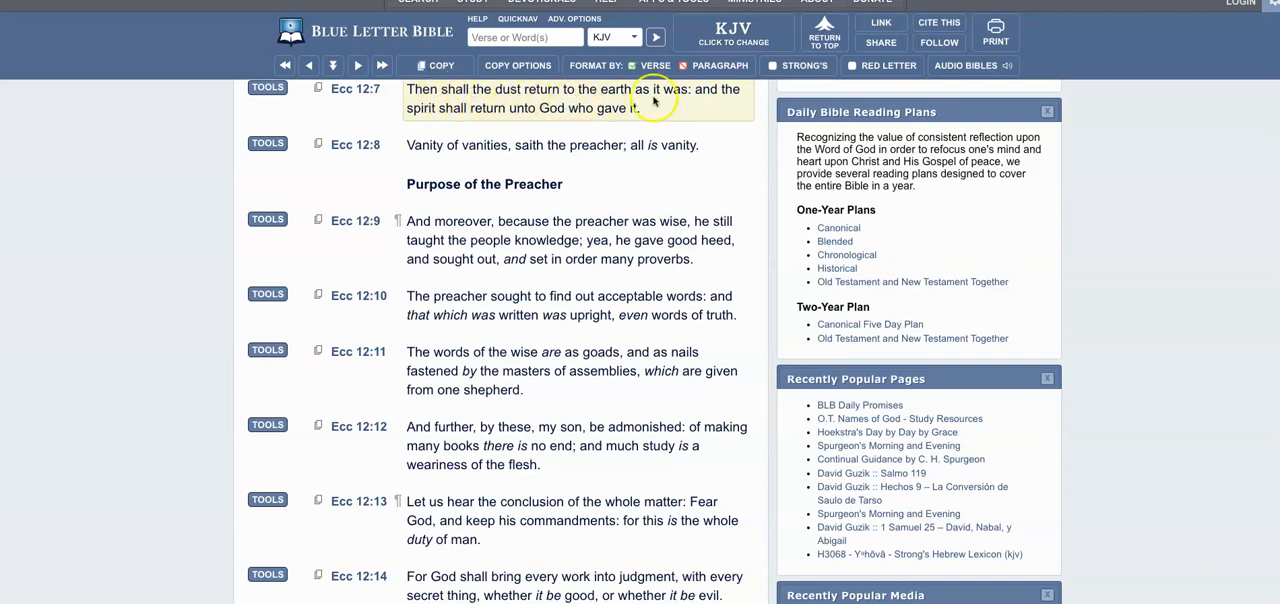
pyautogui.moveTo(456, 118)
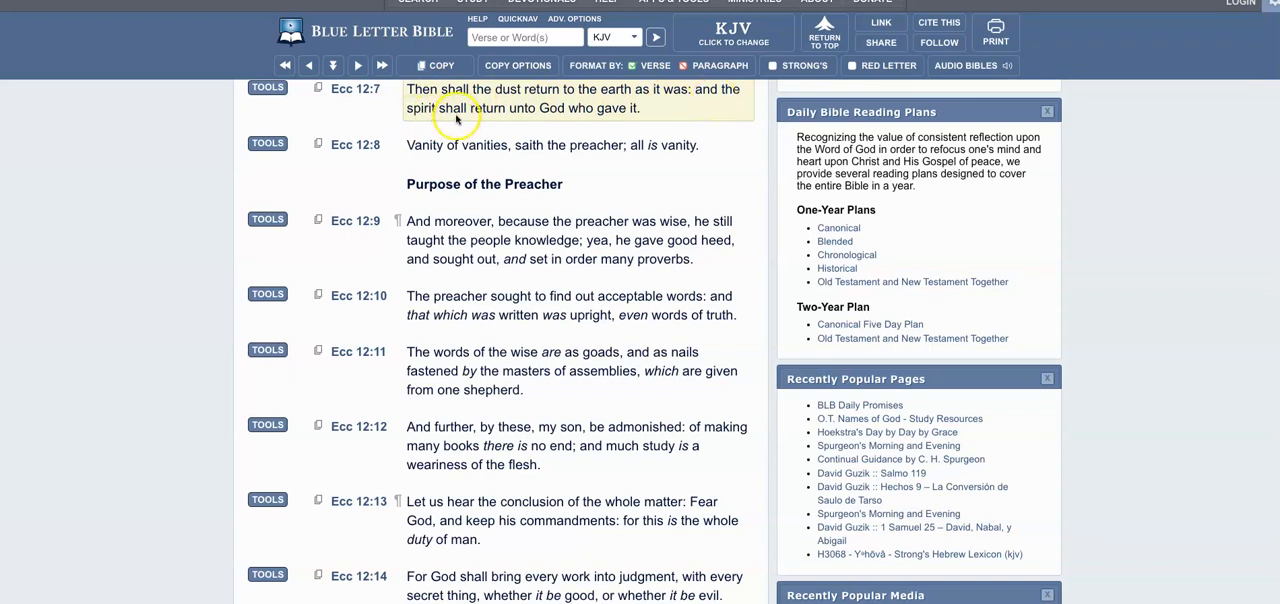
pyautogui.moveTo(704, 120)
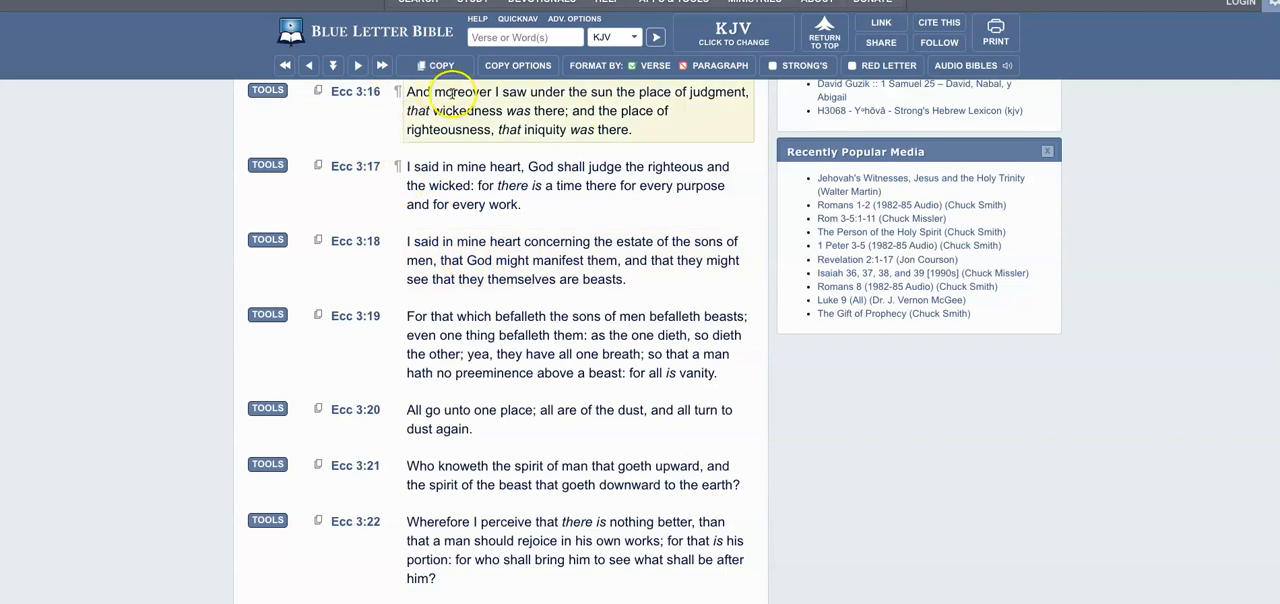
pyautogui.moveTo(616, 108)
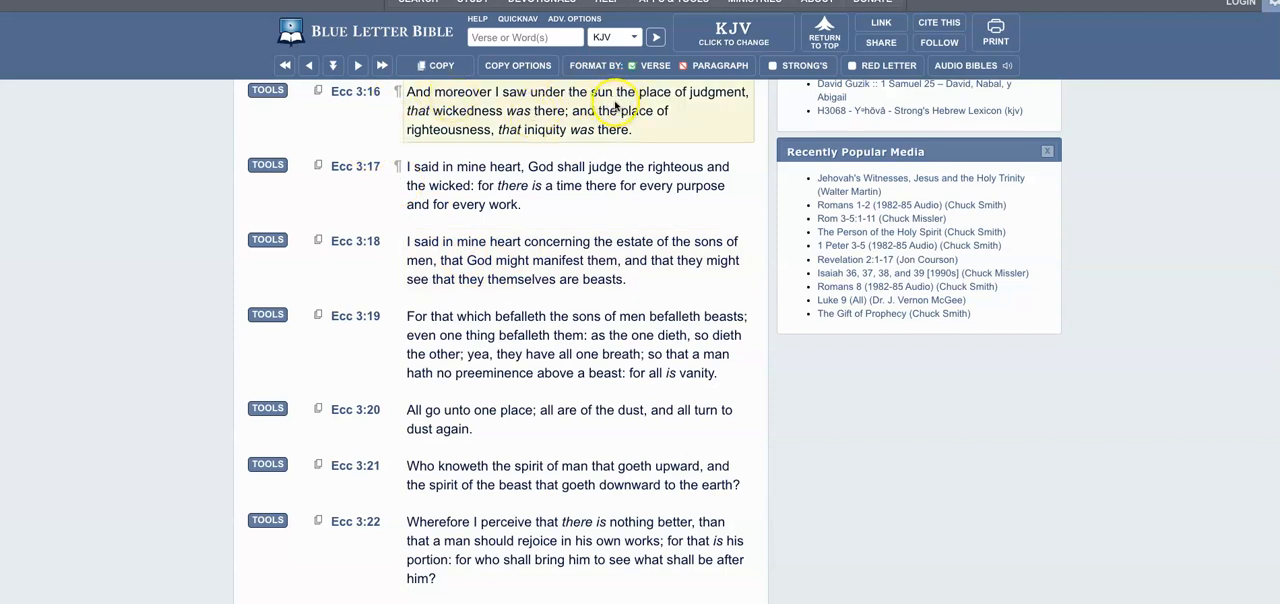
pyautogui.moveTo(720, 104)
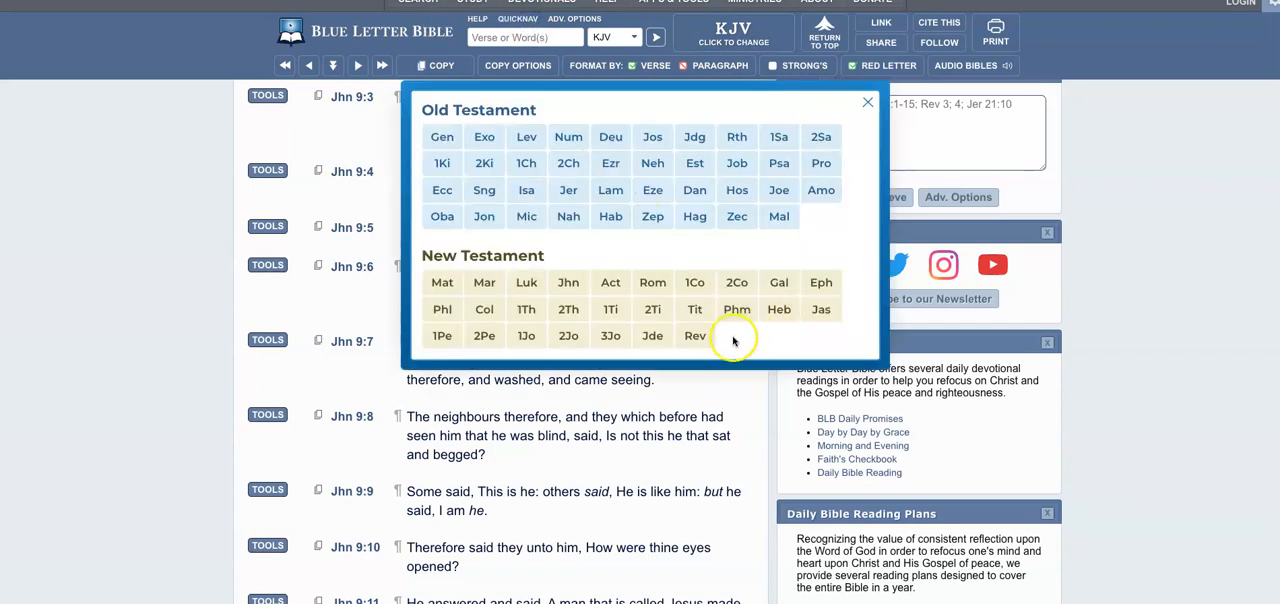
# - Choose Revelation in the book selector and open chapter 11, The Two Witnesses
pyautogui.click(696, 336)
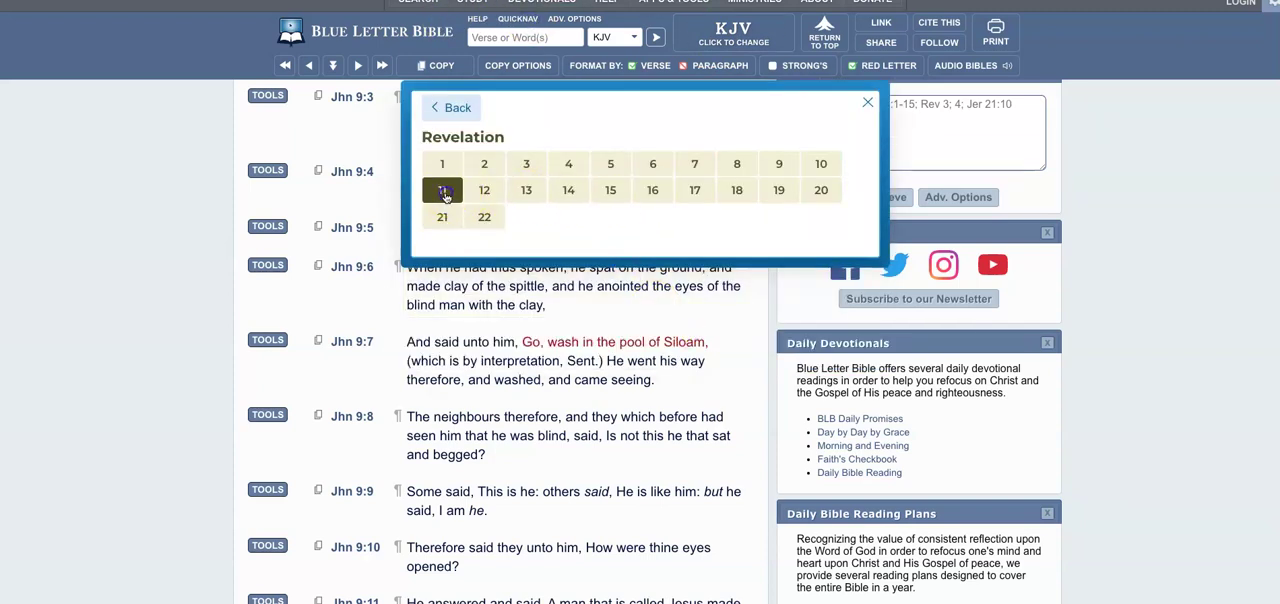
pyautogui.moveTo(736, 206)
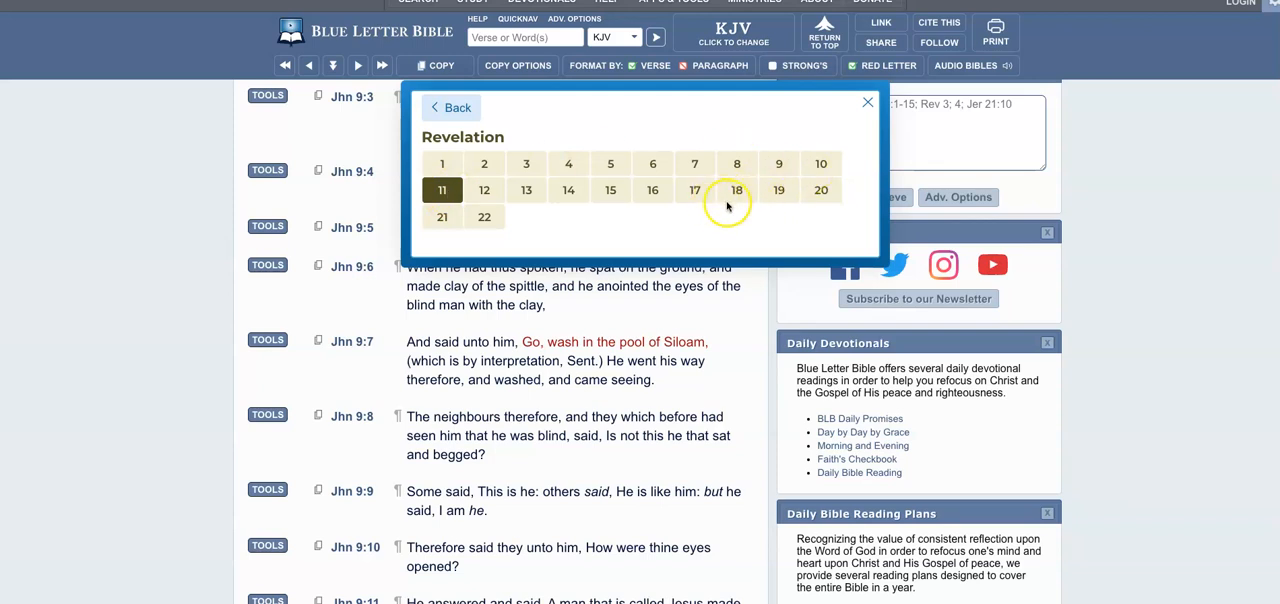
pyautogui.moveTo(864, 256)
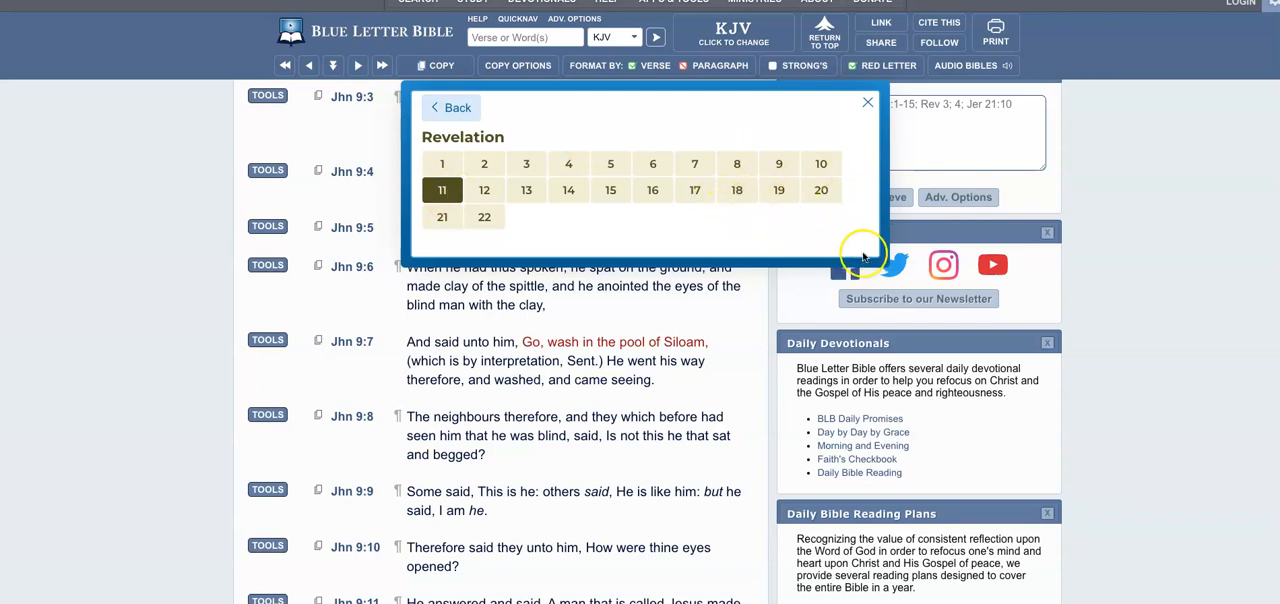
pyautogui.click(442, 190)
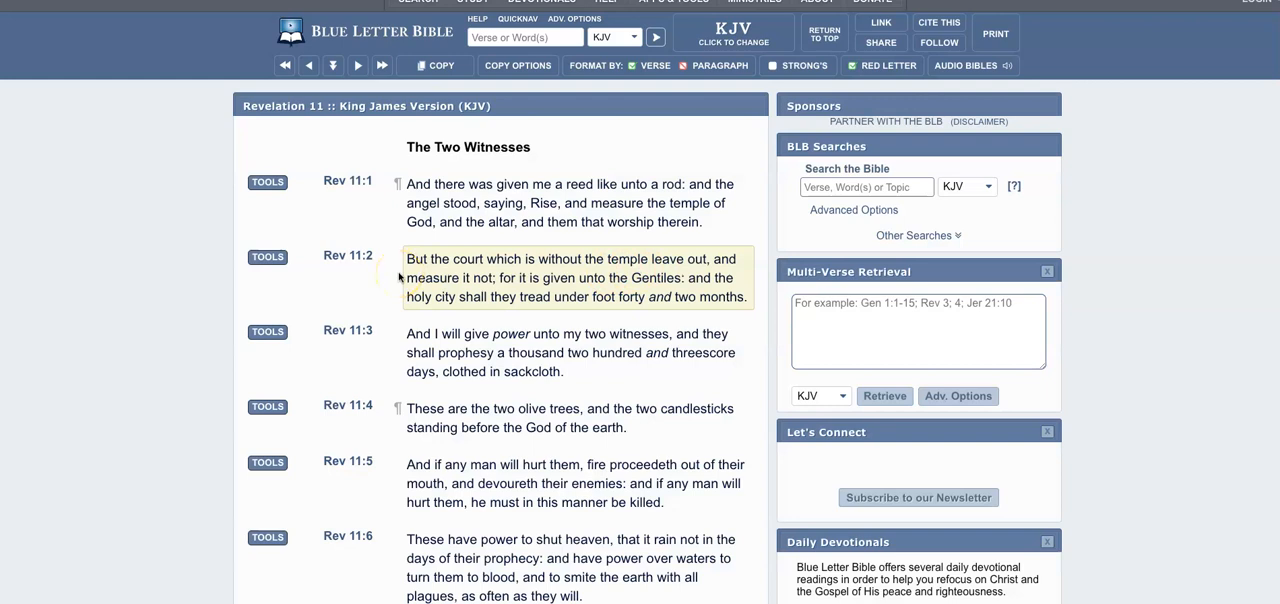
pyautogui.scroll(-3)
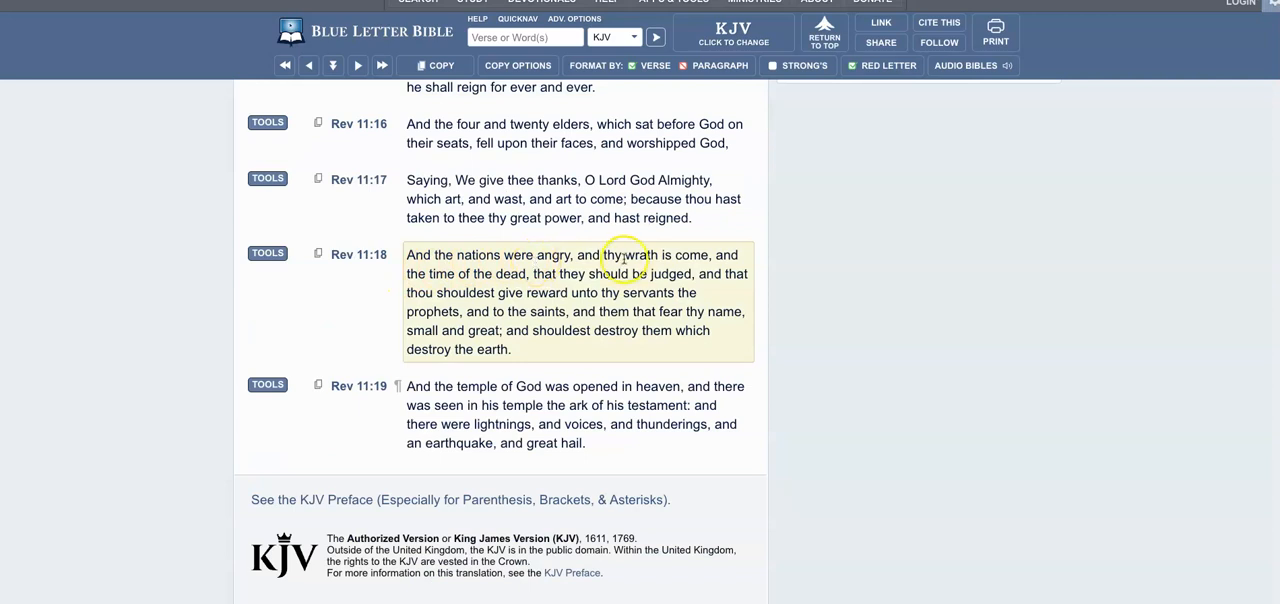
pyautogui.moveTo(750, 268)
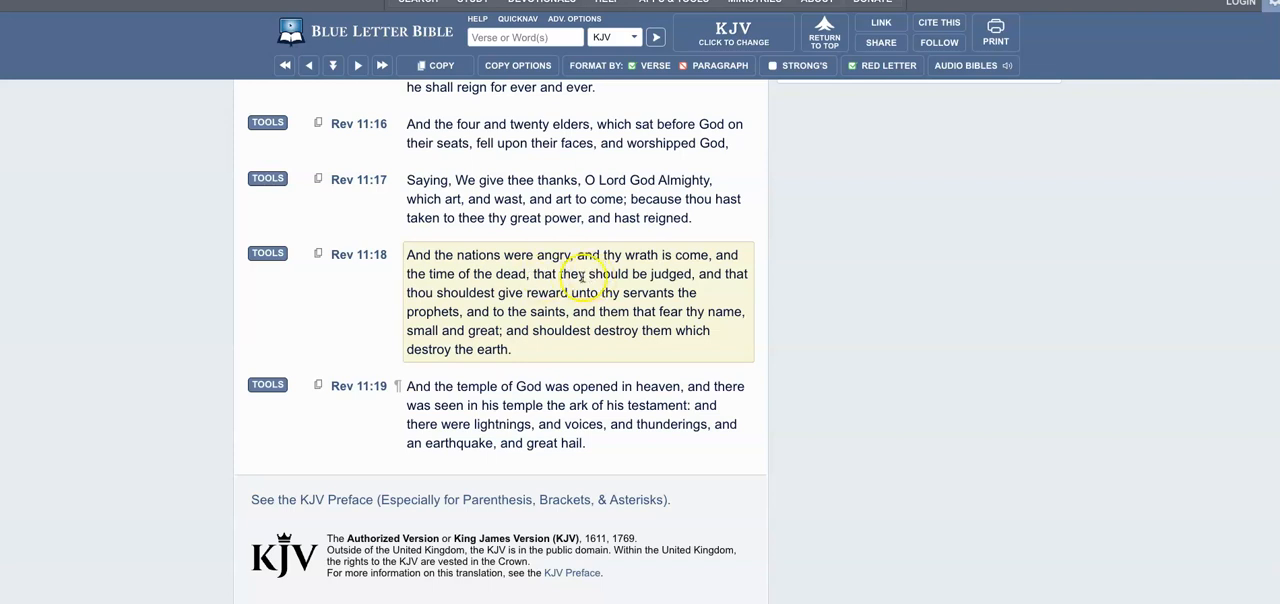
pyautogui.moveTo(588, 250)
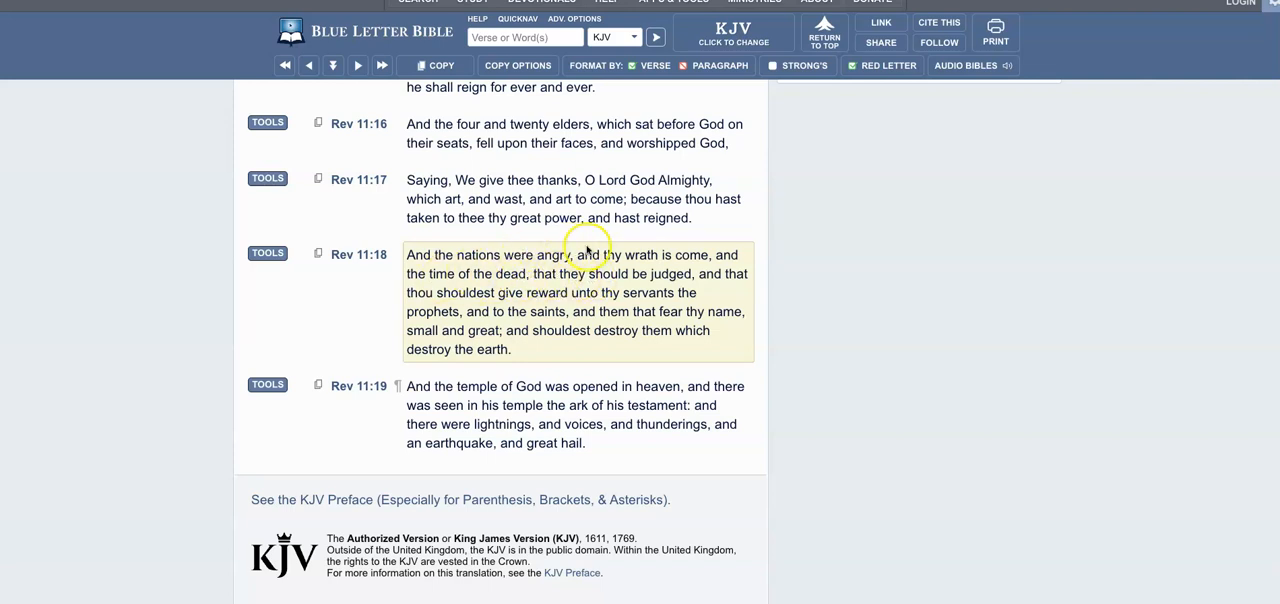
pyautogui.moveTo(672, 272)
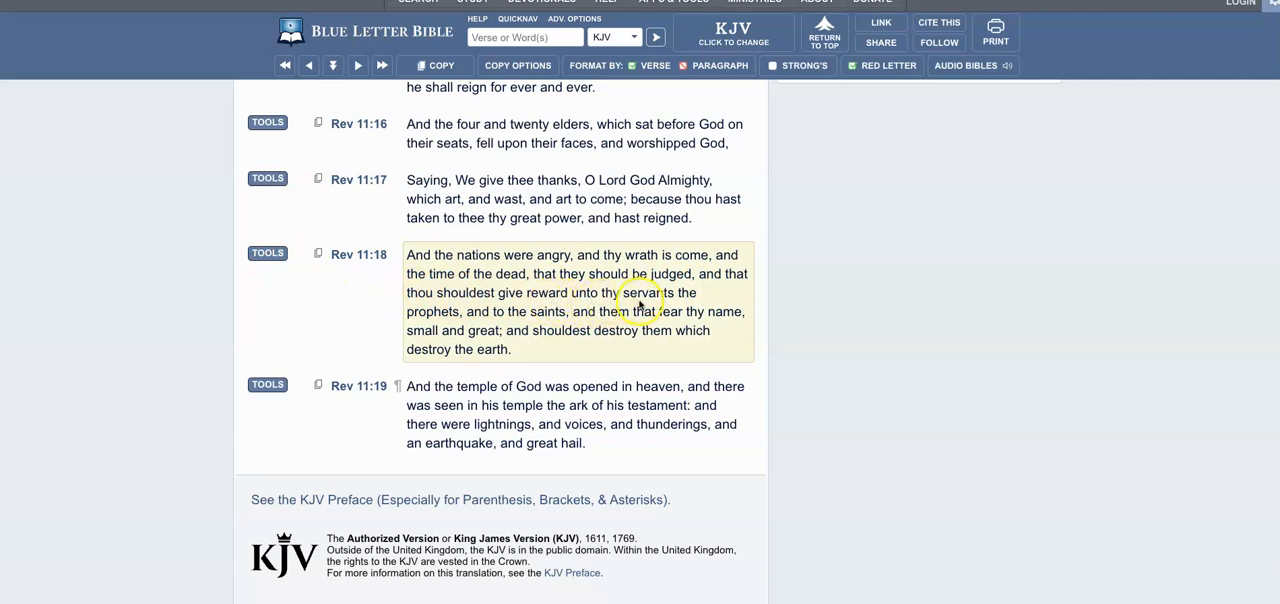
pyautogui.moveTo(496, 324)
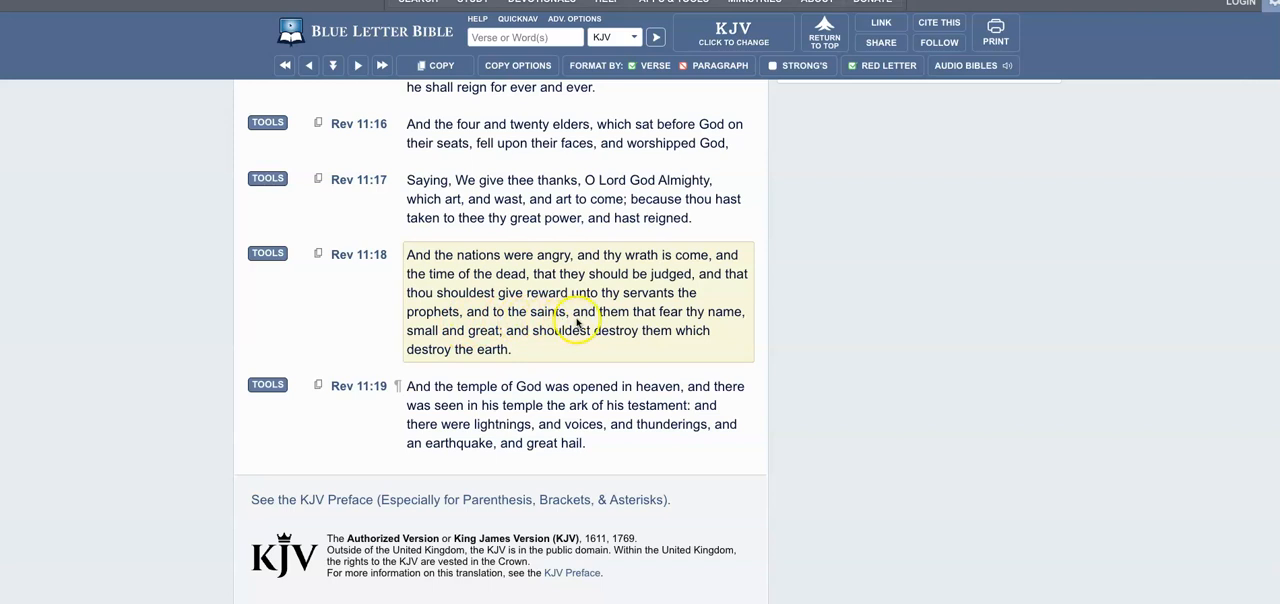
pyautogui.moveTo(748, 324)
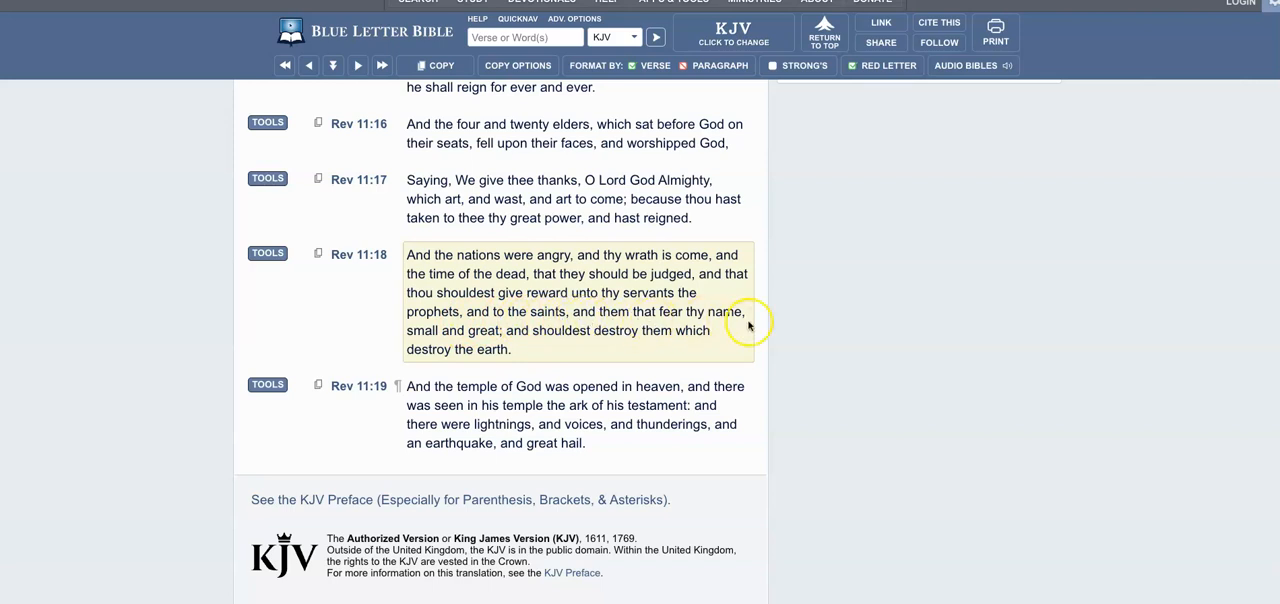
pyautogui.moveTo(458, 336)
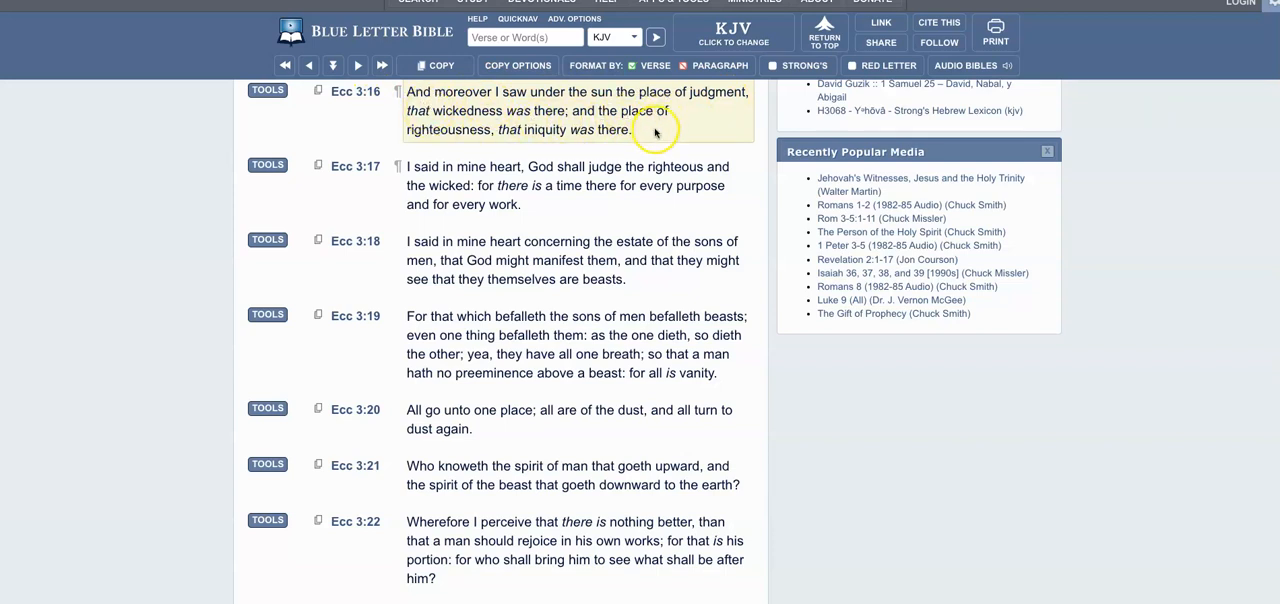
pyautogui.moveTo(520, 142)
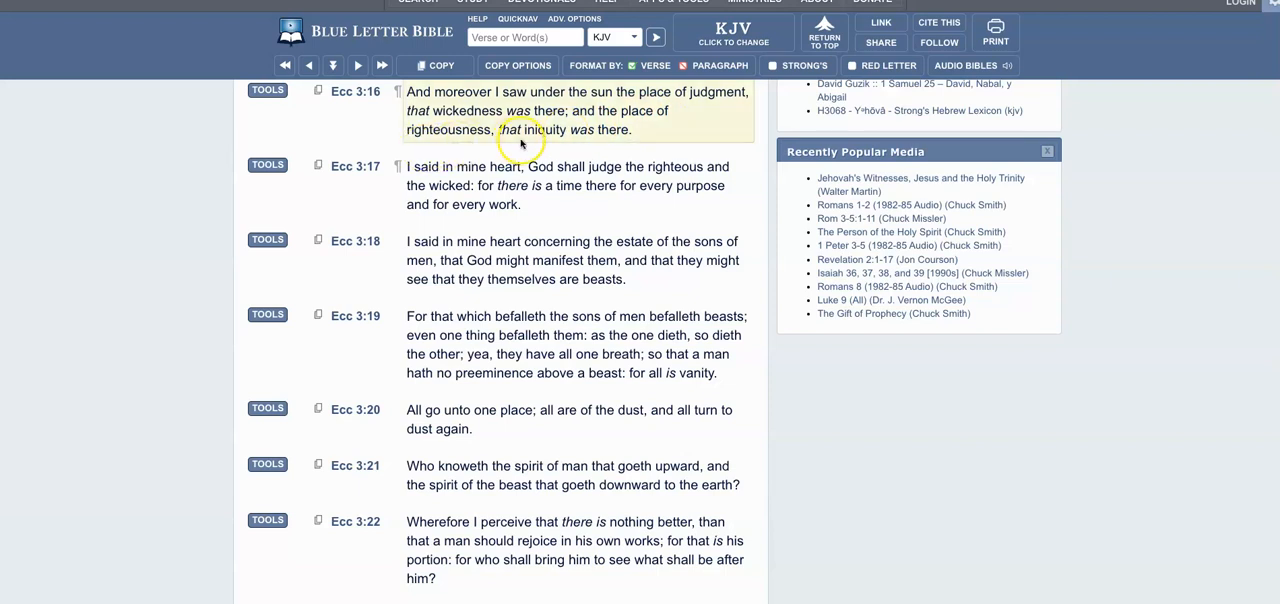
pyautogui.moveTo(520, 380)
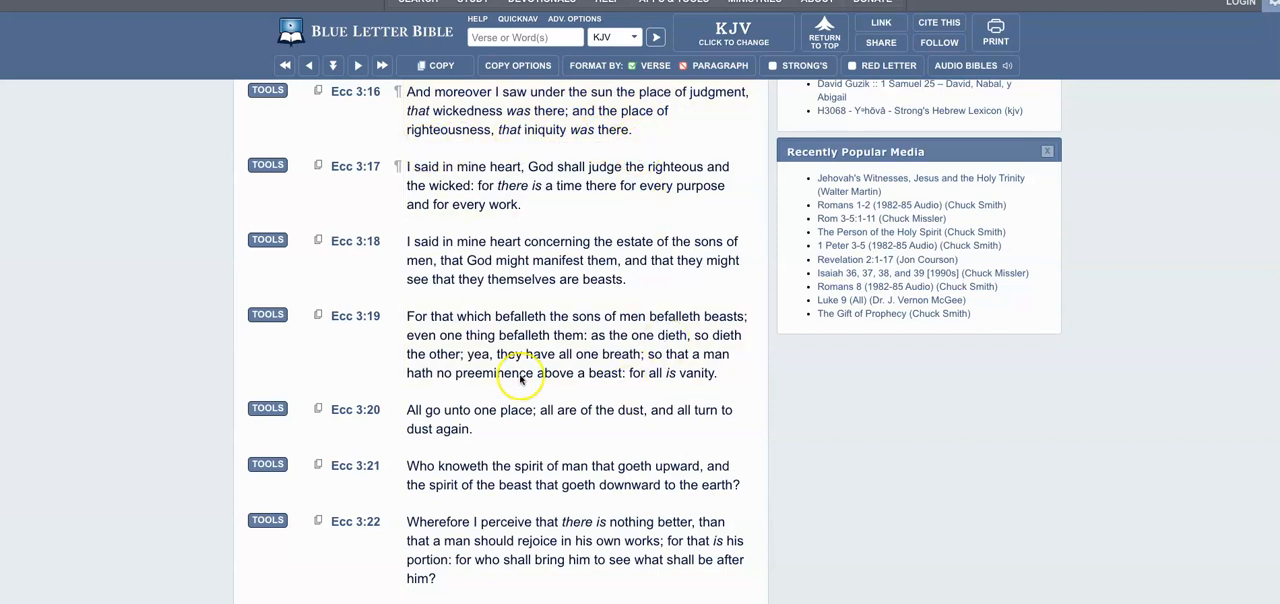
# - Read down through Ecclesiastes 3 to its closing verses 3:20–22
pyautogui.scroll(-3)
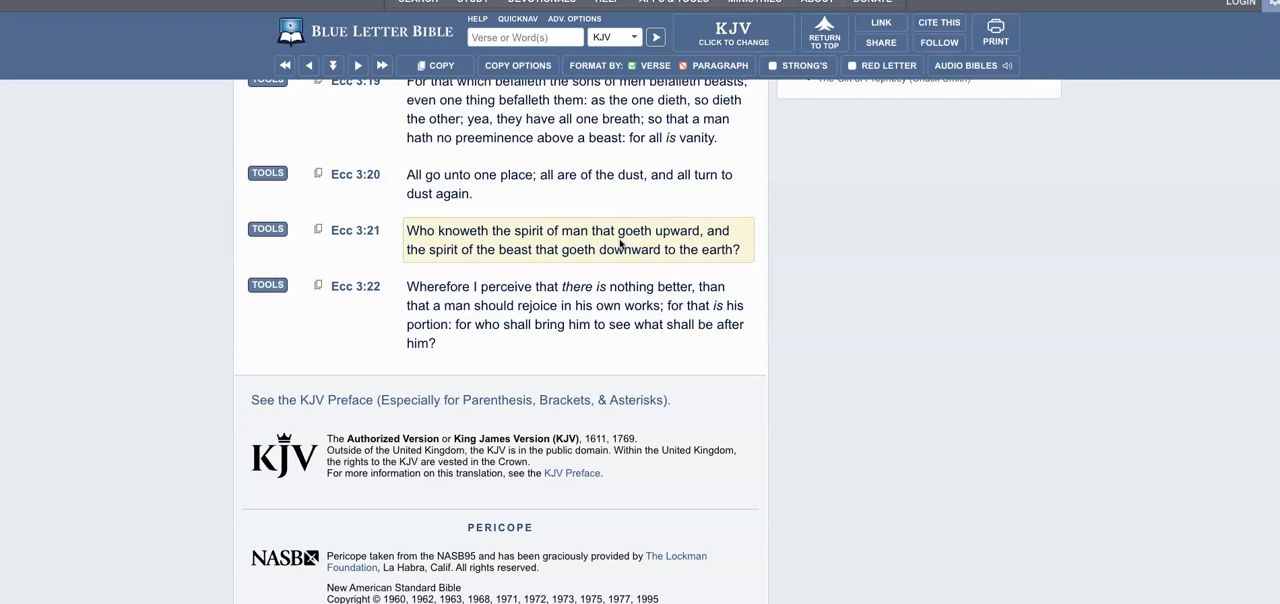
pyautogui.moveTo(660, 272)
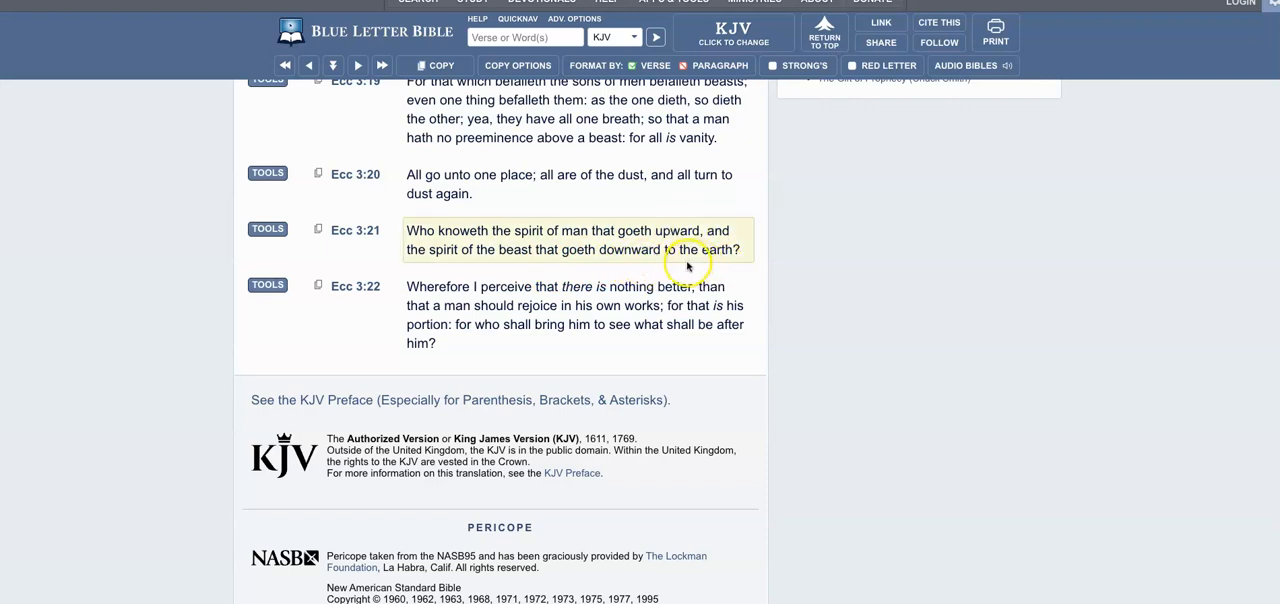
pyautogui.moveTo(688, 264)
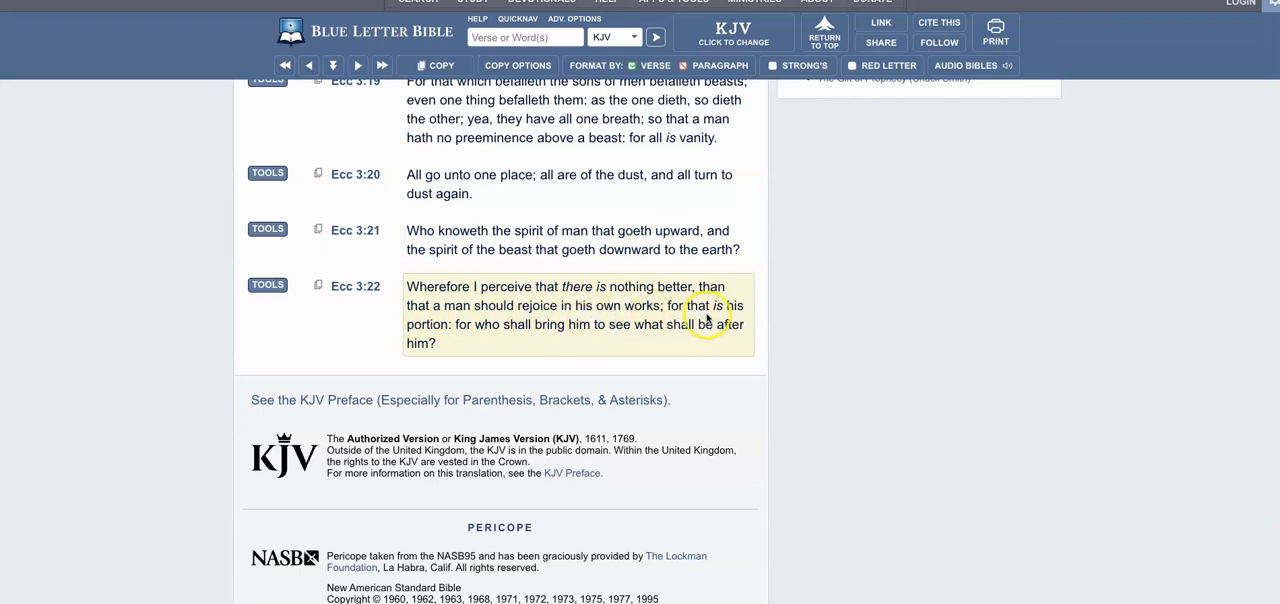
pyautogui.moveTo(478, 336)
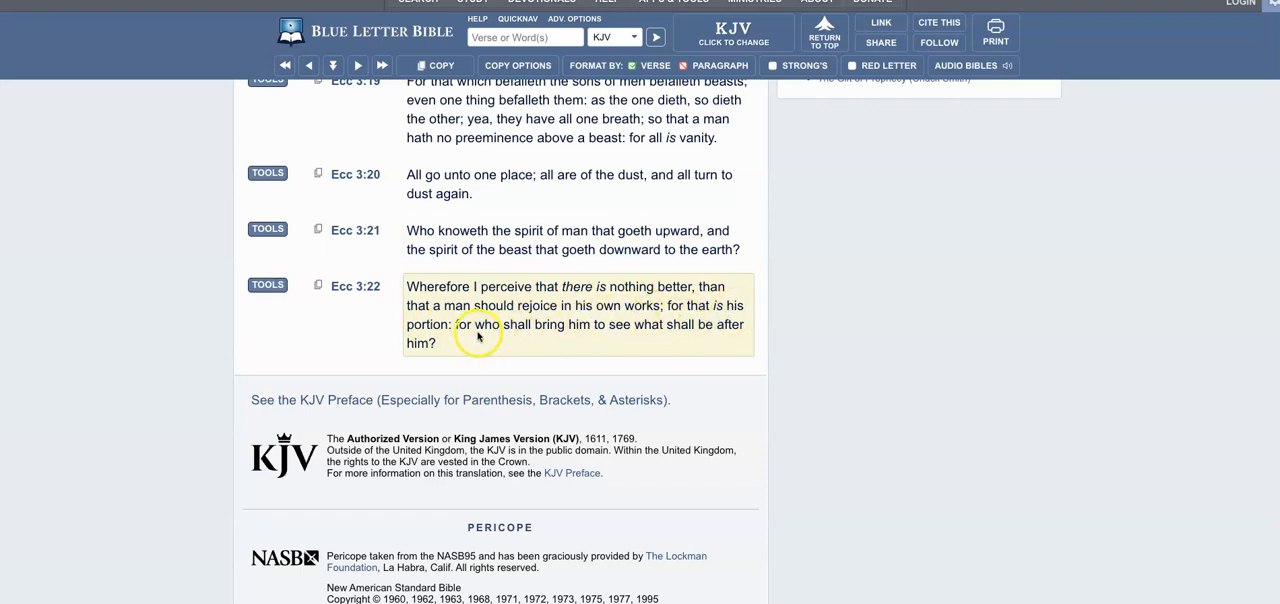
pyautogui.moveTo(660, 336)
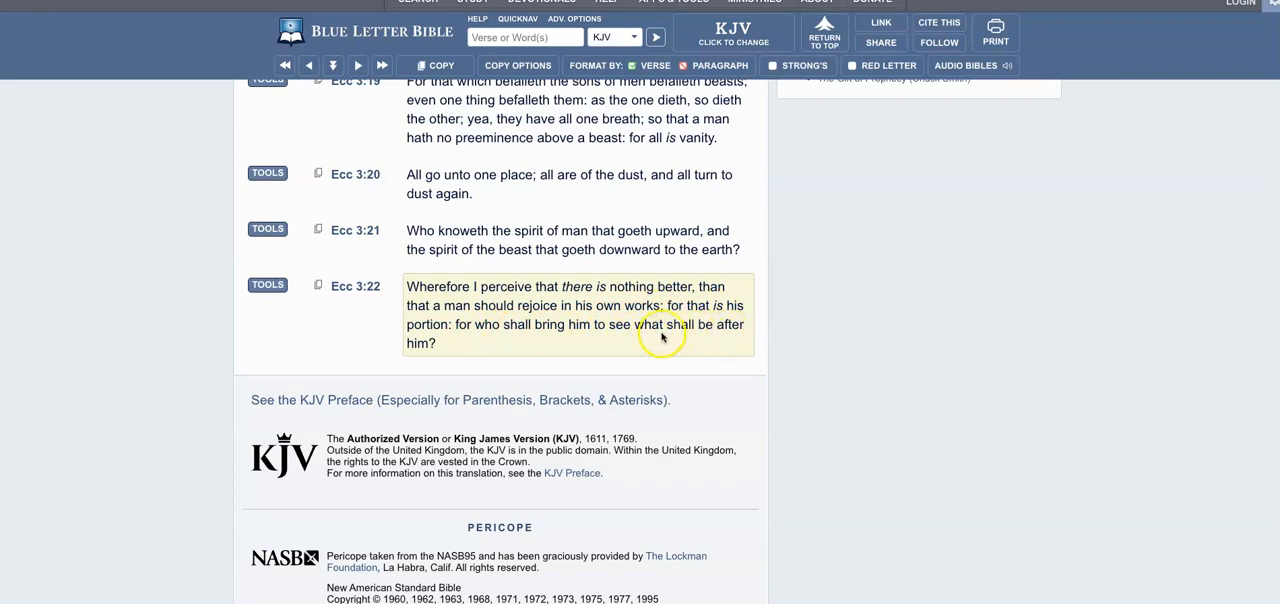
pyautogui.moveTo(660, 338)
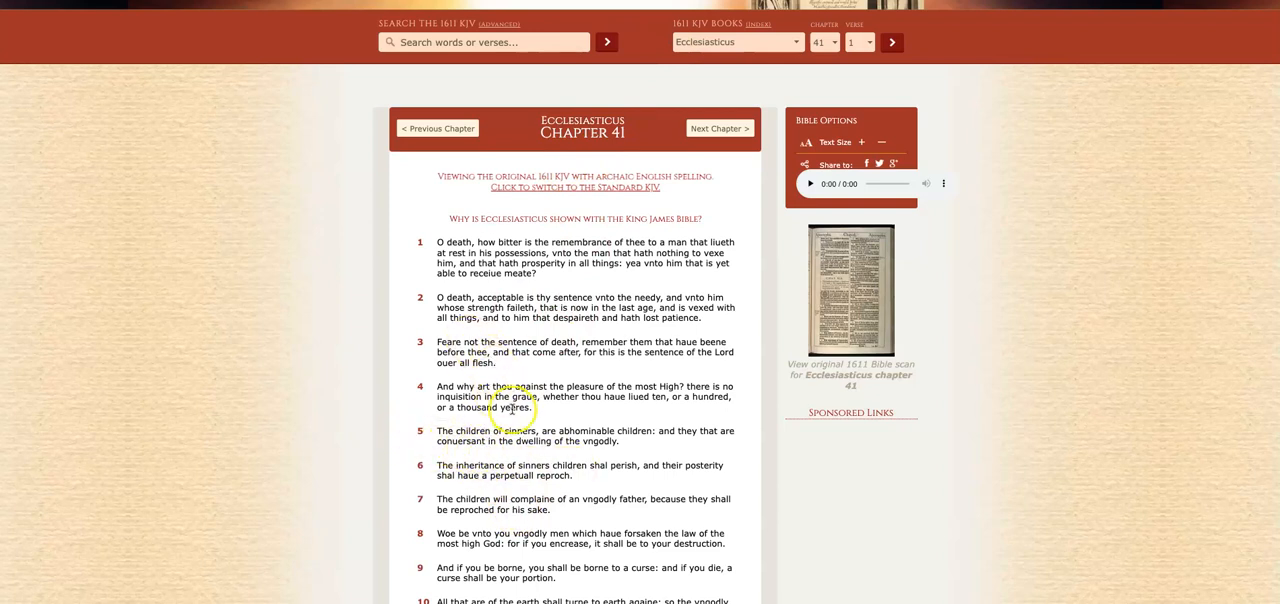
pyautogui.moveTo(556, 408)
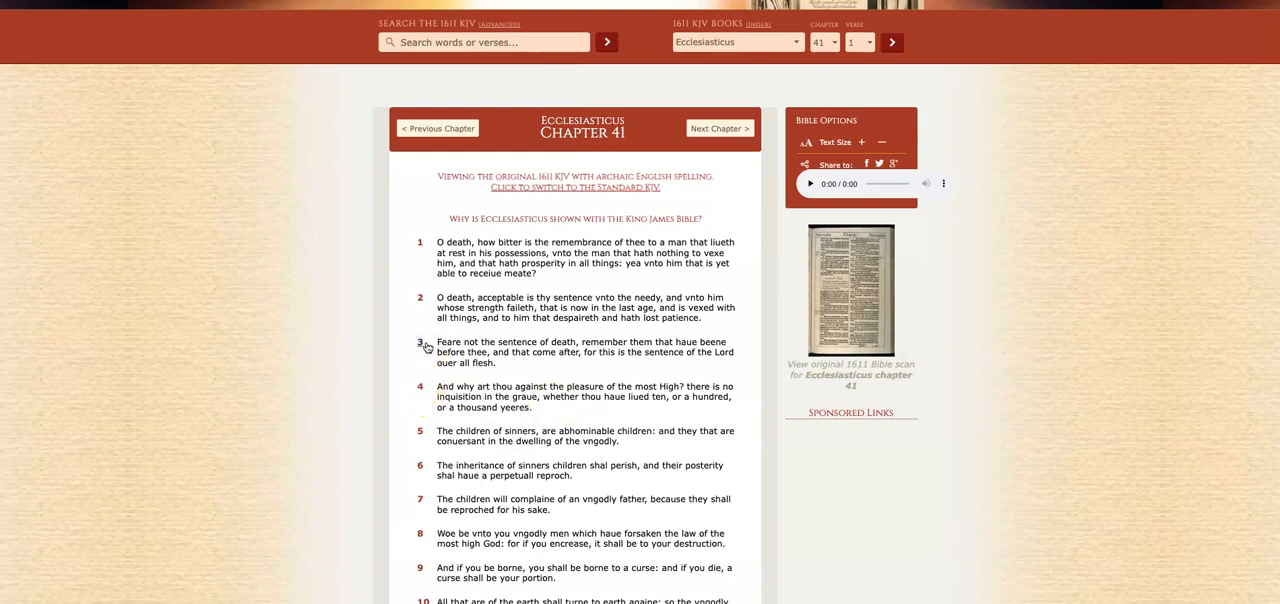
pyautogui.click(420, 342)
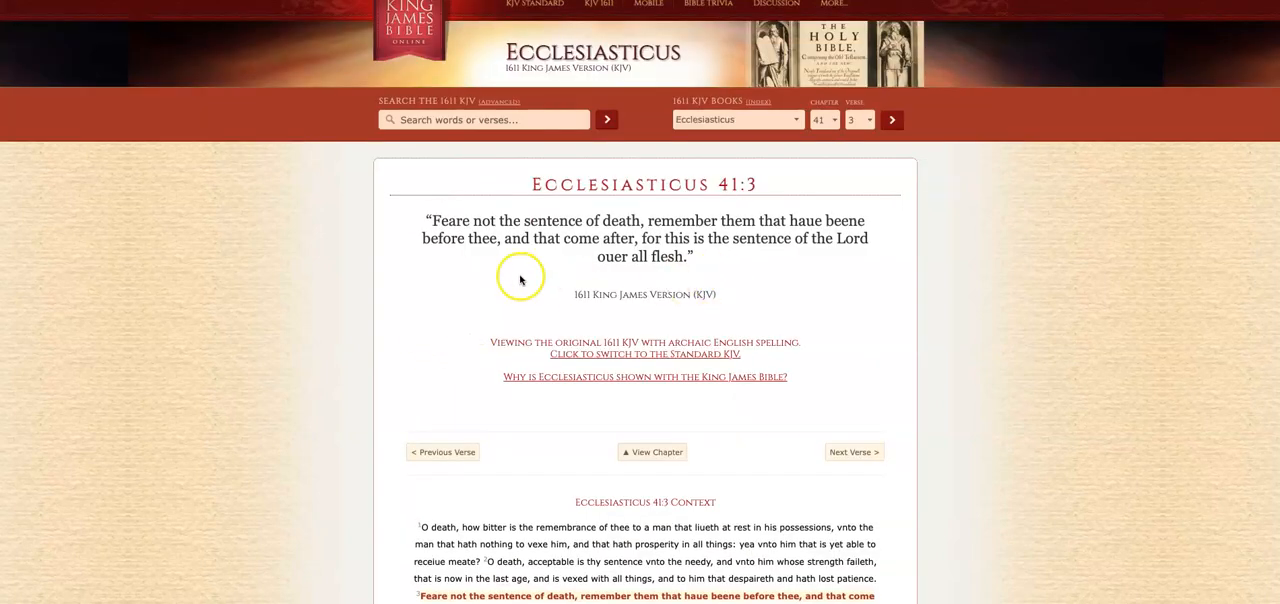
pyautogui.moveTo(496, 236)
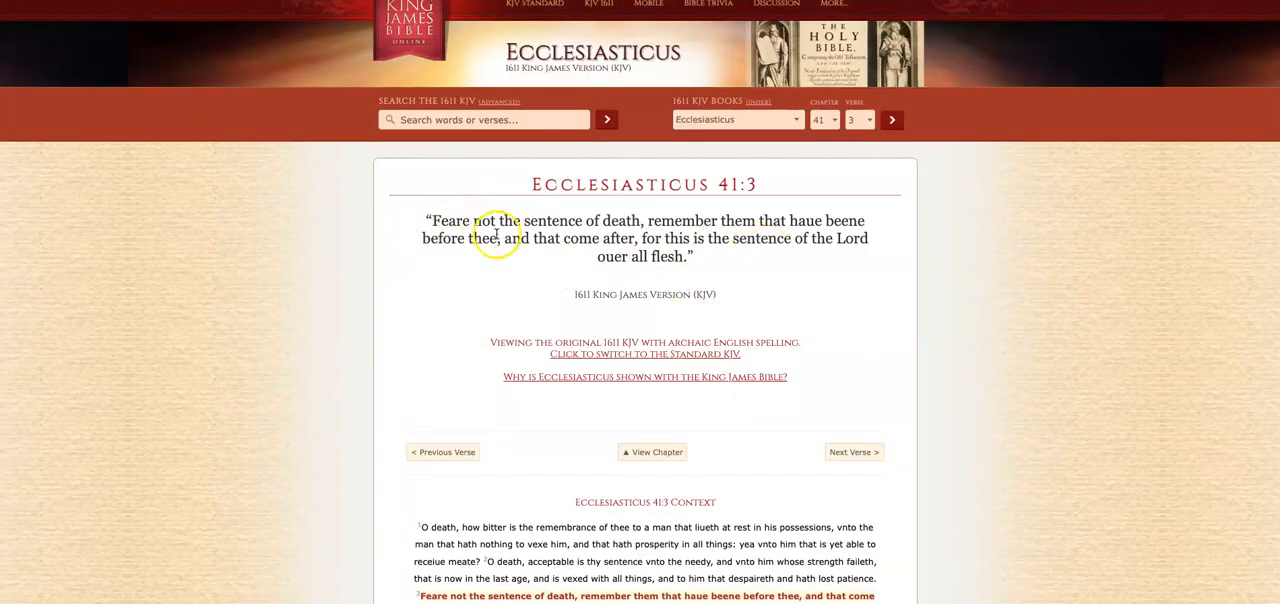
pyautogui.moveTo(720, 224)
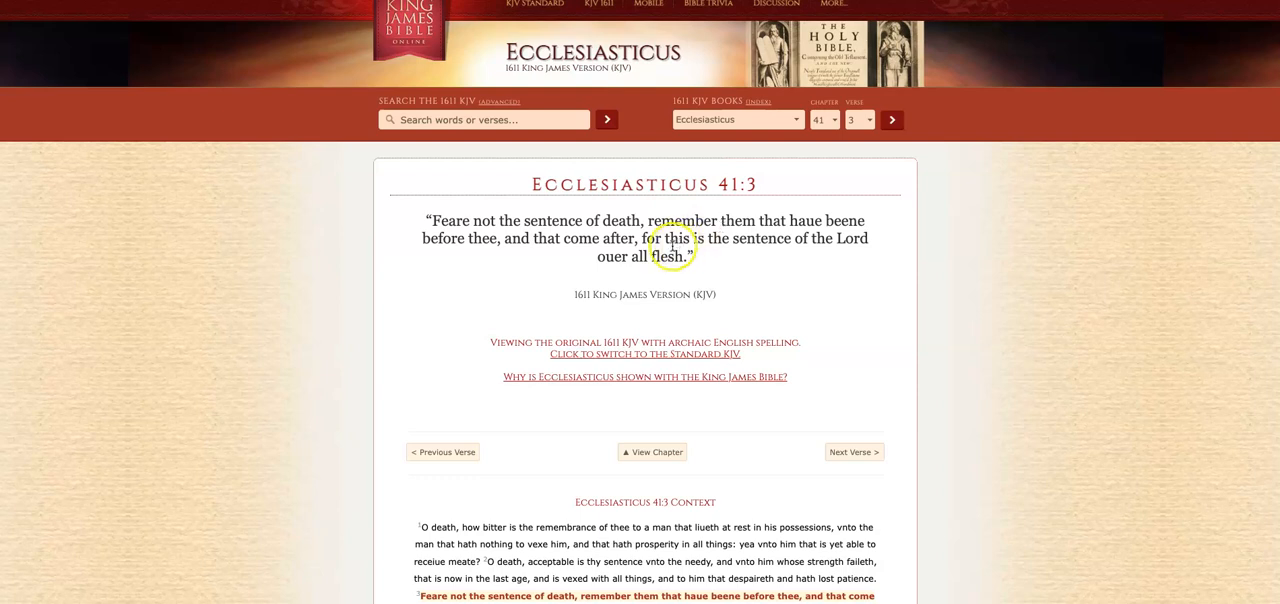
pyautogui.moveTo(670, 228)
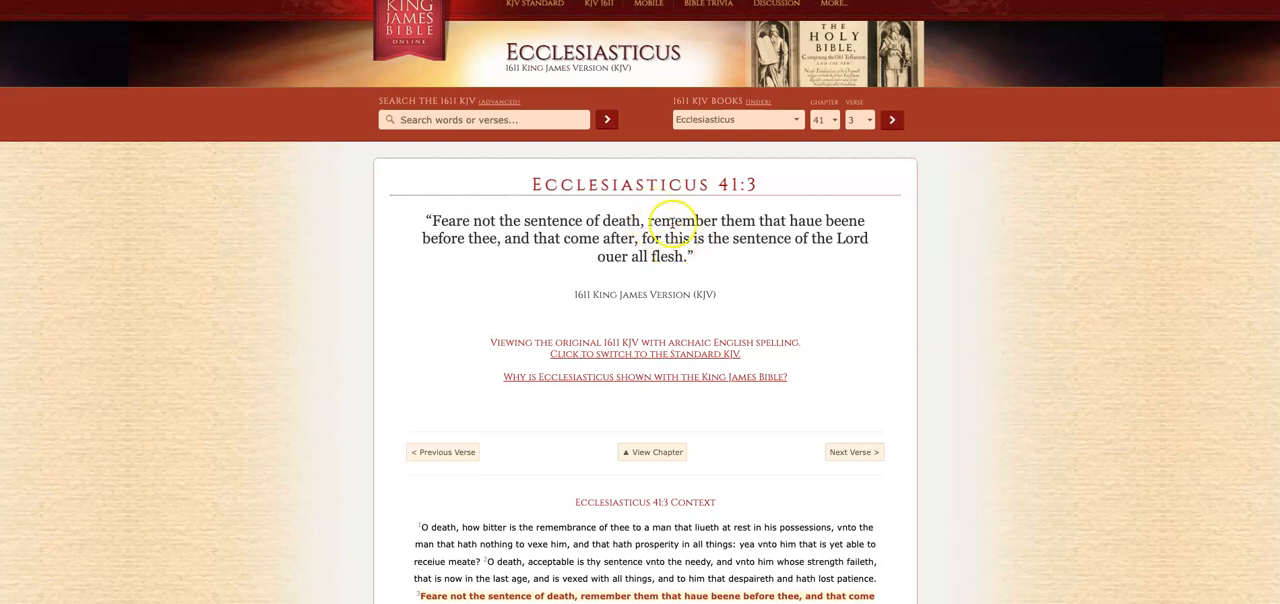
pyautogui.moveTo(760, 248)
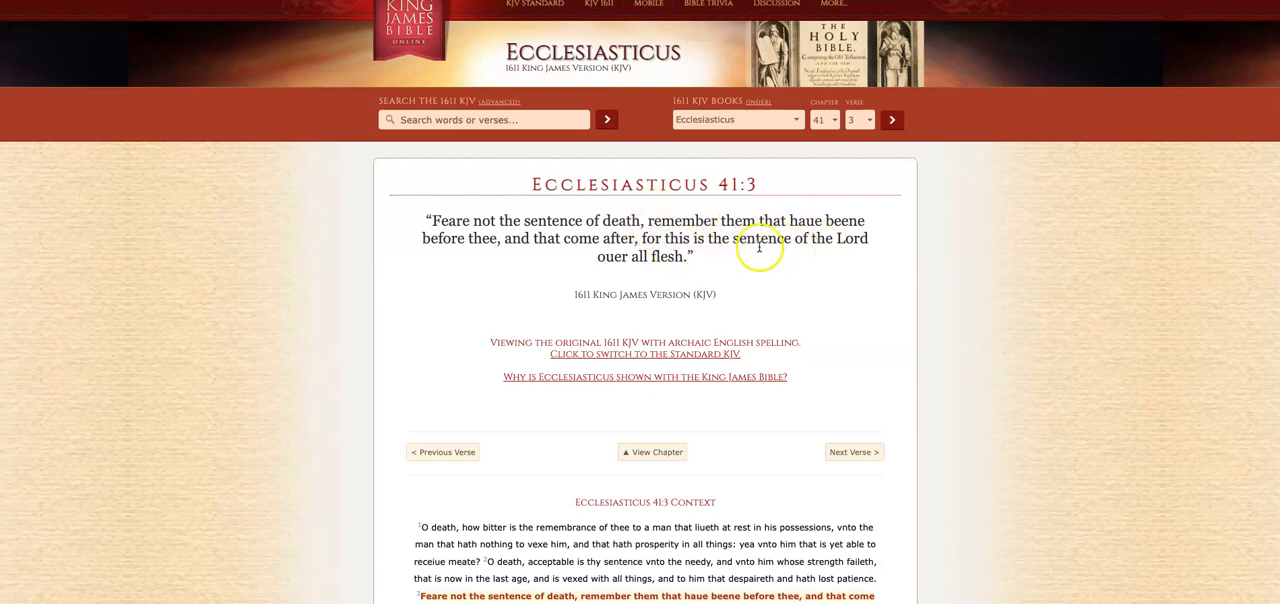
pyautogui.moveTo(740, 264)
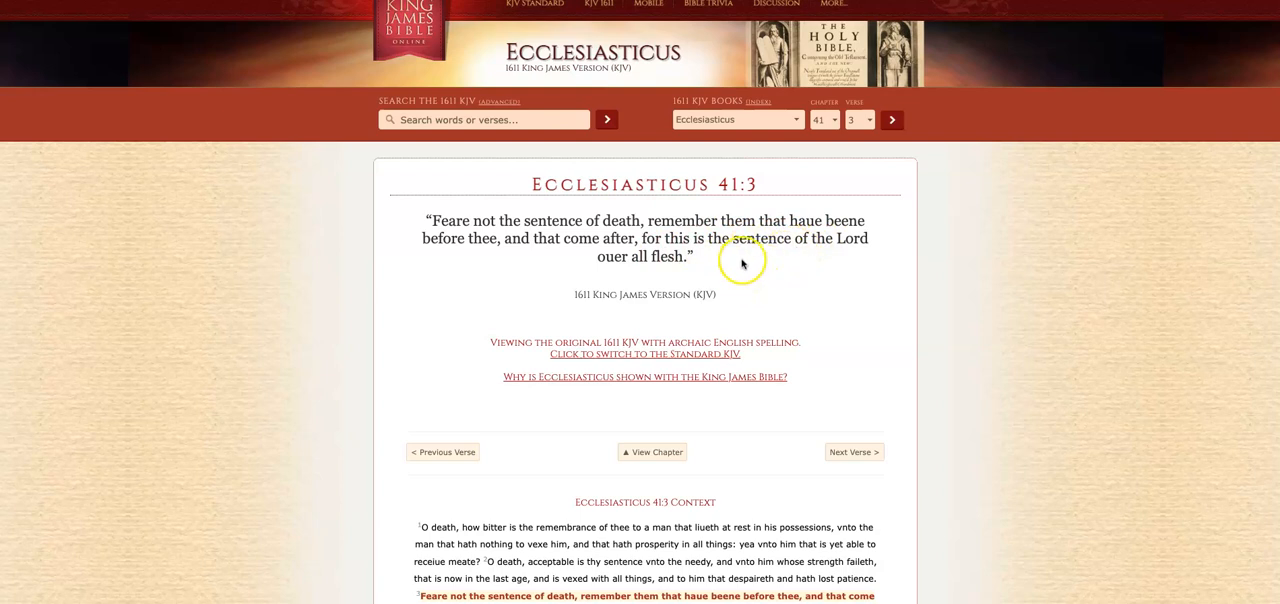
pyautogui.moveTo(818, 244)
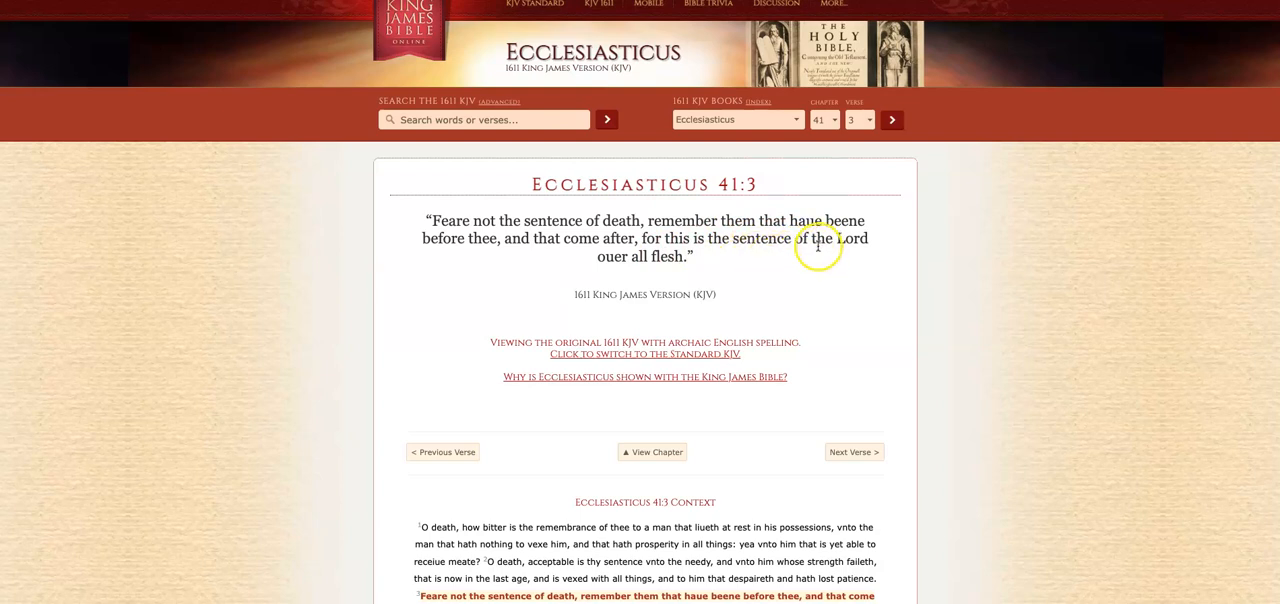
pyautogui.moveTo(816, 246)
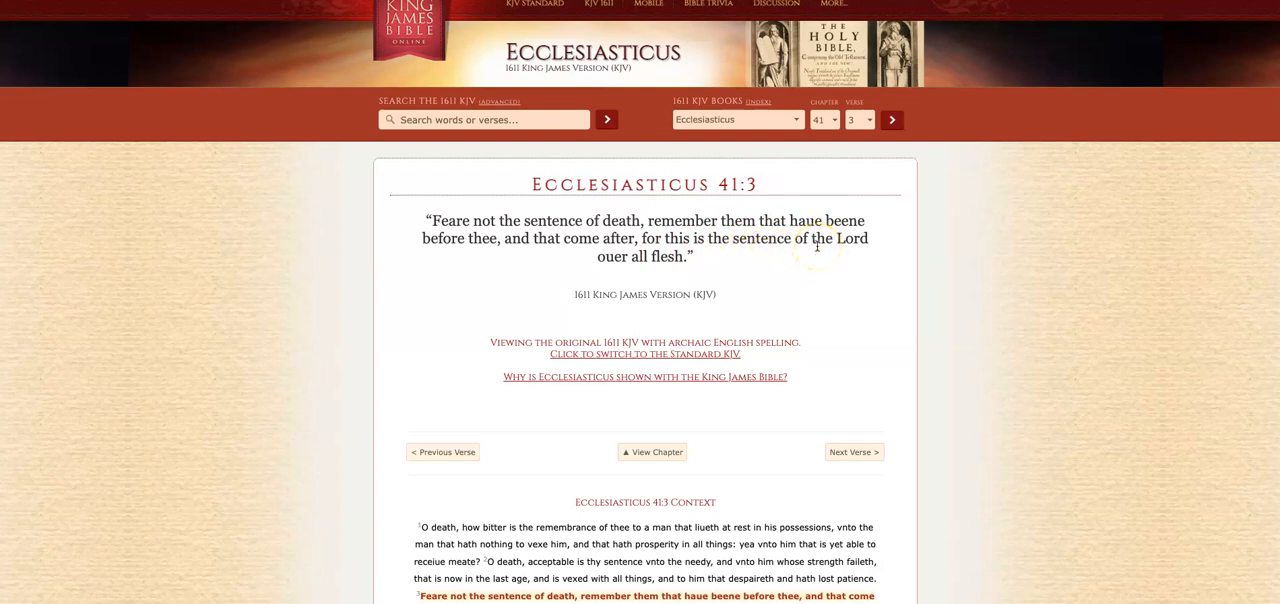
pyautogui.moveTo(768, 252)
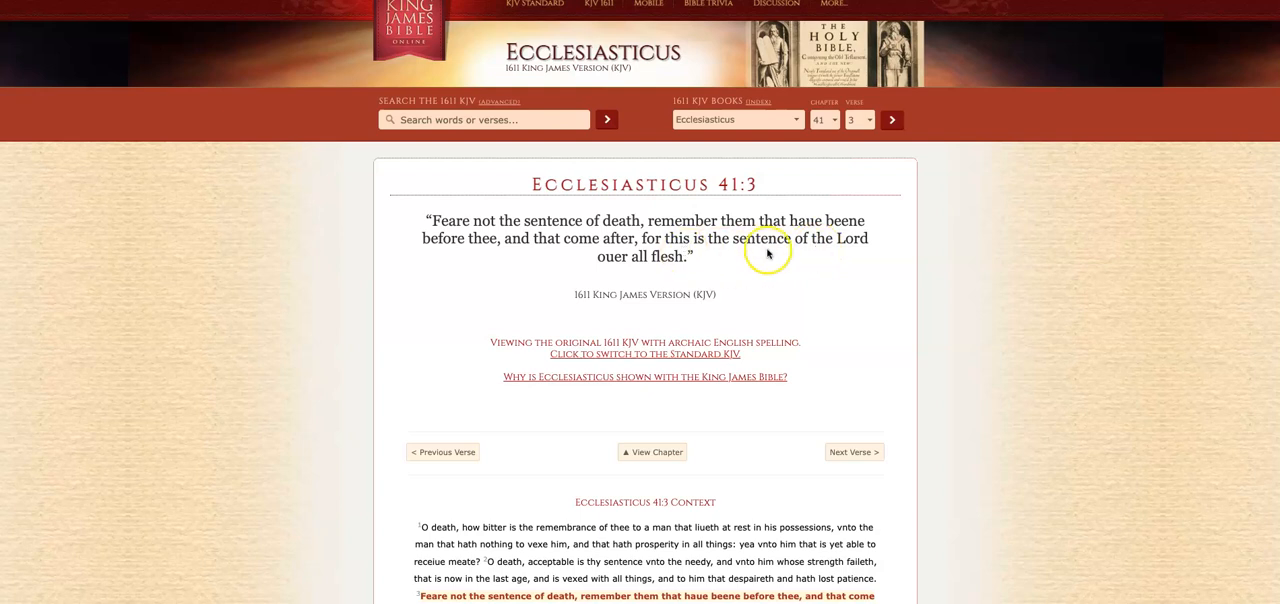
pyautogui.moveTo(774, 280)
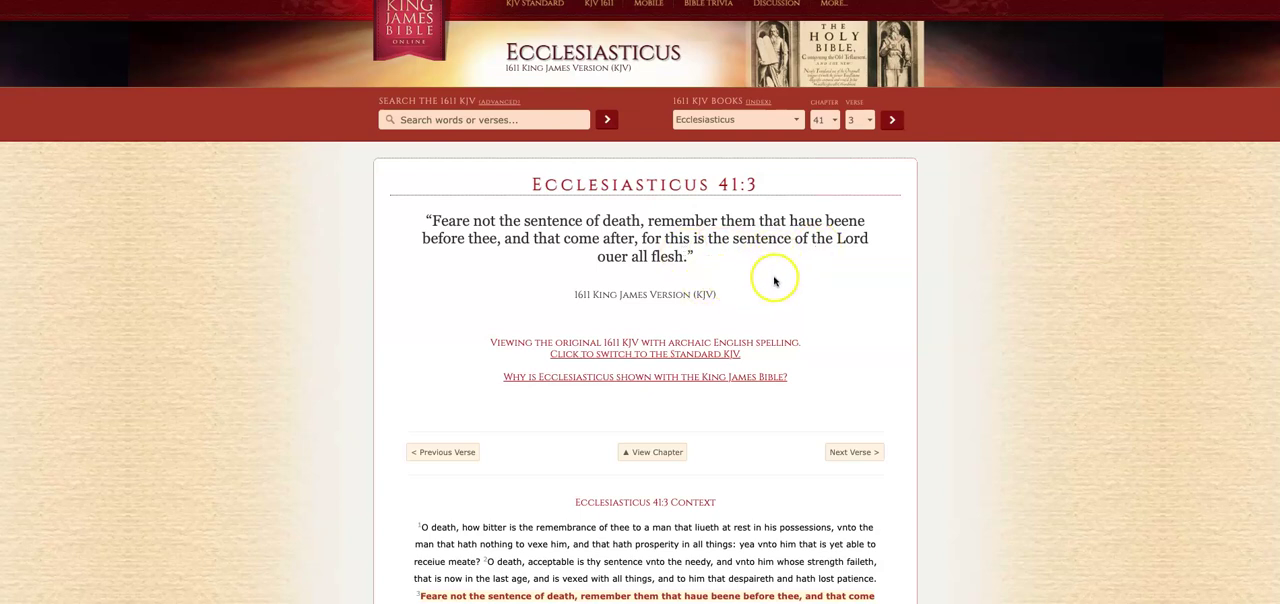
pyautogui.moveTo(650, 276)
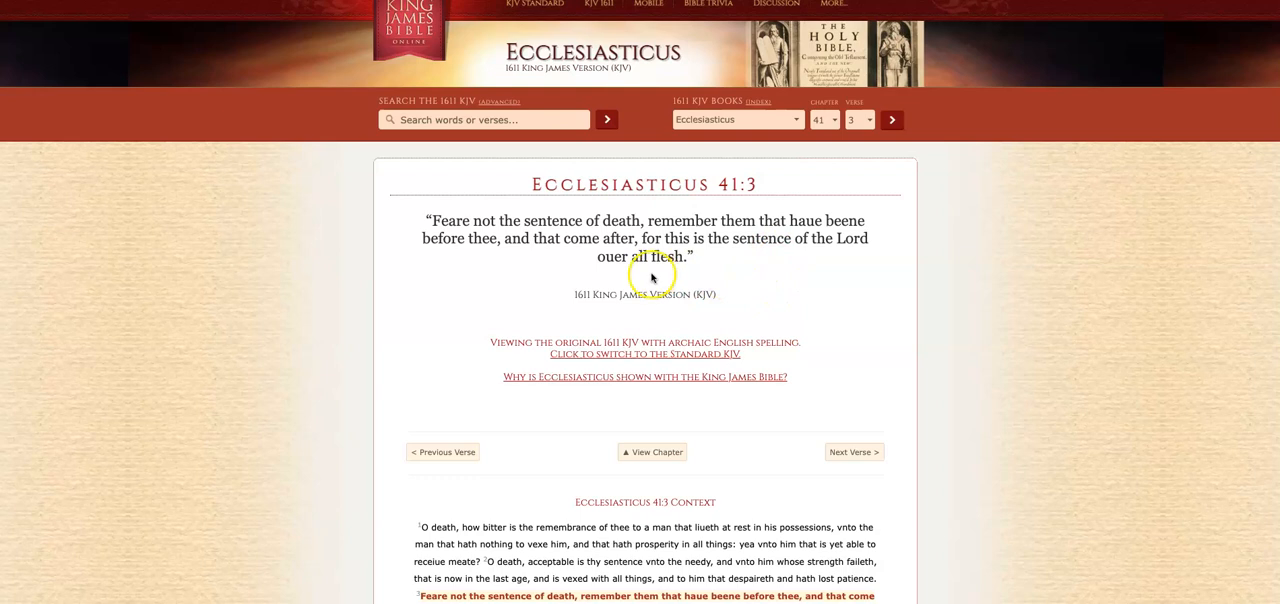
pyautogui.moveTo(690, 284)
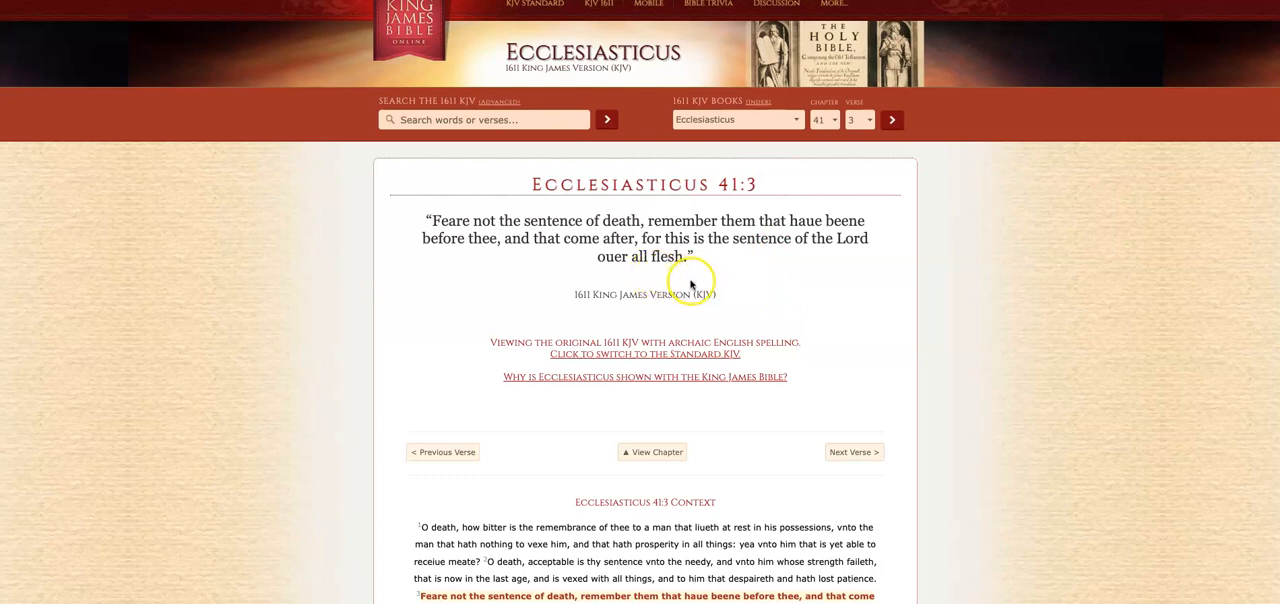
pyautogui.moveTo(704, 276)
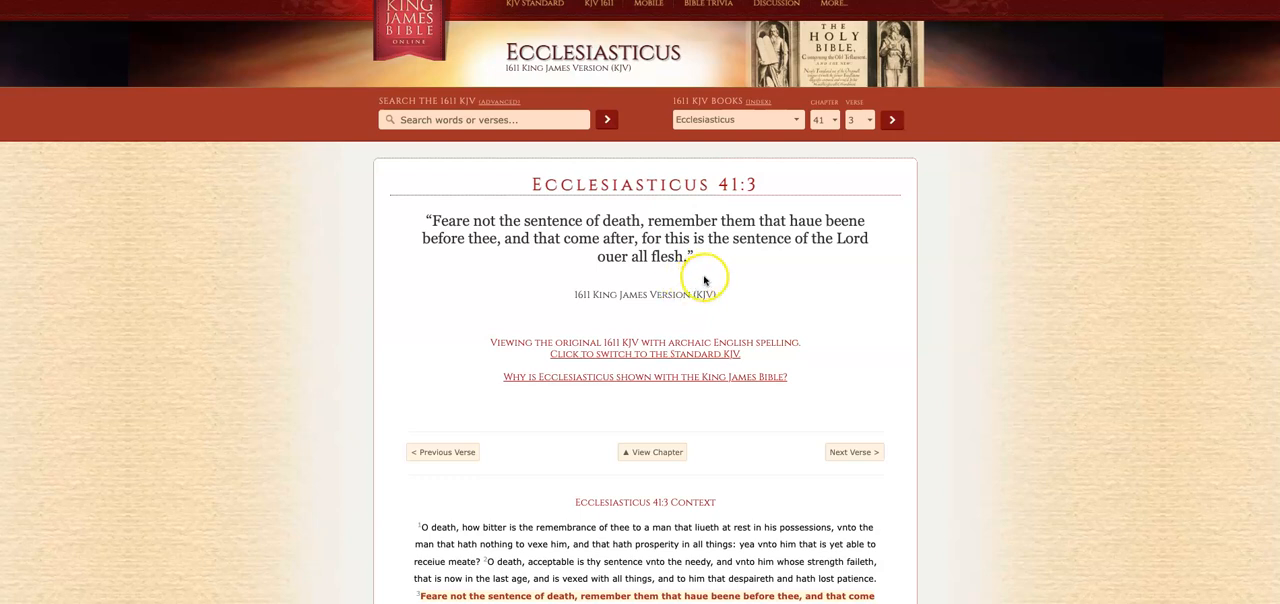
pyautogui.moveTo(704, 280)
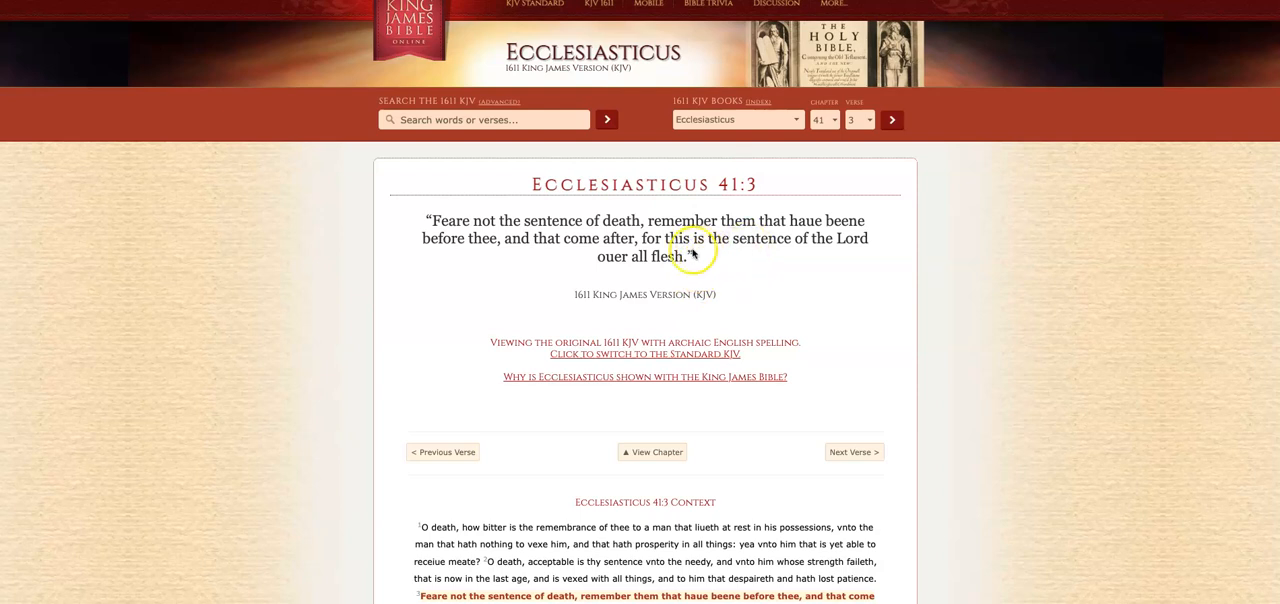
pyautogui.moveTo(528, 272)
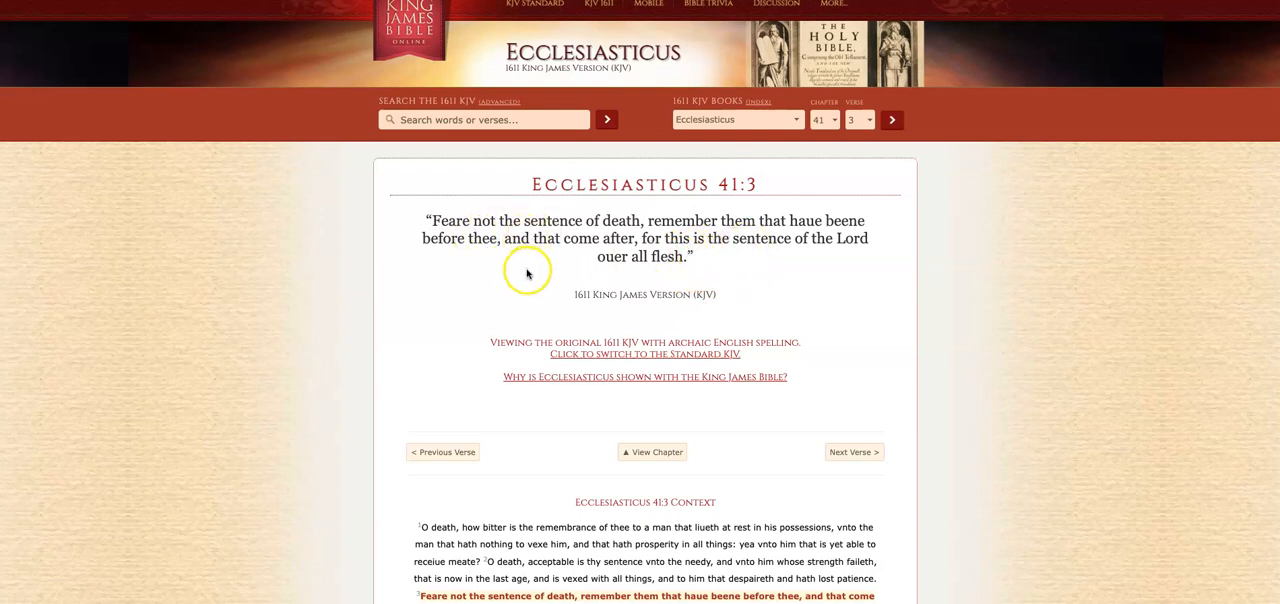
pyautogui.moveTo(636, 234)
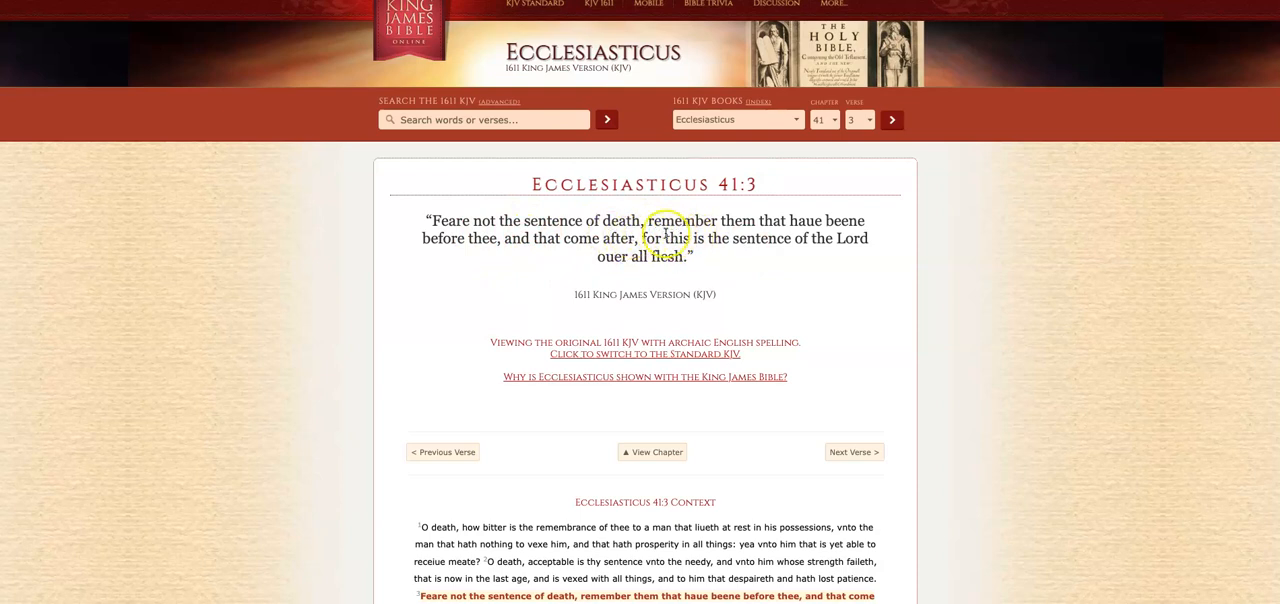
pyautogui.moveTo(592, 236)
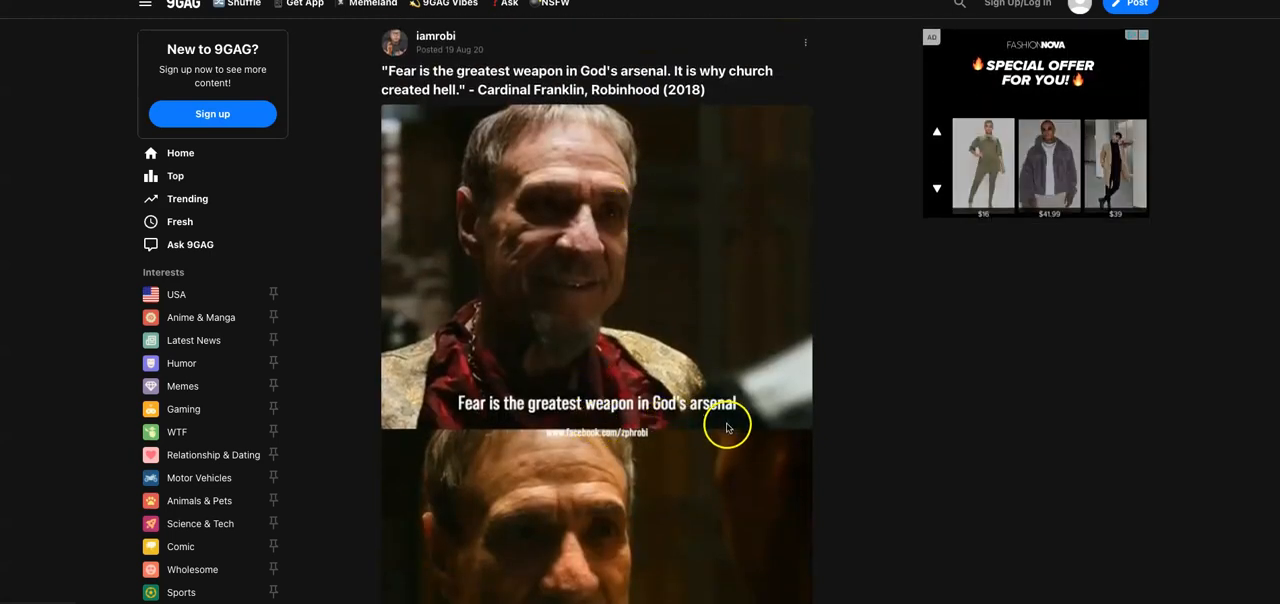
# - Review the Cardinal Franklin Robinhood meme, then return to the King James Bible Online Ecclesiasticus 41:3 tab
pyautogui.scroll(-3)
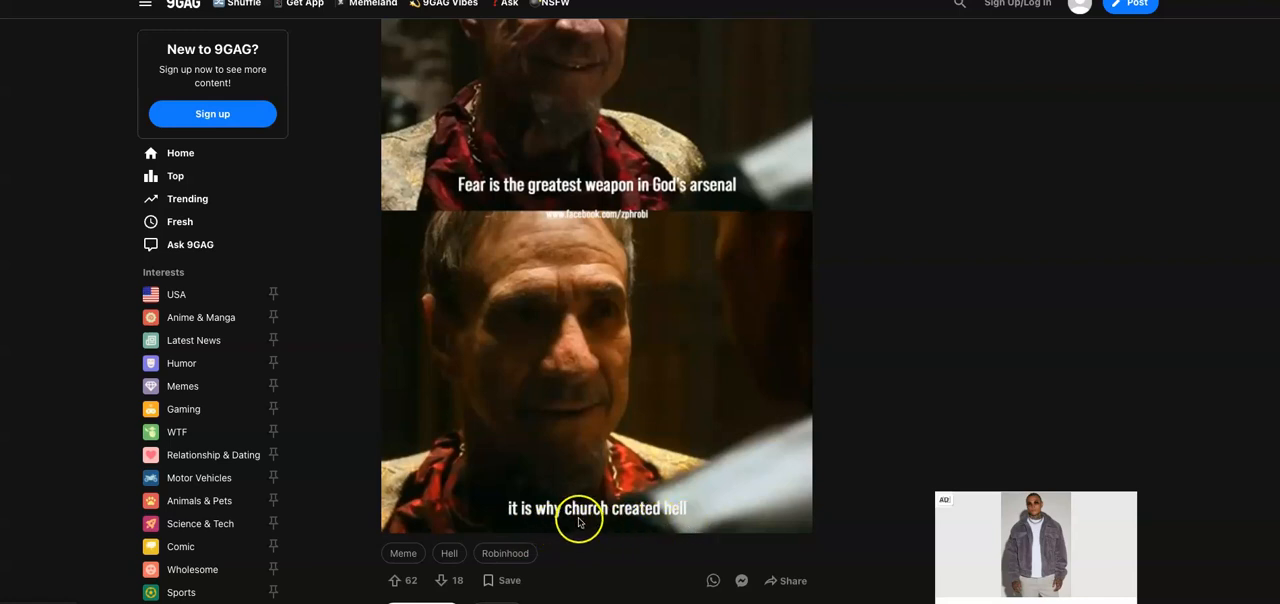
pyautogui.moveTo(700, 510)
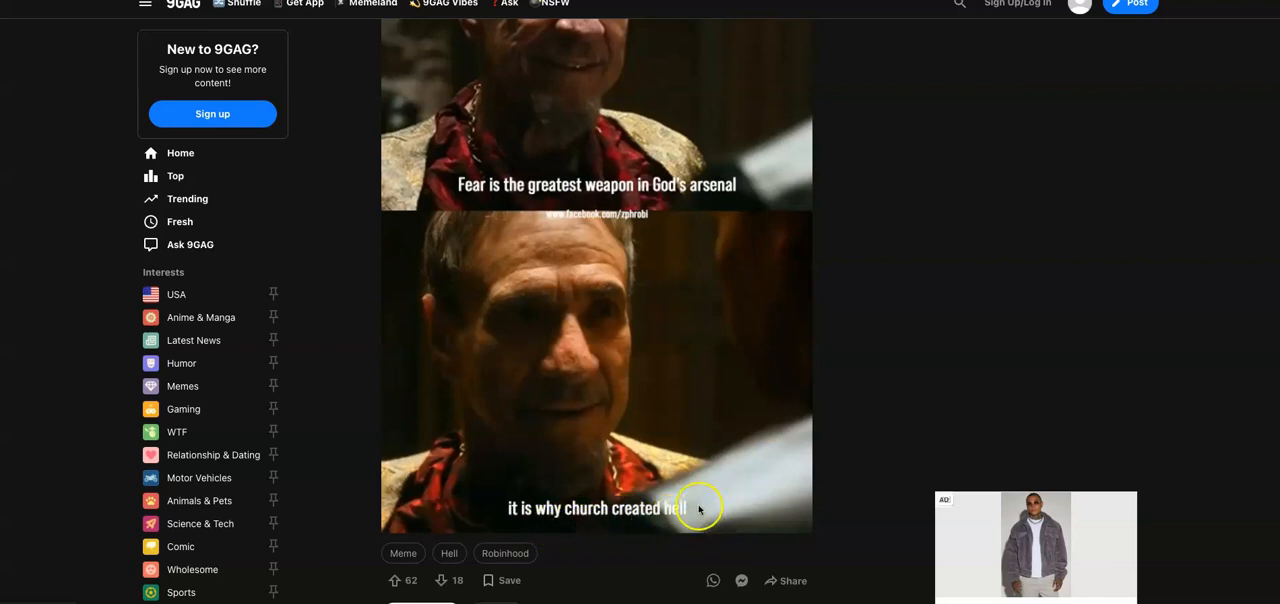
pyautogui.scroll(3)
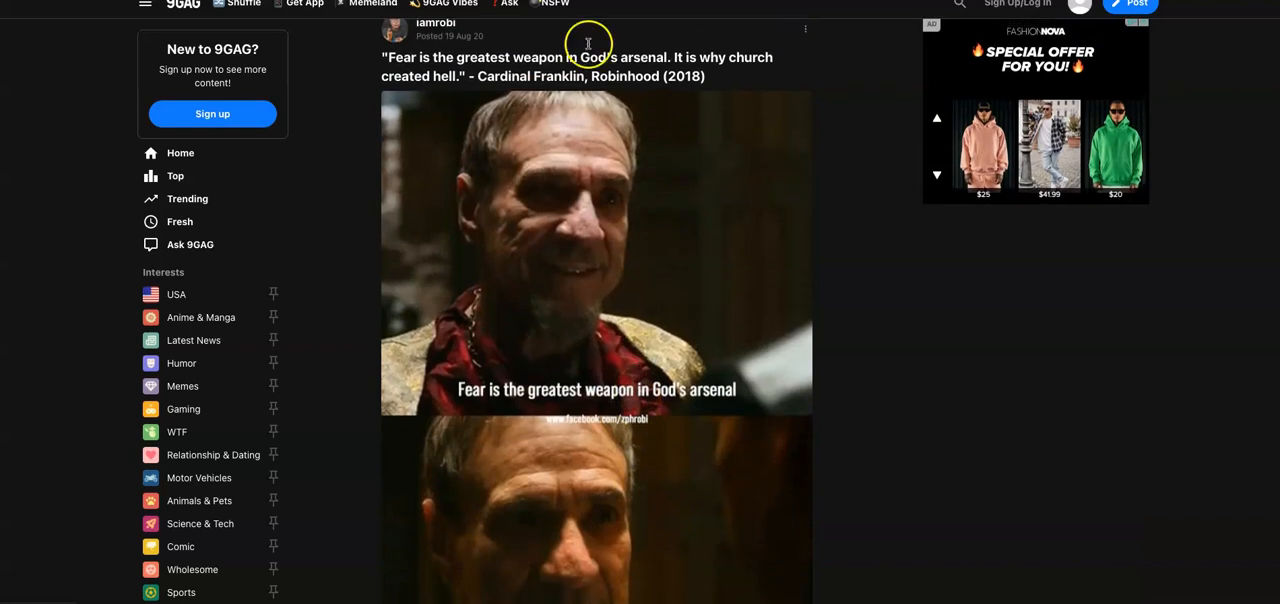
pyautogui.moveTo(658, 96)
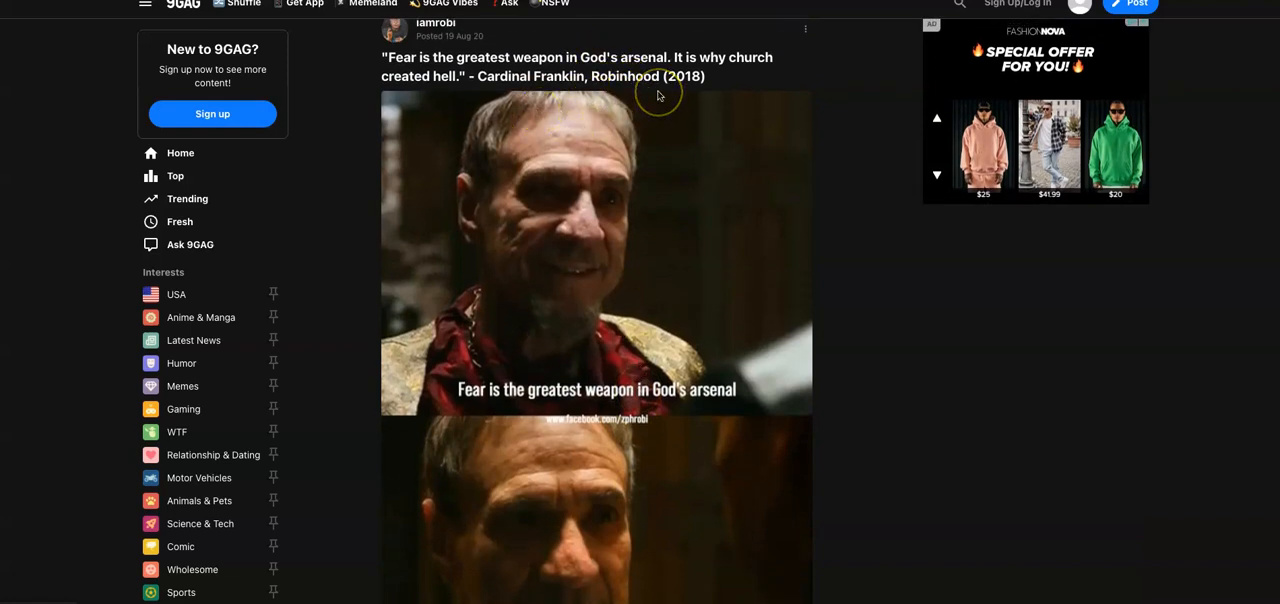
pyautogui.moveTo(616, 148)
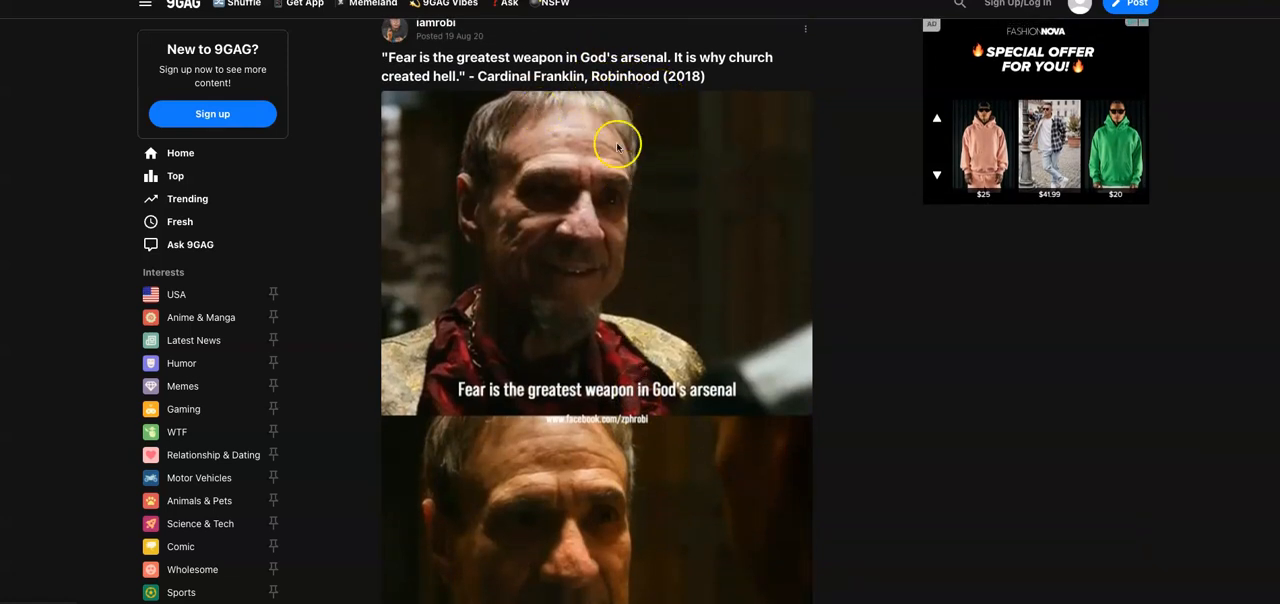
pyautogui.moveTo(660, 360)
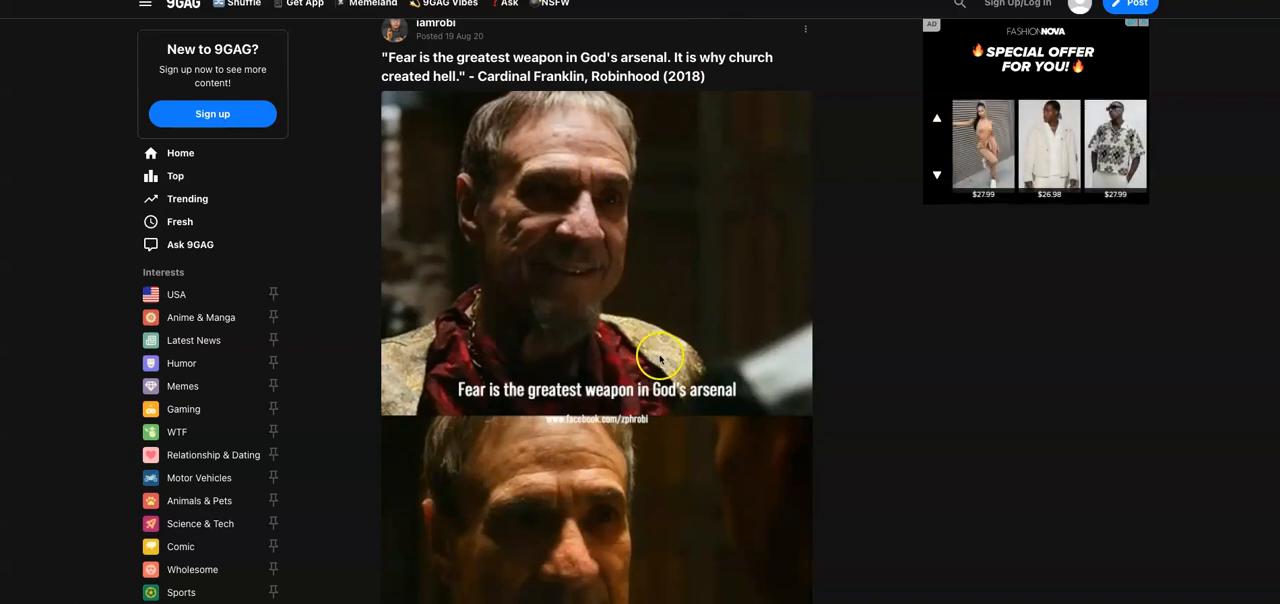
pyautogui.moveTo(756, 332)
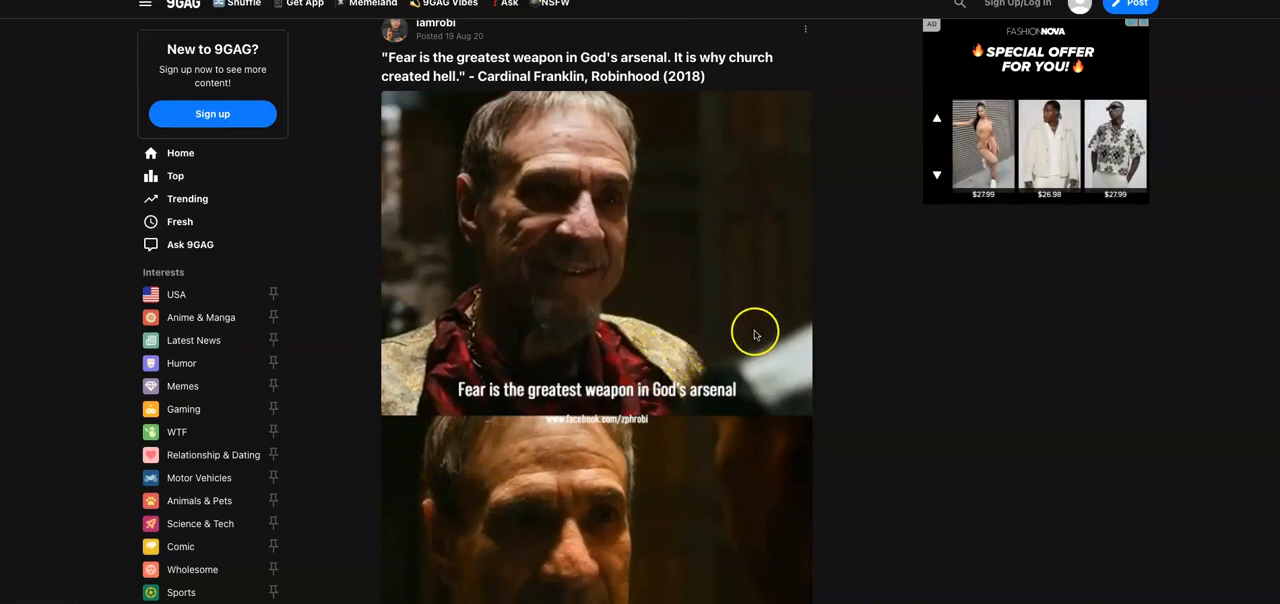
pyautogui.moveTo(696, 326)
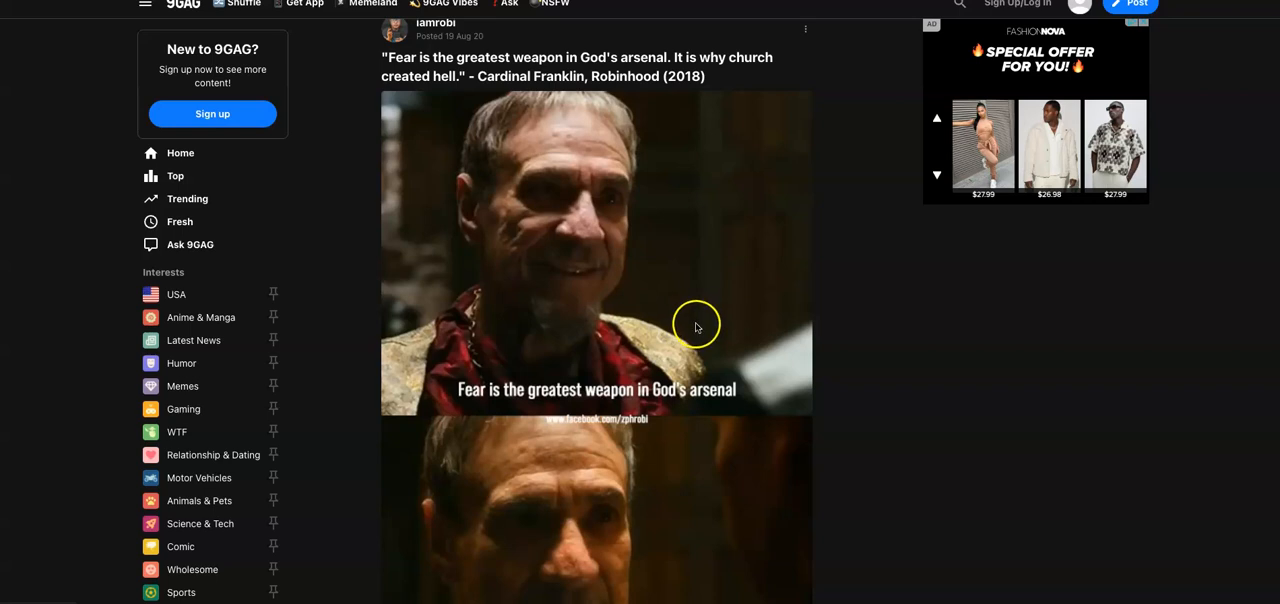
pyautogui.moveTo(824, 360)
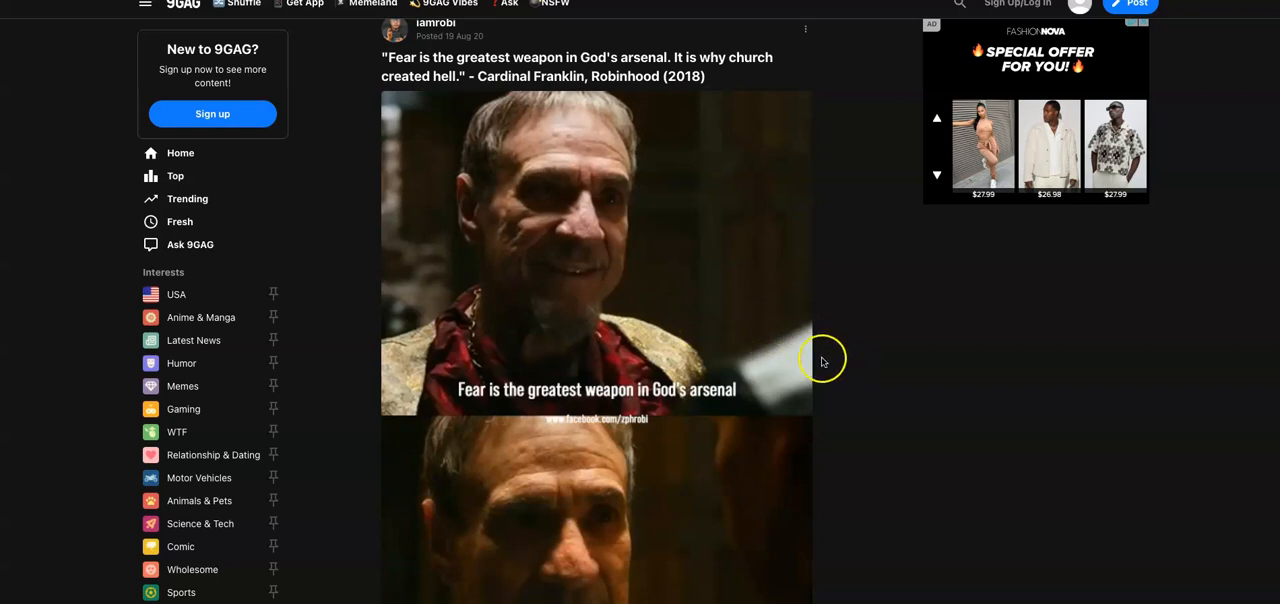
pyautogui.click(936, 176)
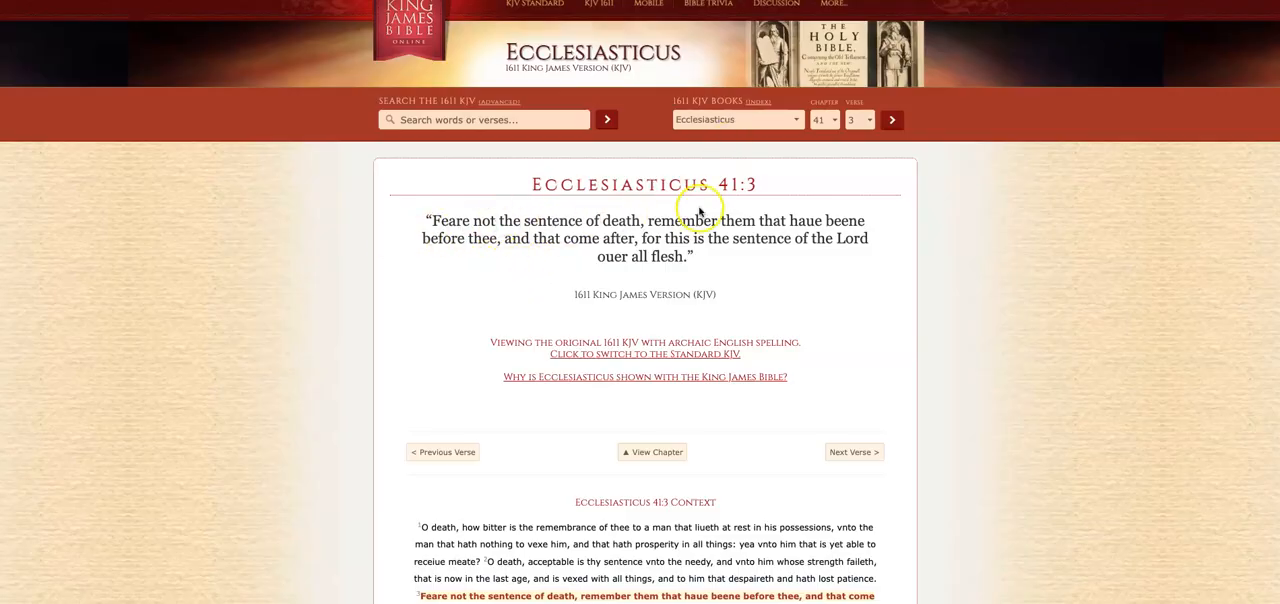
pyautogui.moveTo(560, 238)
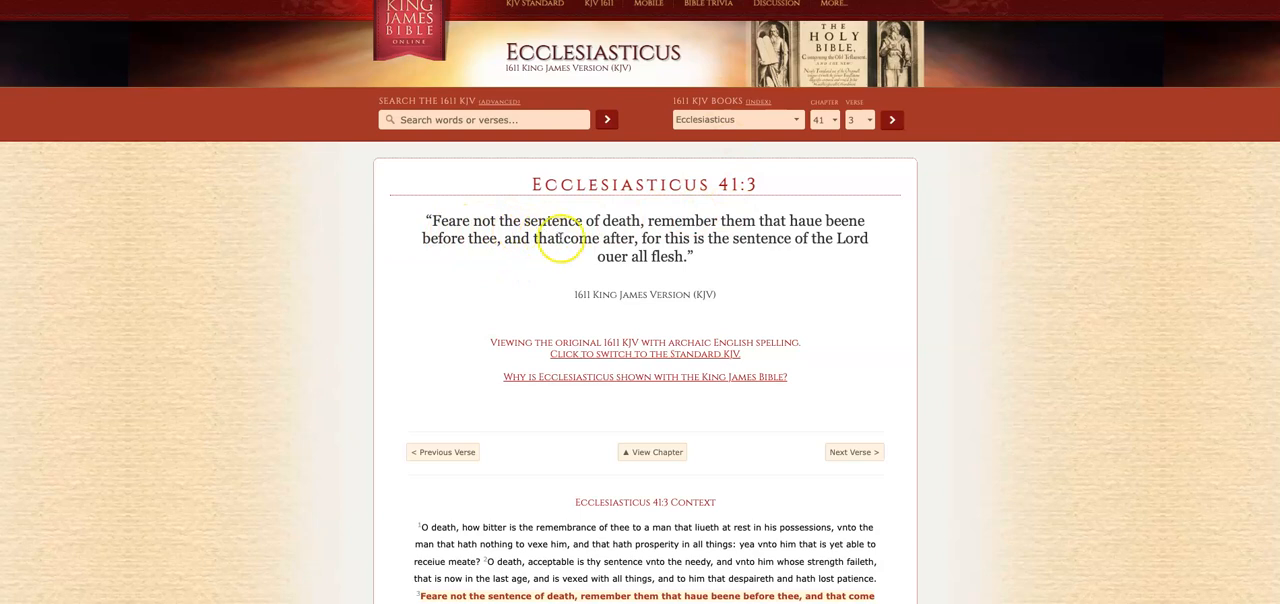
pyautogui.moveTo(638, 248)
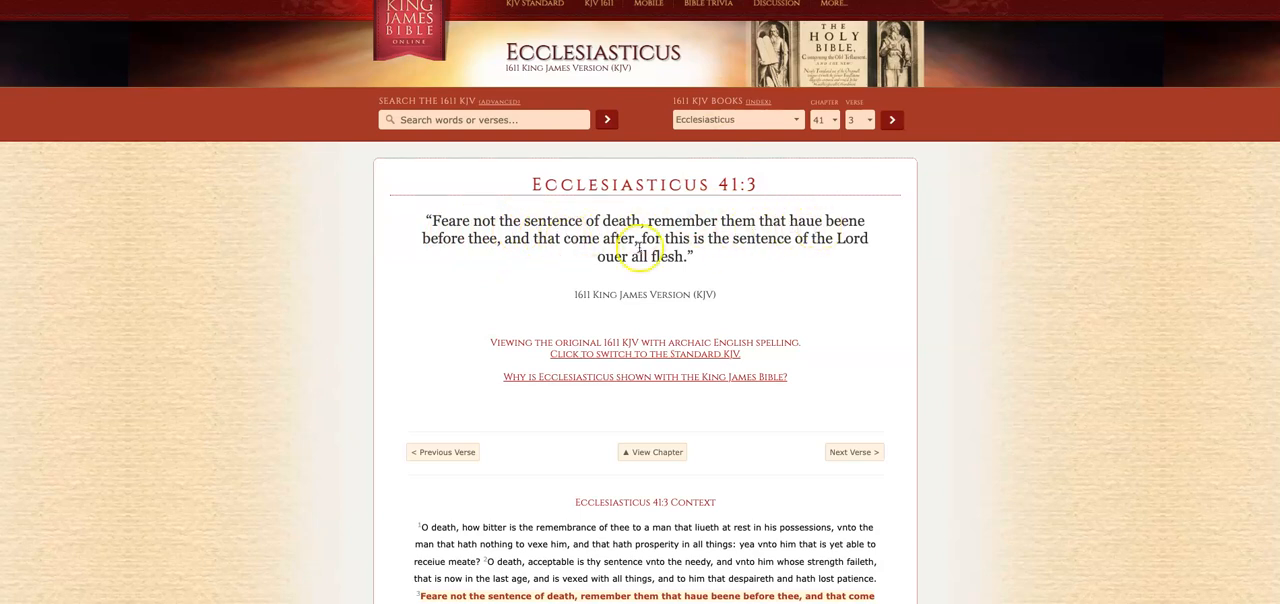
pyautogui.moveTo(520, 252)
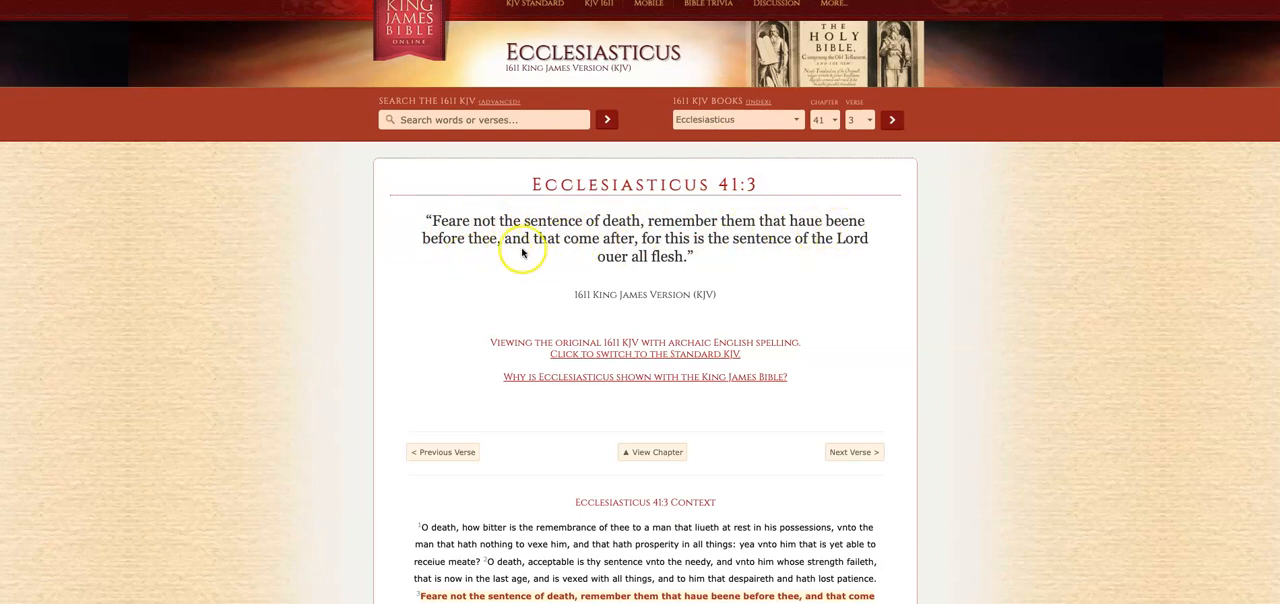
pyautogui.moveTo(804, 244)
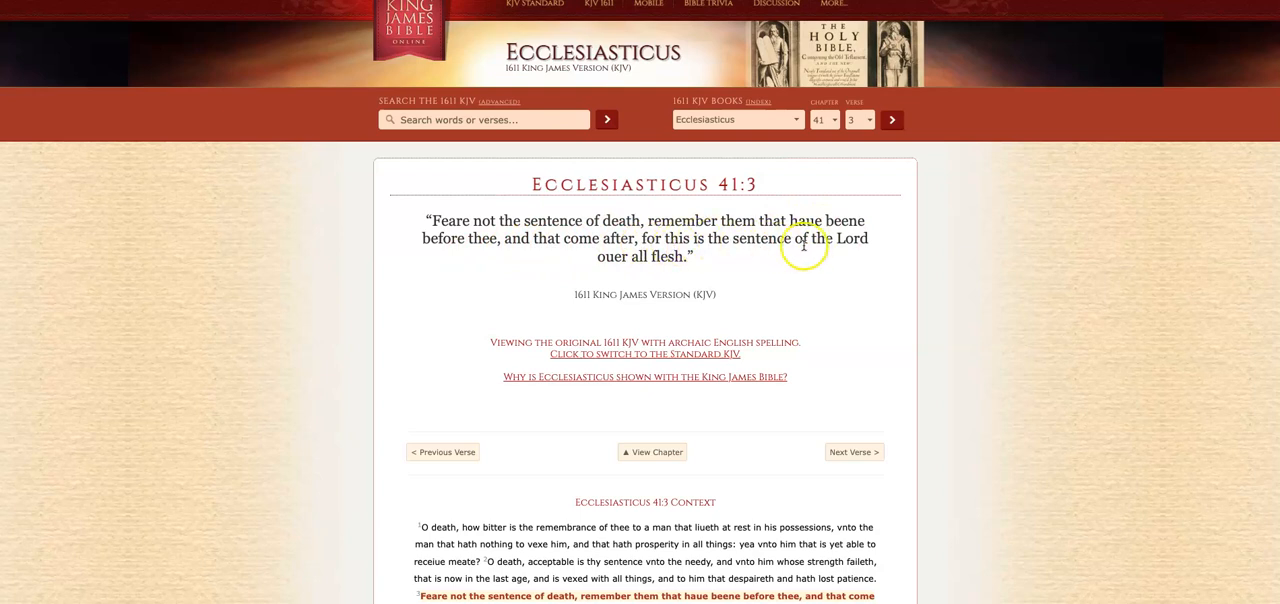
pyautogui.moveTo(688, 262)
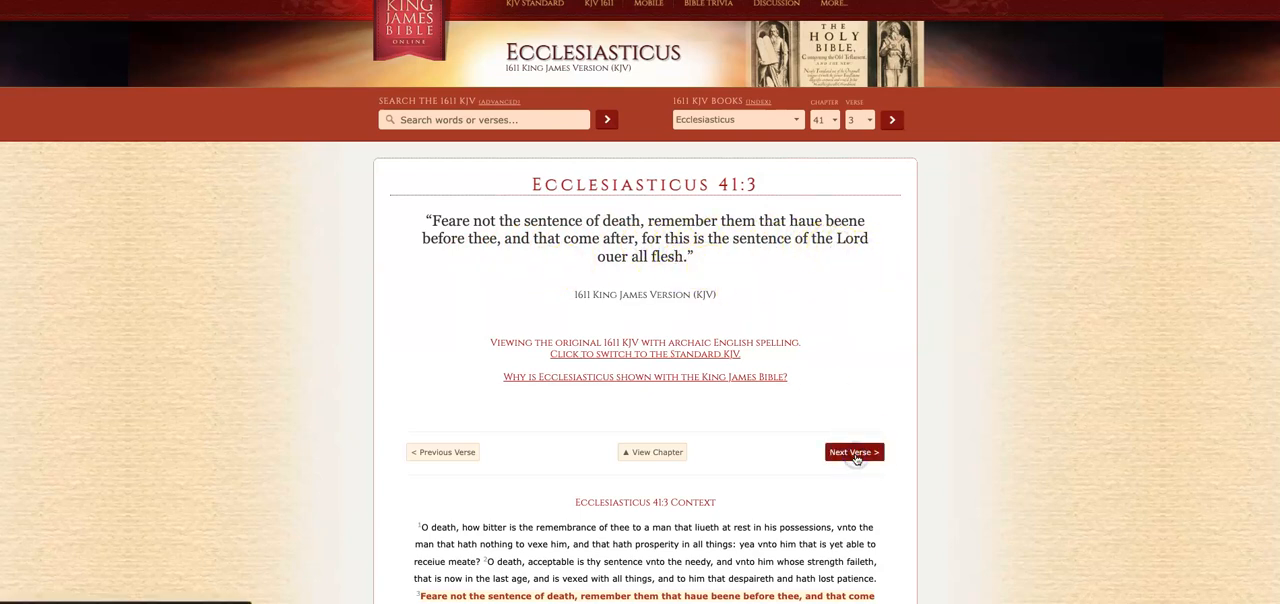
# - Advance from Ecclesiasticus 41:3 to 41:4, the verse on no inquisition in the grave
pyautogui.click(852, 452)
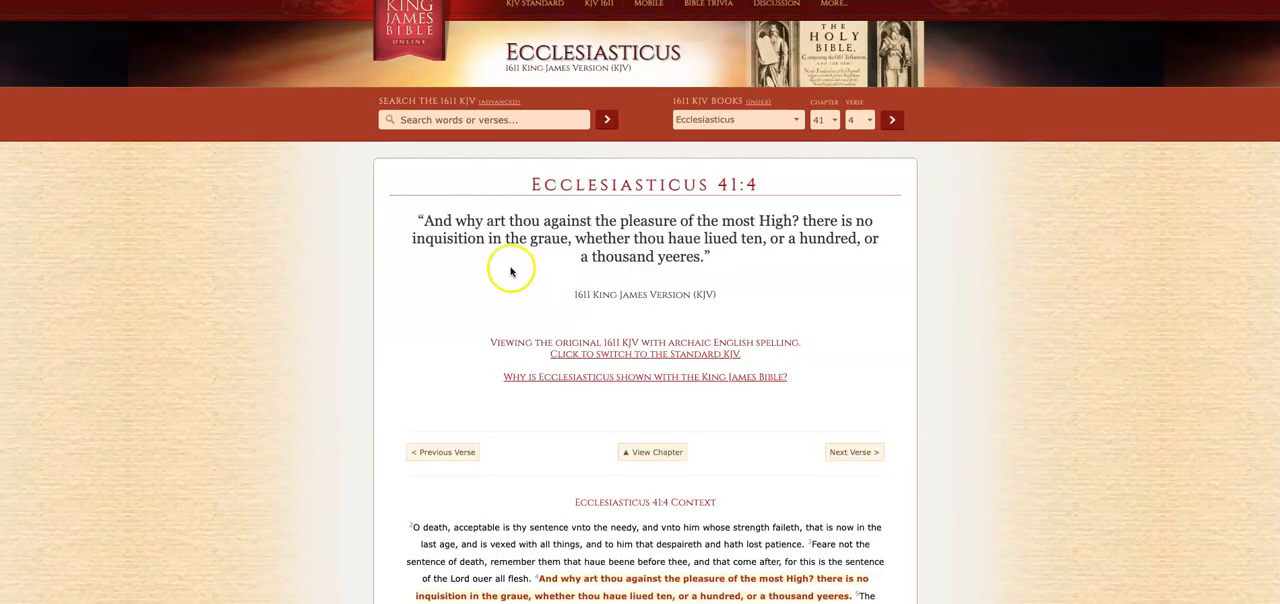
pyautogui.moveTo(588, 224)
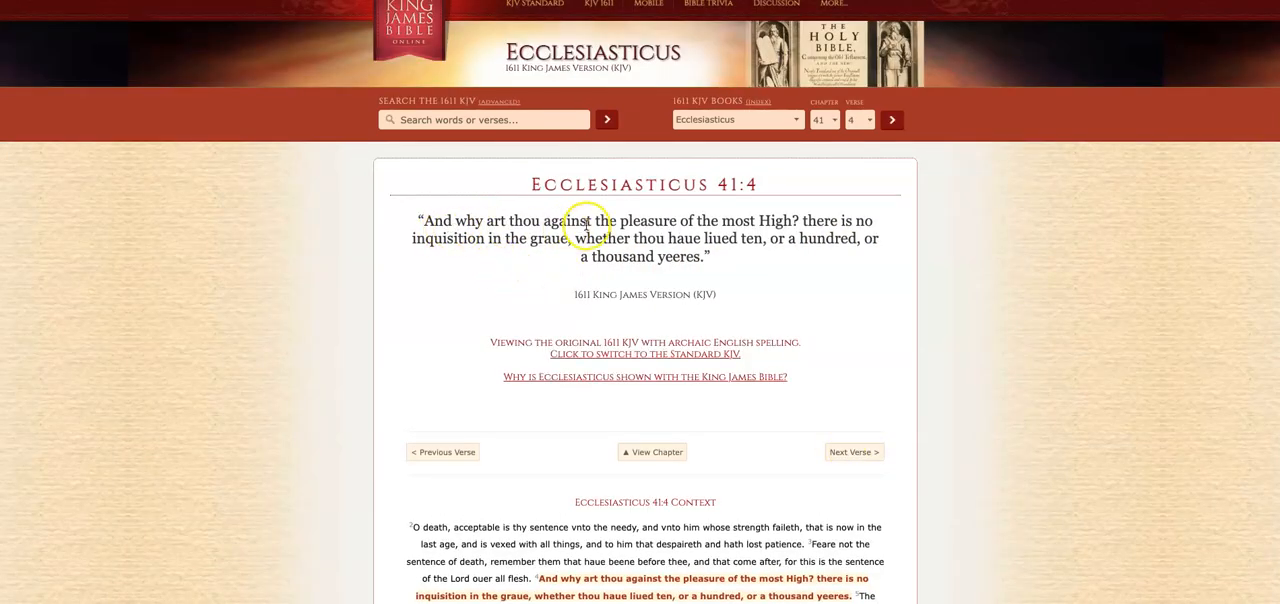
pyautogui.moveTo(808, 232)
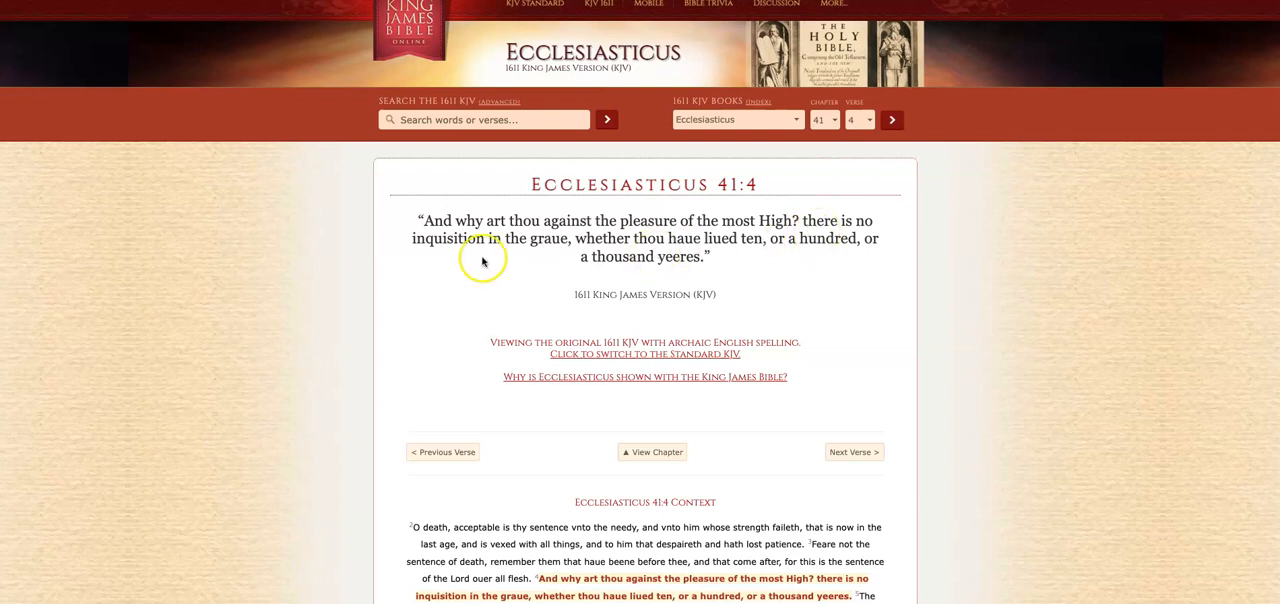
pyautogui.moveTo(536, 244)
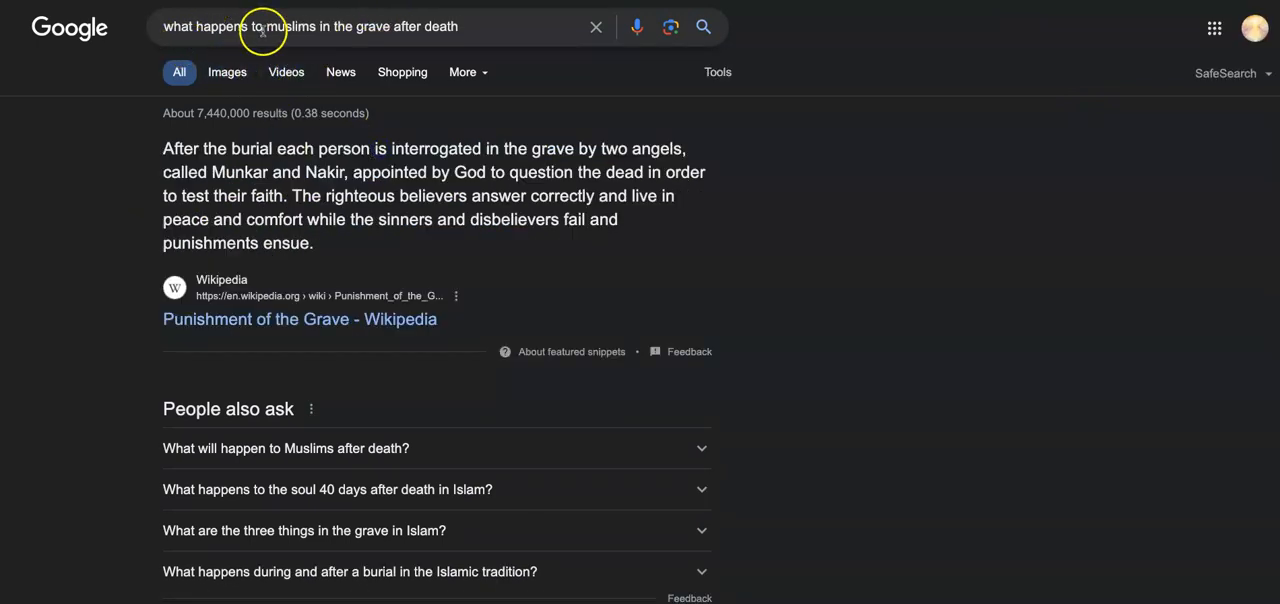
pyautogui.moveTo(472, 36)
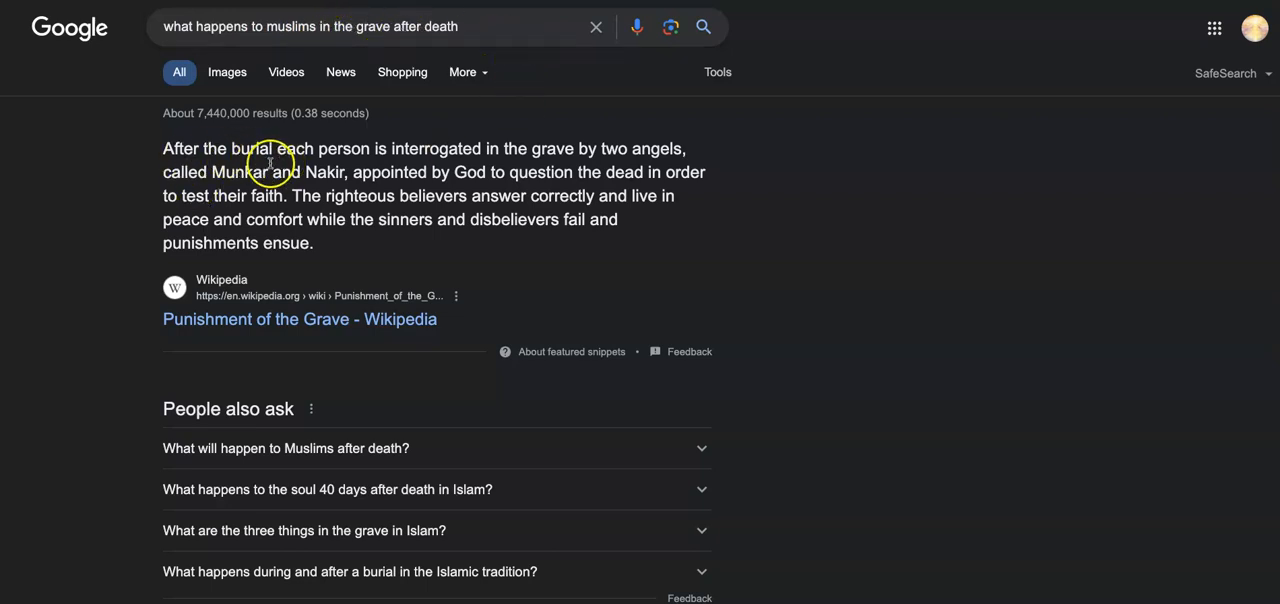
pyautogui.moveTo(458, 164)
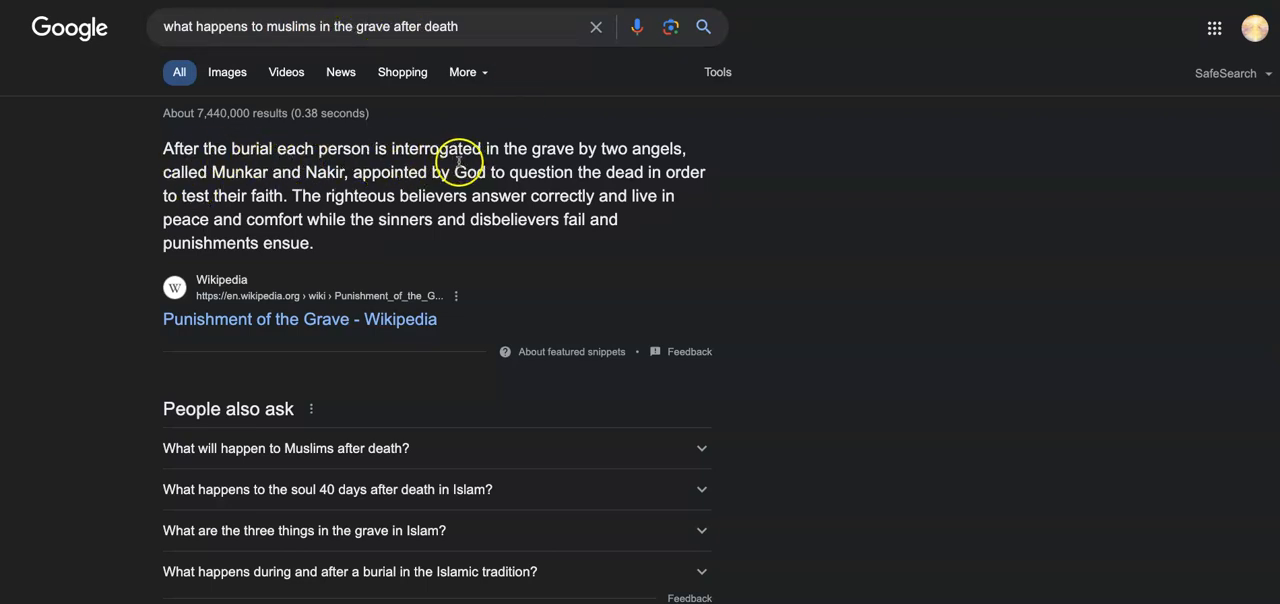
pyautogui.moveTo(508, 164)
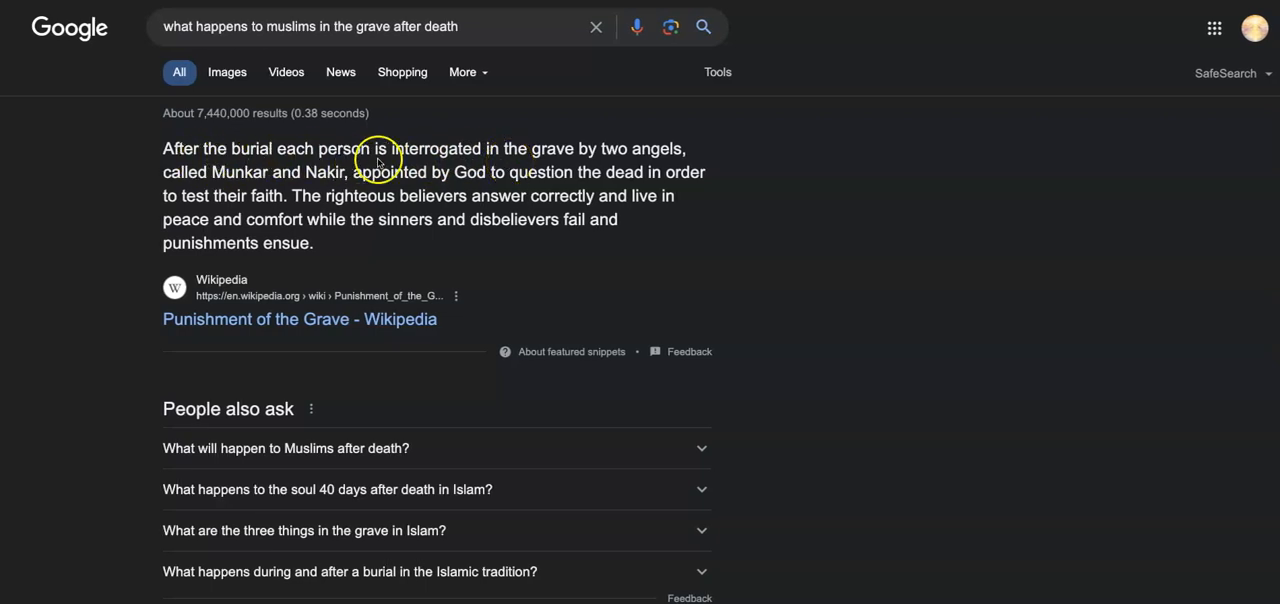
pyautogui.moveTo(618, 176)
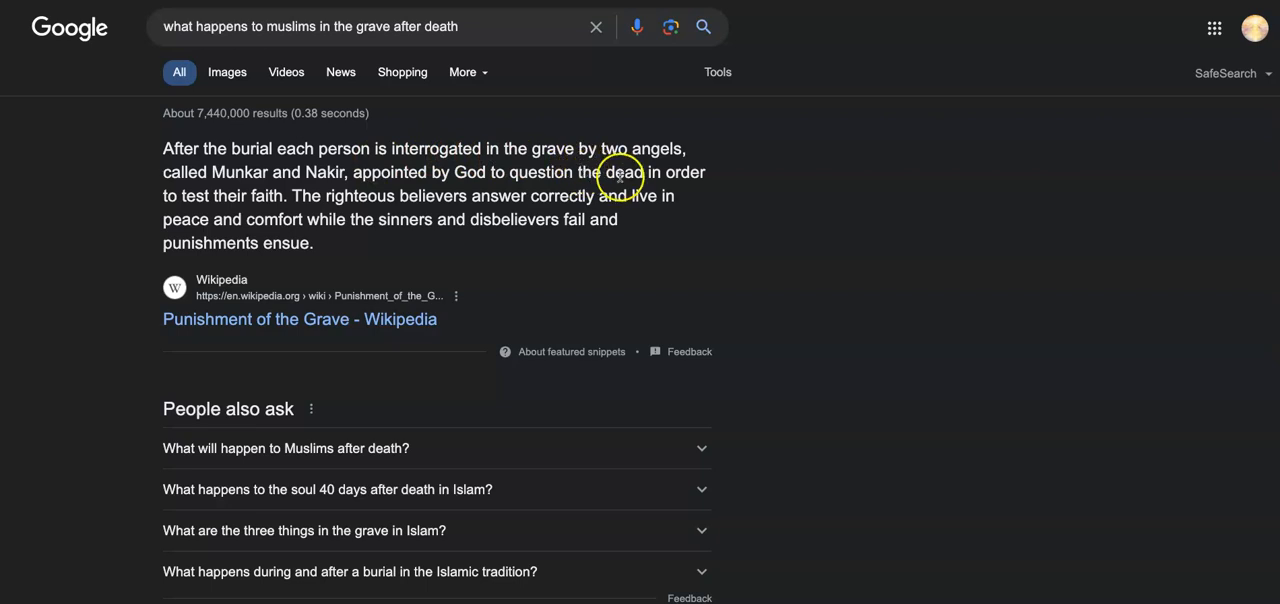
pyautogui.moveTo(556, 220)
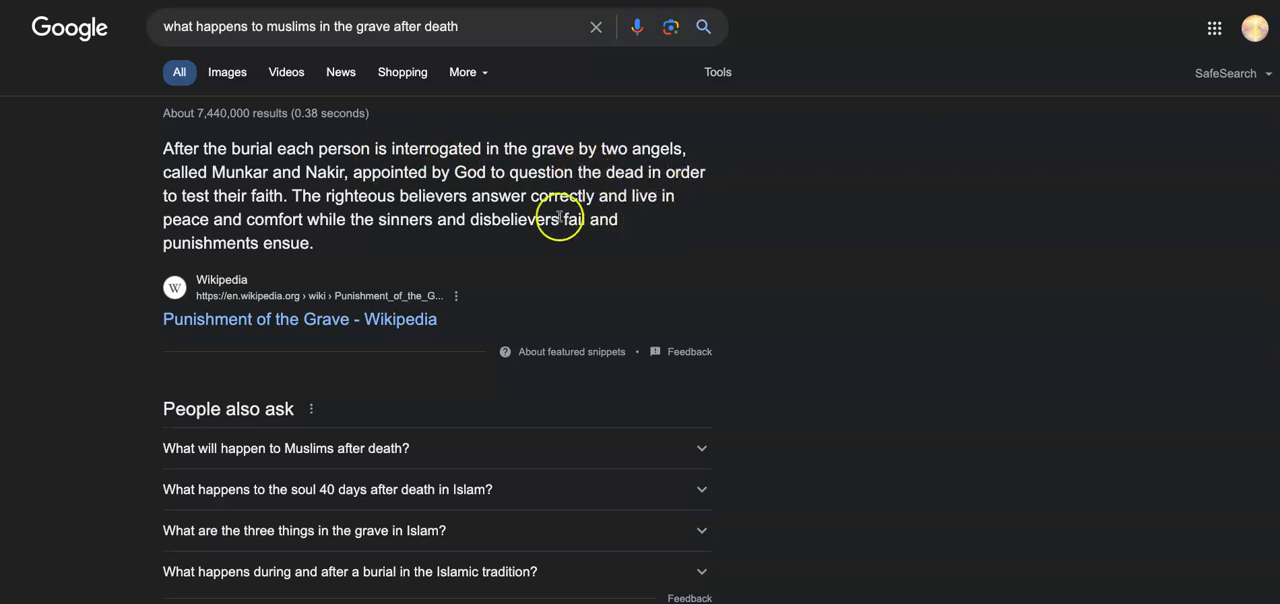
pyautogui.moveTo(448, 188)
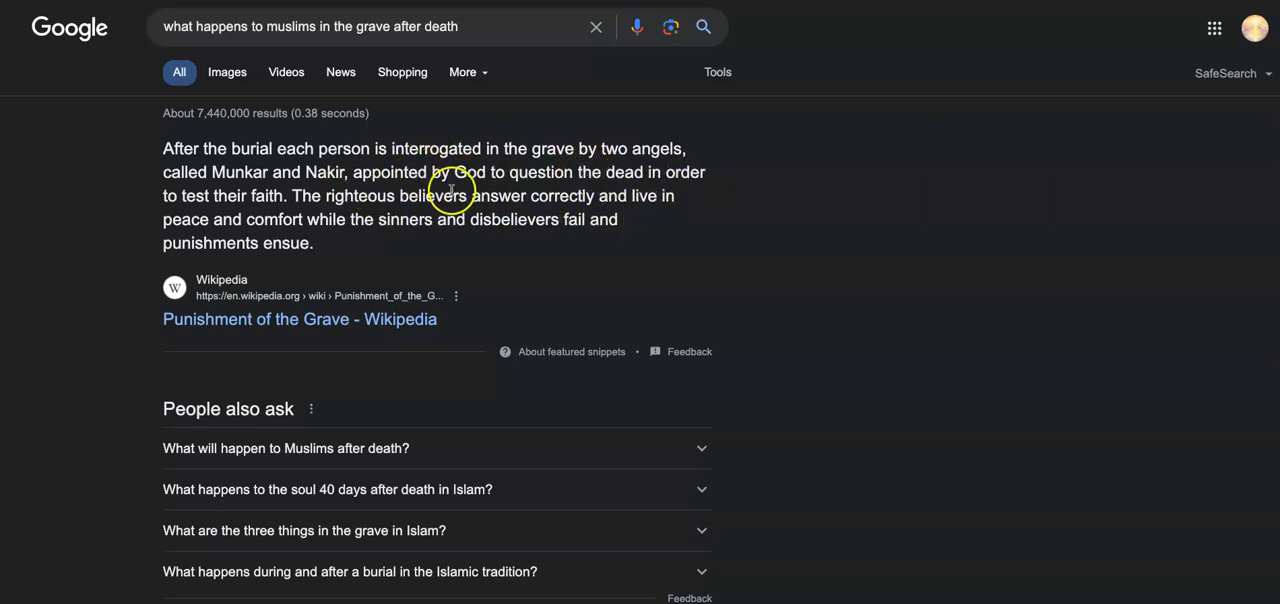
pyautogui.moveTo(244, 188)
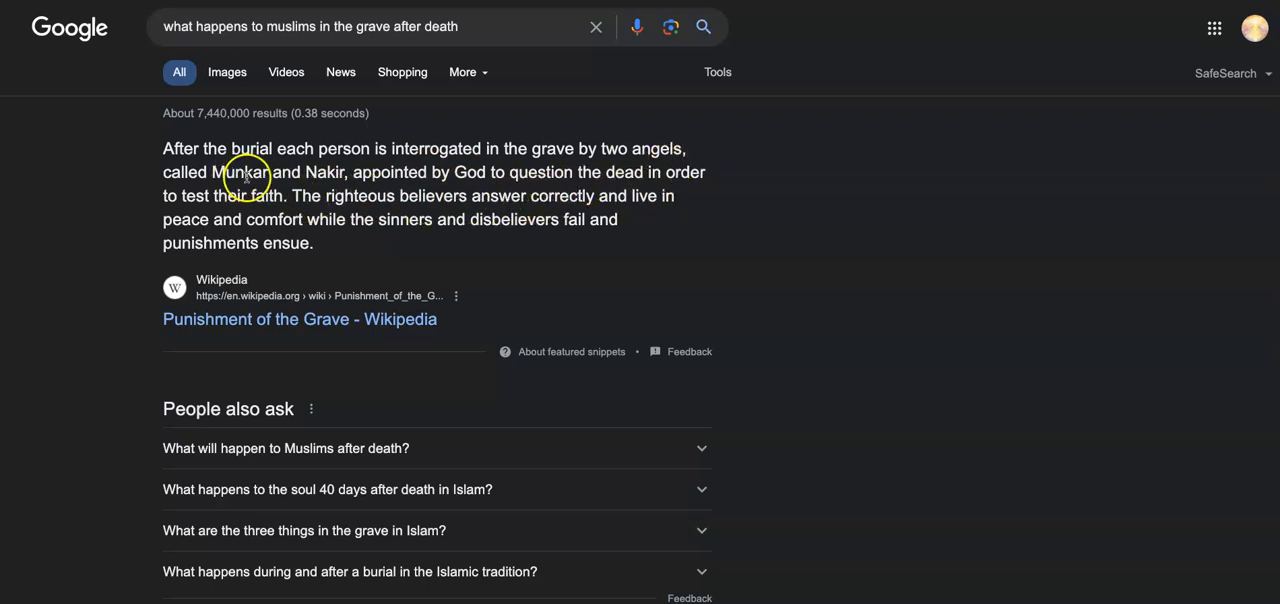
pyautogui.moveTo(520, 192)
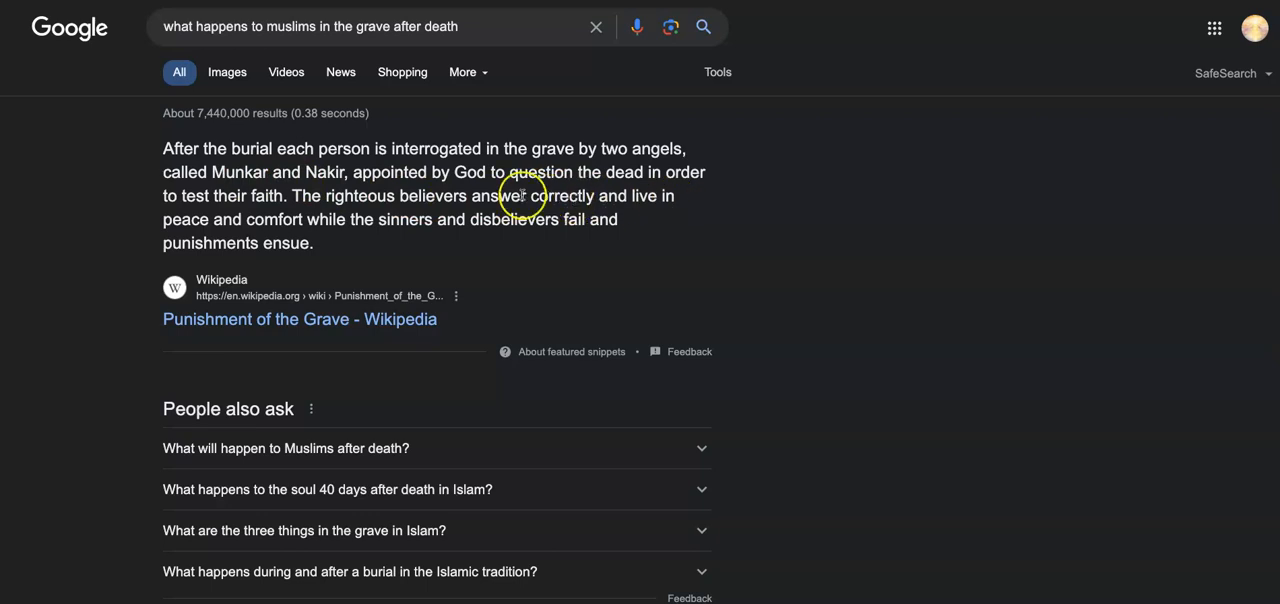
pyautogui.moveTo(232, 162)
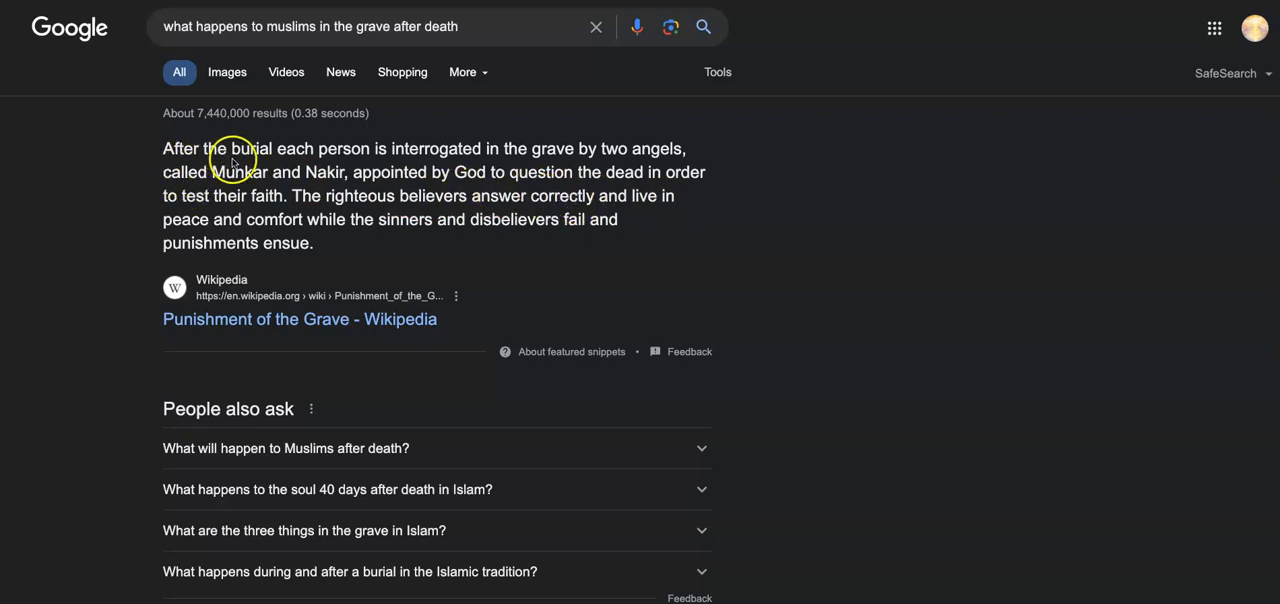
pyautogui.moveTo(440, 156)
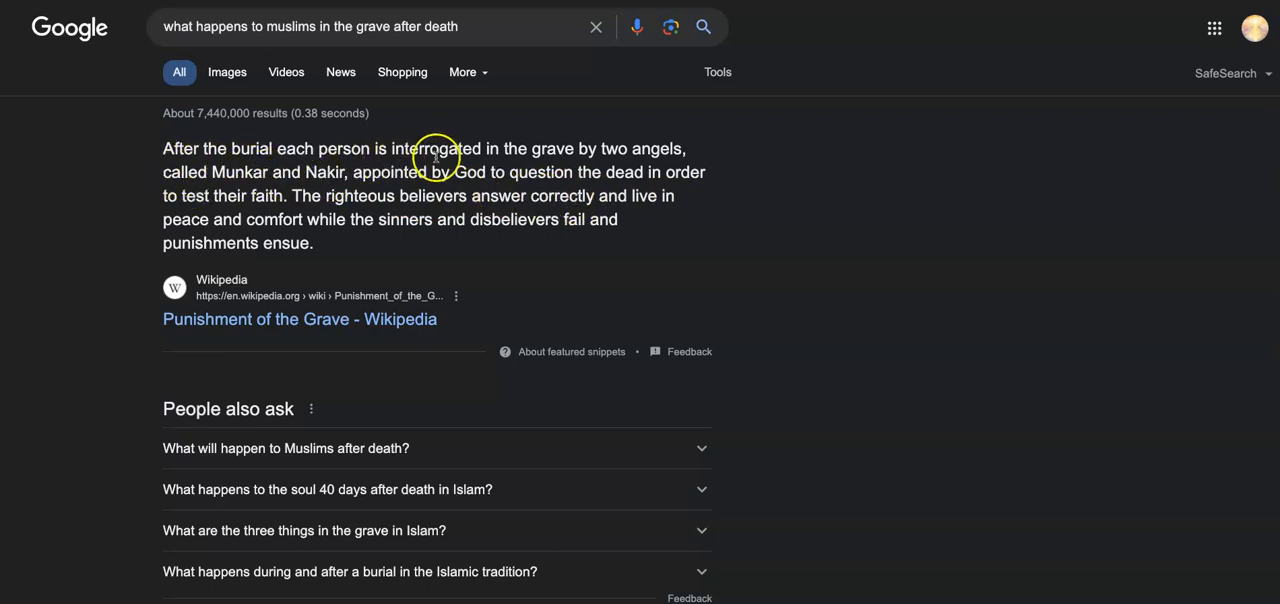
pyautogui.moveTo(568, 160)
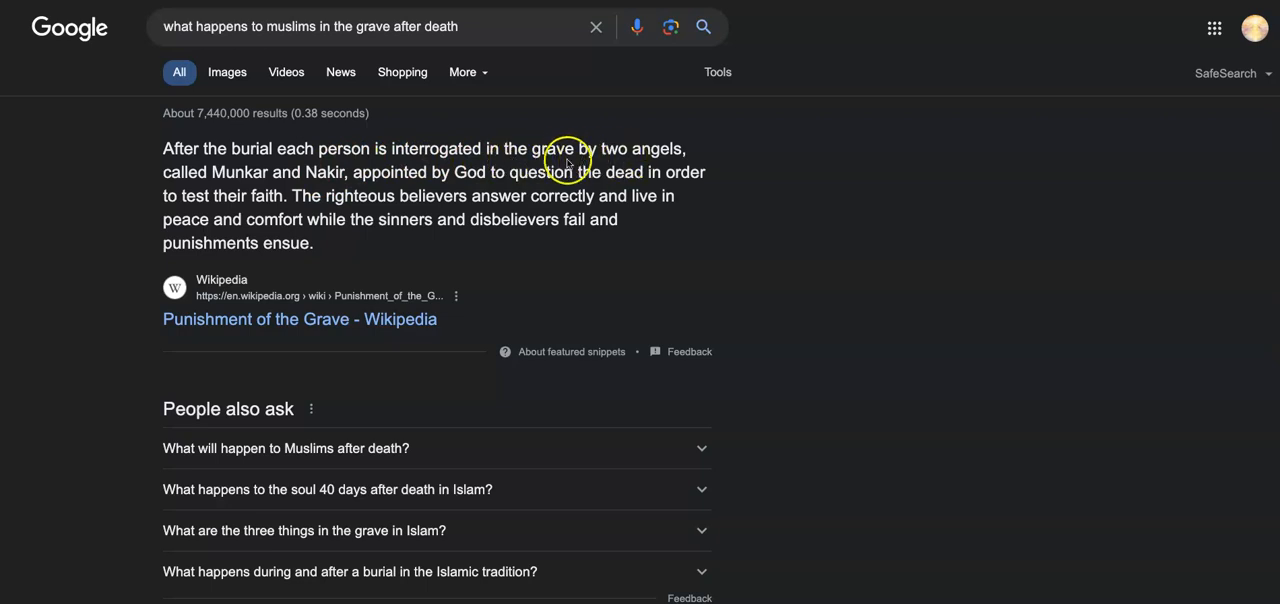
pyautogui.moveTo(244, 188)
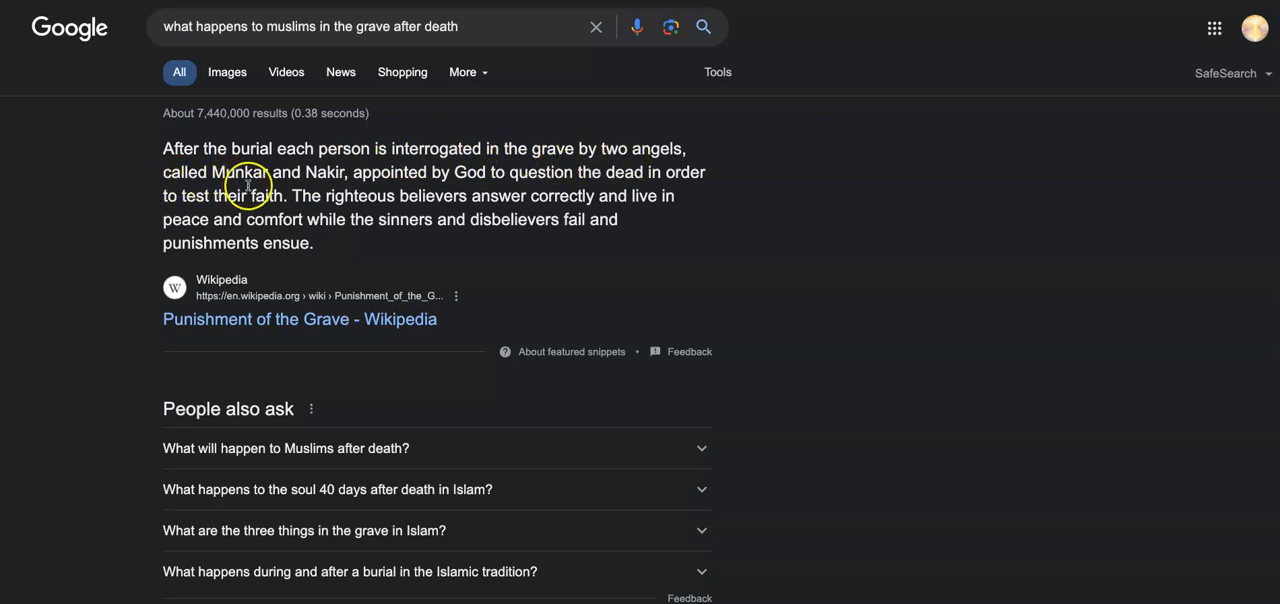
pyautogui.moveTo(336, 184)
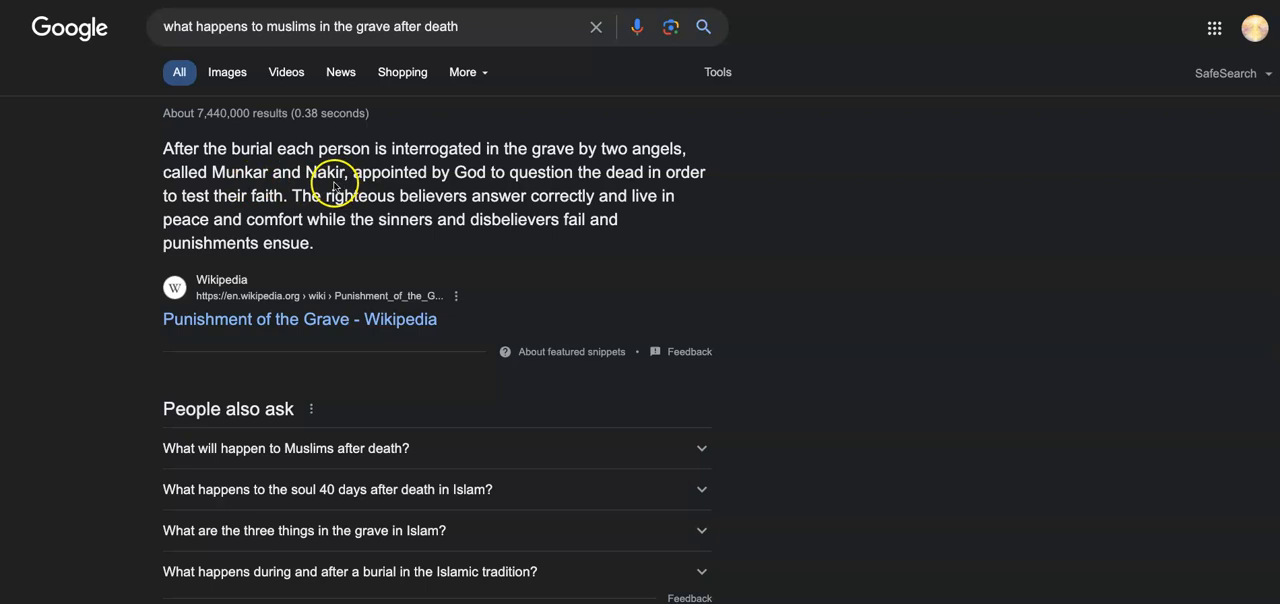
pyautogui.moveTo(420, 180)
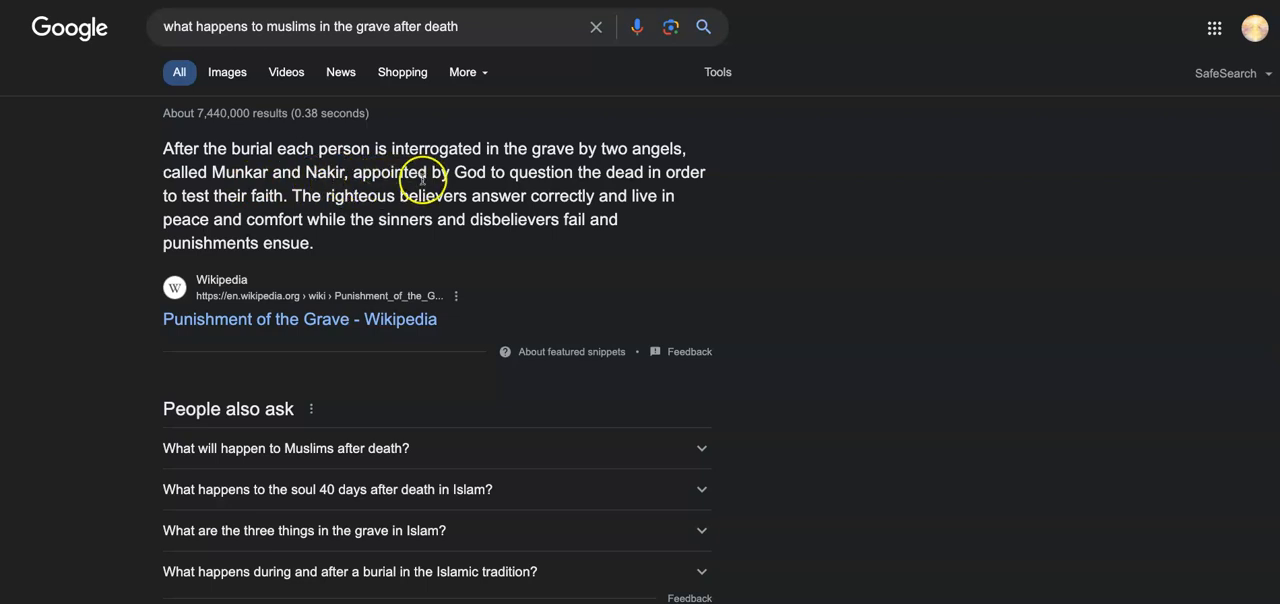
pyautogui.moveTo(672, 188)
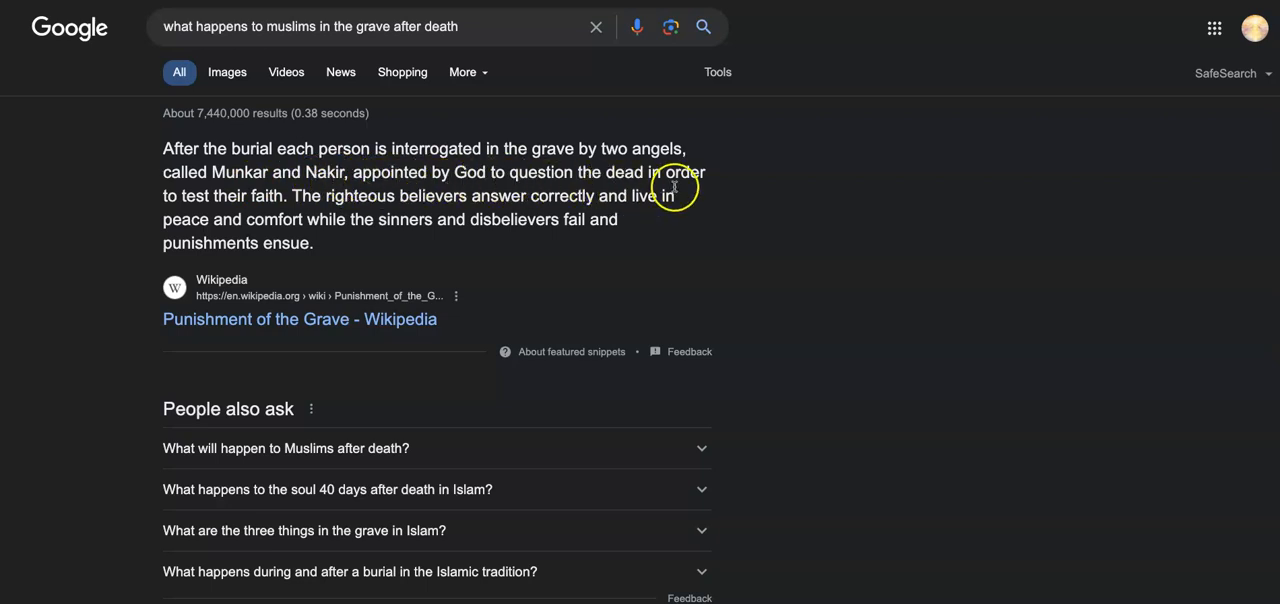
pyautogui.moveTo(294, 204)
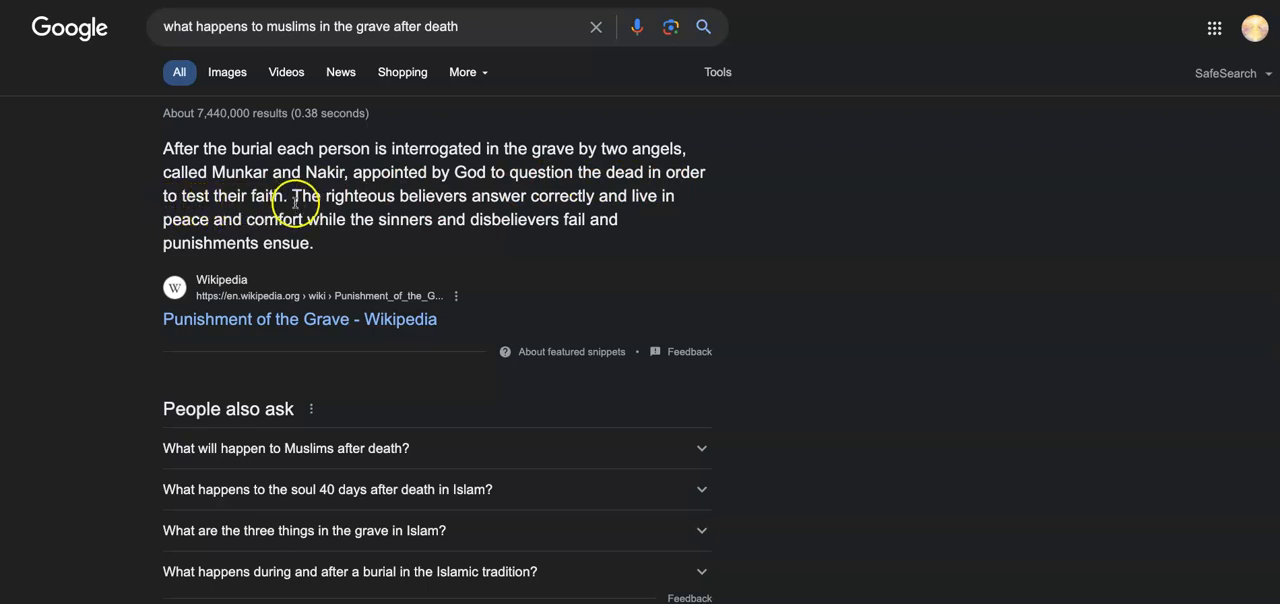
pyautogui.moveTo(640, 212)
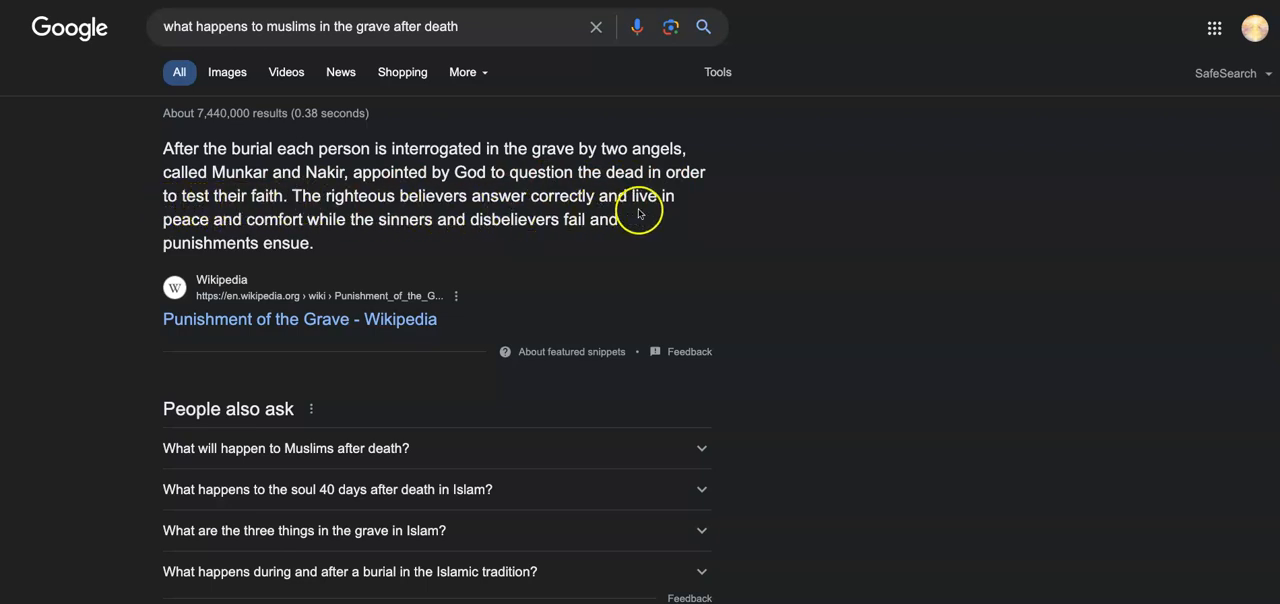
pyautogui.moveTo(296, 230)
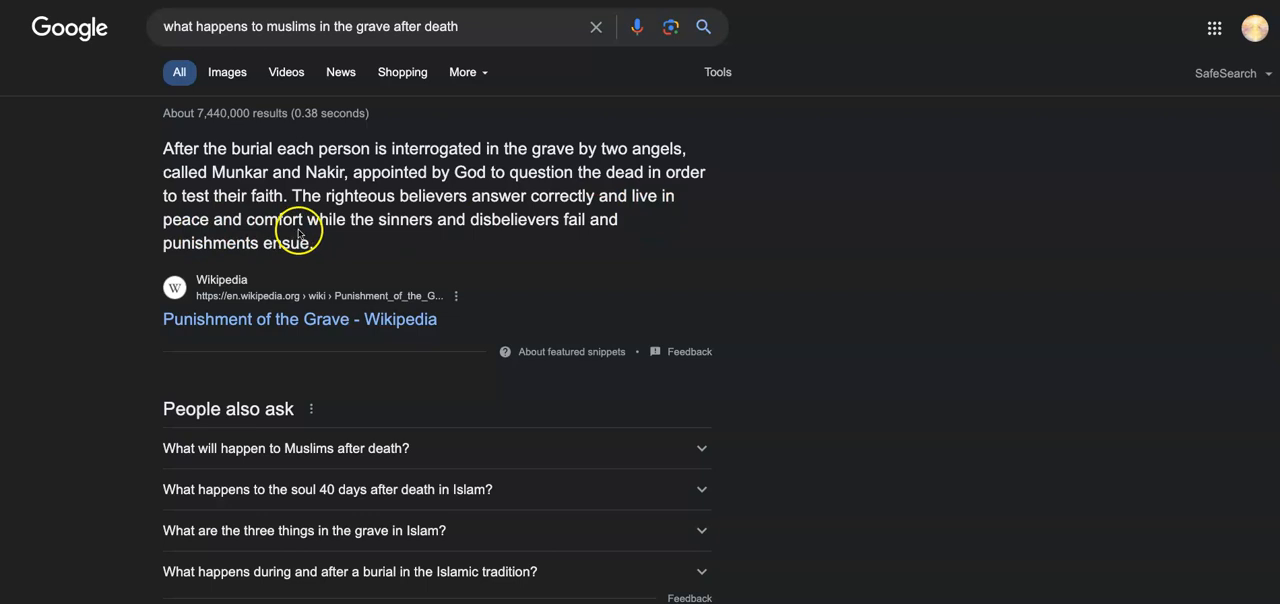
pyautogui.moveTo(464, 232)
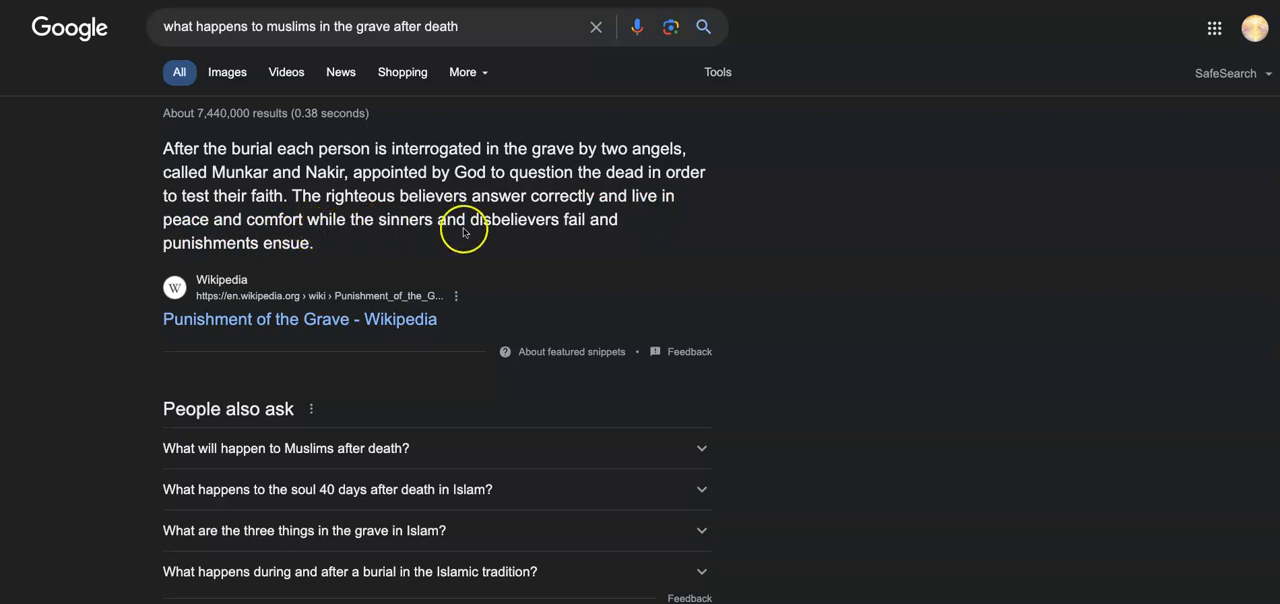
pyautogui.moveTo(270, 260)
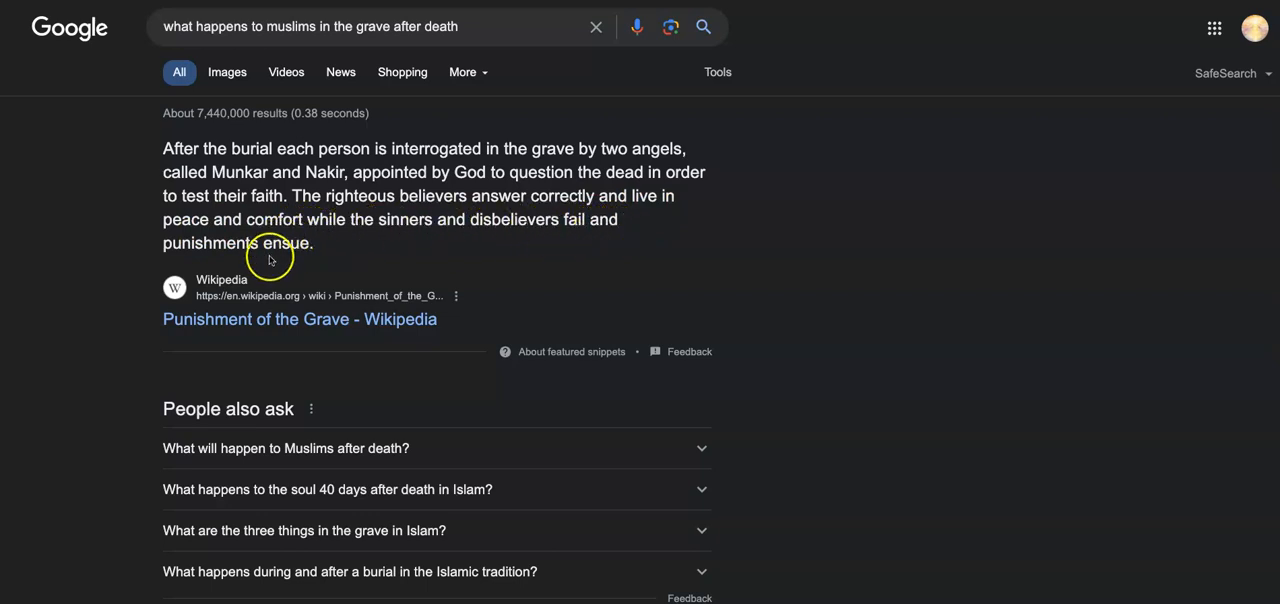
pyautogui.moveTo(276, 318)
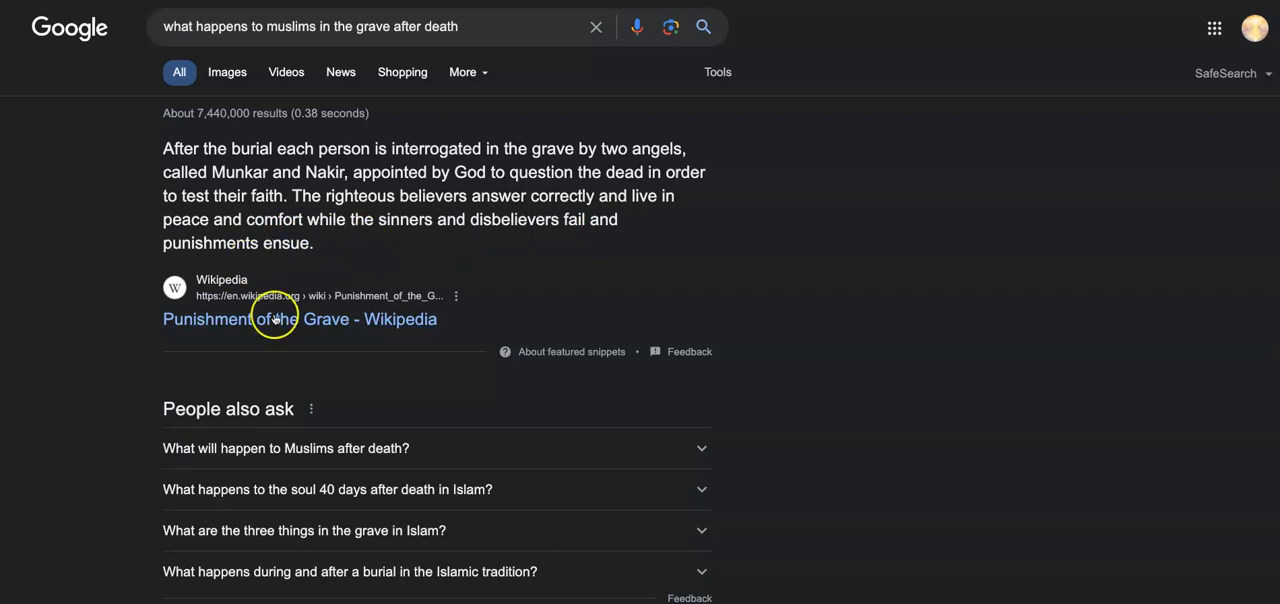
pyautogui.moveTo(516, 350)
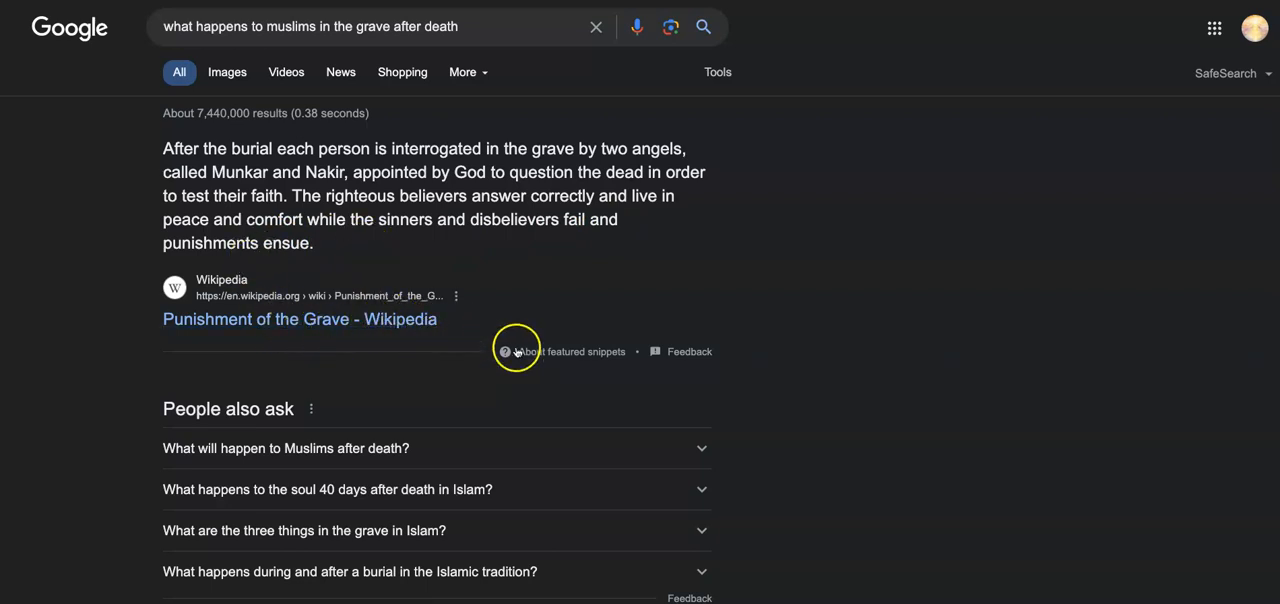
pyautogui.moveTo(384, 320)
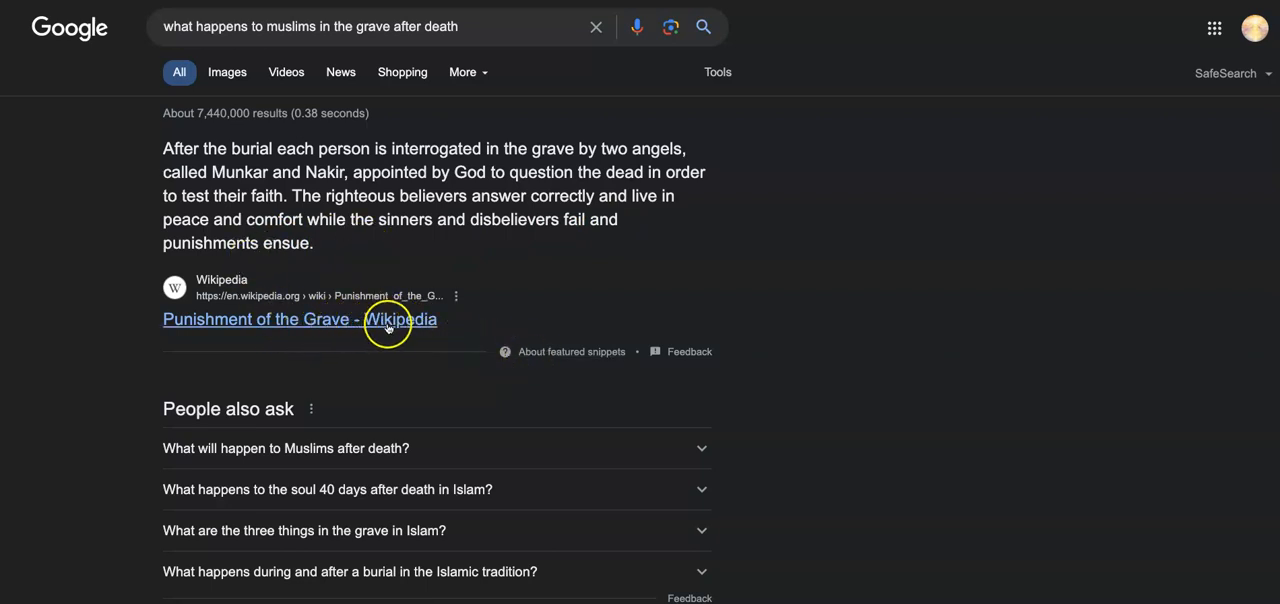
pyautogui.moveTo(384, 340)
pyautogui.write('what')
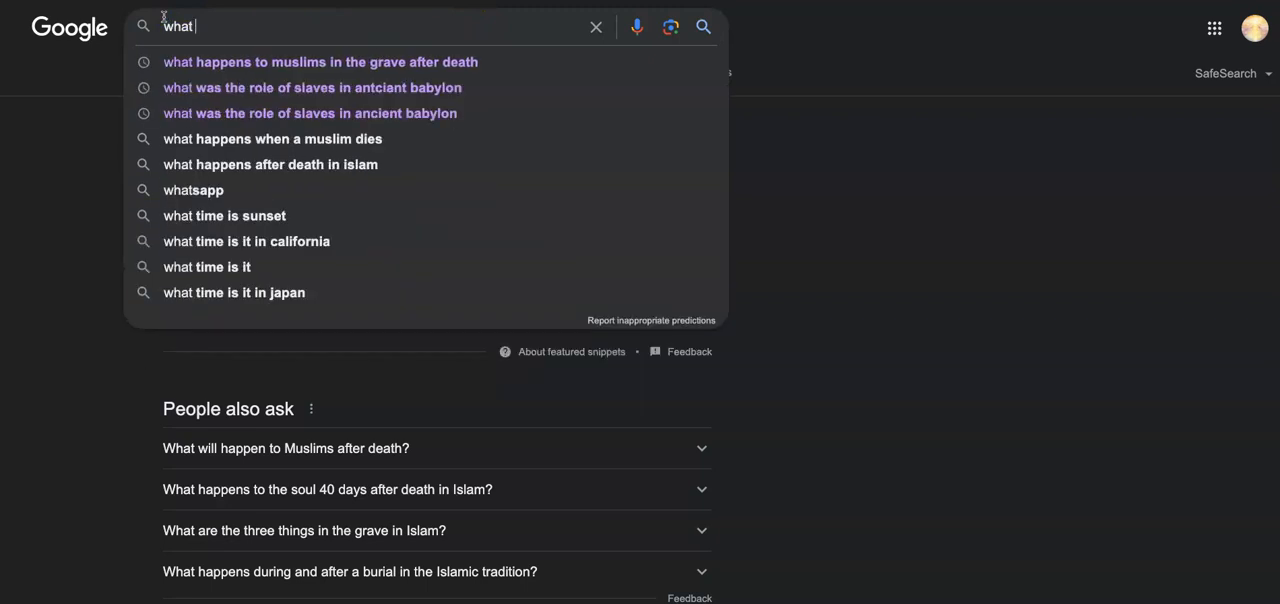
# - Search Google for 'what happens to christians after death' and read The Master's University snippet
pyautogui.write('happens to')
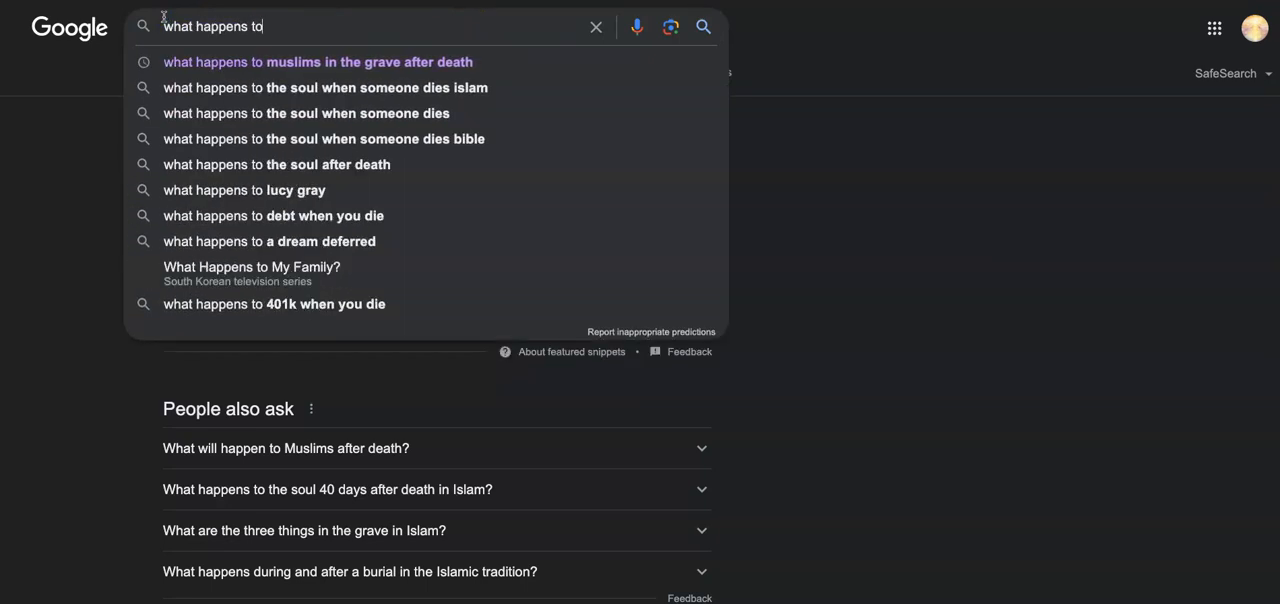
pyautogui.write('christians after death')
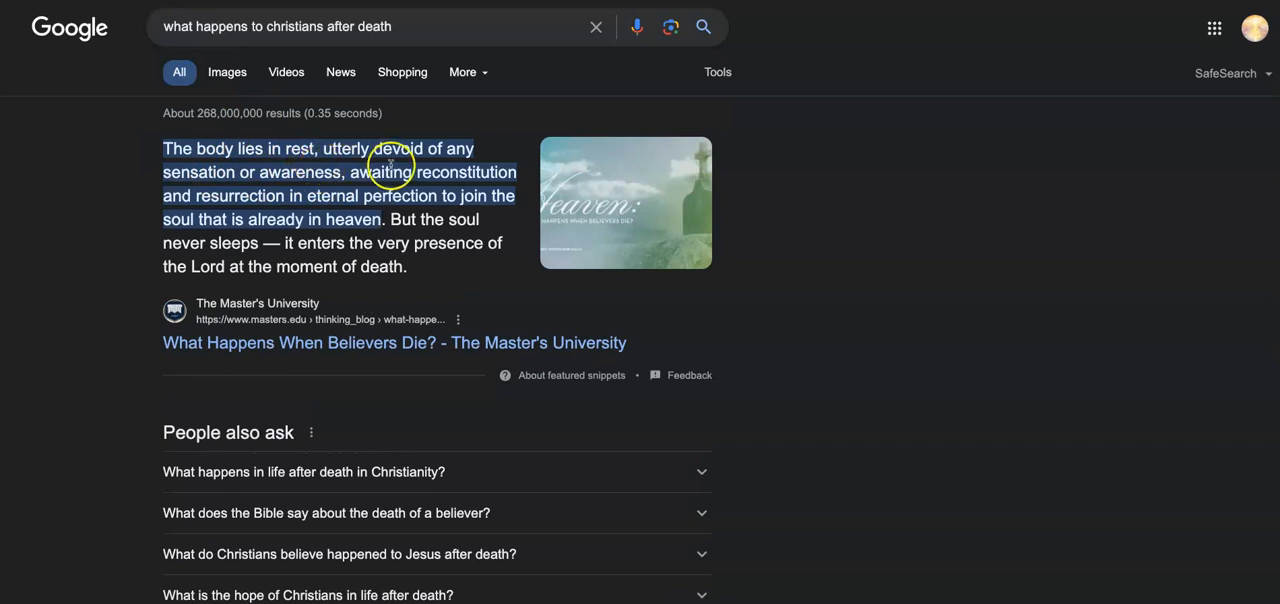
pyautogui.moveTo(262, 190)
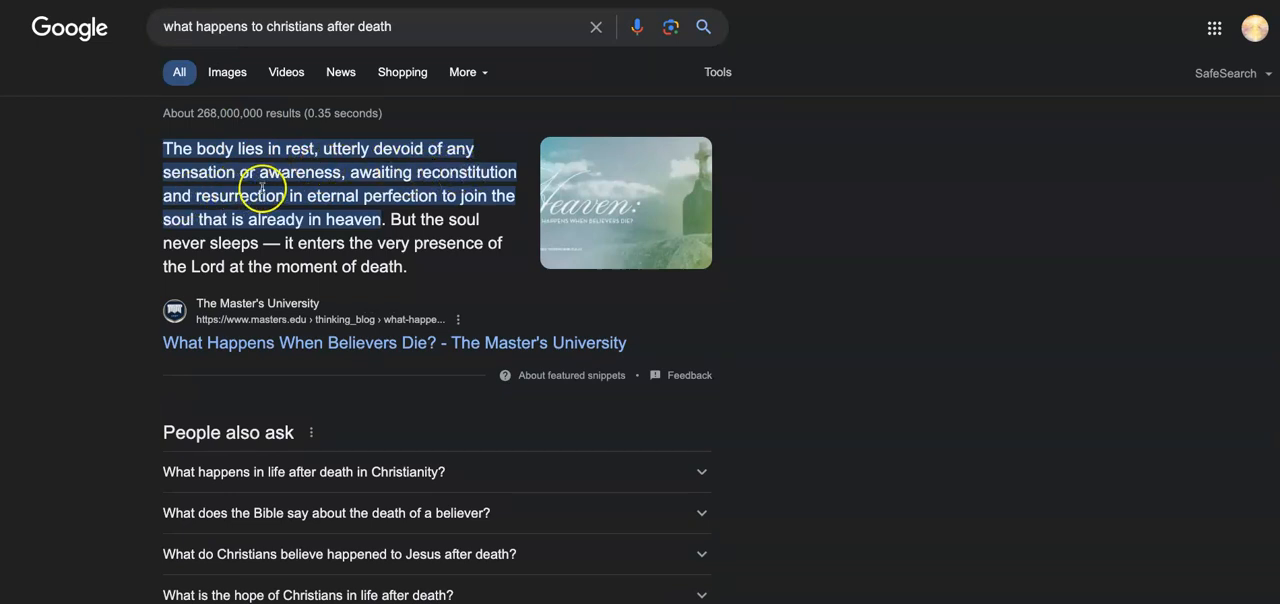
pyautogui.moveTo(466, 188)
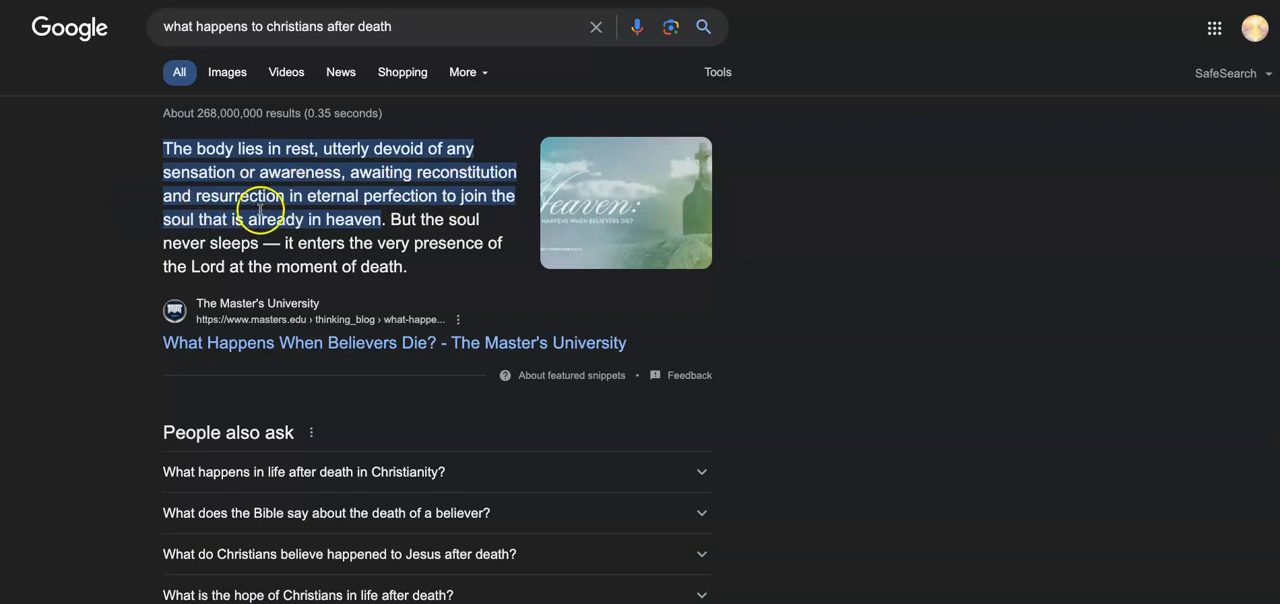
pyautogui.moveTo(524, 220)
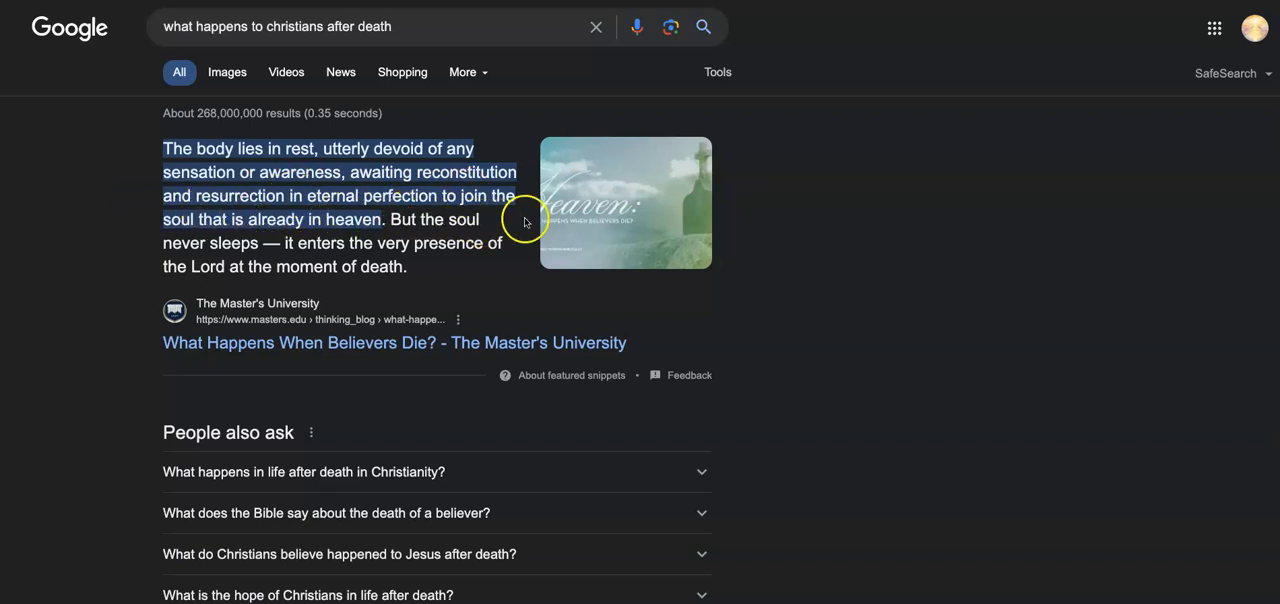
pyautogui.moveTo(318, 234)
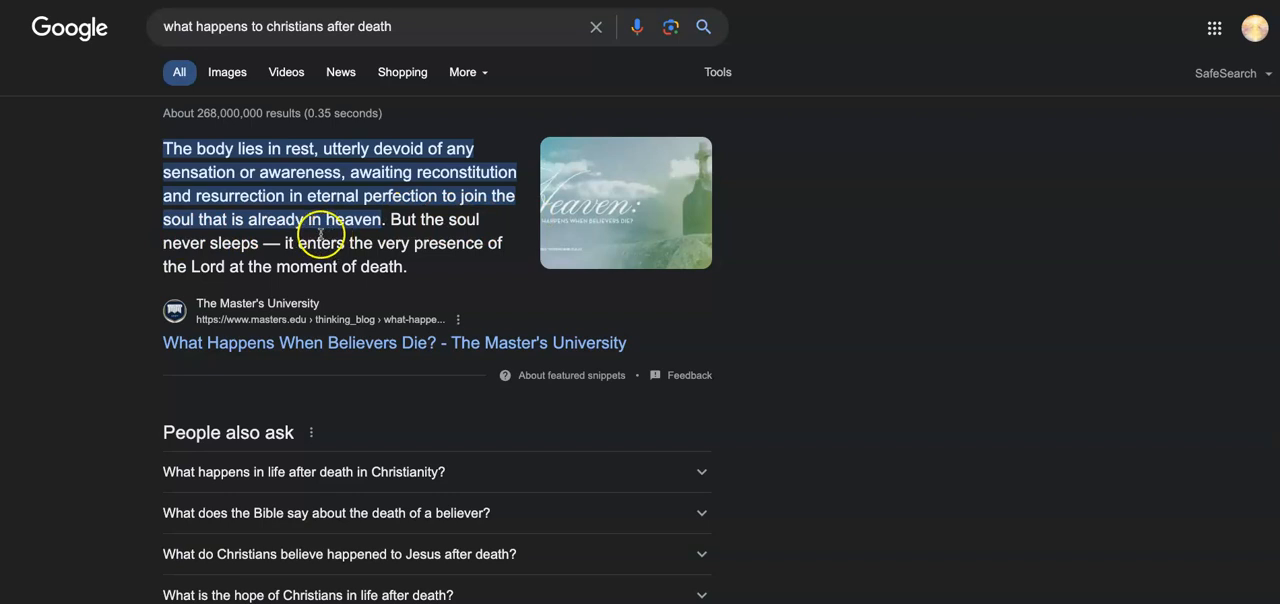
pyautogui.moveTo(404, 190)
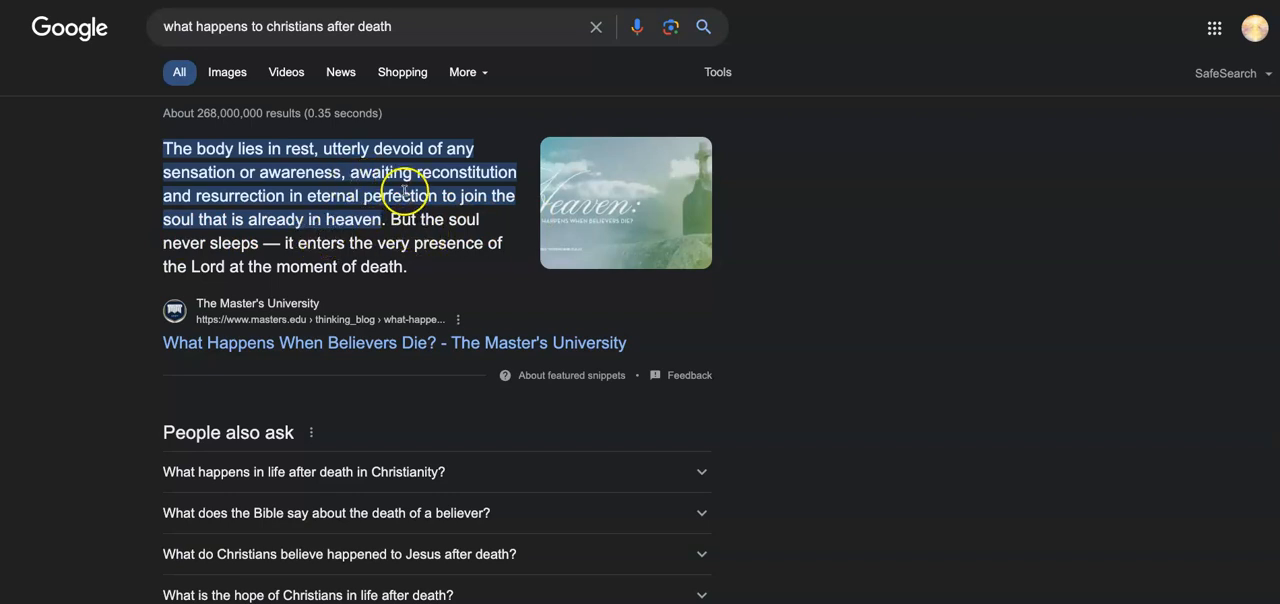
pyautogui.moveTo(316, 256)
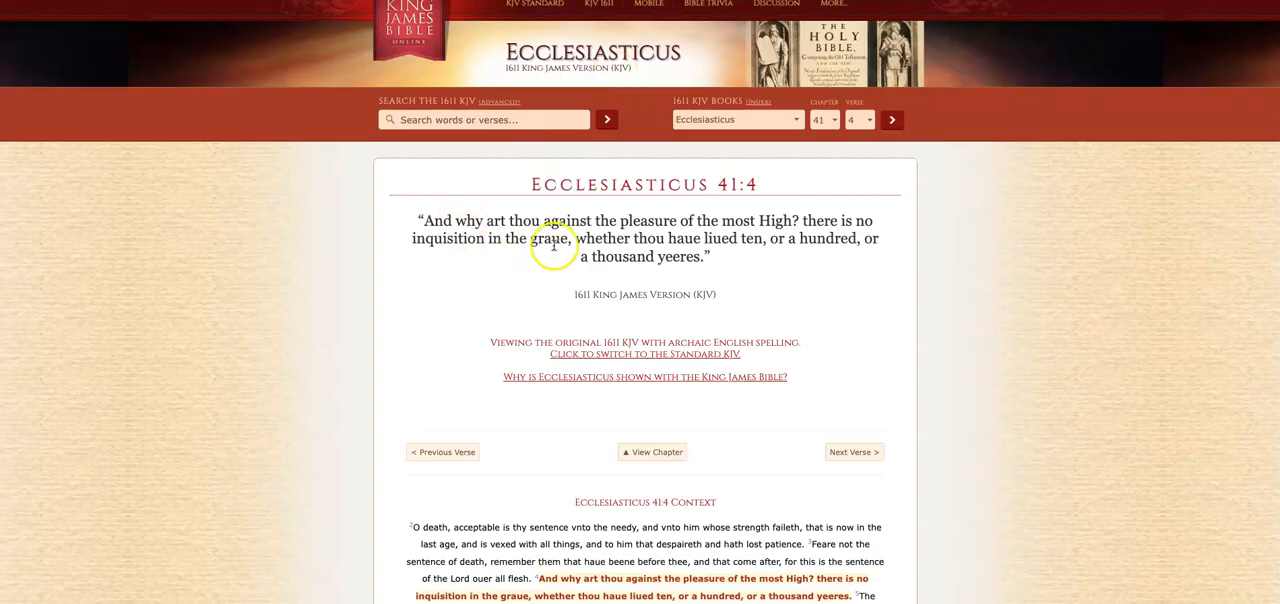
pyautogui.moveTo(500, 222)
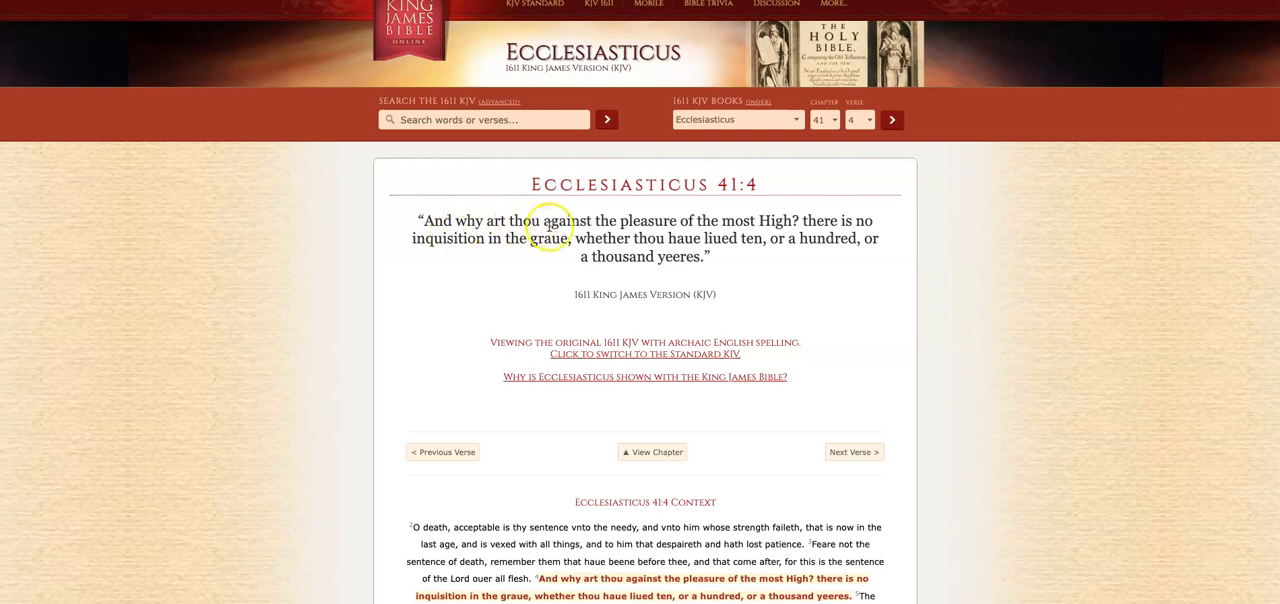
pyautogui.moveTo(760, 228)
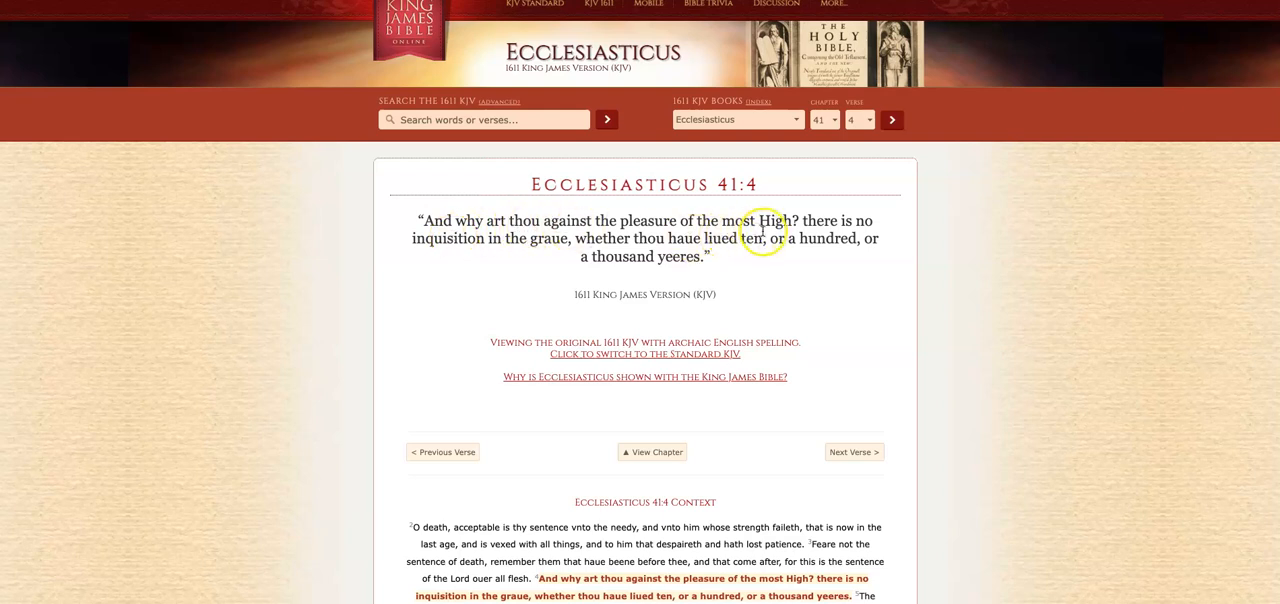
pyautogui.moveTo(502, 258)
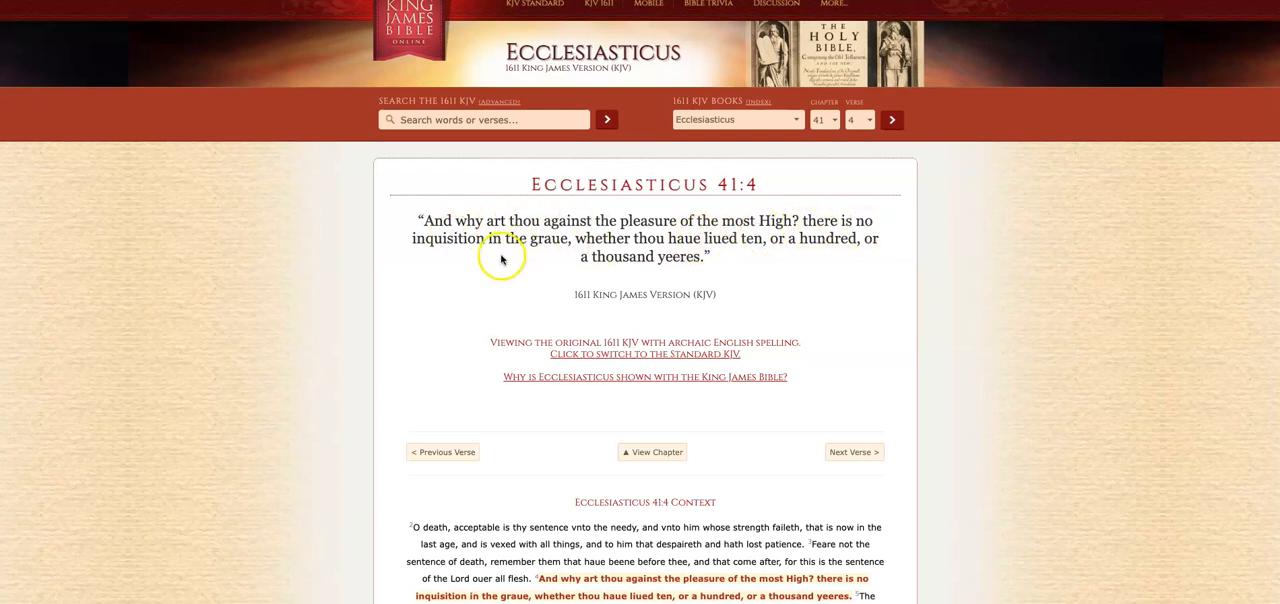
pyautogui.moveTo(660, 252)
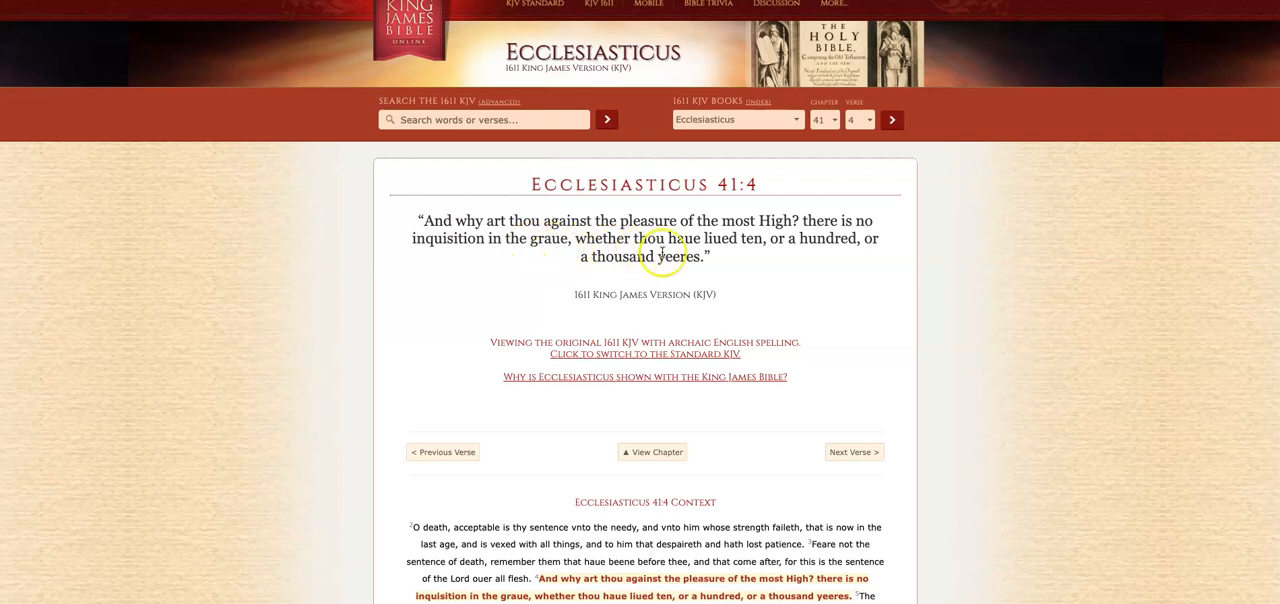
pyautogui.moveTo(848, 252)
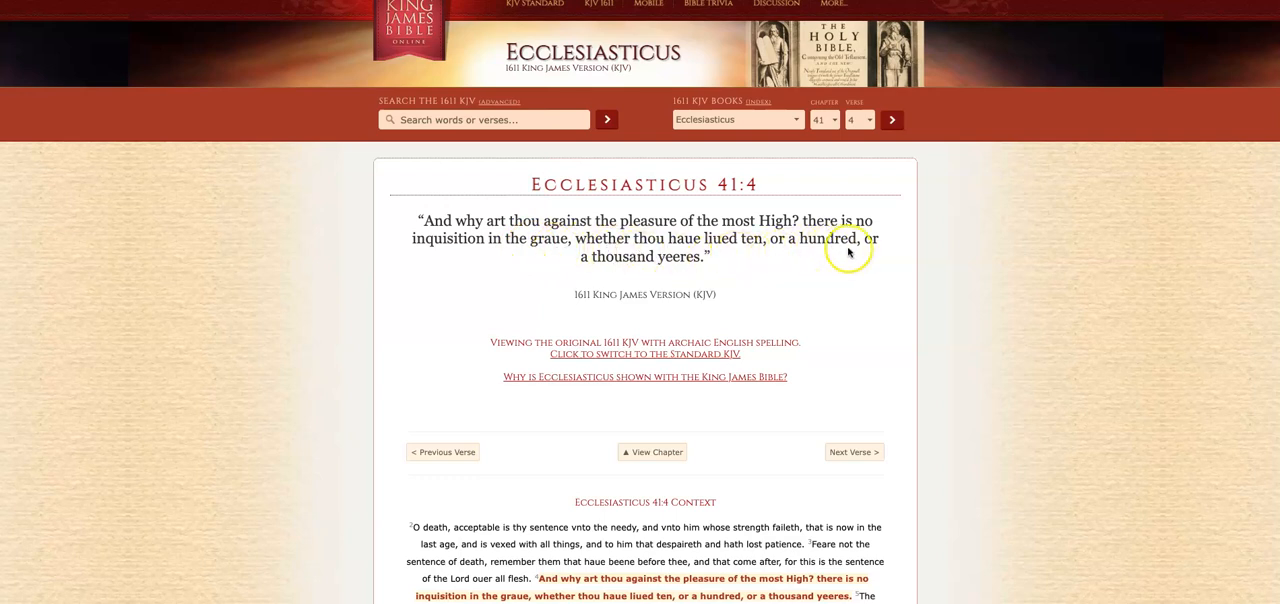
pyautogui.moveTo(768, 276)
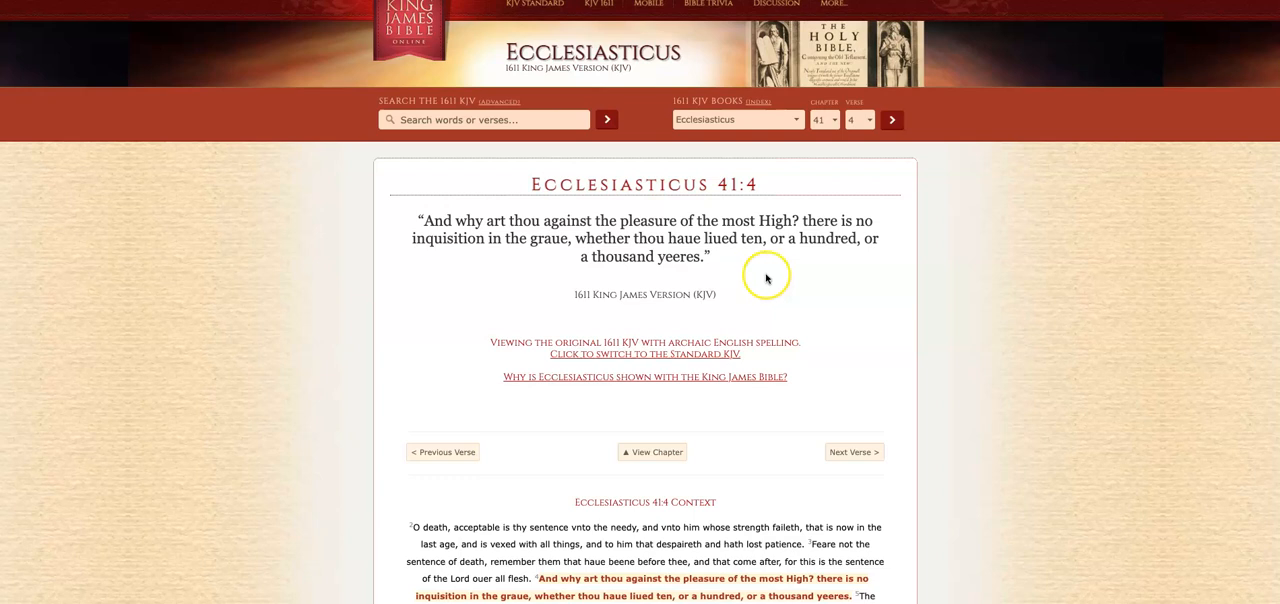
# - Read the 1611 KJV context around Ecclesiasticus 41:4 about no inquisition in the grave
pyautogui.scroll(-3)
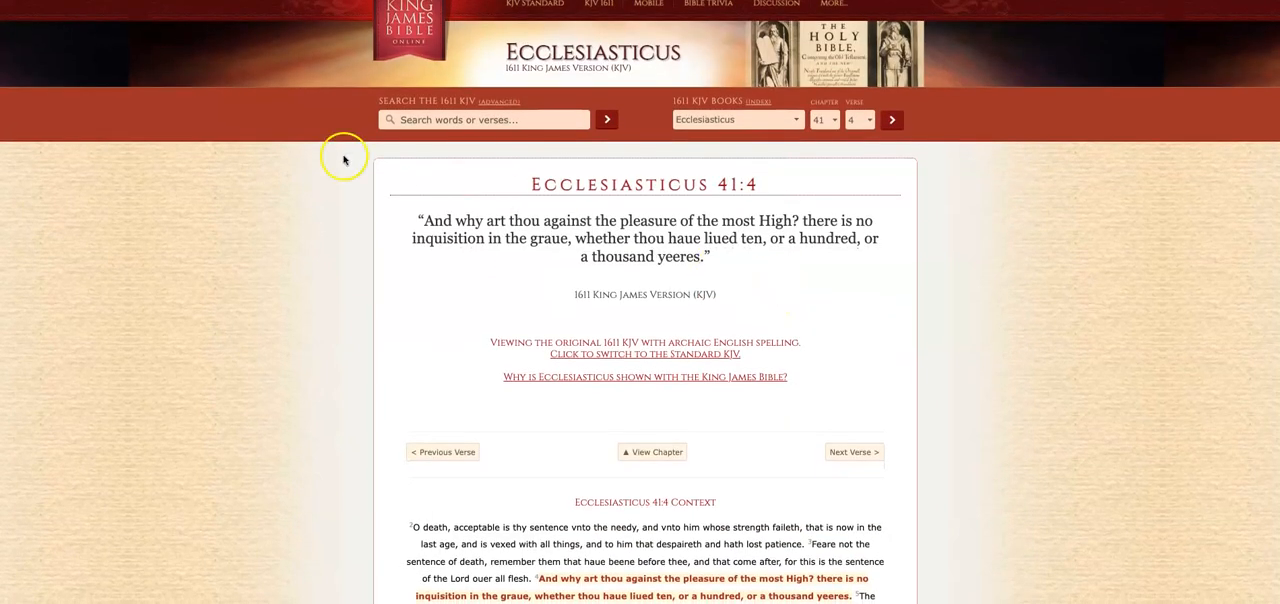
pyautogui.moveTo(344, 160)
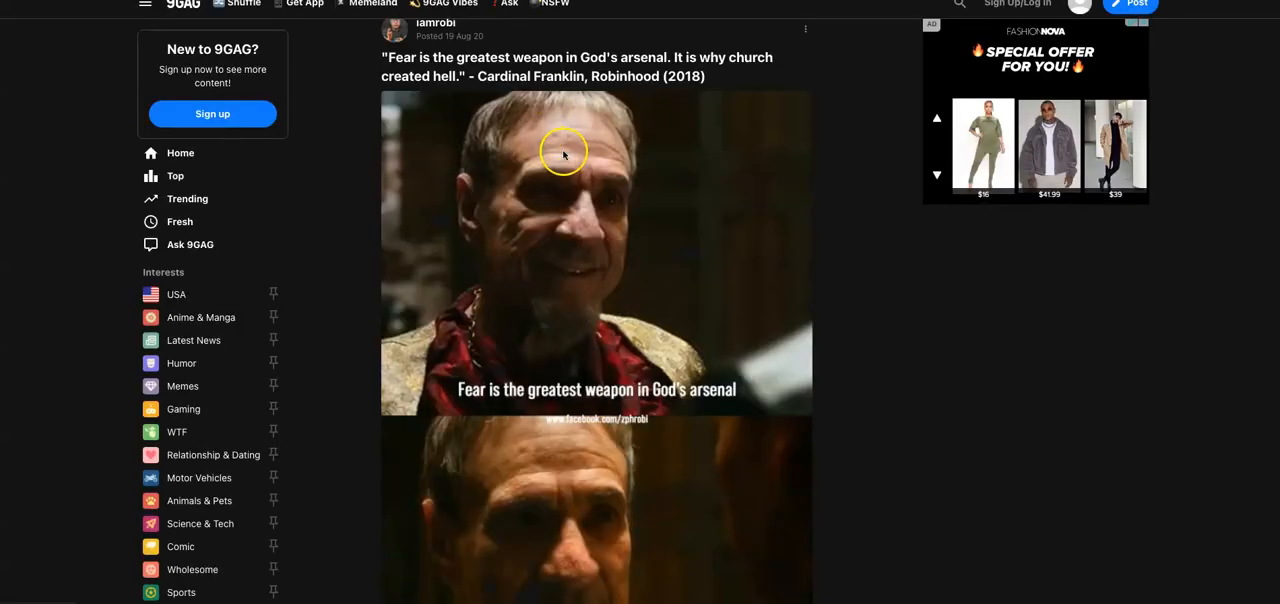
pyautogui.moveTo(878, 350)
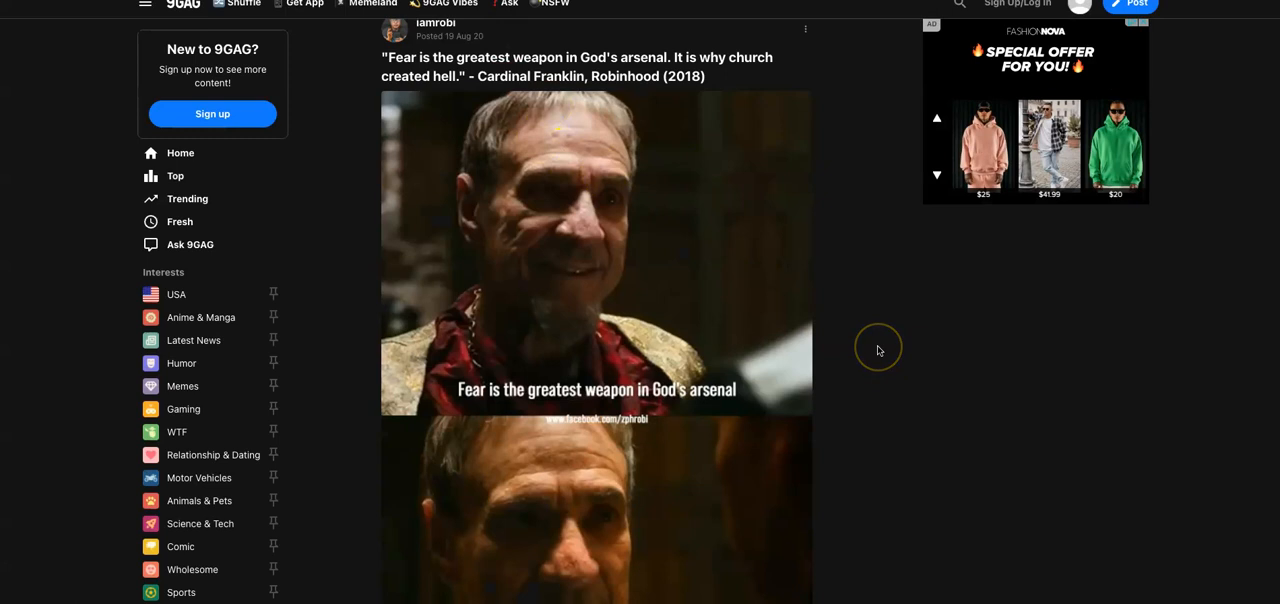
pyautogui.moveTo(878, 350)
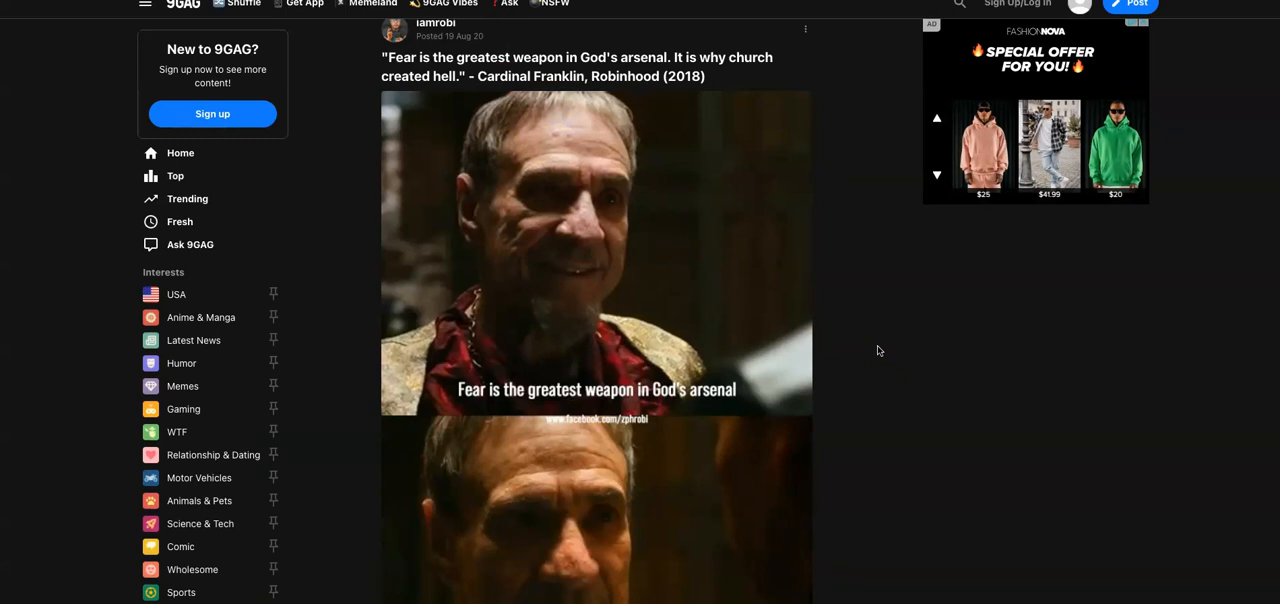
# - Move from the 9GAG Cardinal Franklin meme to the Blue Letter Bible 2 Corinthians 12 tab
pyautogui.click(936, 176)
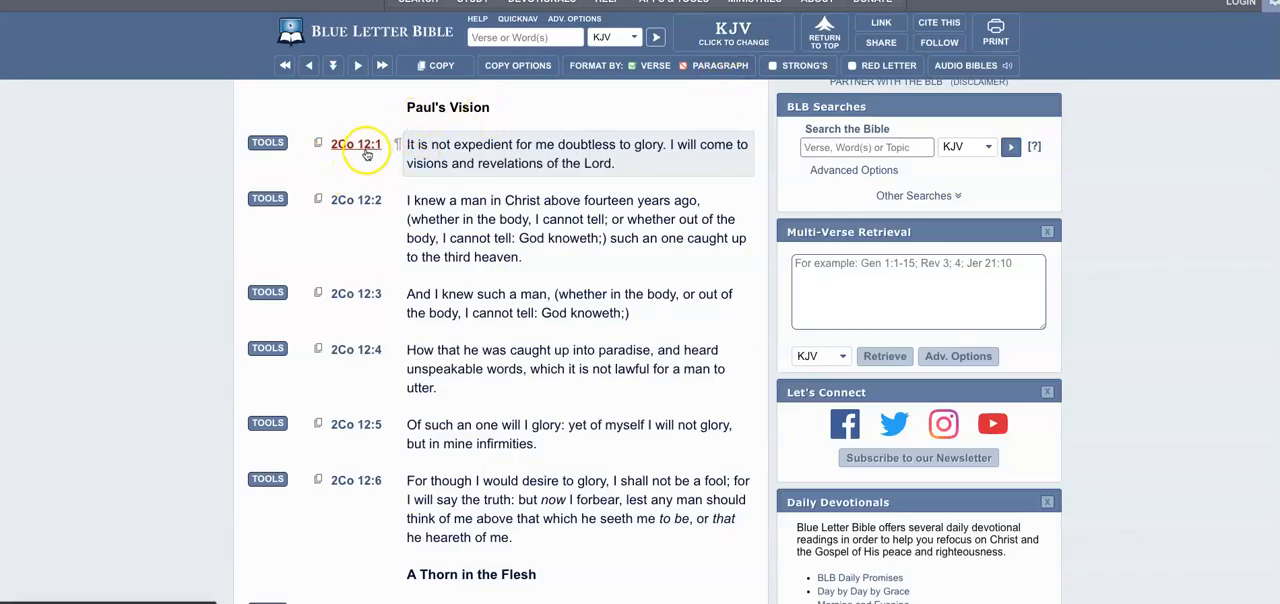
pyautogui.moveTo(548, 144)
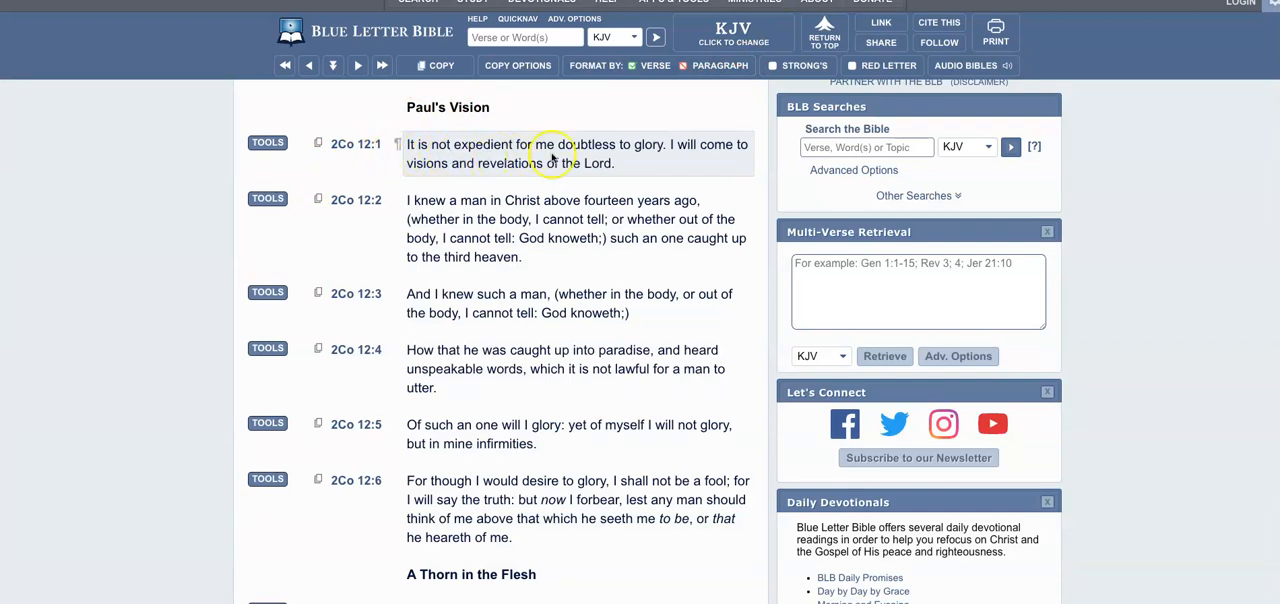
pyautogui.moveTo(656, 160)
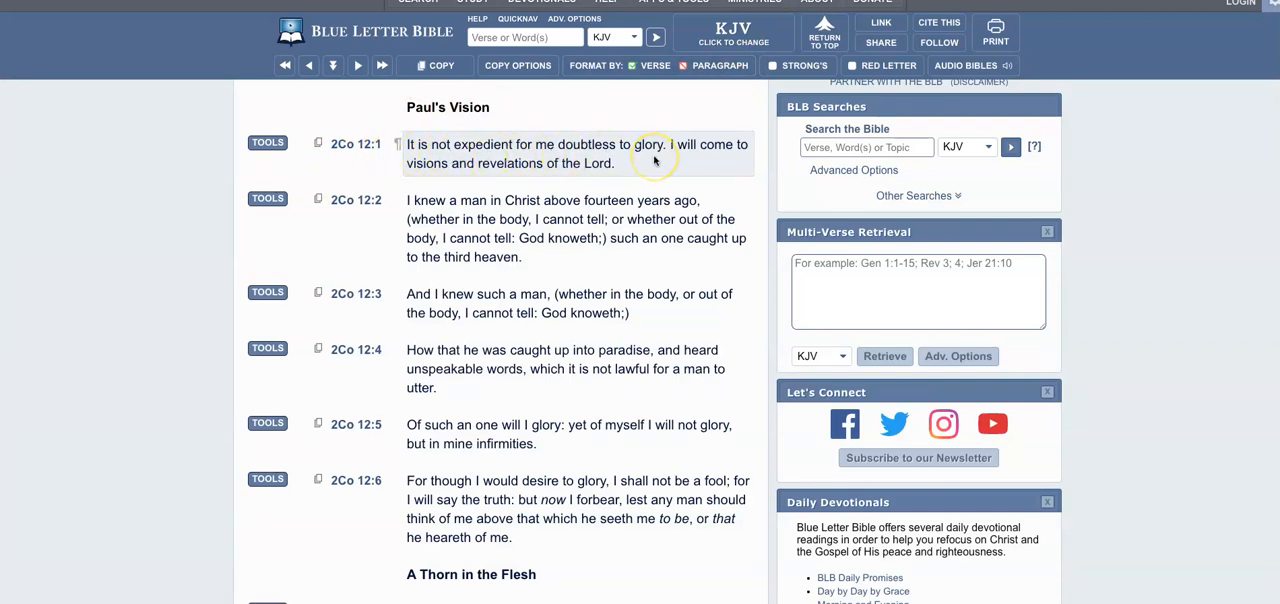
pyautogui.moveTo(384, 168)
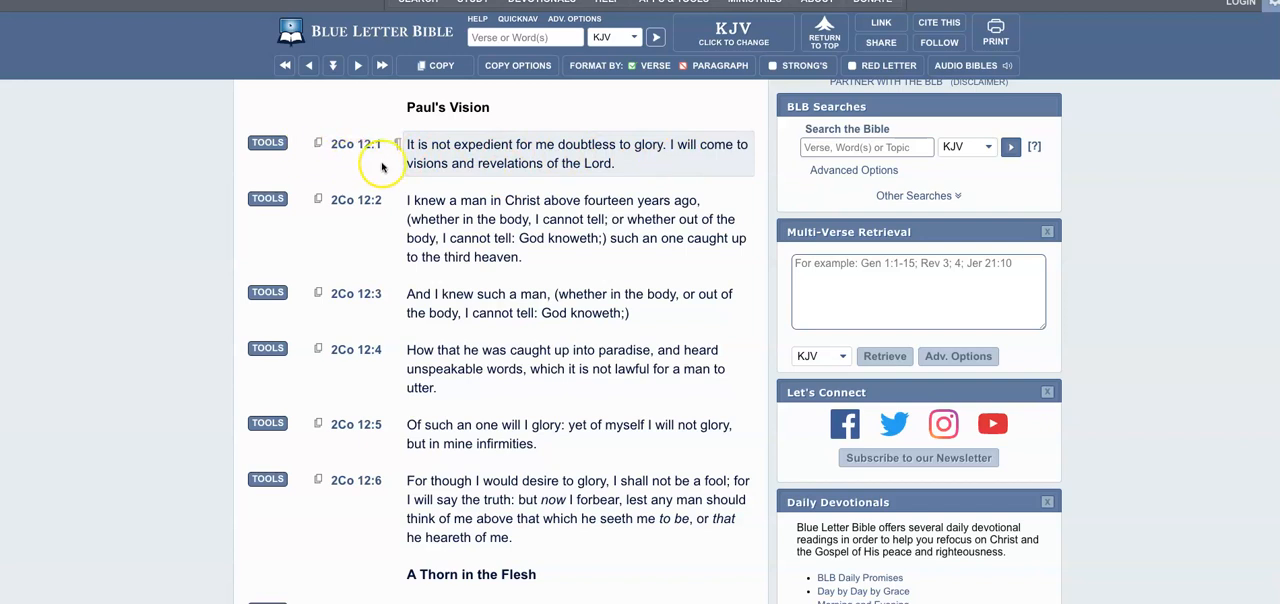
pyautogui.moveTo(494, 184)
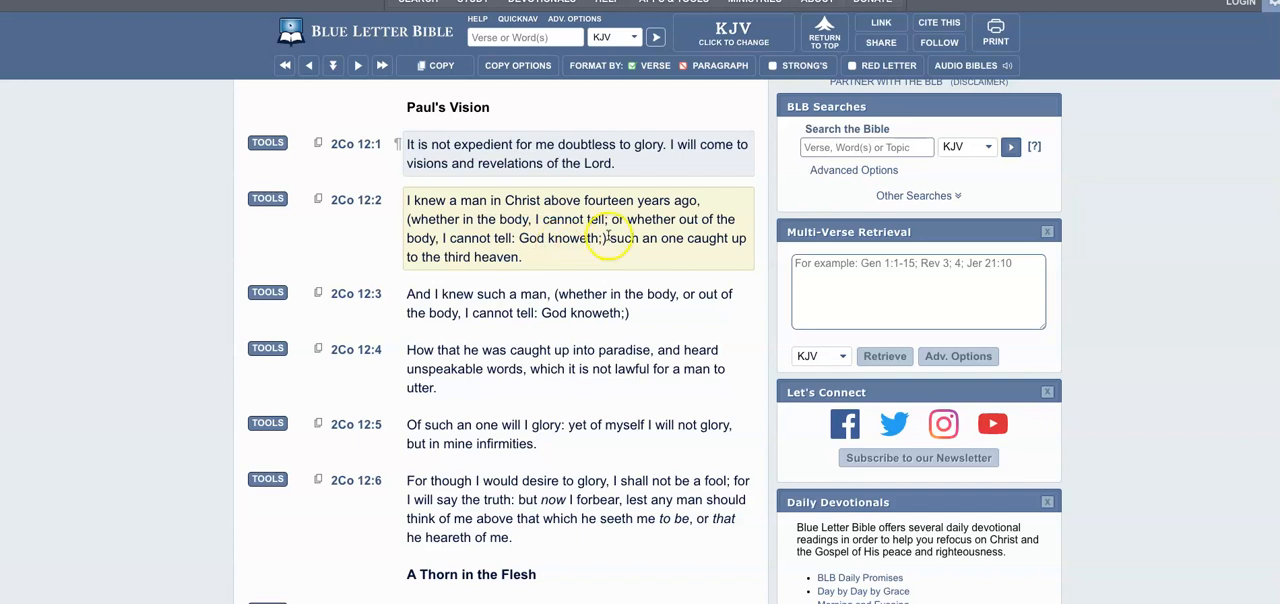
pyautogui.moveTo(548, 248)
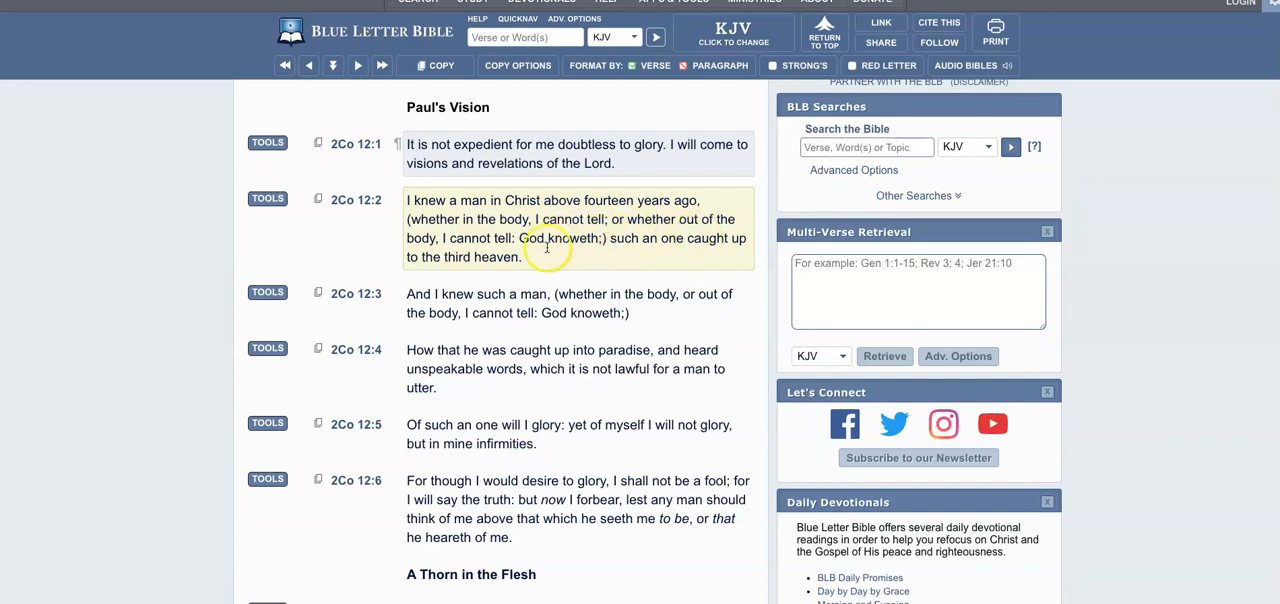
pyautogui.moveTo(656, 254)
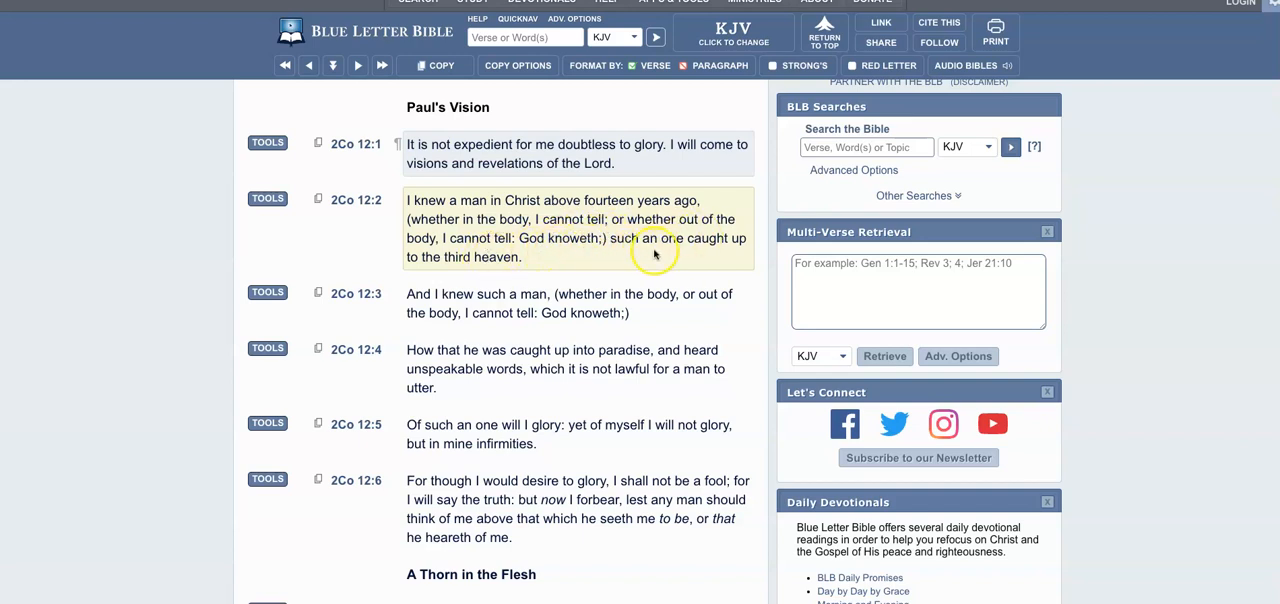
pyautogui.moveTo(436, 272)
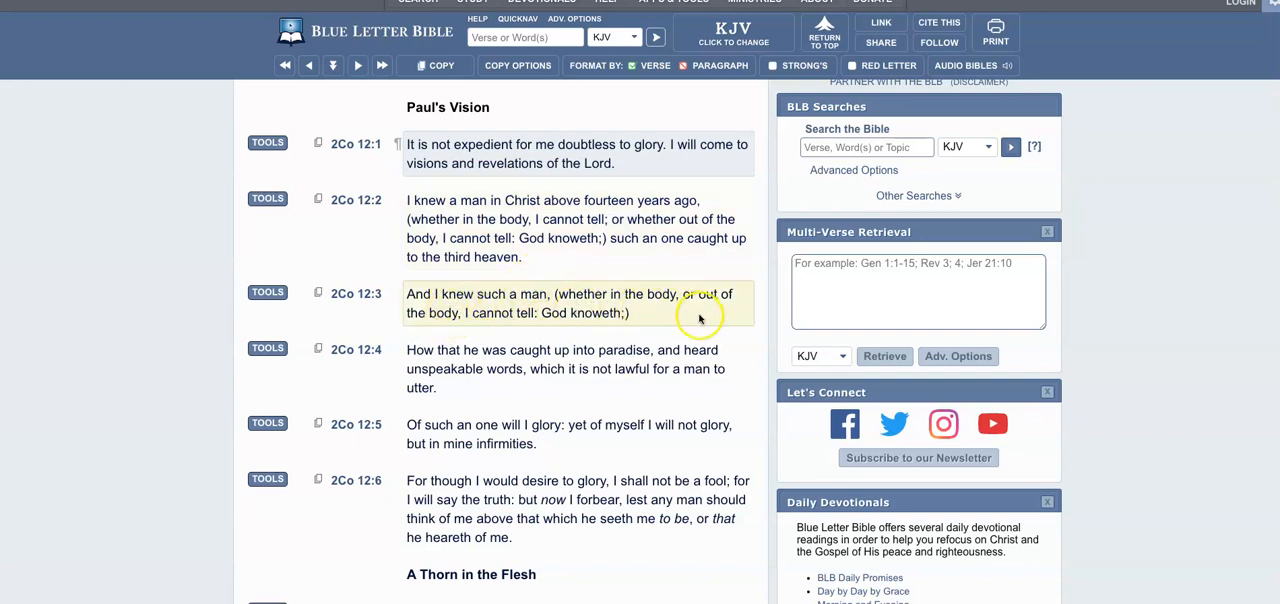
# - Read 2 Corinthians 12 (KJV) Paul's Vision through verse 5, then return to the chapter opening
pyautogui.scroll(-3)
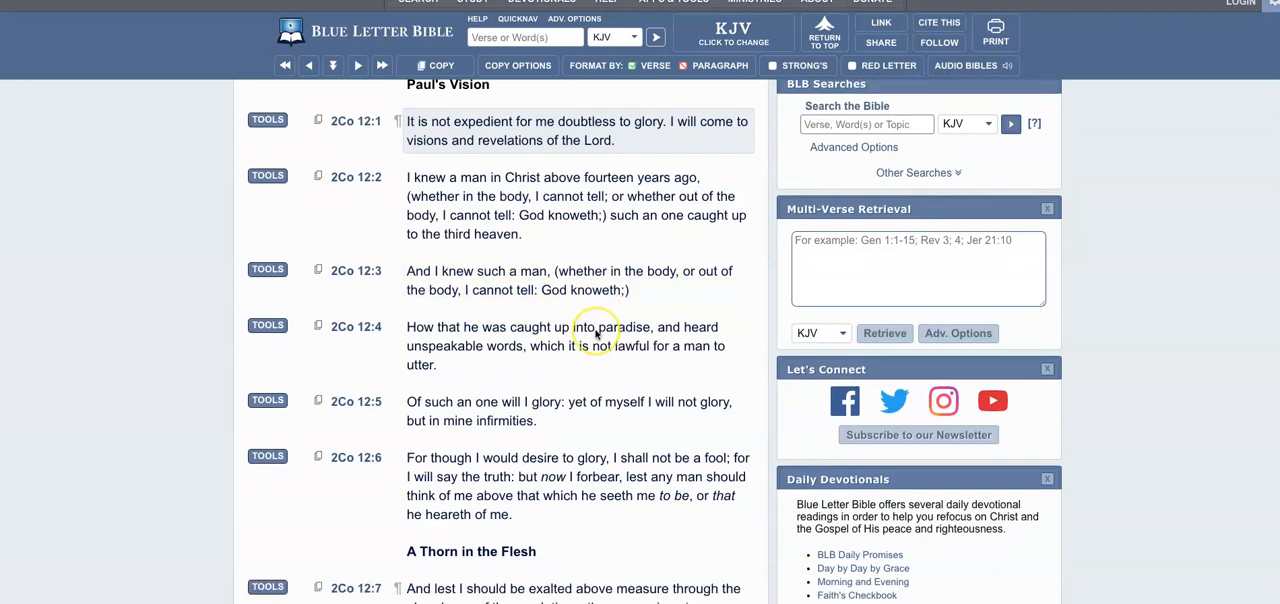
pyautogui.scroll(-3)
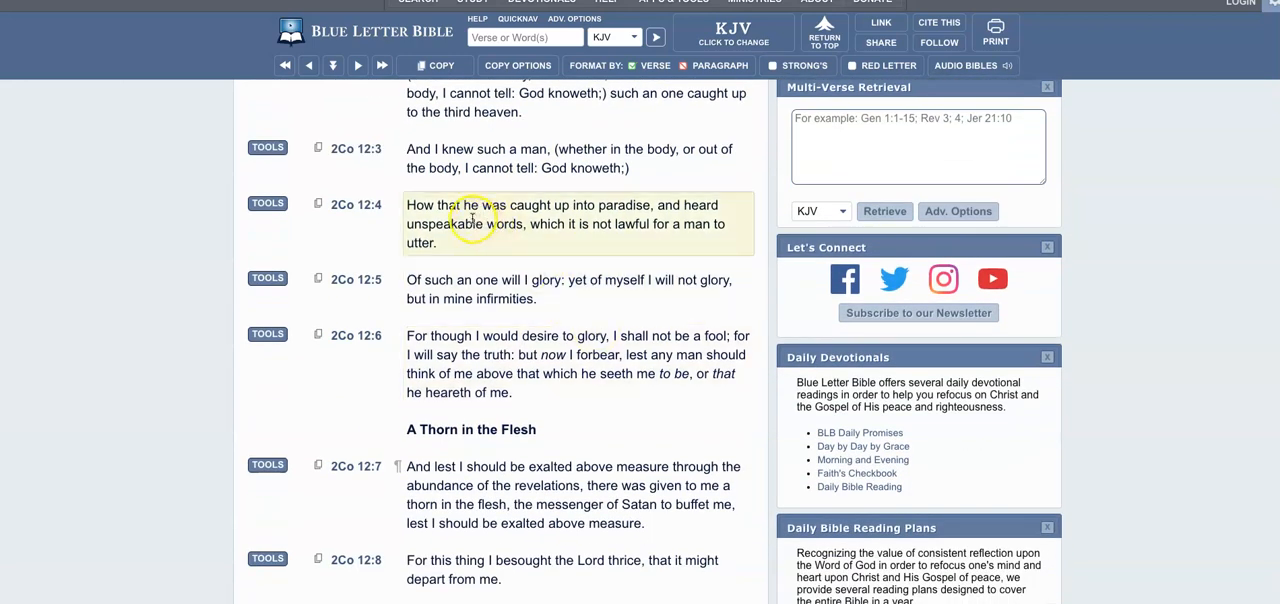
pyautogui.moveTo(664, 204)
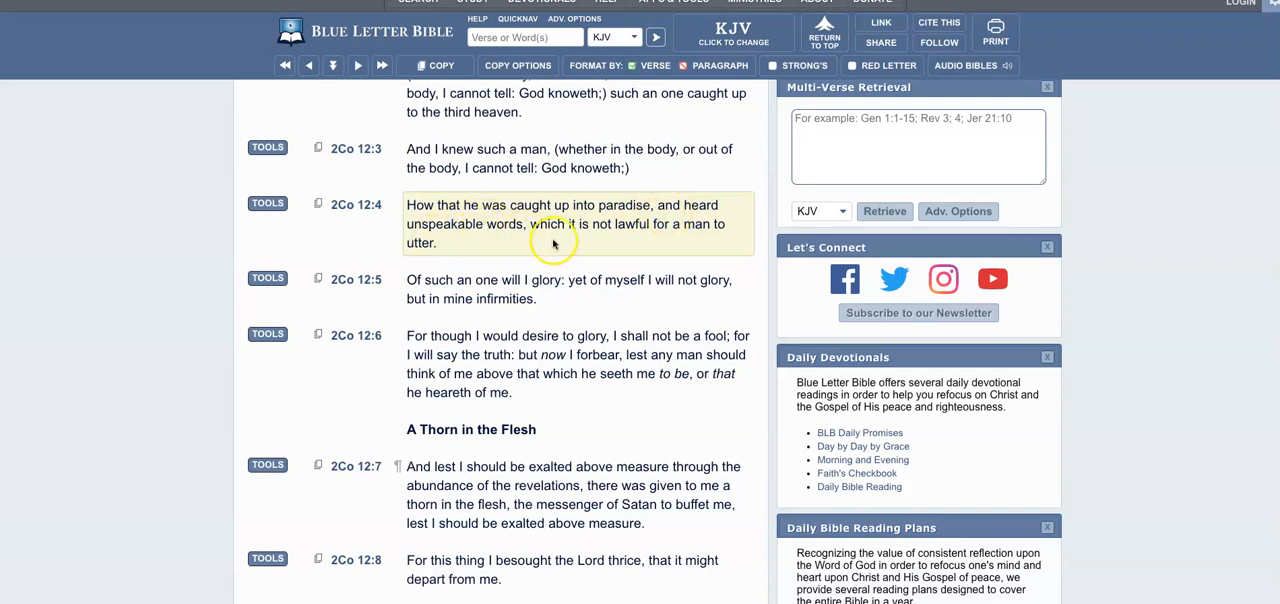
pyautogui.moveTo(664, 232)
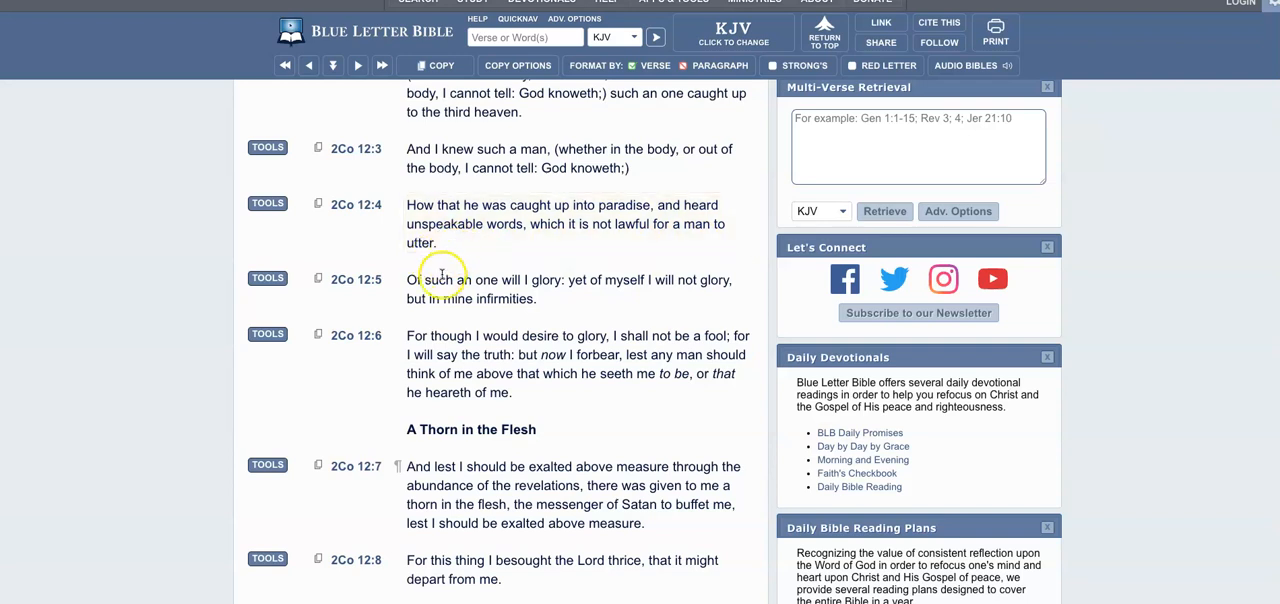
pyautogui.moveTo(612, 296)
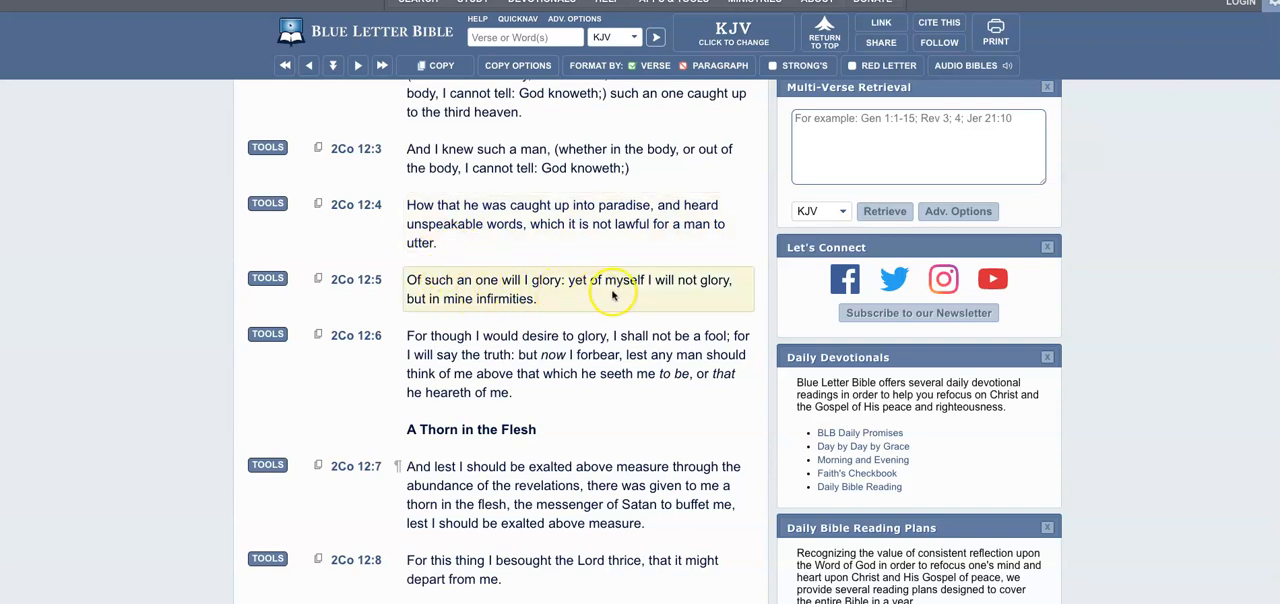
pyautogui.moveTo(560, 312)
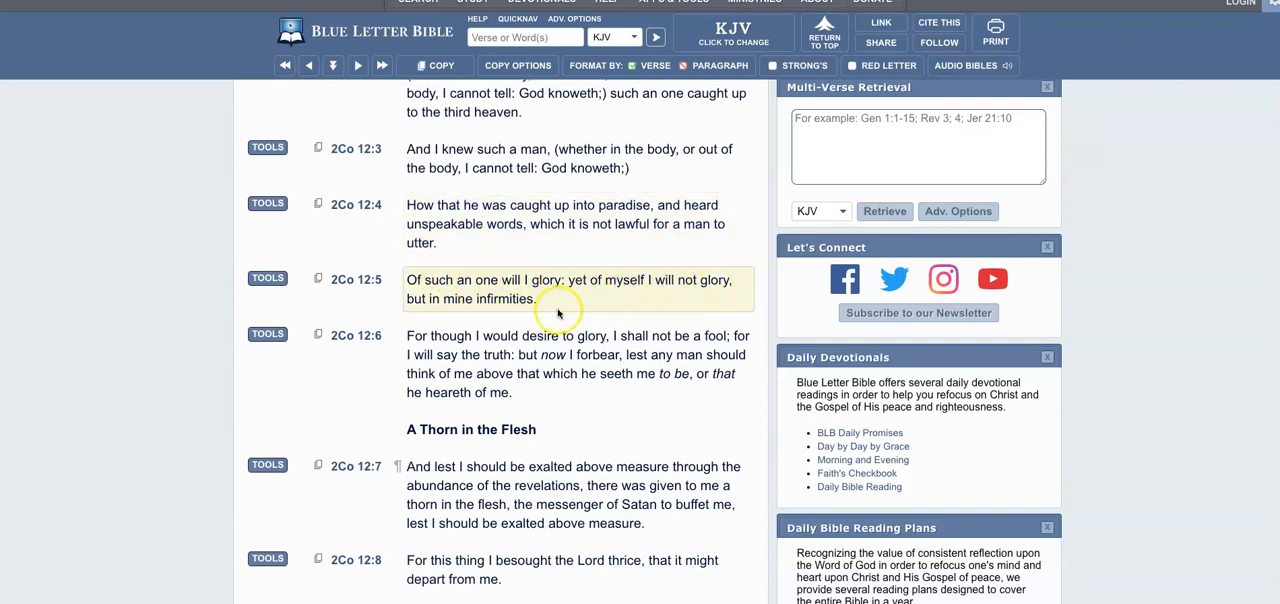
pyautogui.moveTo(644, 296)
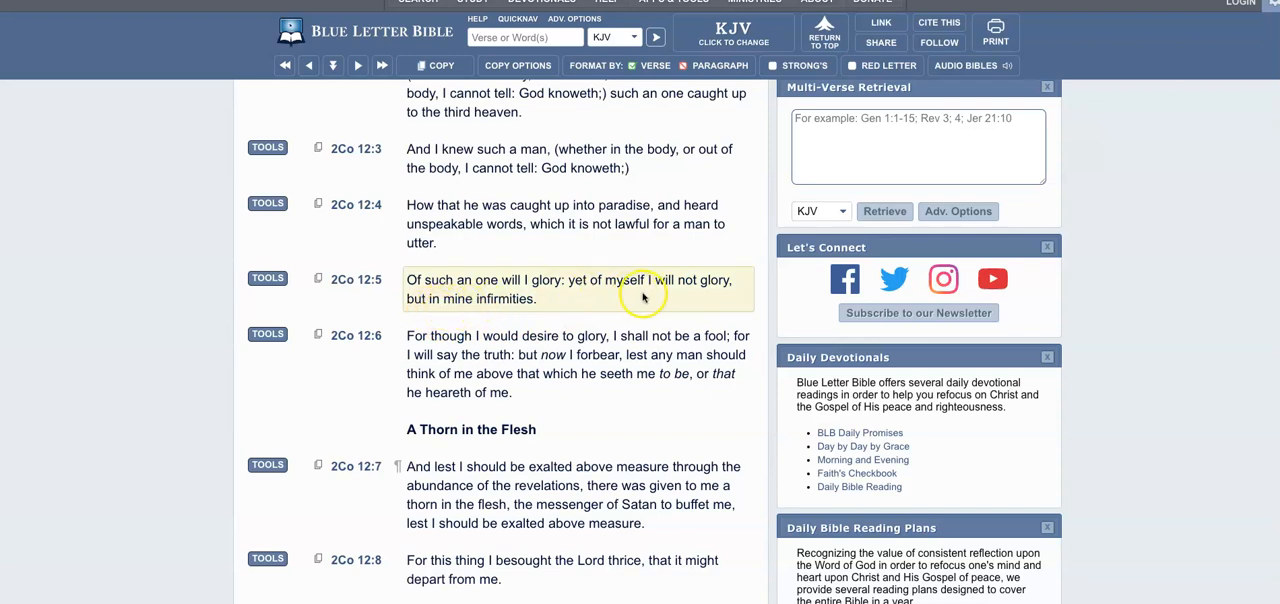
pyautogui.scroll(3)
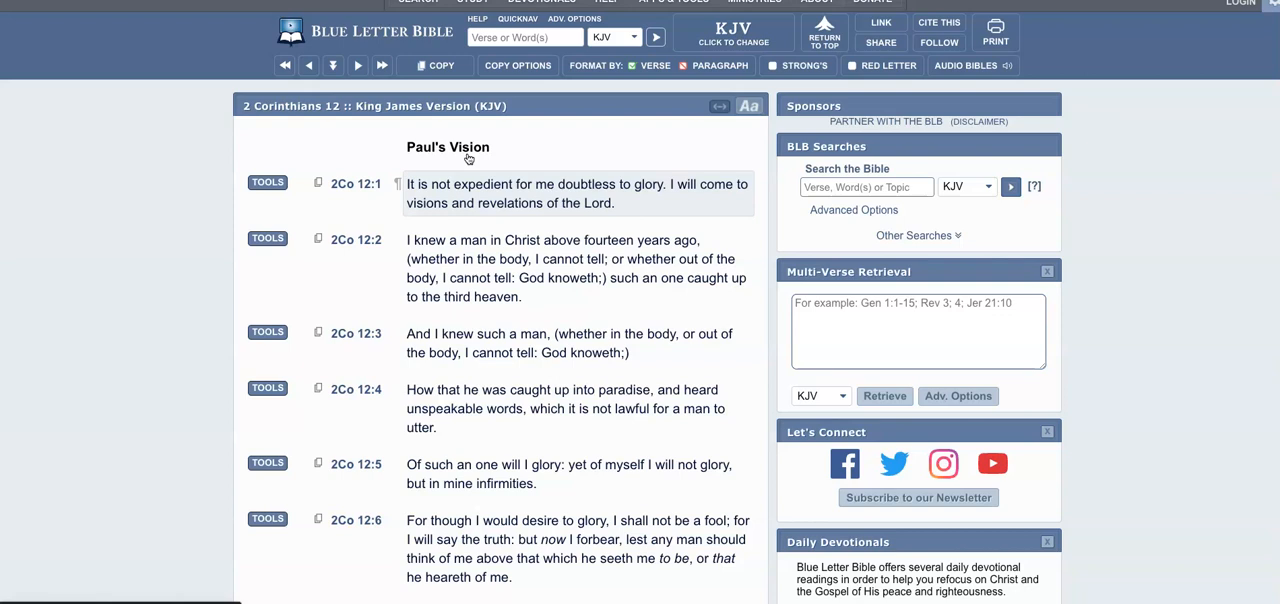
pyautogui.moveTo(478, 138)
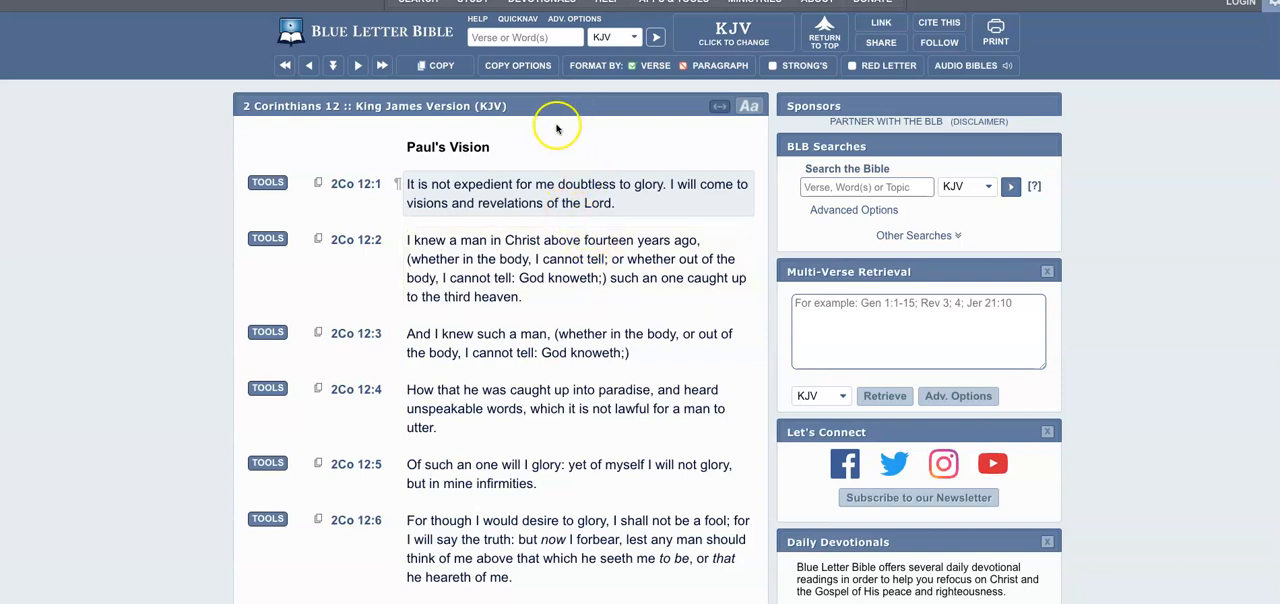
pyautogui.moveTo(556, 146)
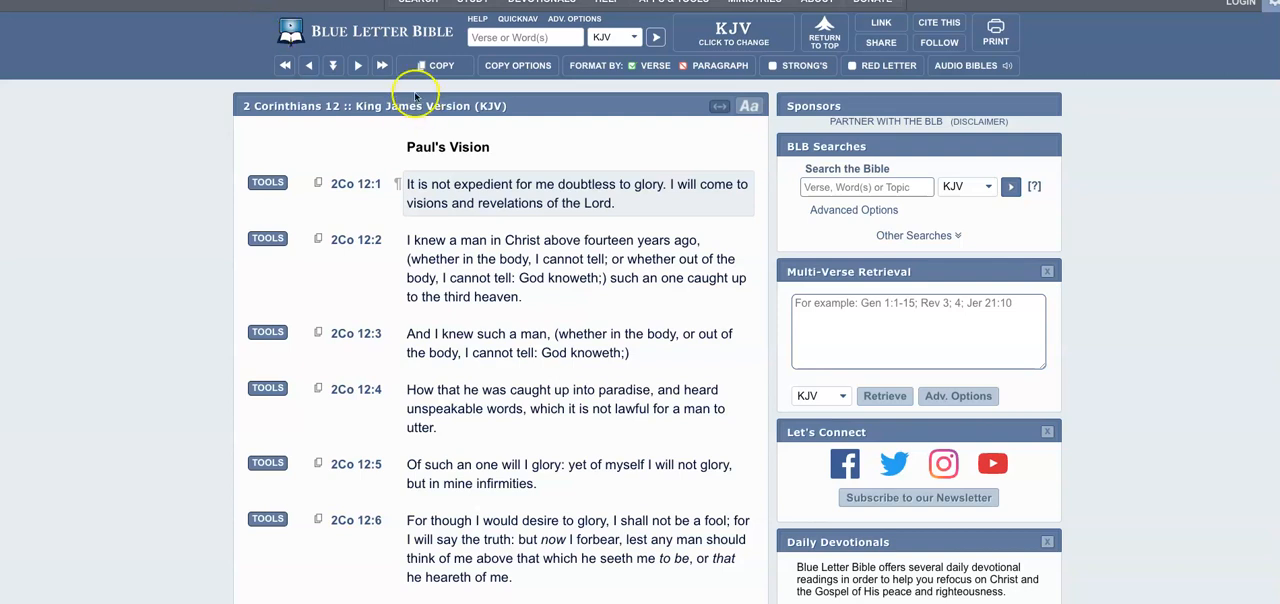
pyautogui.moveTo(540, 140)
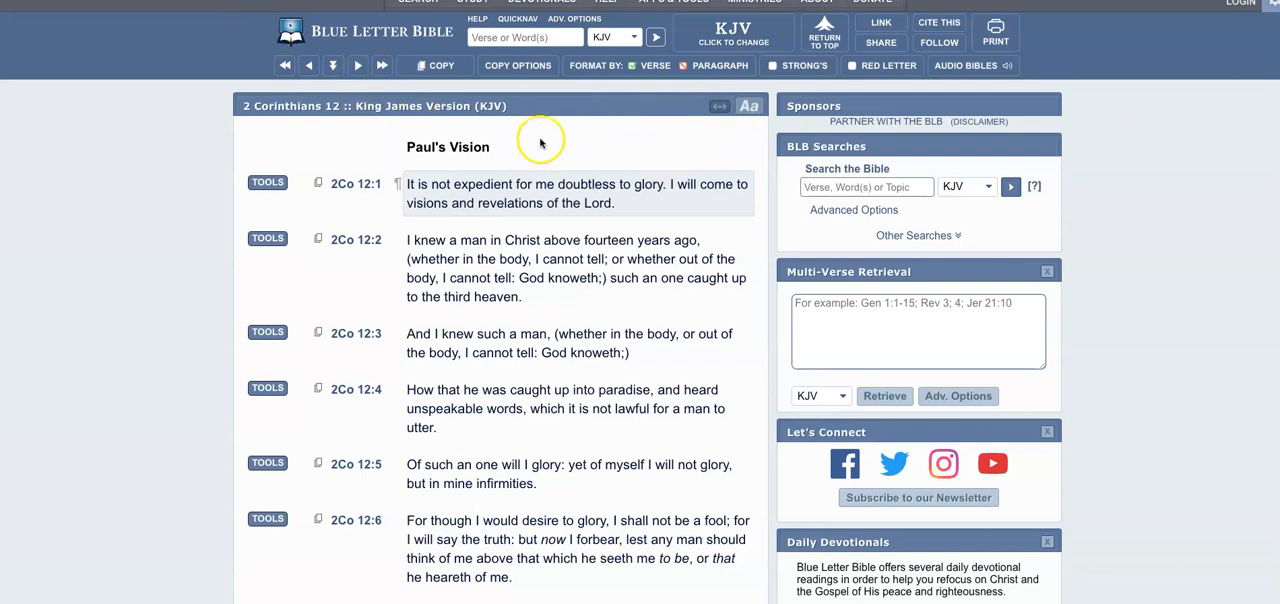